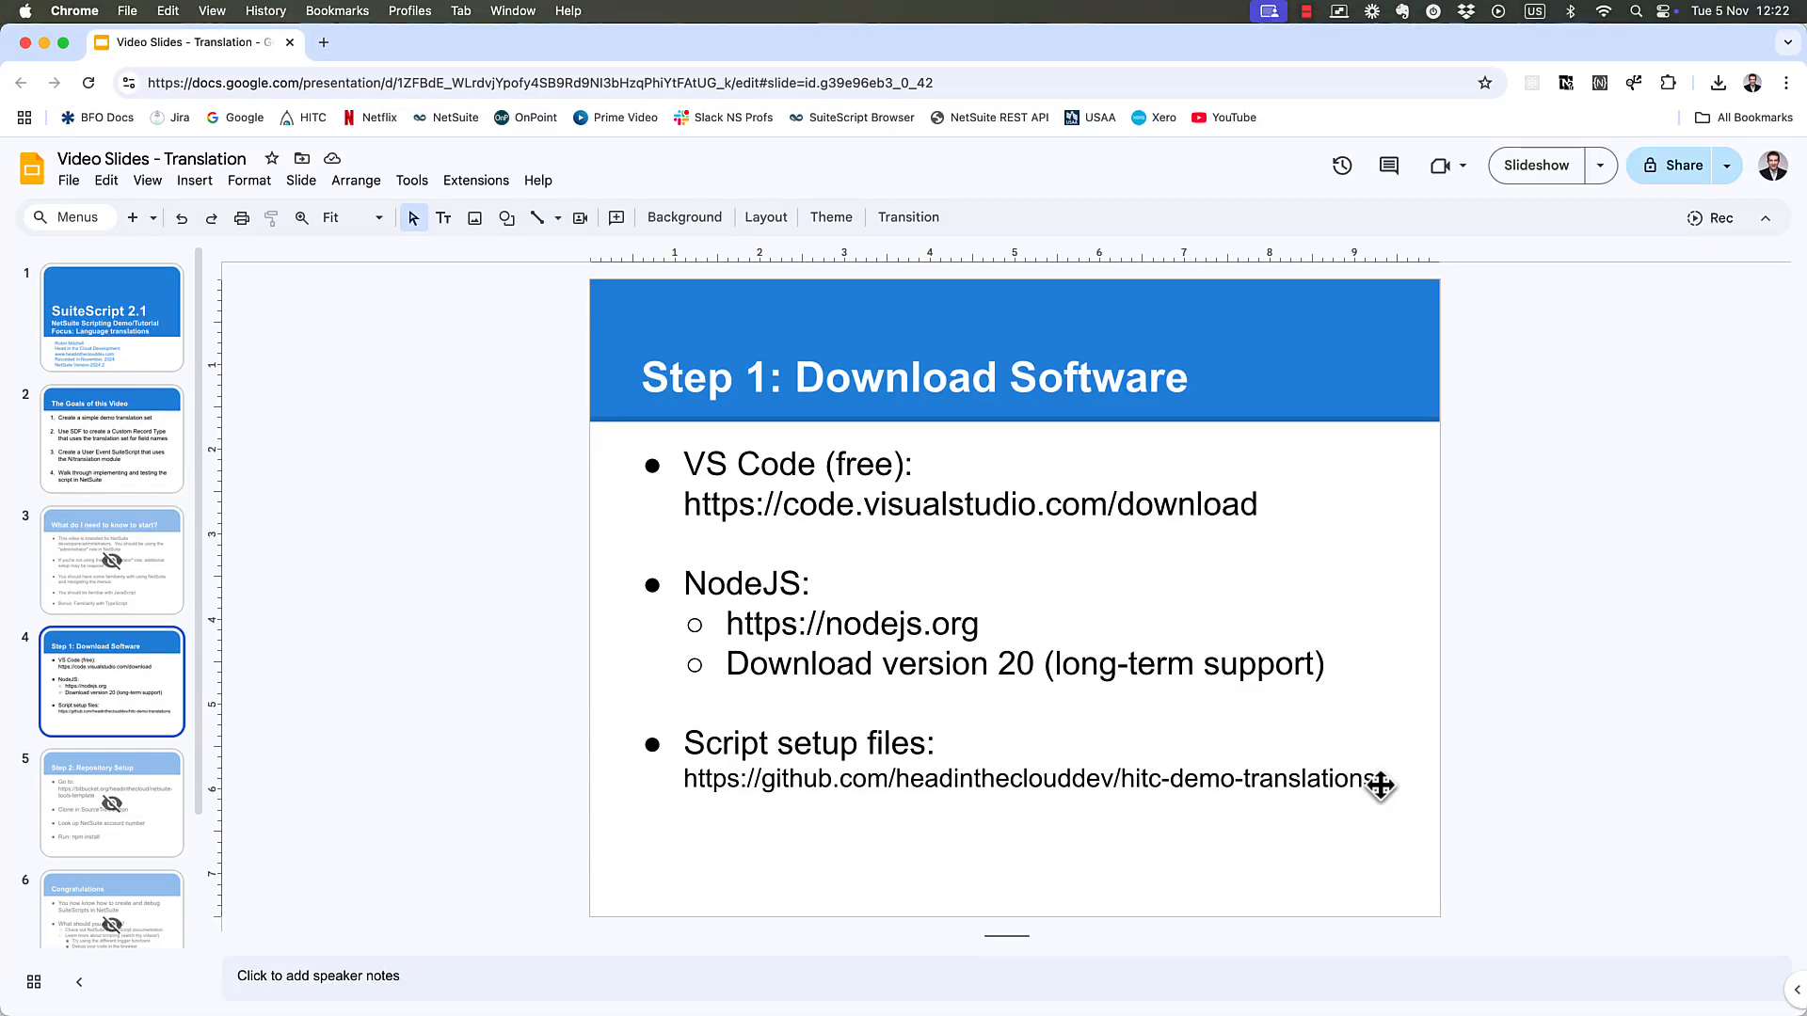
Download the hitc-demo-translations GitHub repository as a ZIP archive from a new tab.
left_click(1336, 777)
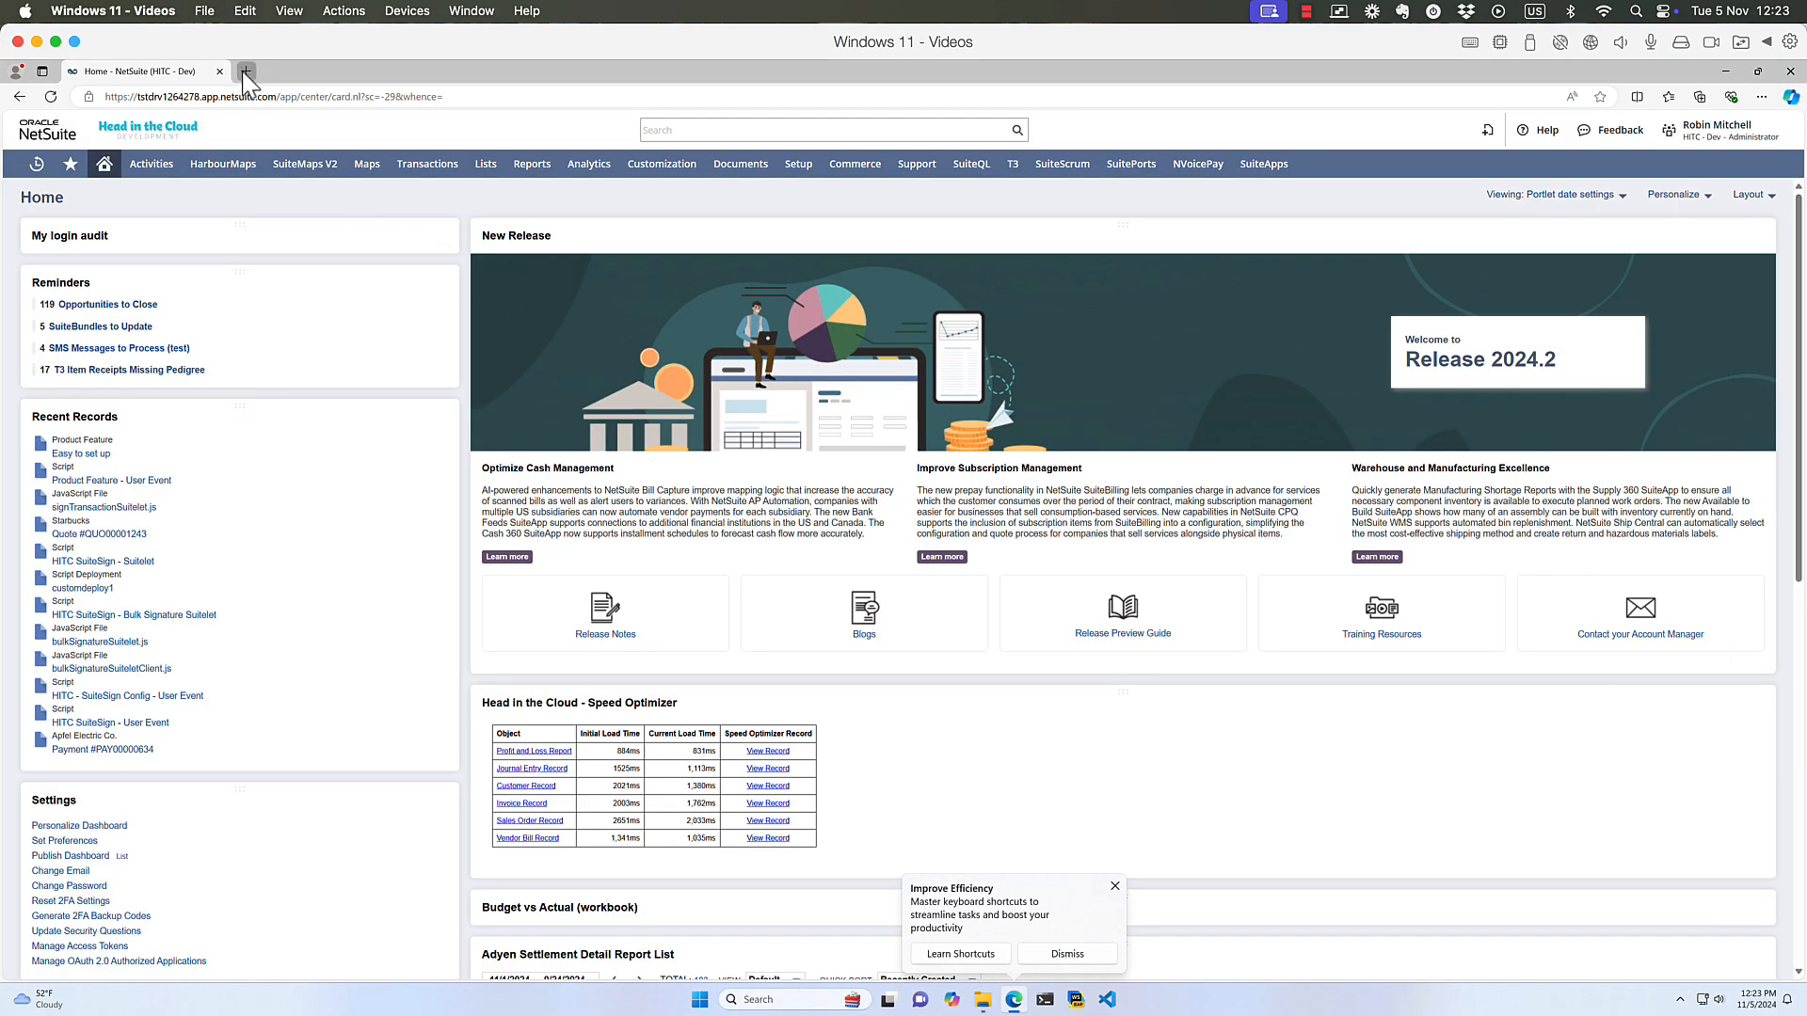
left_click(252, 70)
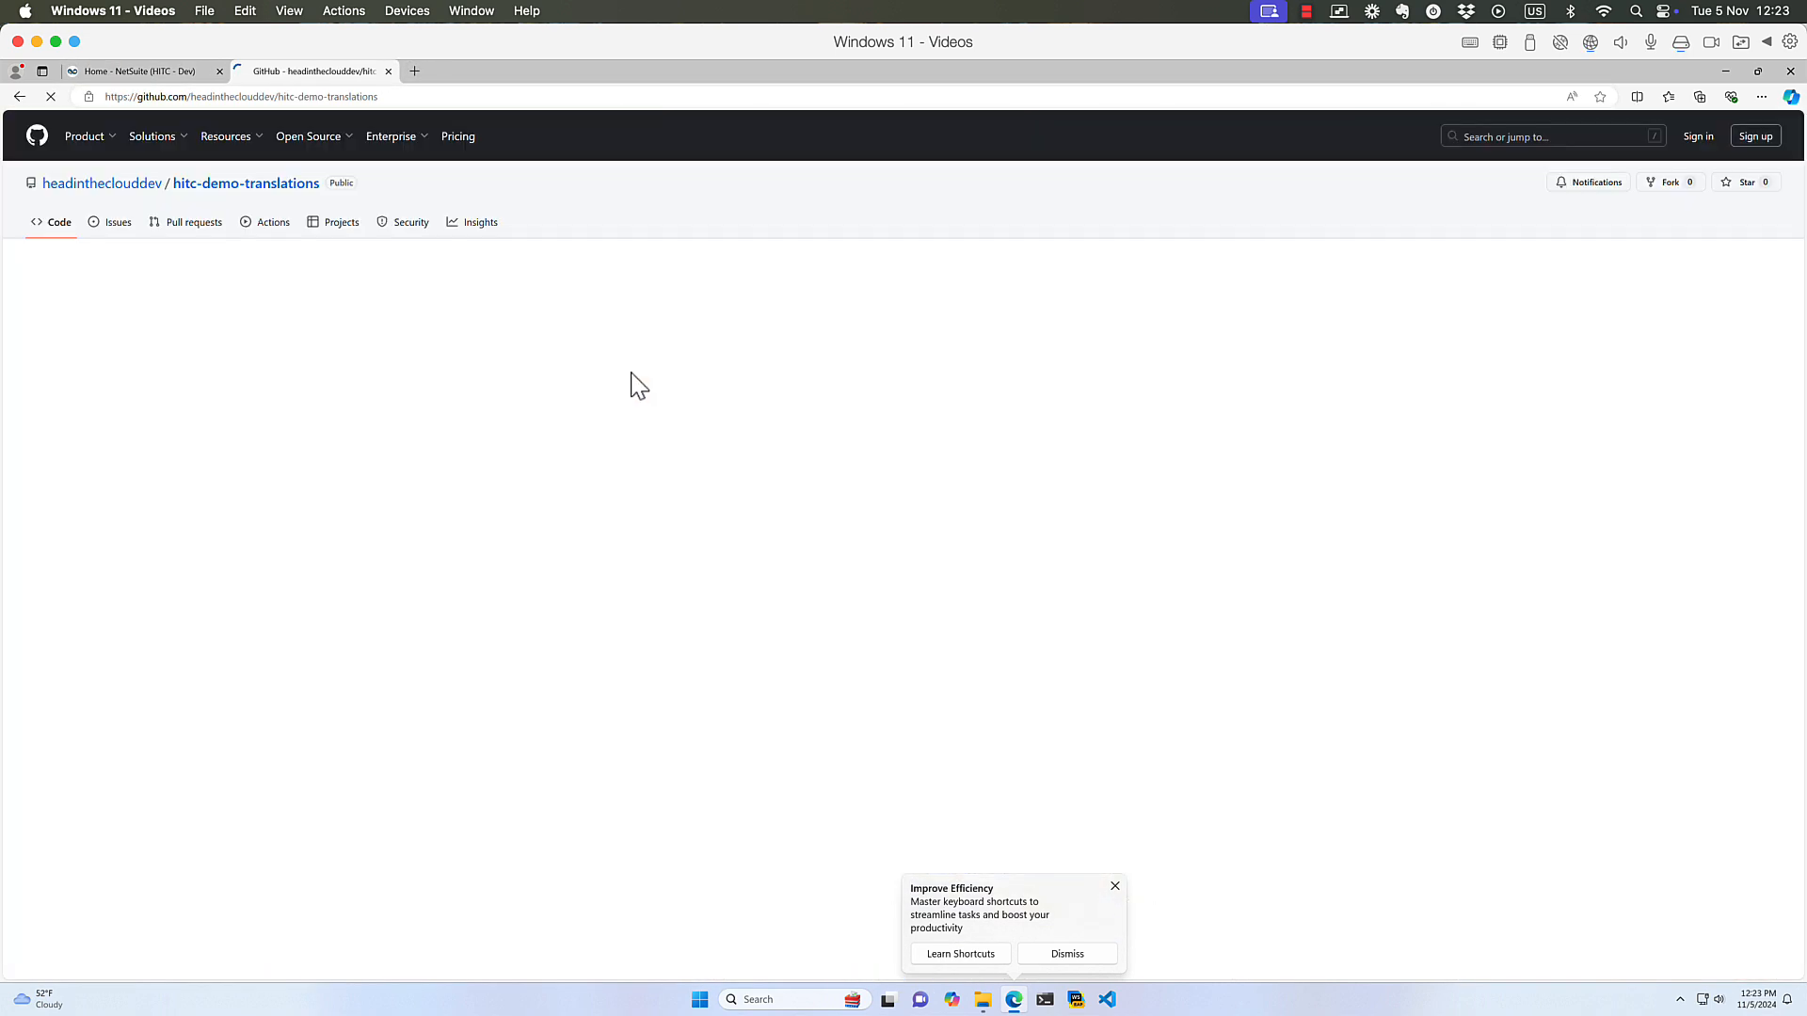
left_click(1069, 267)
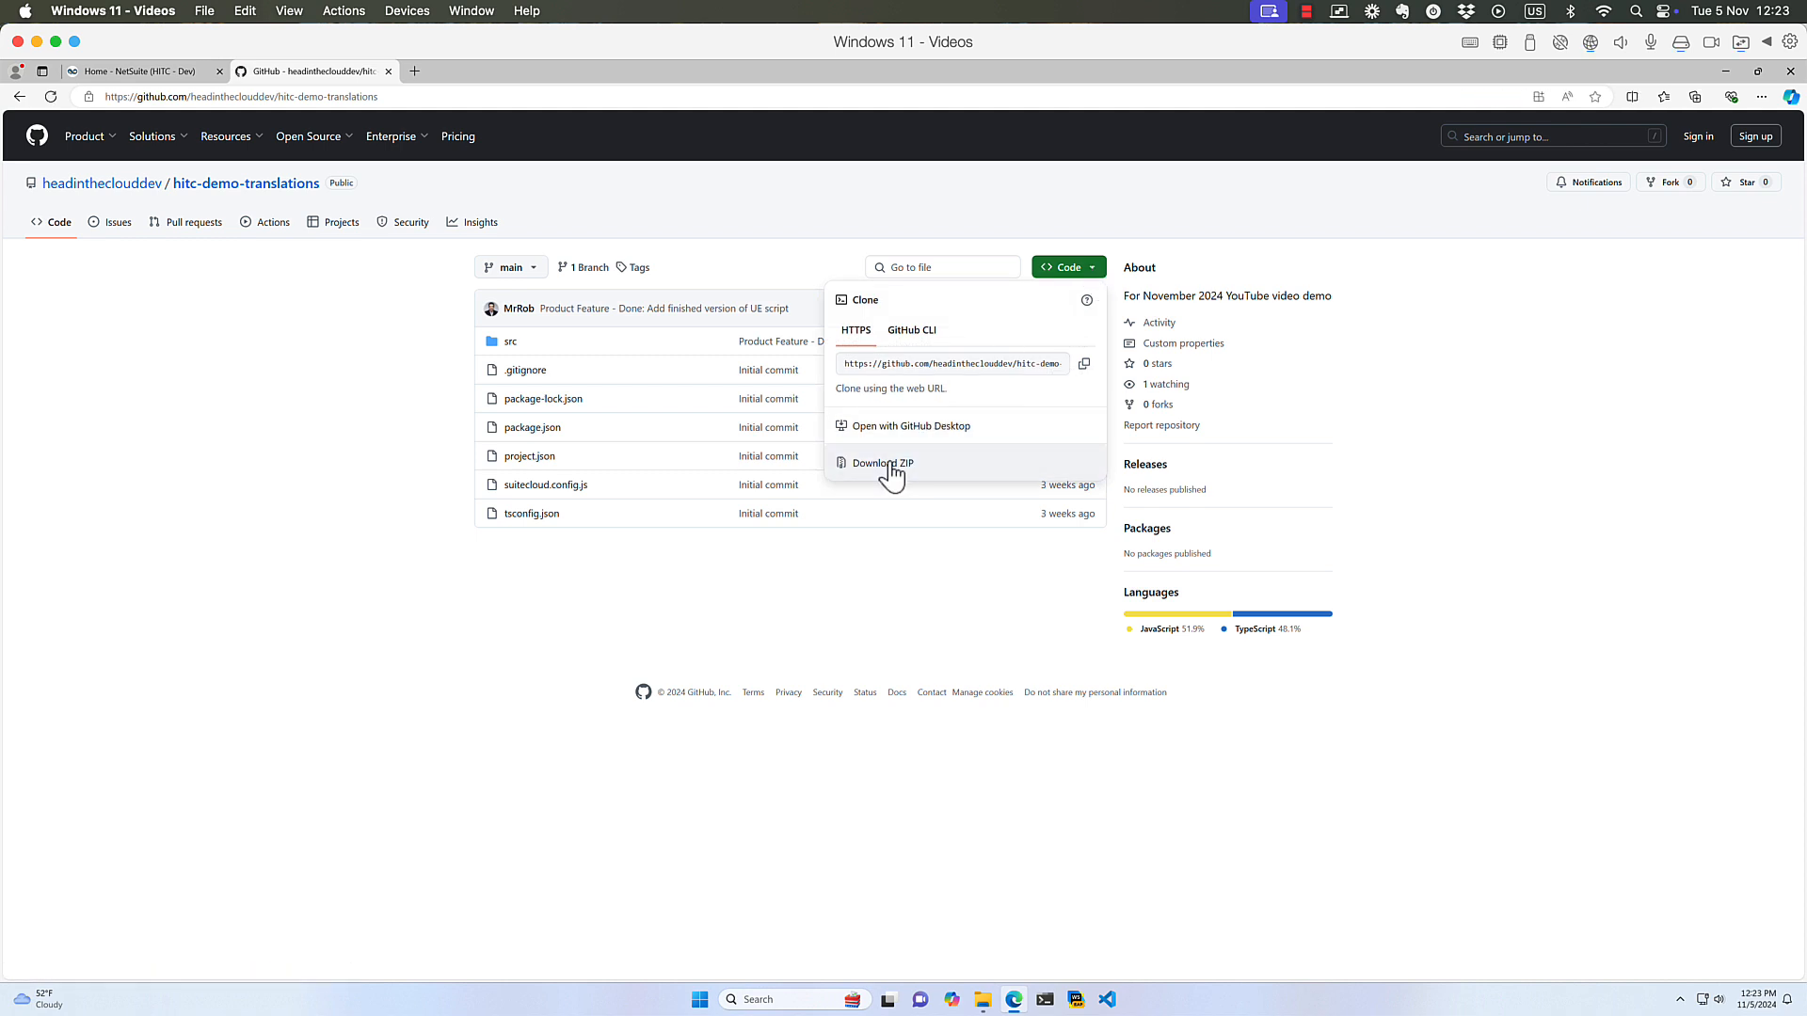
left_click(882, 462)
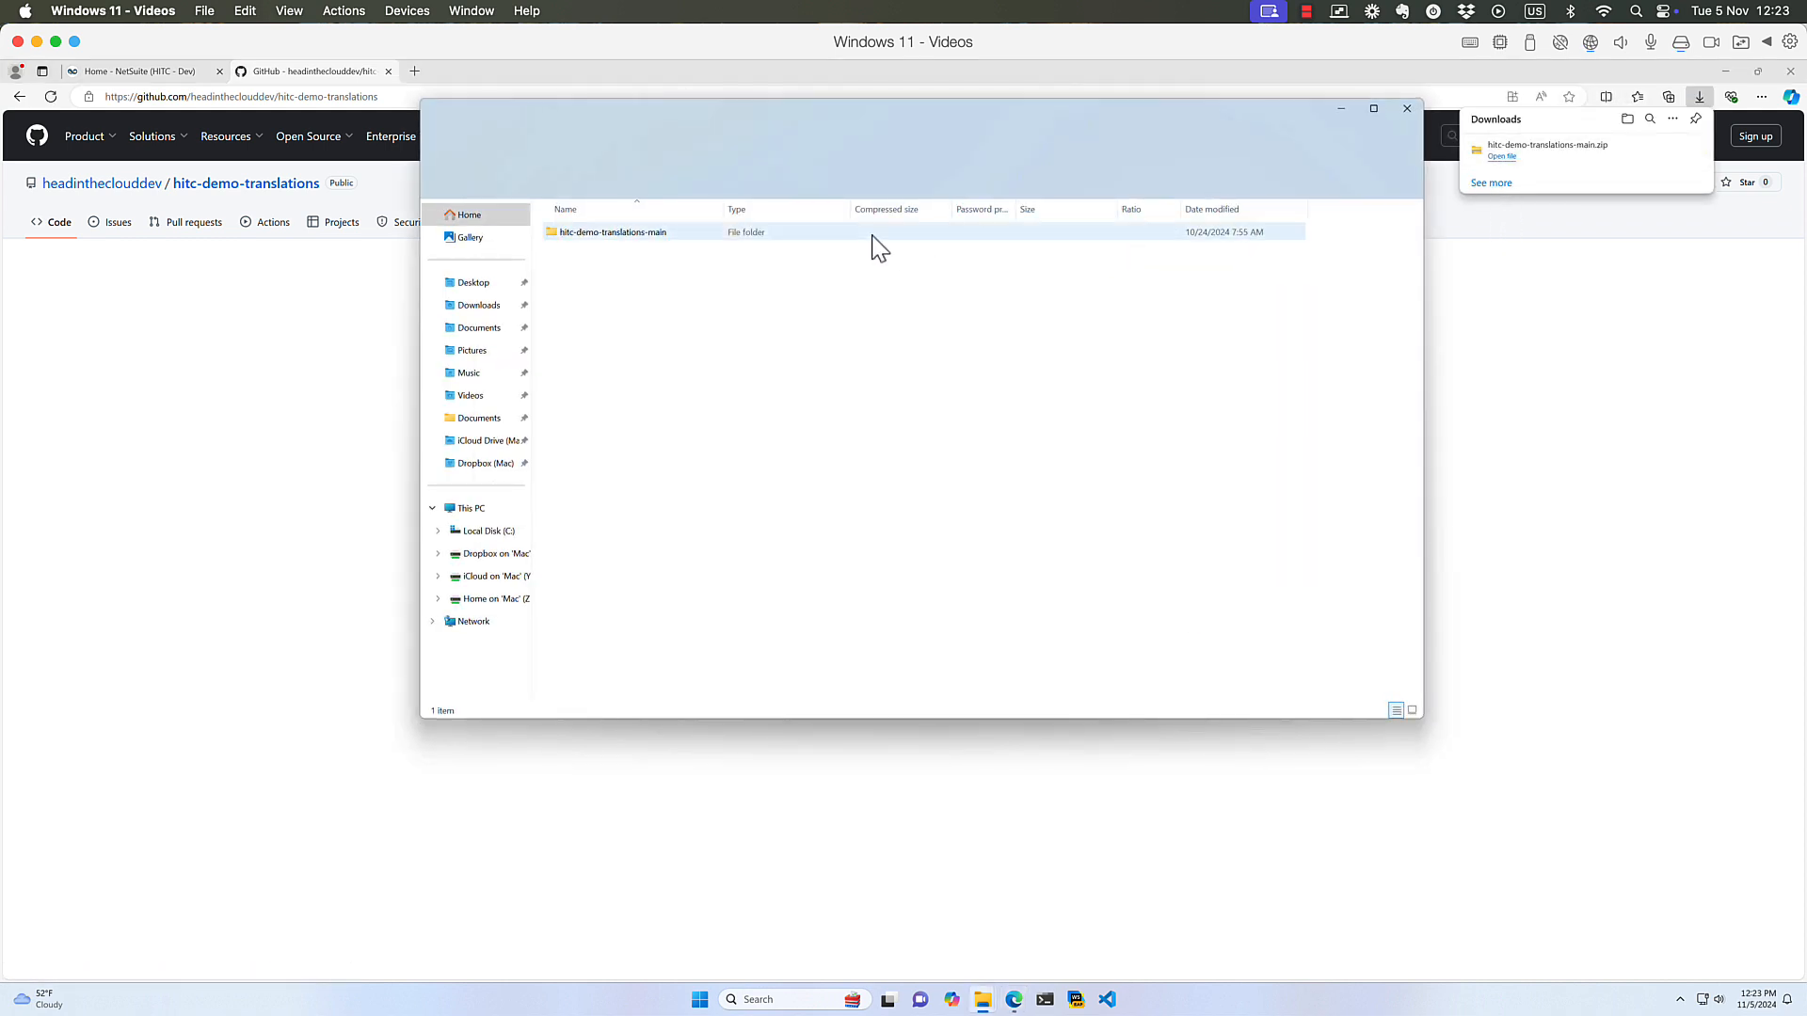
Extract the downloaded ZIP into Documents as a hitc-demo-translations folder.
left_click(866, 179)
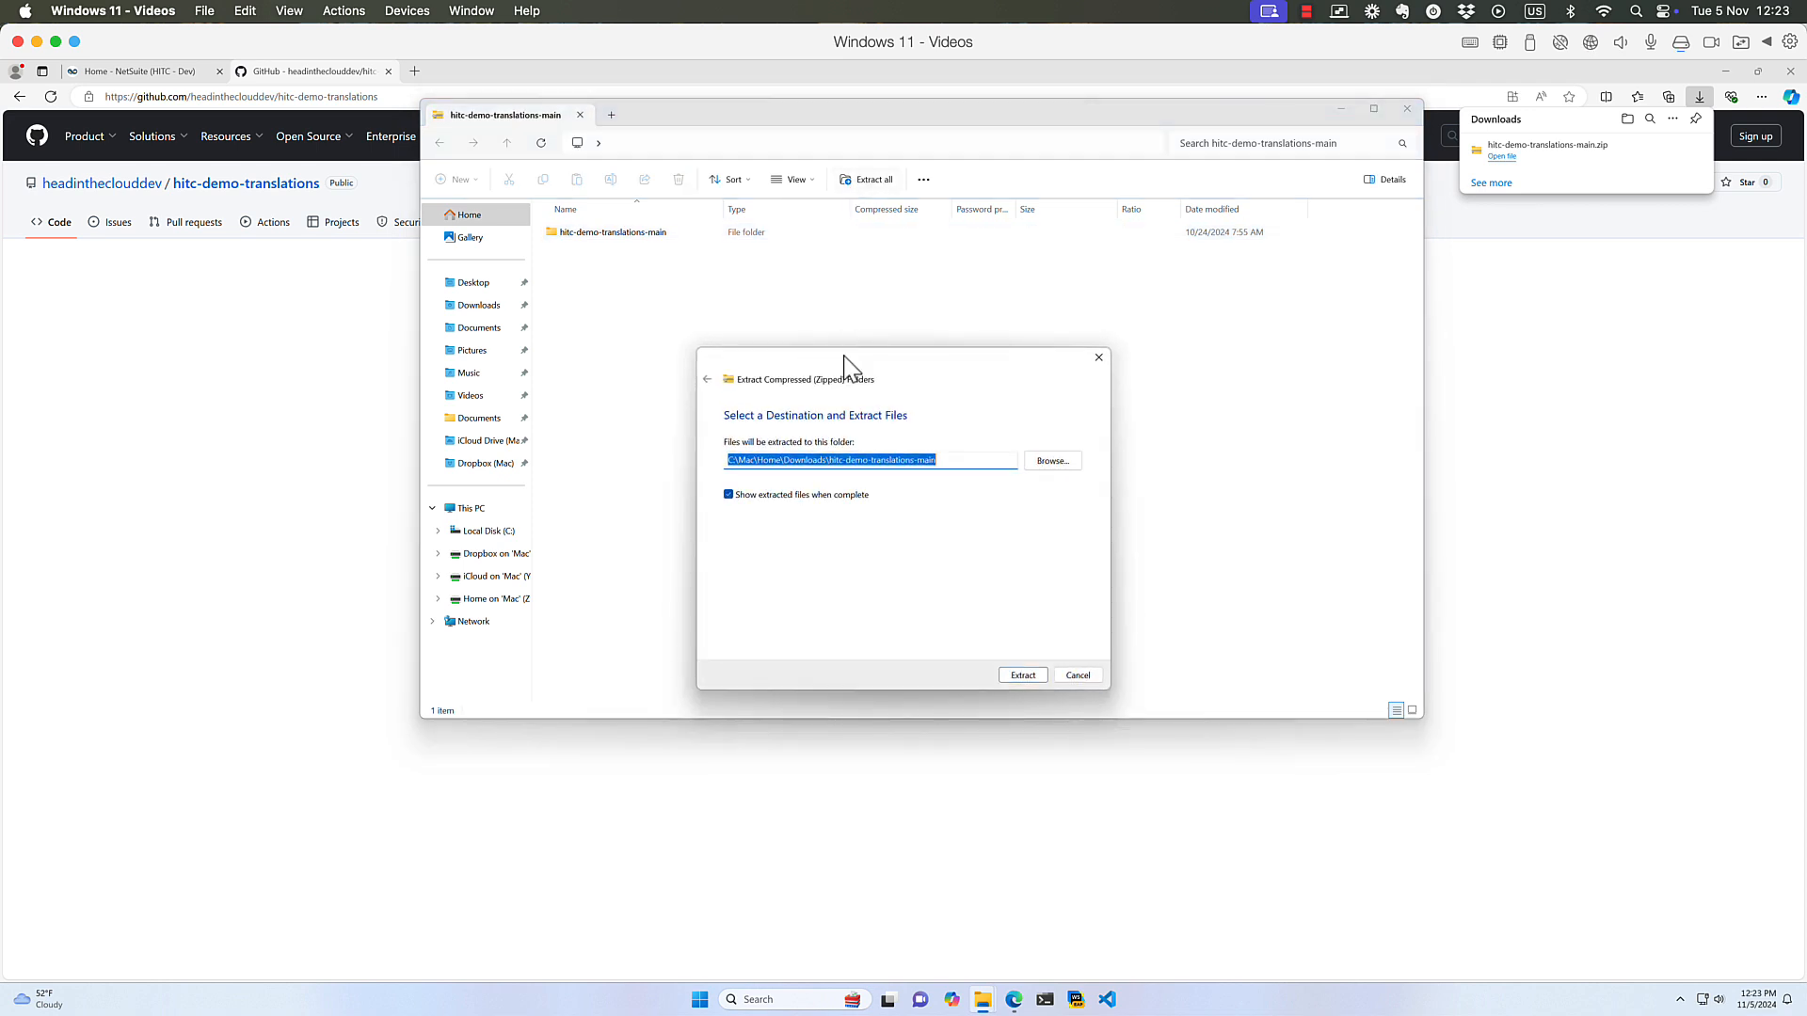
mouse_move(1072, 468)
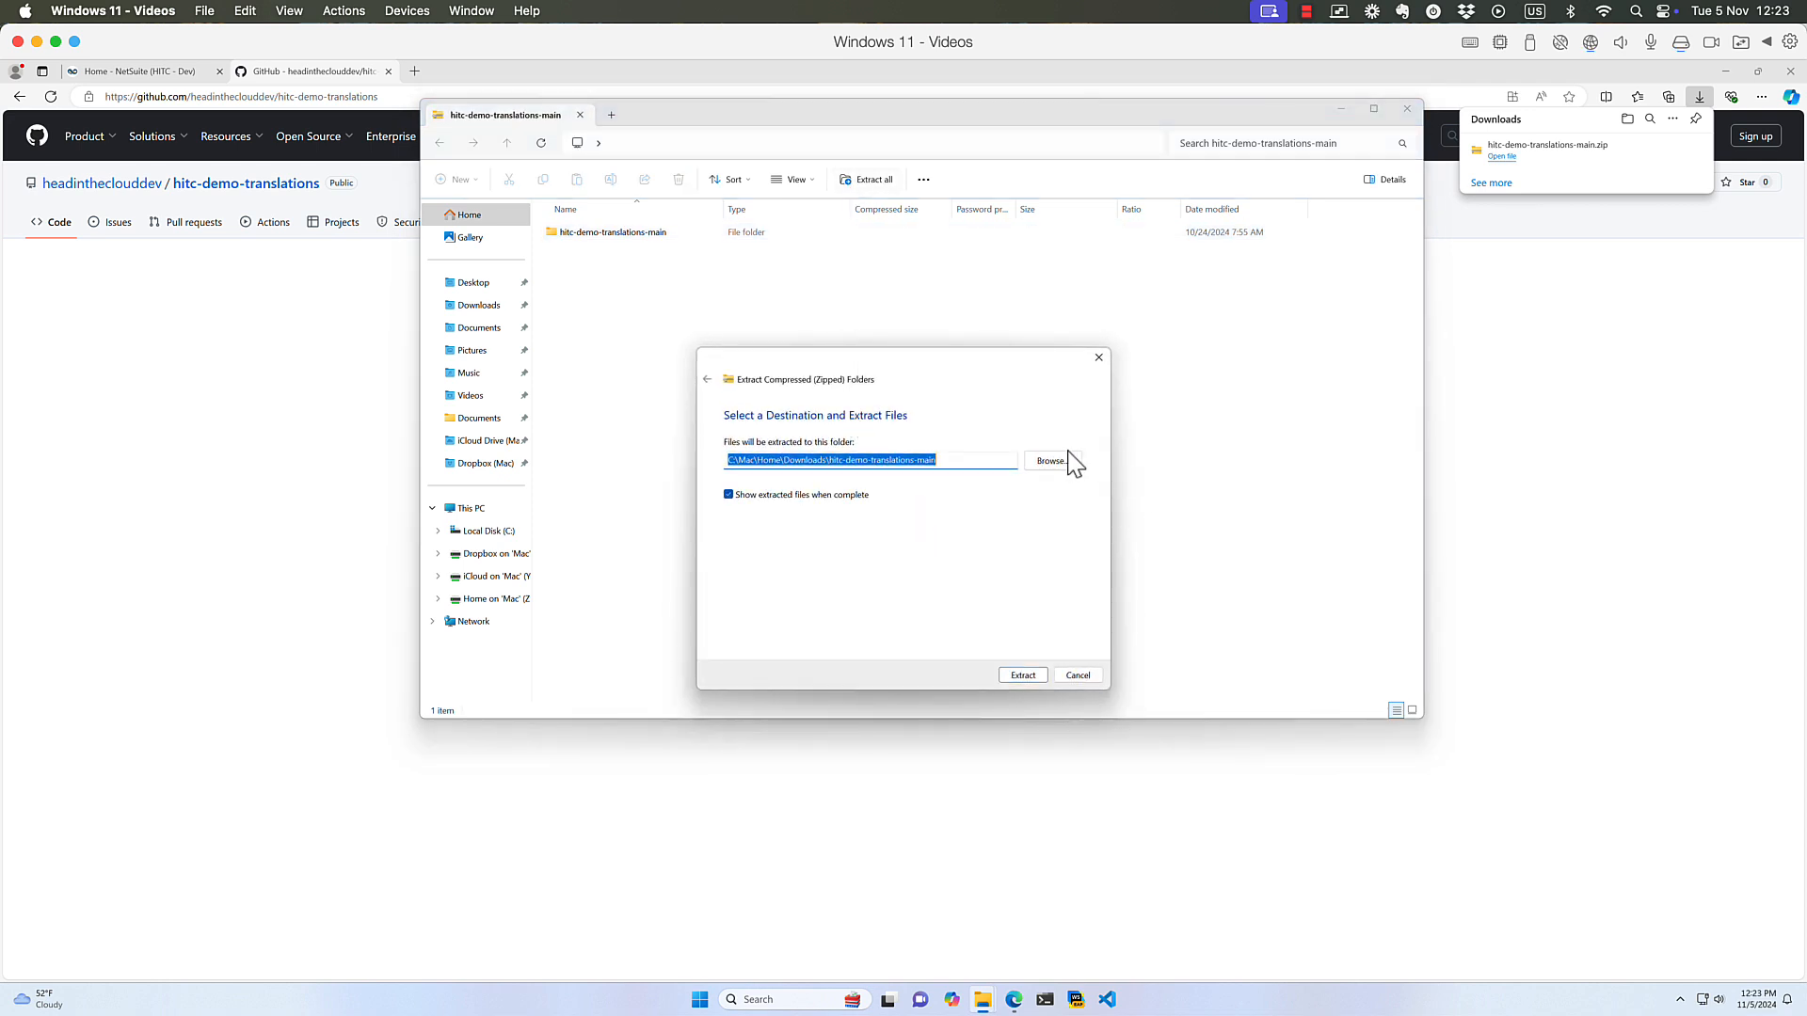
left_click(1049, 461)
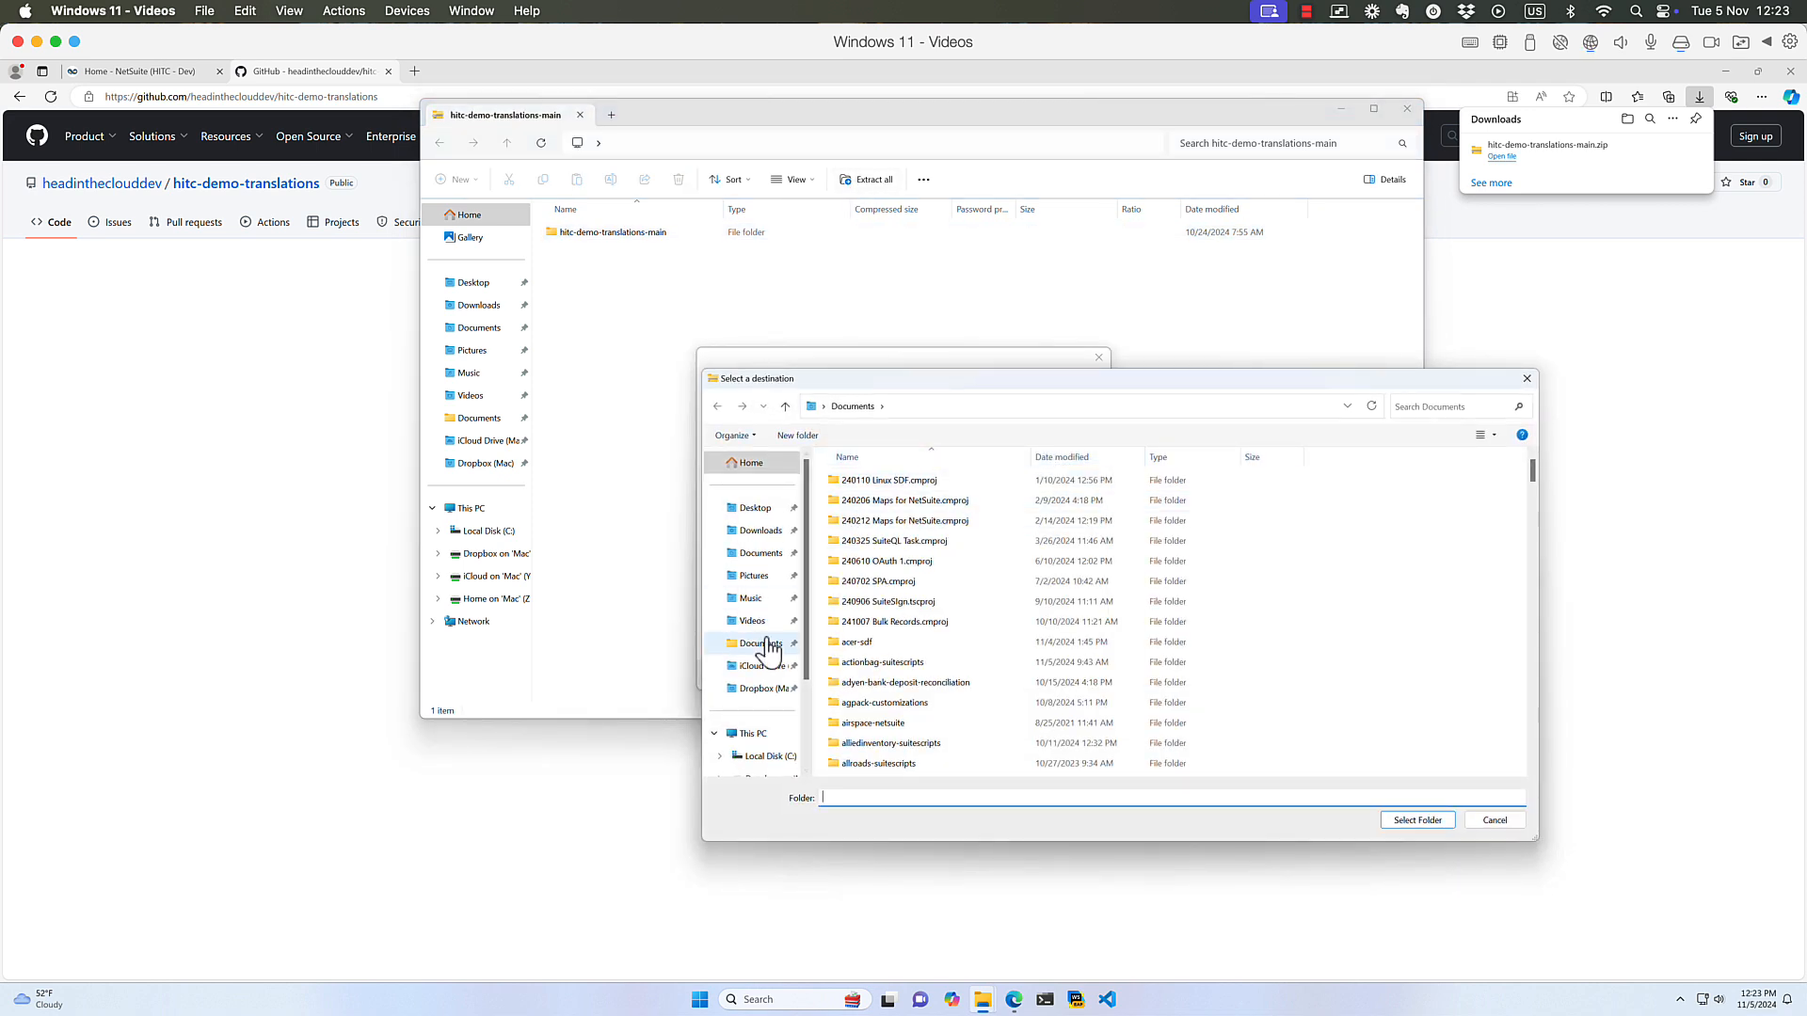
left_click(767, 729)
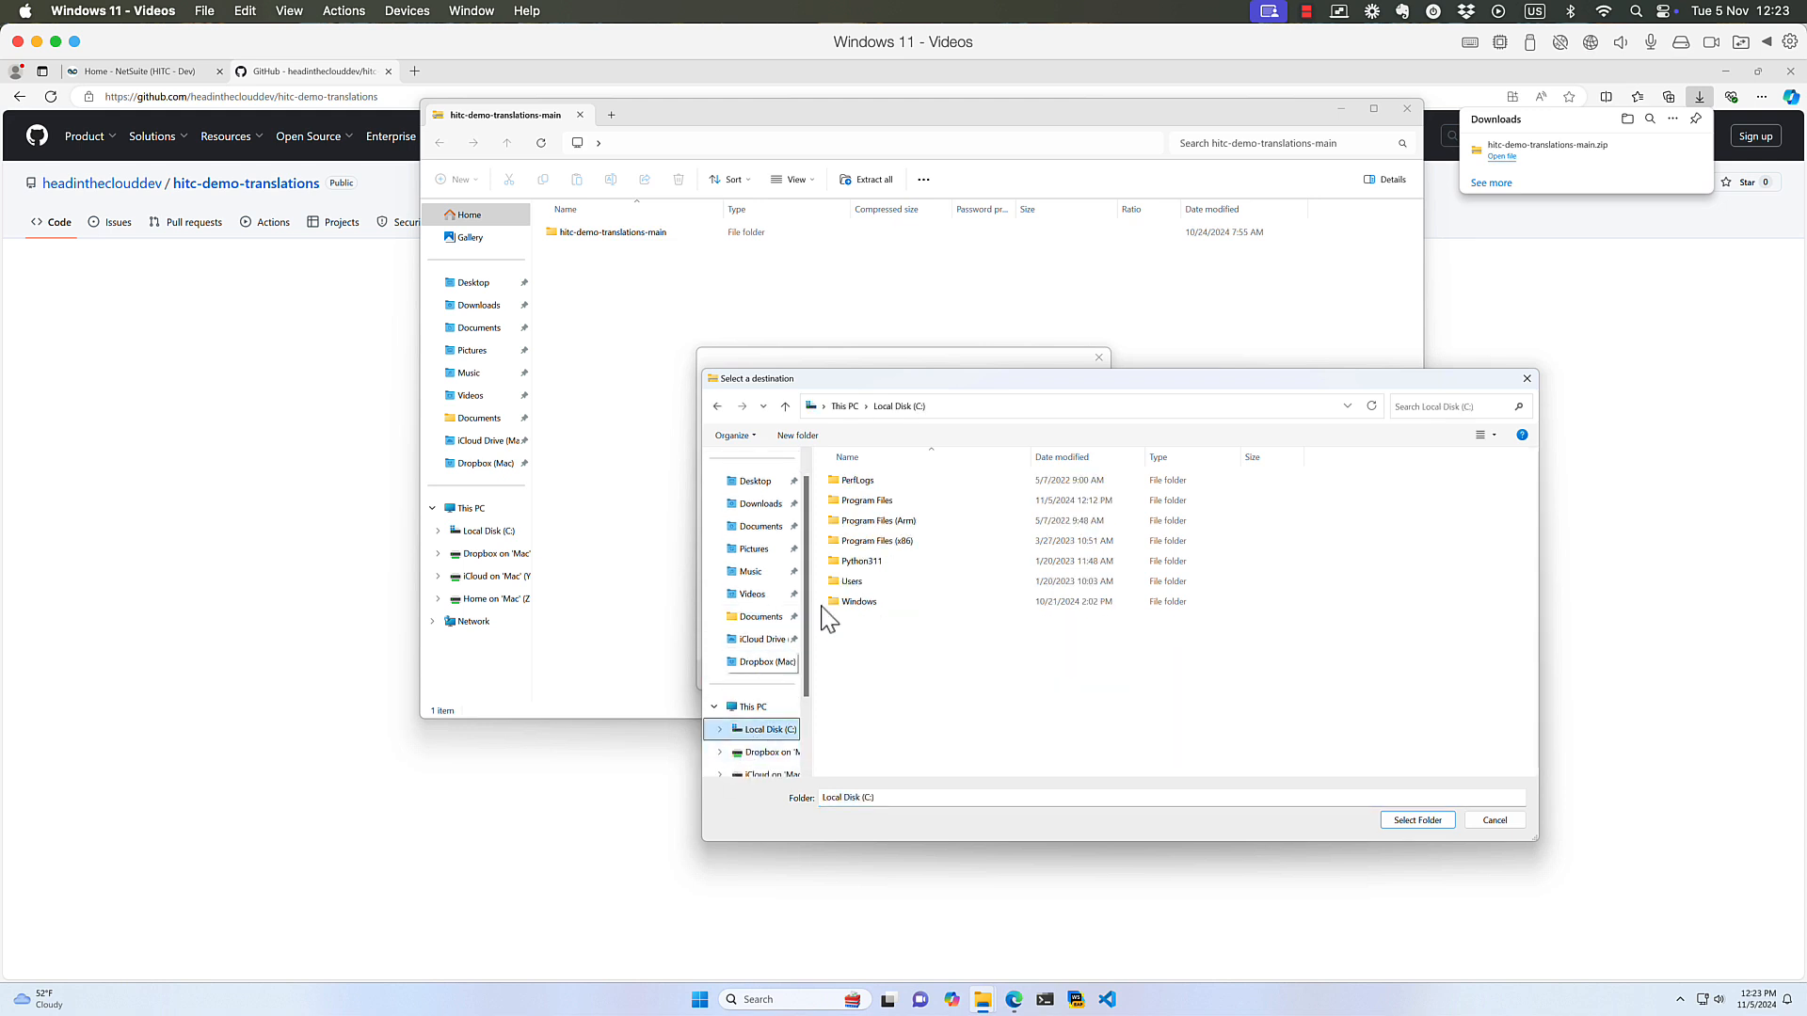
double_click(850, 581)
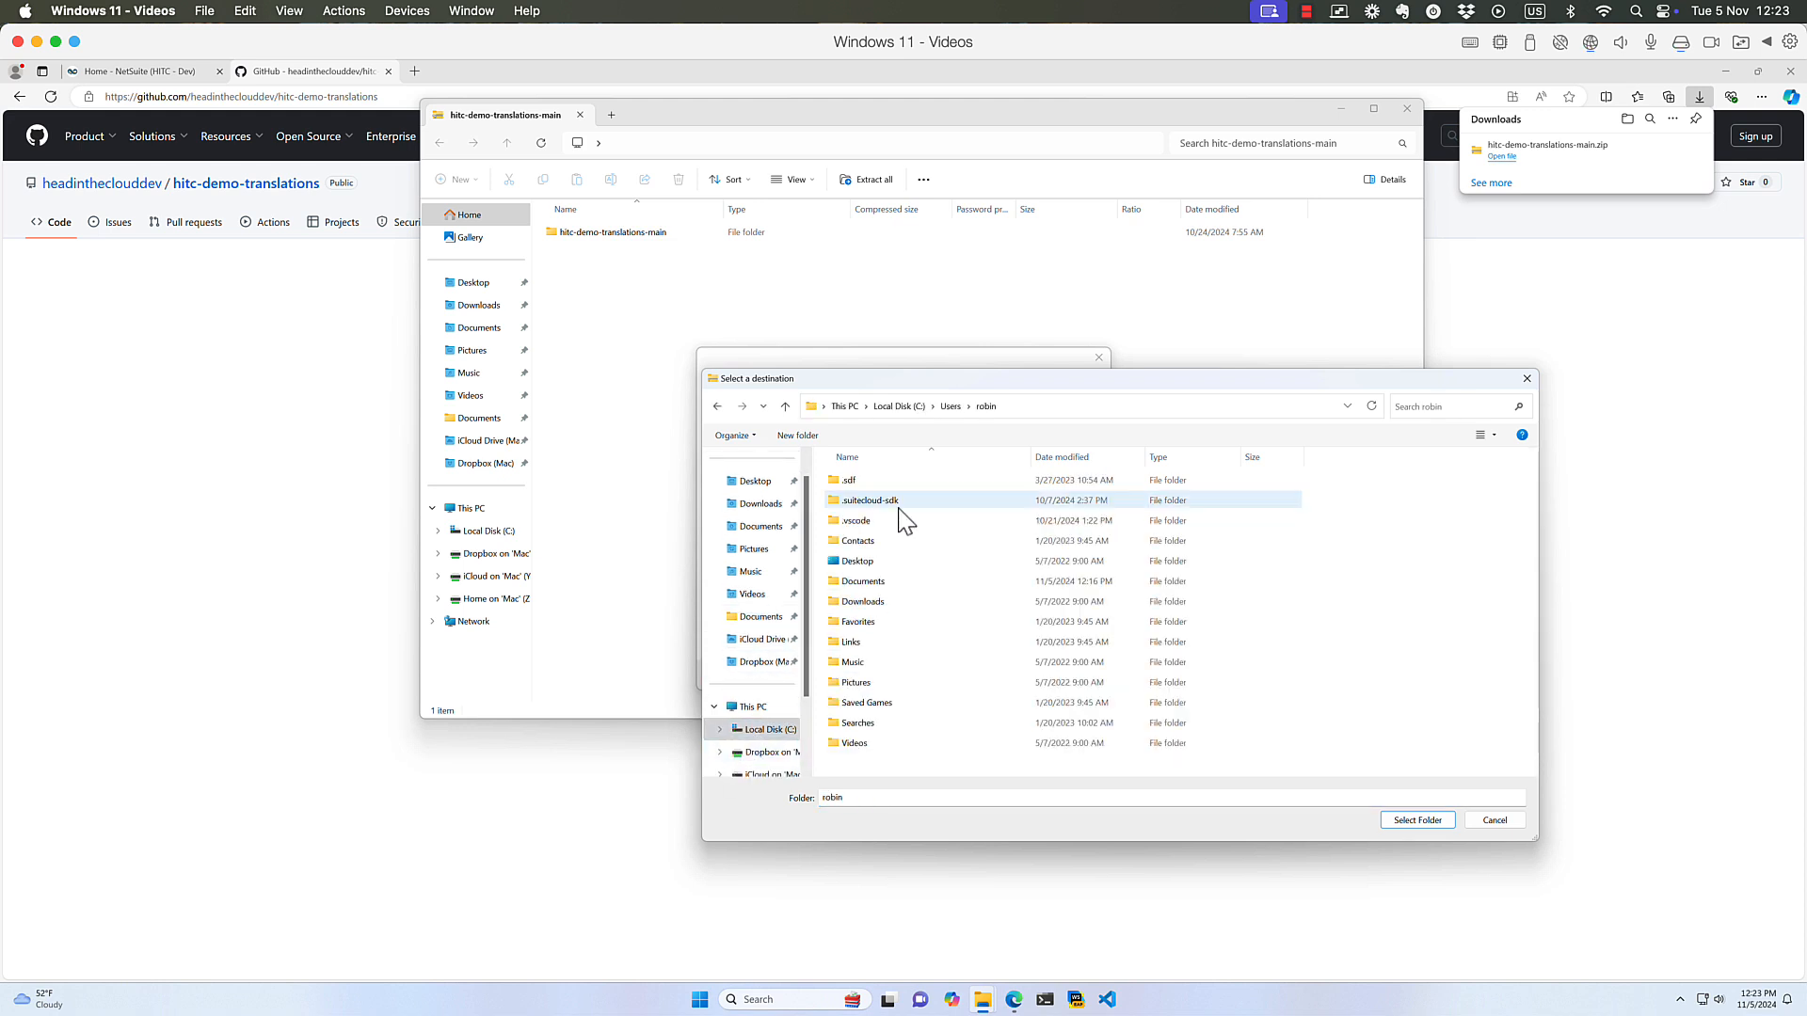
left_click(861, 580)
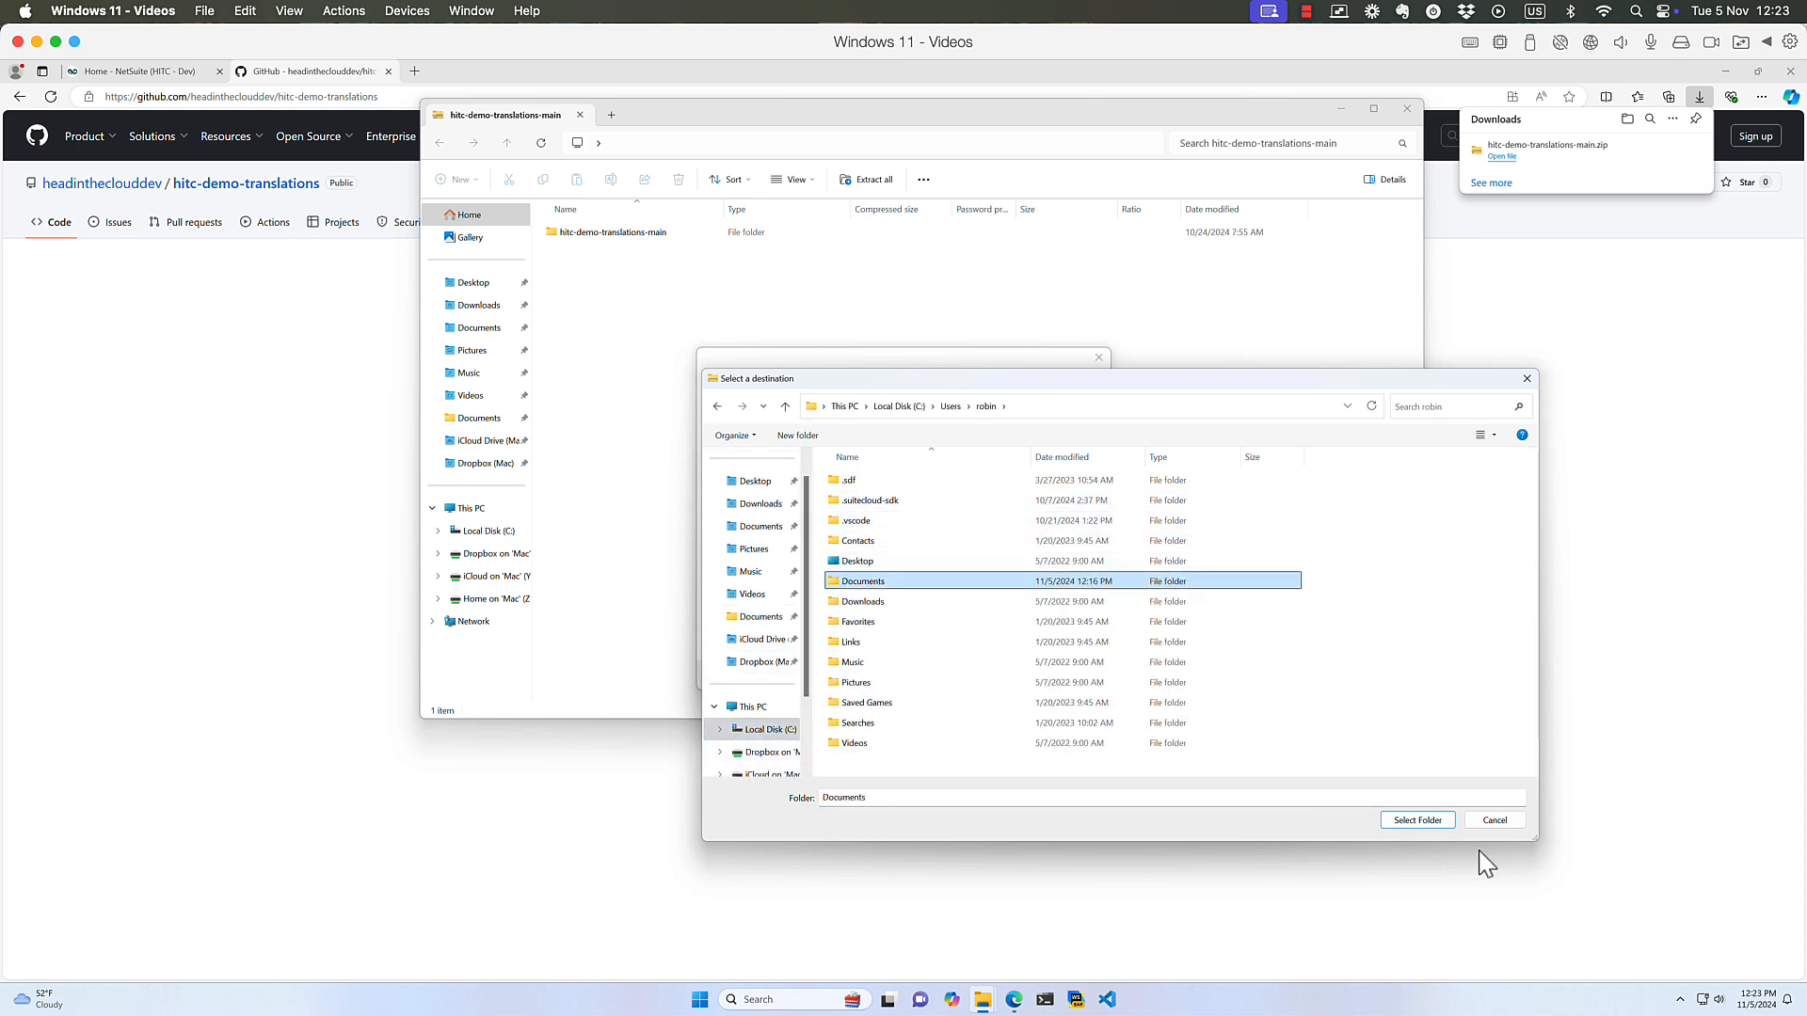
left_click(1417, 819)
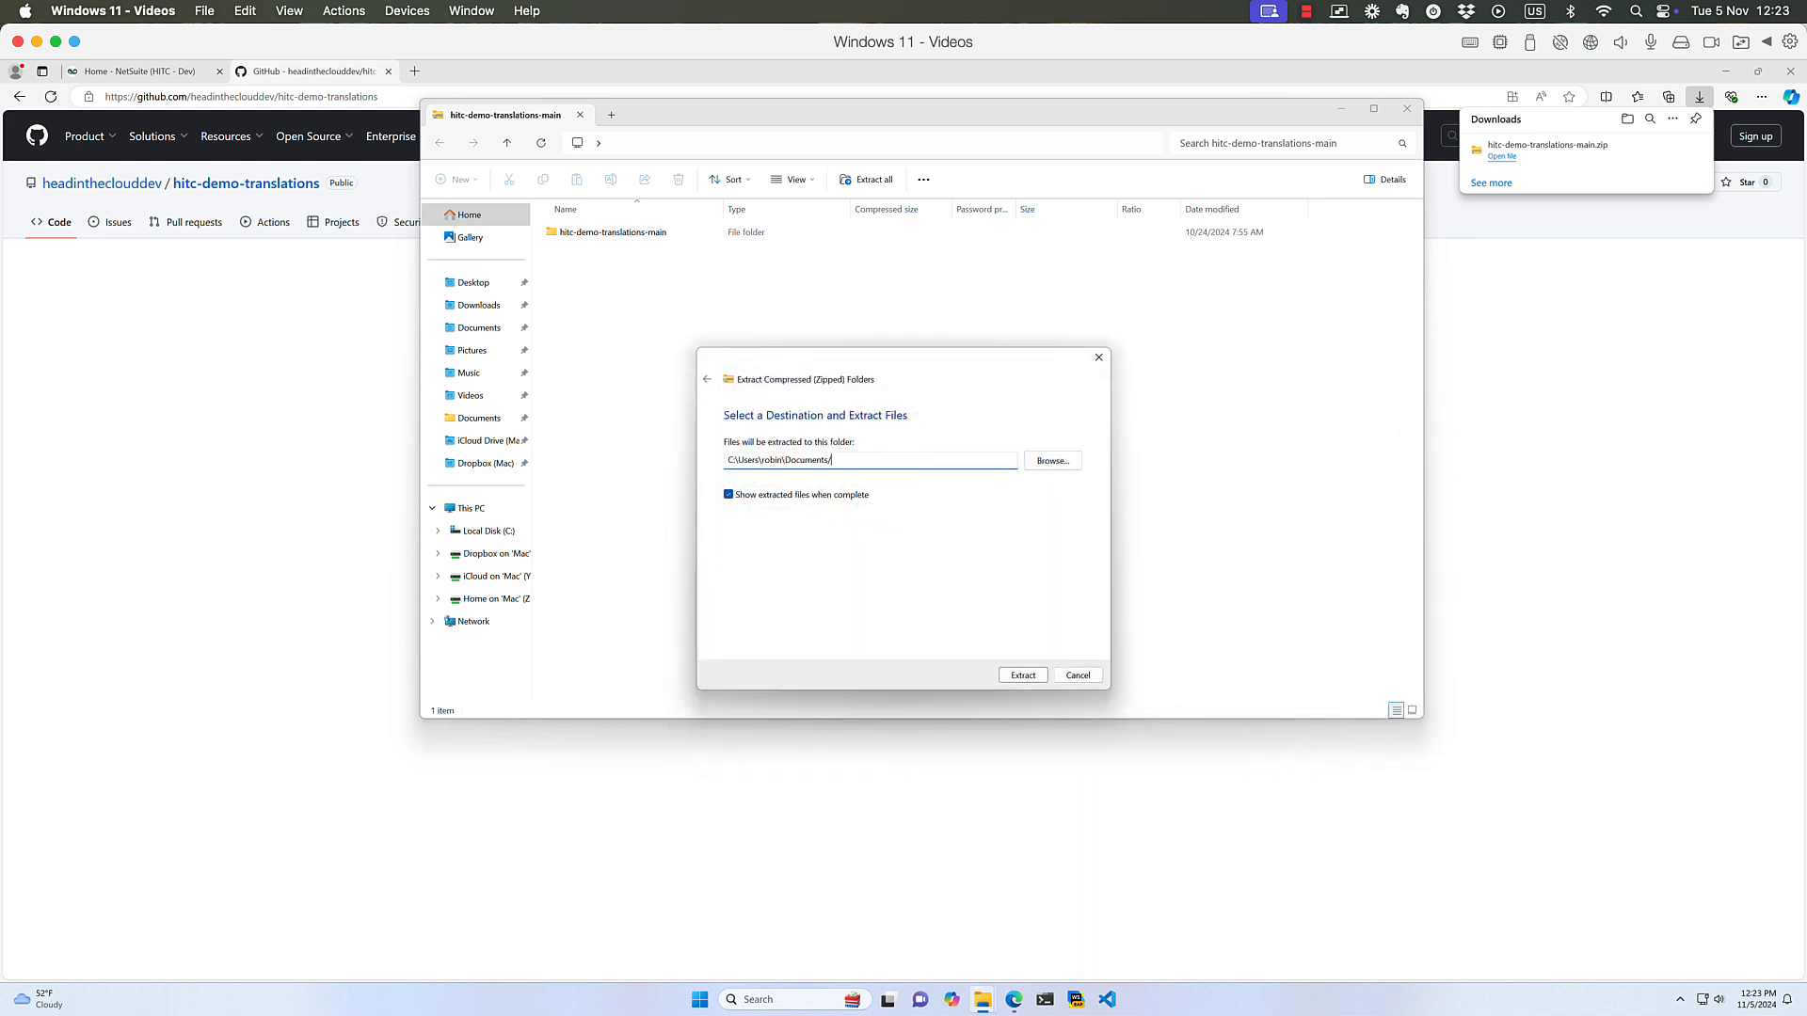
type("hitc-demo-translations")
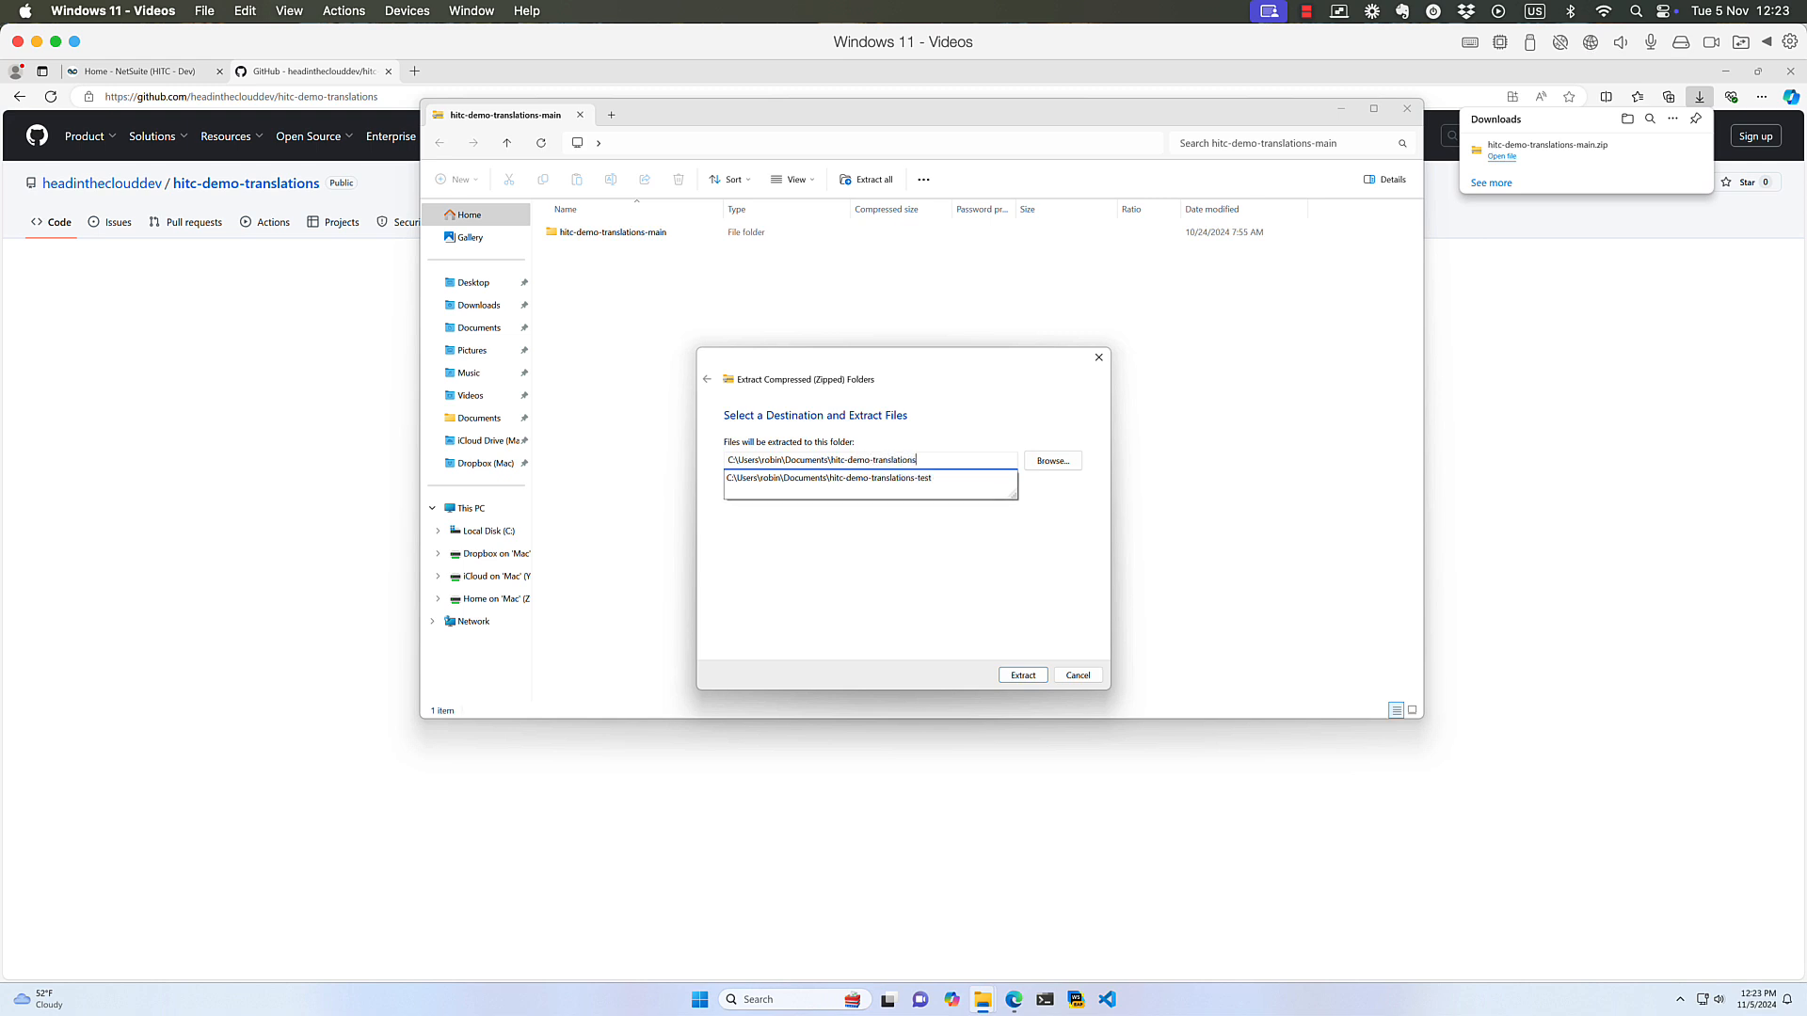
left_click(1022, 674)
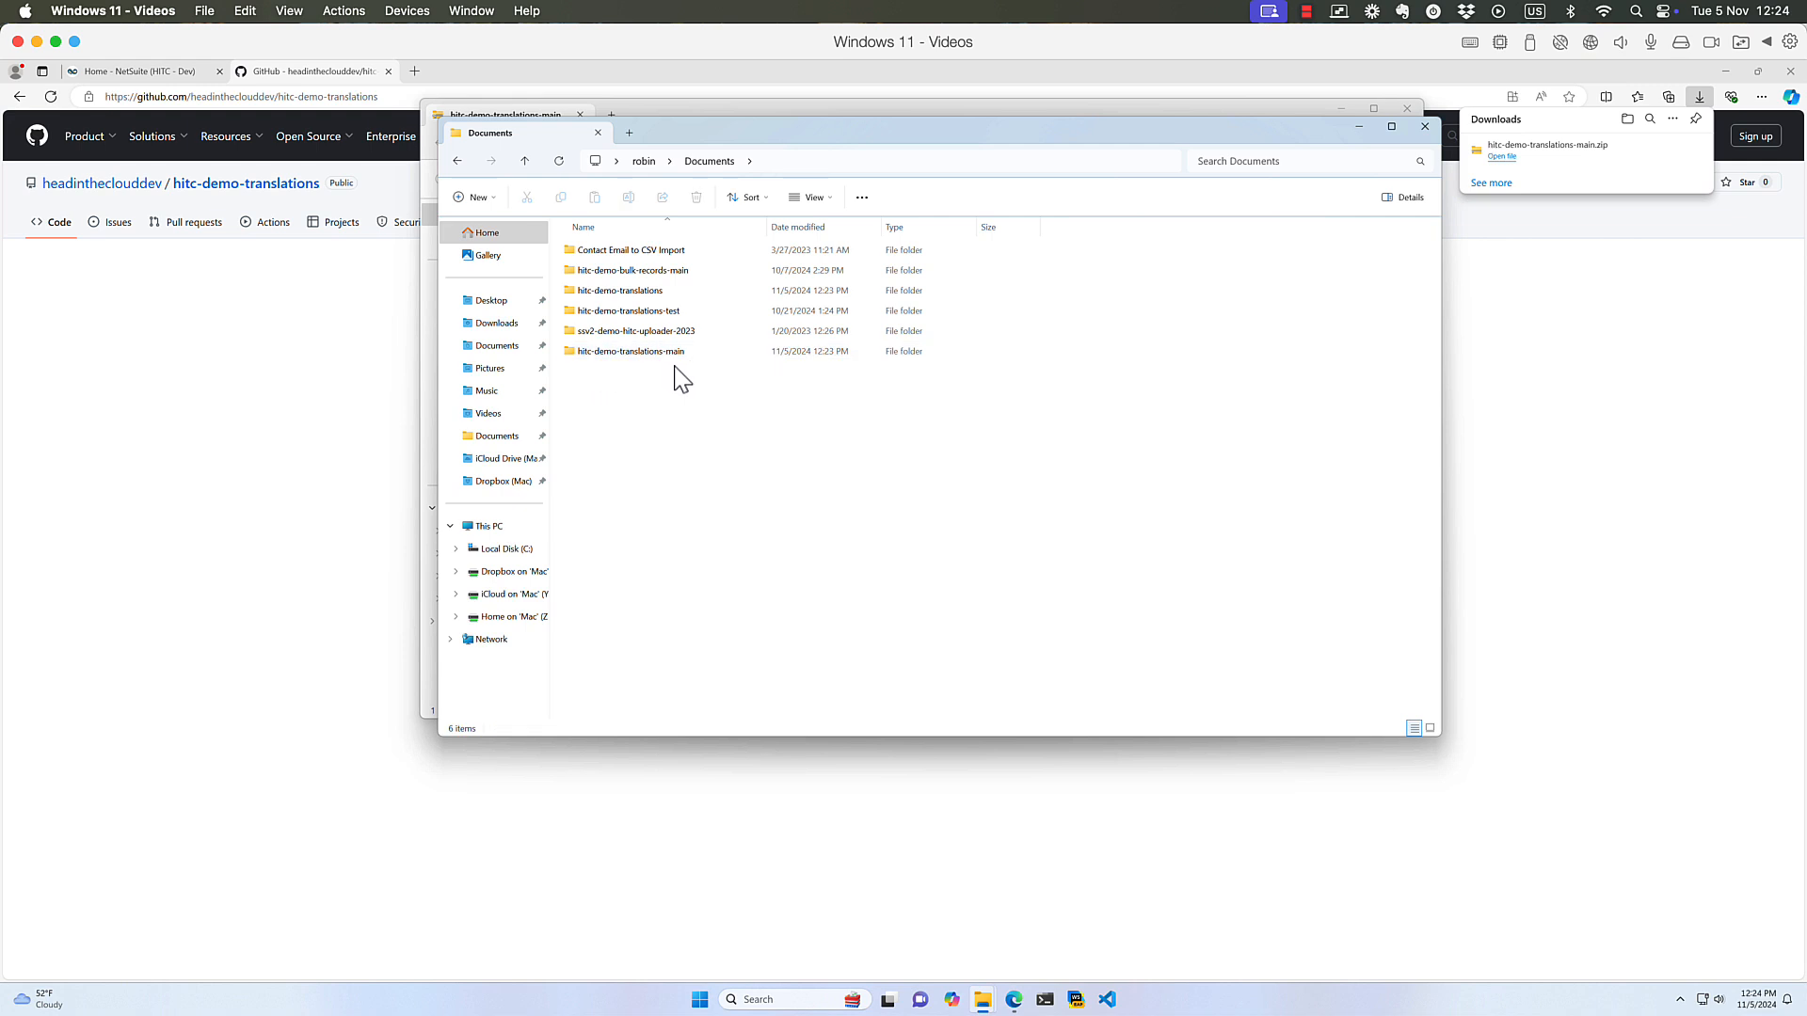
mouse_move(1109, 1006)
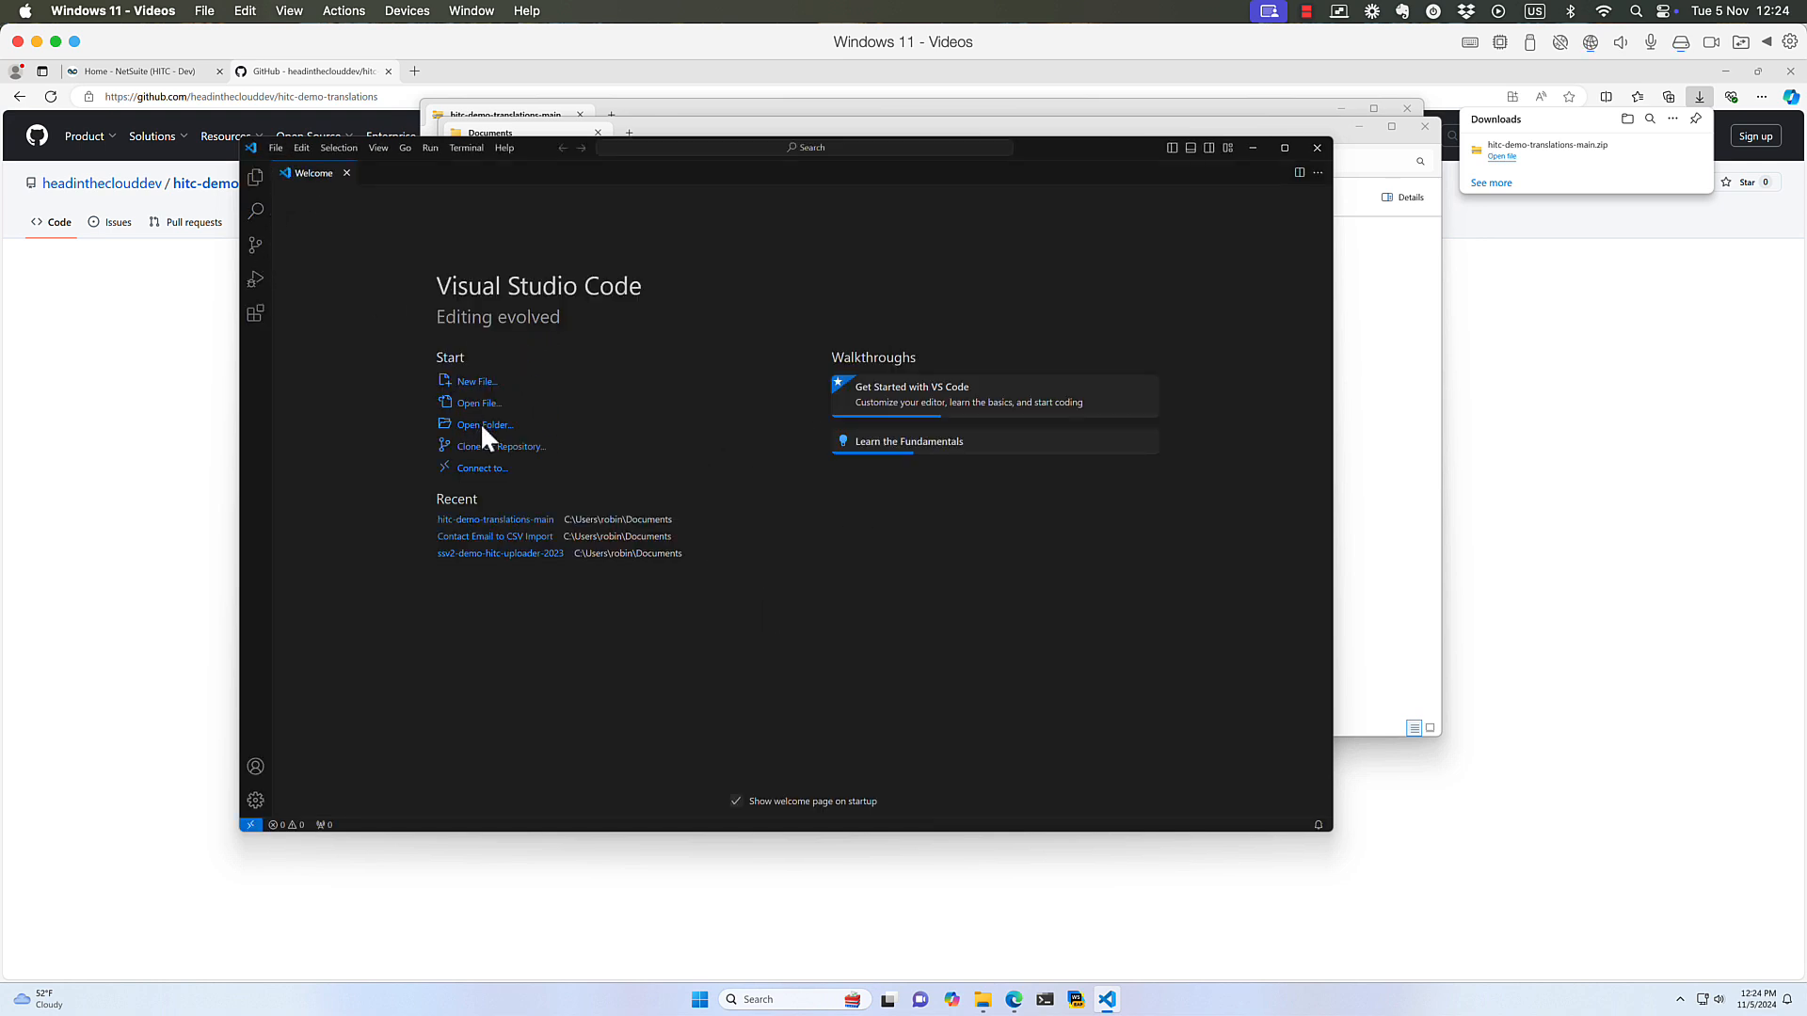
Open the hitc-demo-translations-main folder in VS Code and run npm install in a new terminal.
left_click(484, 425)
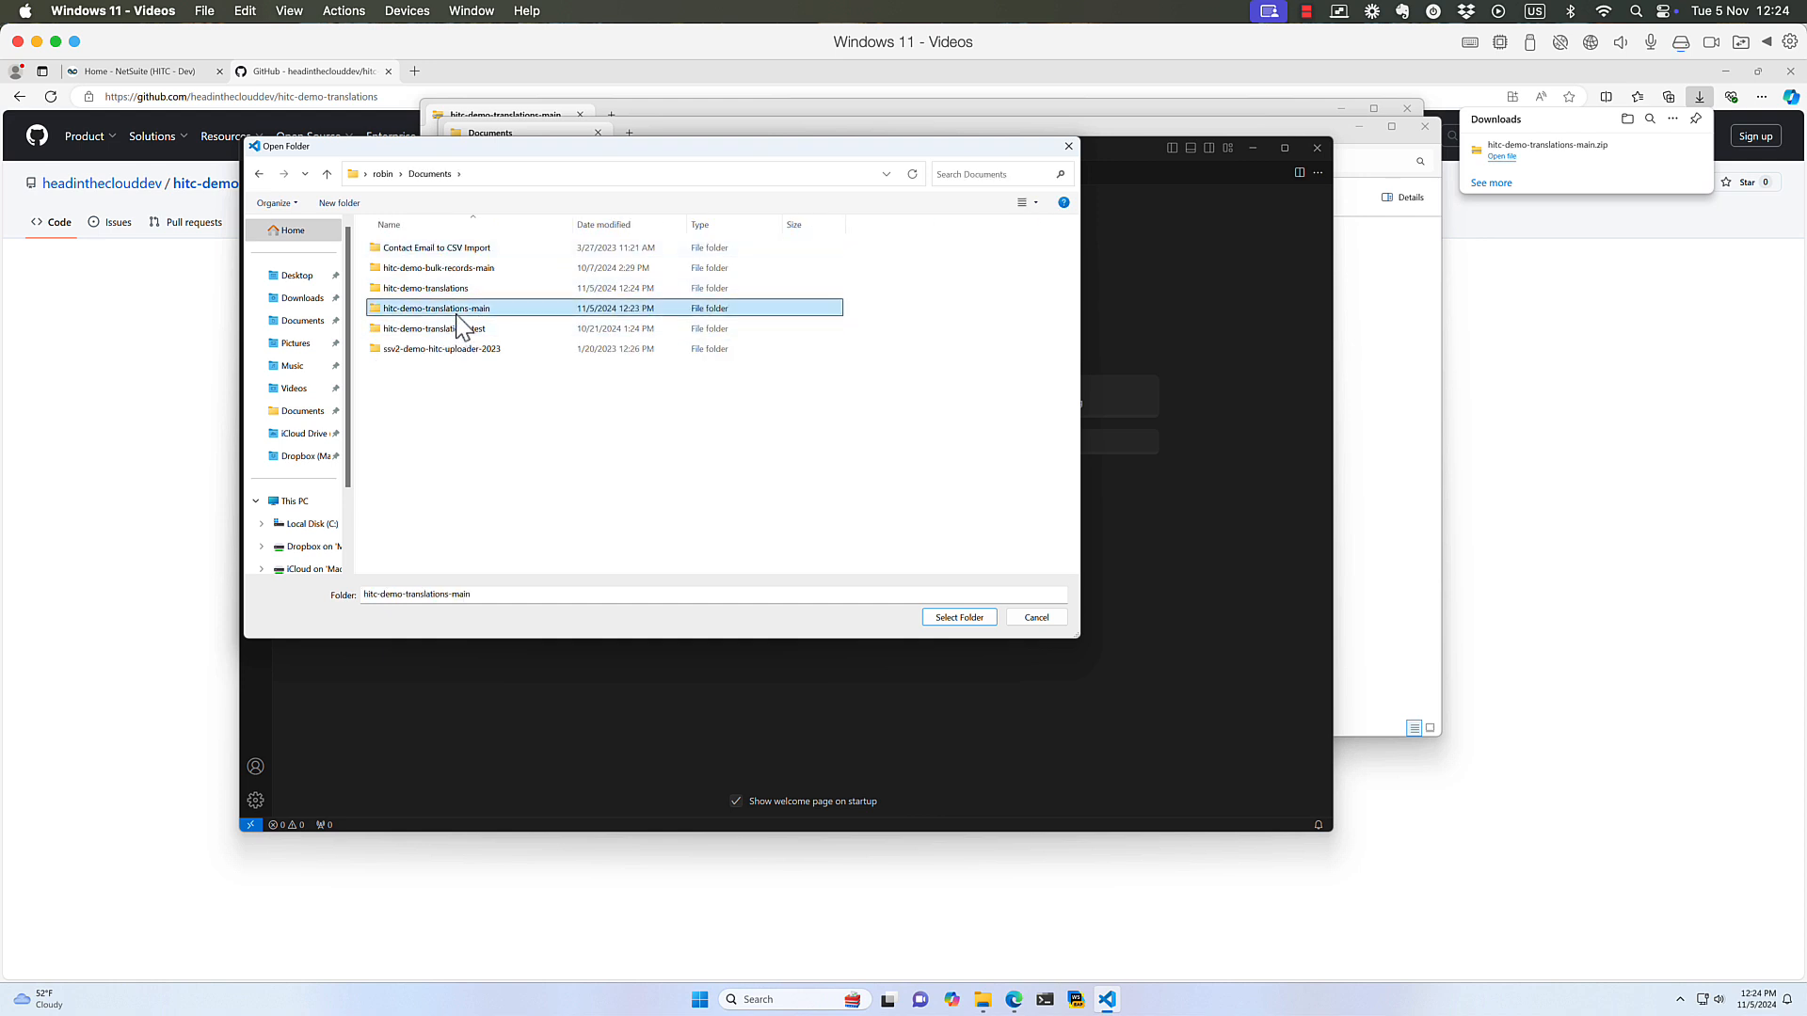
left_click(959, 618)
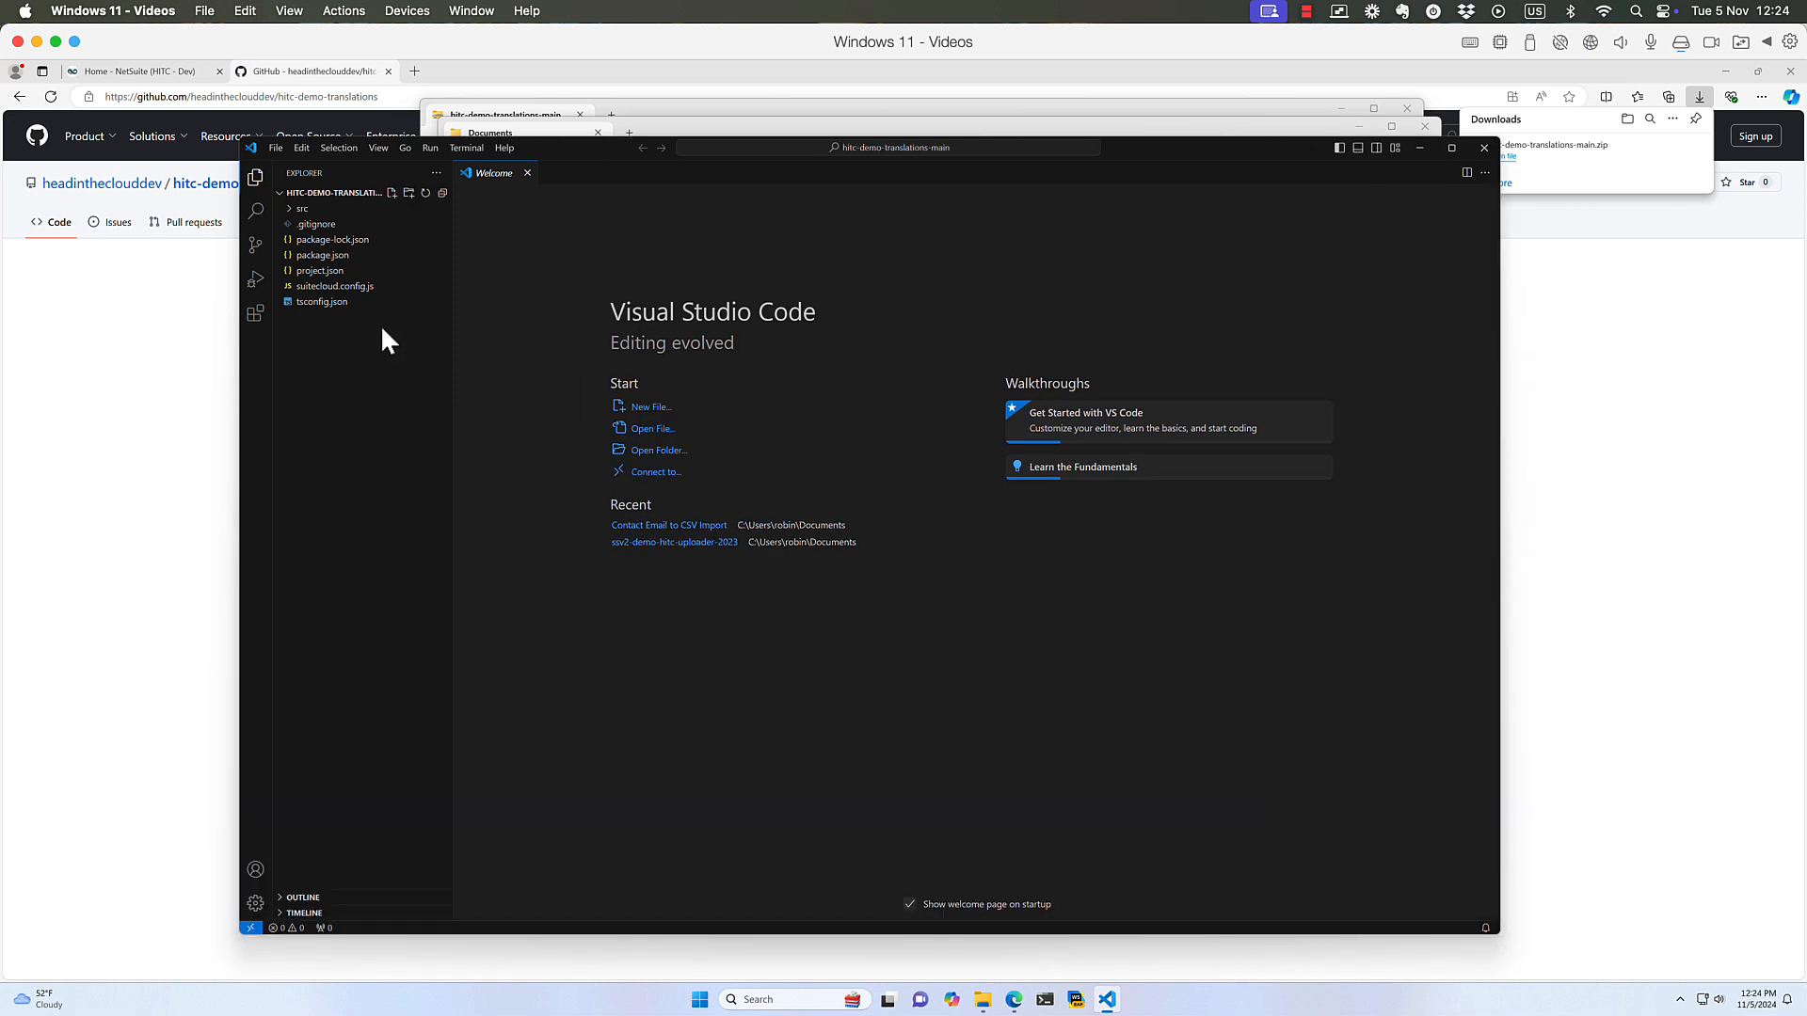
left_click(466, 148)
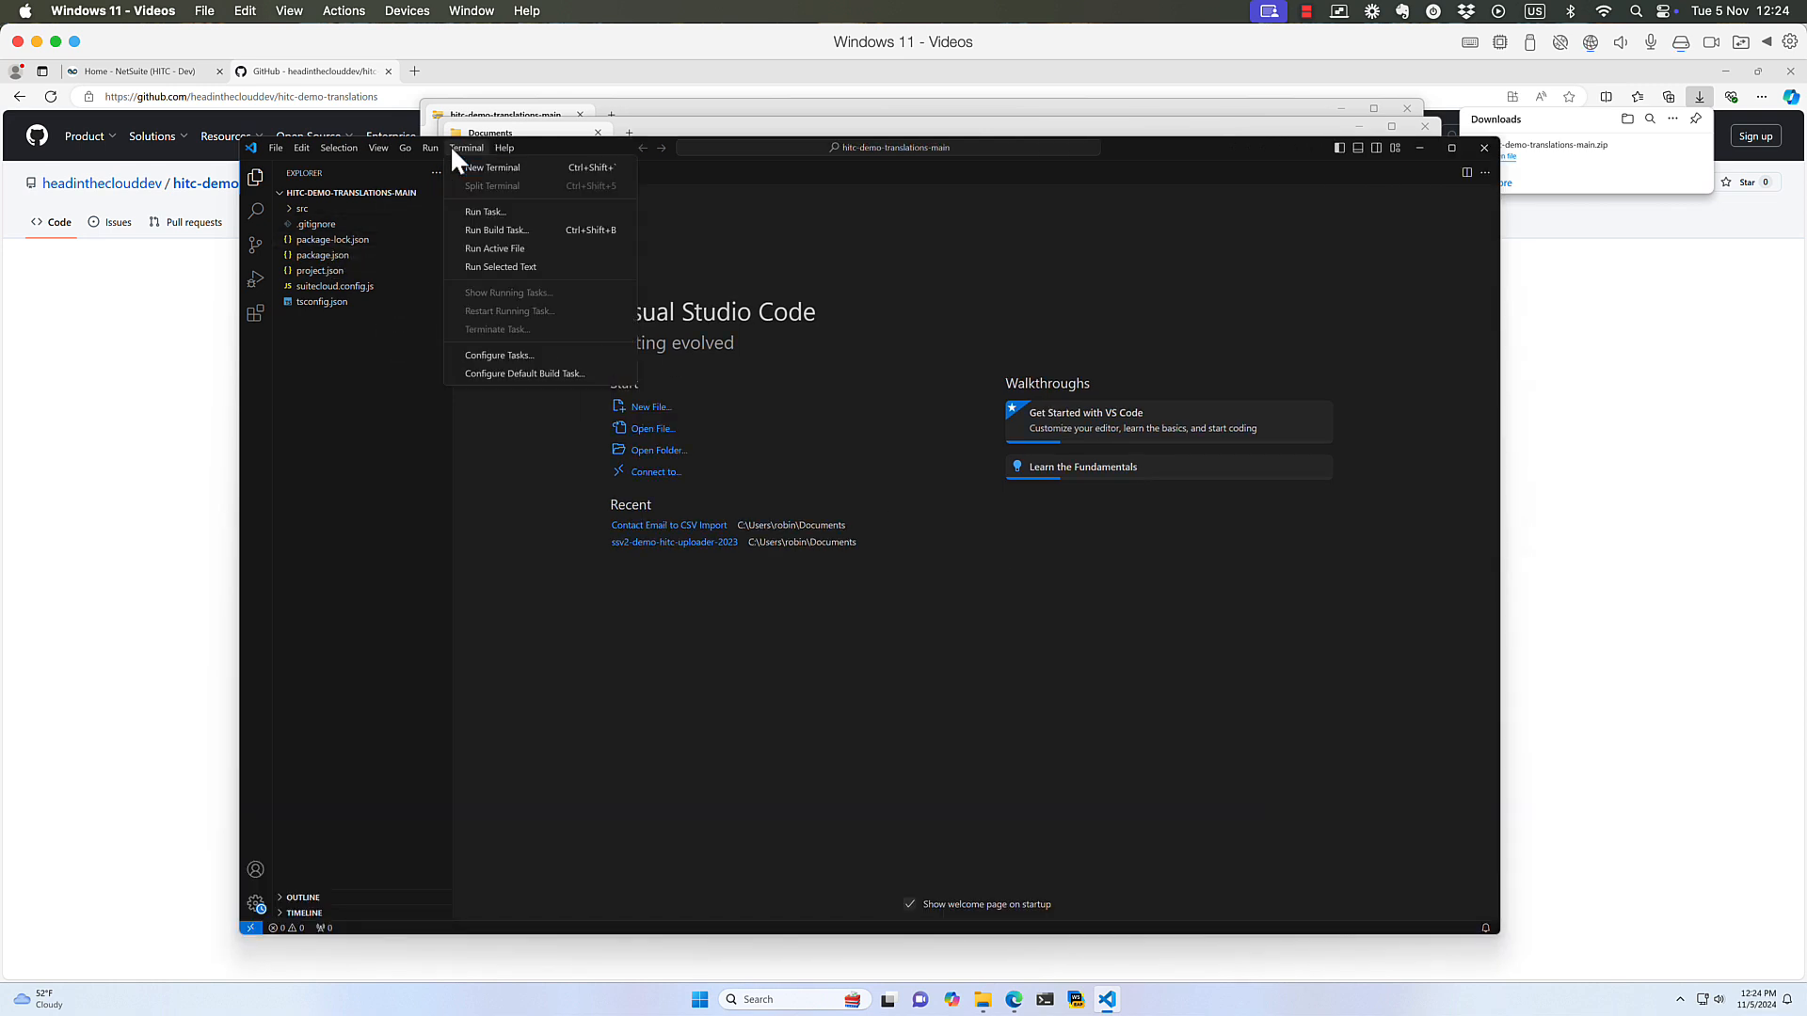
left_click(491, 166)
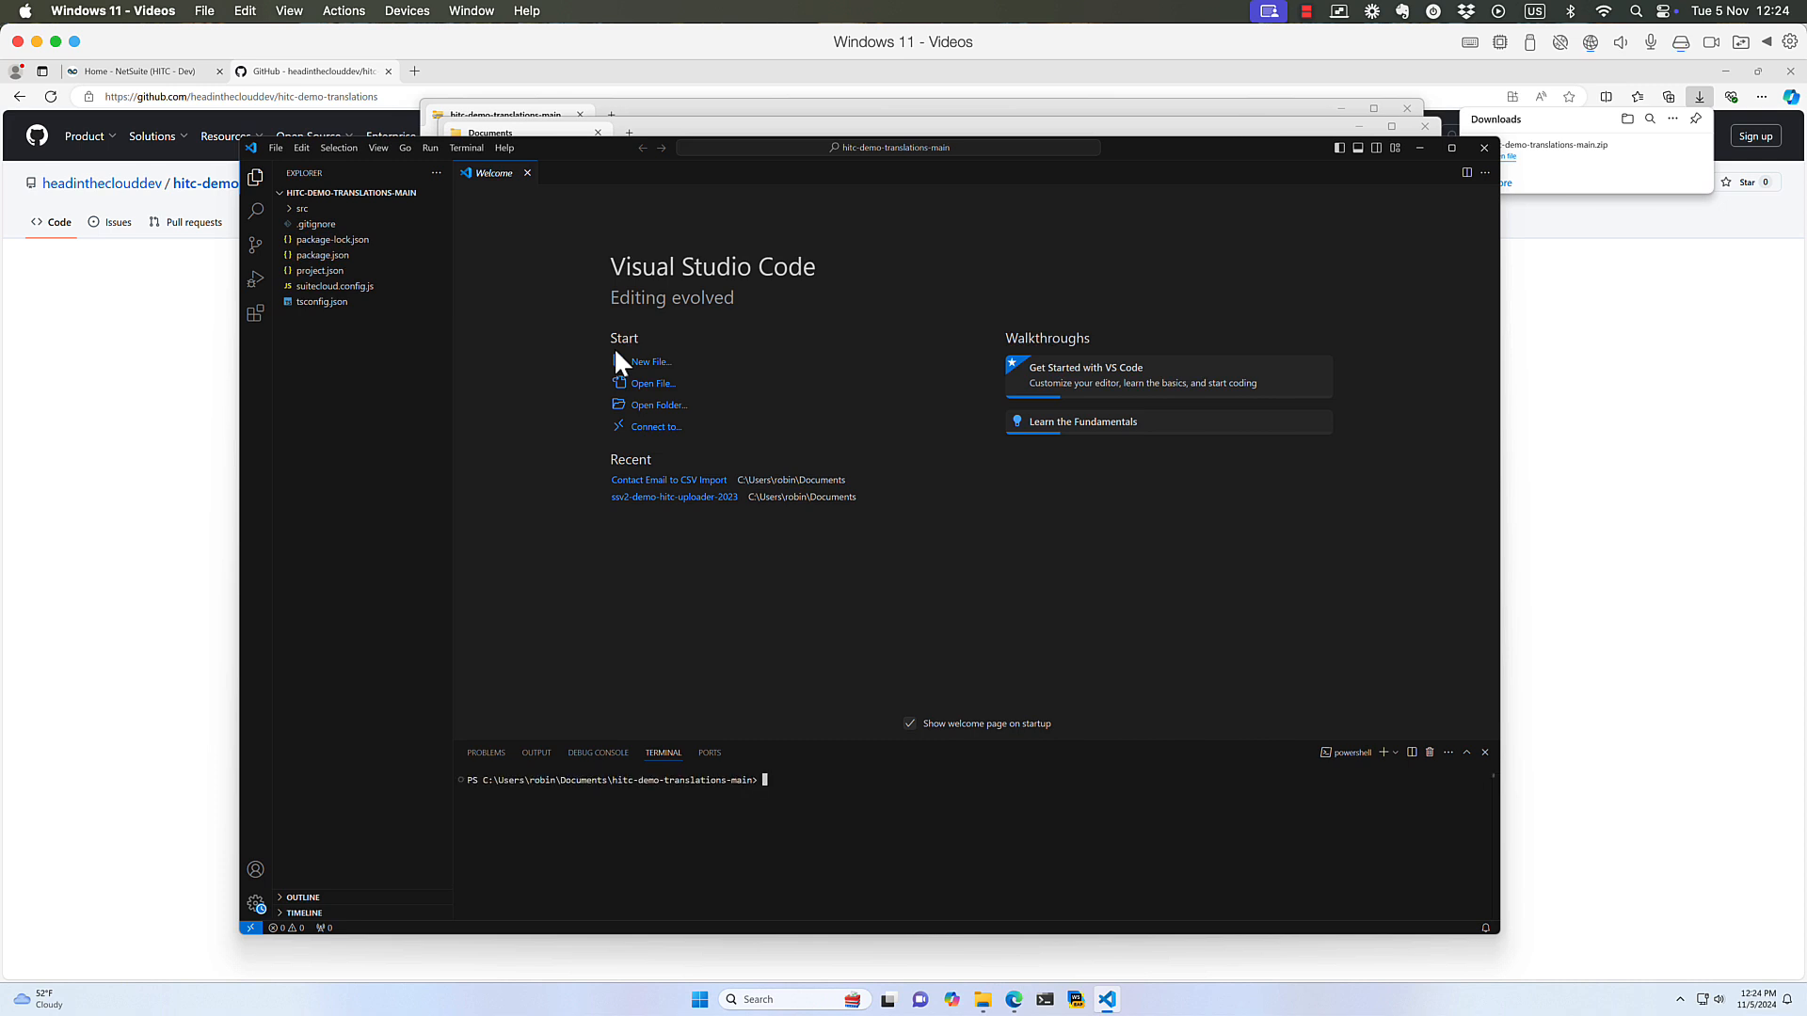
type("npm install")
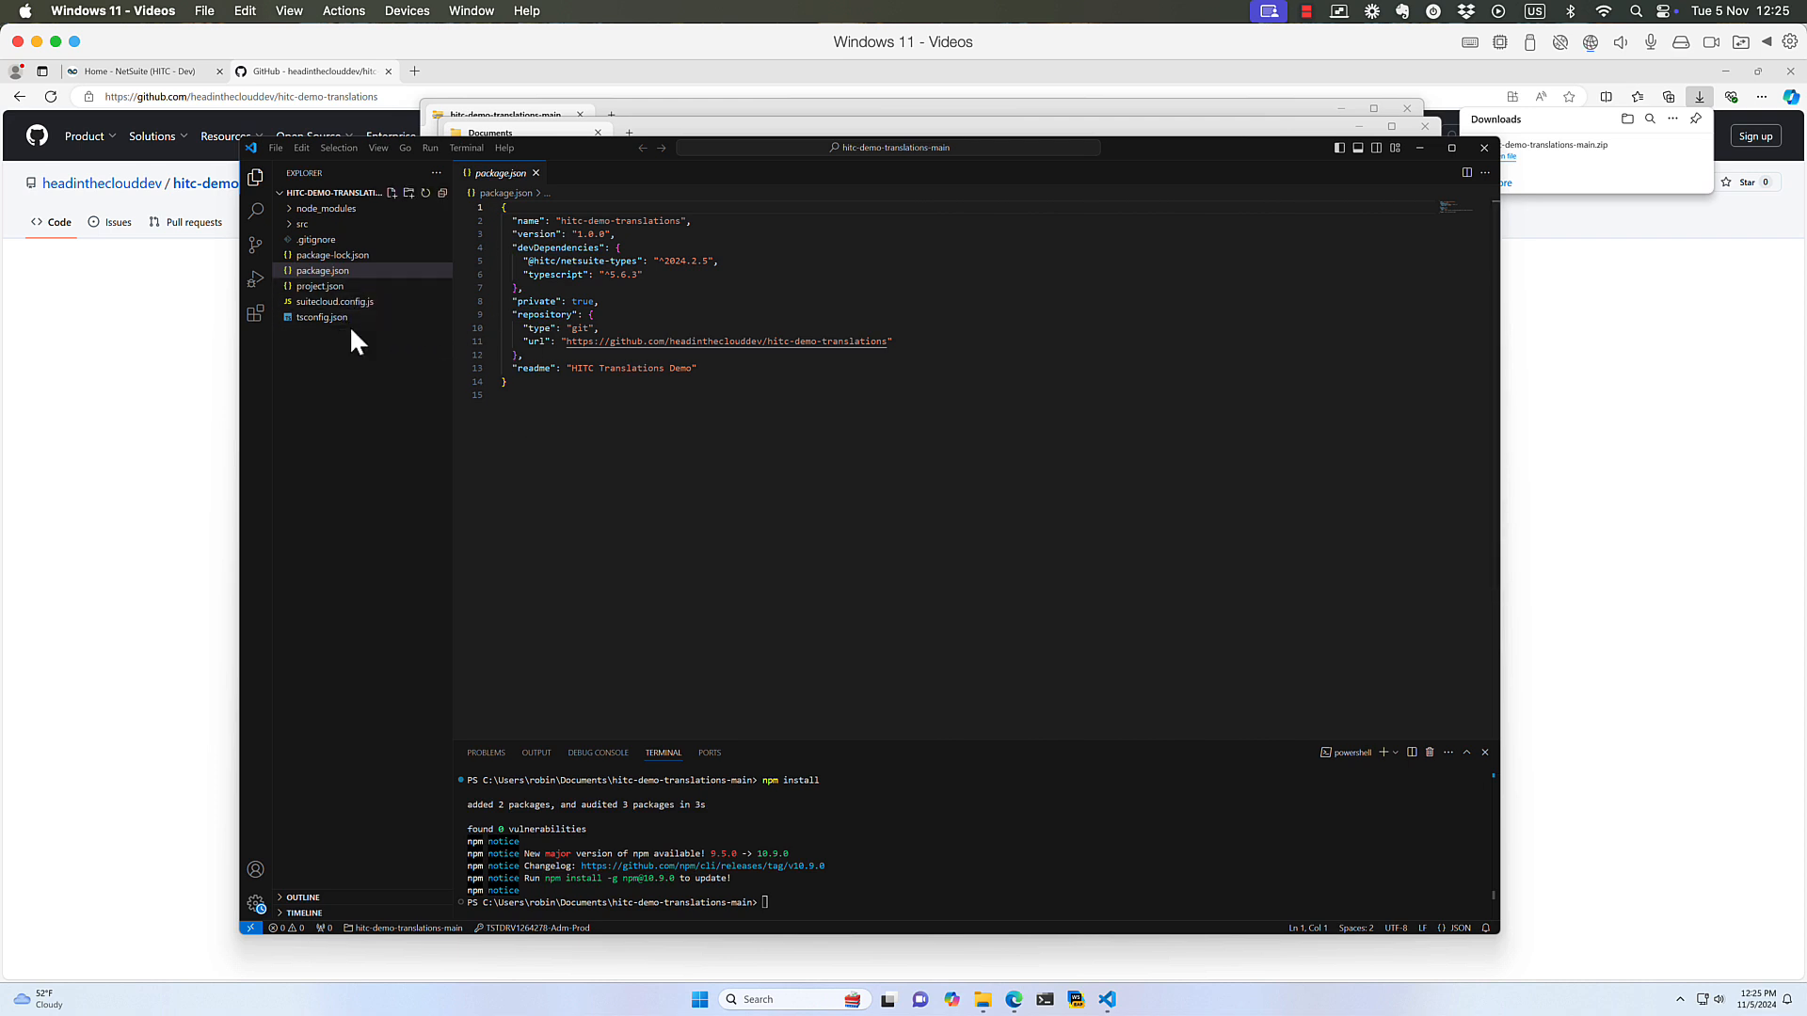
mouse_move(357, 368)
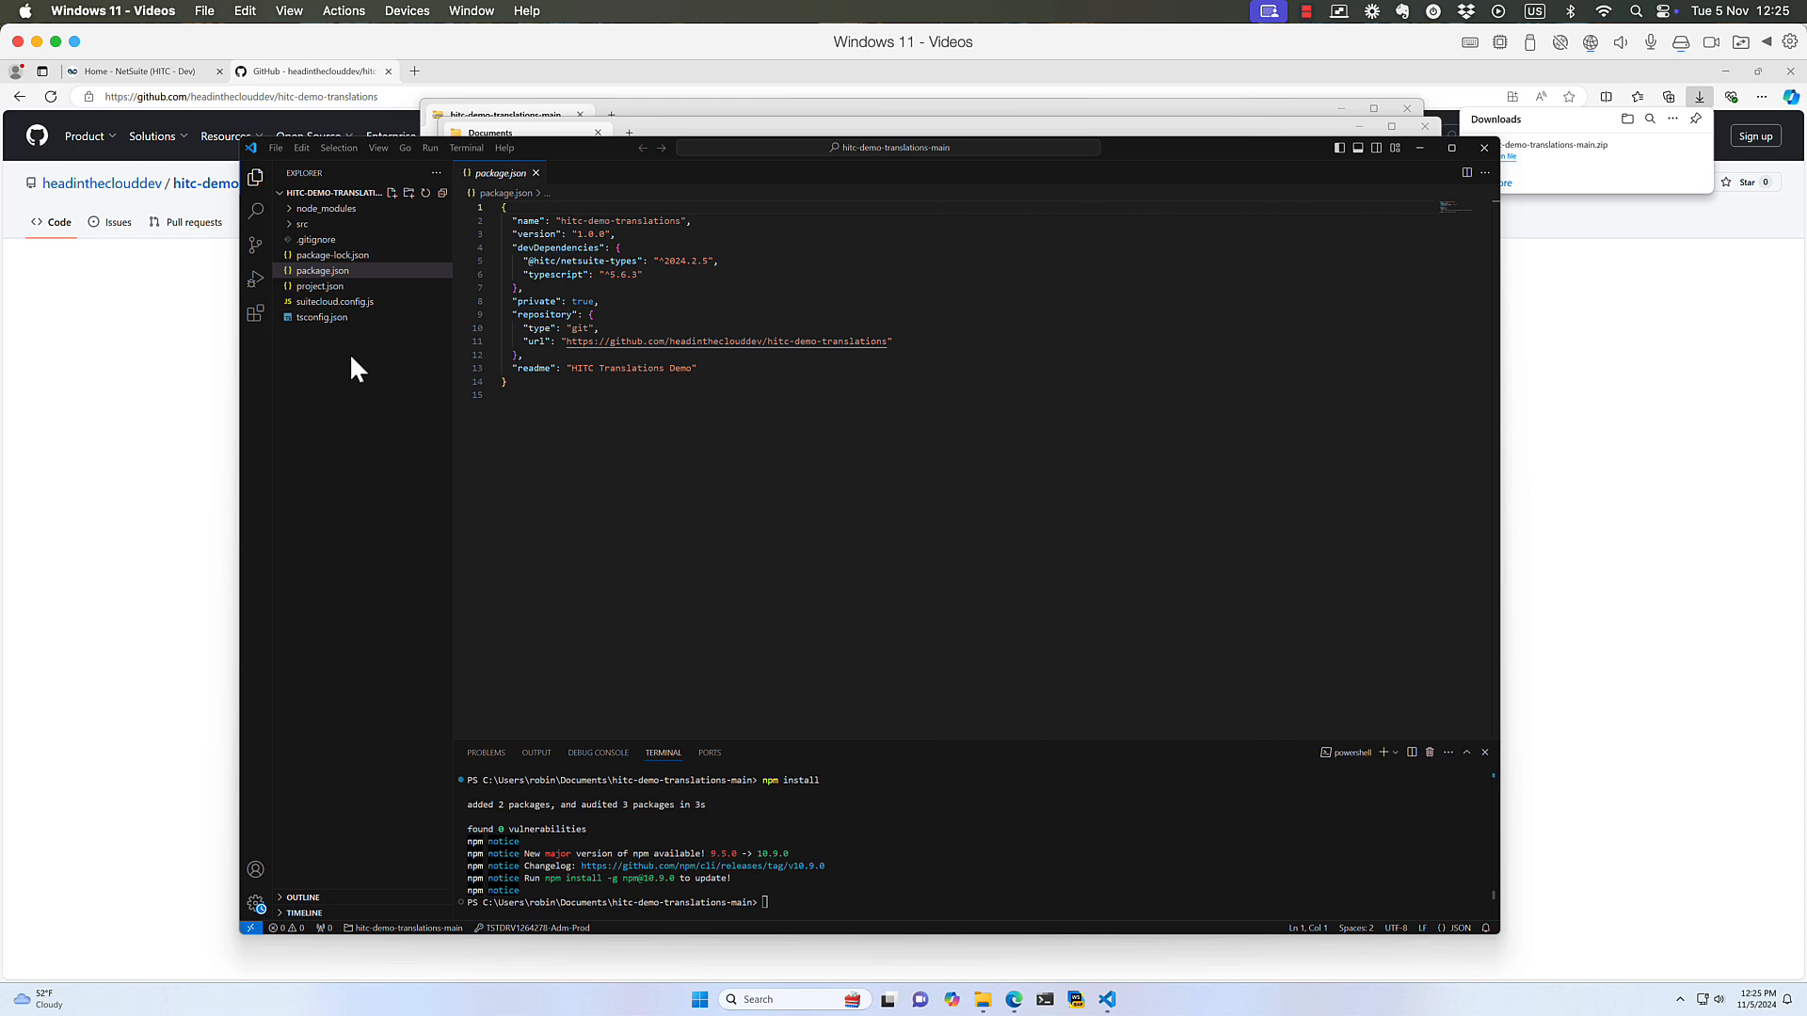
mouse_move(362, 404)
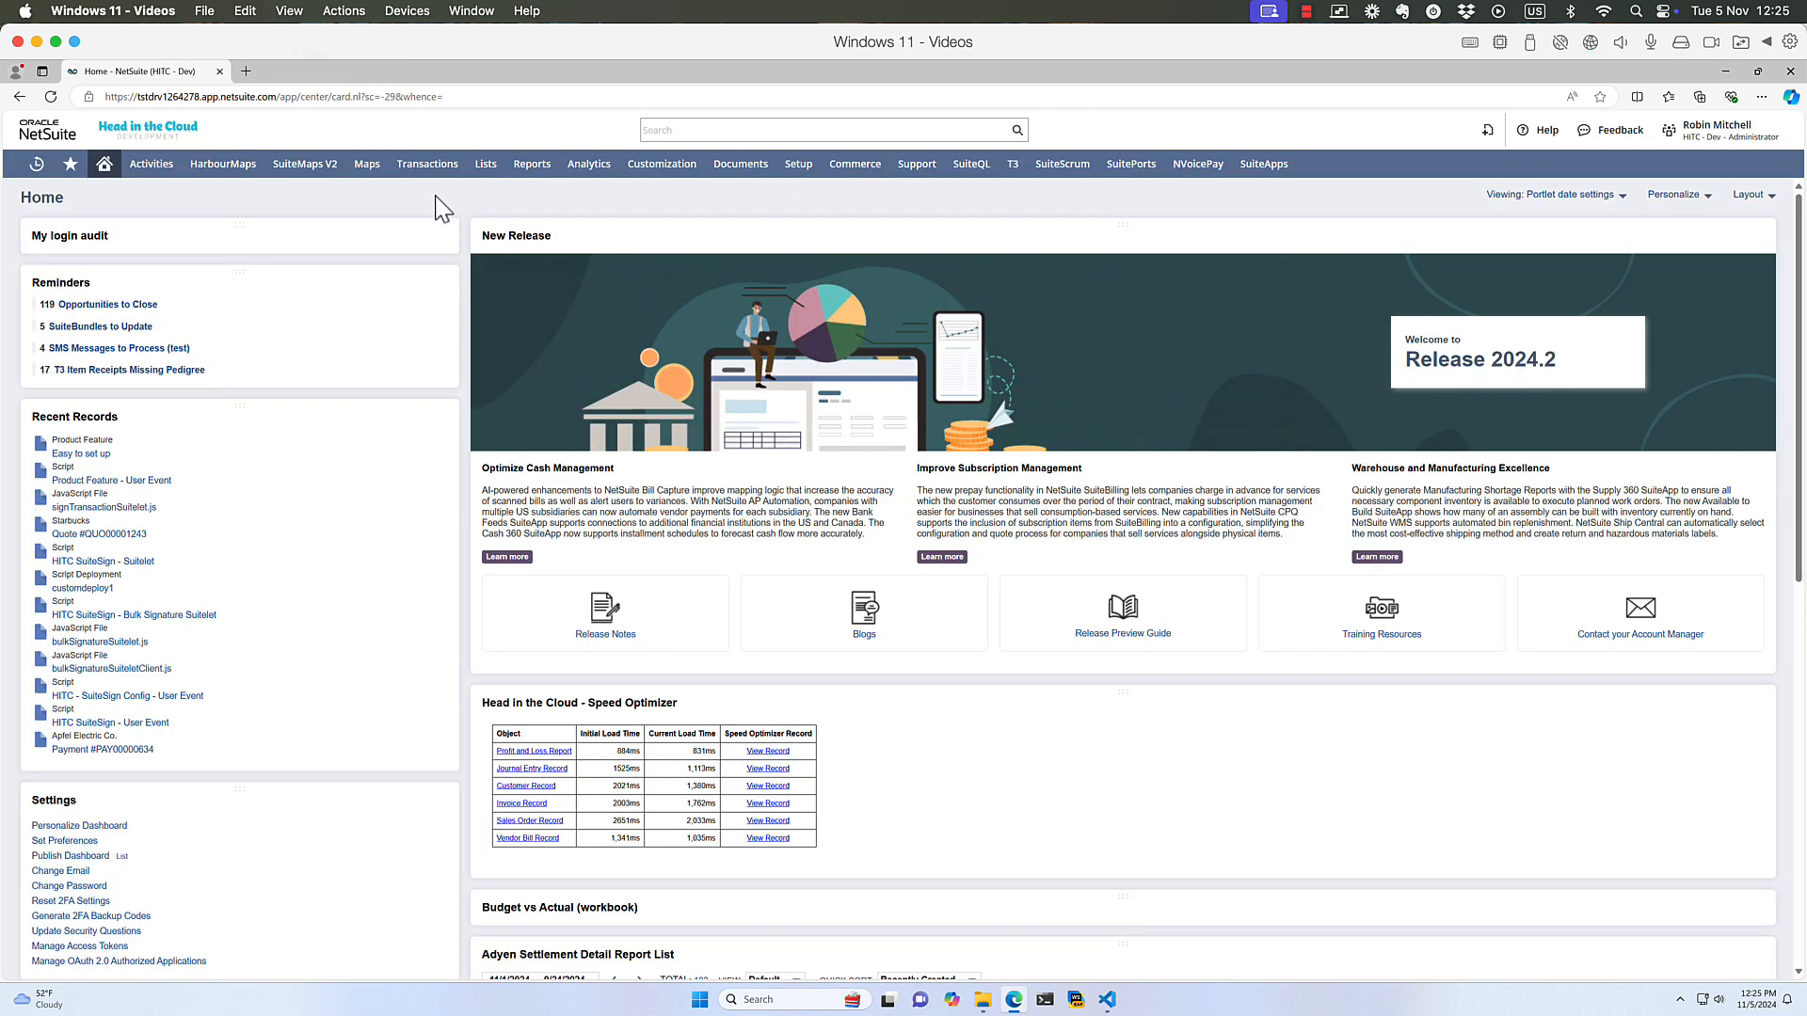
mouse_move(82, 455)
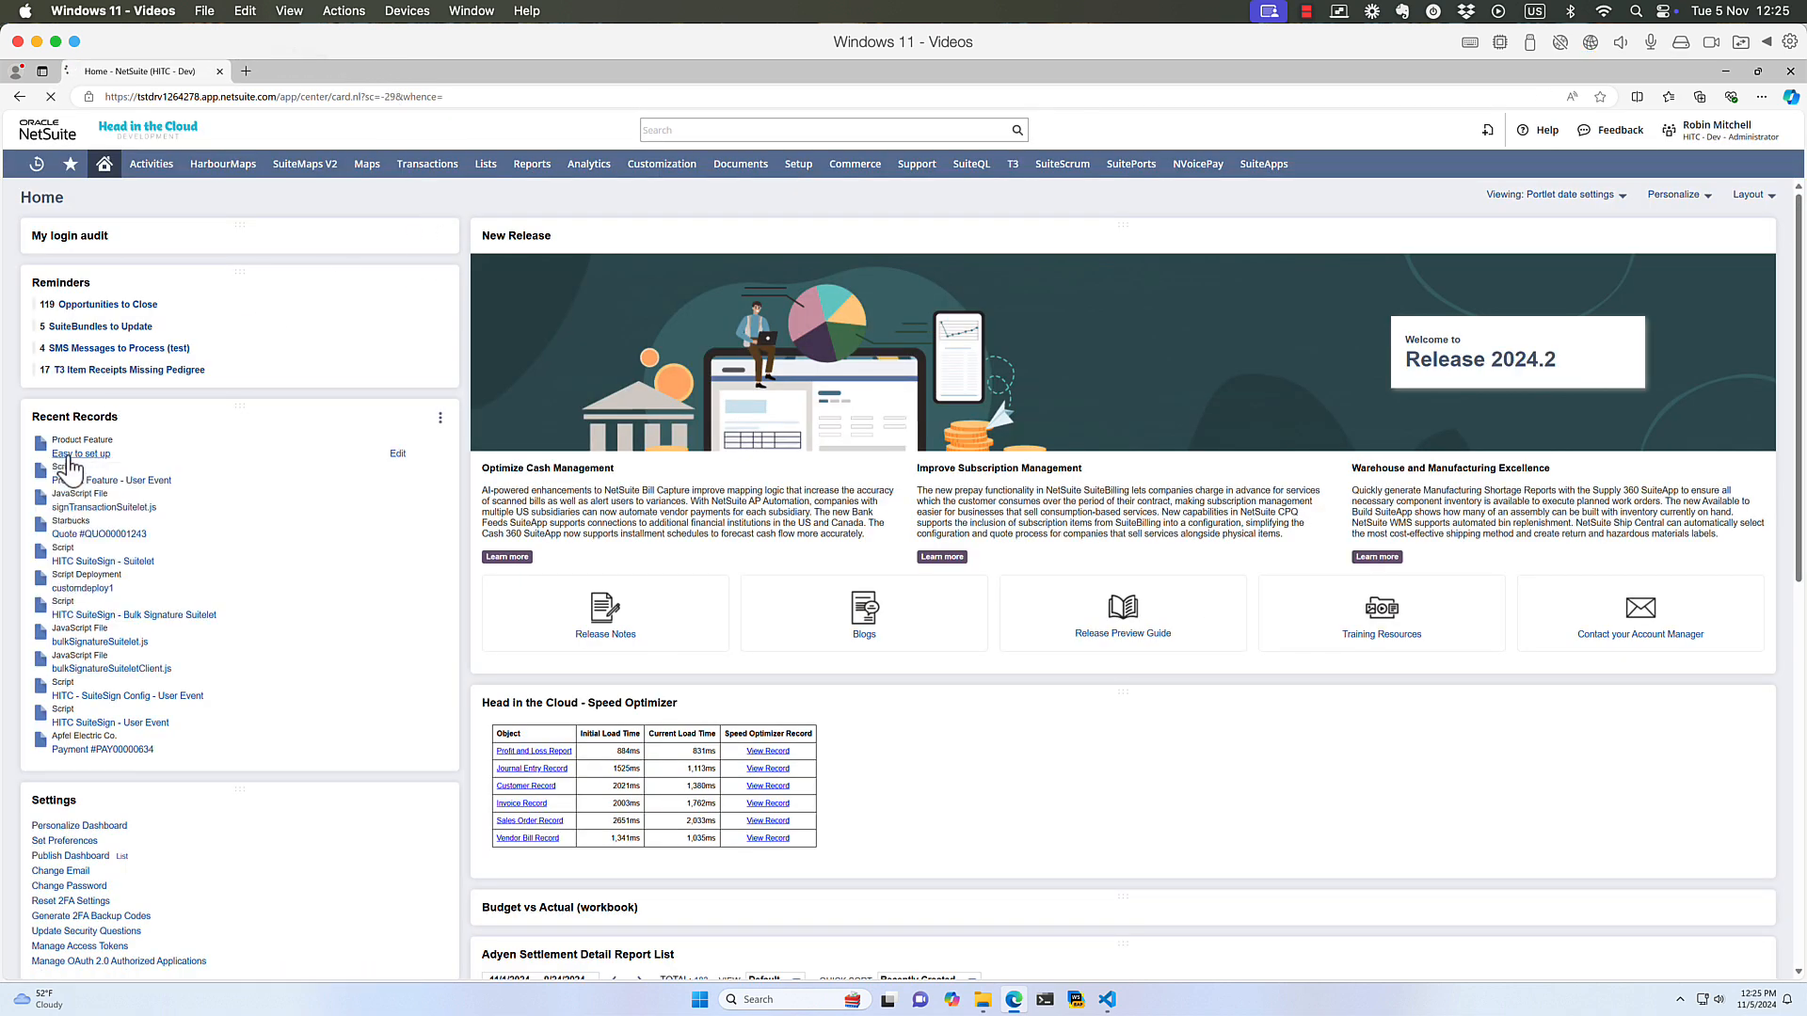
Open the 'Easy to set up' Product Feature from the dashboard's Recent Records.
left_click(80, 454)
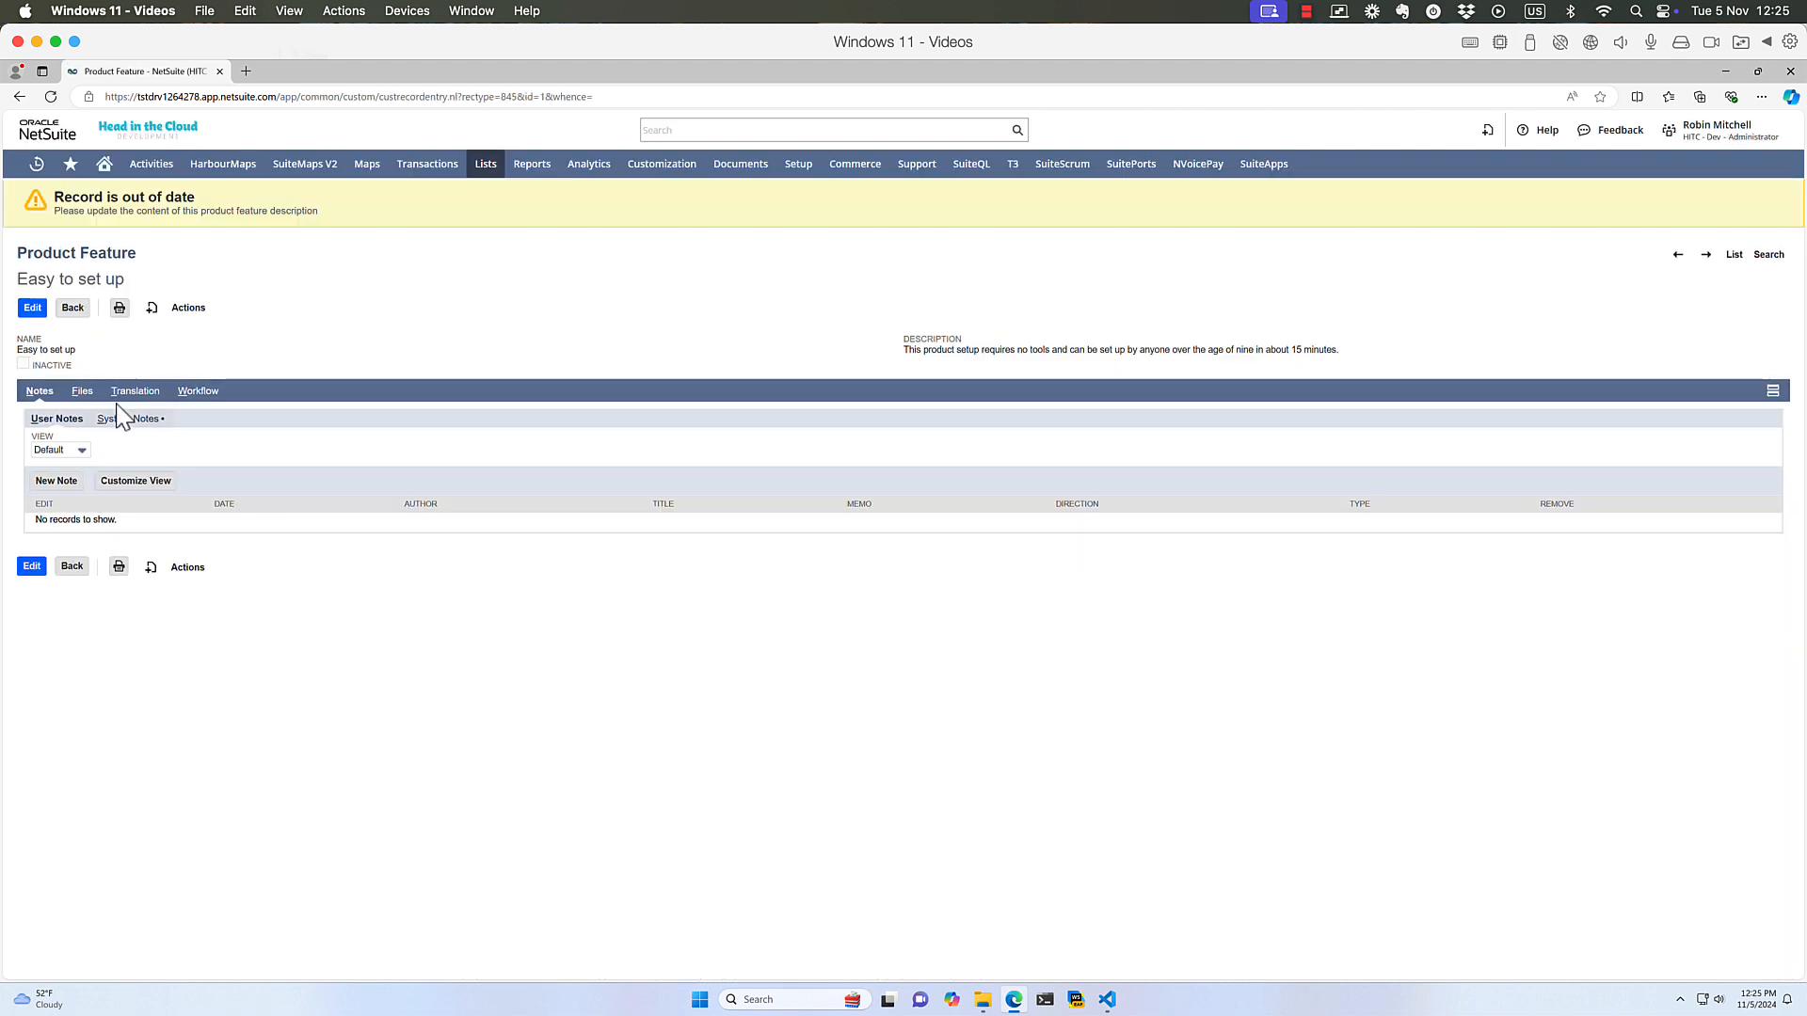
mouse_move(864, 361)
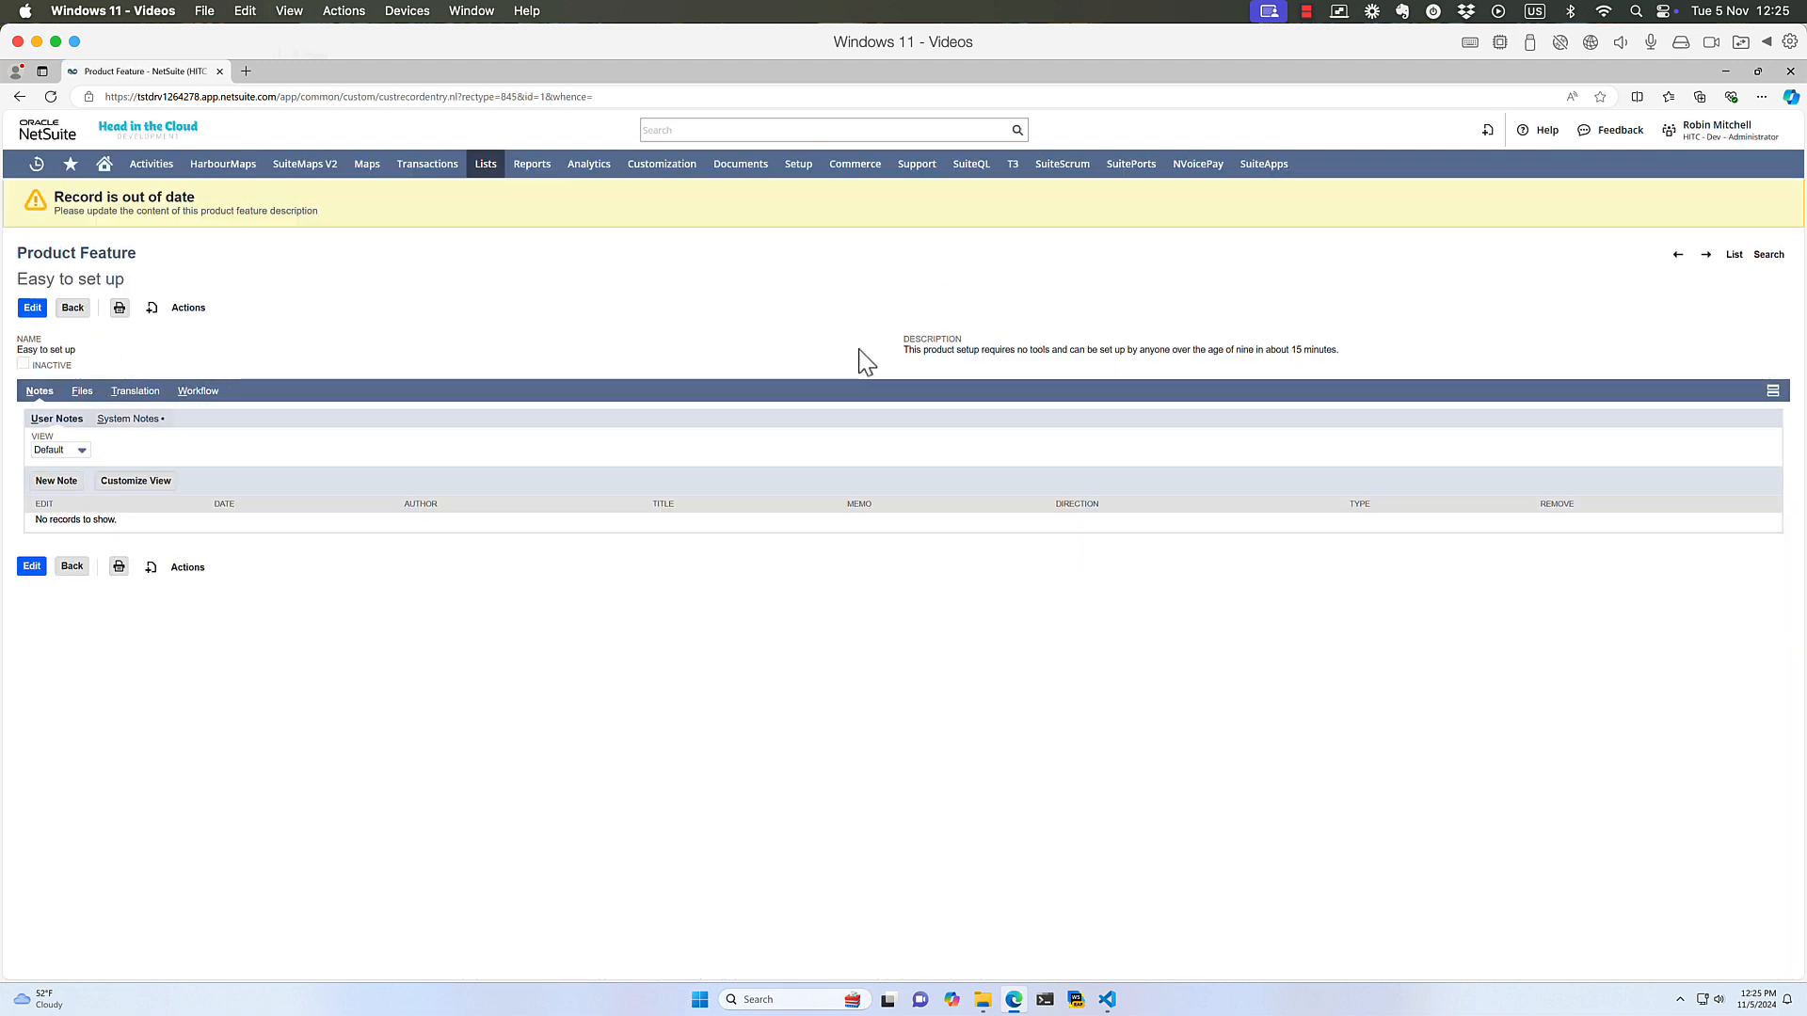
mouse_move(189, 213)
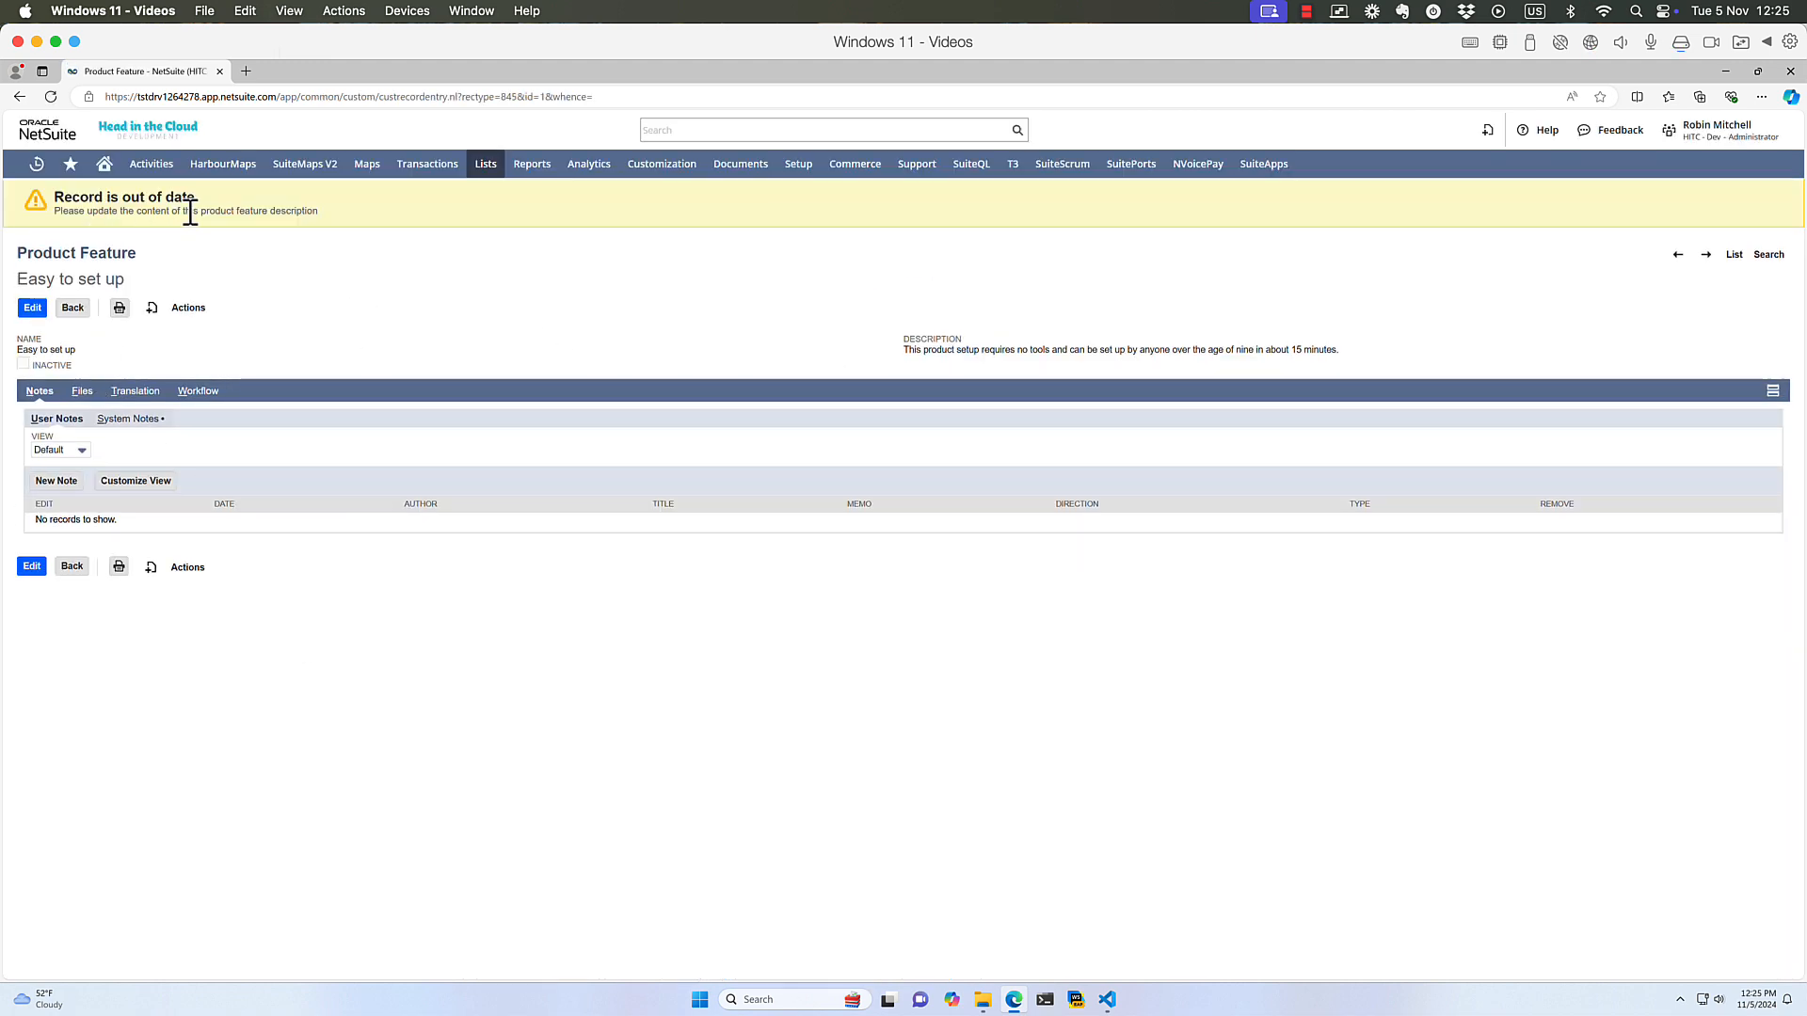
mouse_move(83, 229)
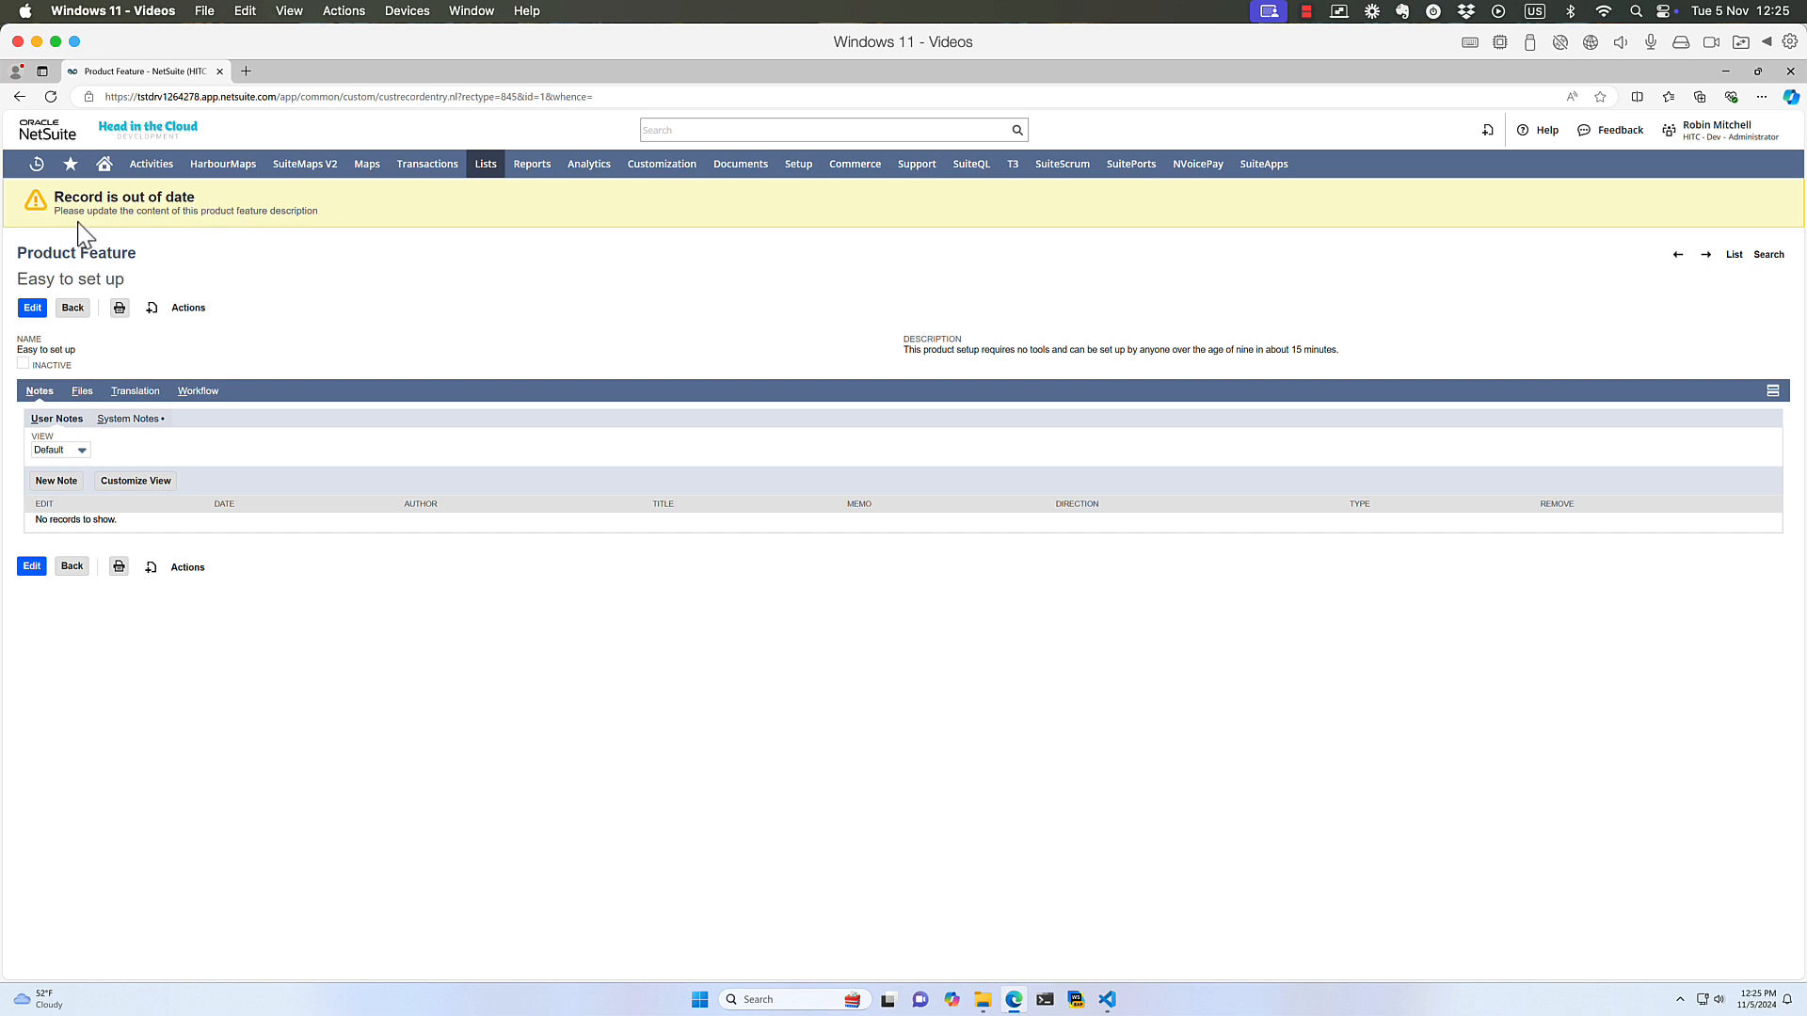
mouse_move(415, 619)
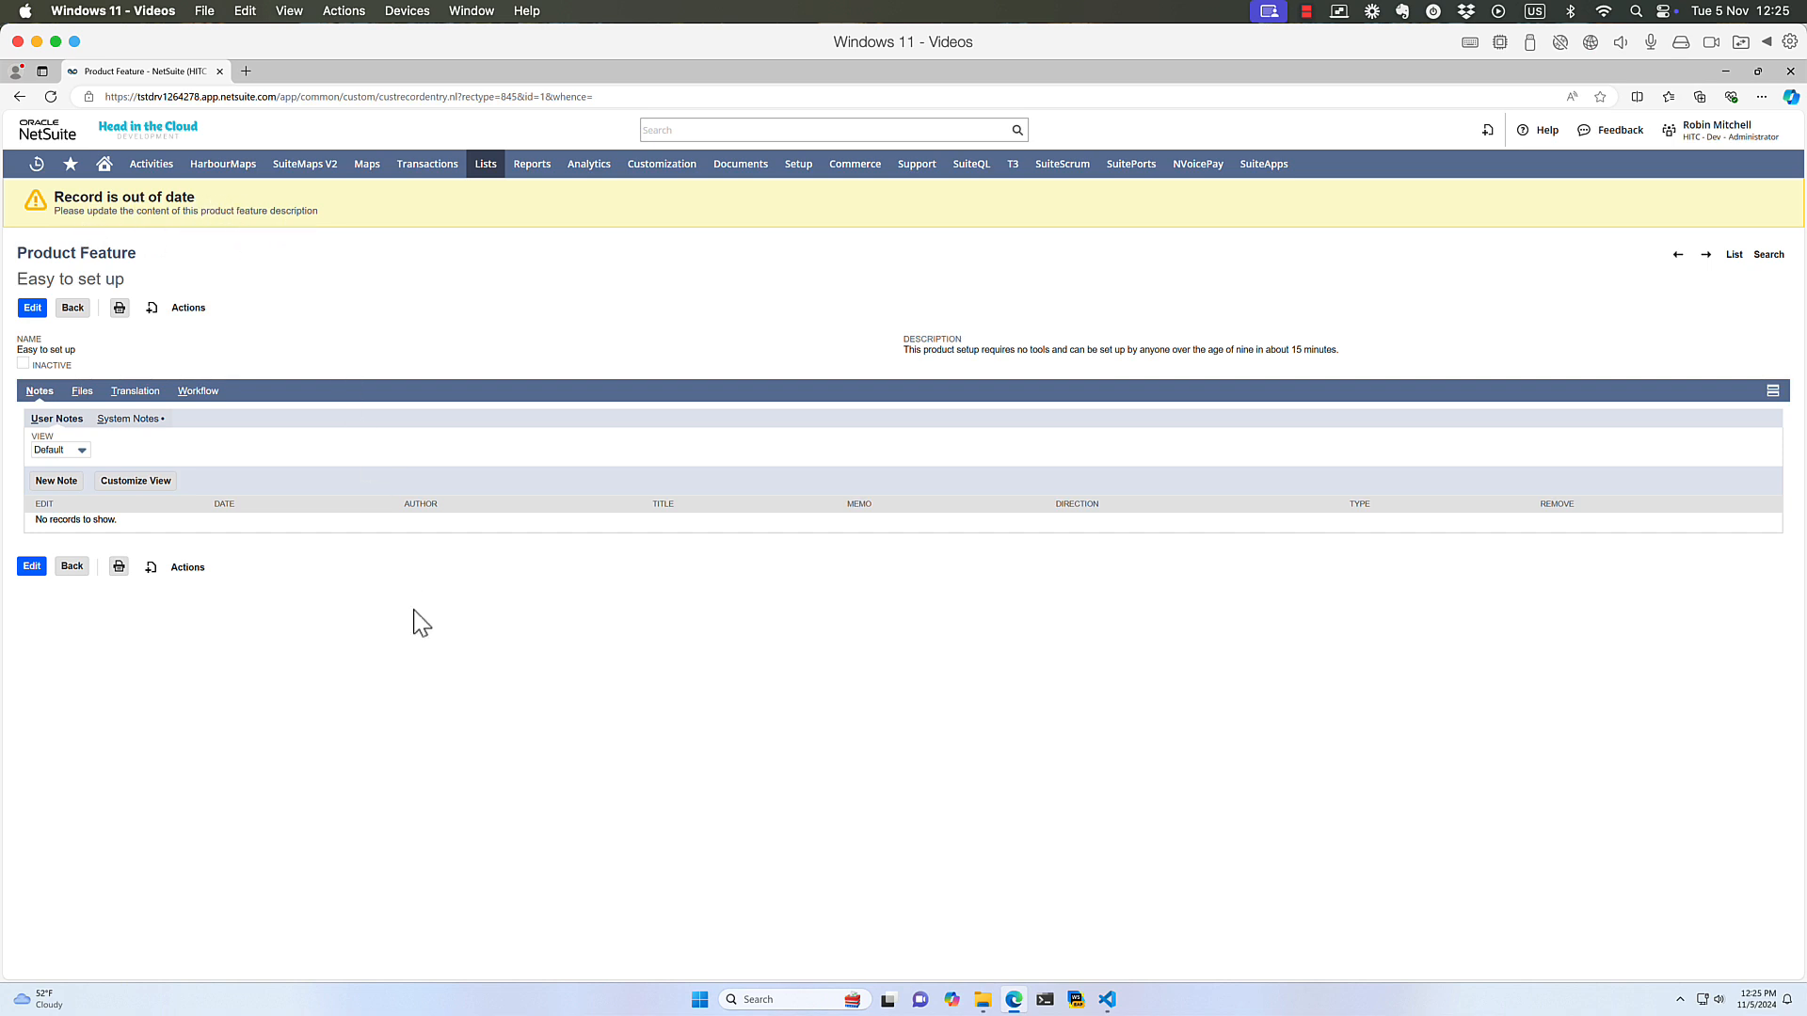
mouse_move(529, 463)
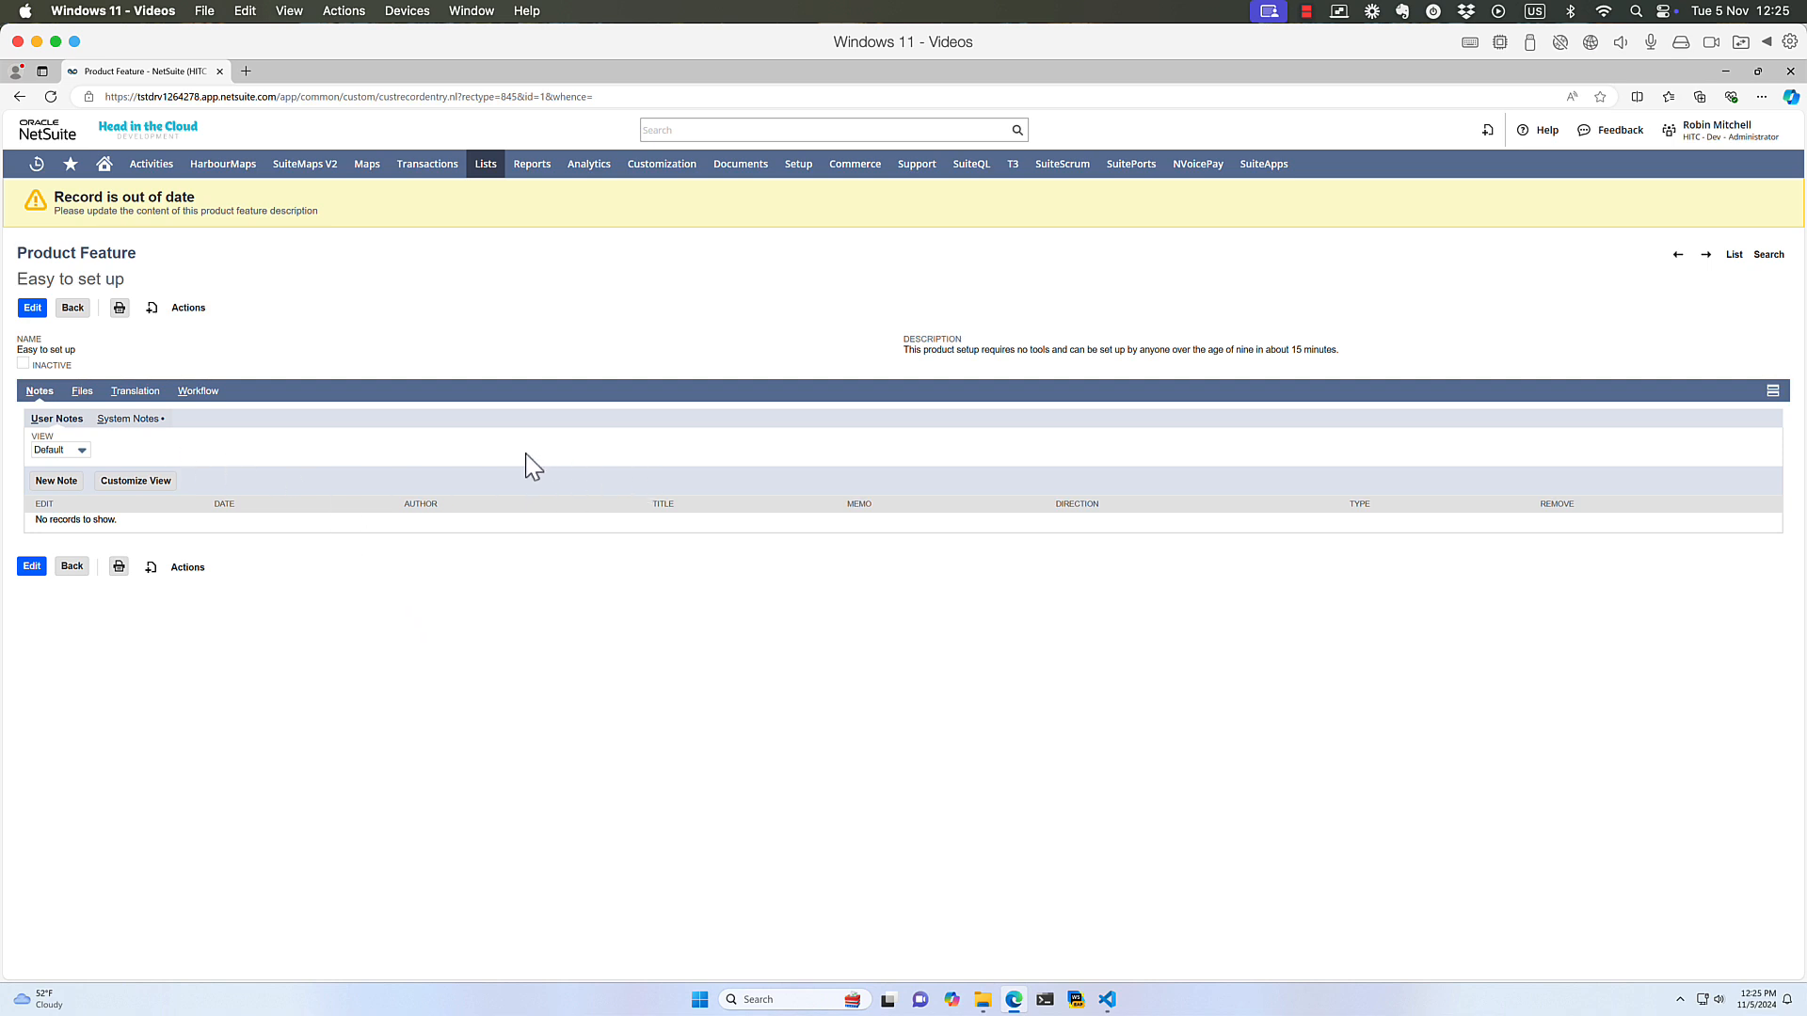
mouse_move(580, 626)
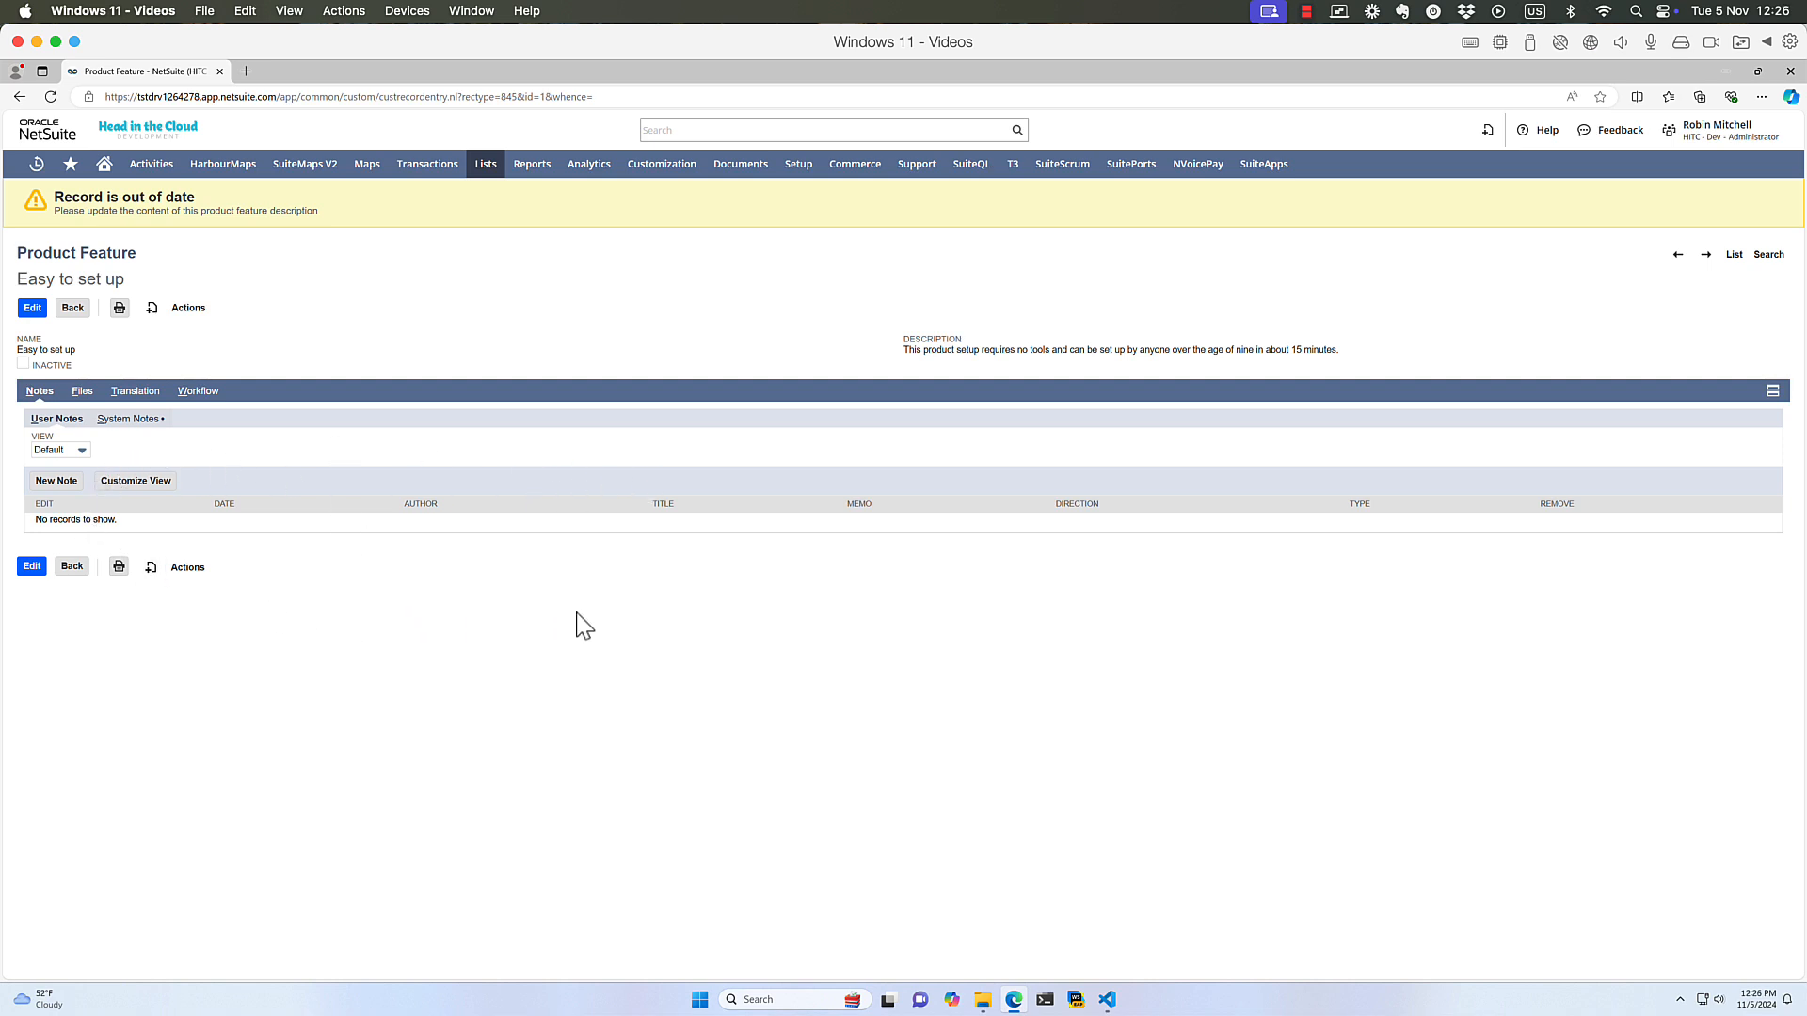
Set the interface language to Français (Canada) to view the banner, then back to English.
left_click(104, 164)
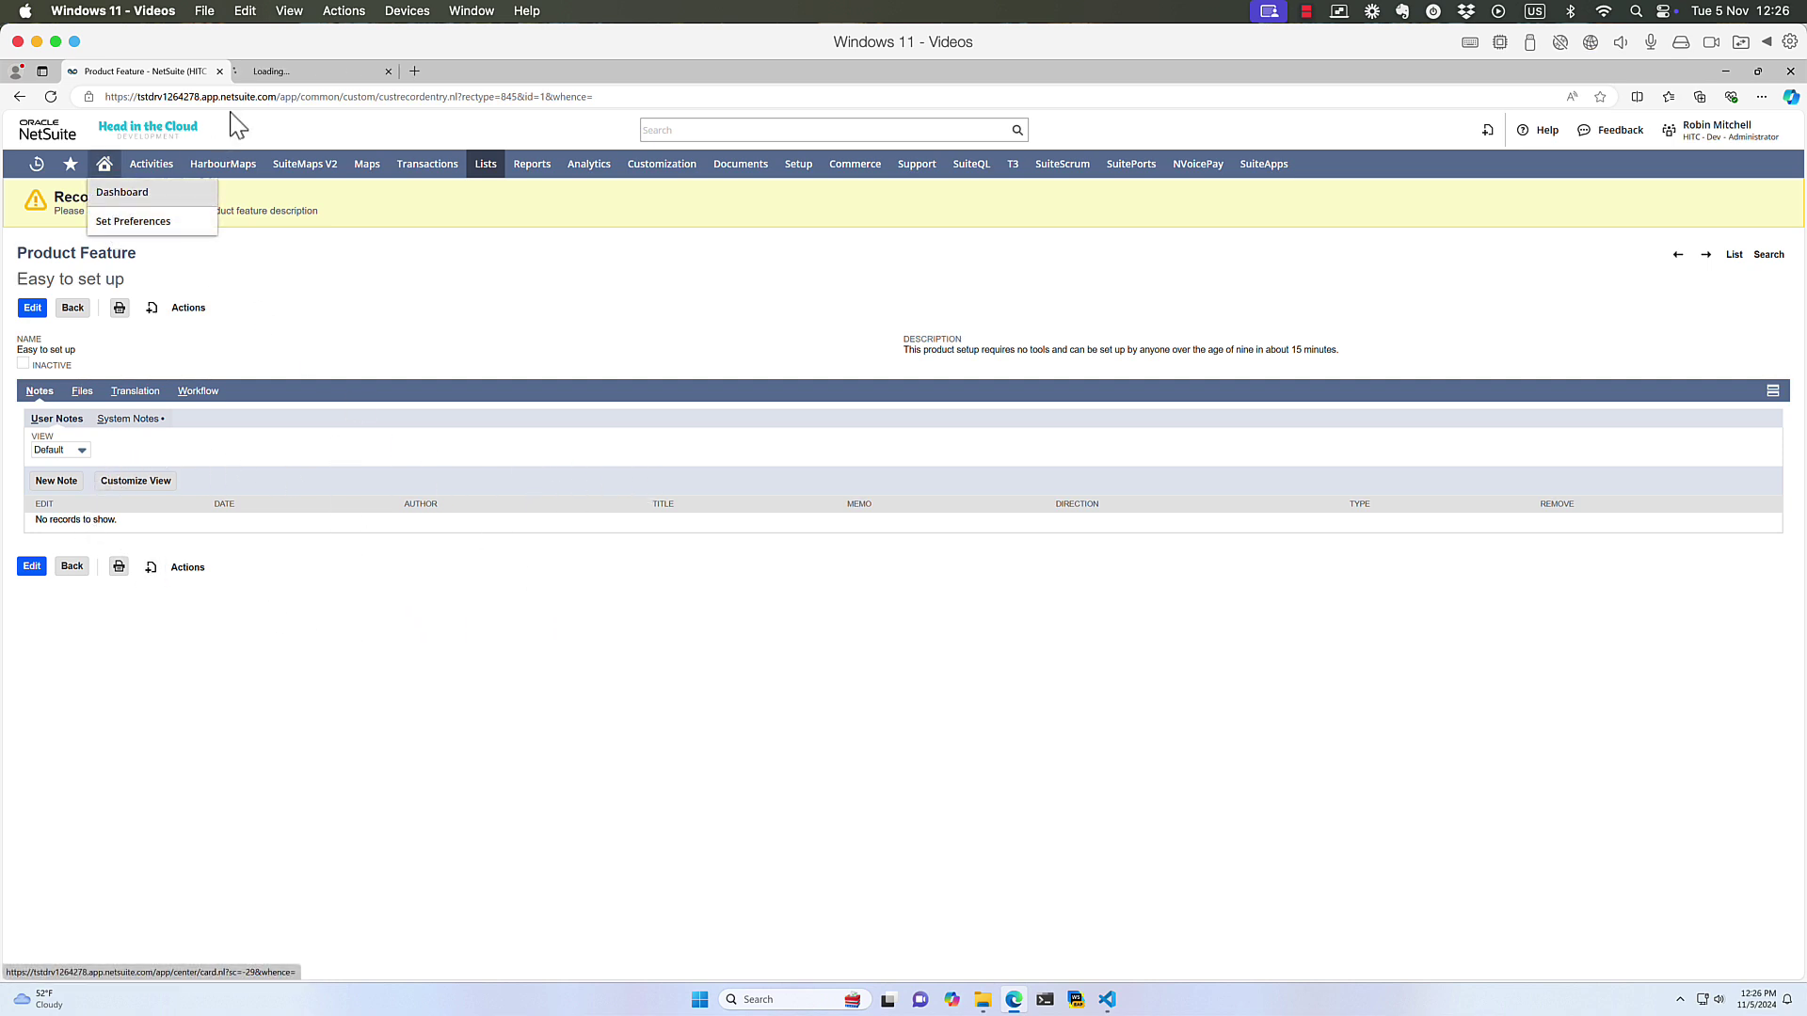
left_click(133, 221)
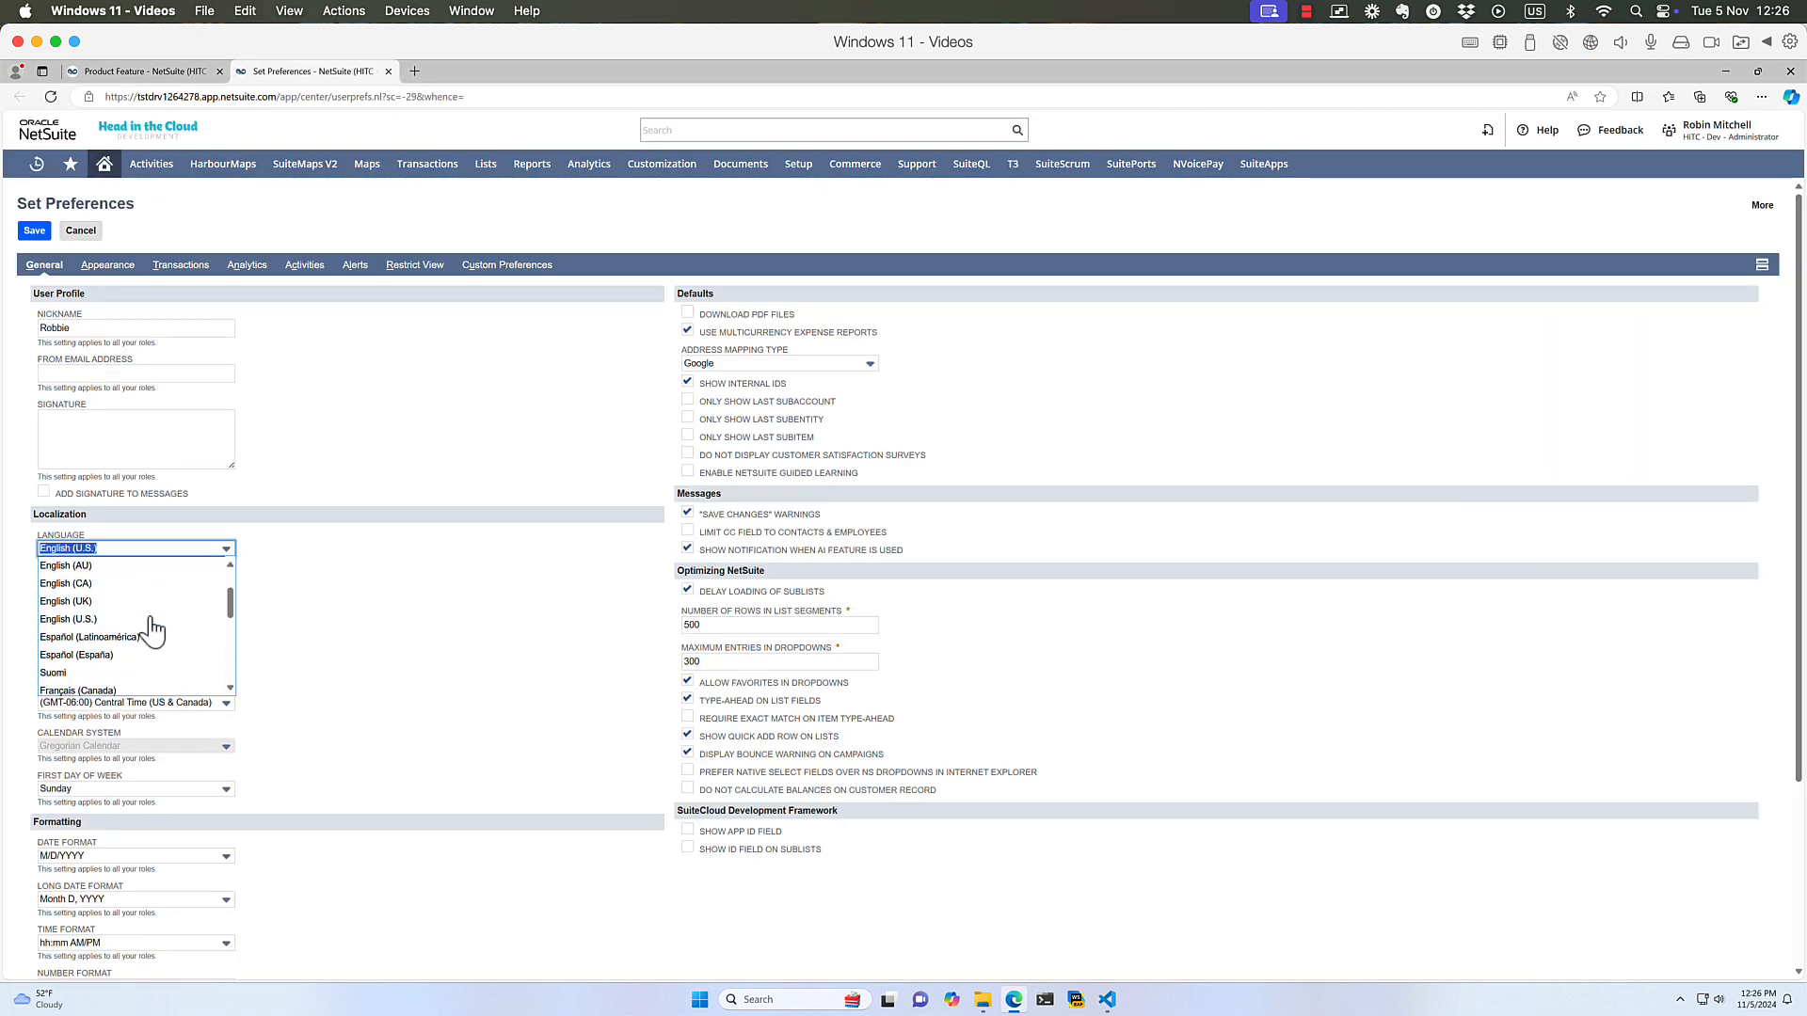
scroll("down", 3)
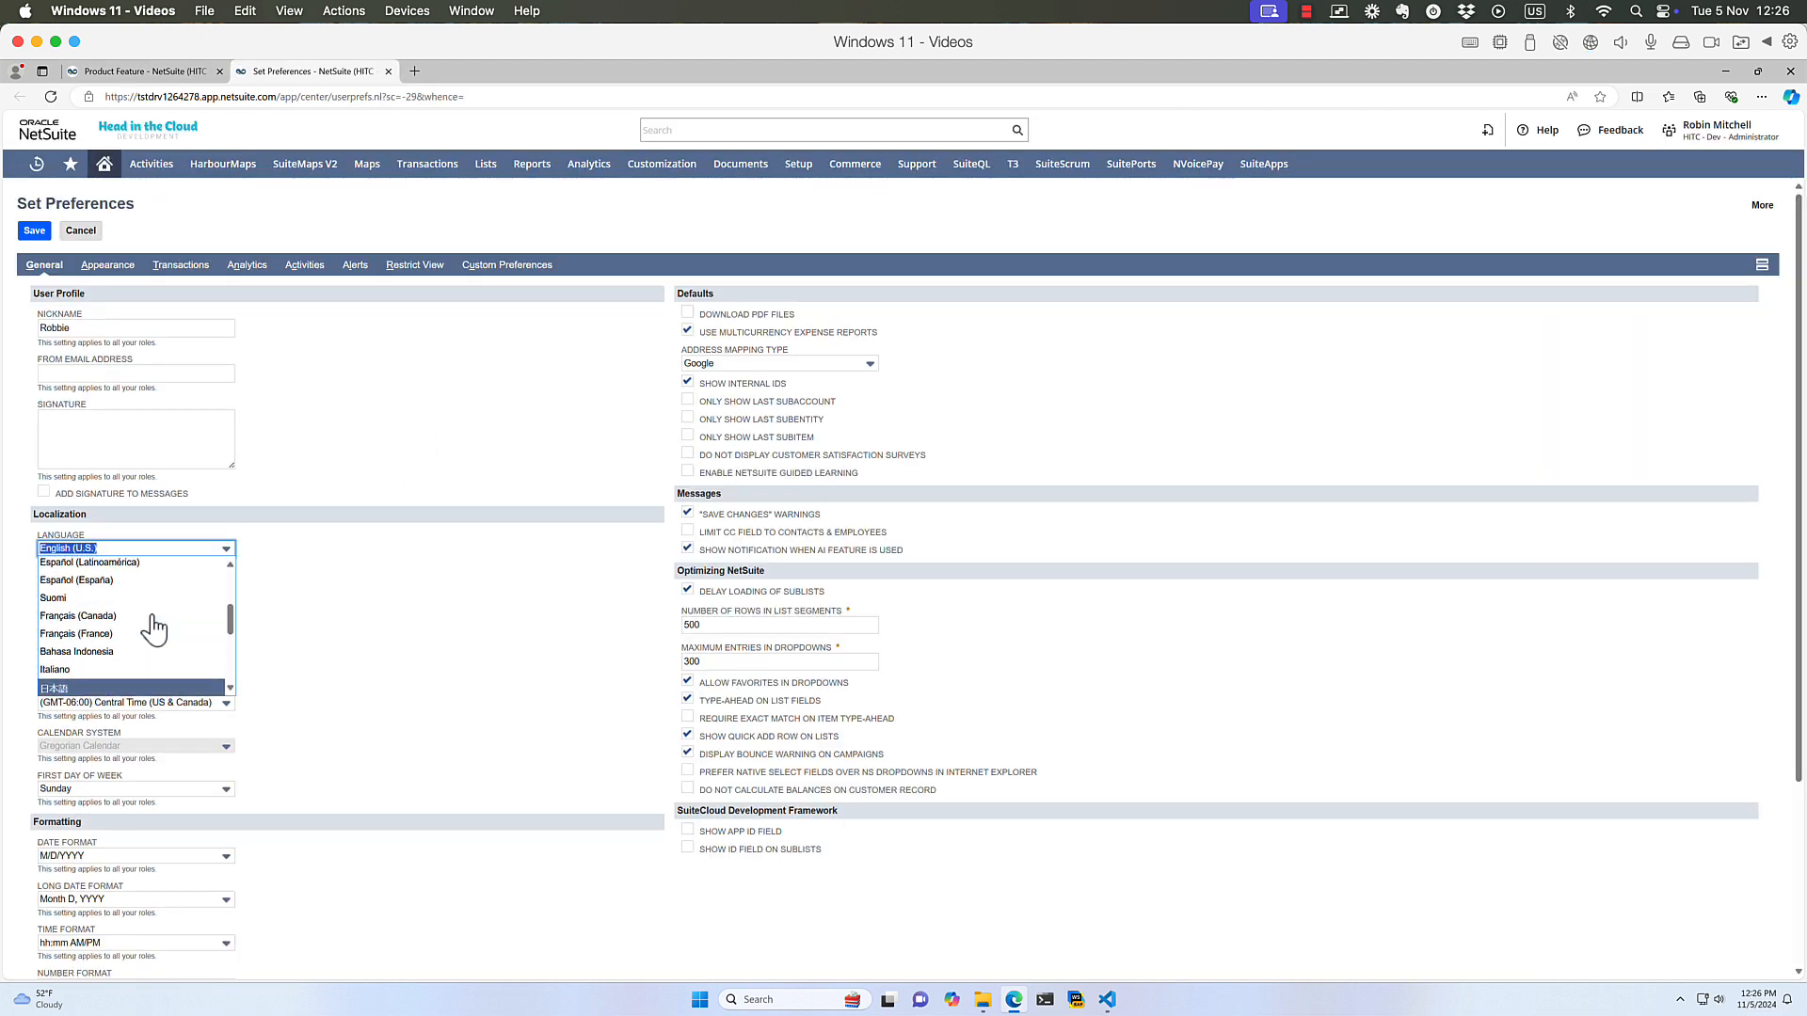
left_click(69, 616)
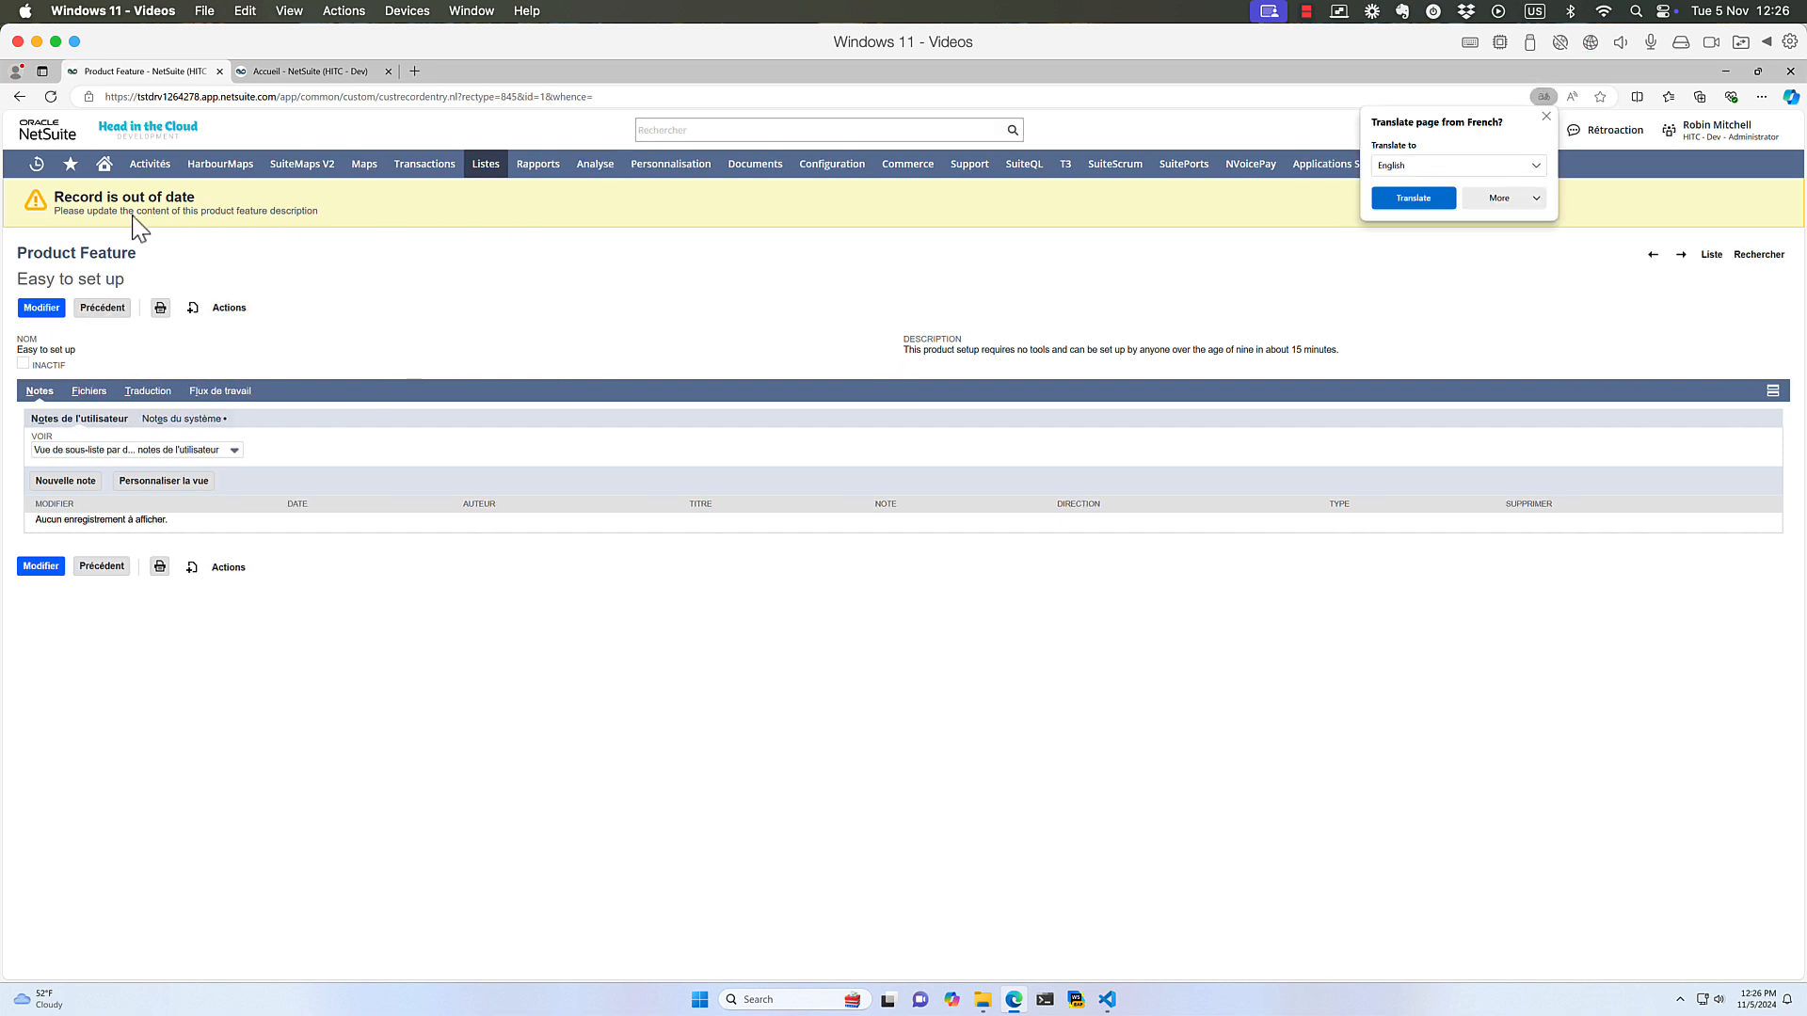
mouse_move(462, 309)
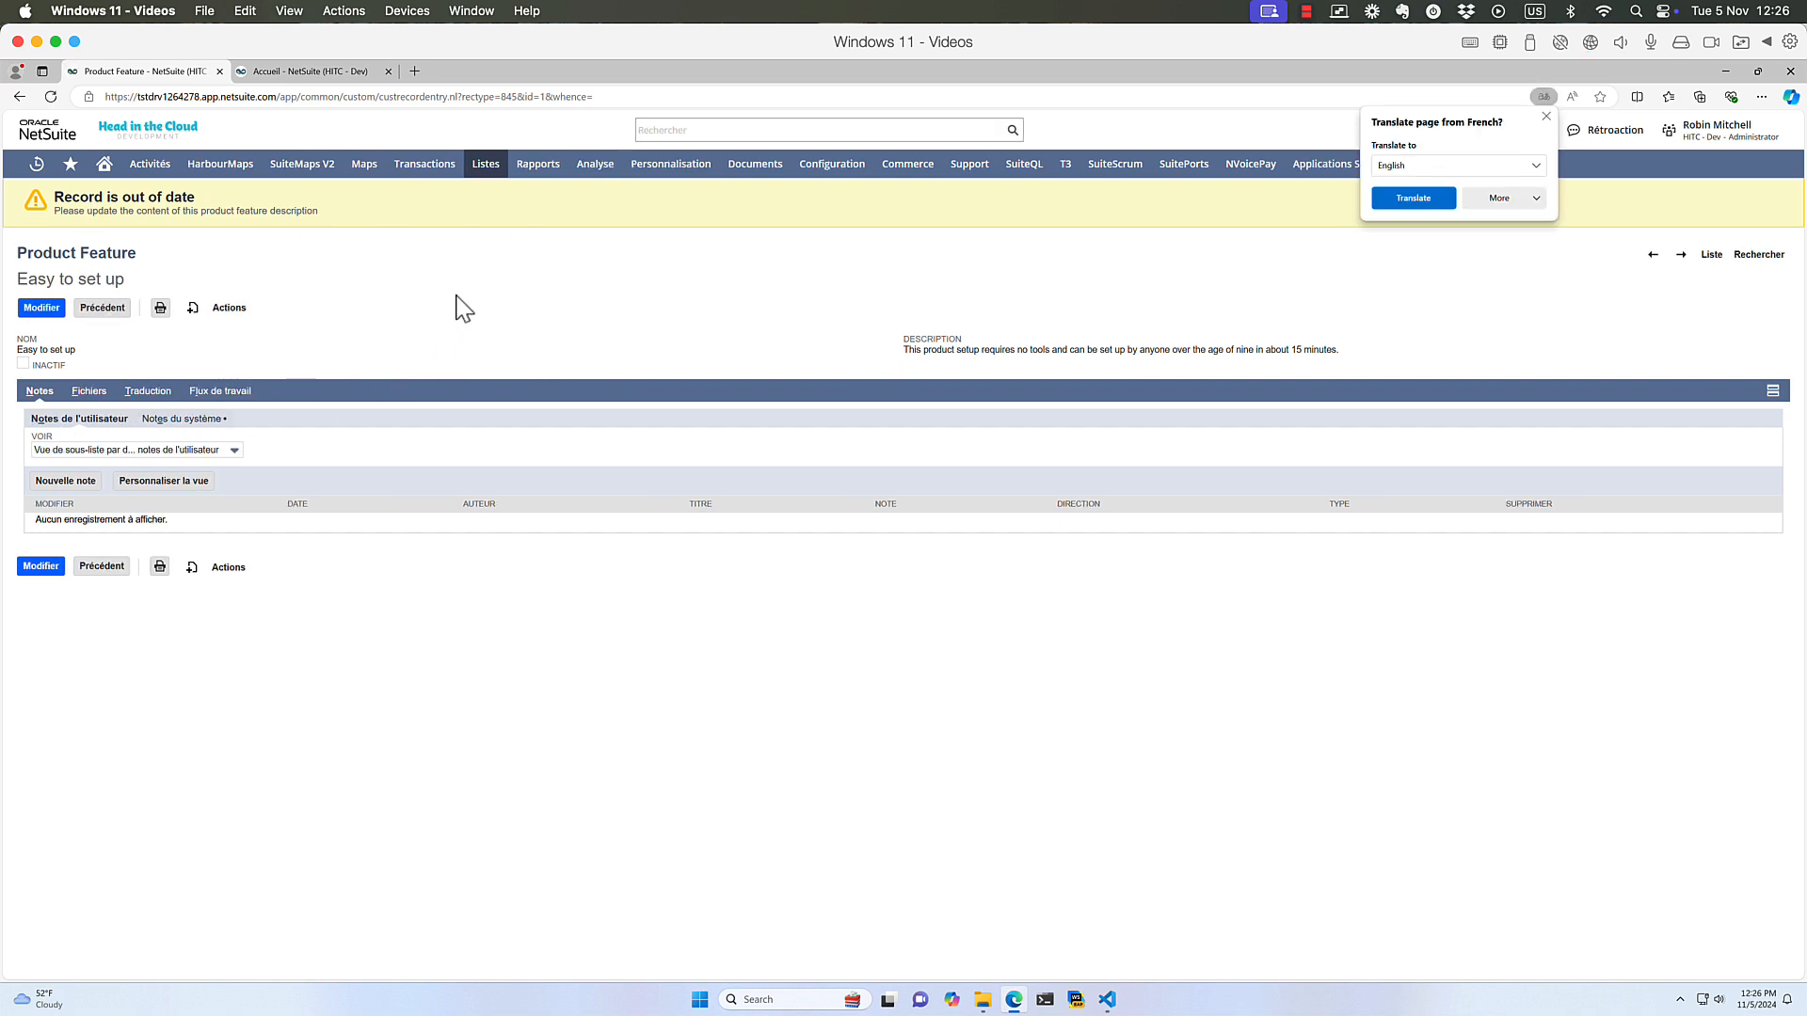
mouse_move(560, 357)
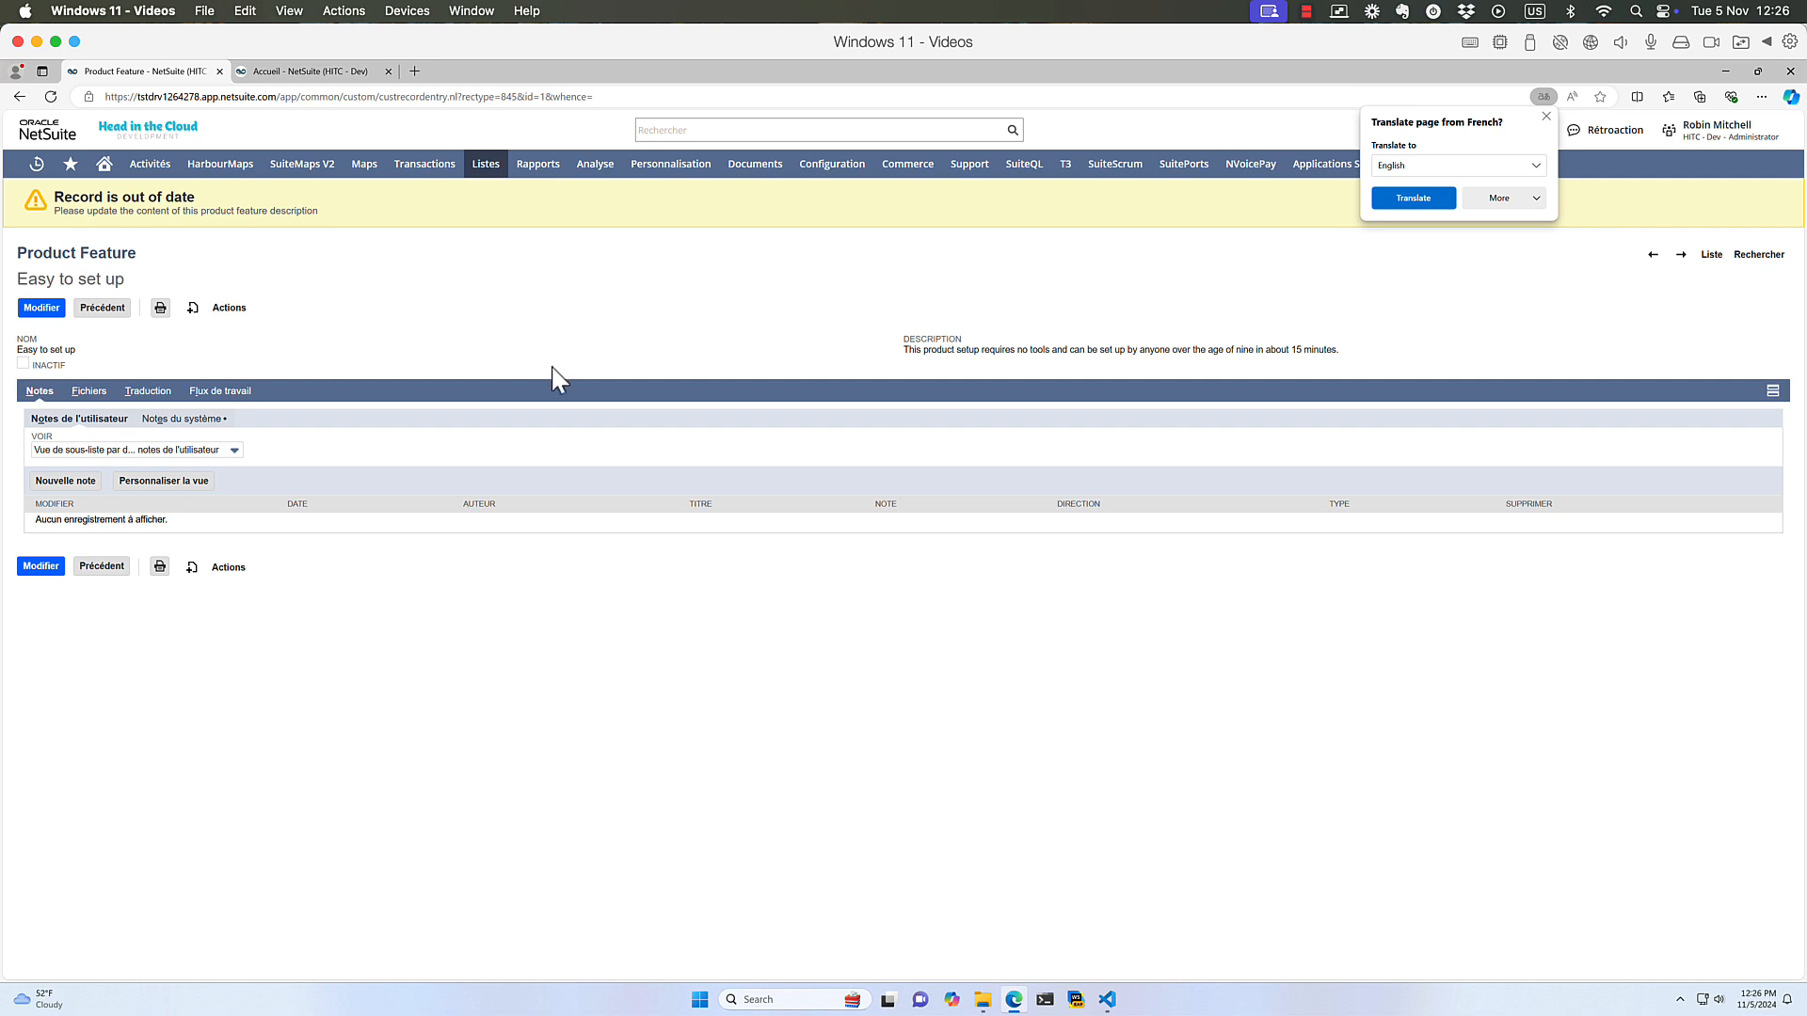
mouse_move(538, 423)
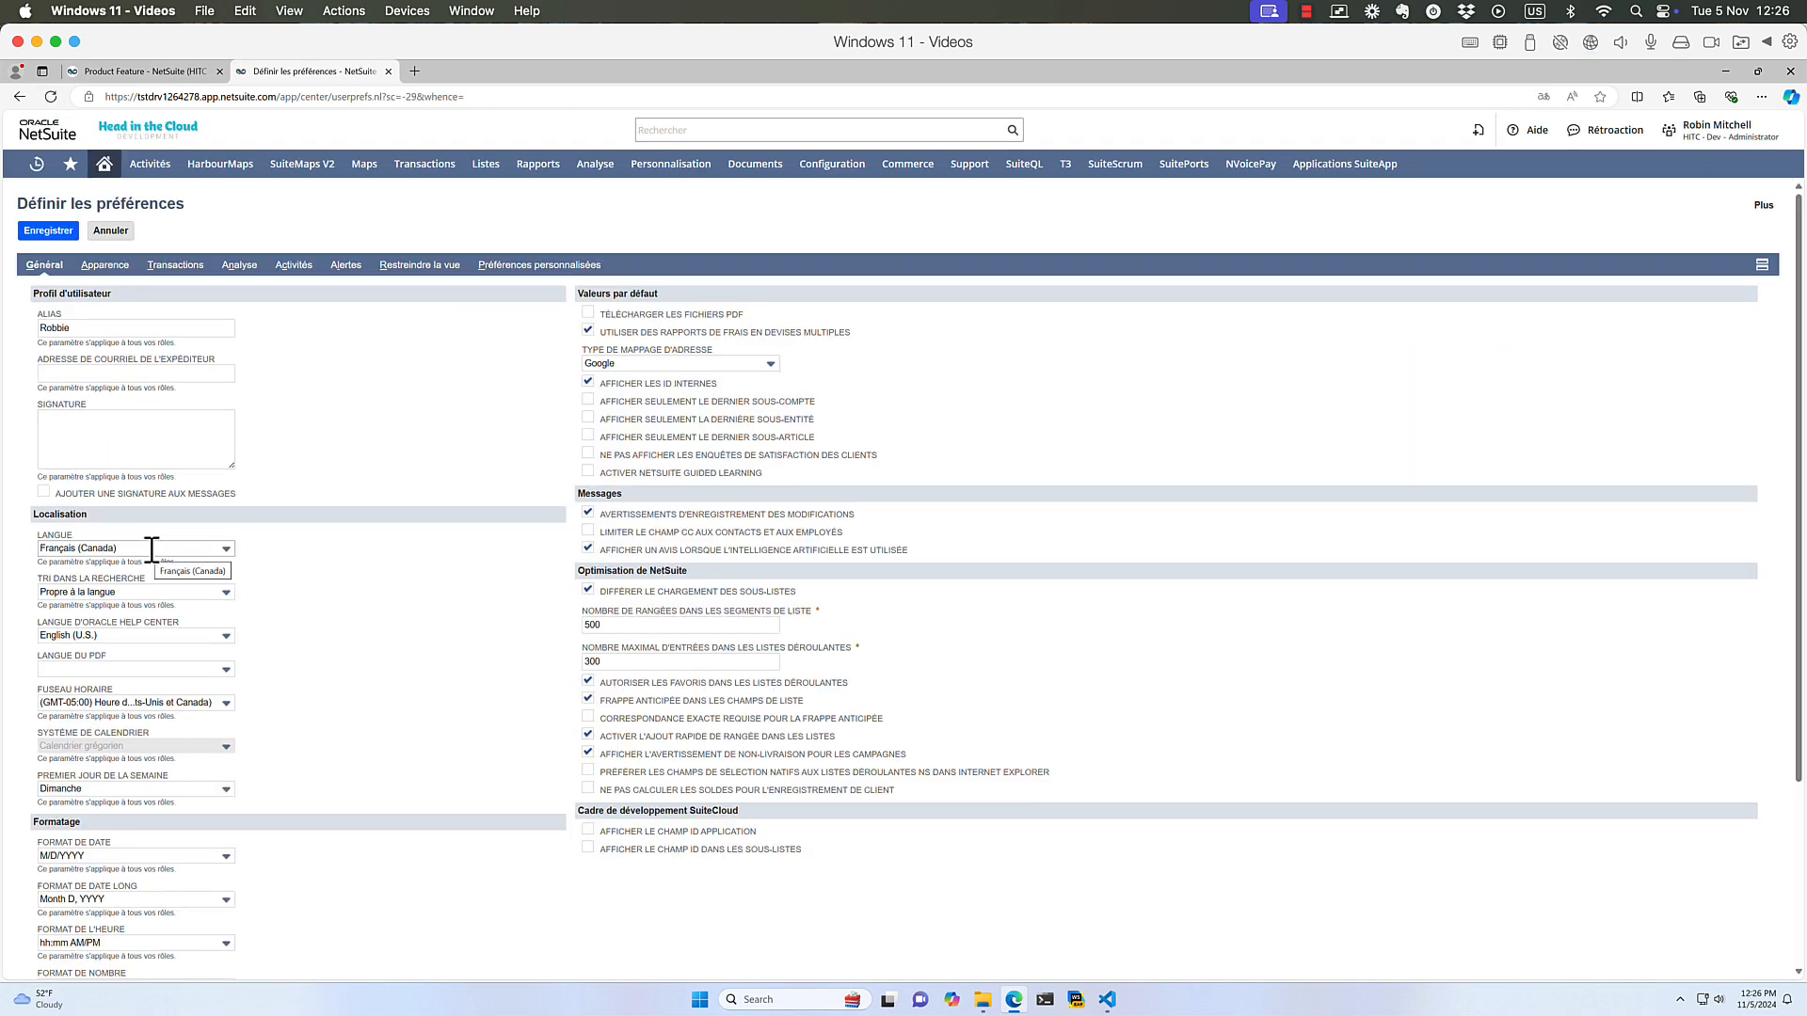
left_click(135, 548)
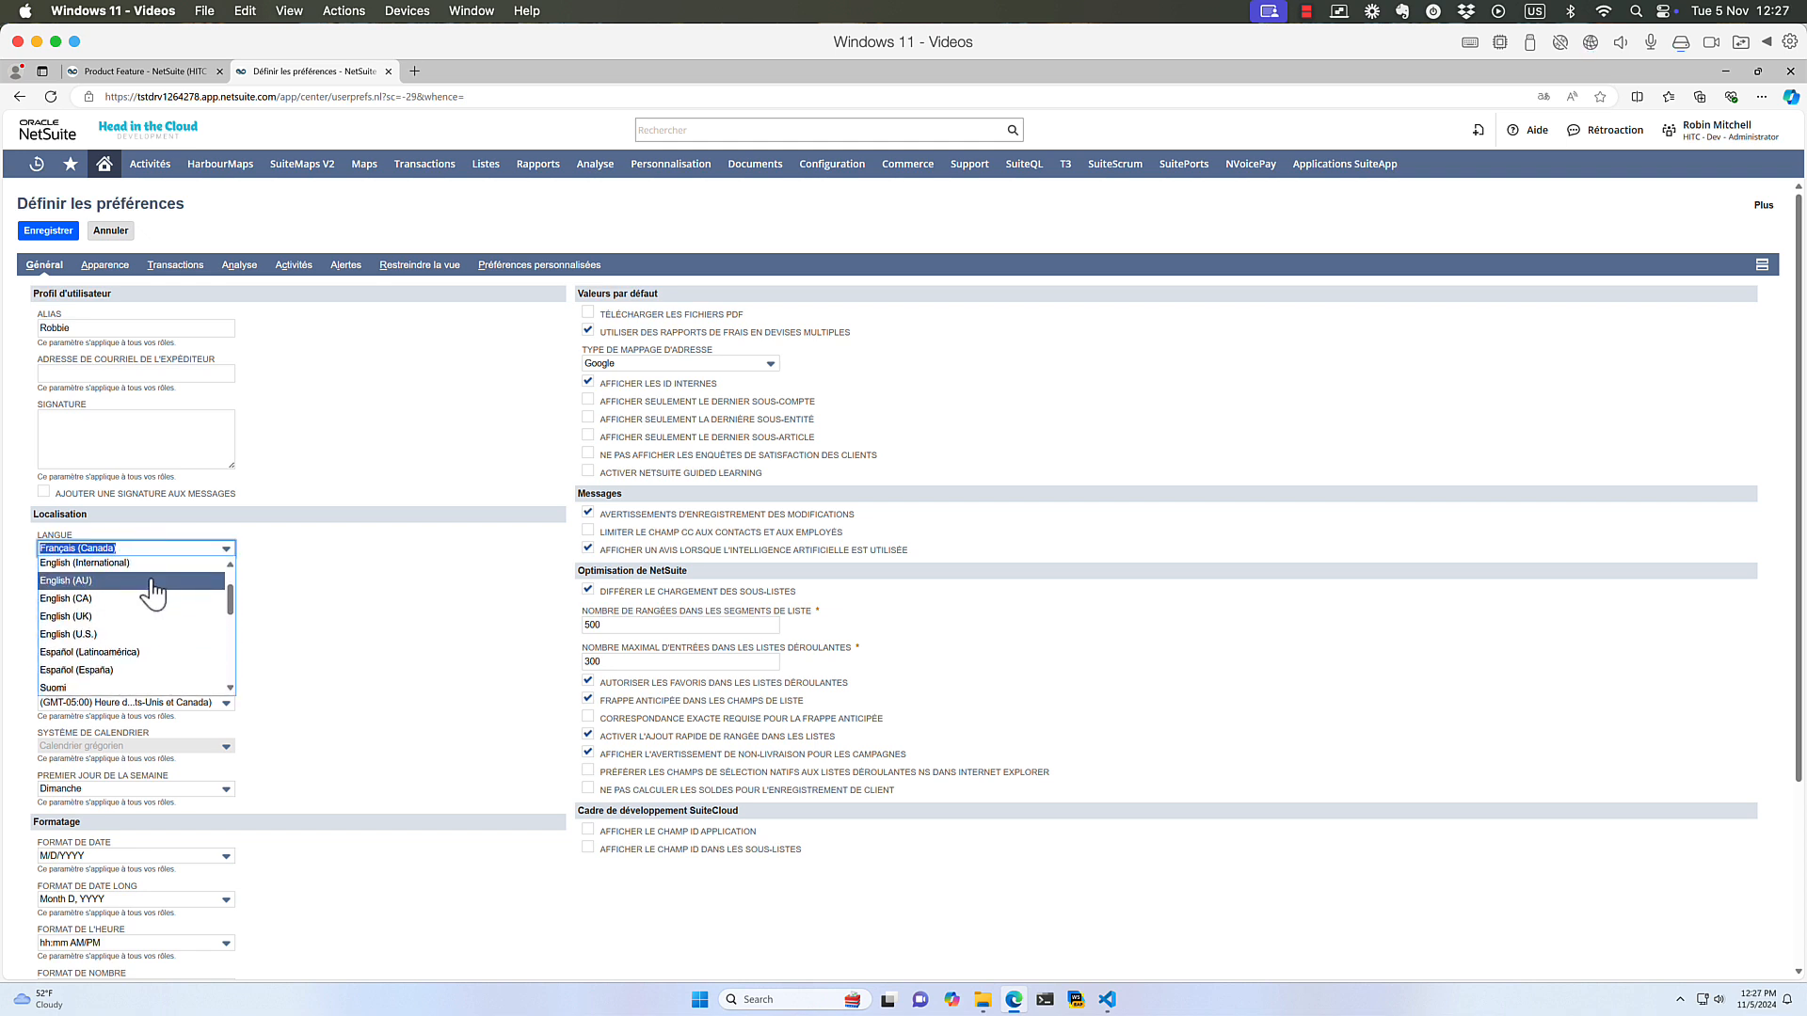
left_click(54, 634)
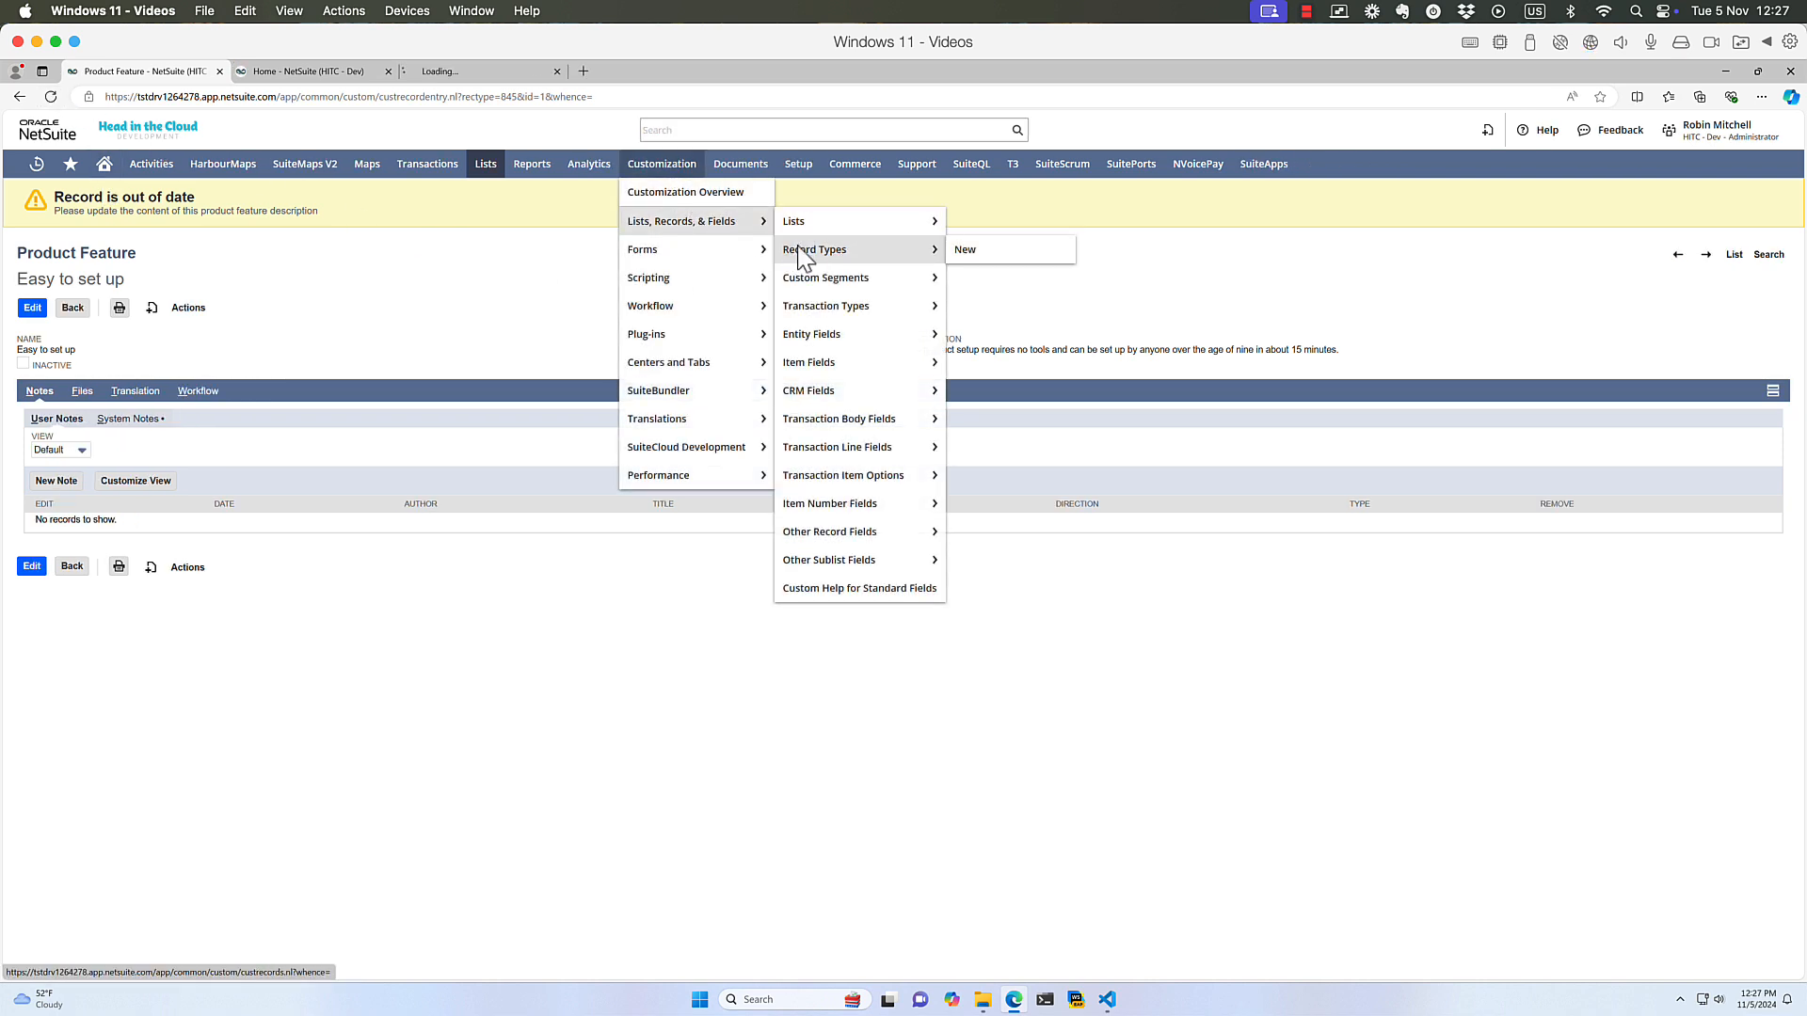
Open Product Feature from the custom Record Types list.
left_click(815, 249)
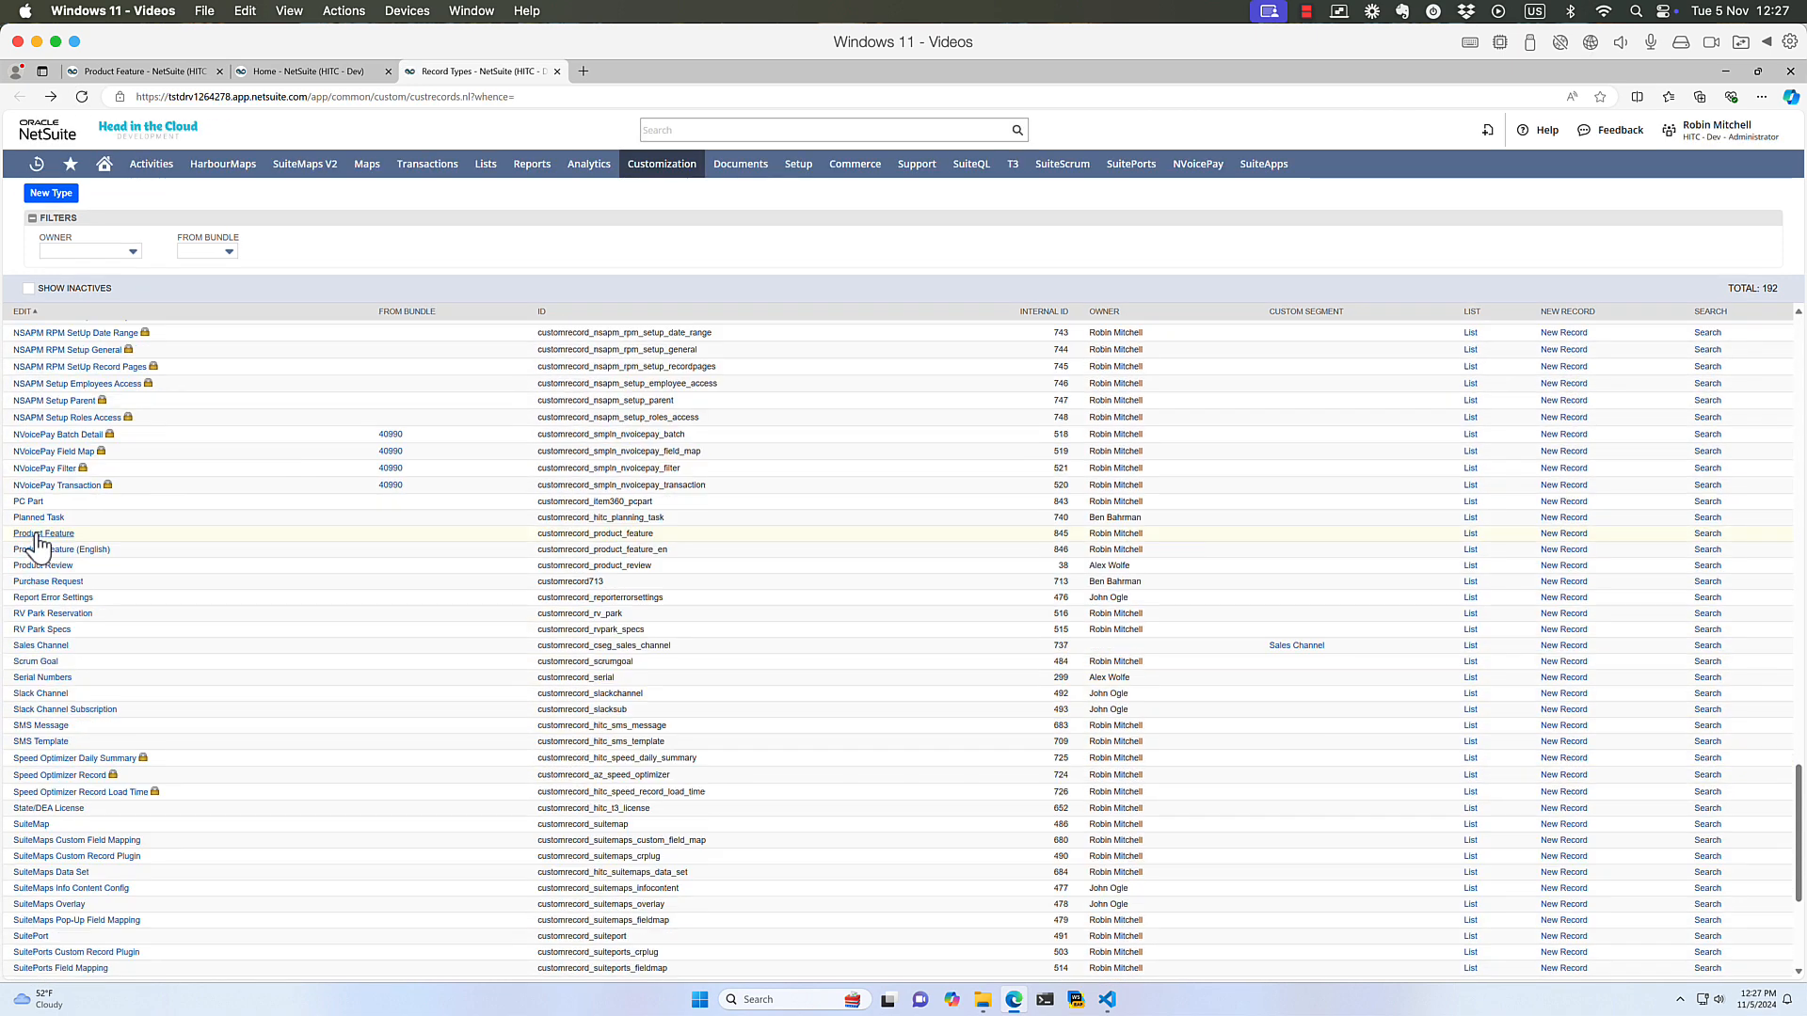
left_click(36, 533)
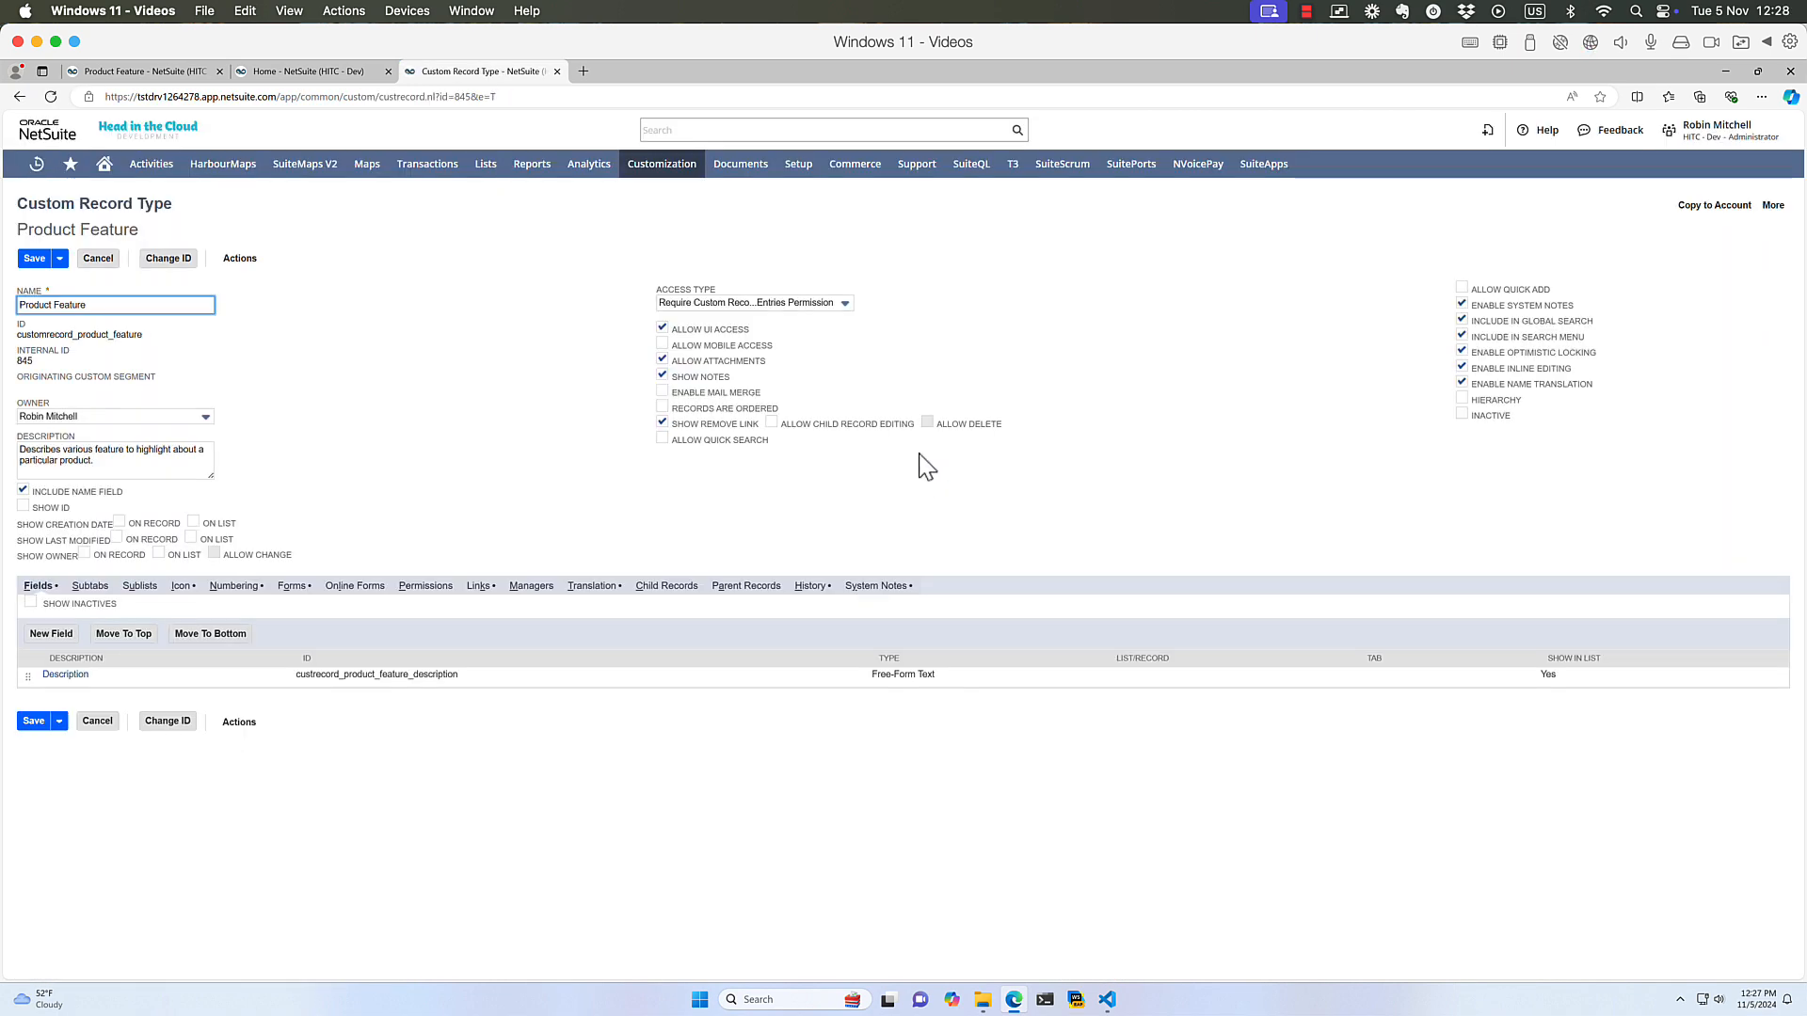
mouse_move(985, 564)
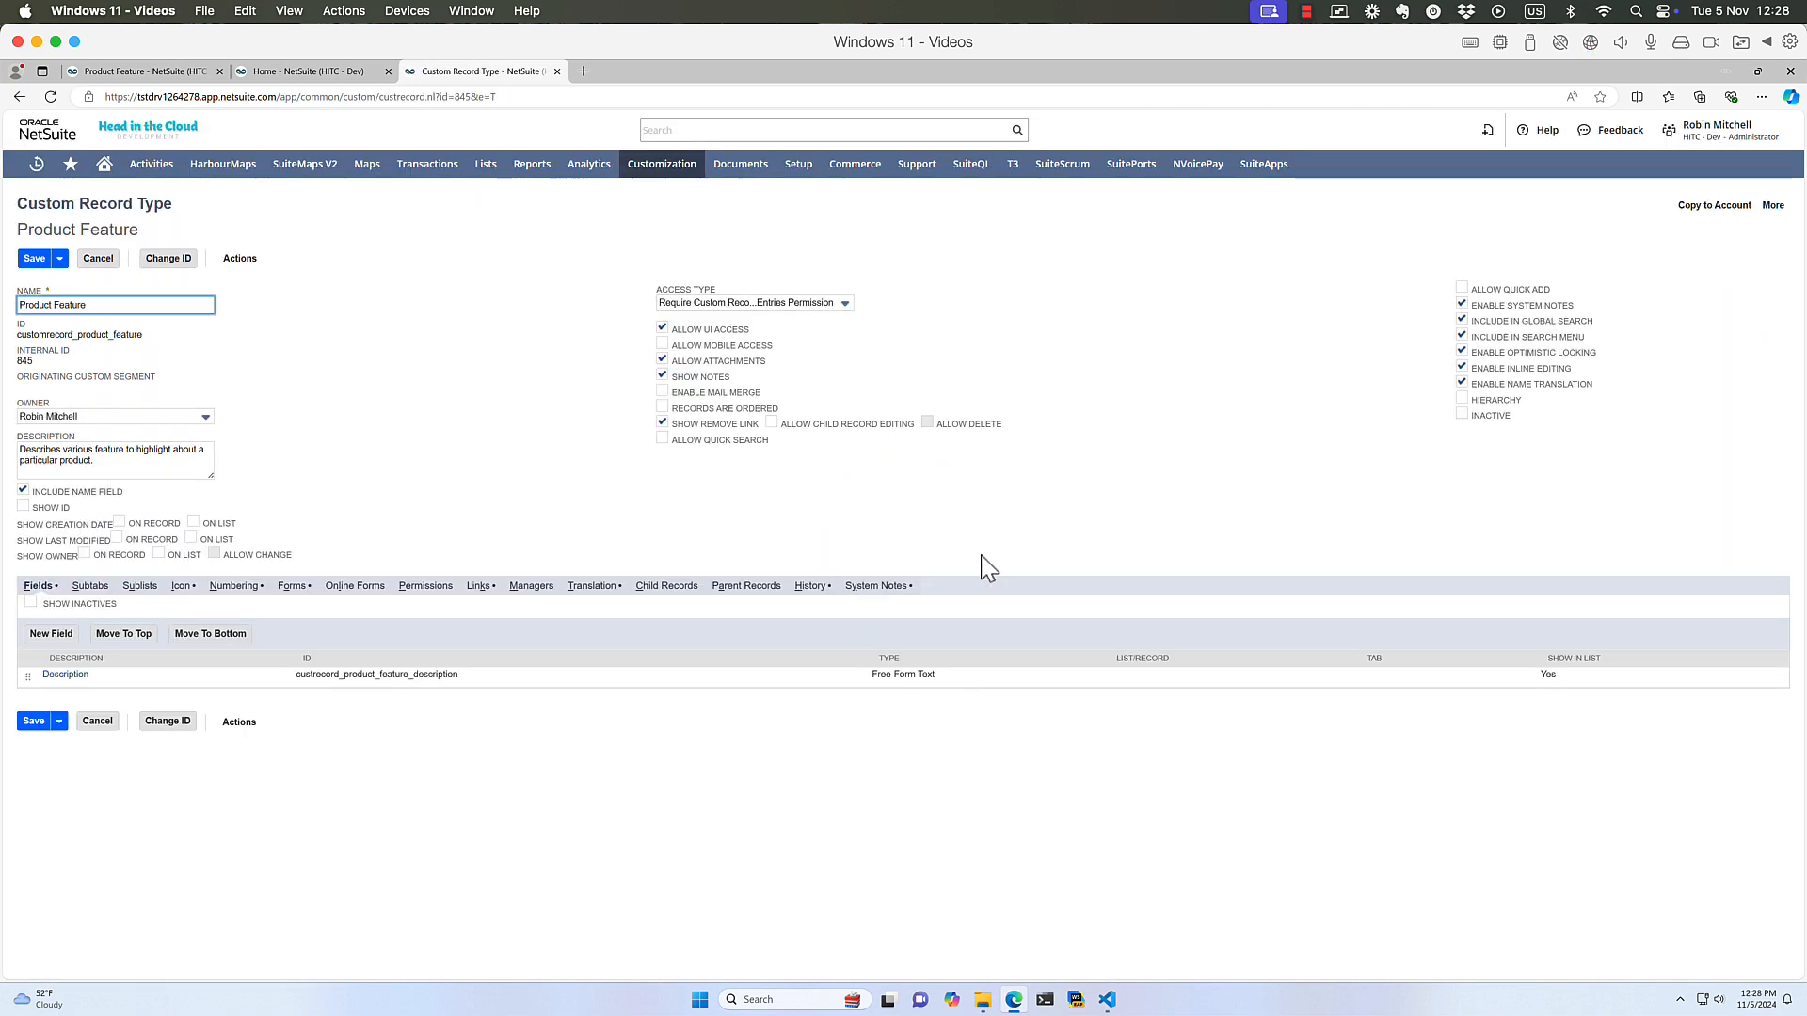
mouse_move(500, 537)
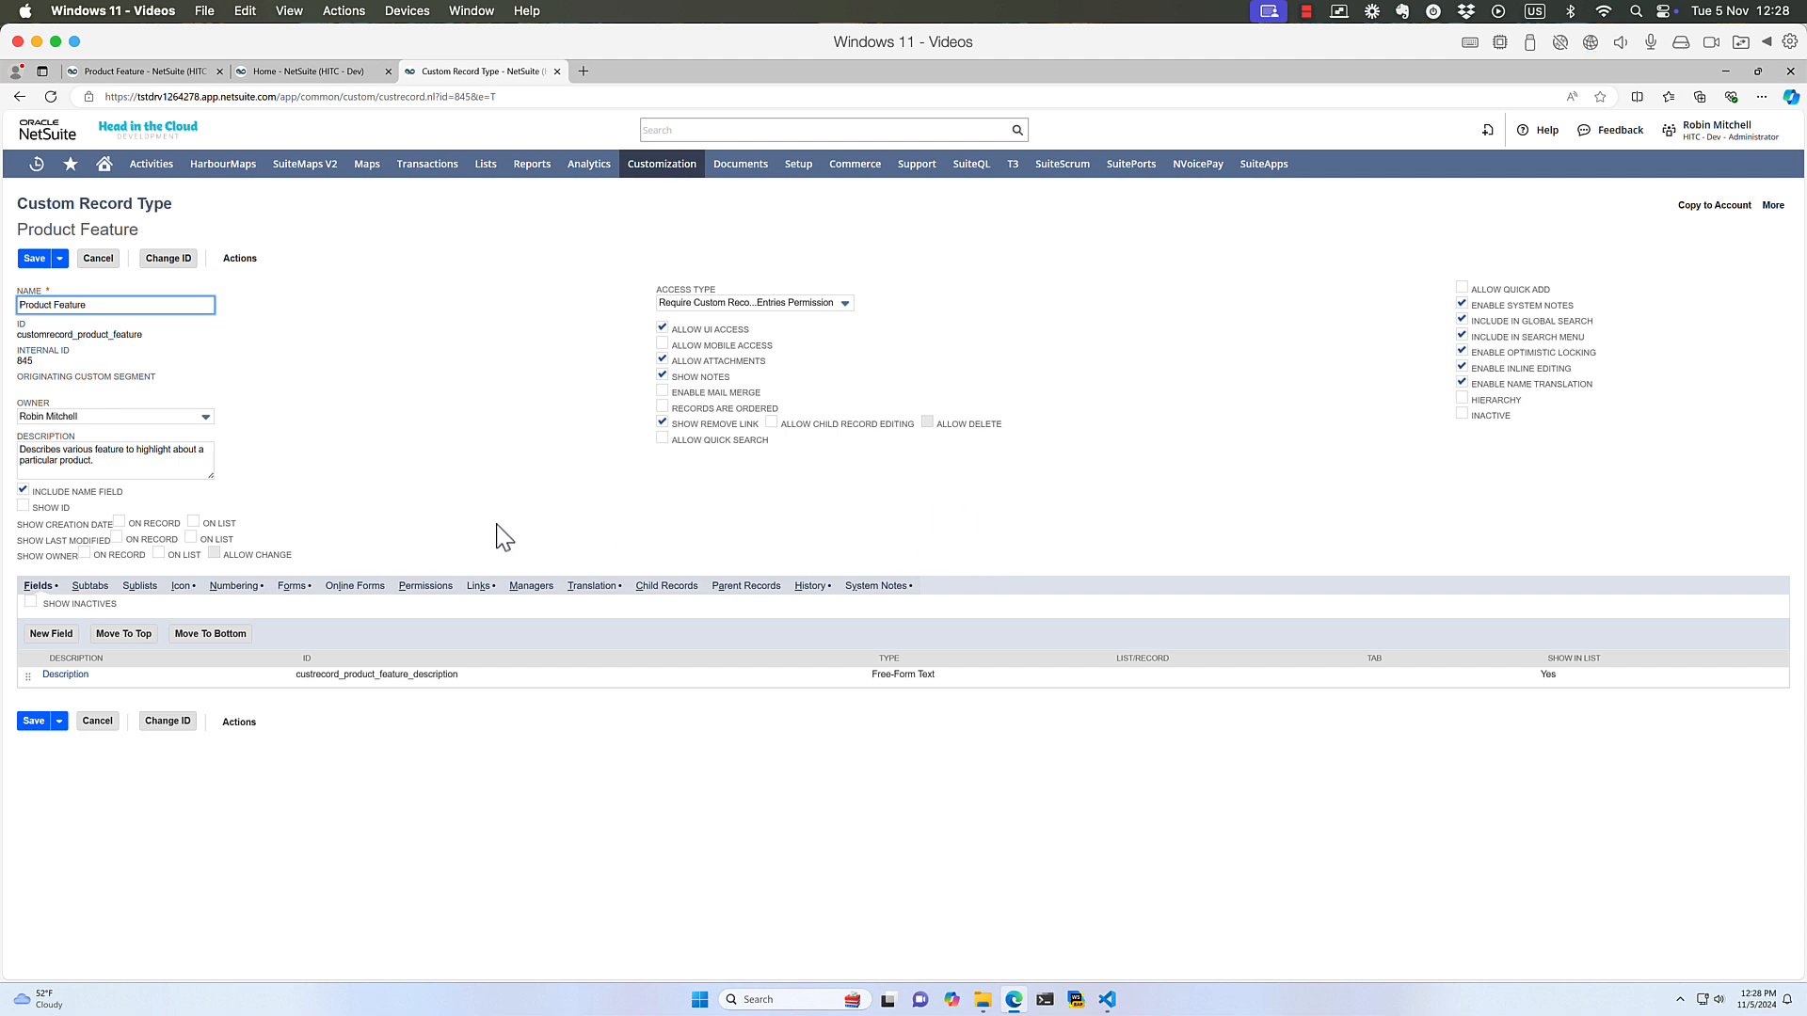
mouse_move(448, 543)
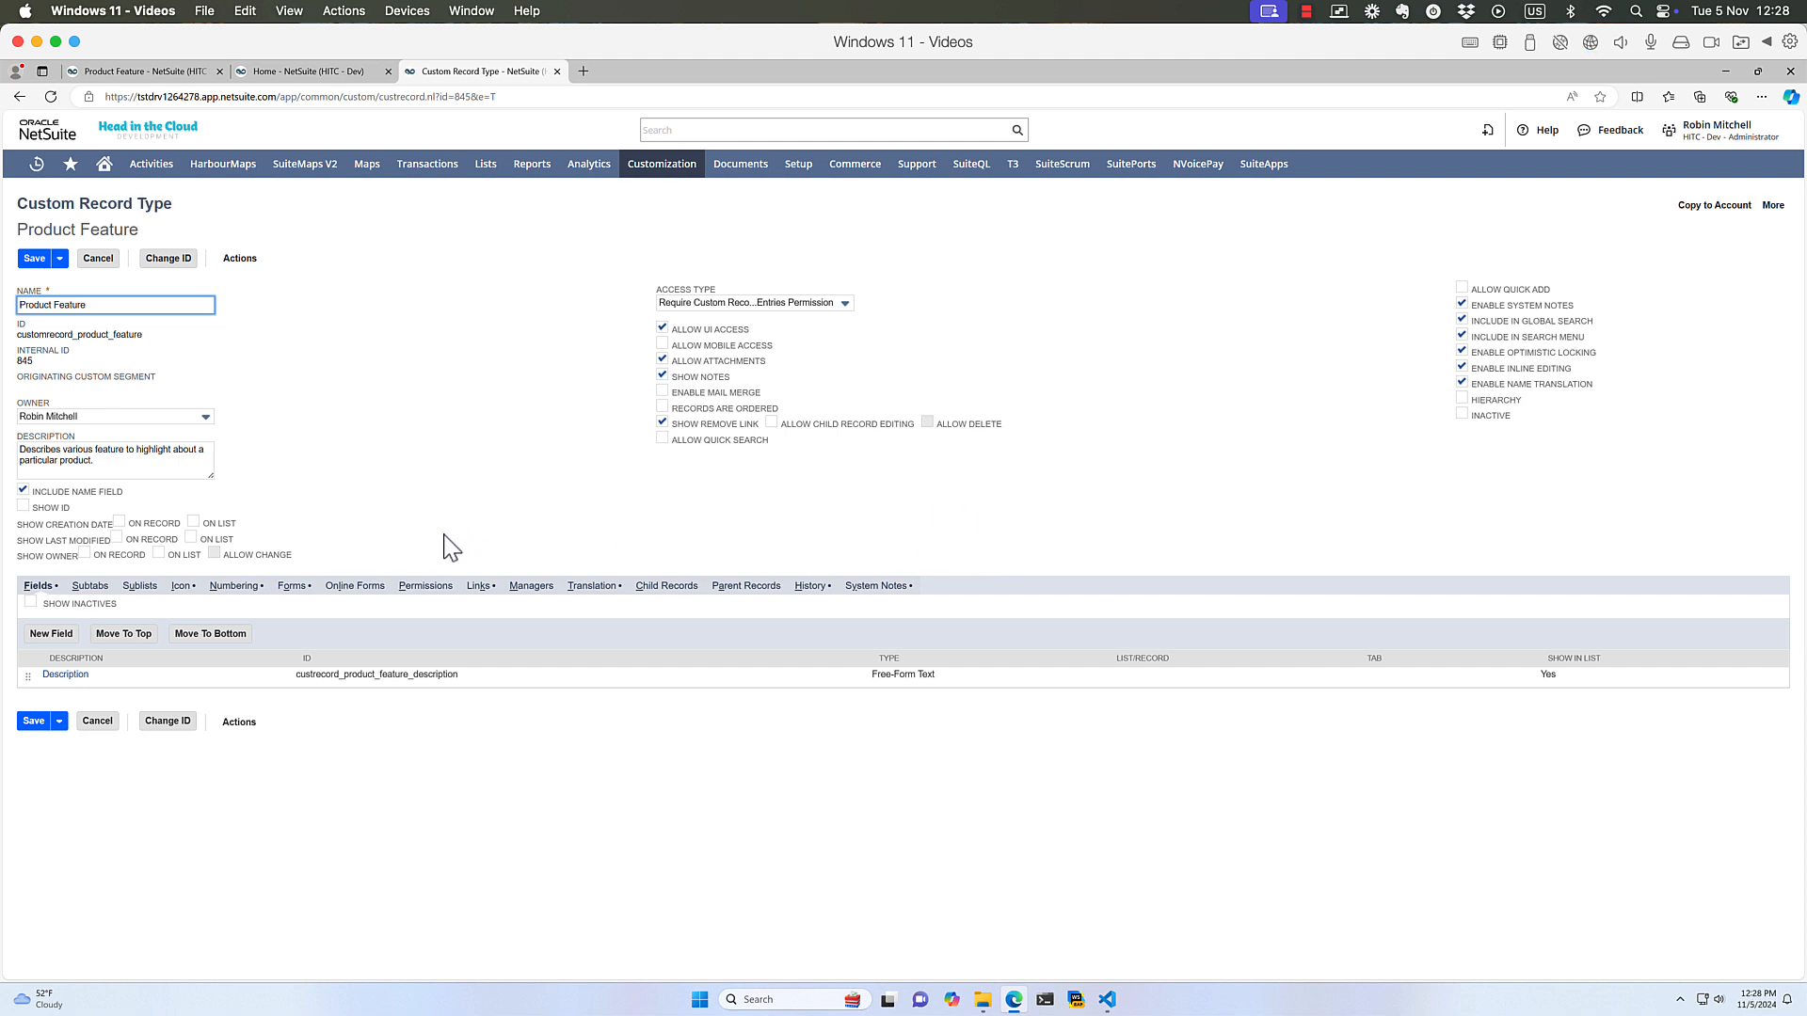
mouse_move(84, 650)
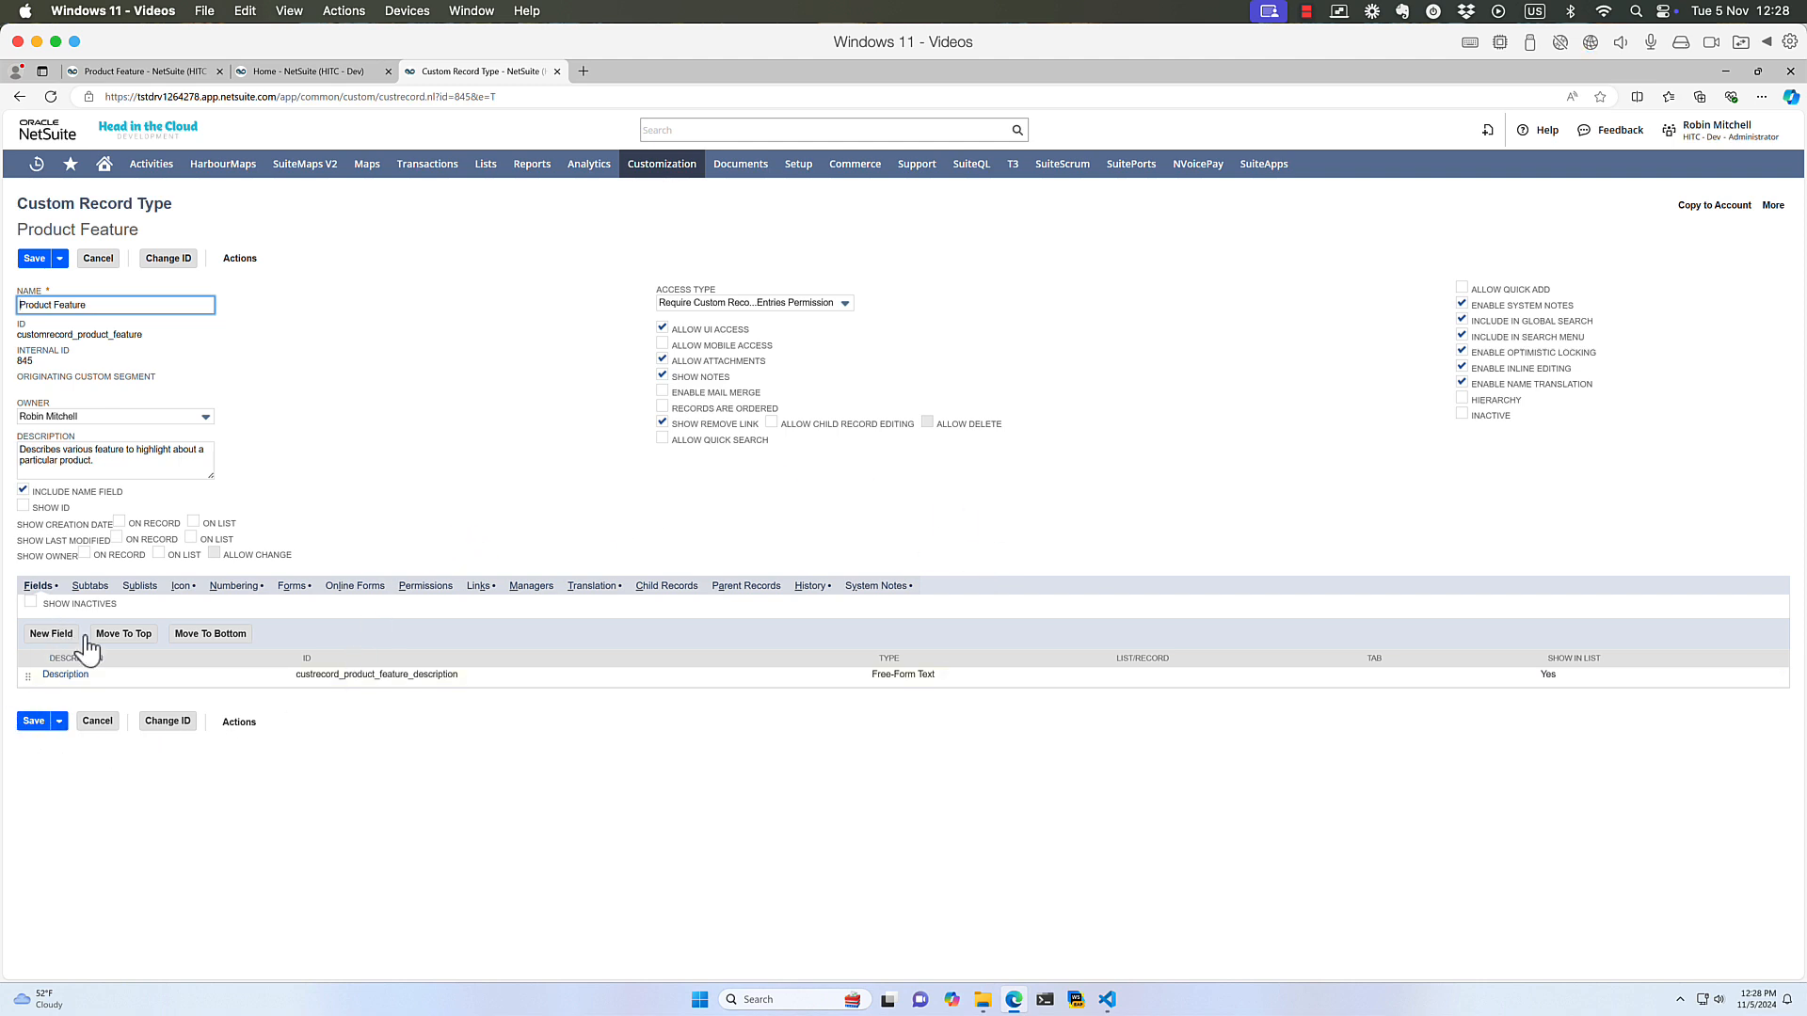
mouse_move(56, 741)
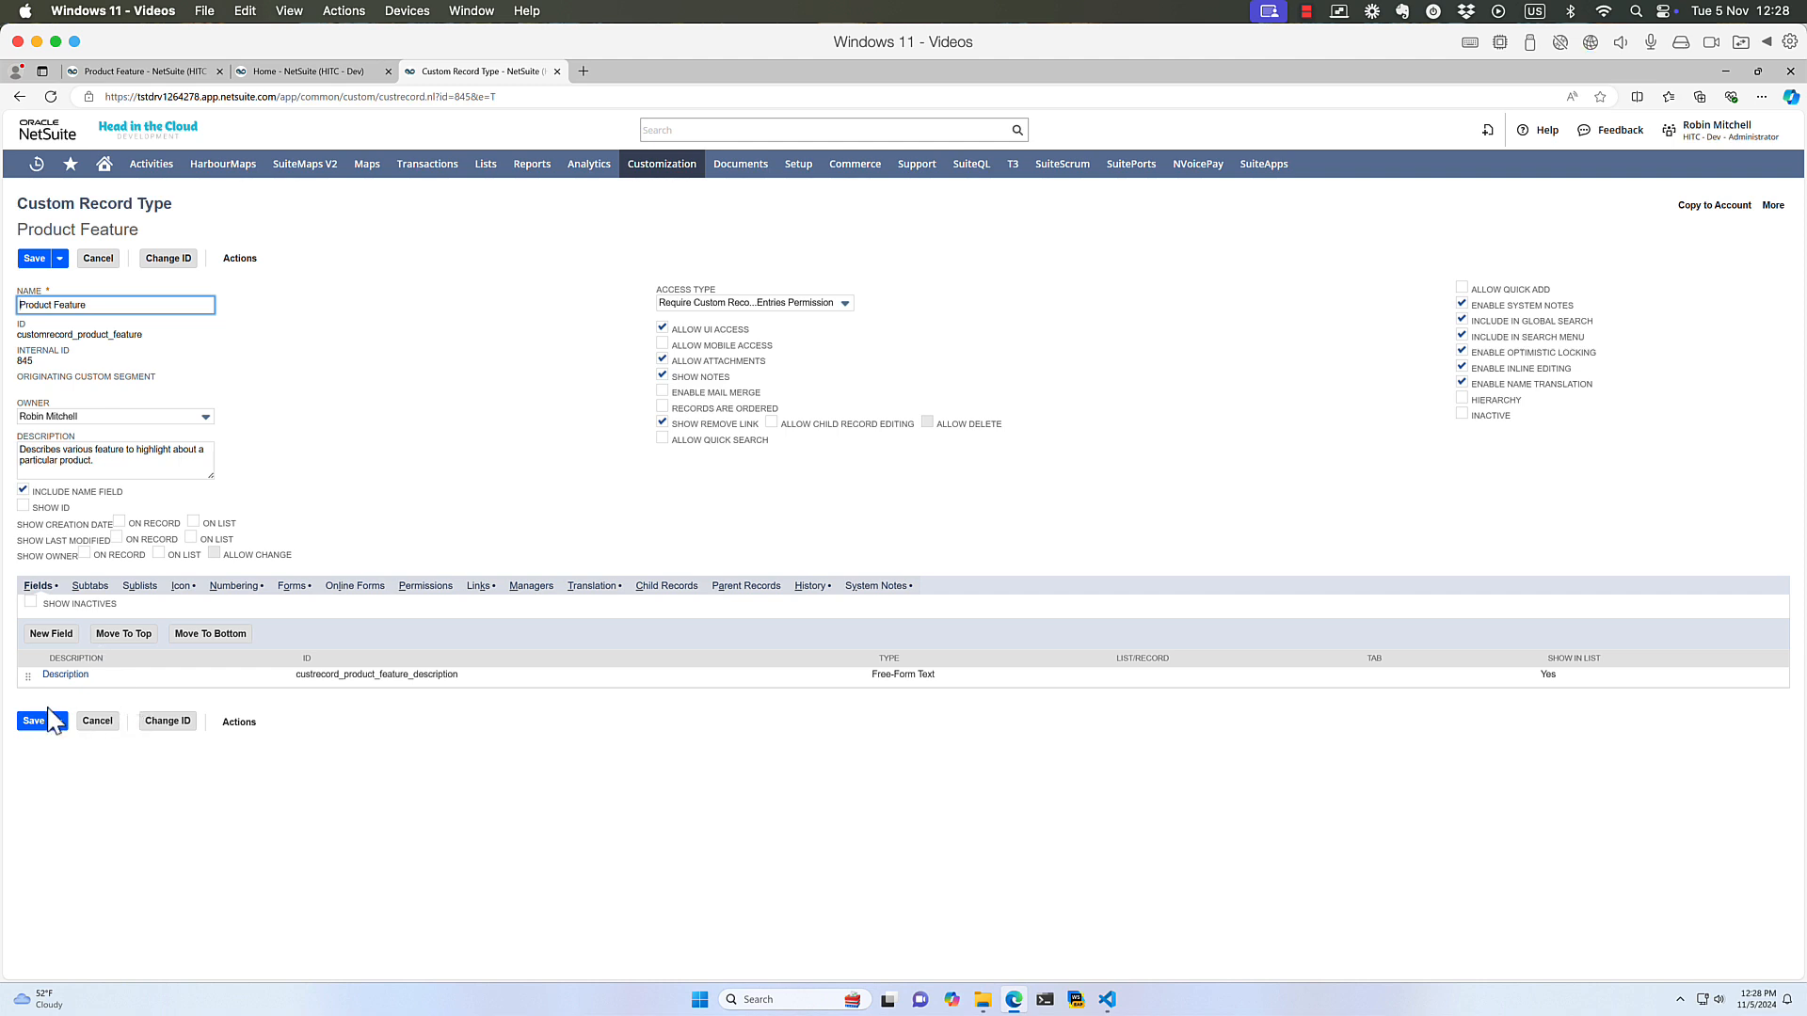
Open the Description field's Translation subtab and inspect the empty French, German and Spanish labels.
left_click(65, 675)
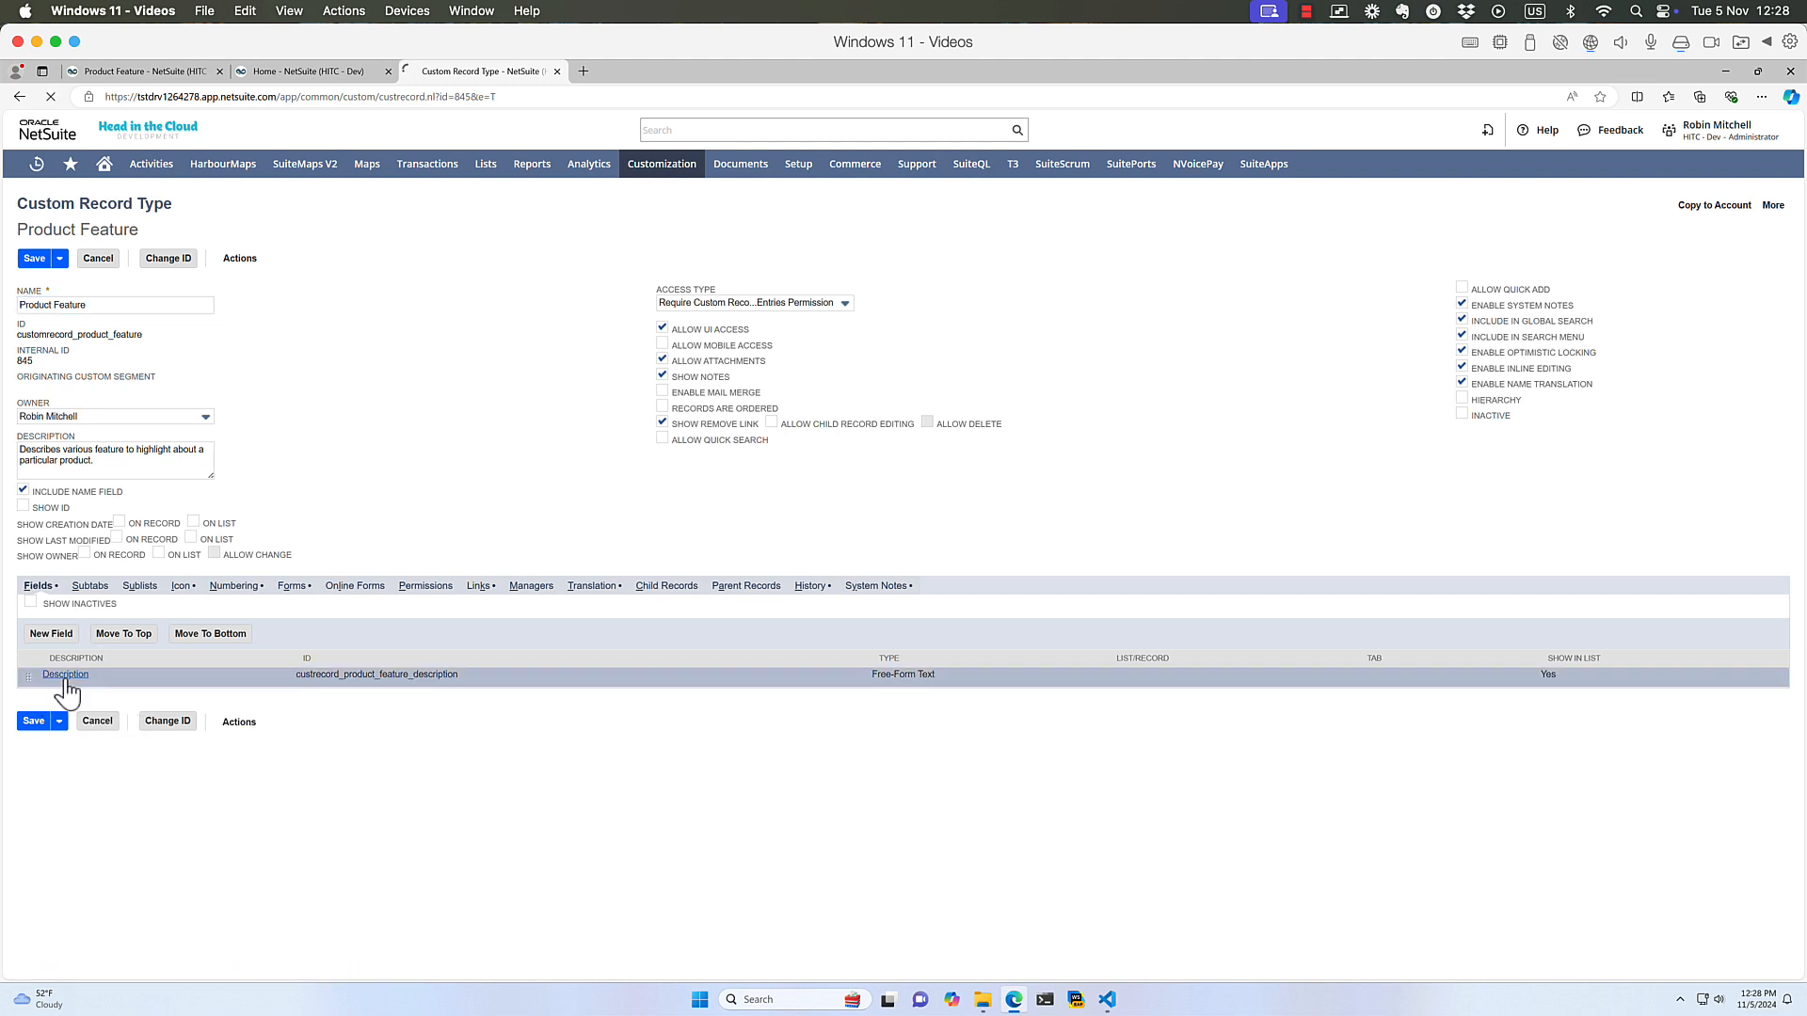
left_click(64, 674)
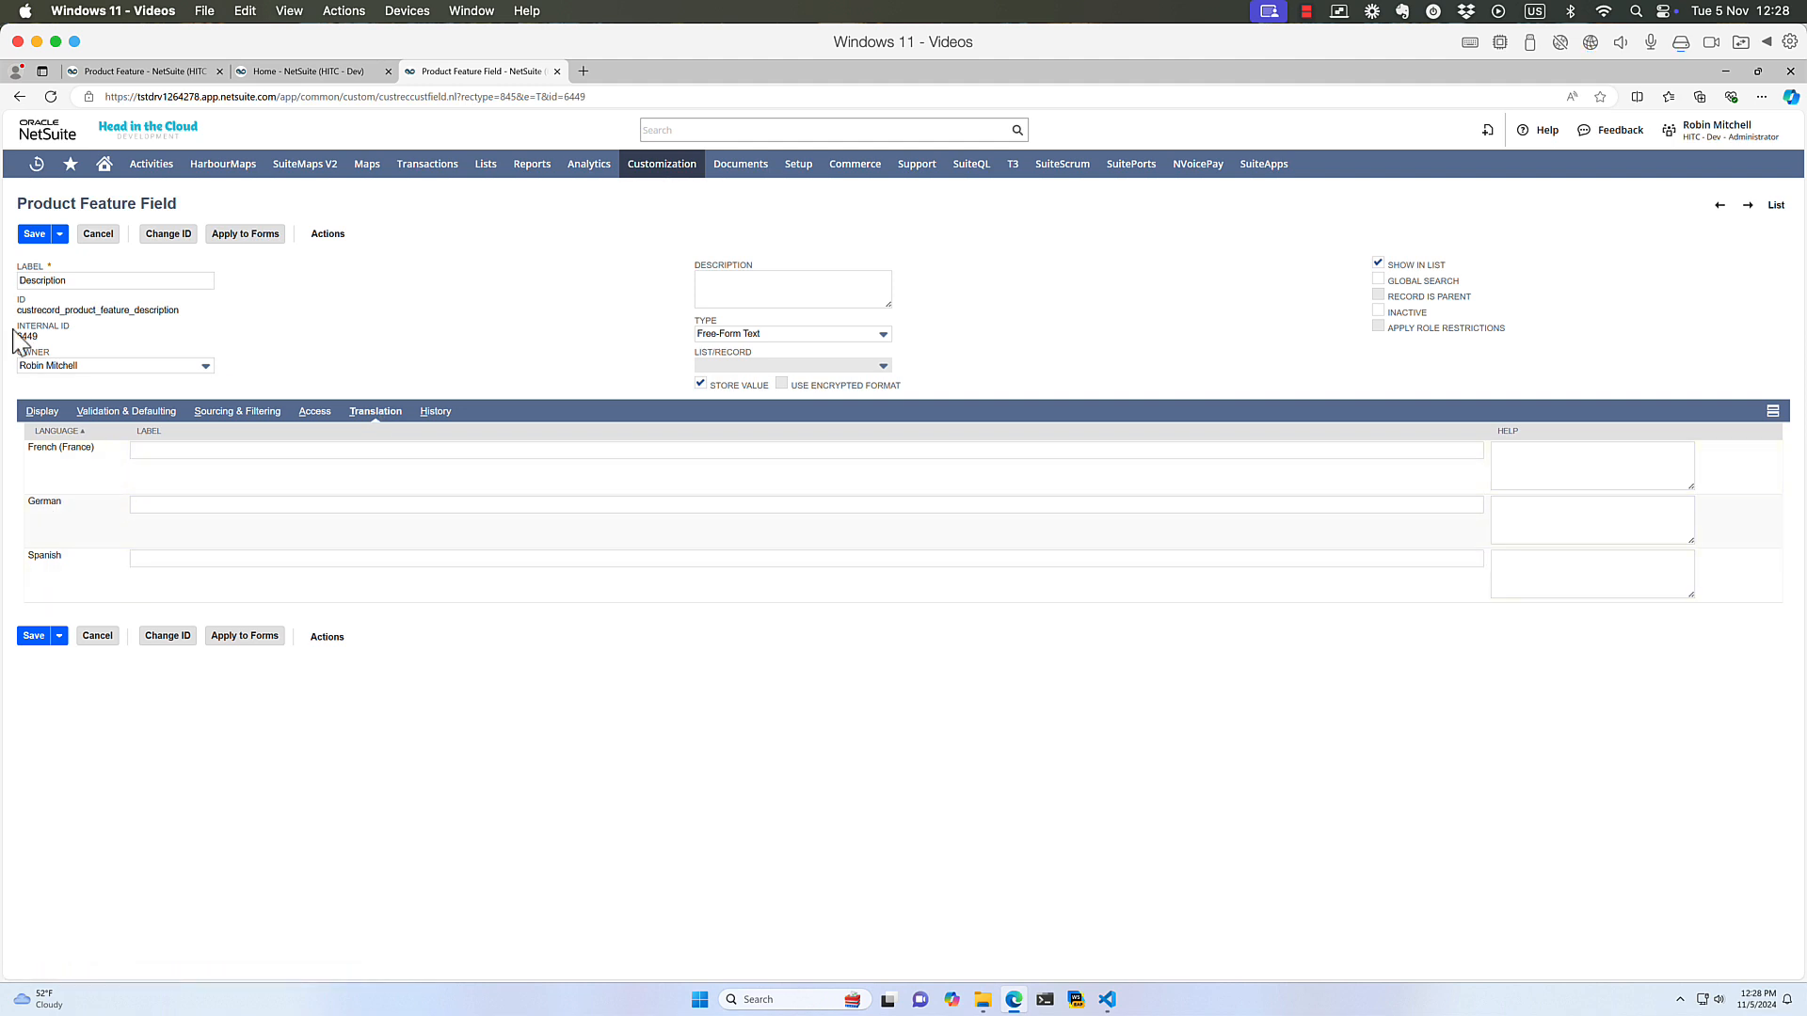
left_click(74, 281)
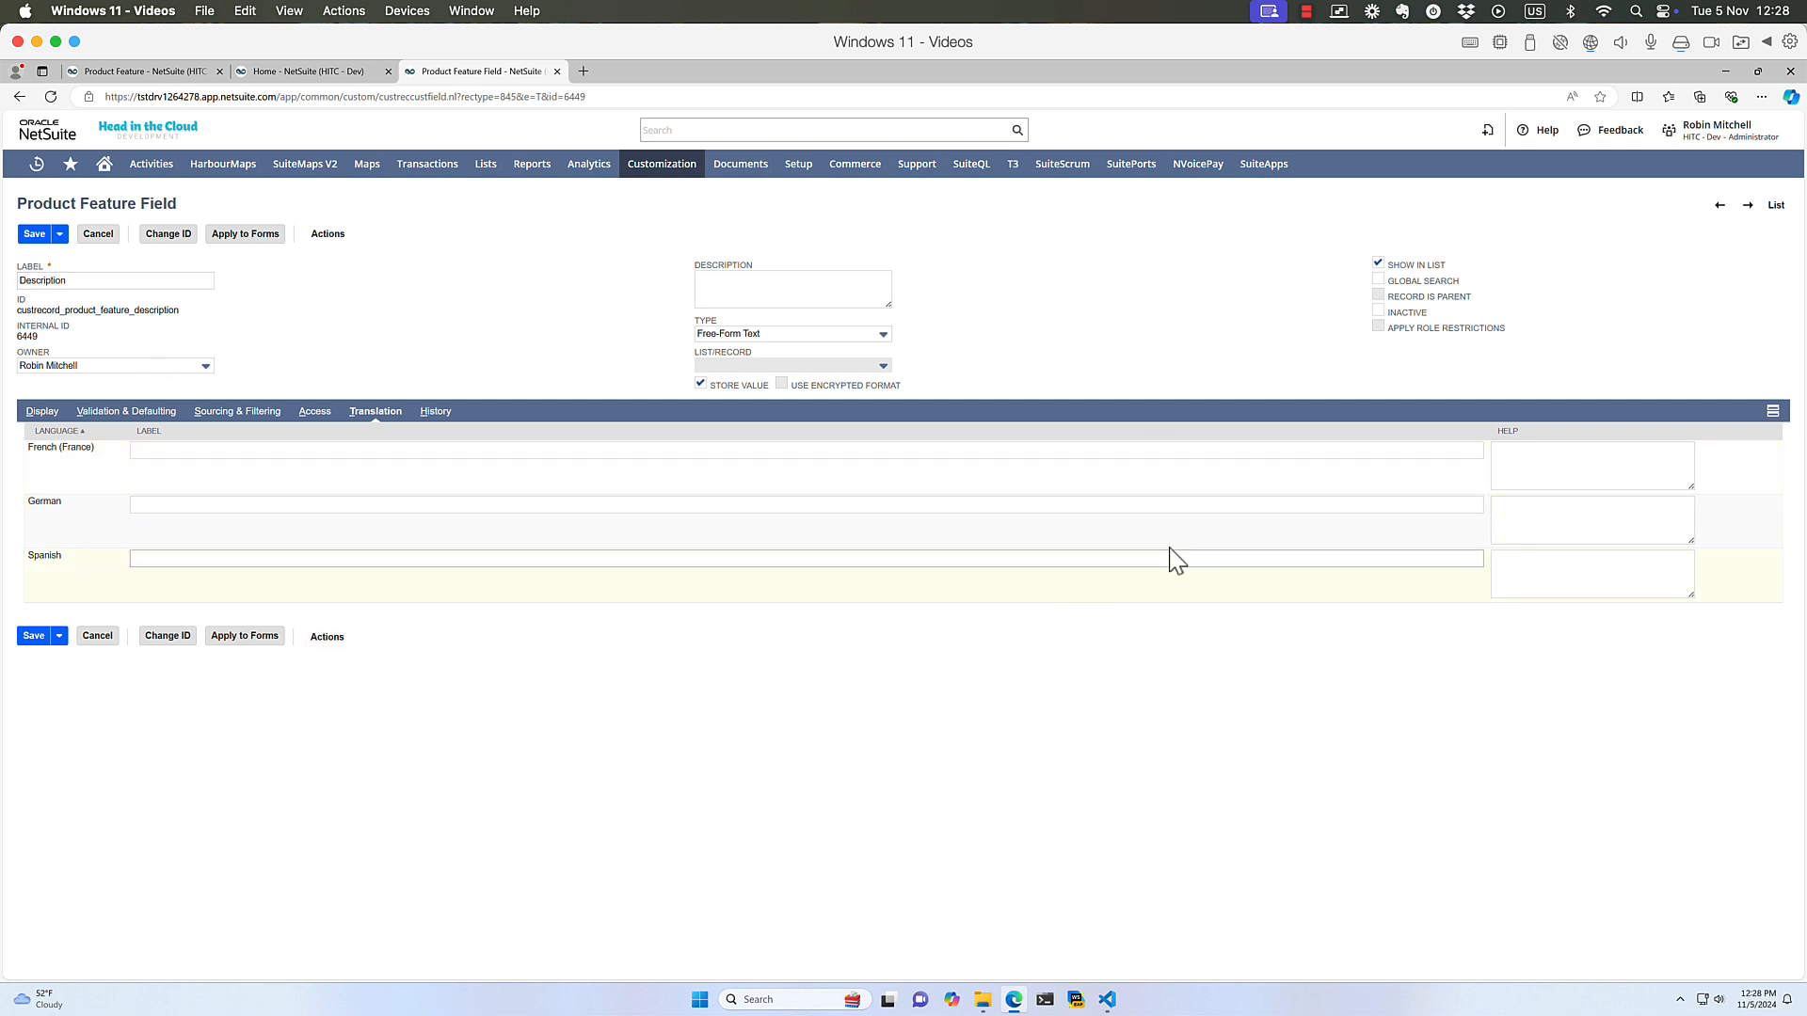
left_click(1592, 465)
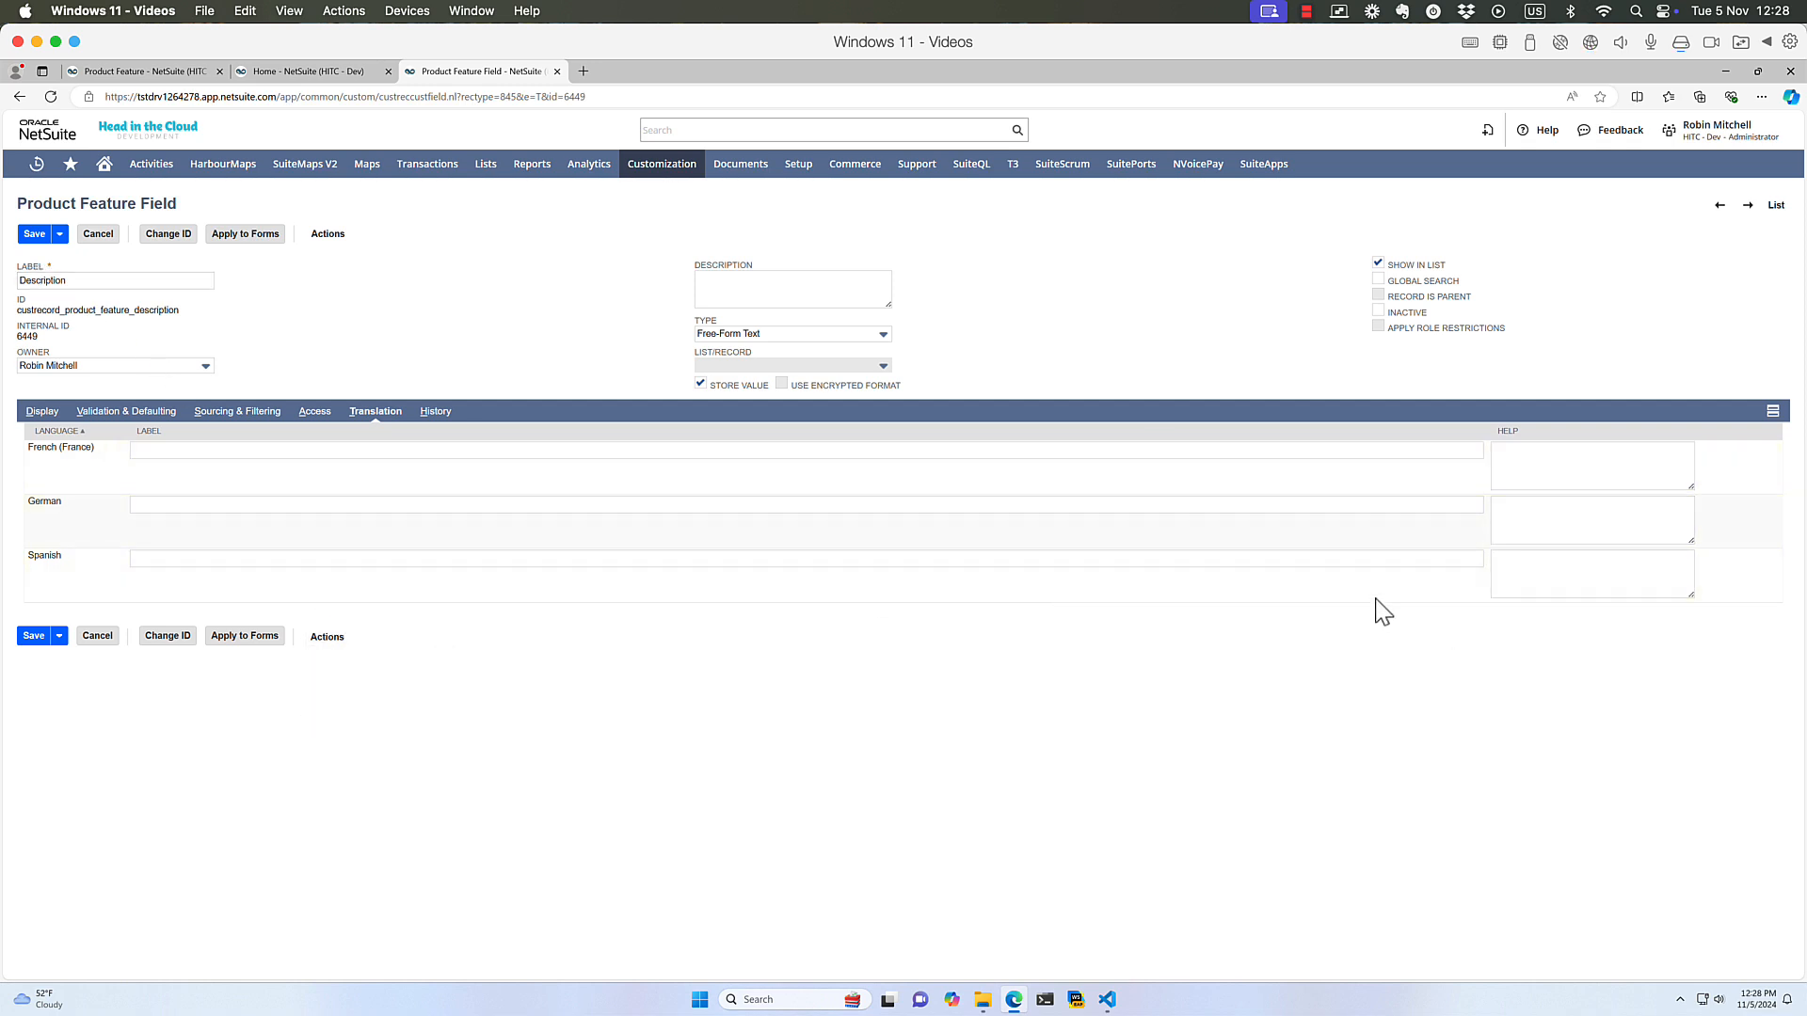
mouse_move(802, 430)
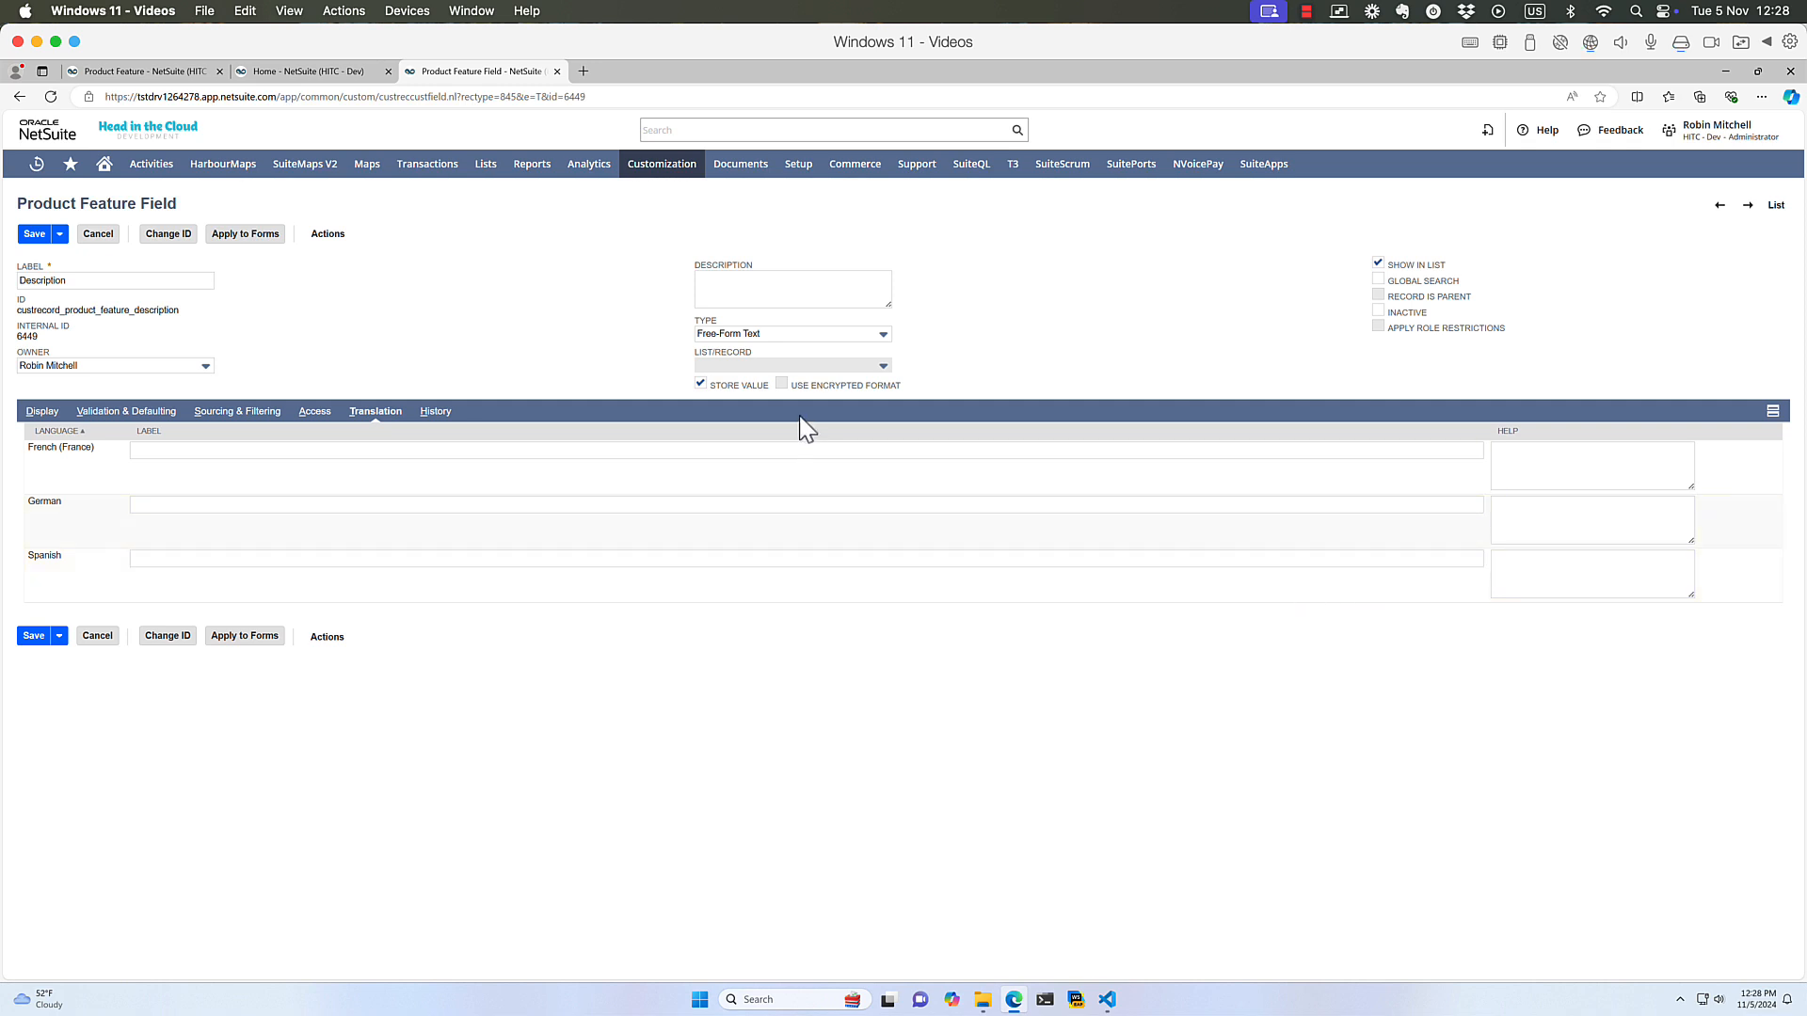
mouse_move(735, 377)
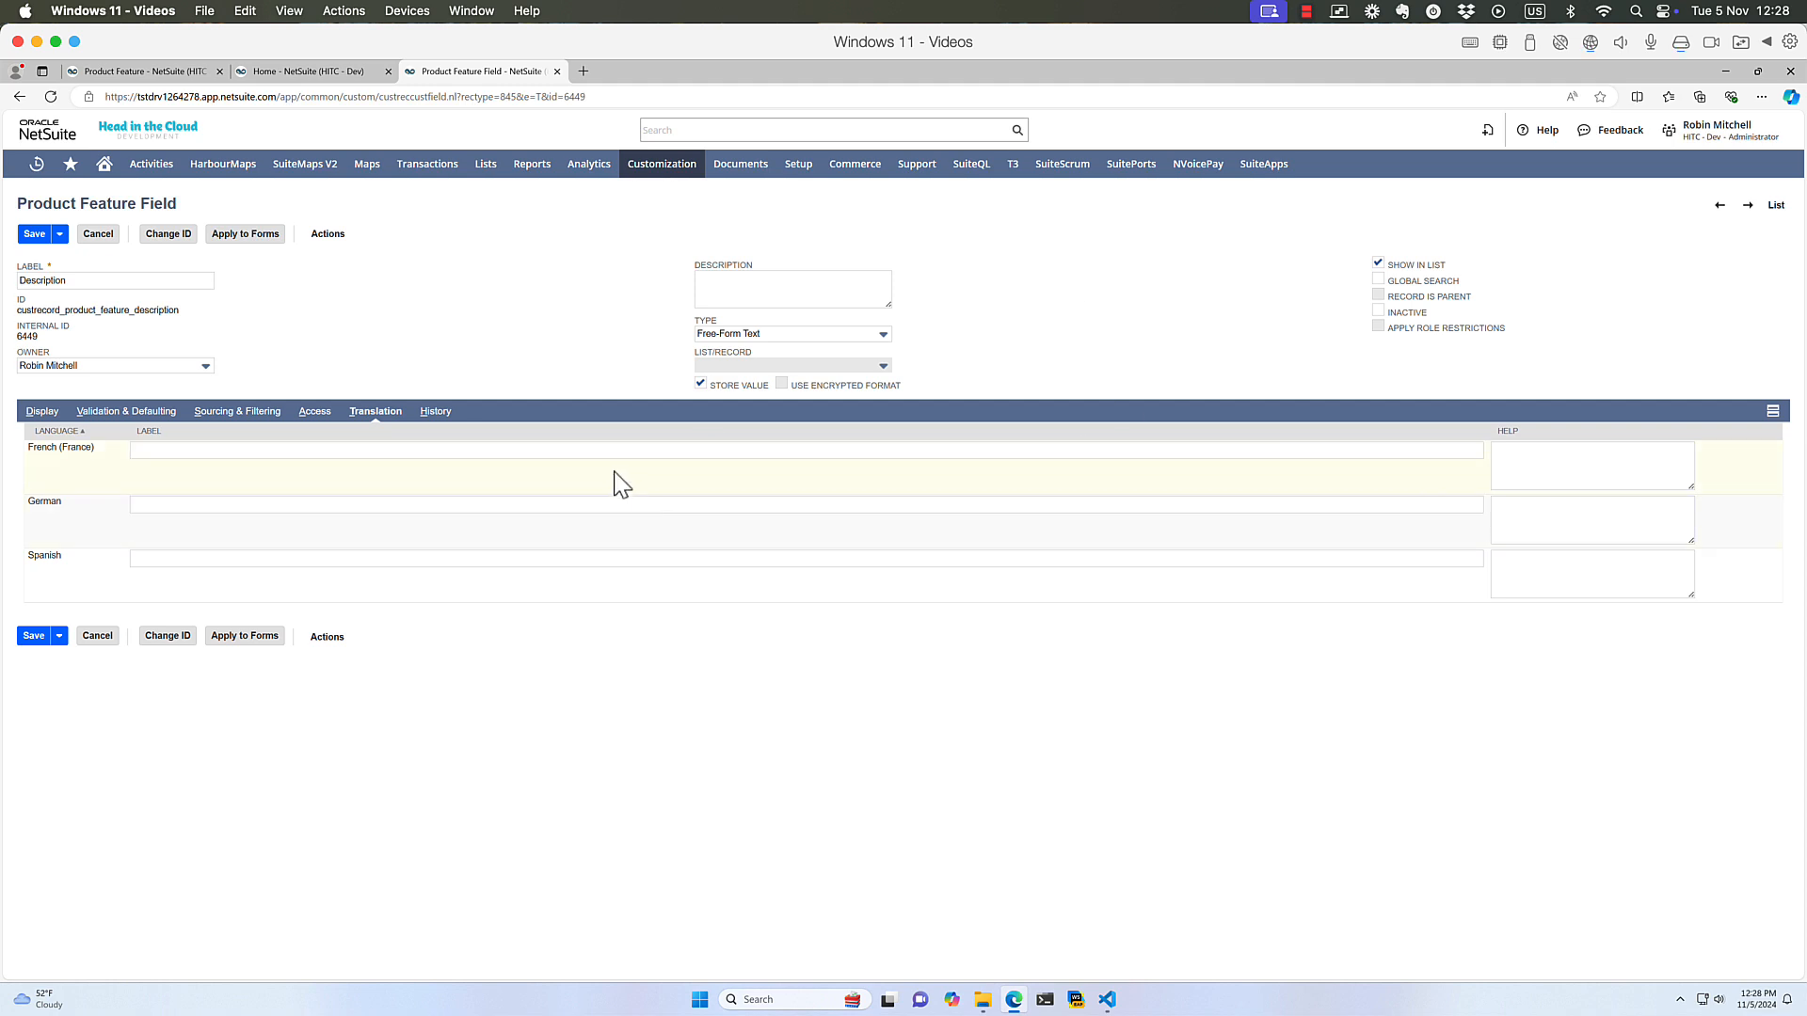
mouse_move(572, 584)
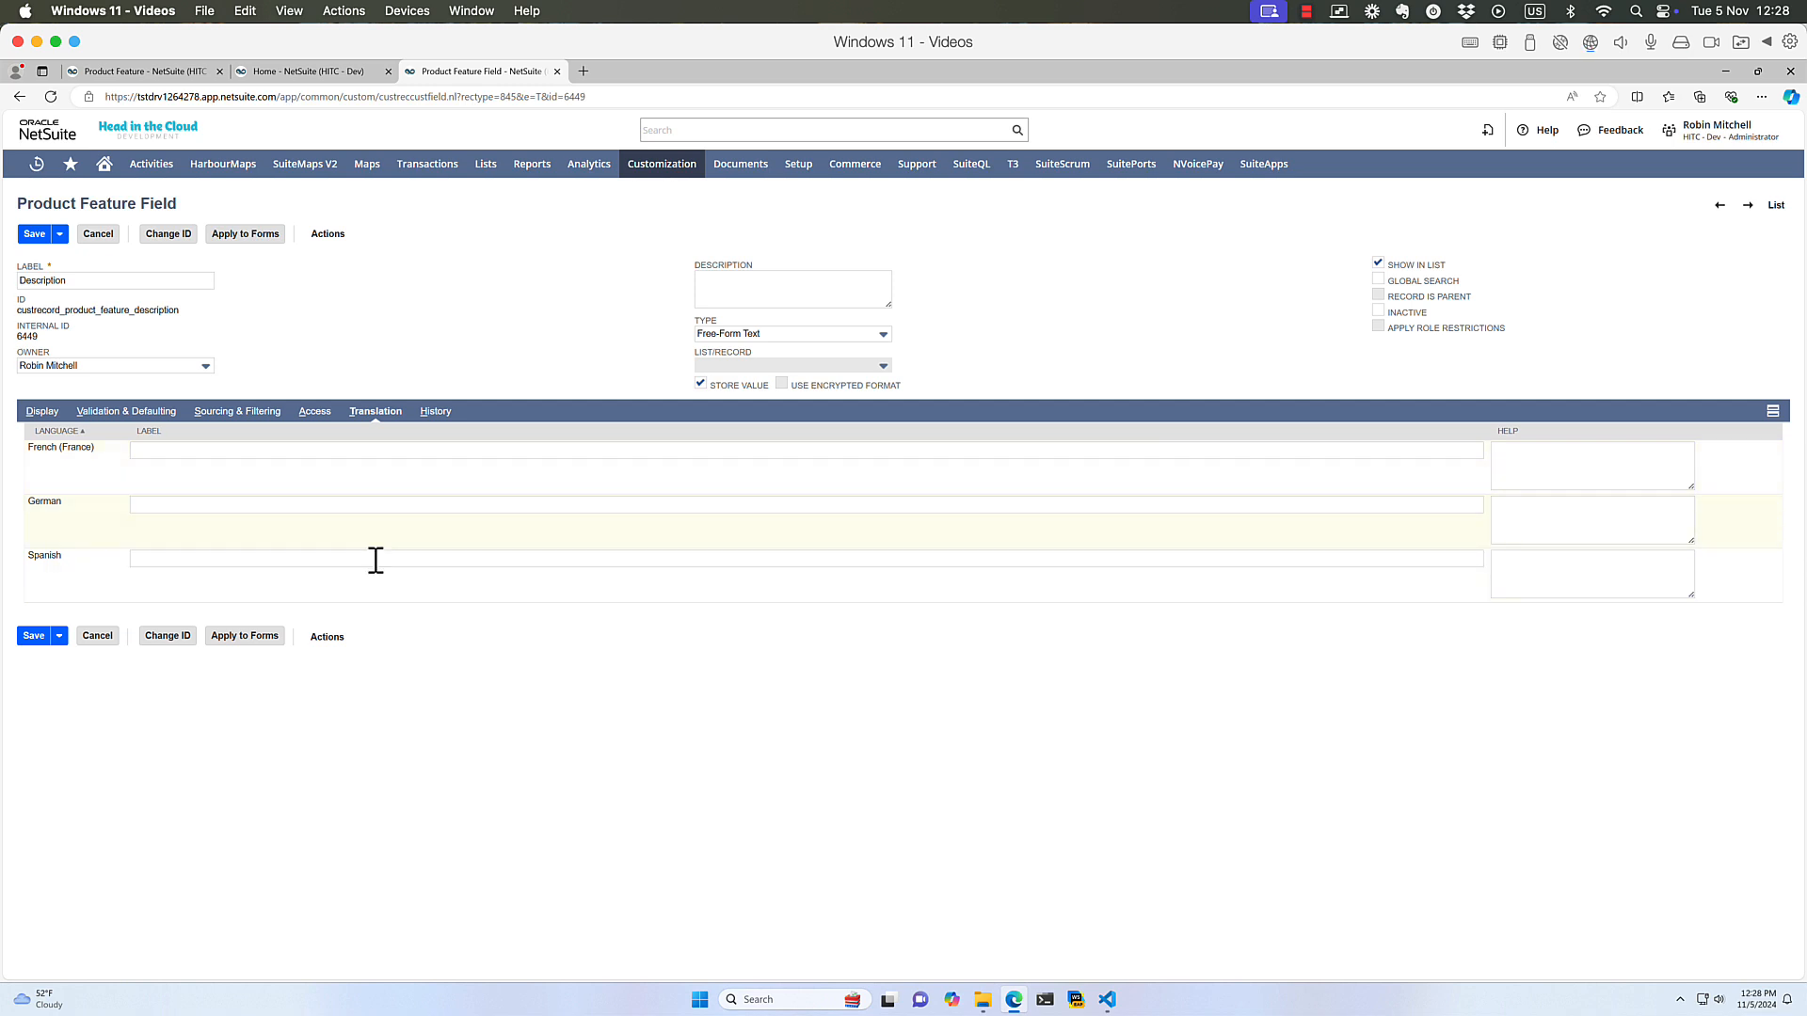
mouse_move(504, 513)
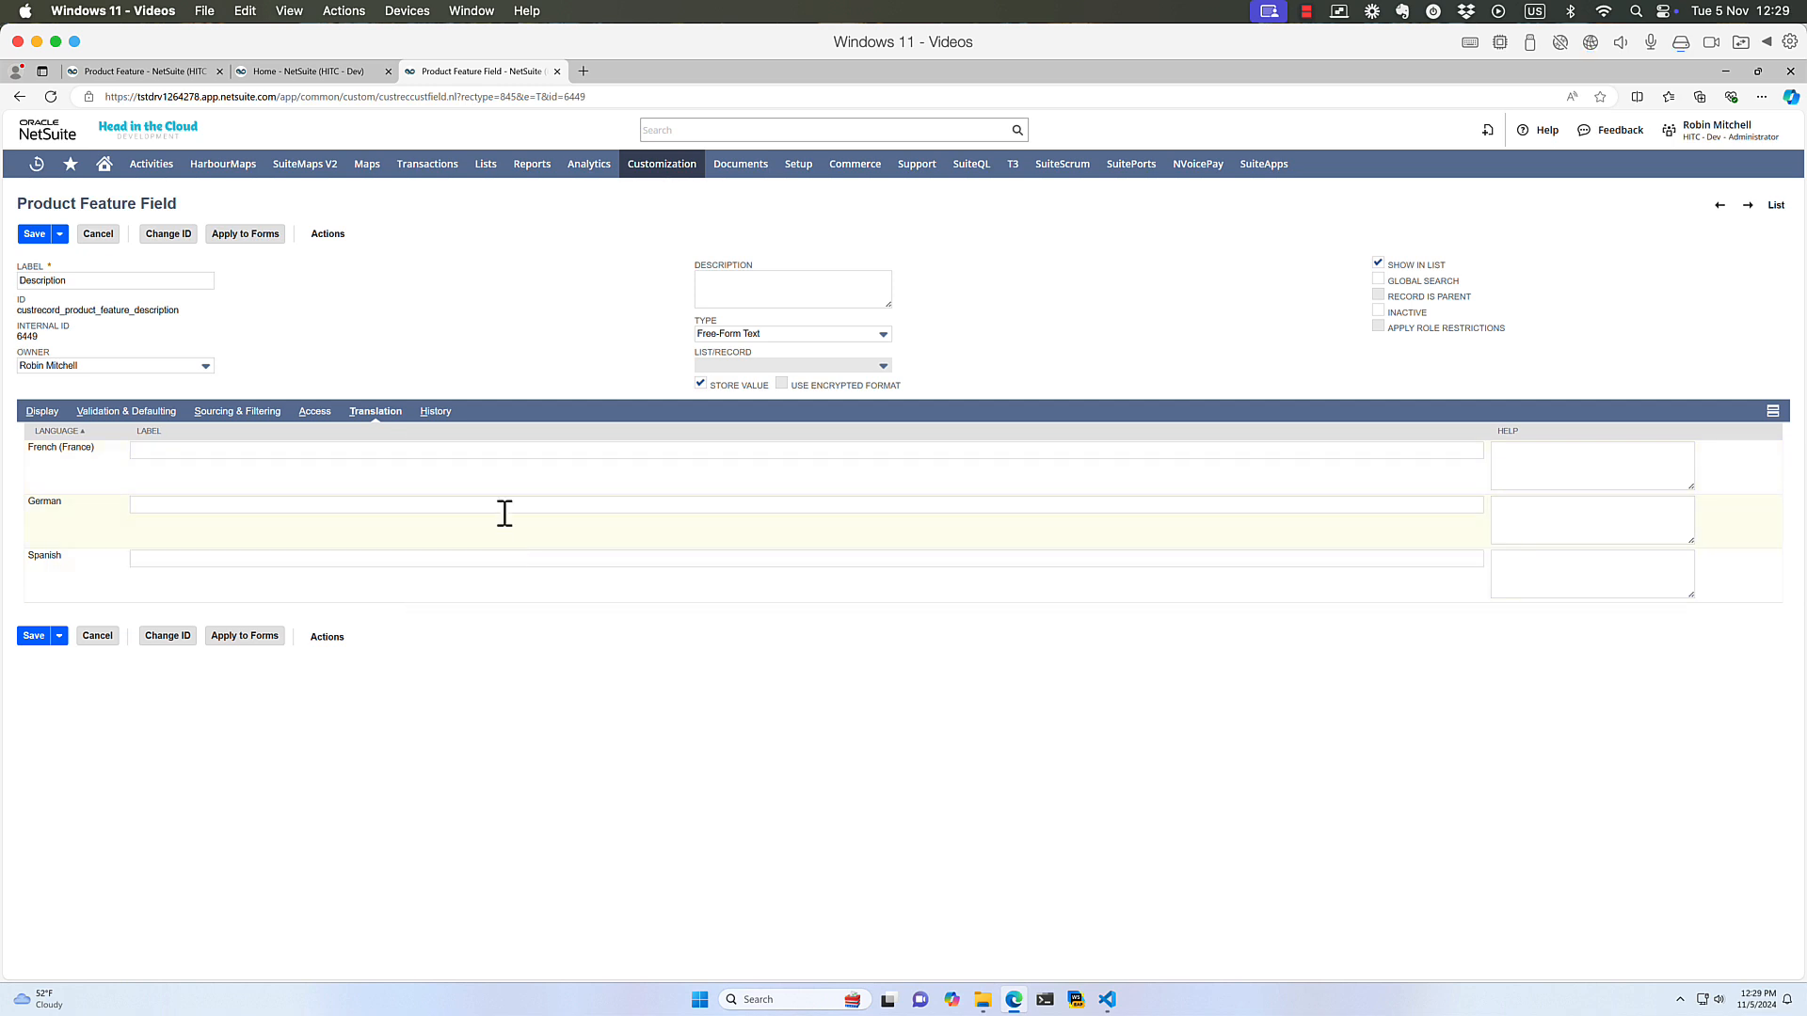
left_click(505, 513)
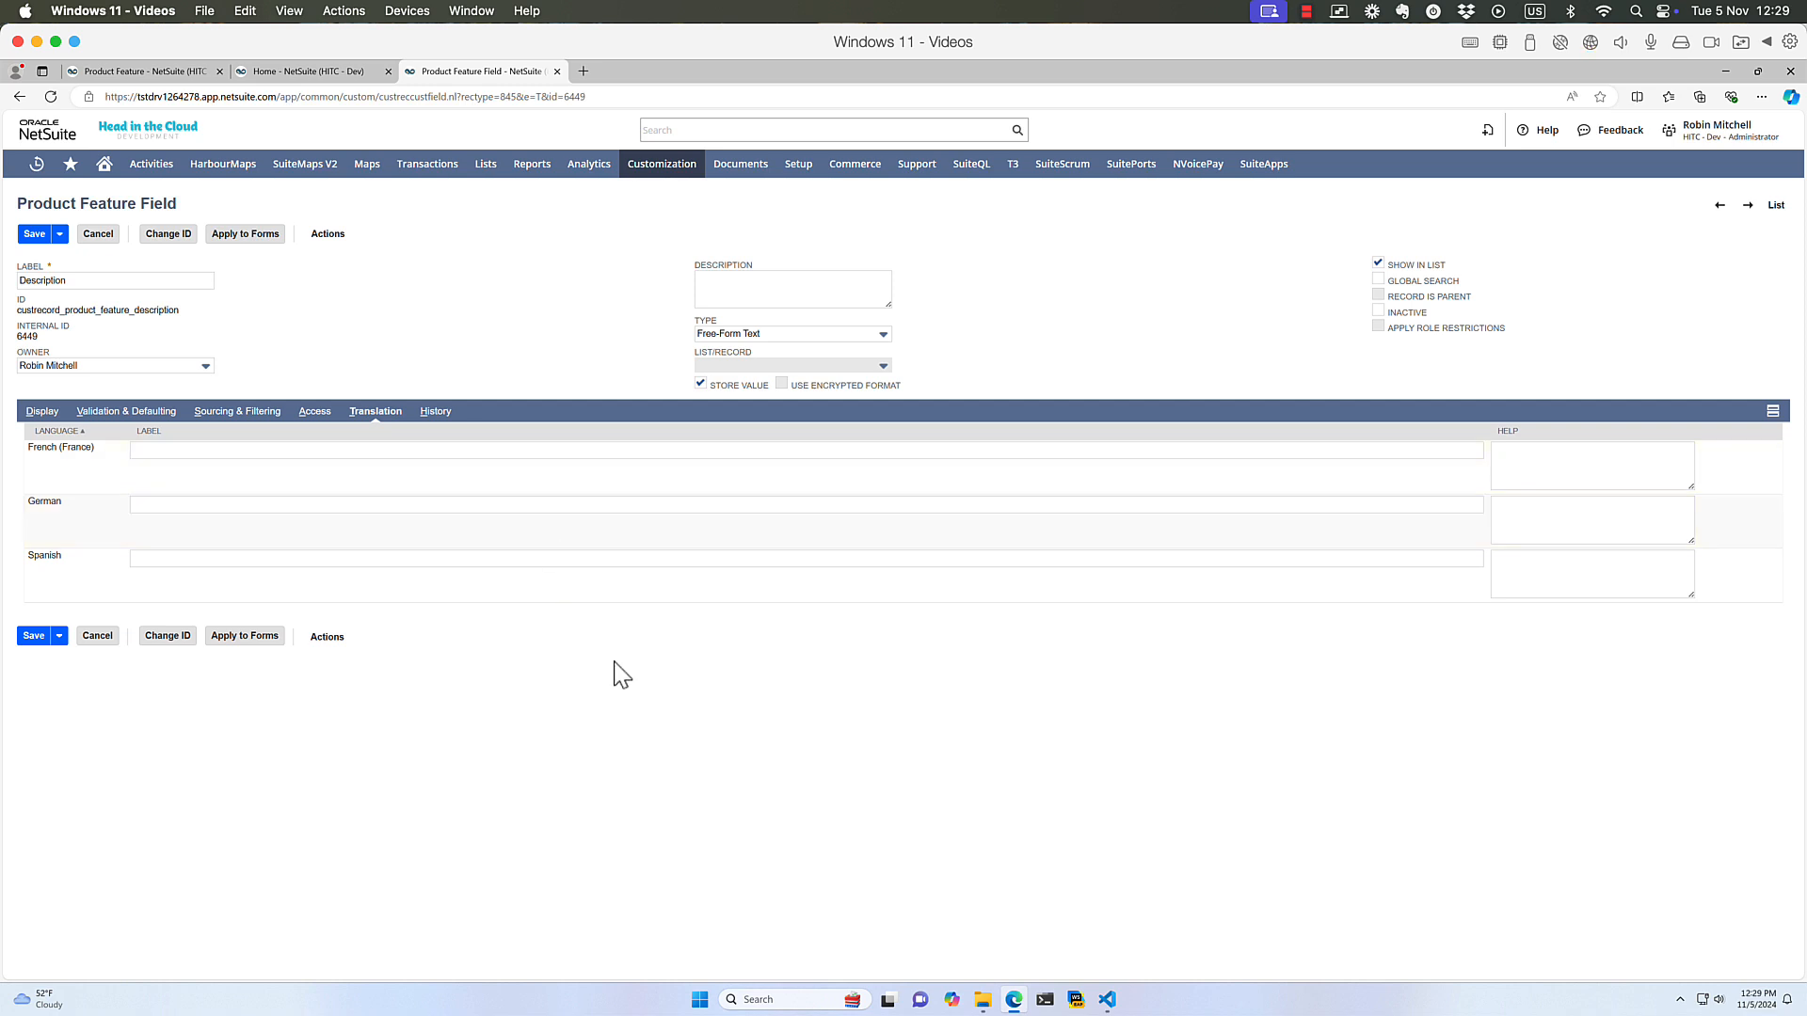
left_click(495, 525)
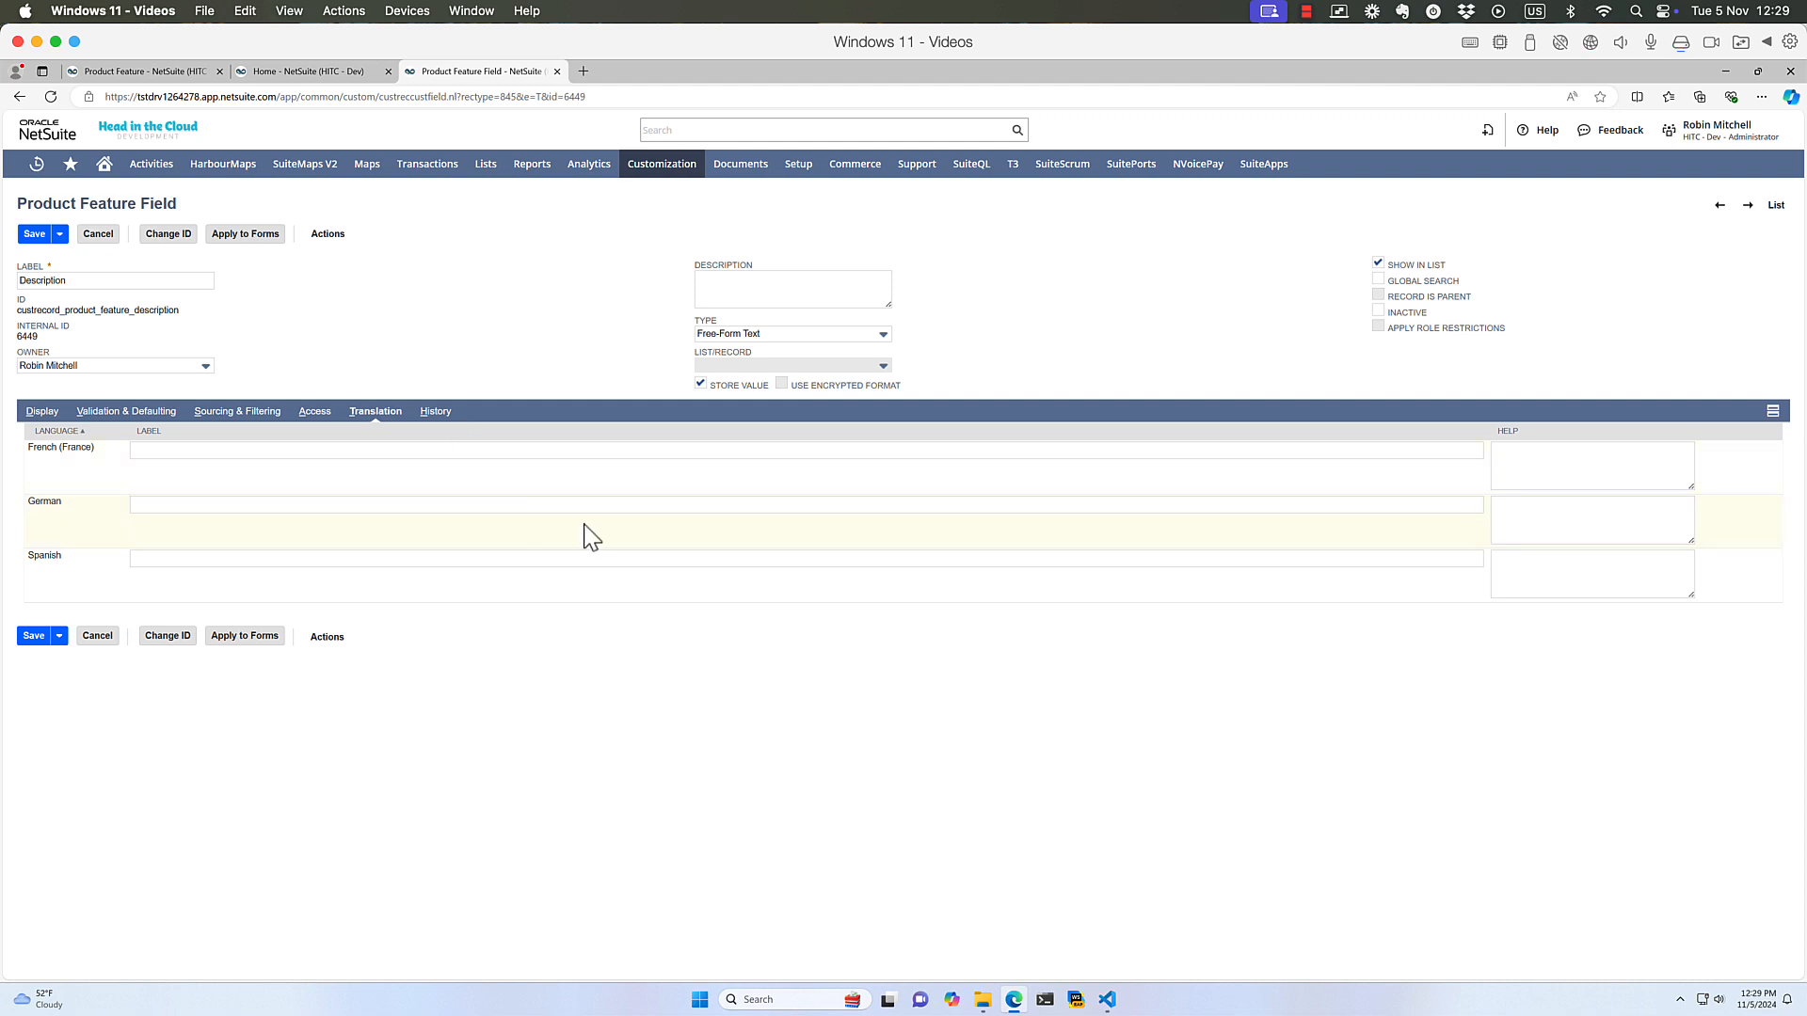
mouse_move(638, 669)
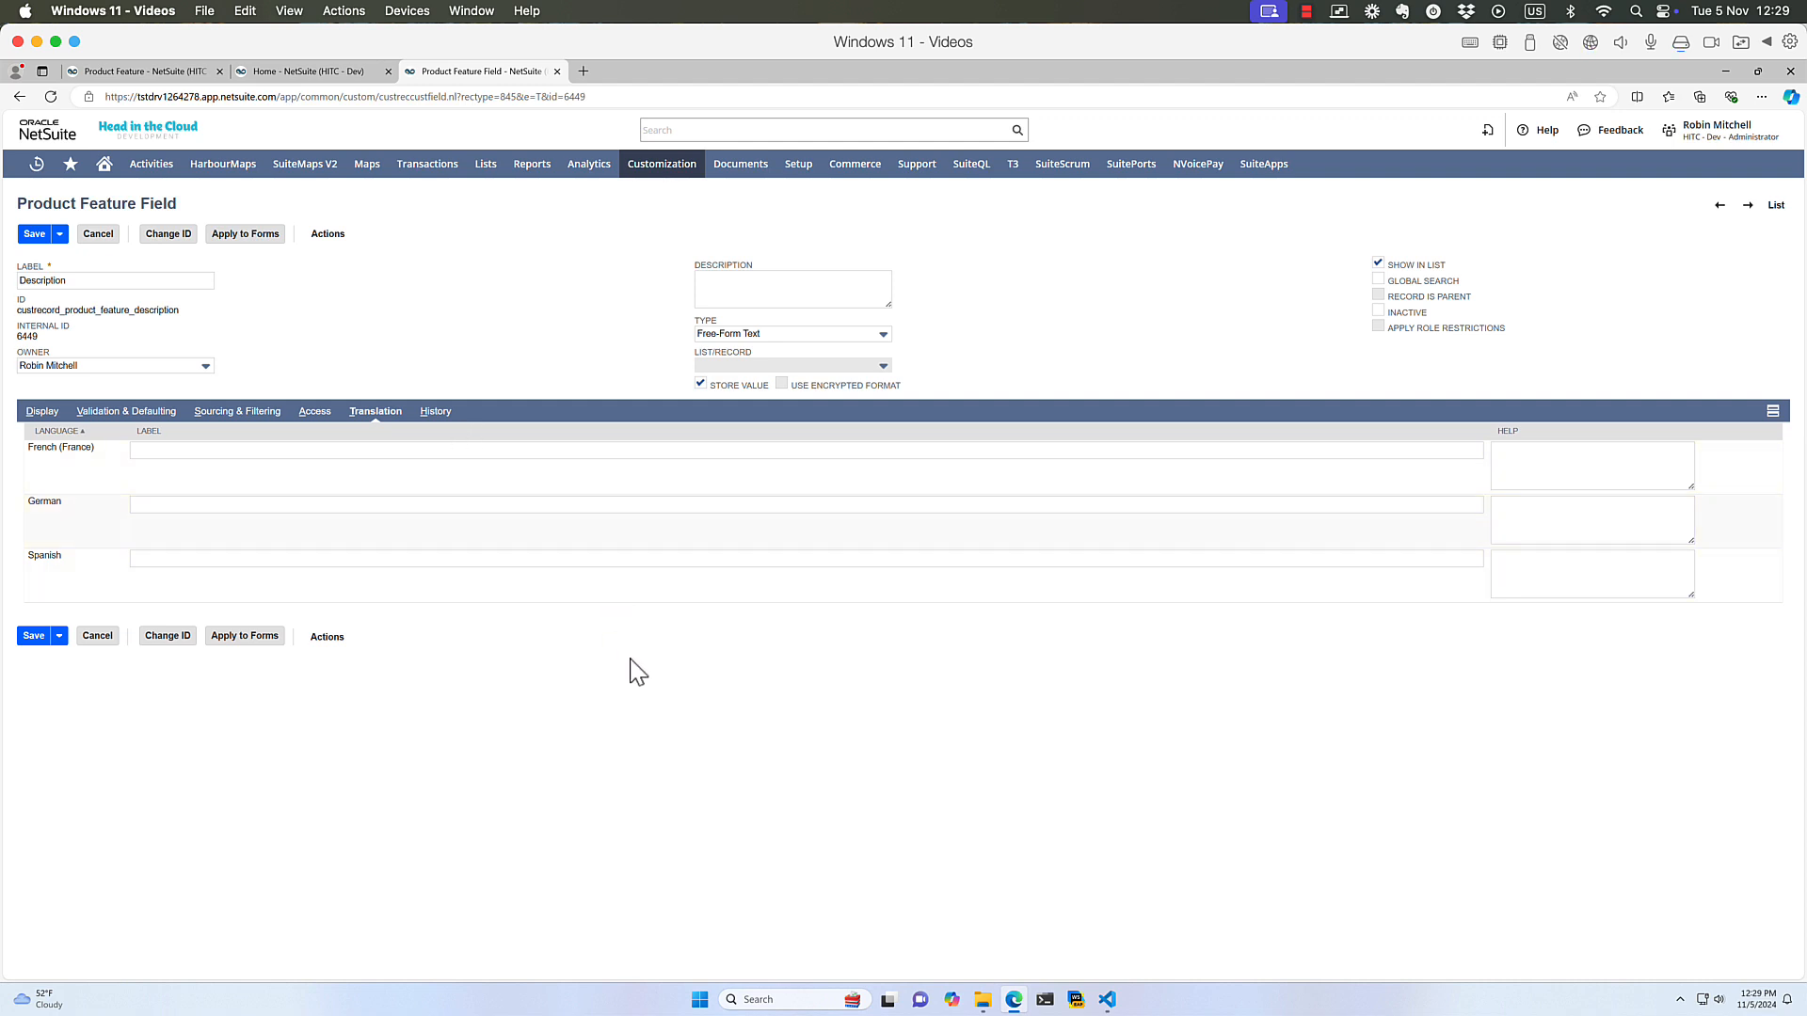
mouse_move(637, 704)
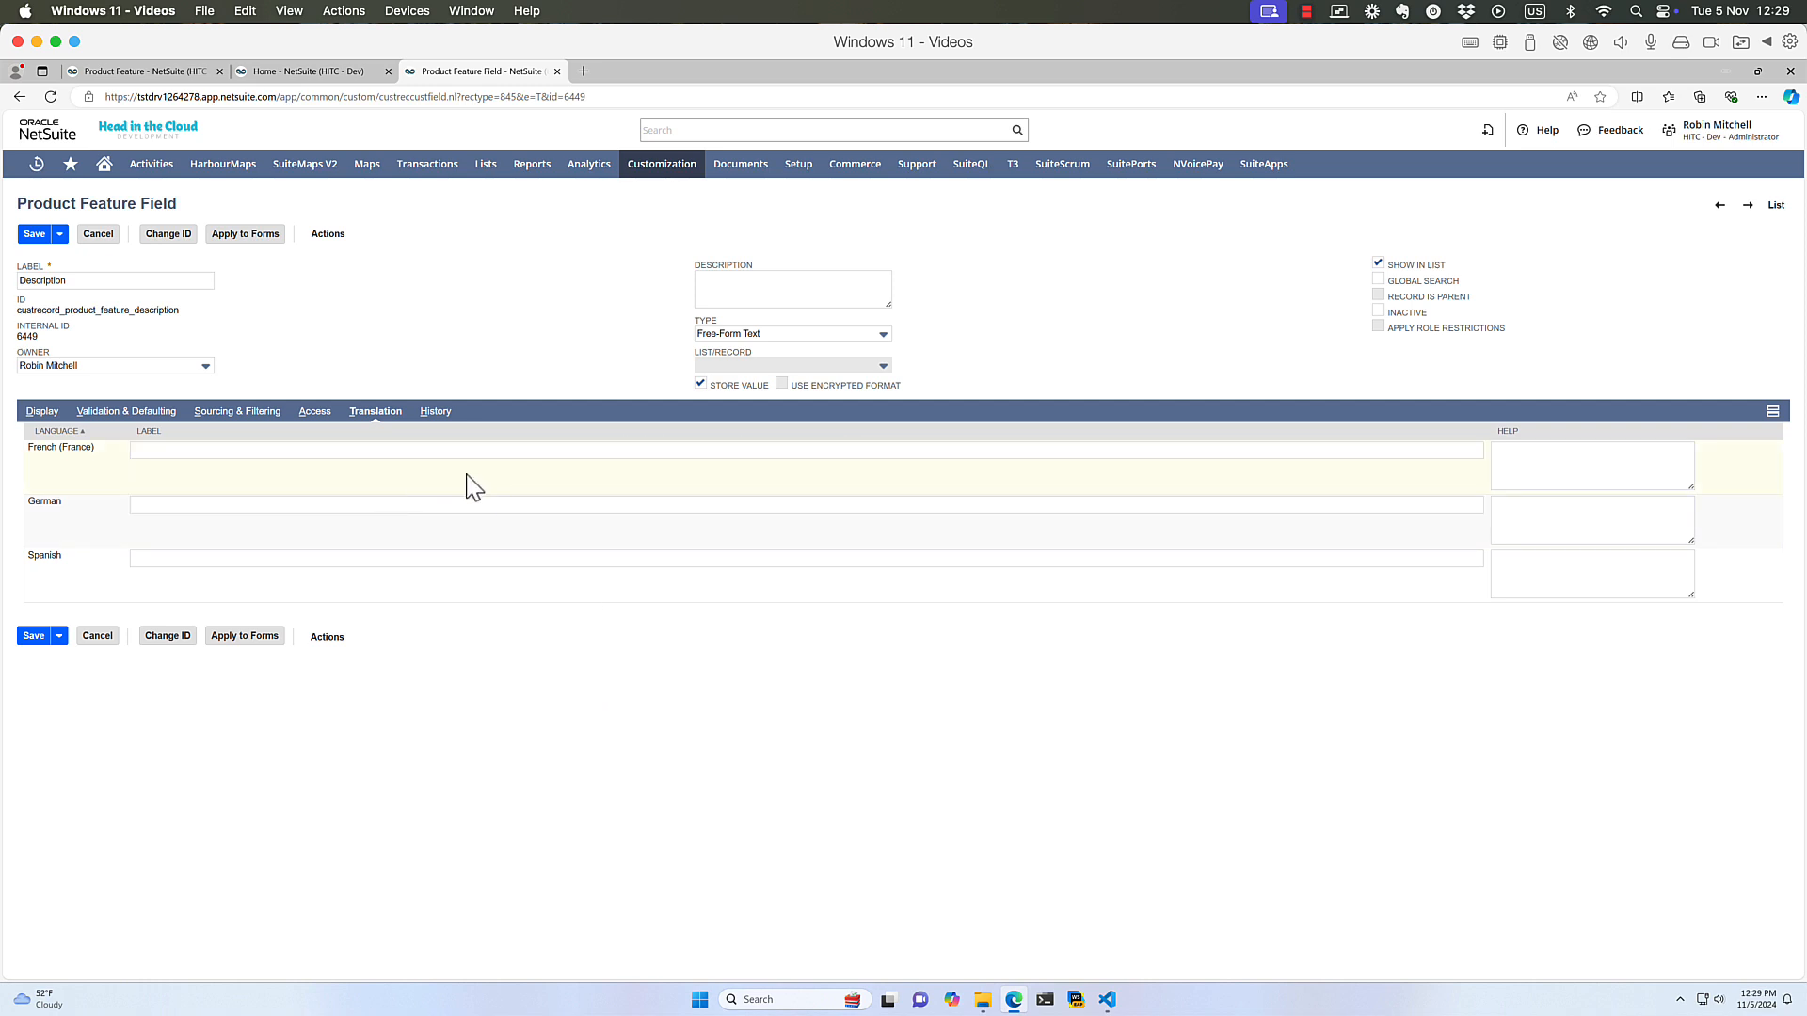
mouse_move(973, 502)
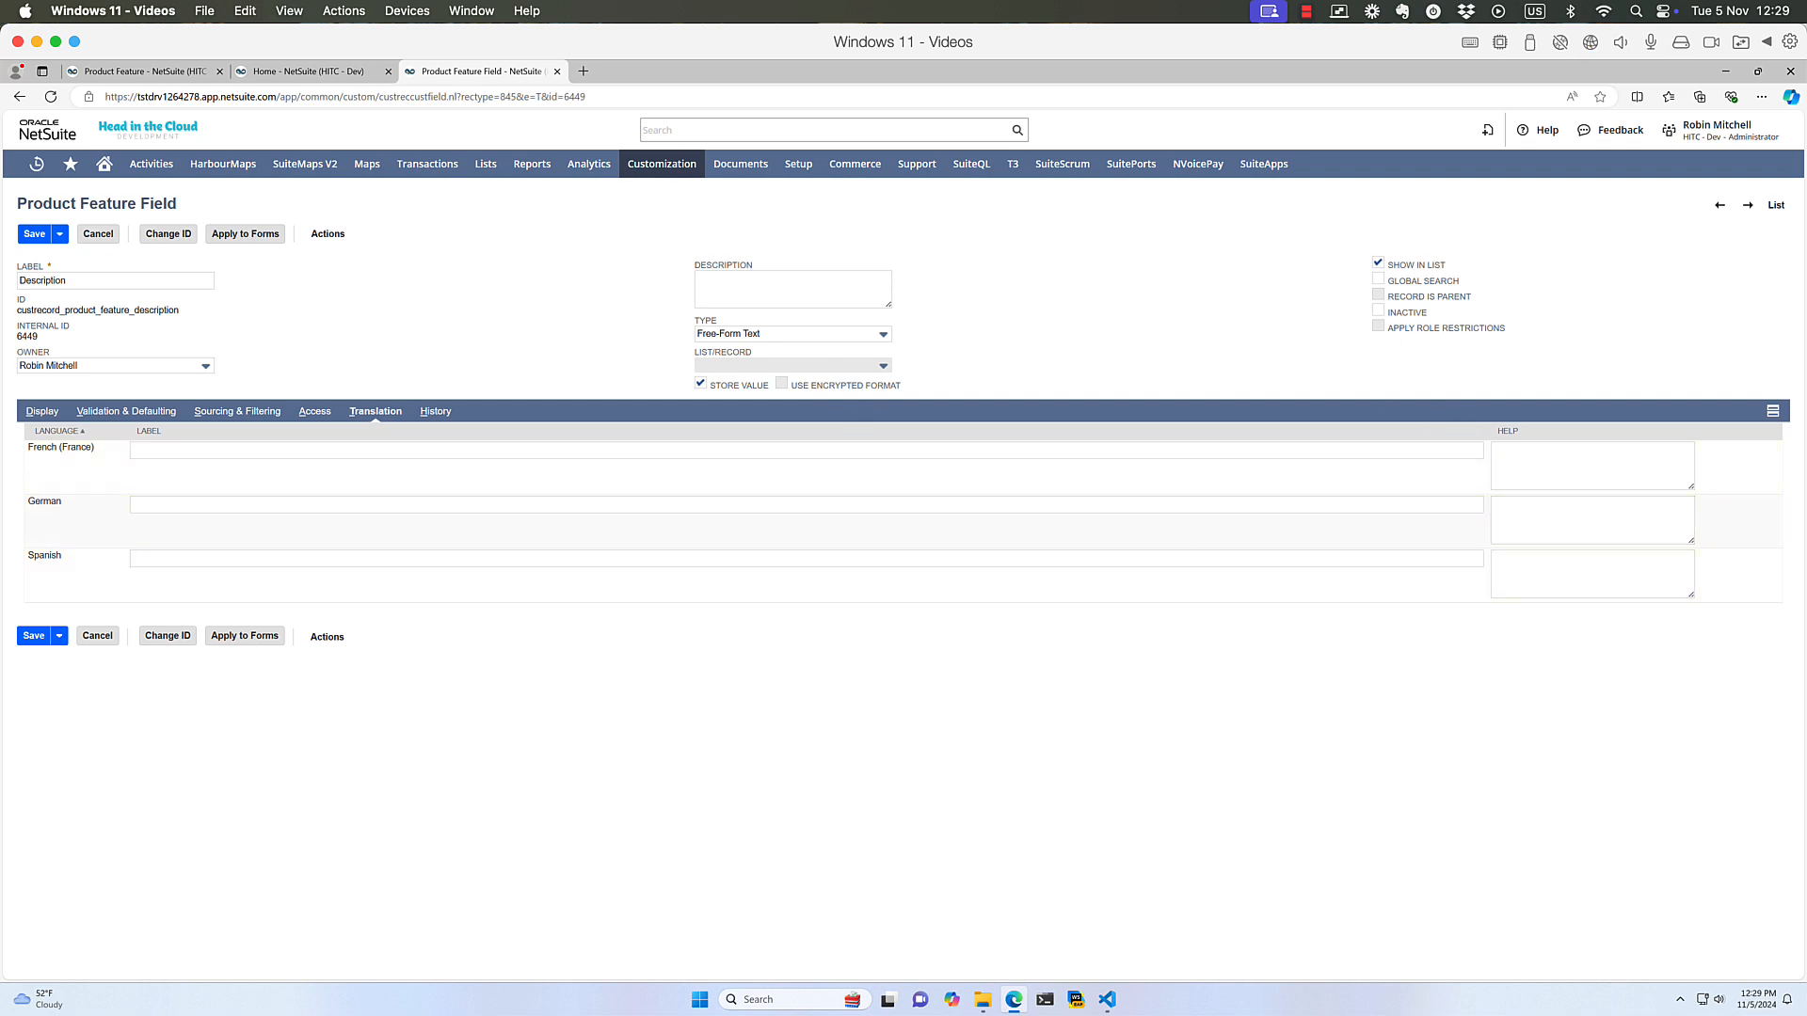
mouse_move(1061, 747)
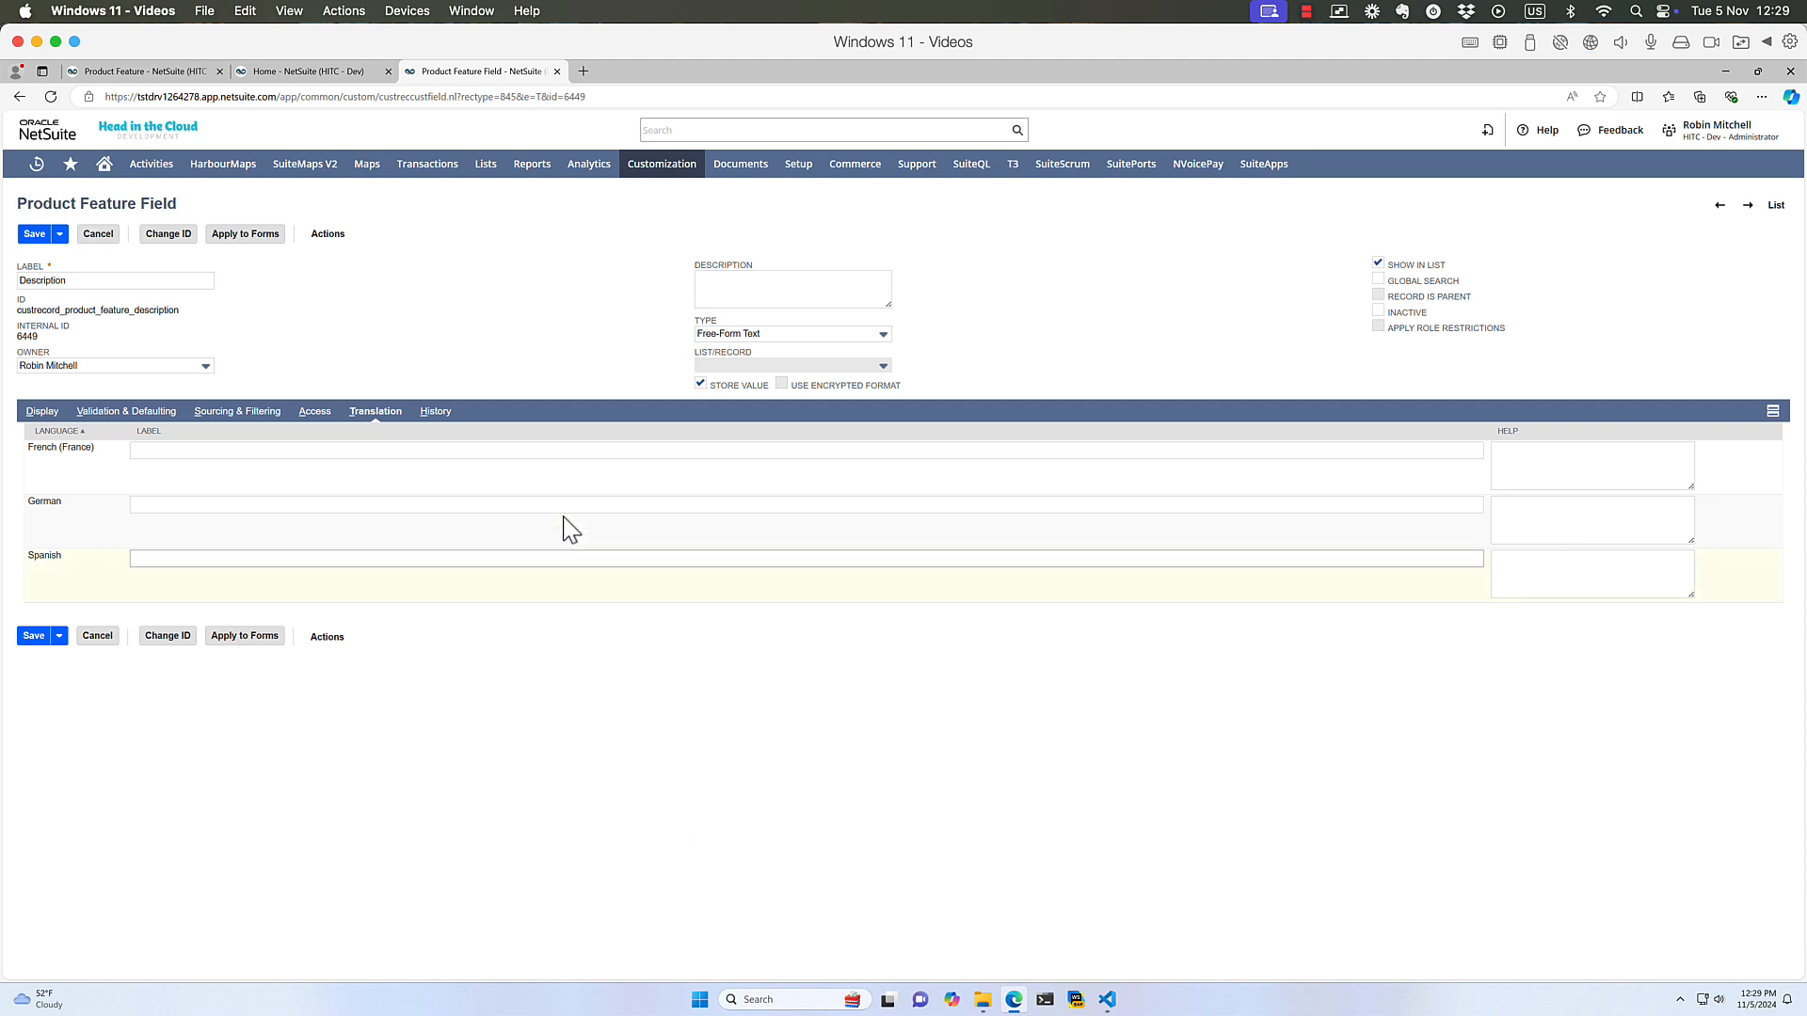
mouse_move(418, 520)
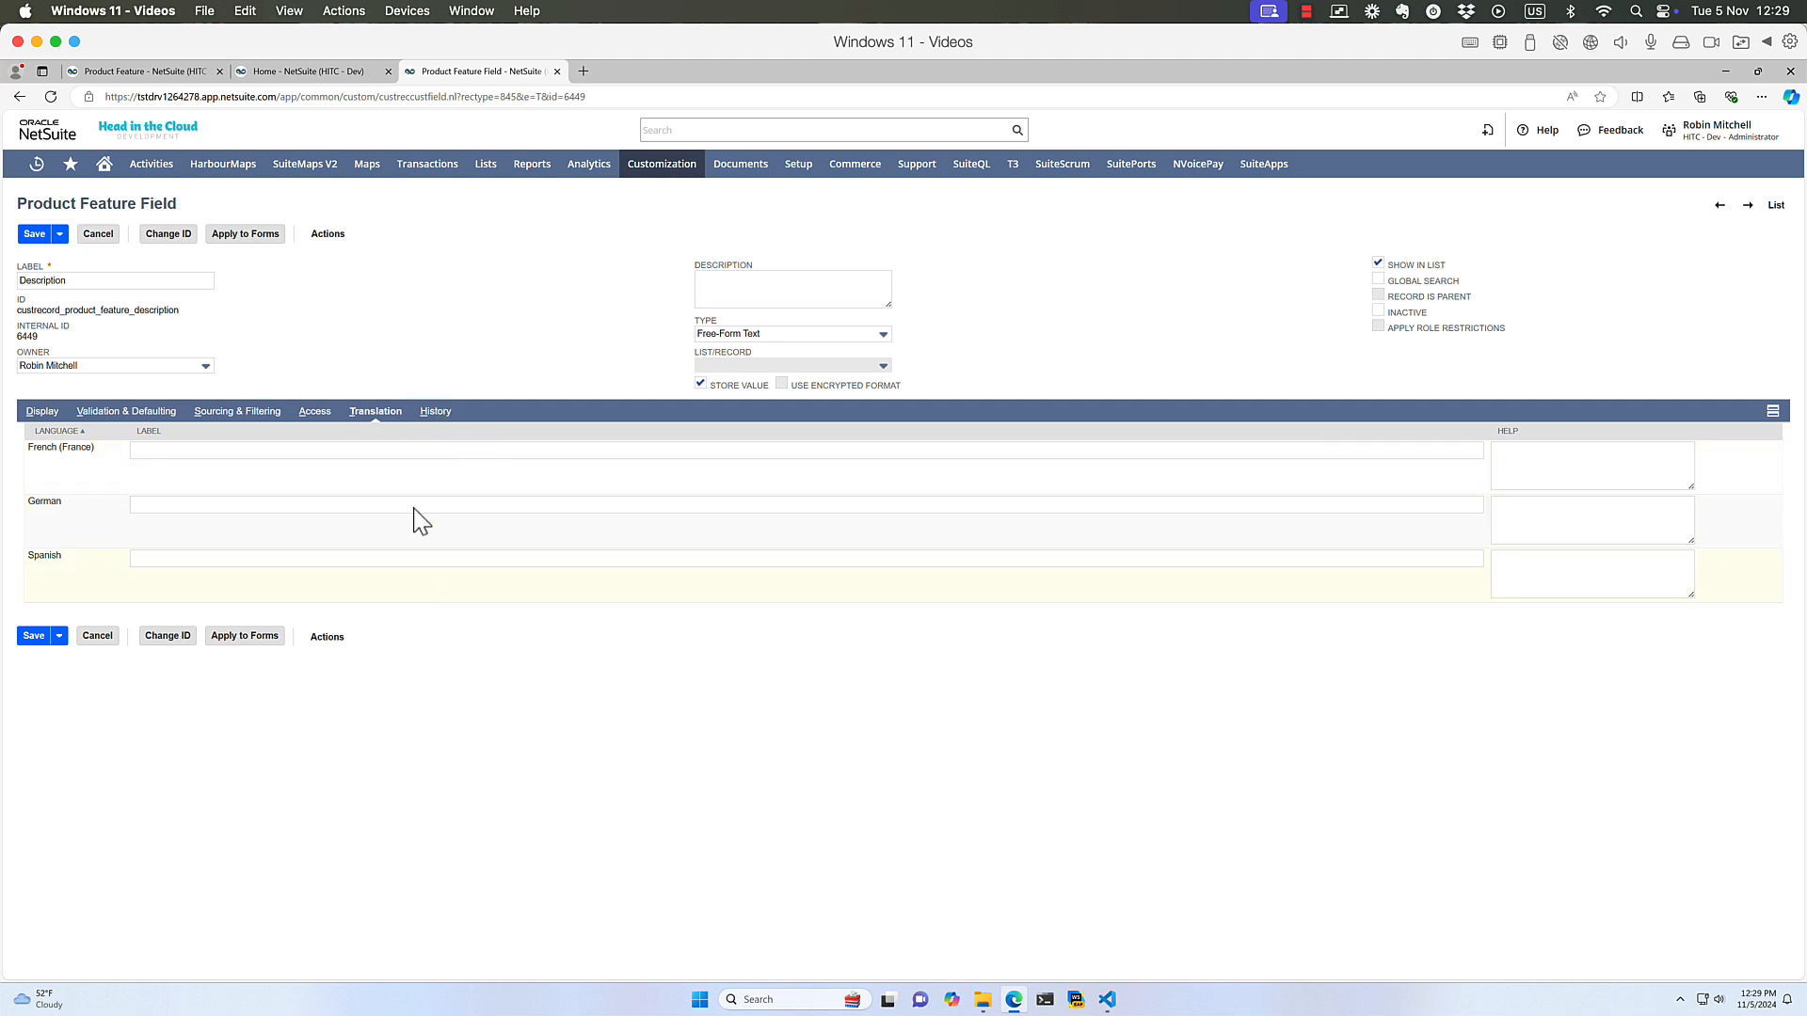
left_click(844, 463)
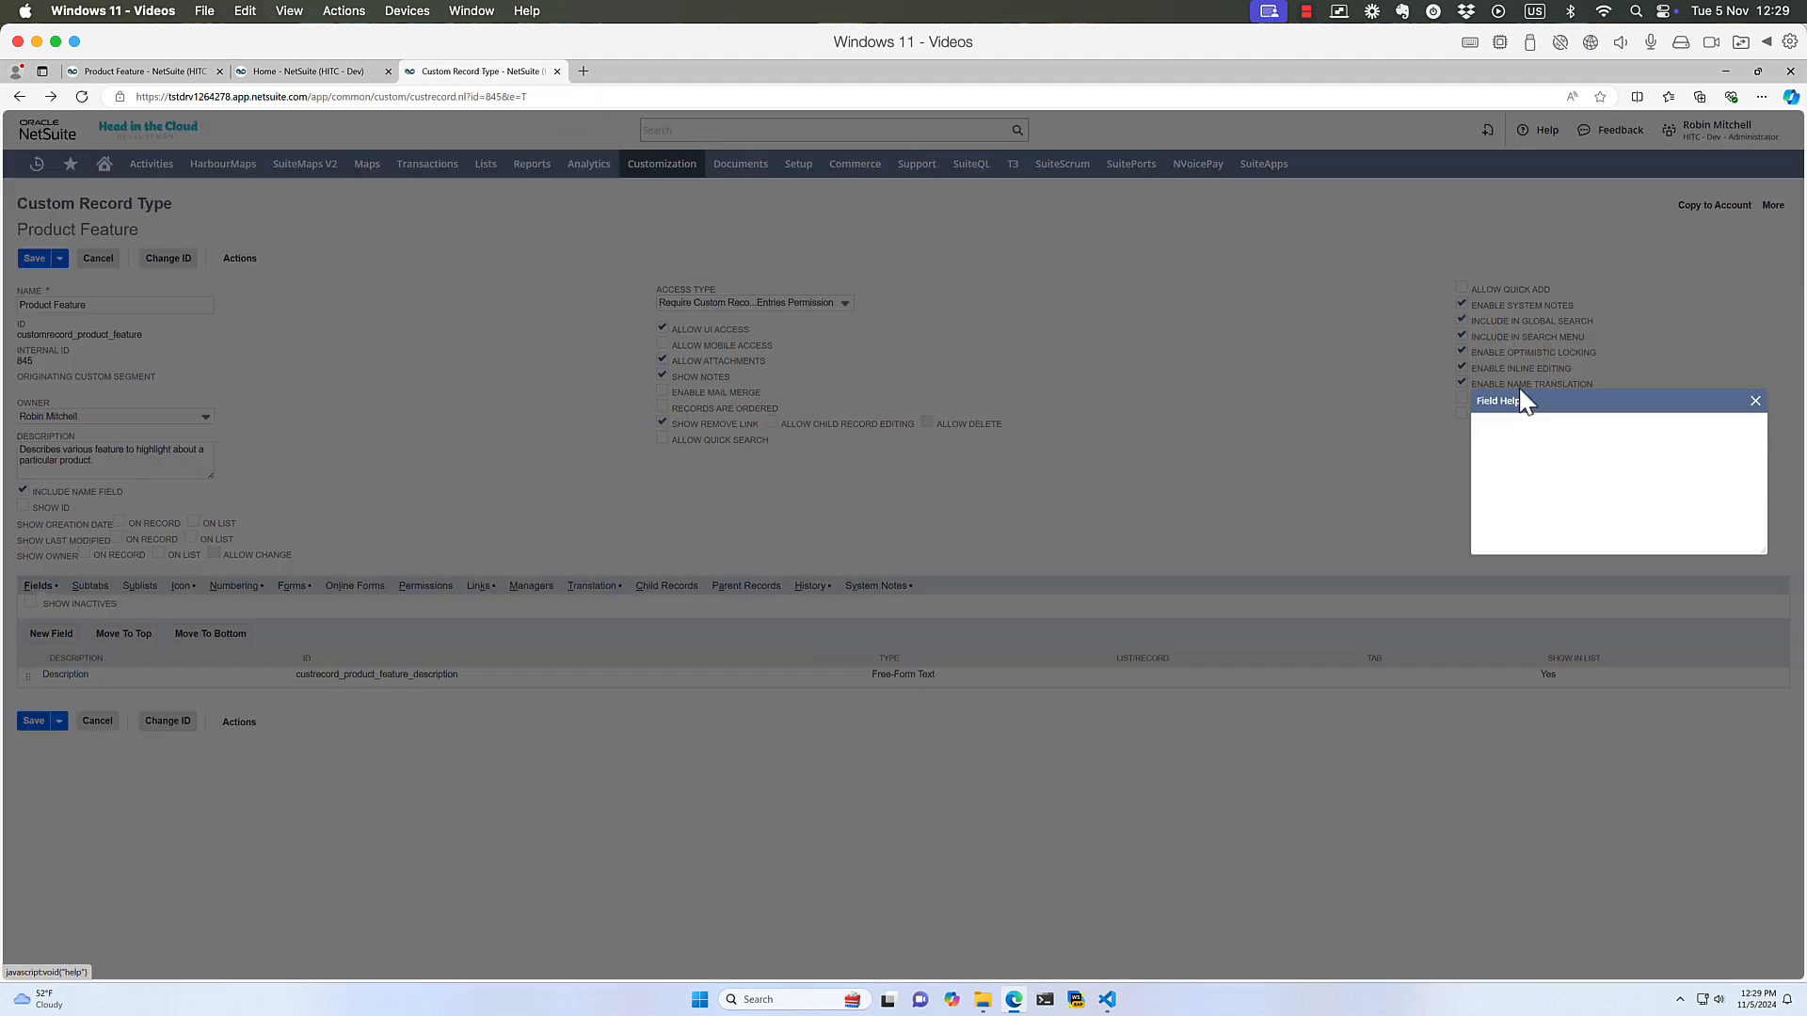
Move and widen the Enable Name Translation help popup, then return to 'Easy to set up'.
left_click_drag(1498, 400, 1181, 375)
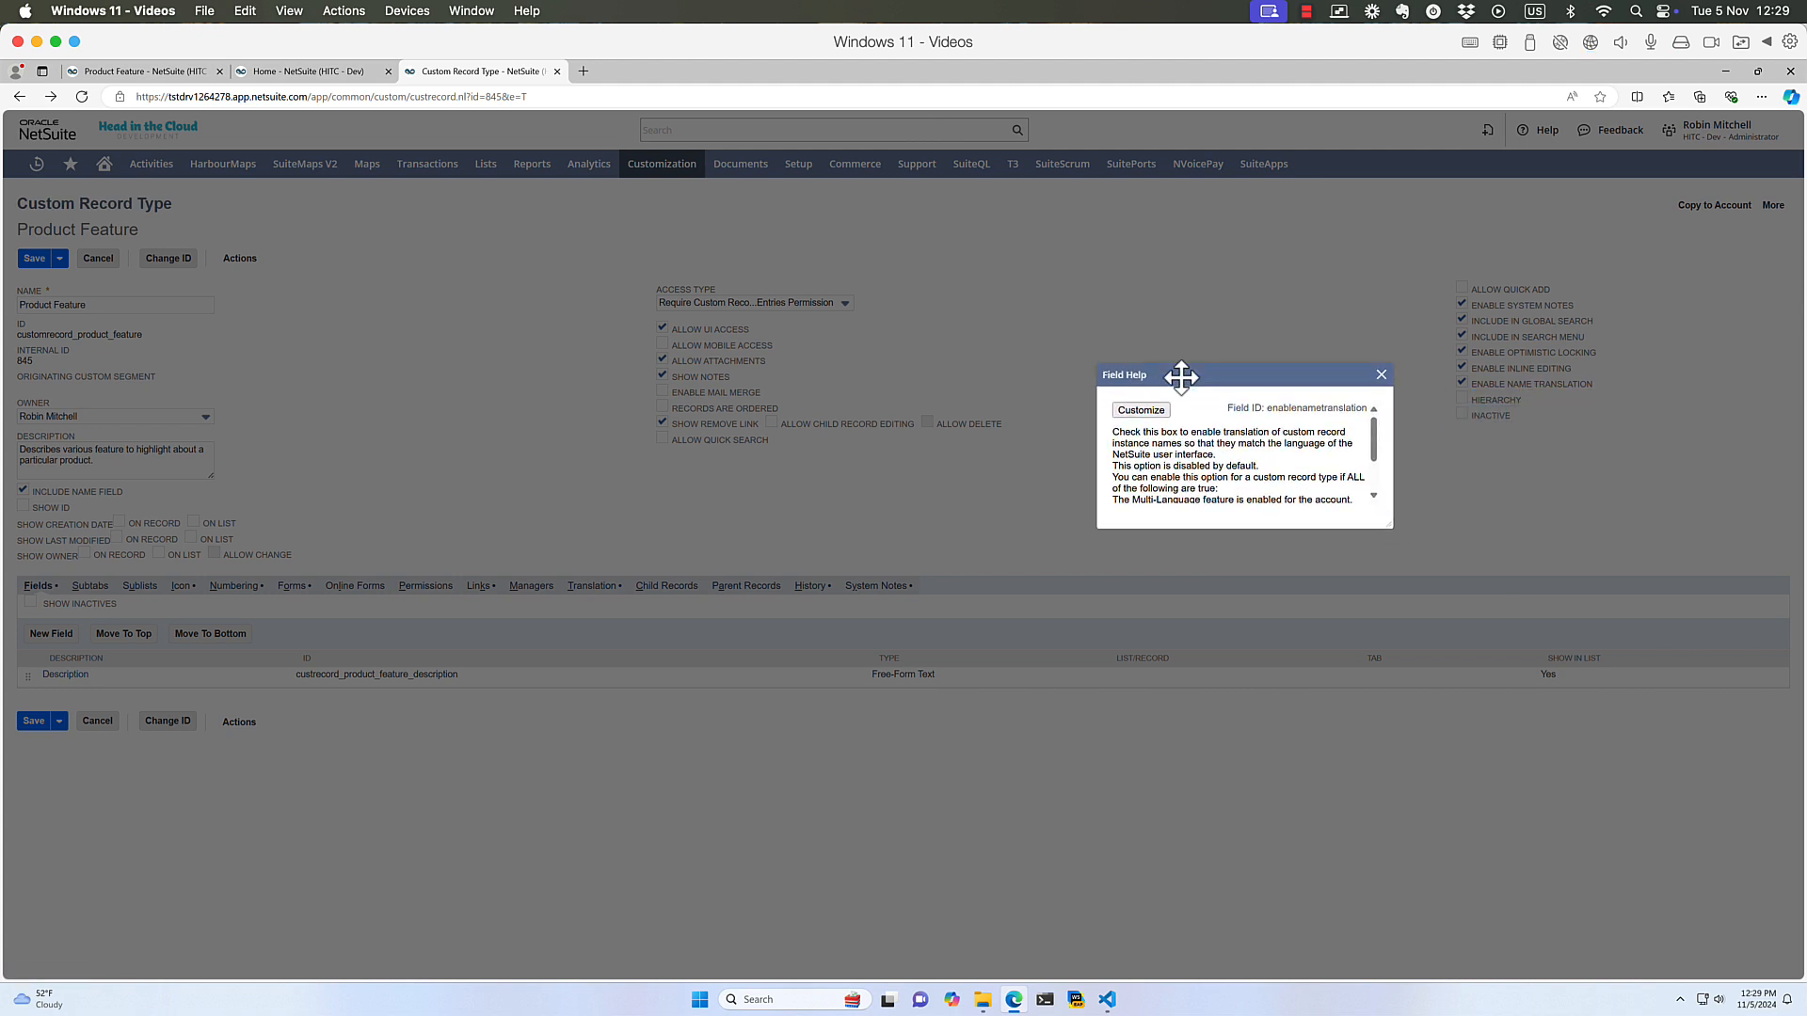
left_click_drag(1181, 374, 1434, 375)
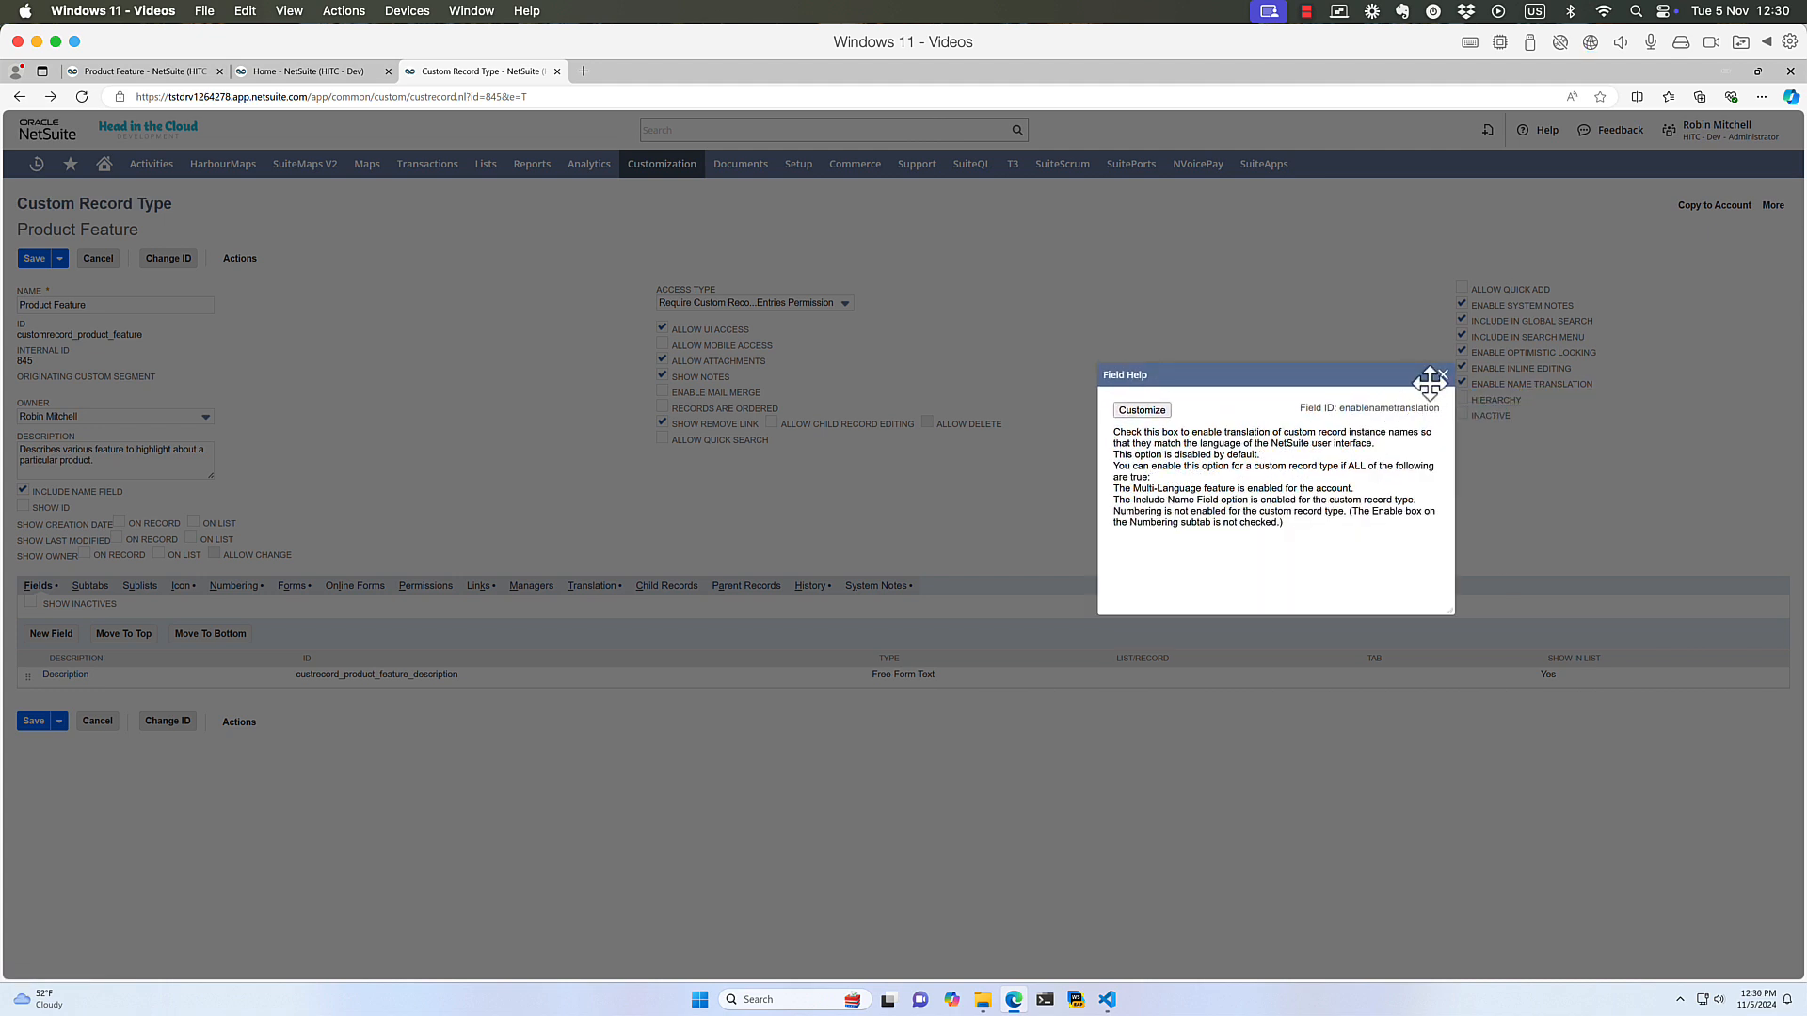
left_click(1441, 374)
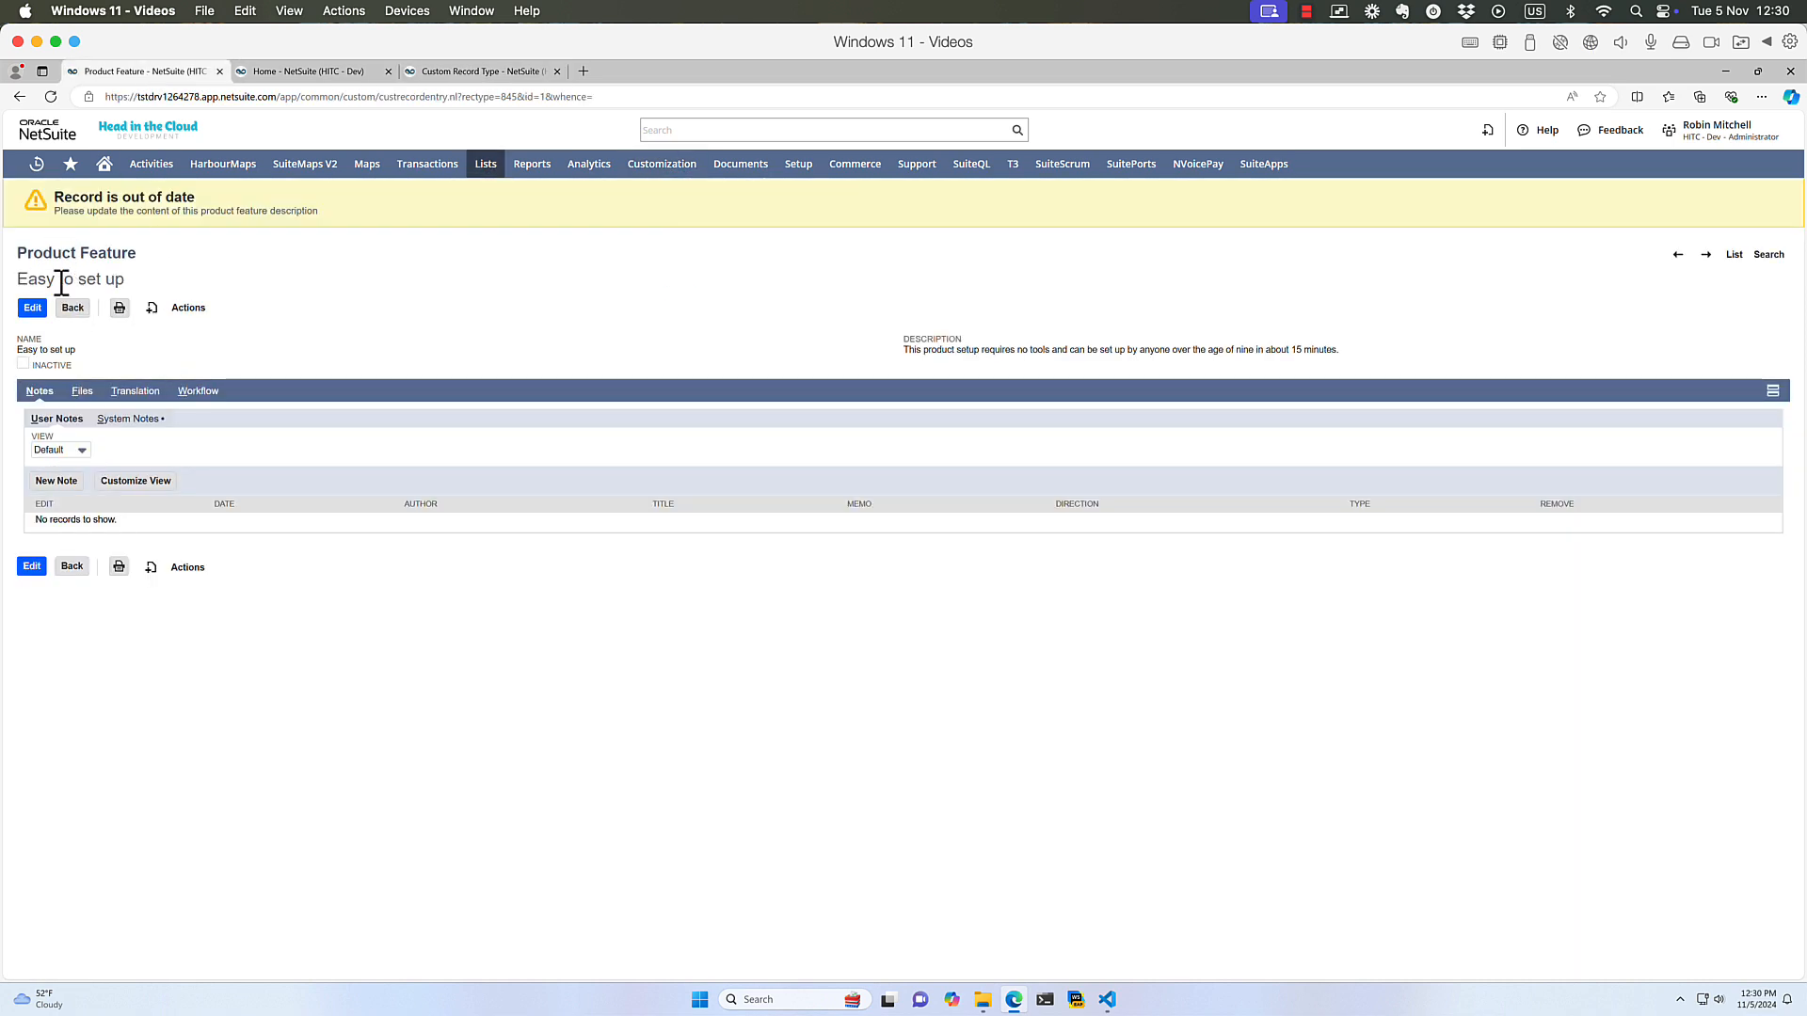
mouse_move(135, 390)
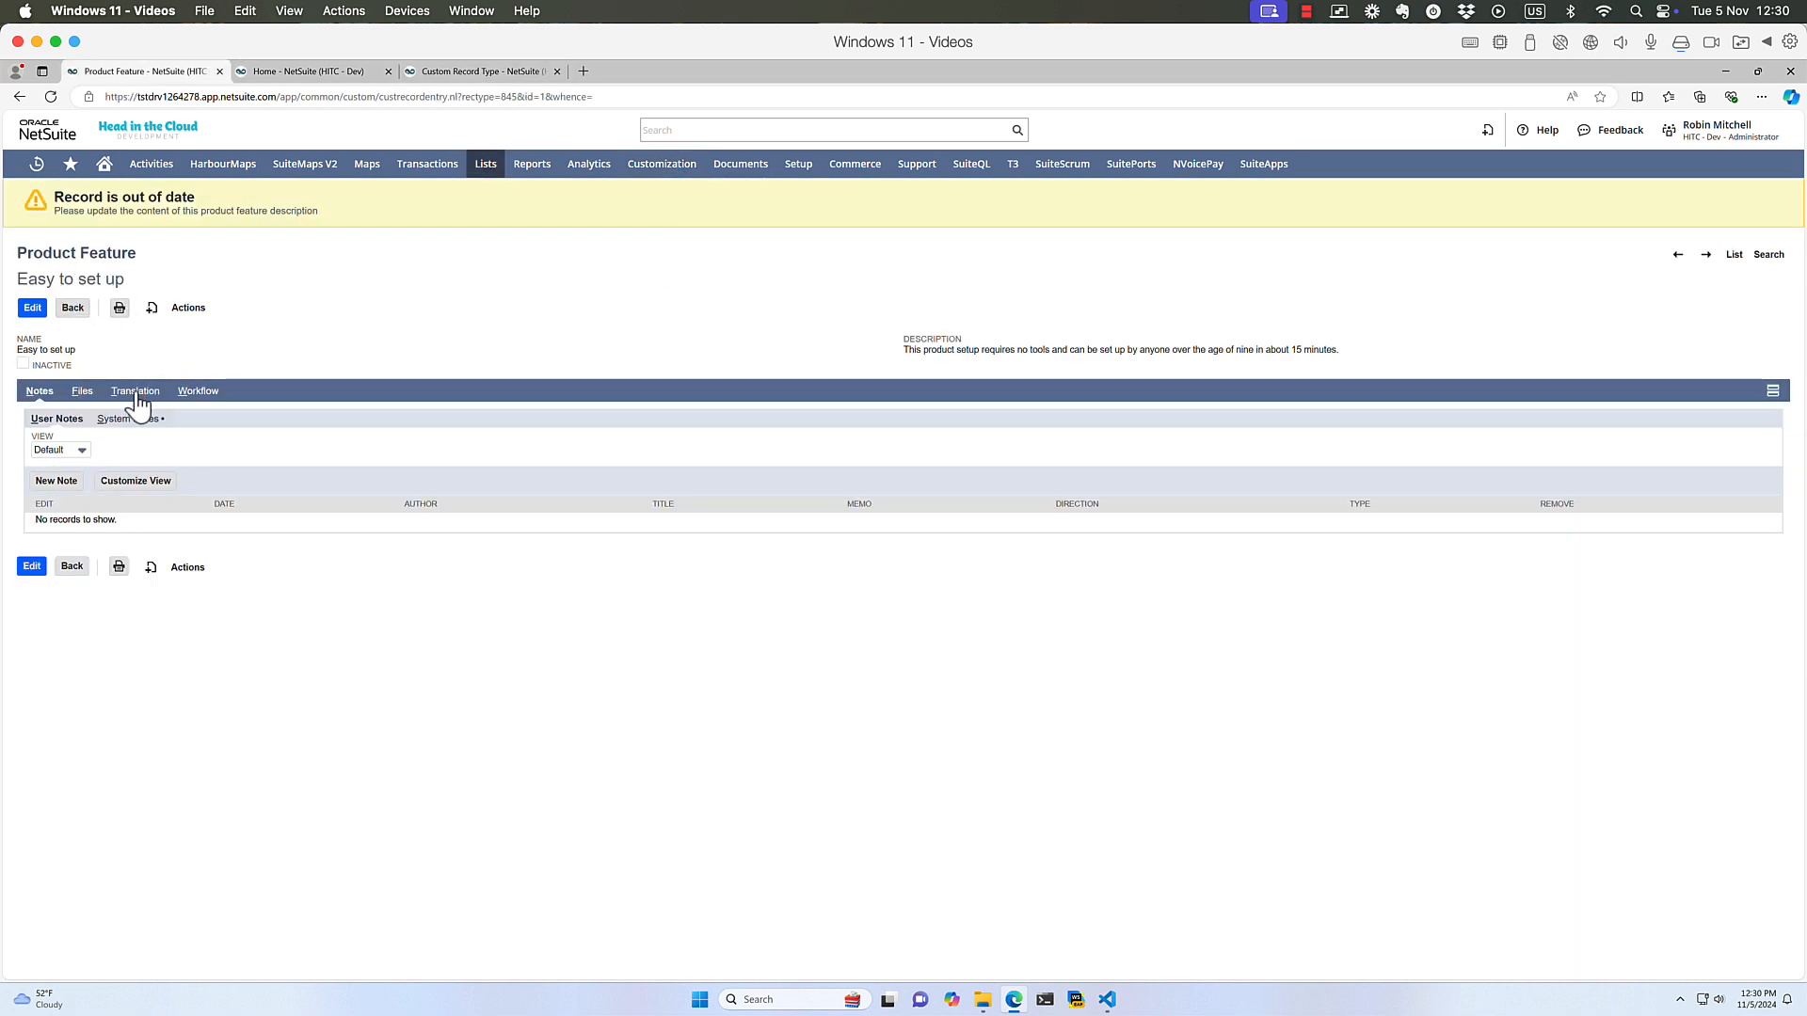
View the record's Translation subtab, switch it to edit mode, and search for an English translator.
left_click(136, 390)
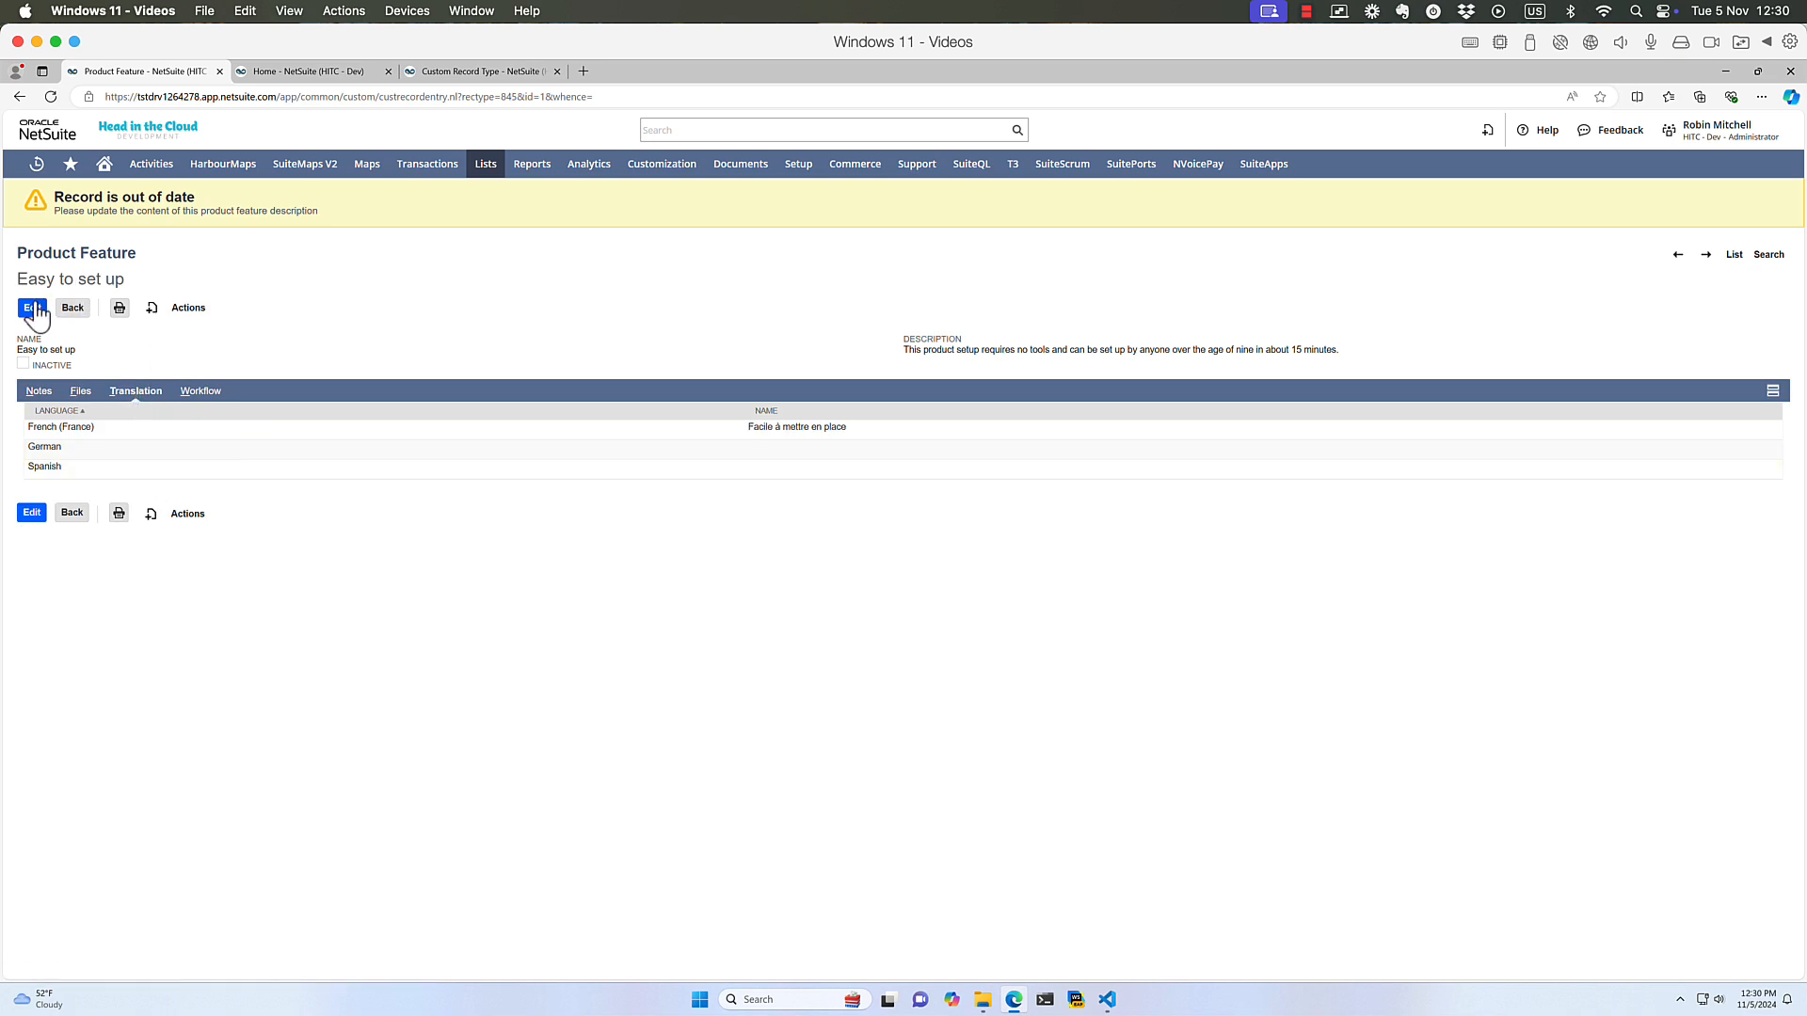
left_click(33, 308)
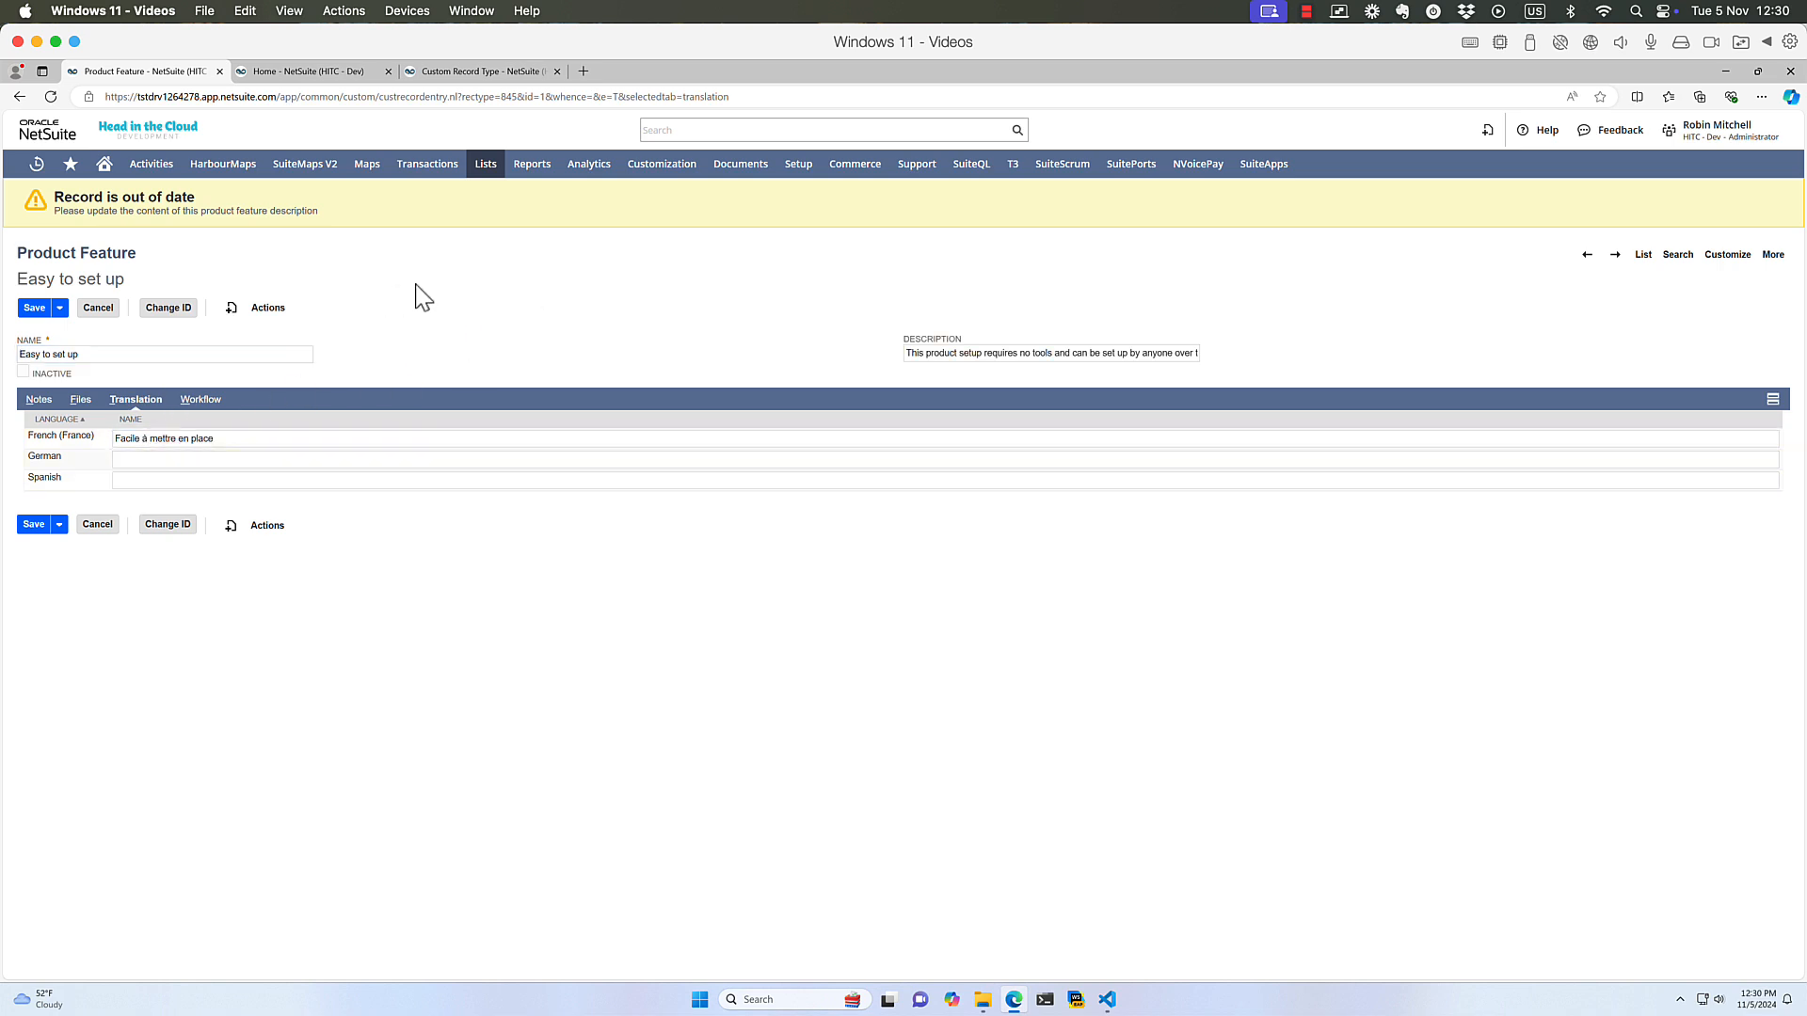
mouse_move(235, 385)
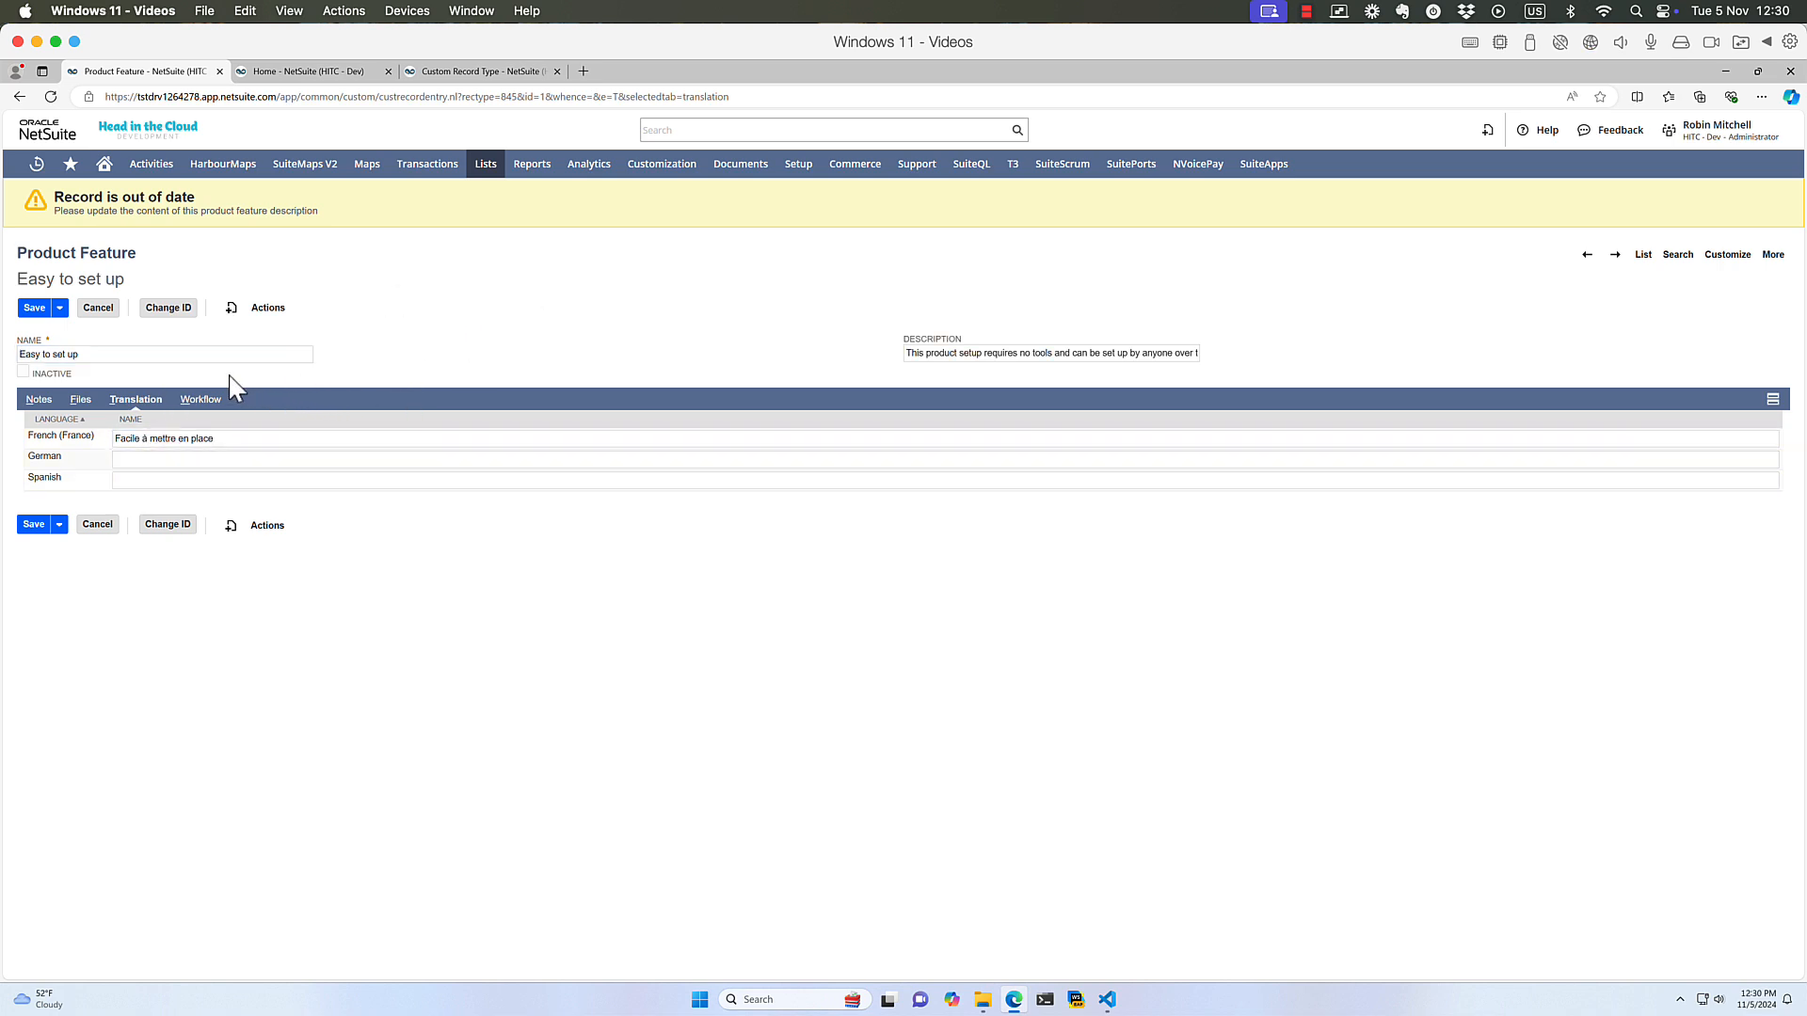
mouse_move(226, 283)
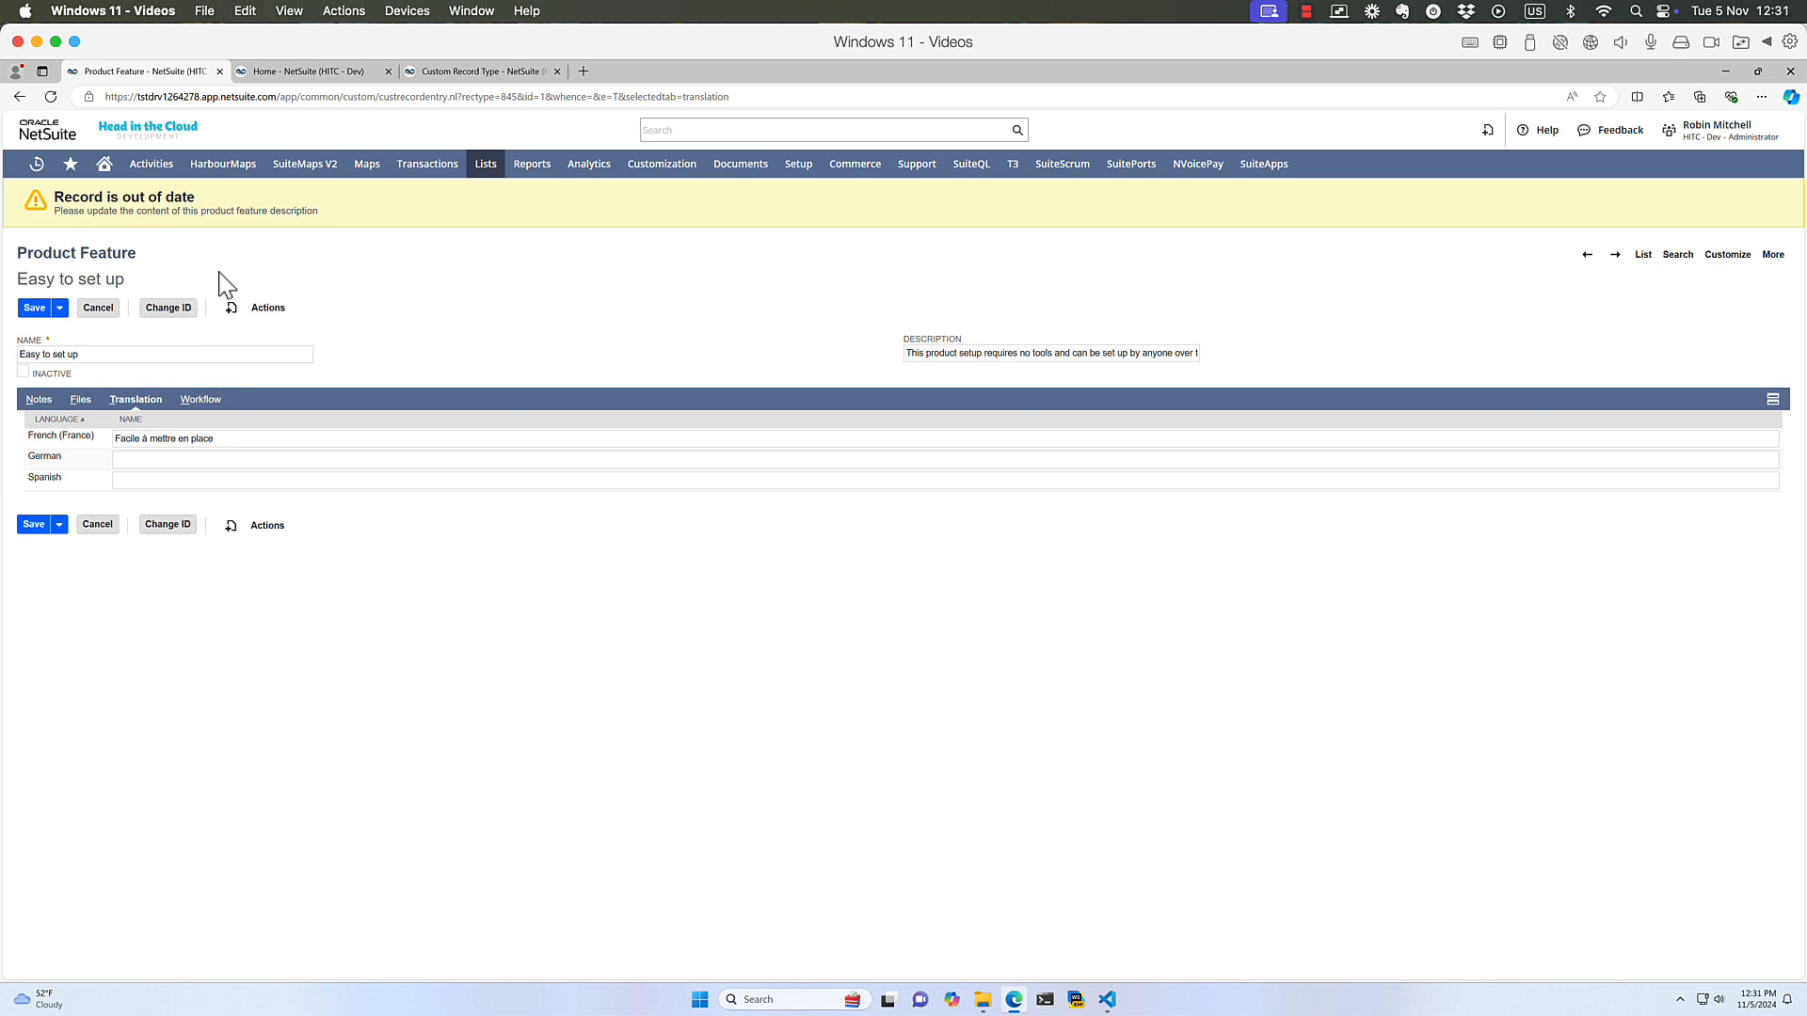
type("english to spanish")
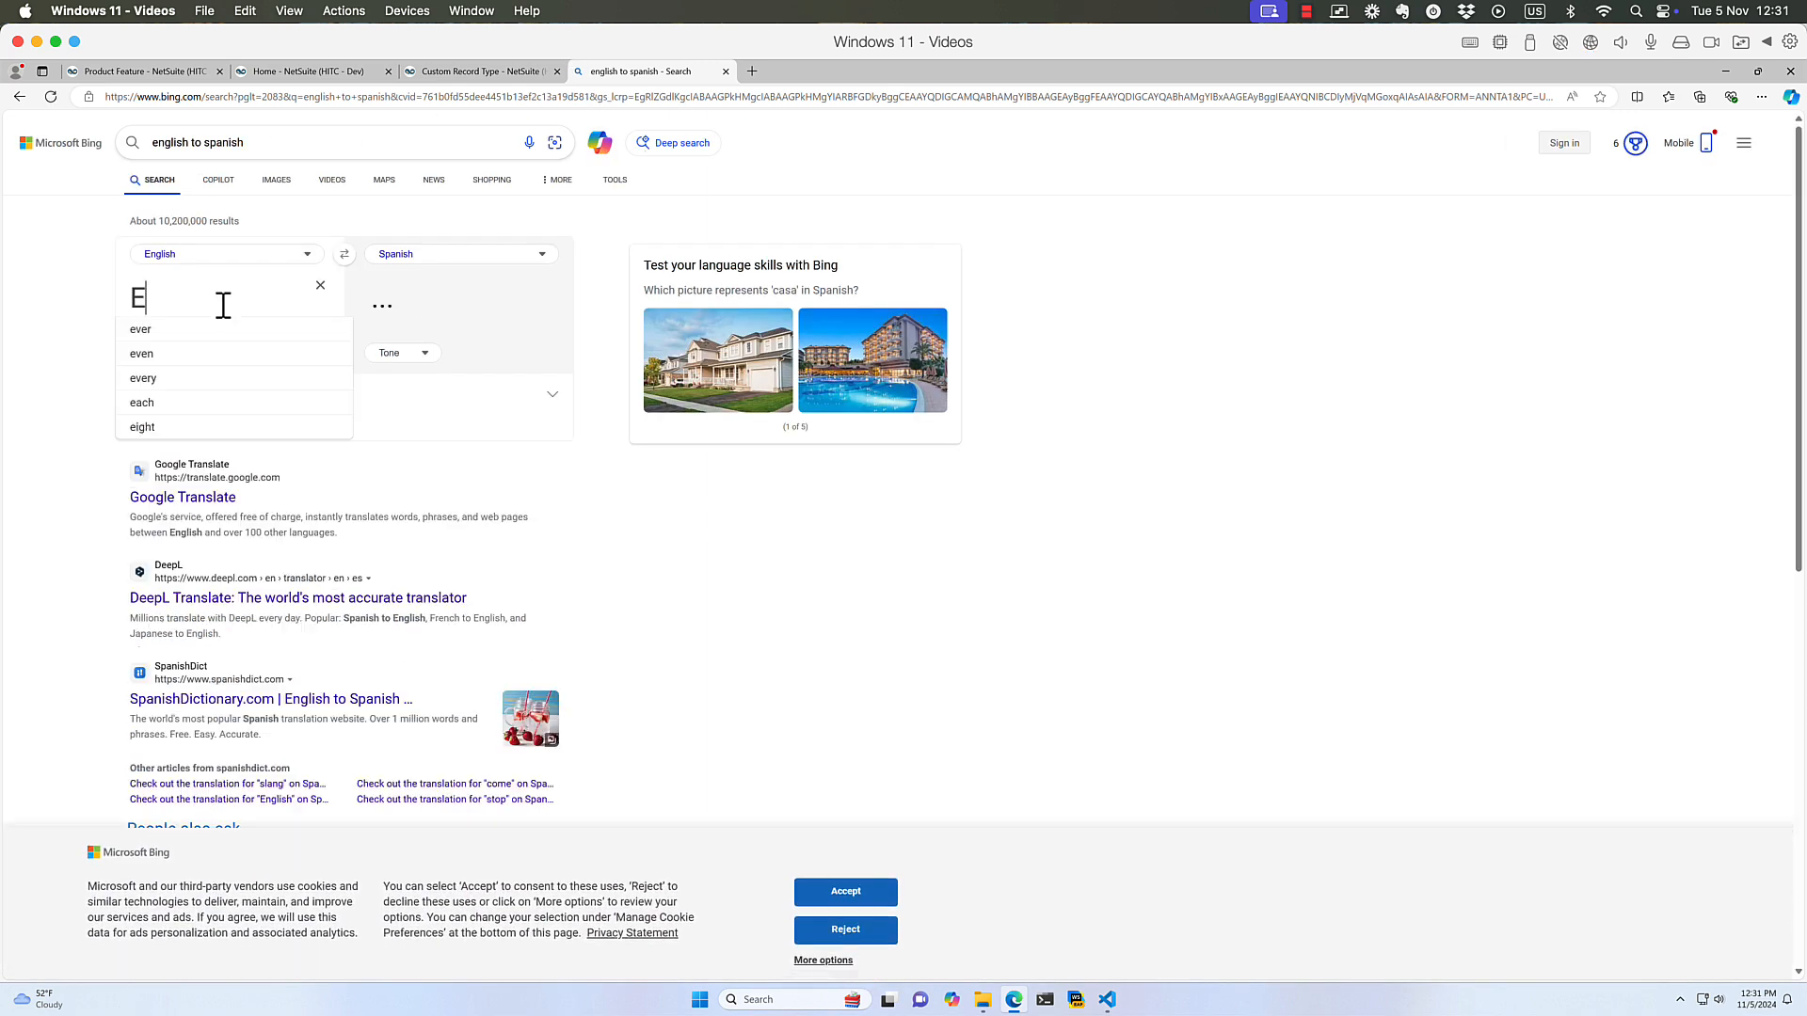
Translate 'Easy to set up' in Bing, copy 'Fácil de configurar', and return to NetSuite.
type("Easy to set up")
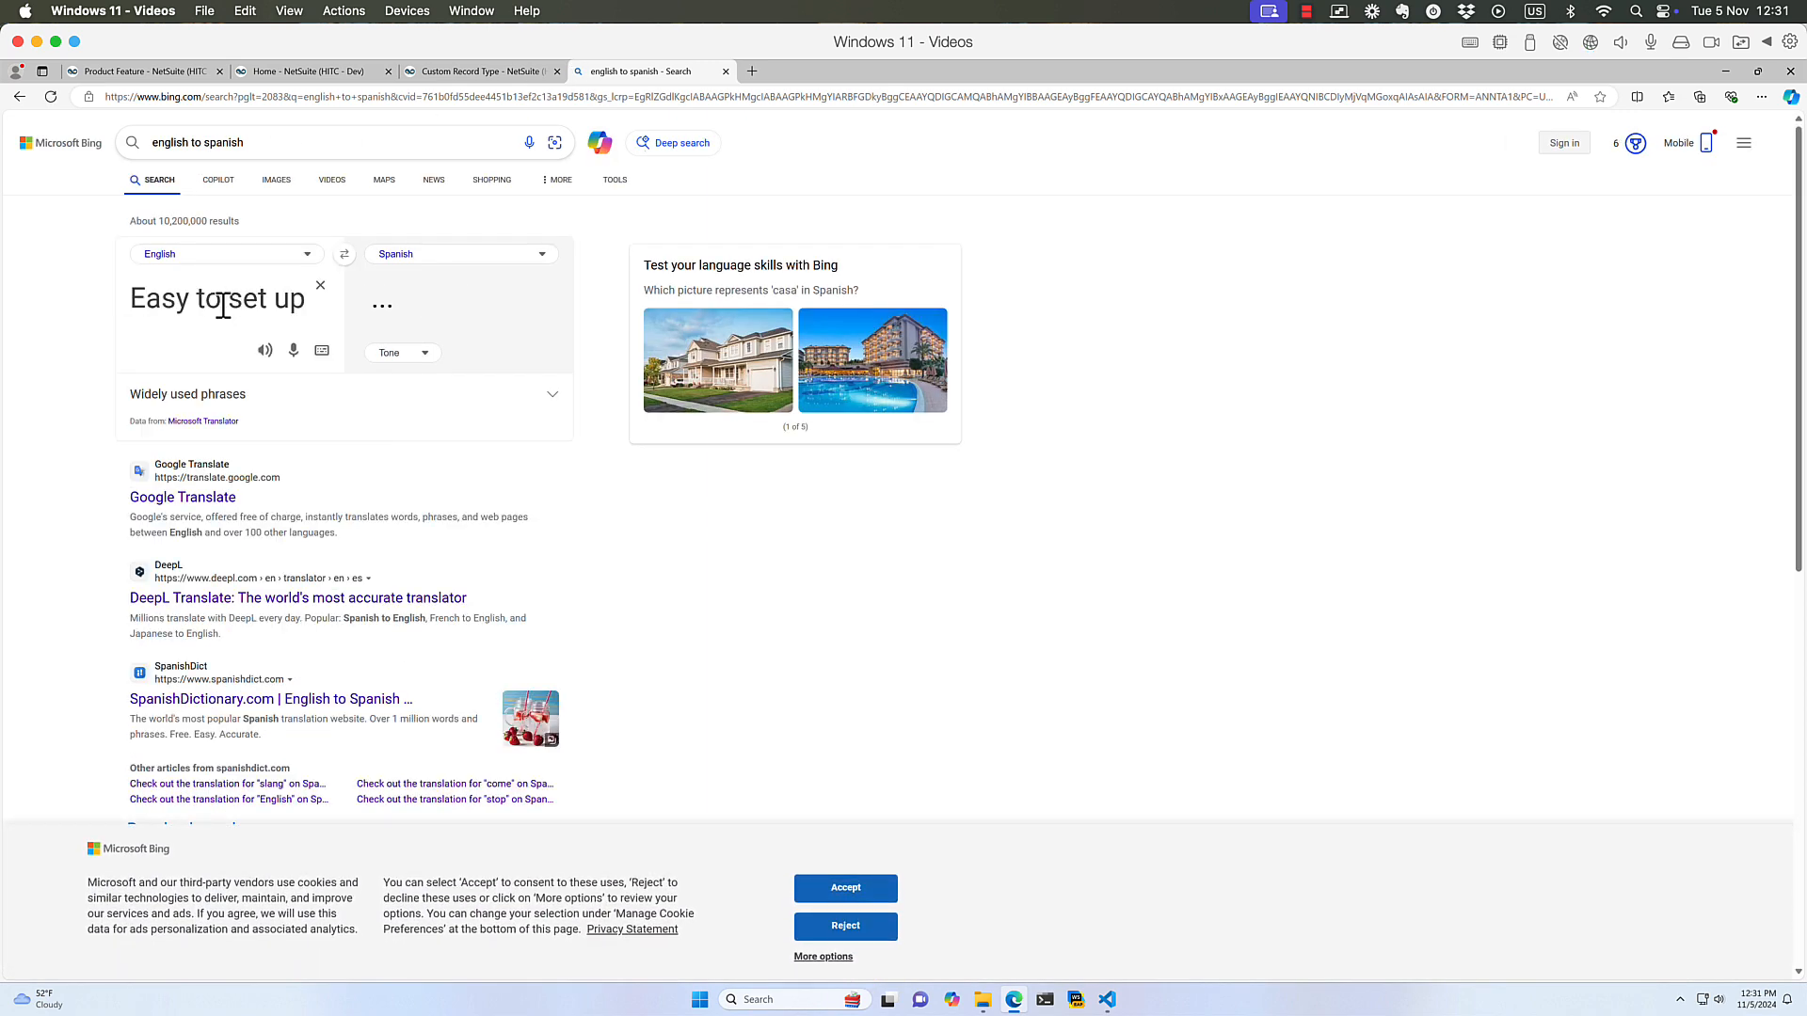
left_click(550, 353)
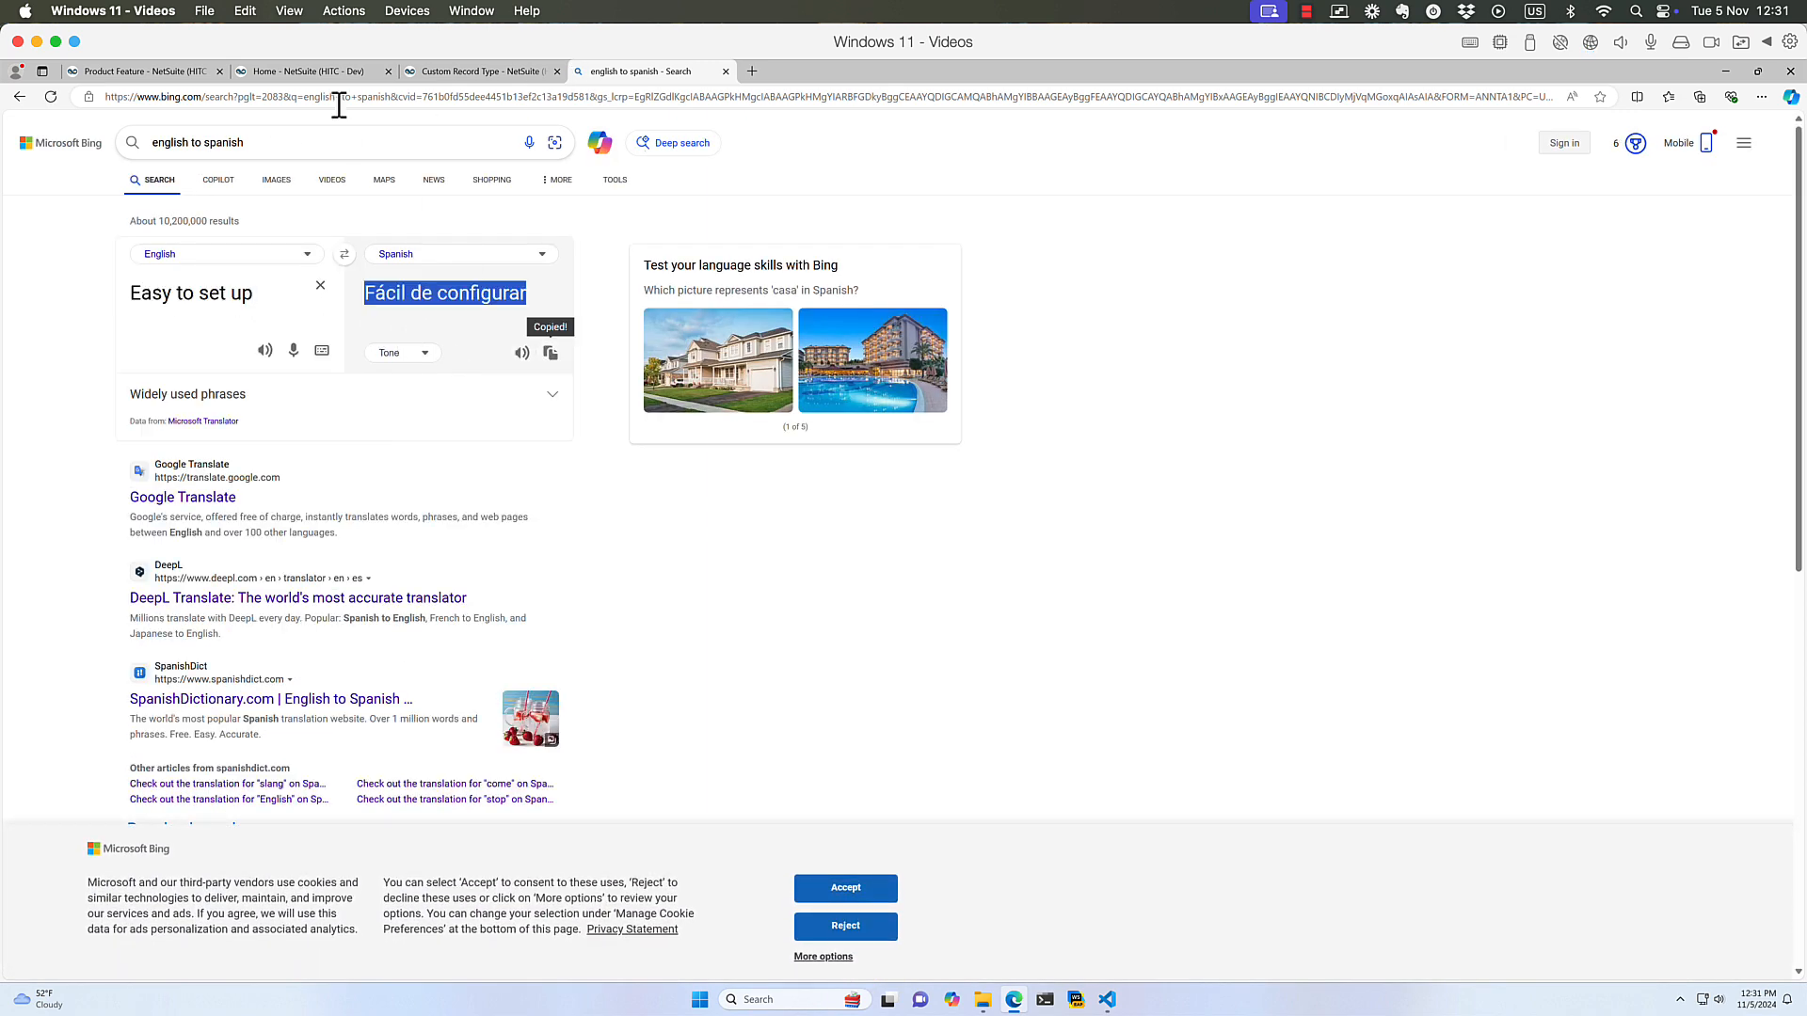
left_click(142, 70)
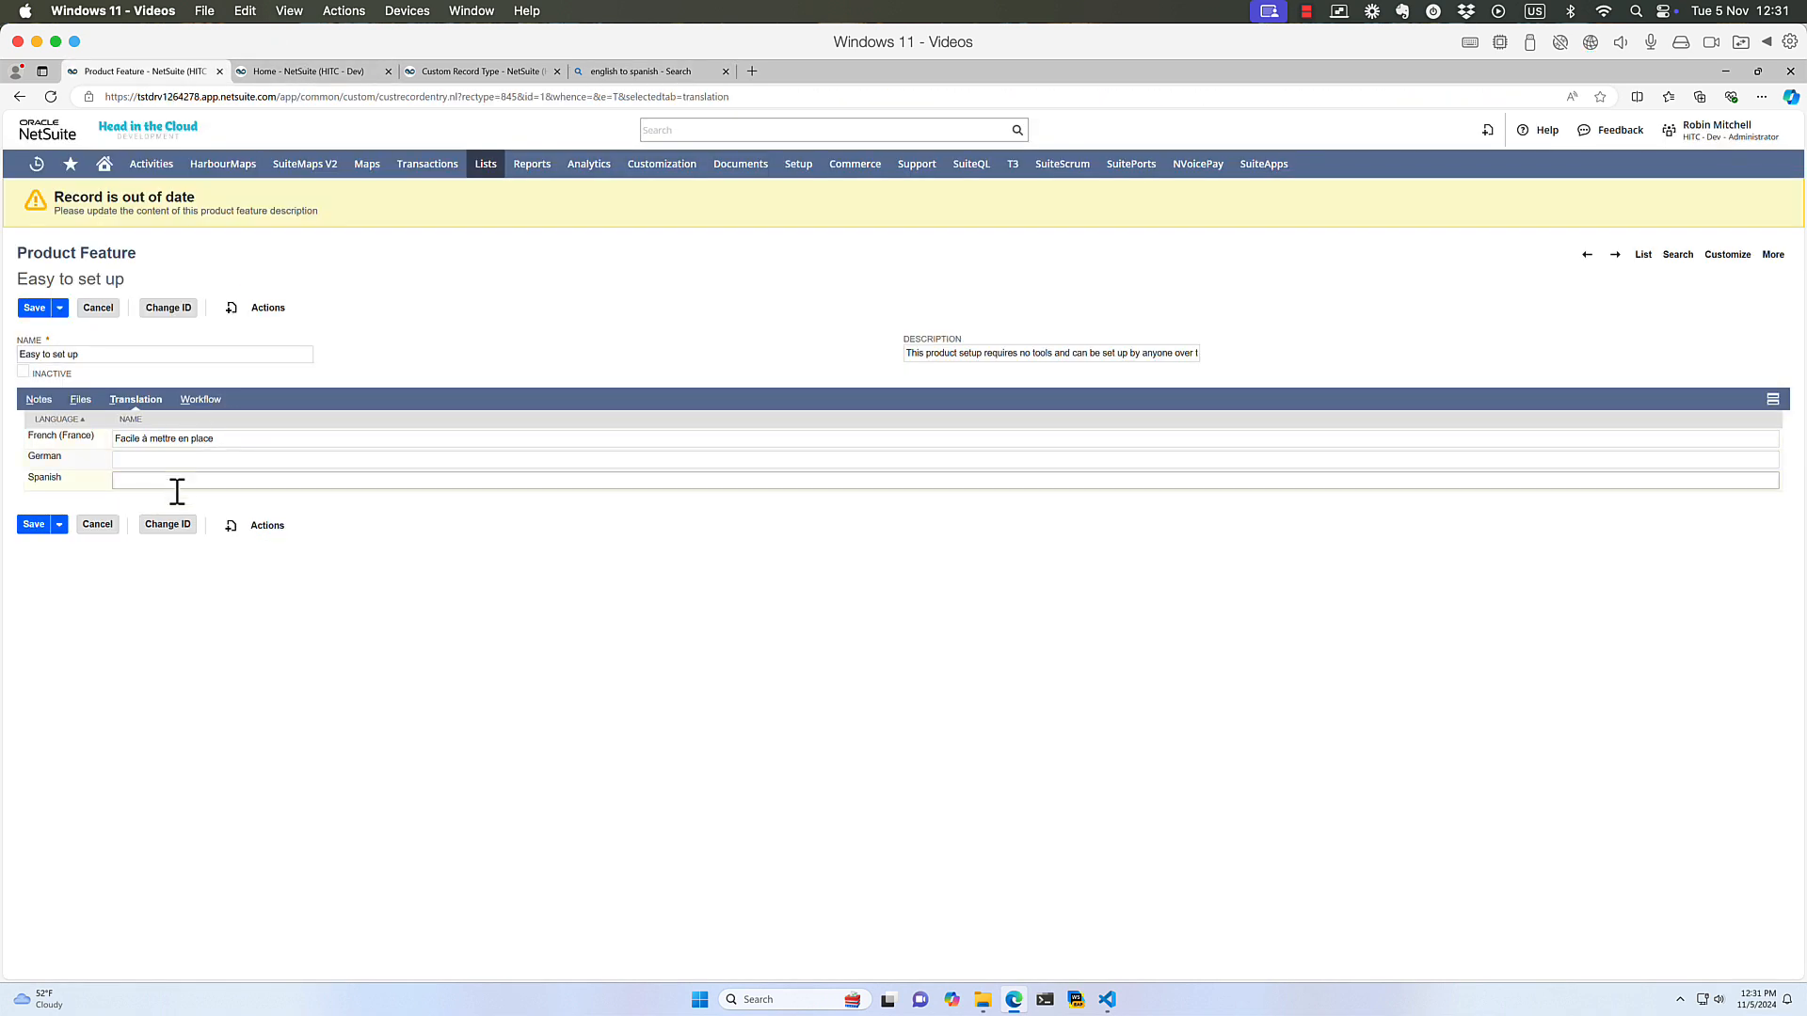
Enter 'Fácil de configurar' as the Spanish name, save, and review the record's translations.
type("Fácil de configurar")
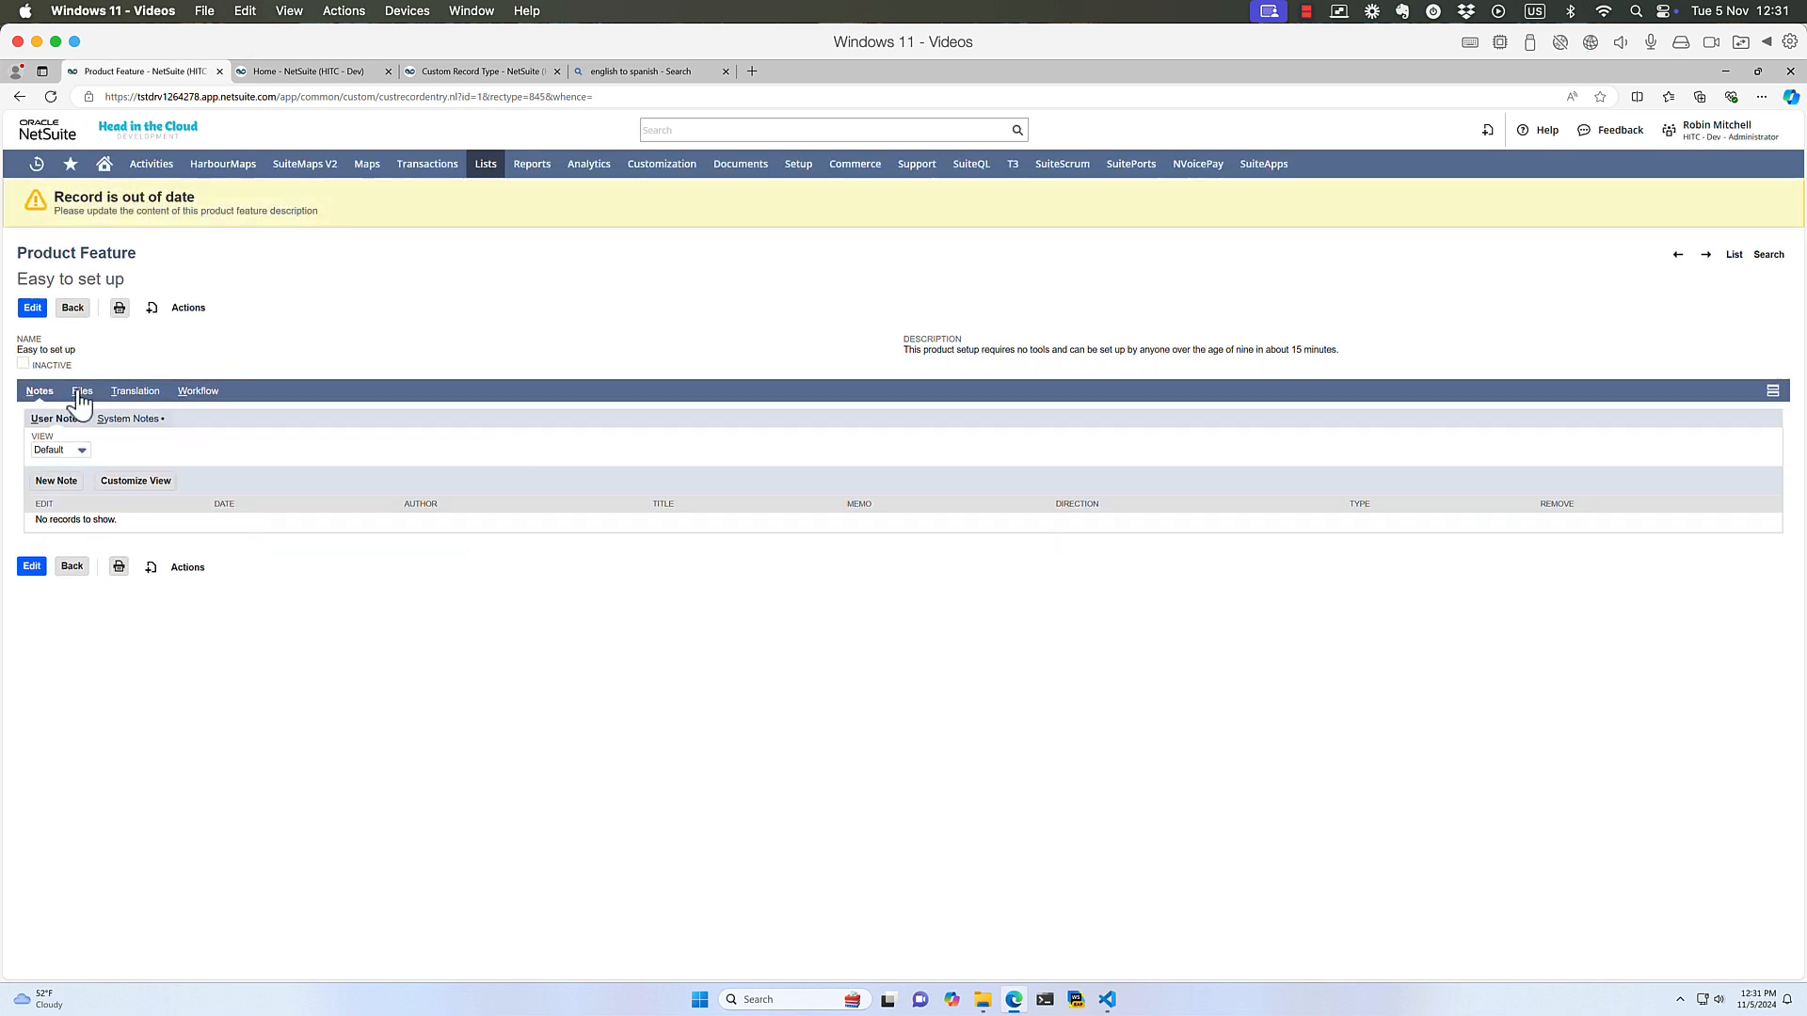
left_click(135, 391)
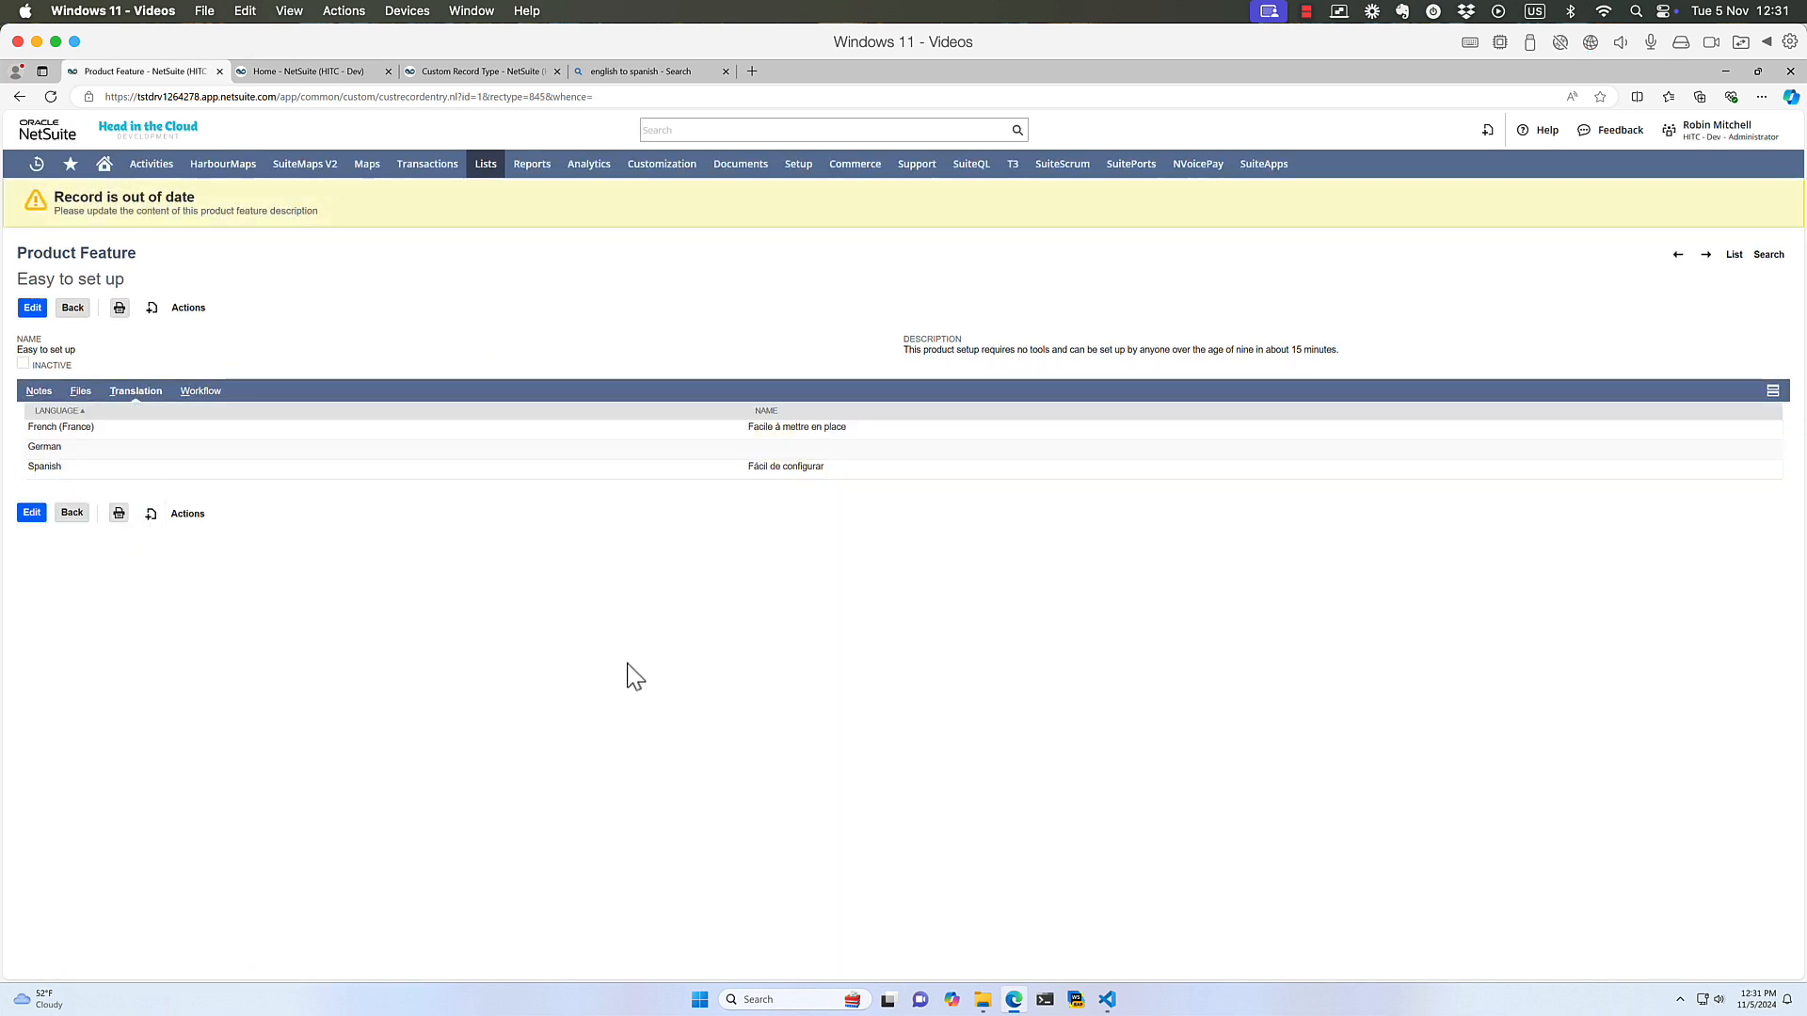
mouse_move(632, 430)
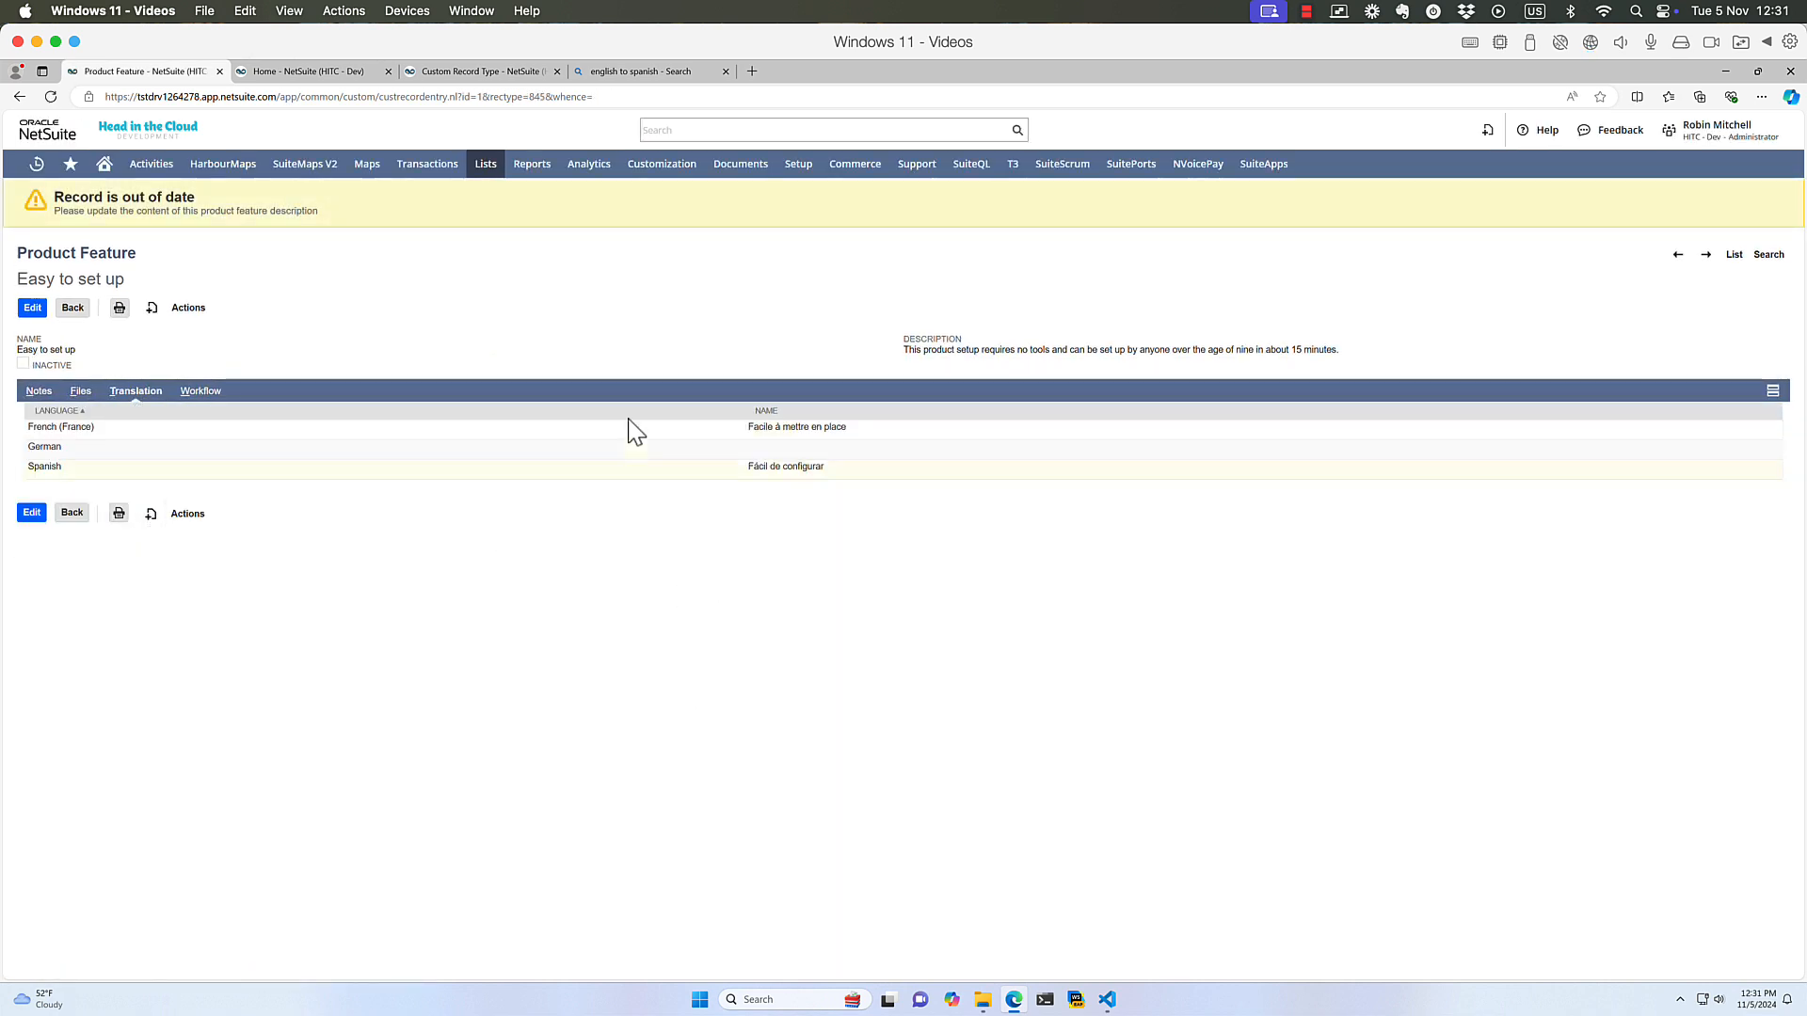
left_click(497, 71)
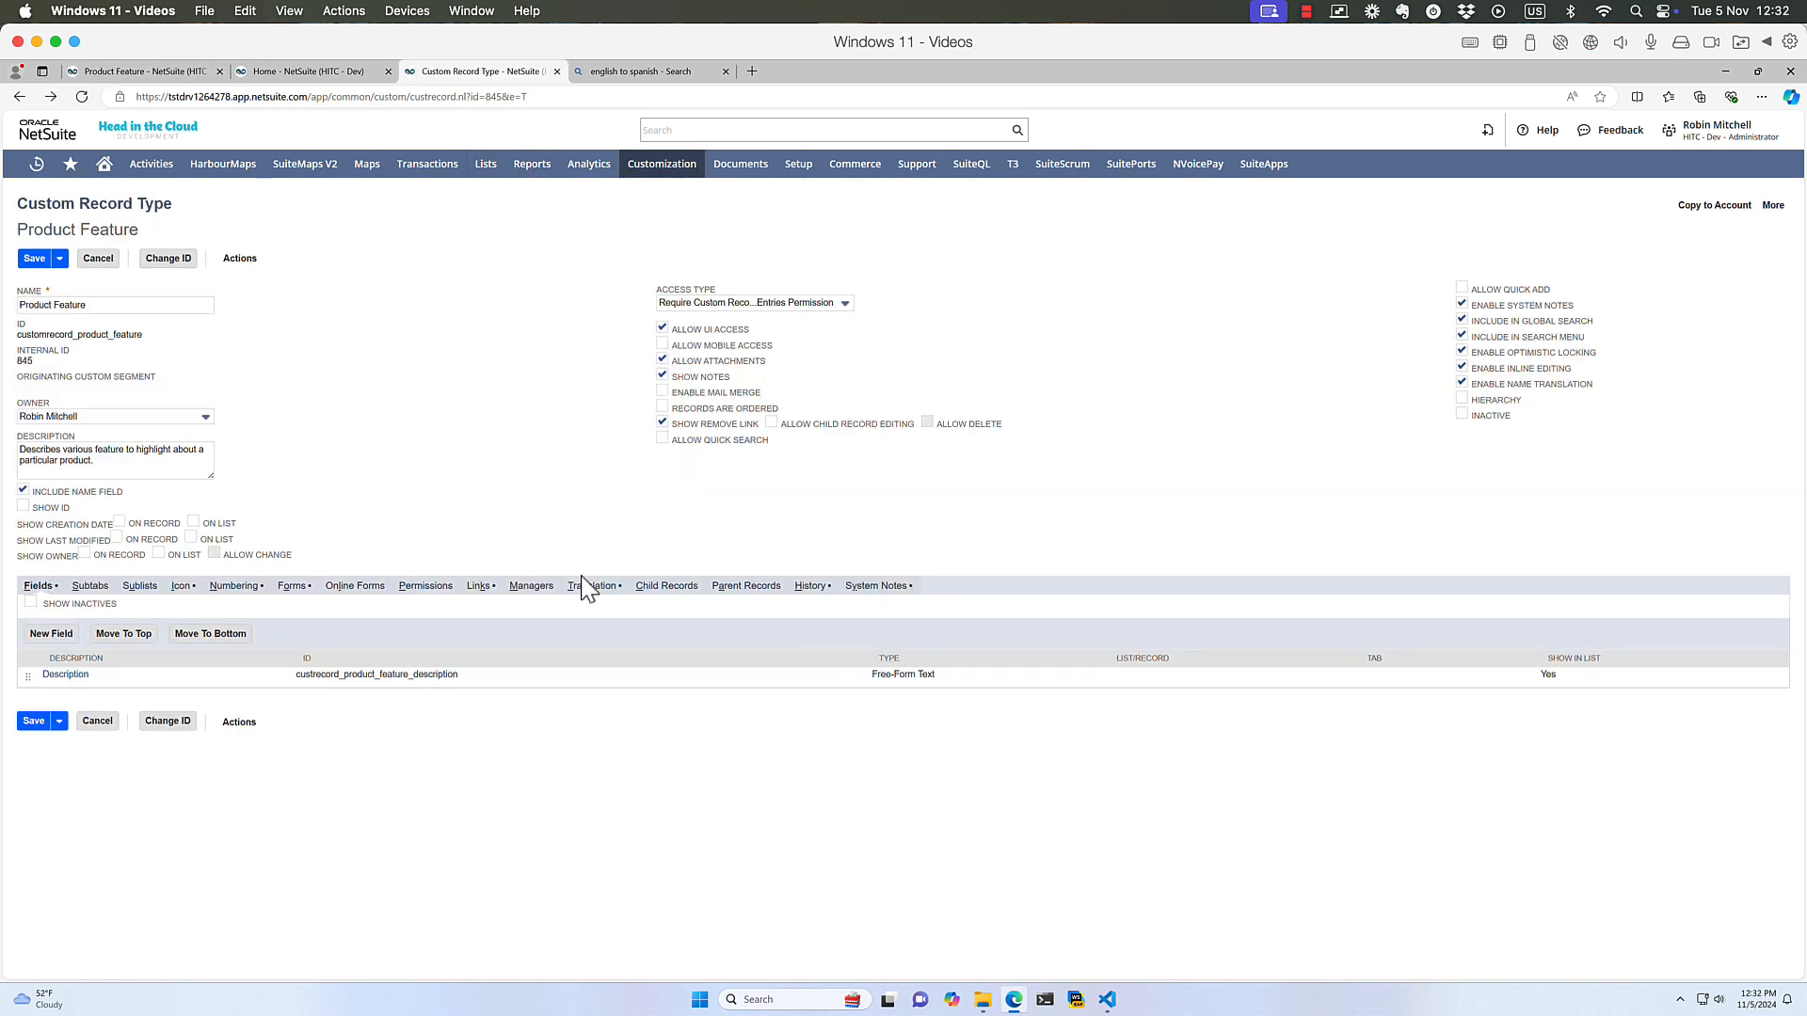
Show the Product Feature record type's French, Spanish and (blank) German name translations.
left_click(591, 585)
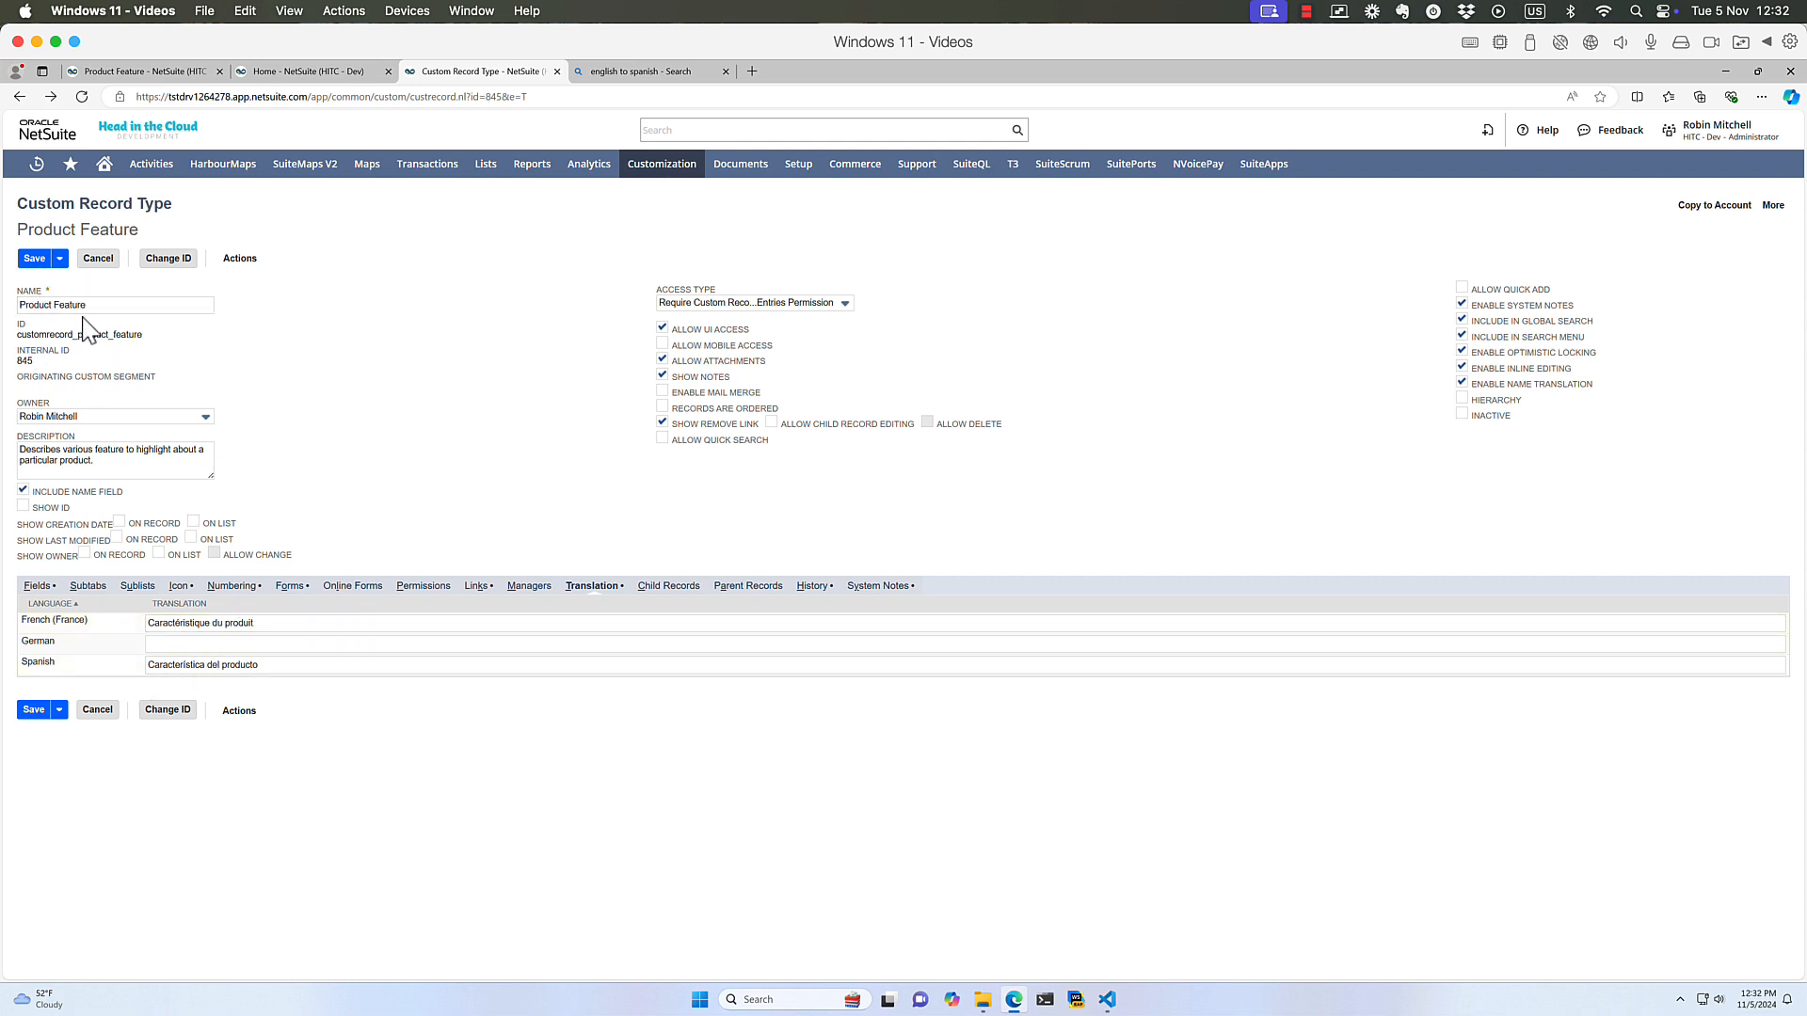
mouse_move(449, 456)
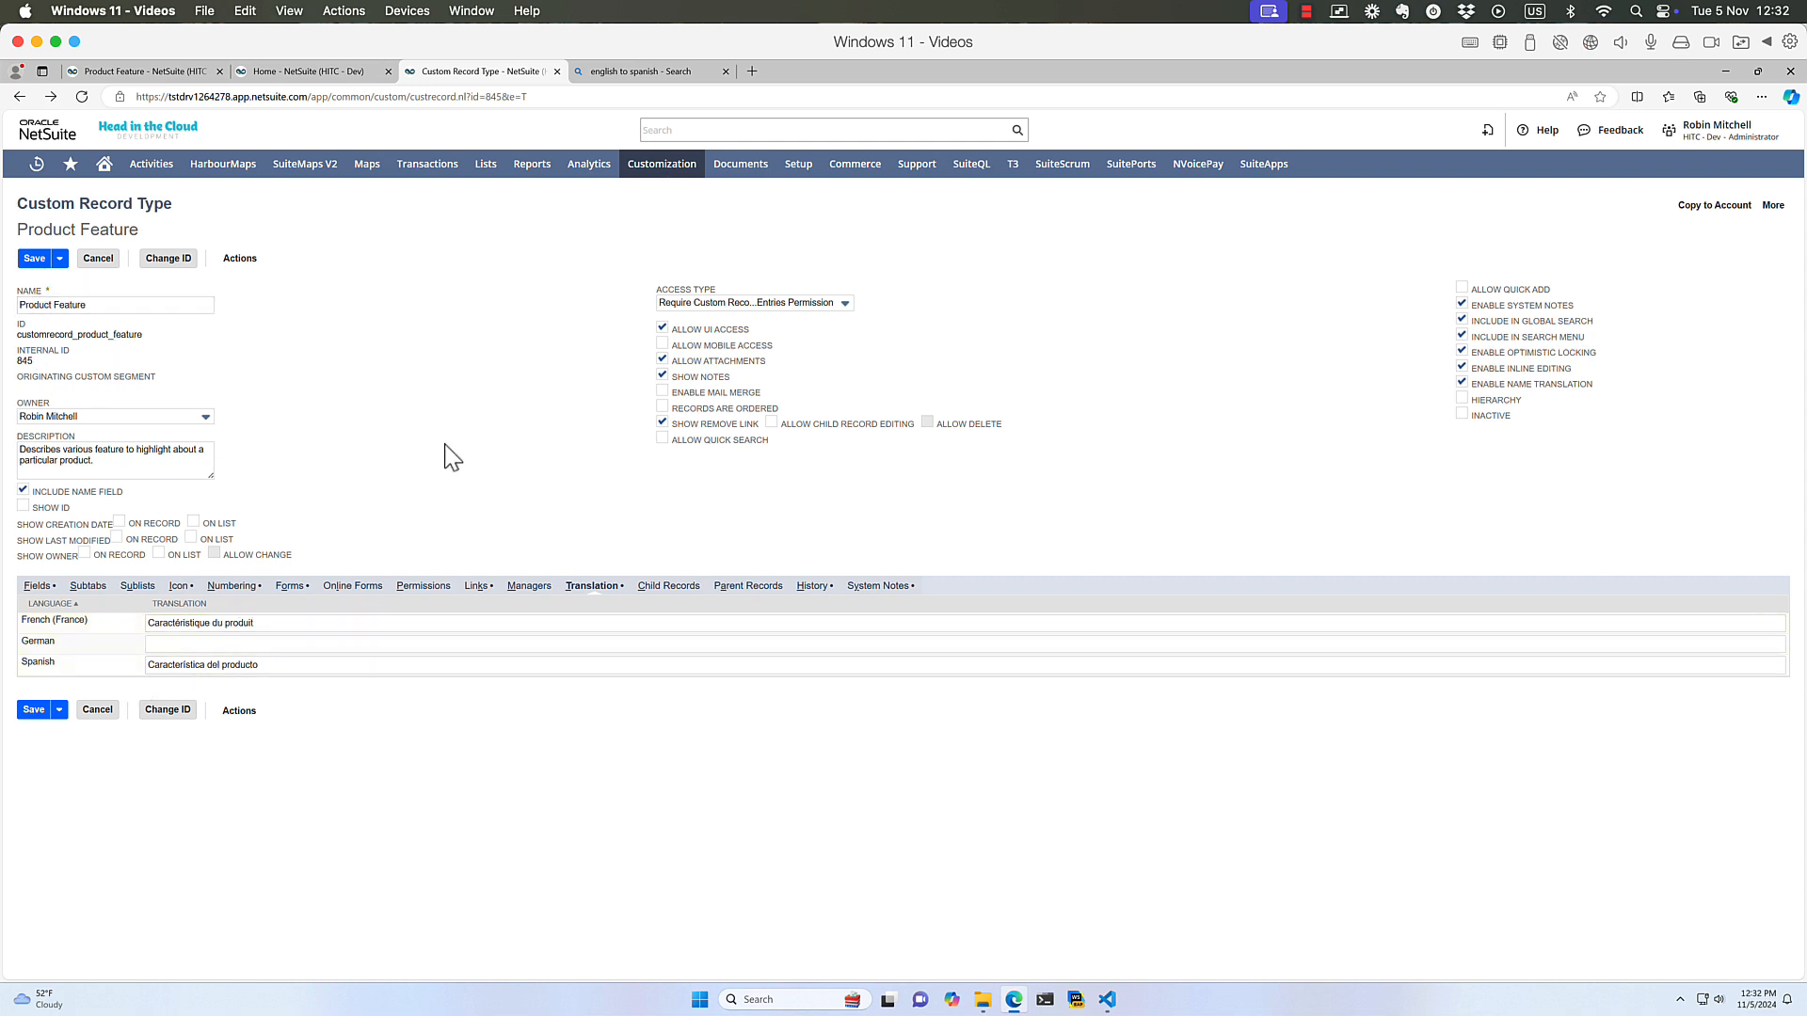
mouse_move(229, 726)
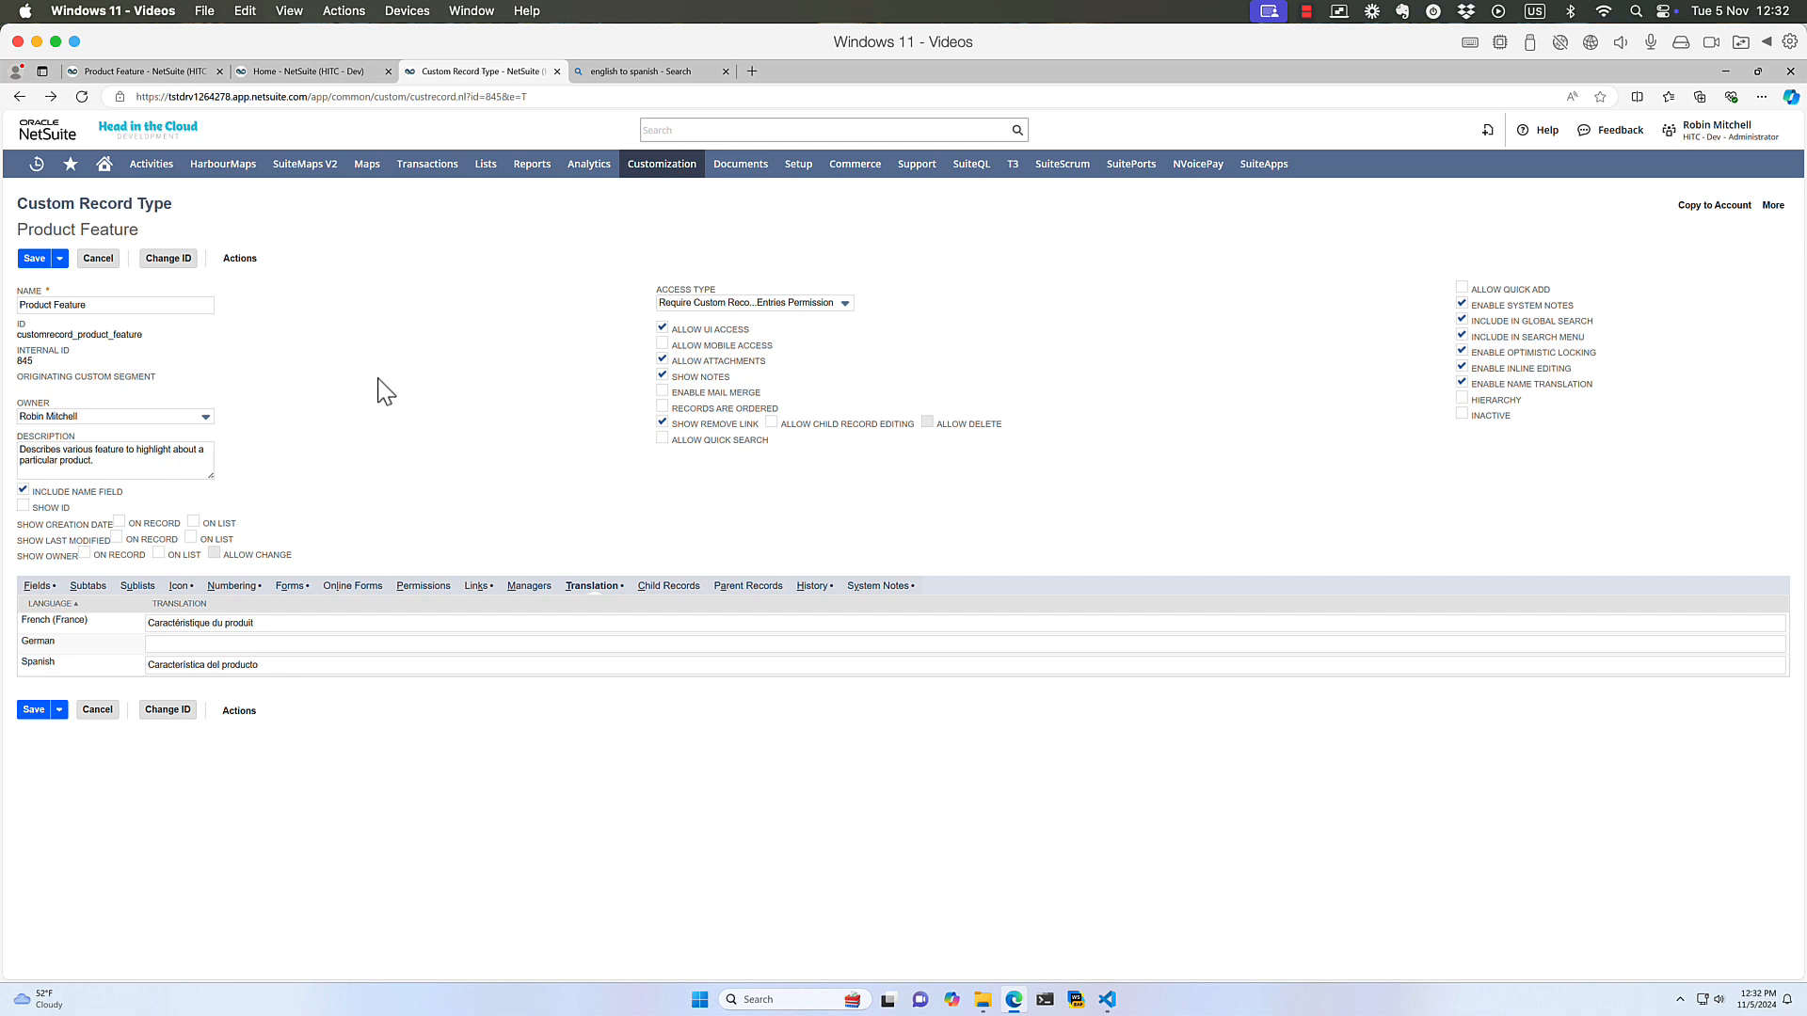
mouse_move(471, 273)
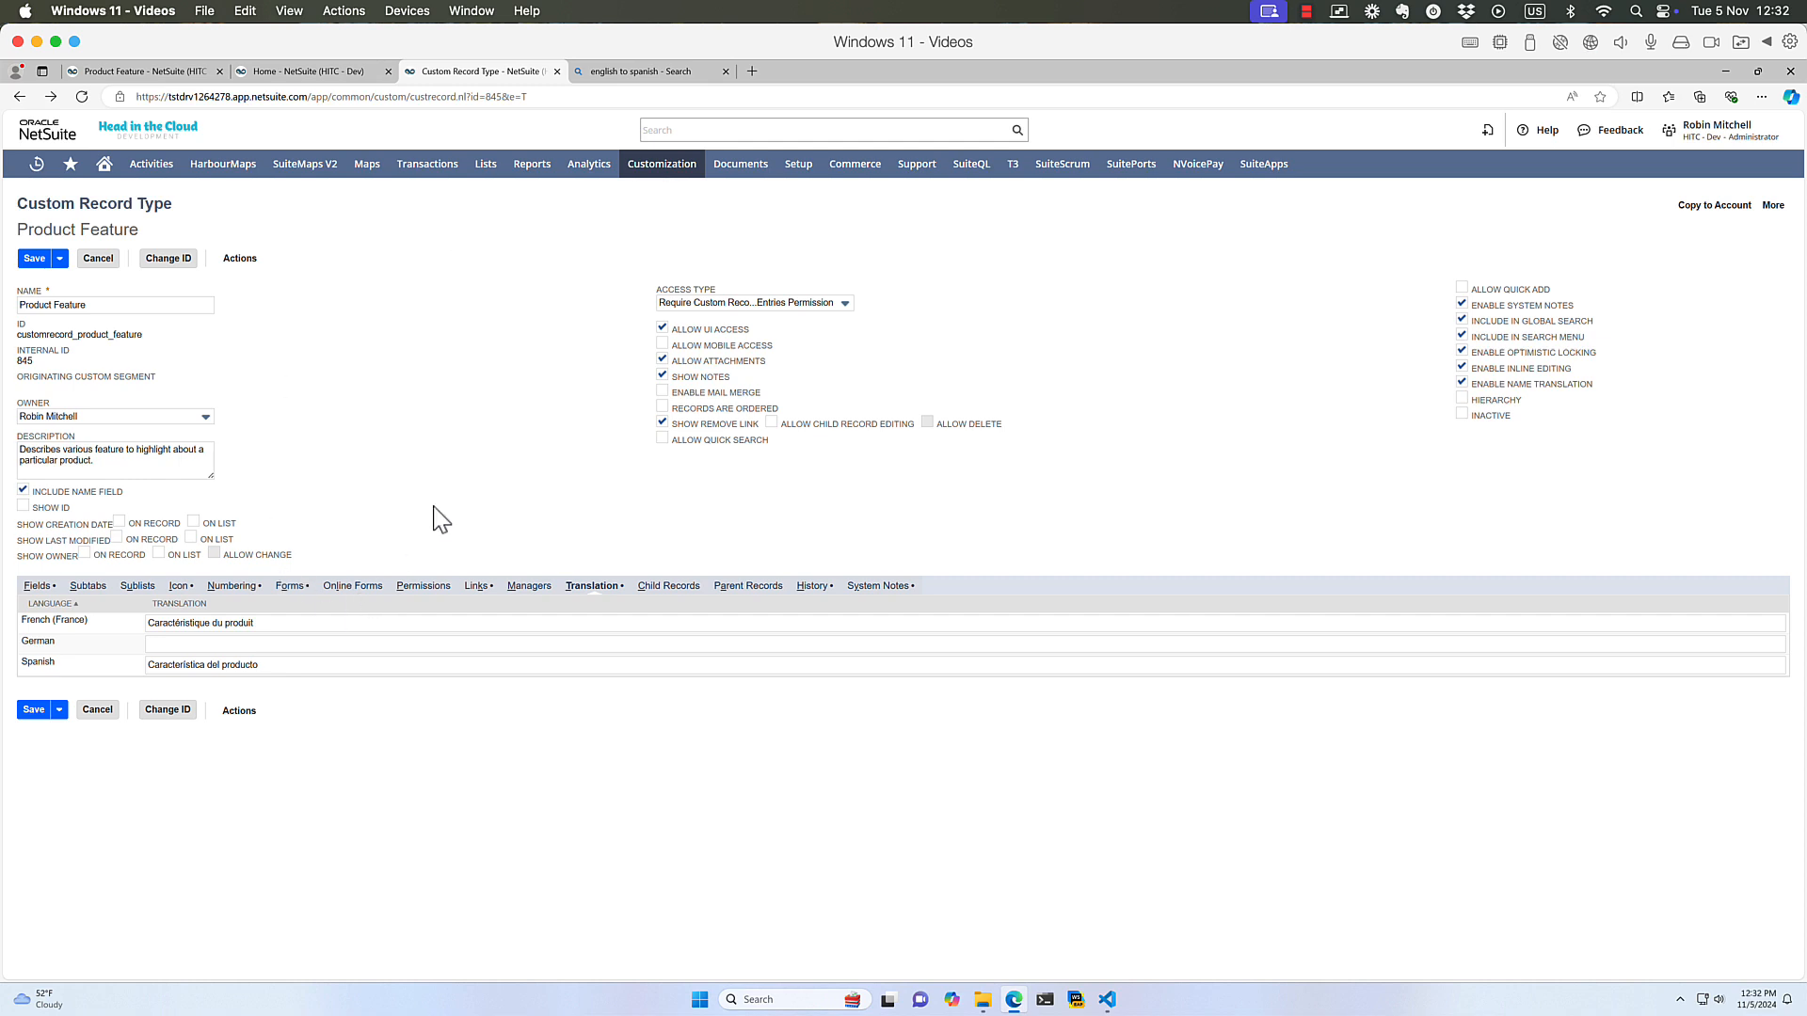
Open Manage Translations in a new tab and preview the HITC Demo Translation Set without changes.
left_click(661, 164)
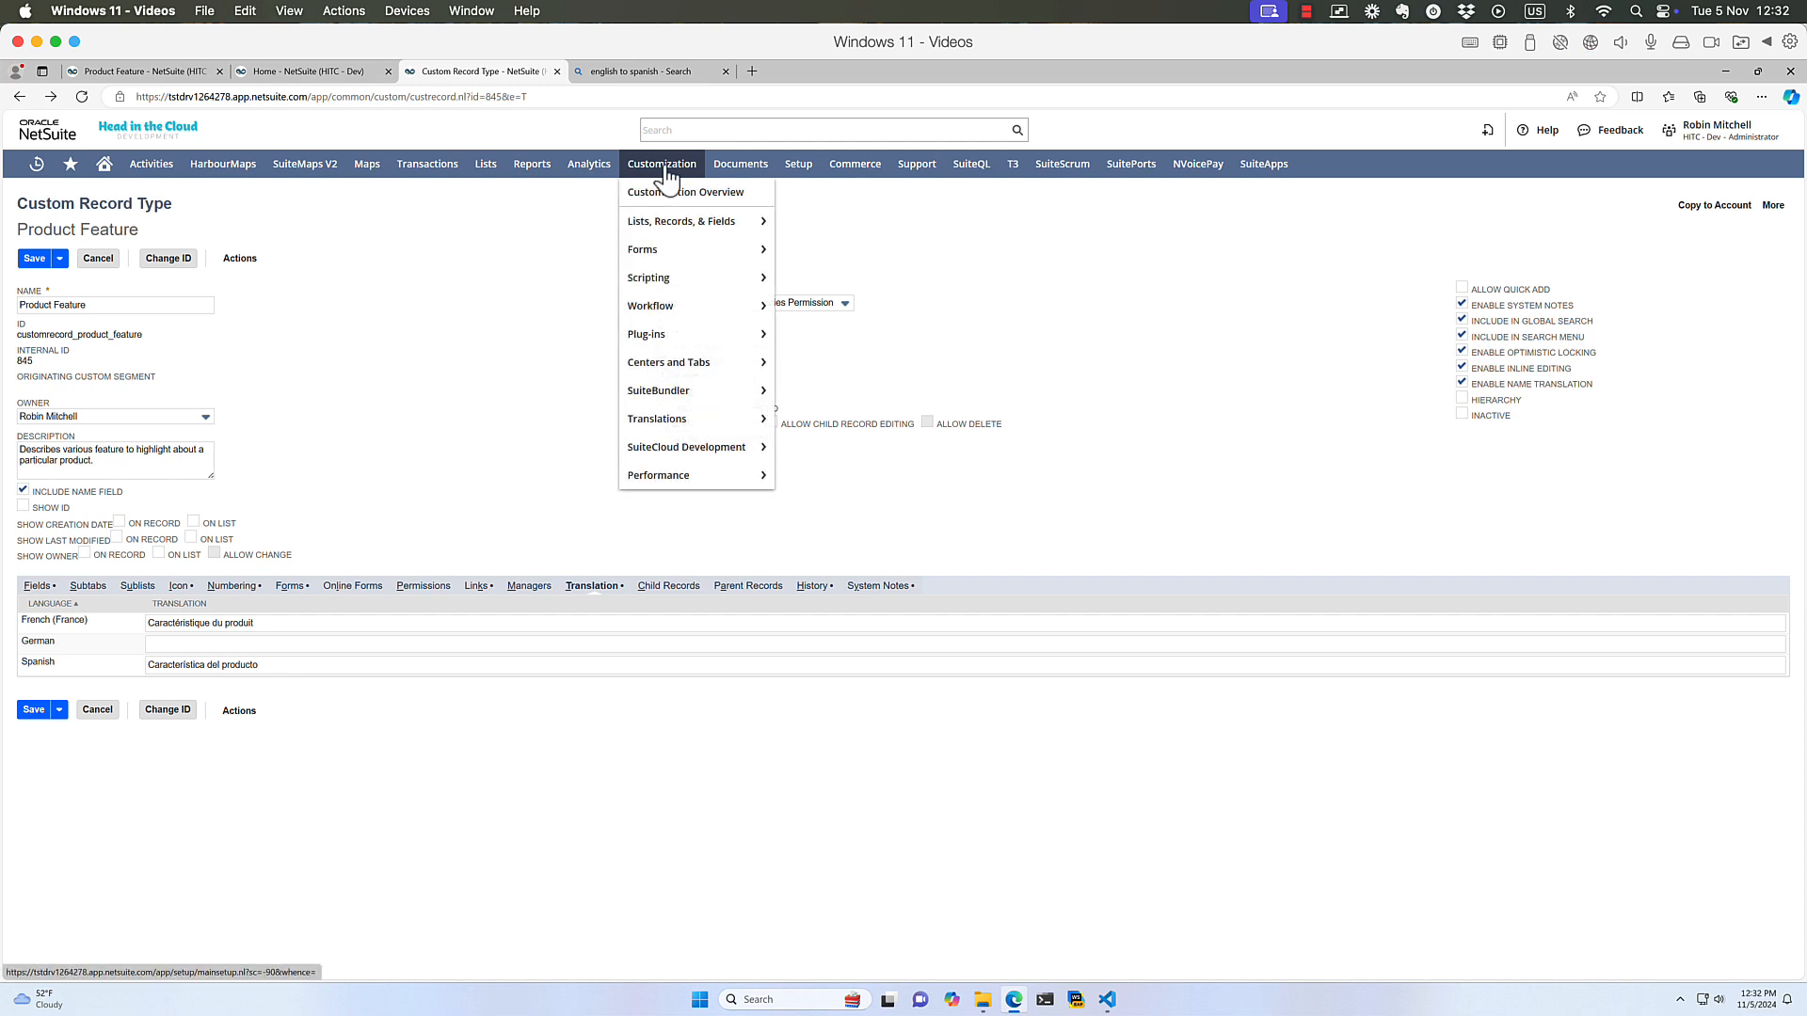
mouse_move(662, 175)
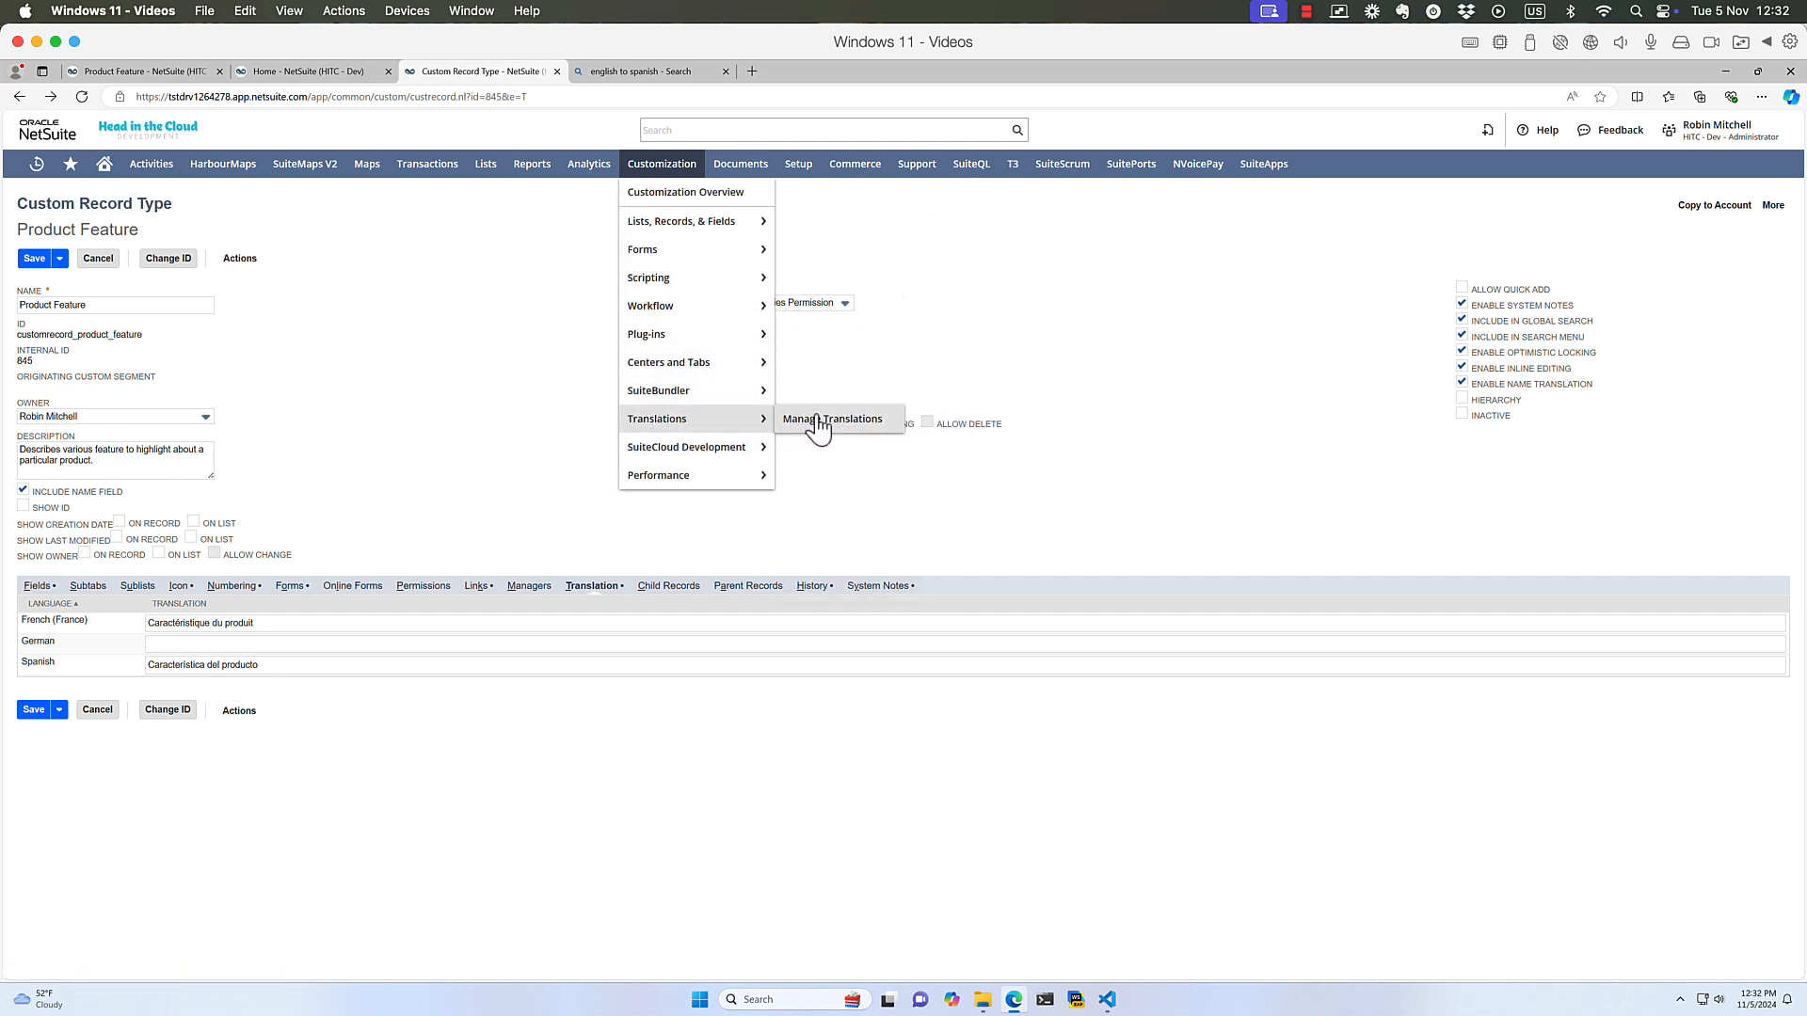
left_click(833, 419)
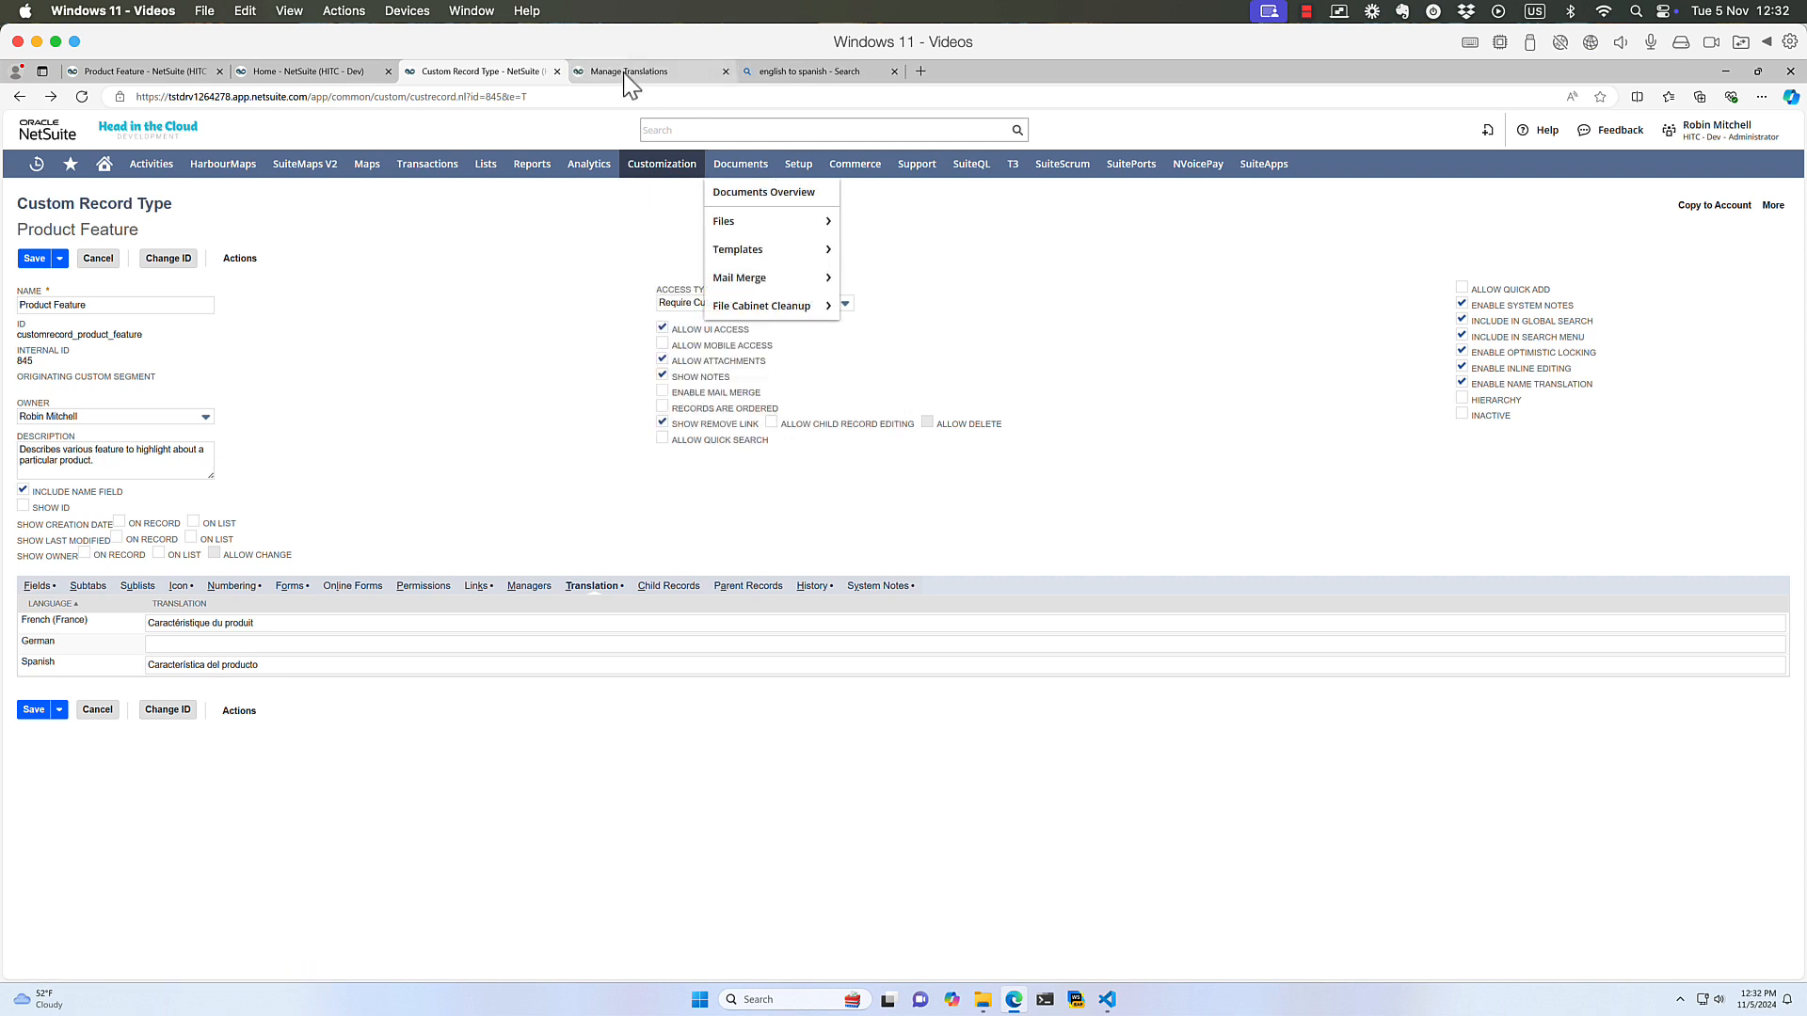
left_click(642, 71)
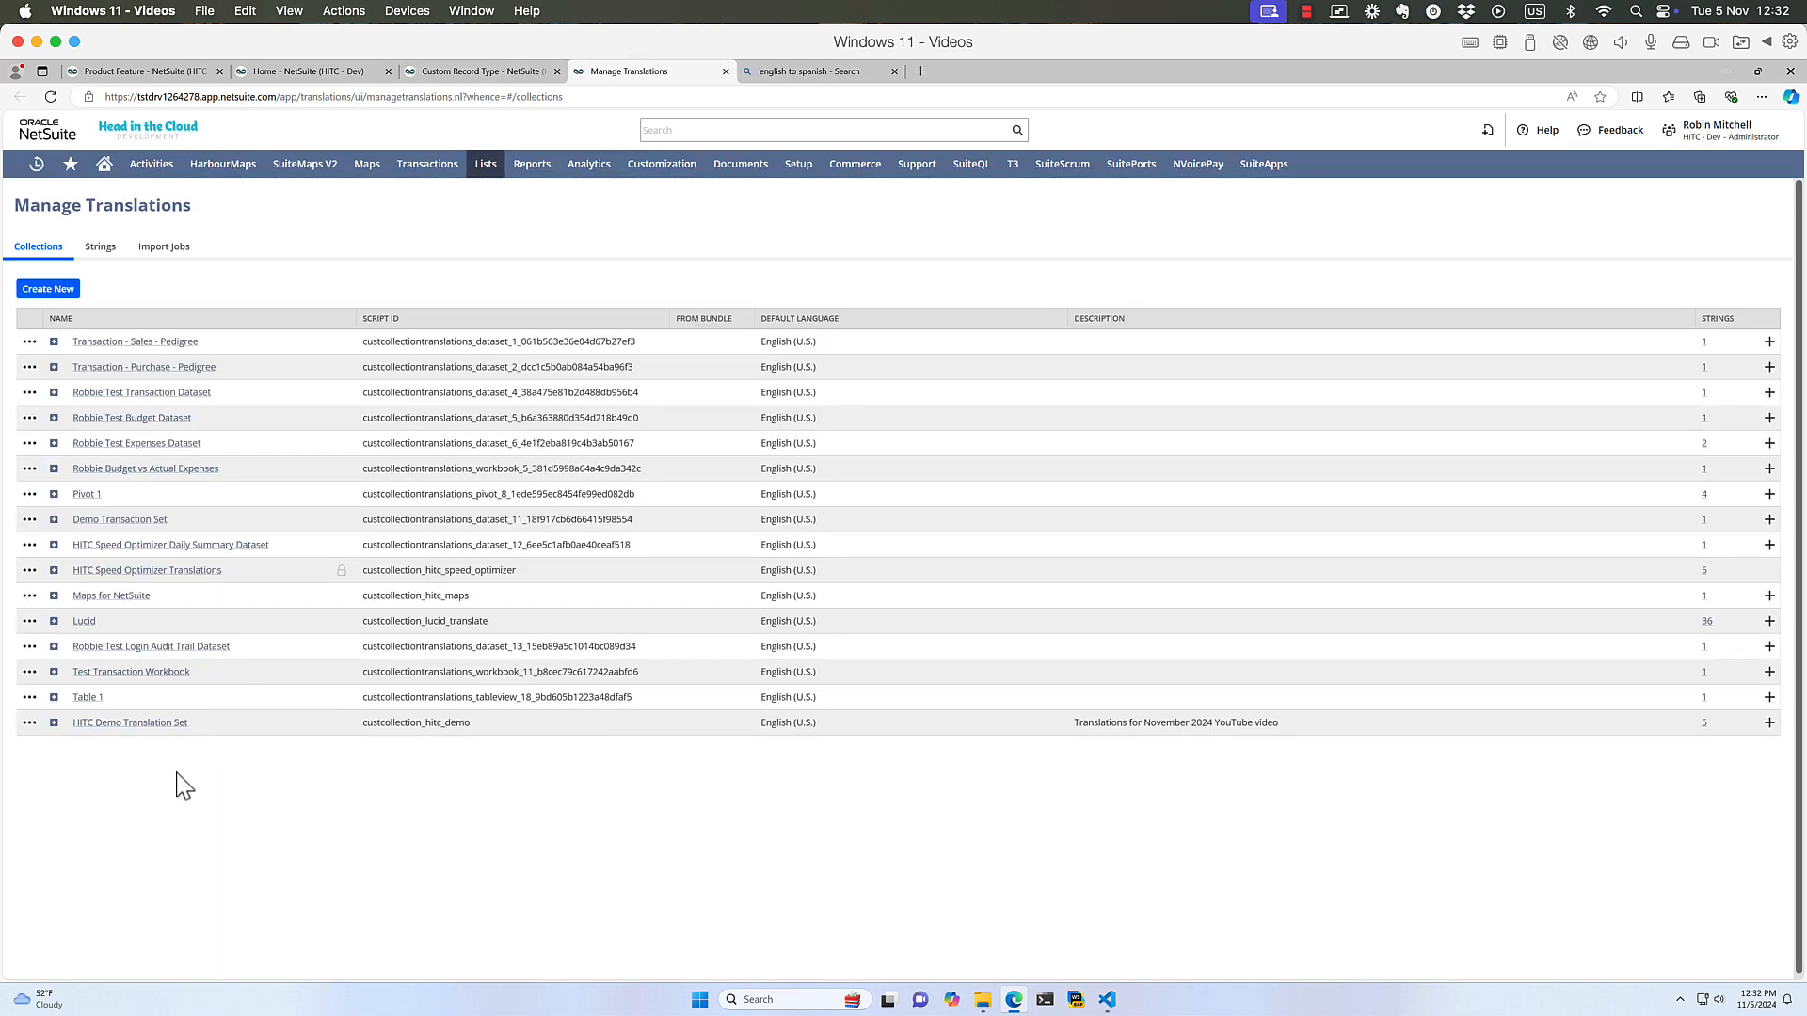
left_click(130, 723)
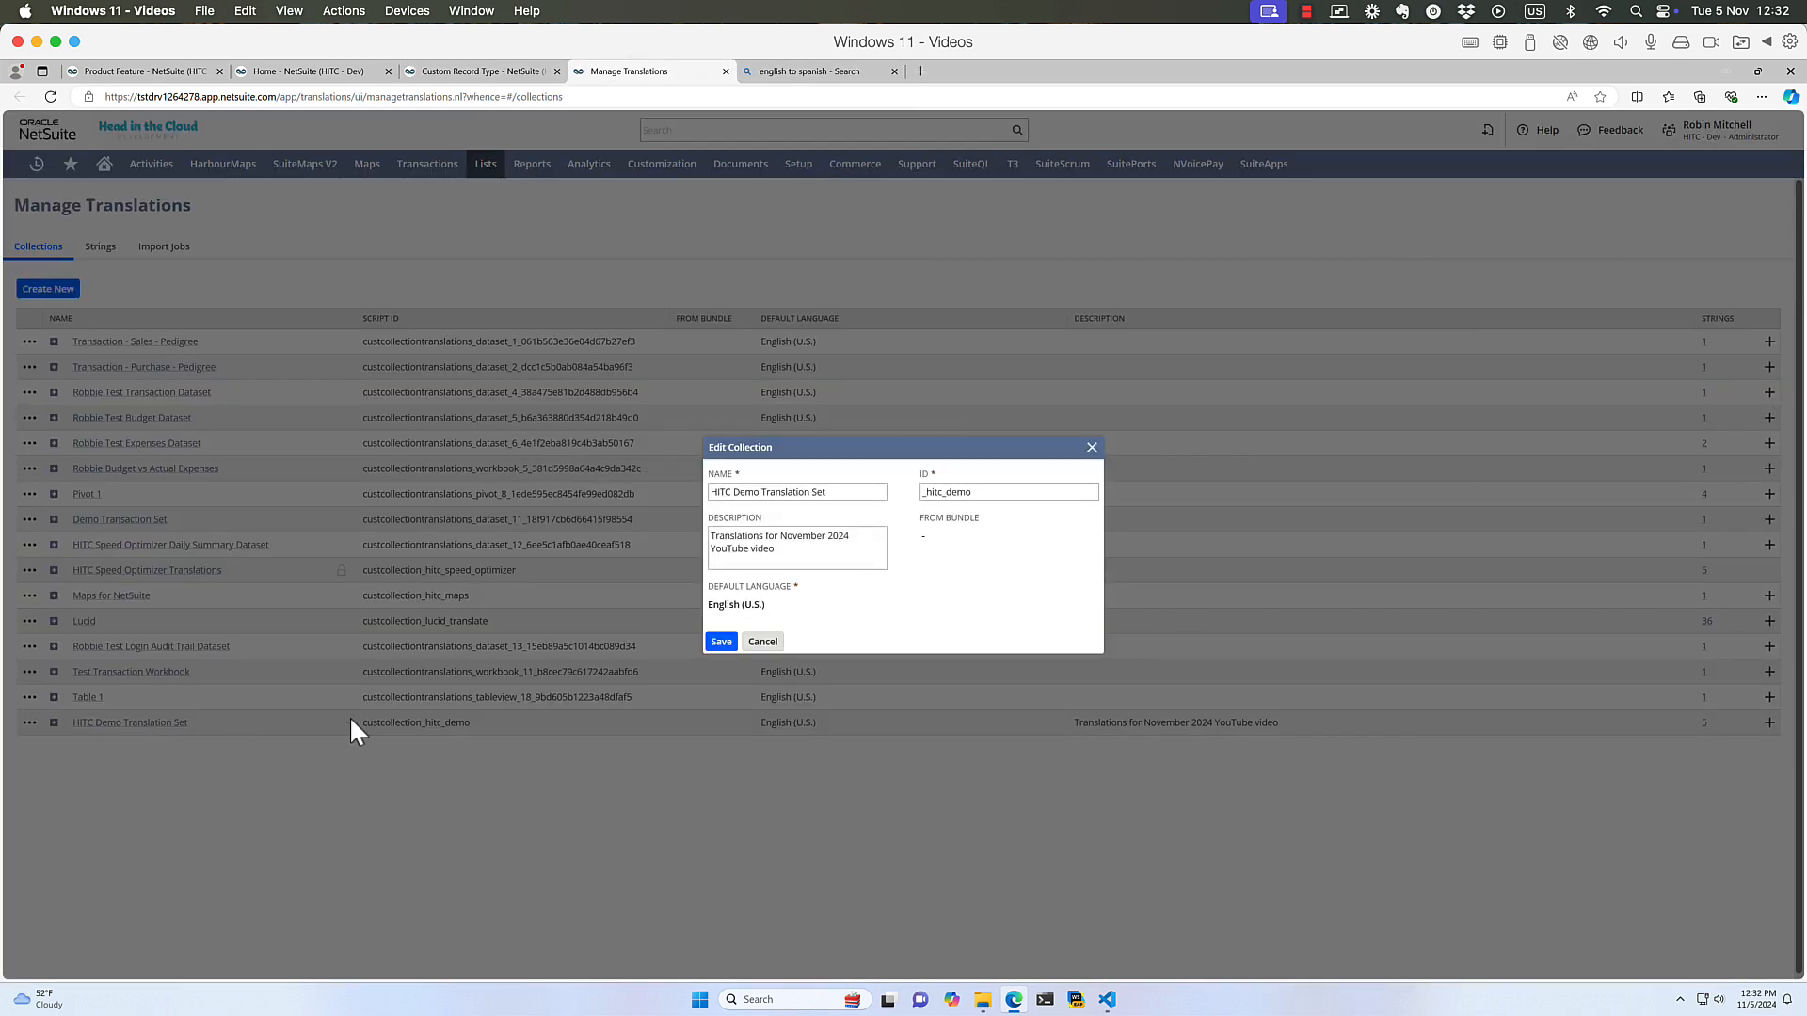
left_click(762, 641)
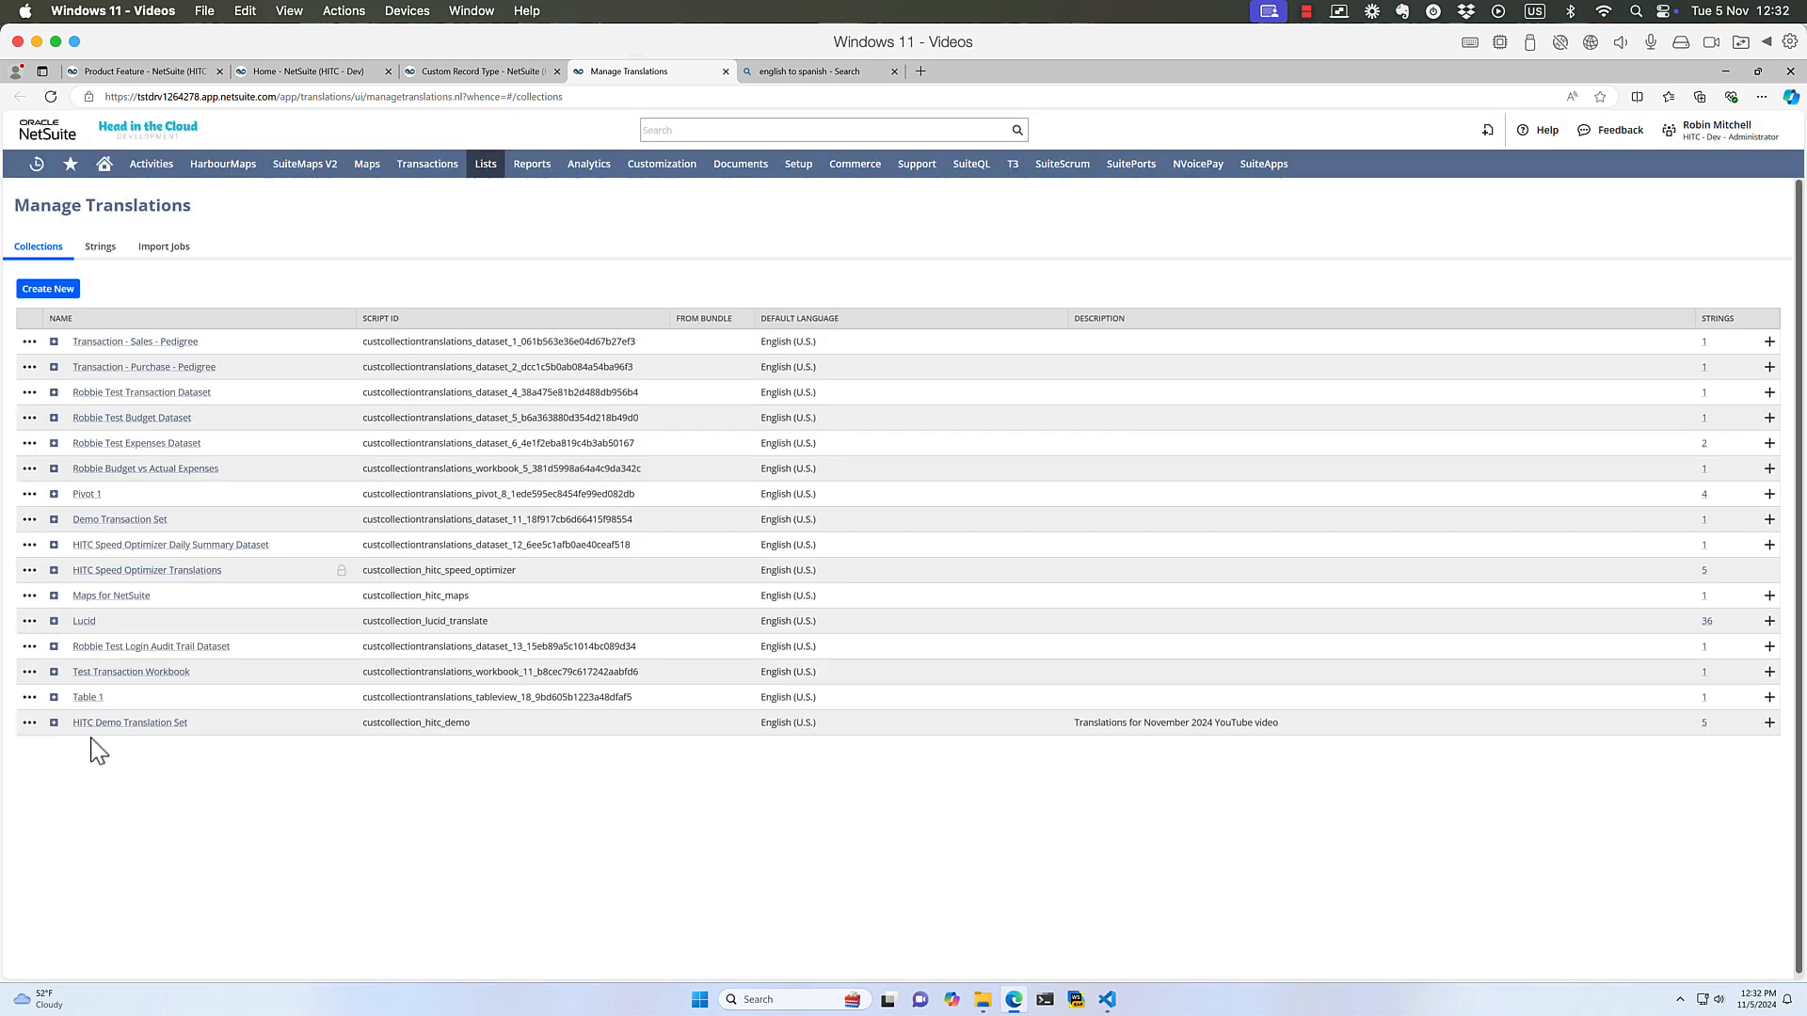
mouse_move(499, 727)
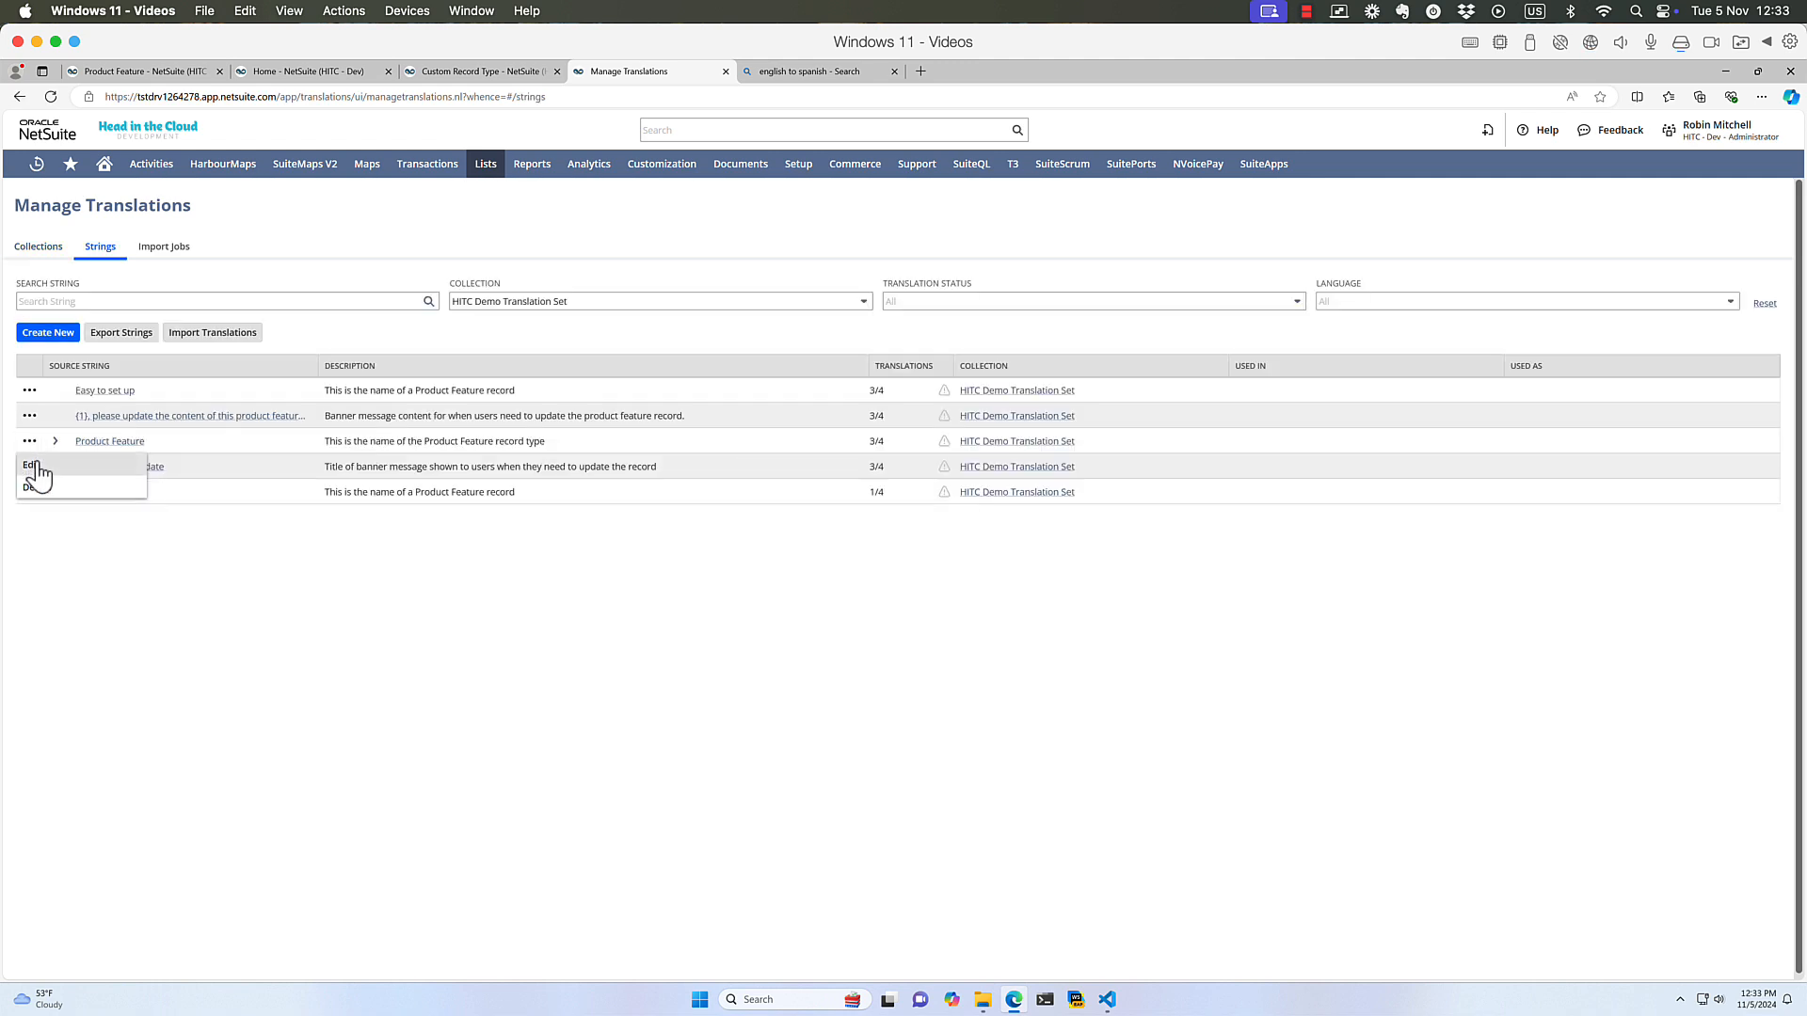
Edit the 'Product Feature' string to show its French and Spanish translations.
left_click(30, 465)
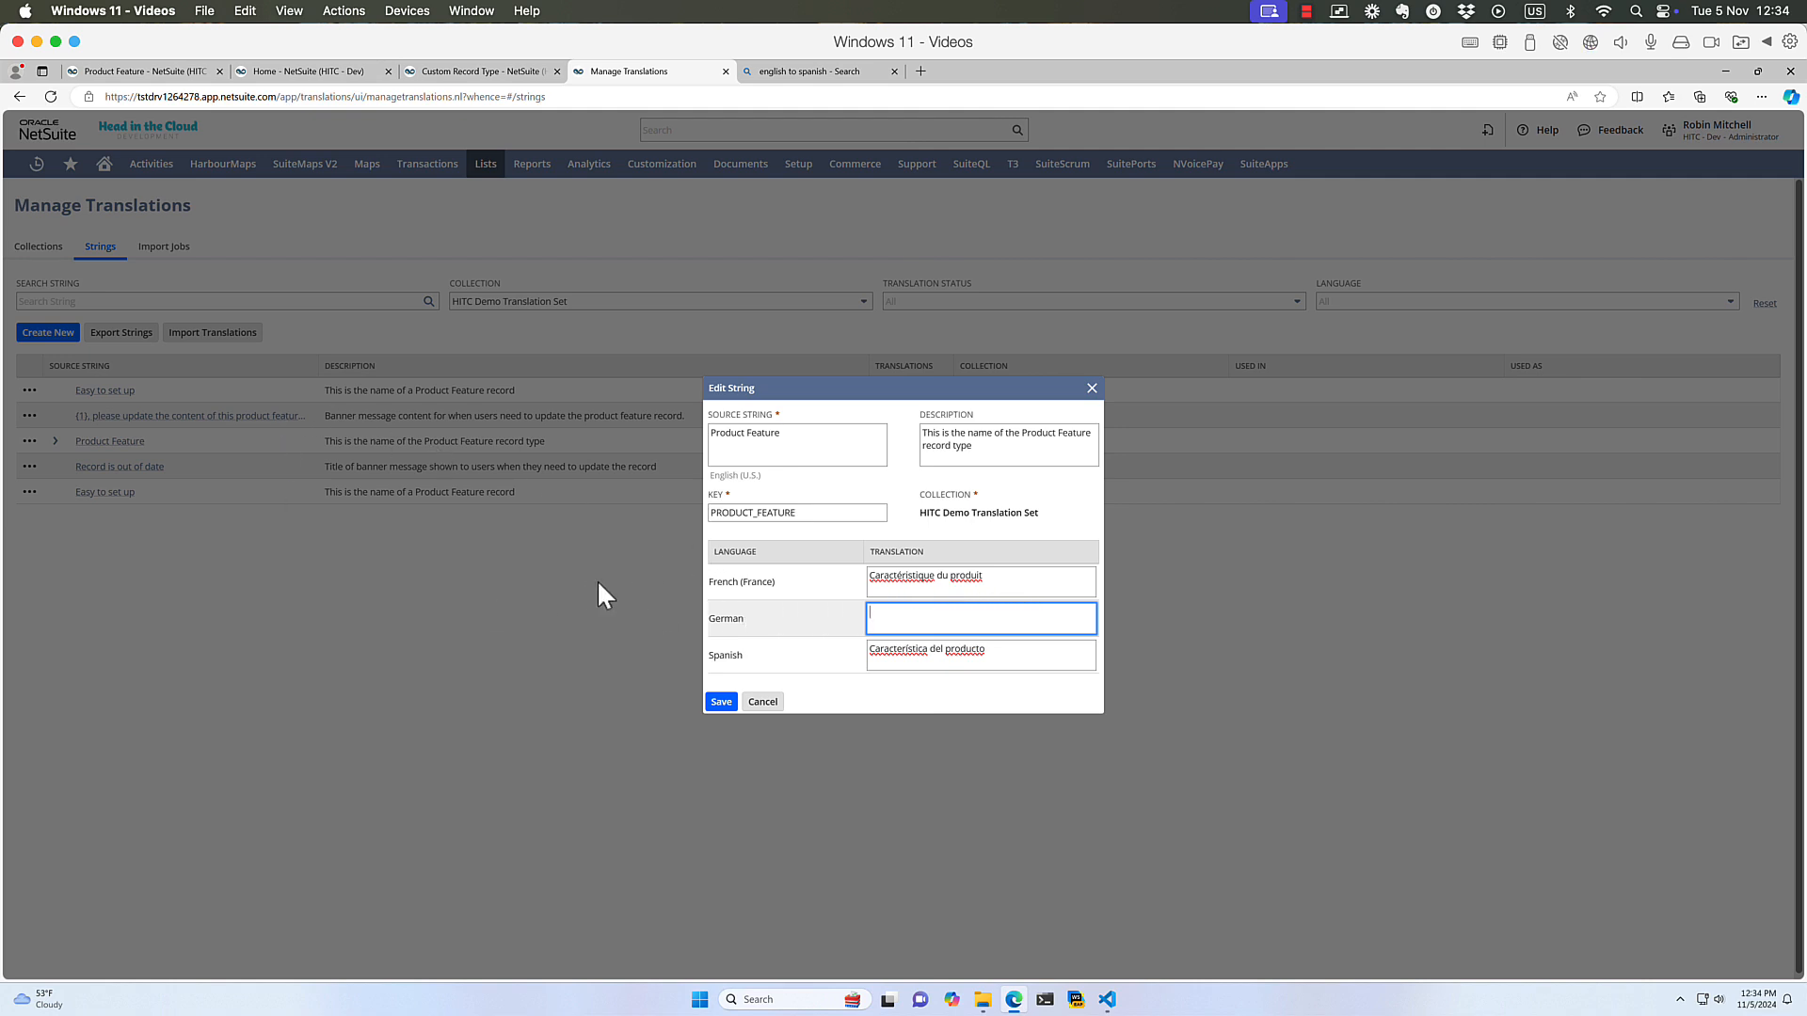
mouse_move(778, 628)
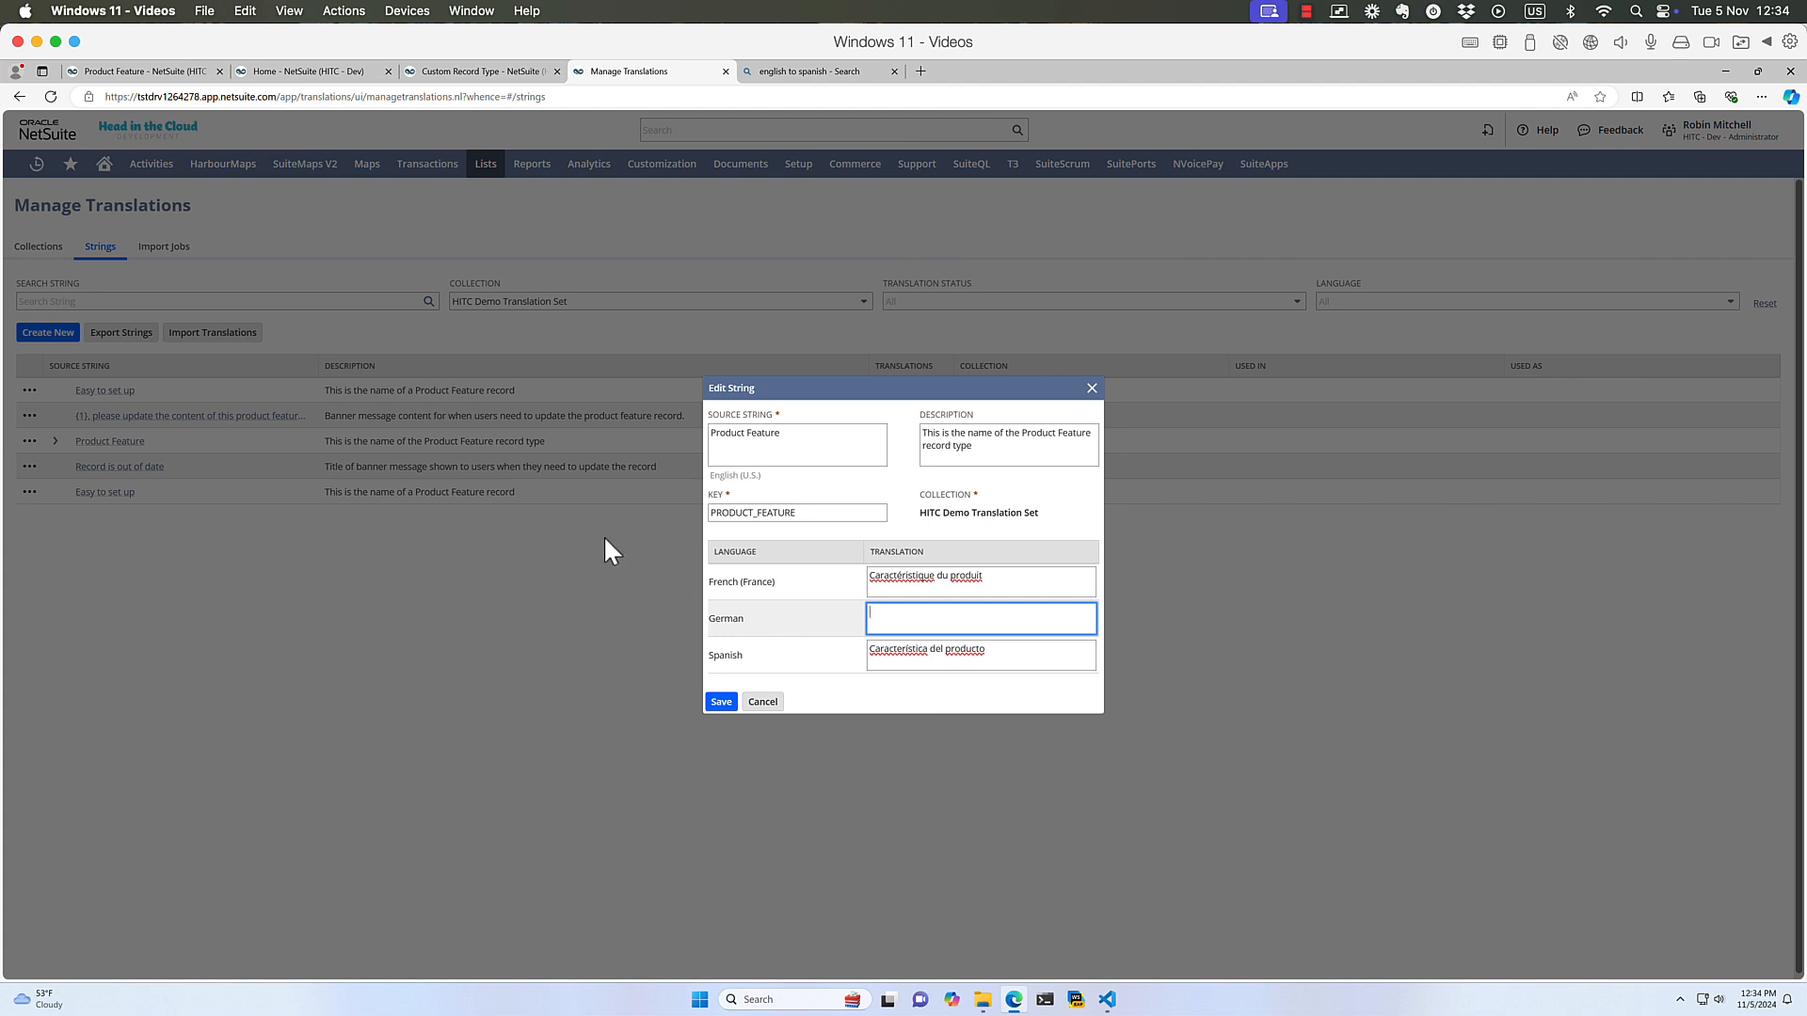
mouse_move(492, 471)
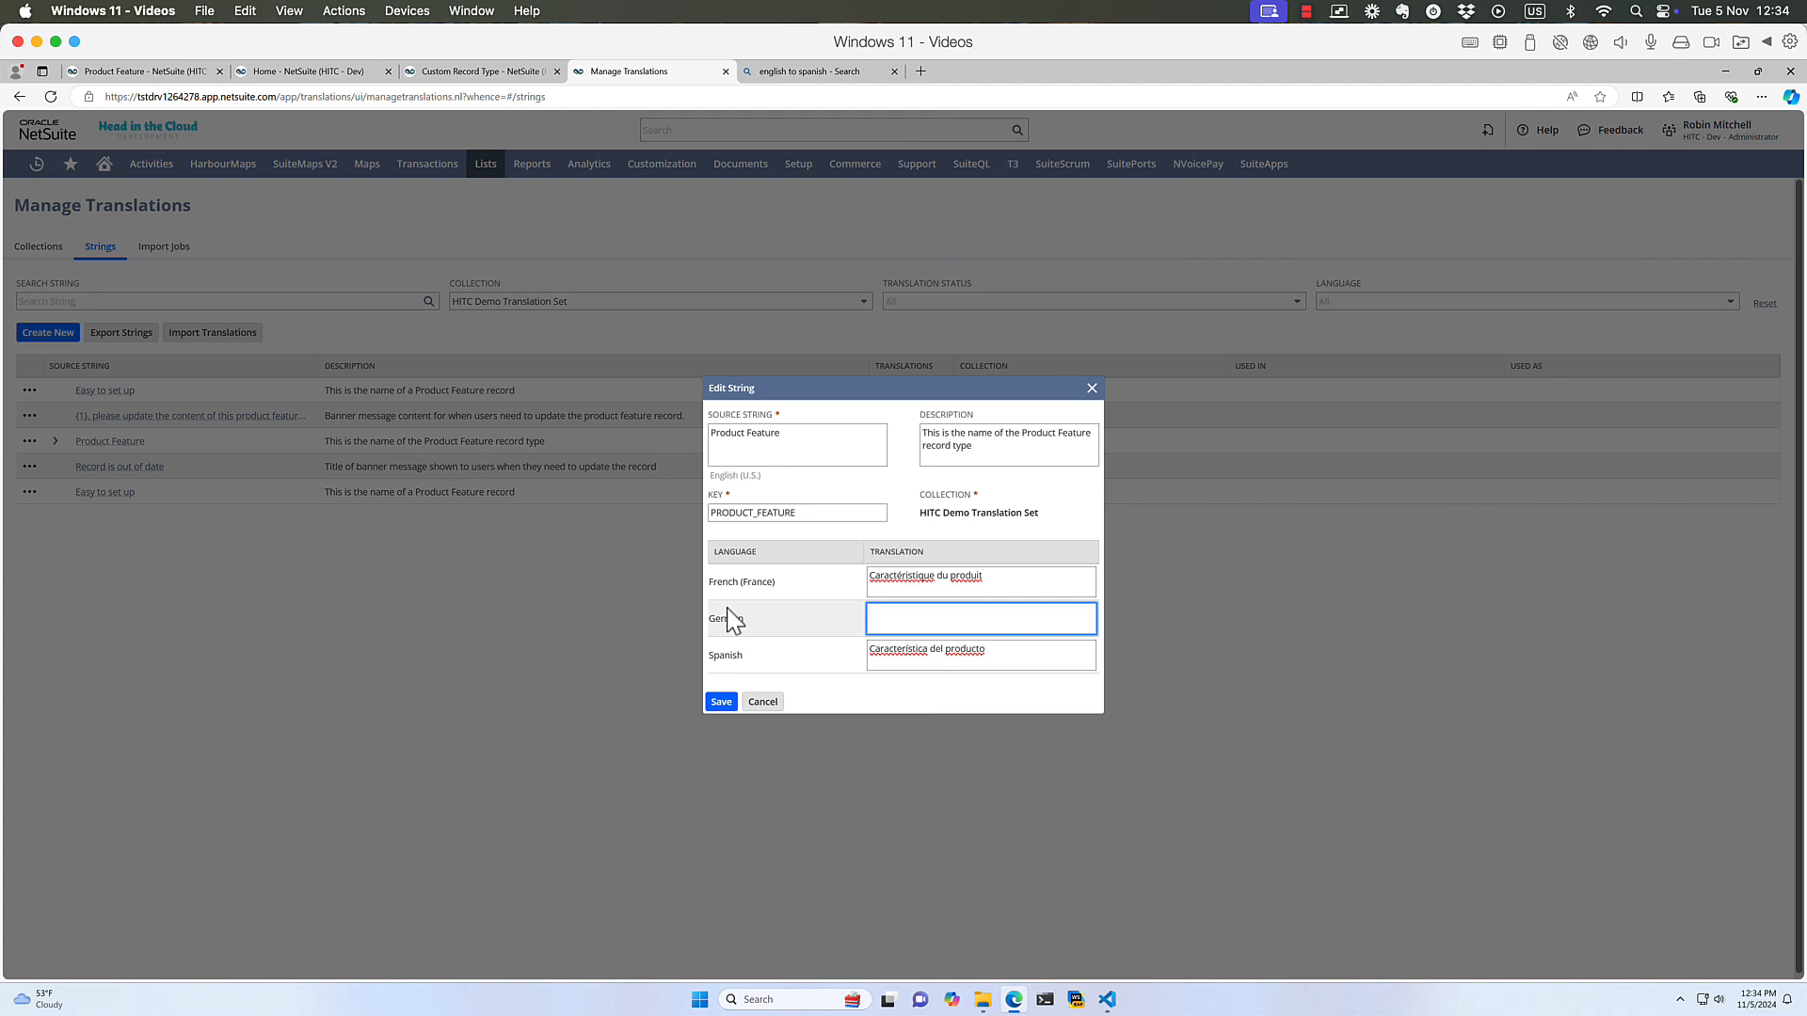
mouse_move(1073, 523)
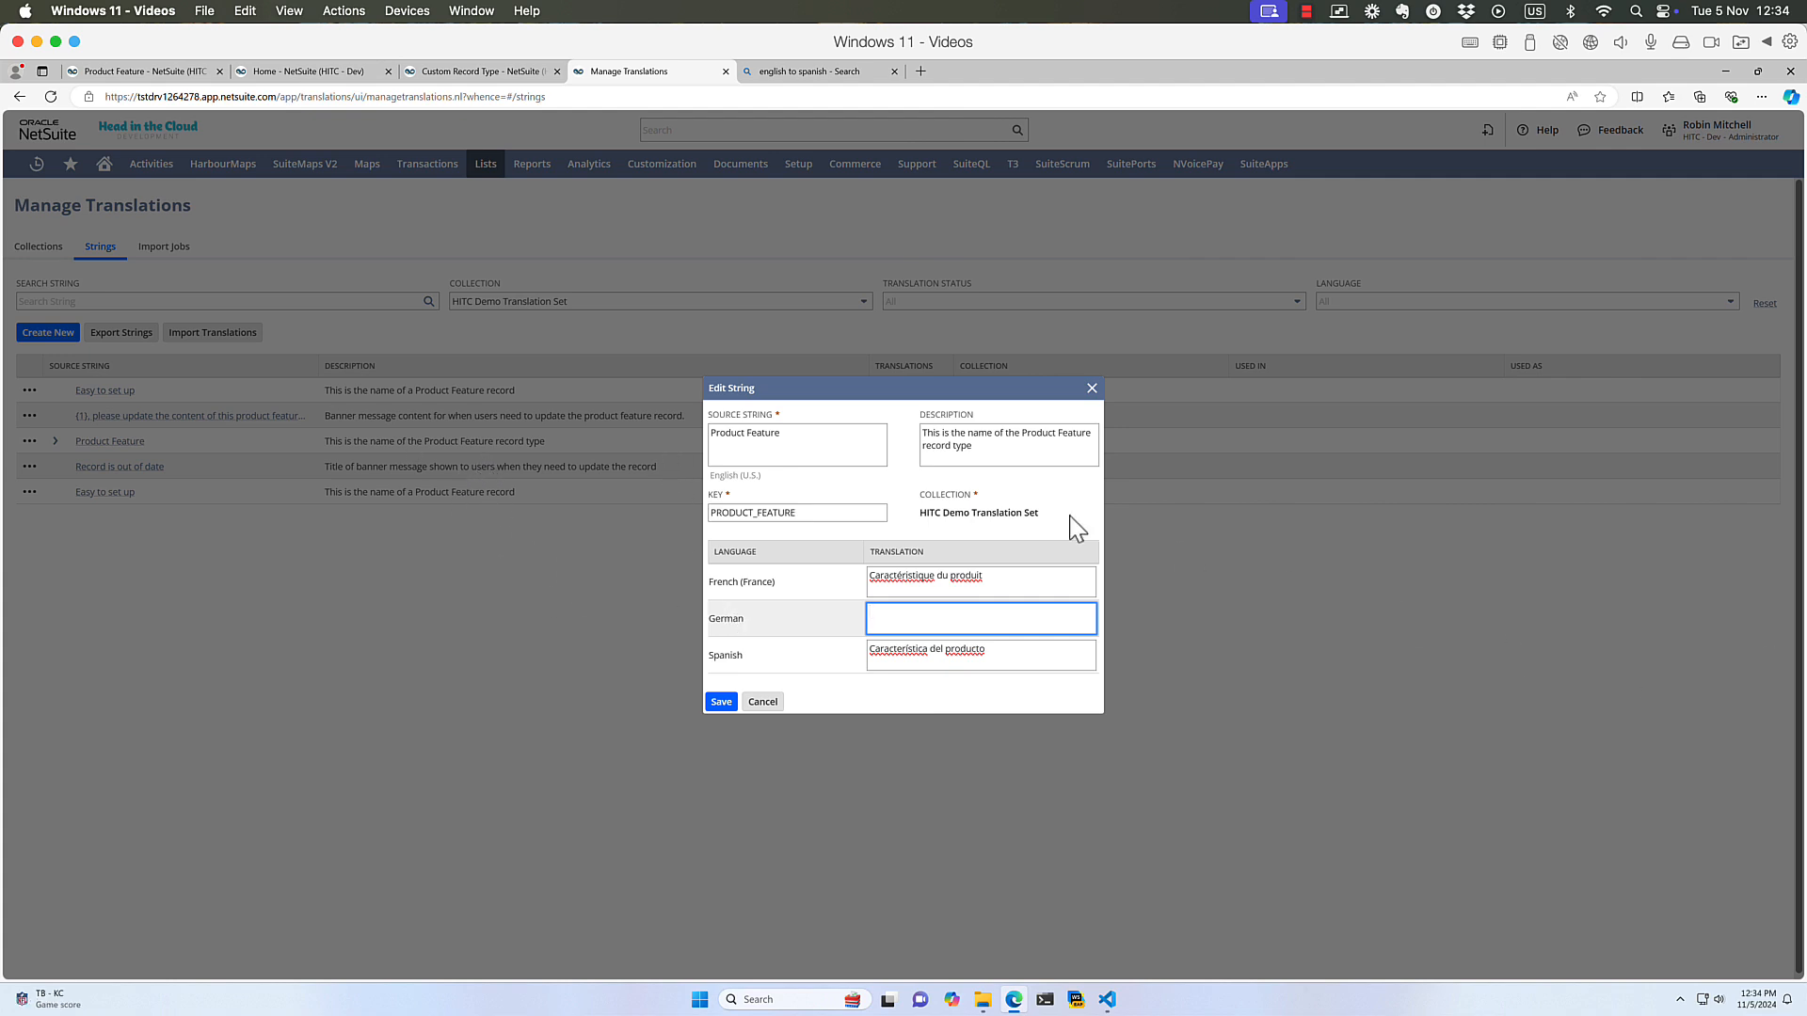
mouse_move(949, 539)
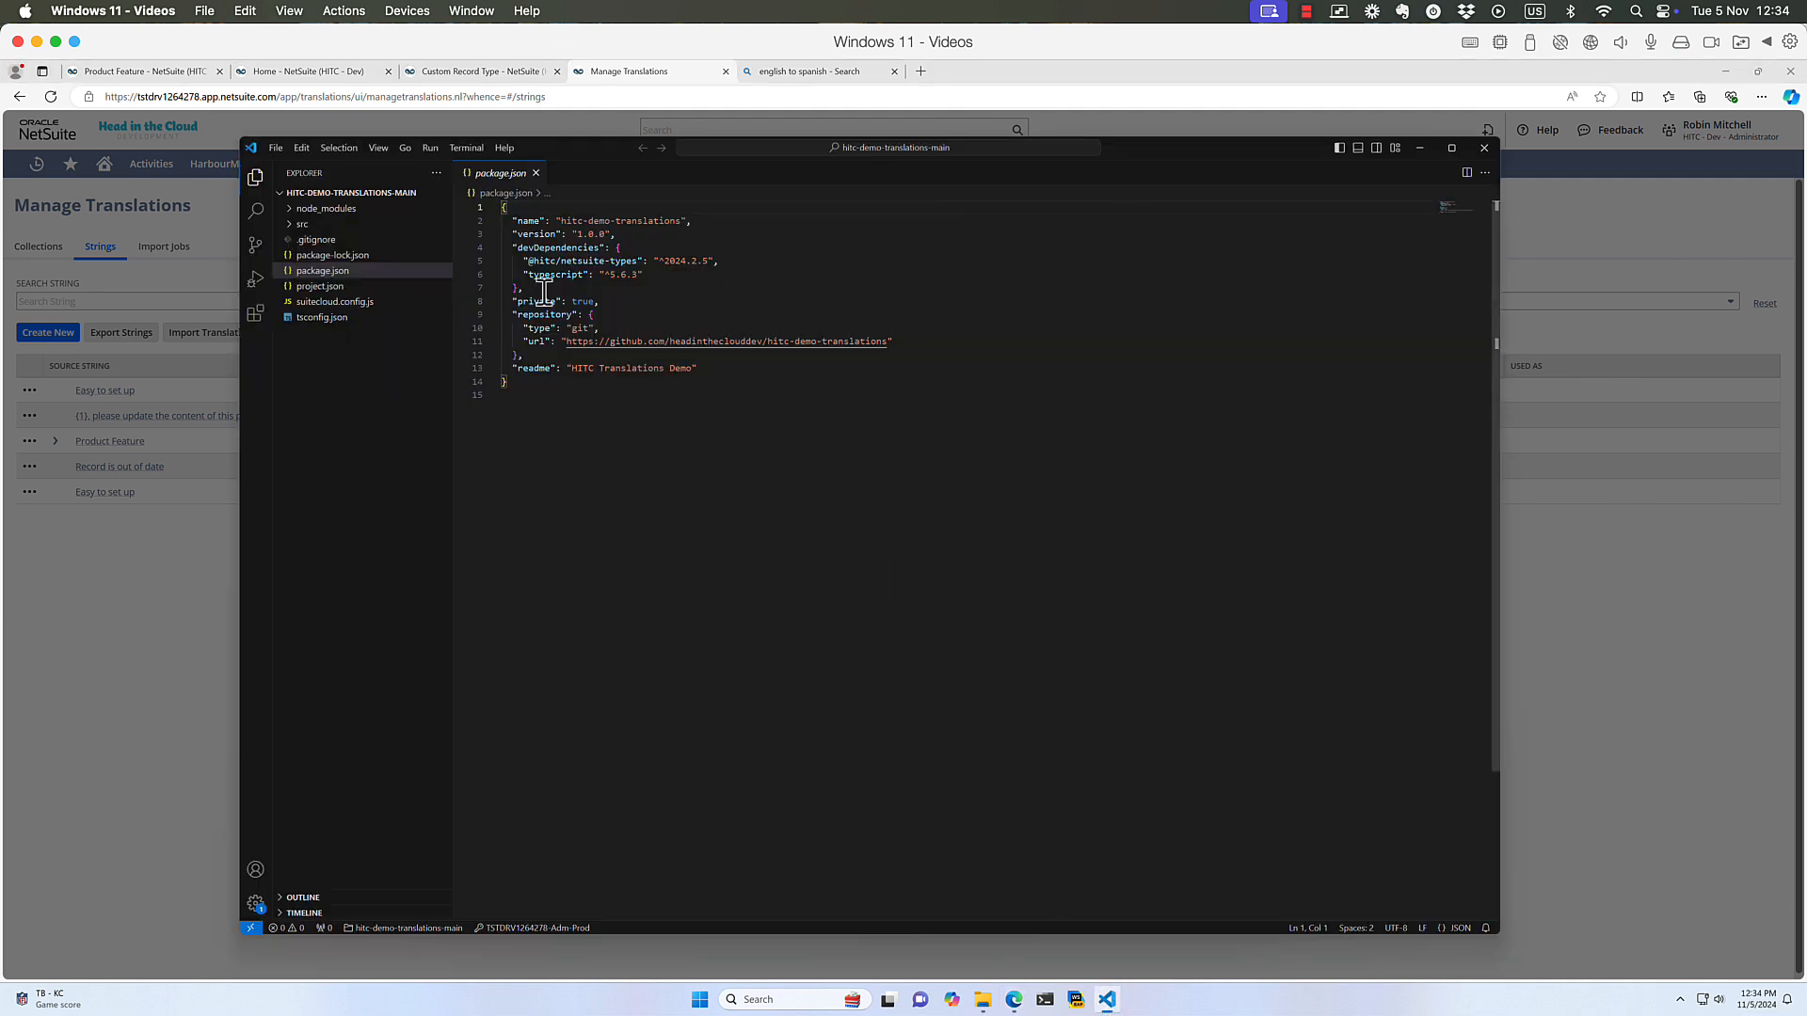
Open custcollection_hitc_demo.xml from src > Objects, then Translations/en-US_es-ES.xlf.
left_click(301, 223)
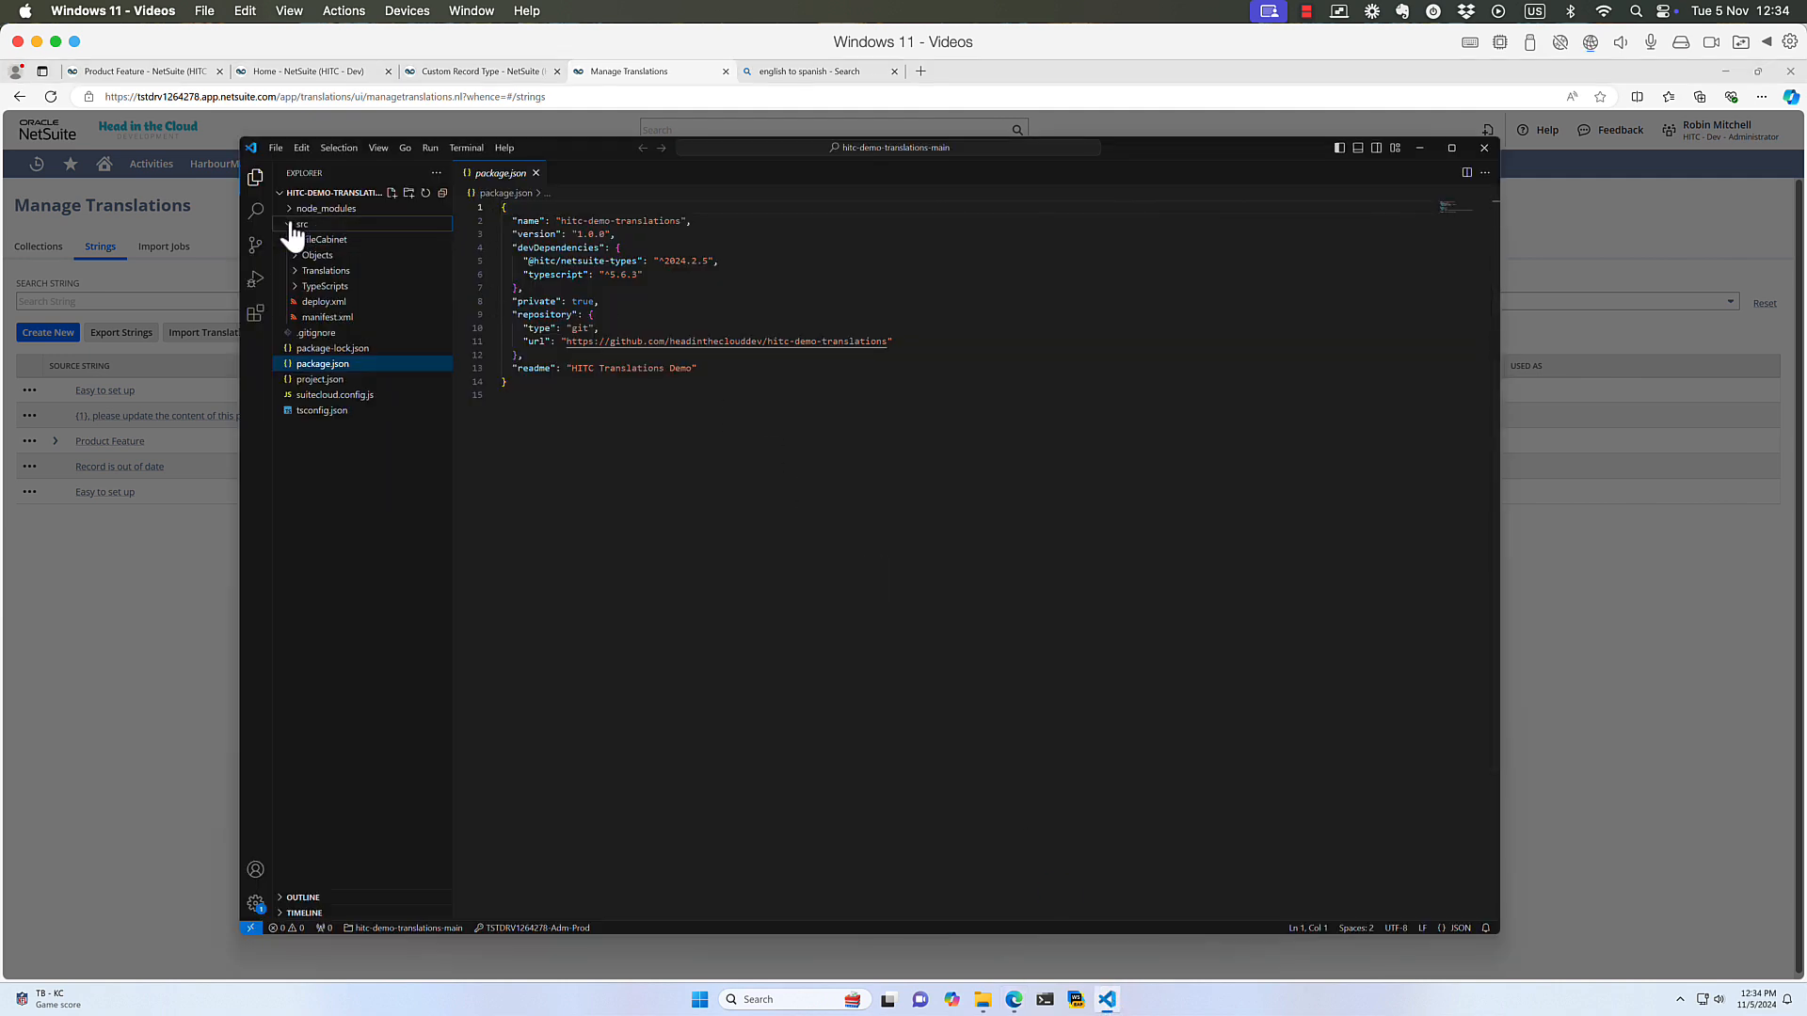
left_click(318, 254)
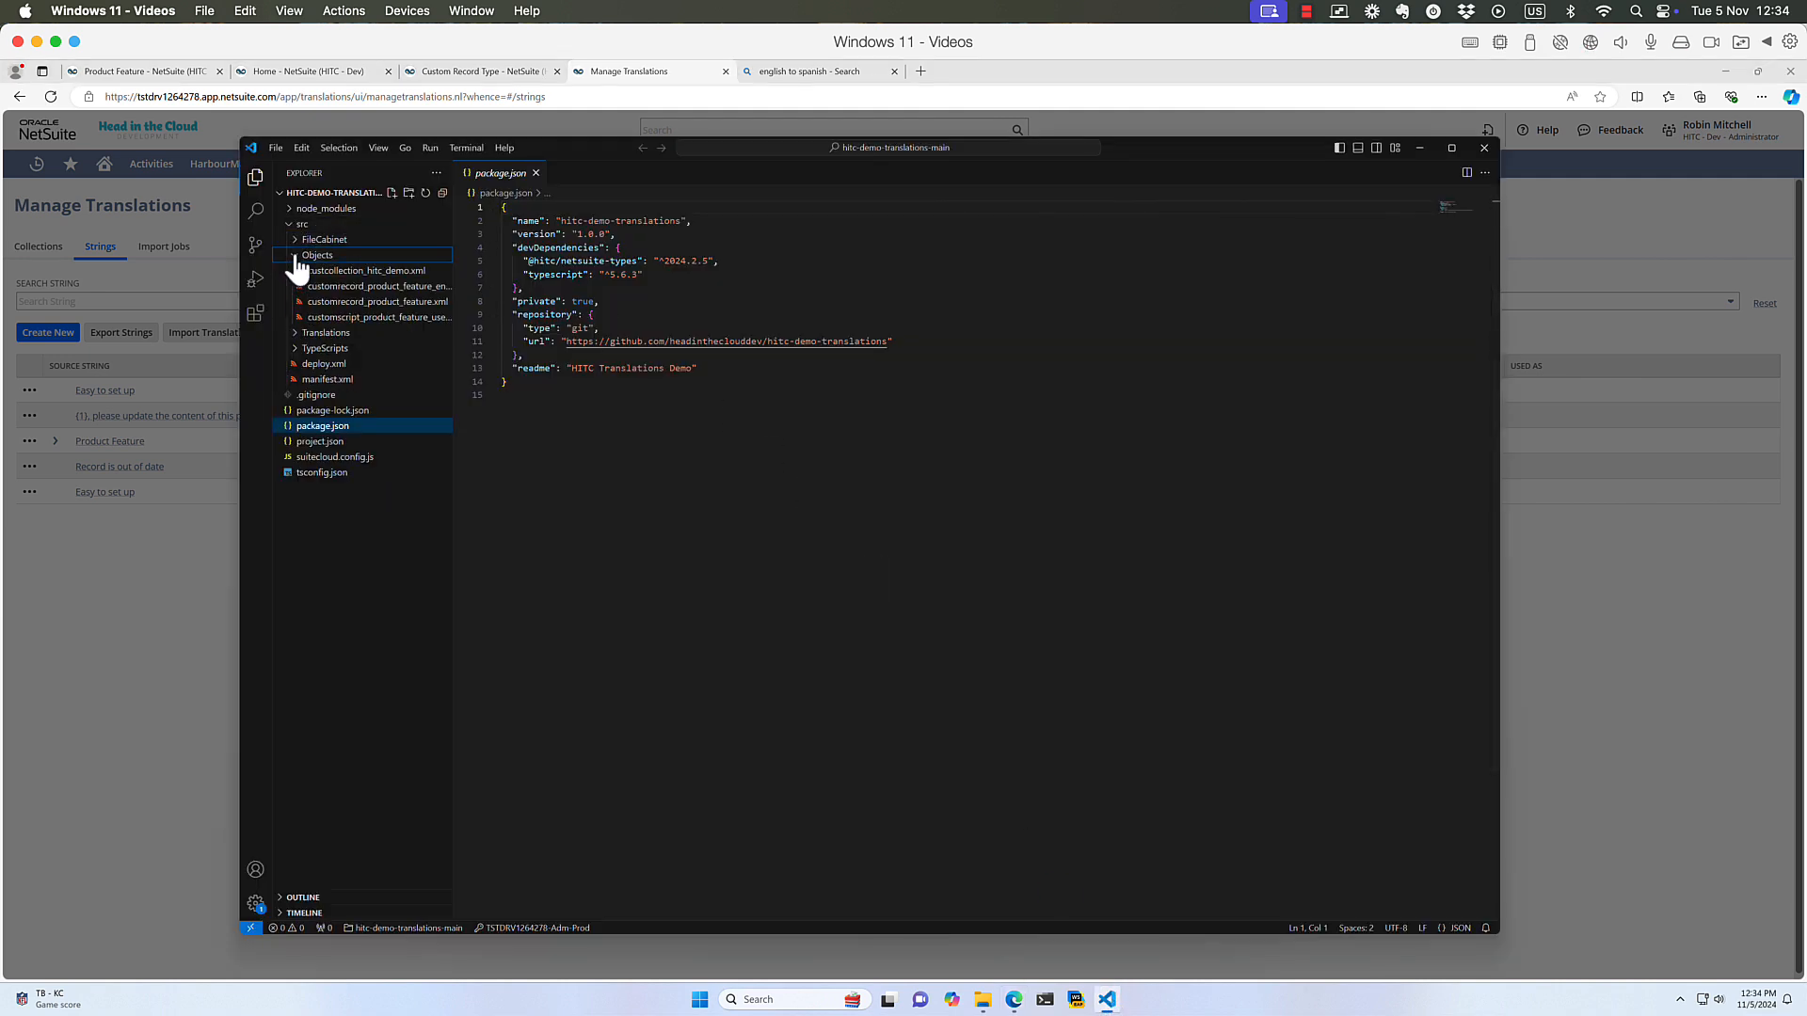
left_click(367, 270)
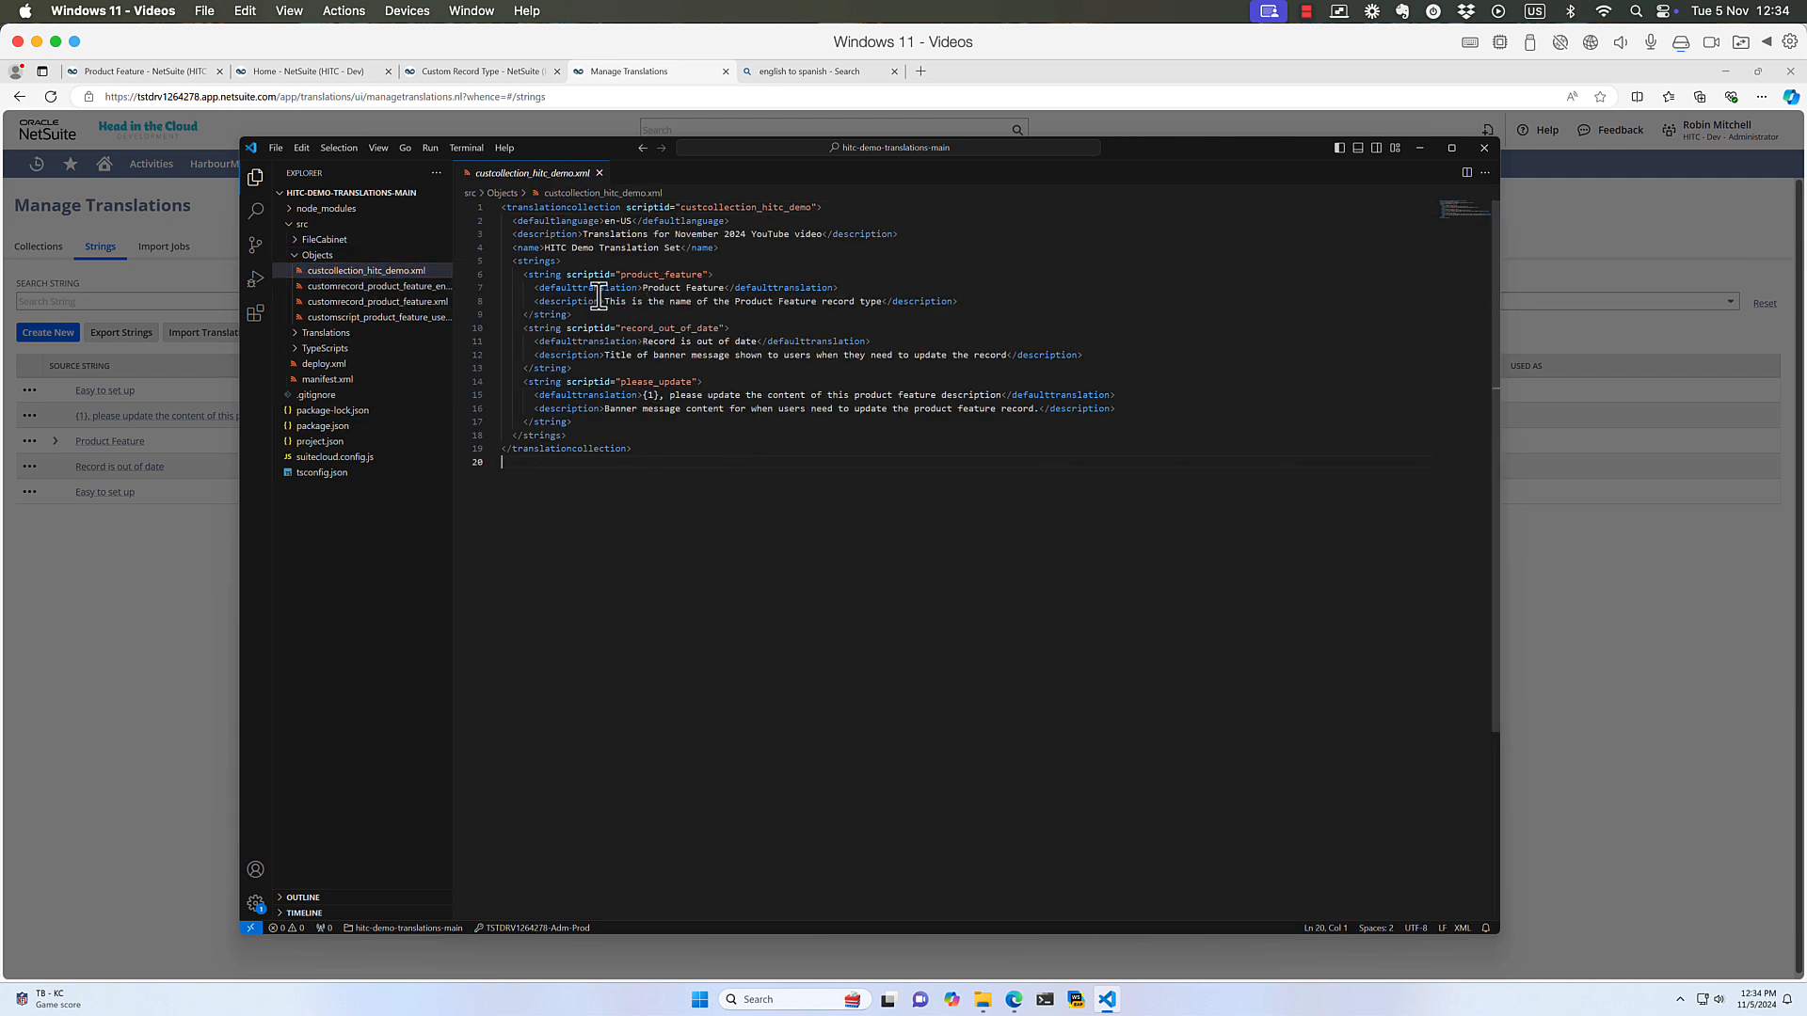
mouse_move(664, 341)
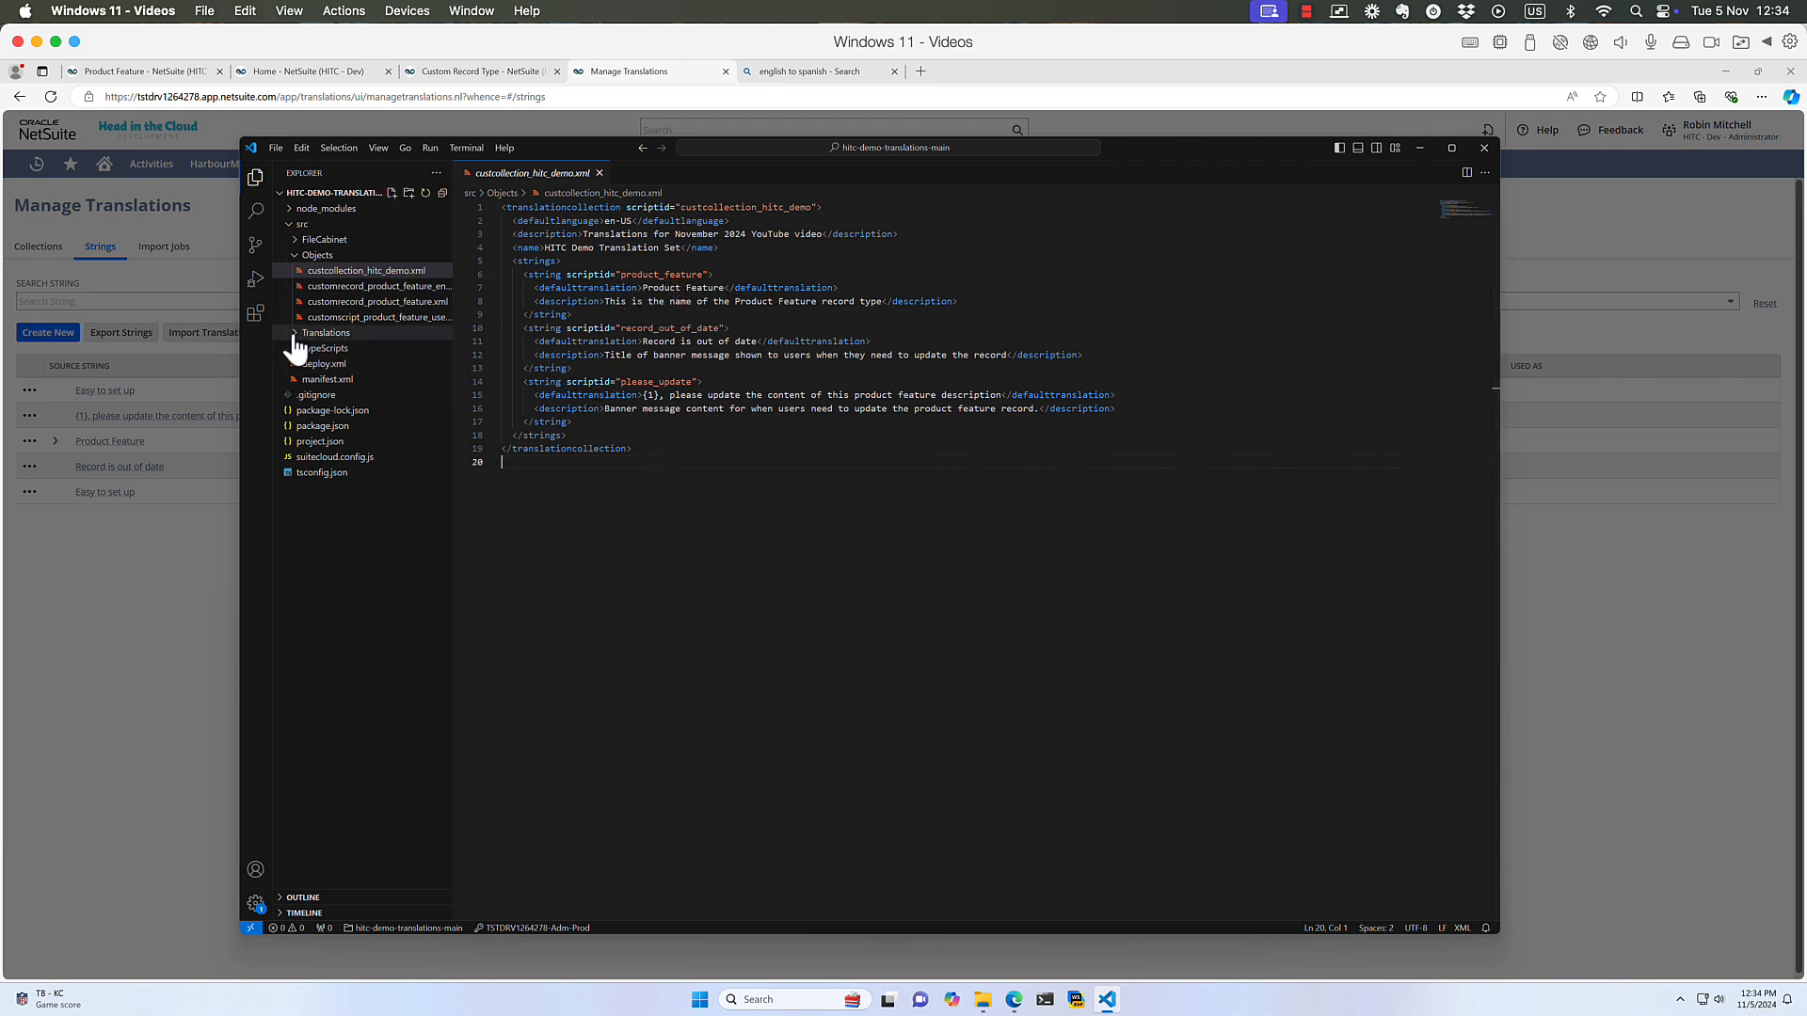
left_click(327, 332)
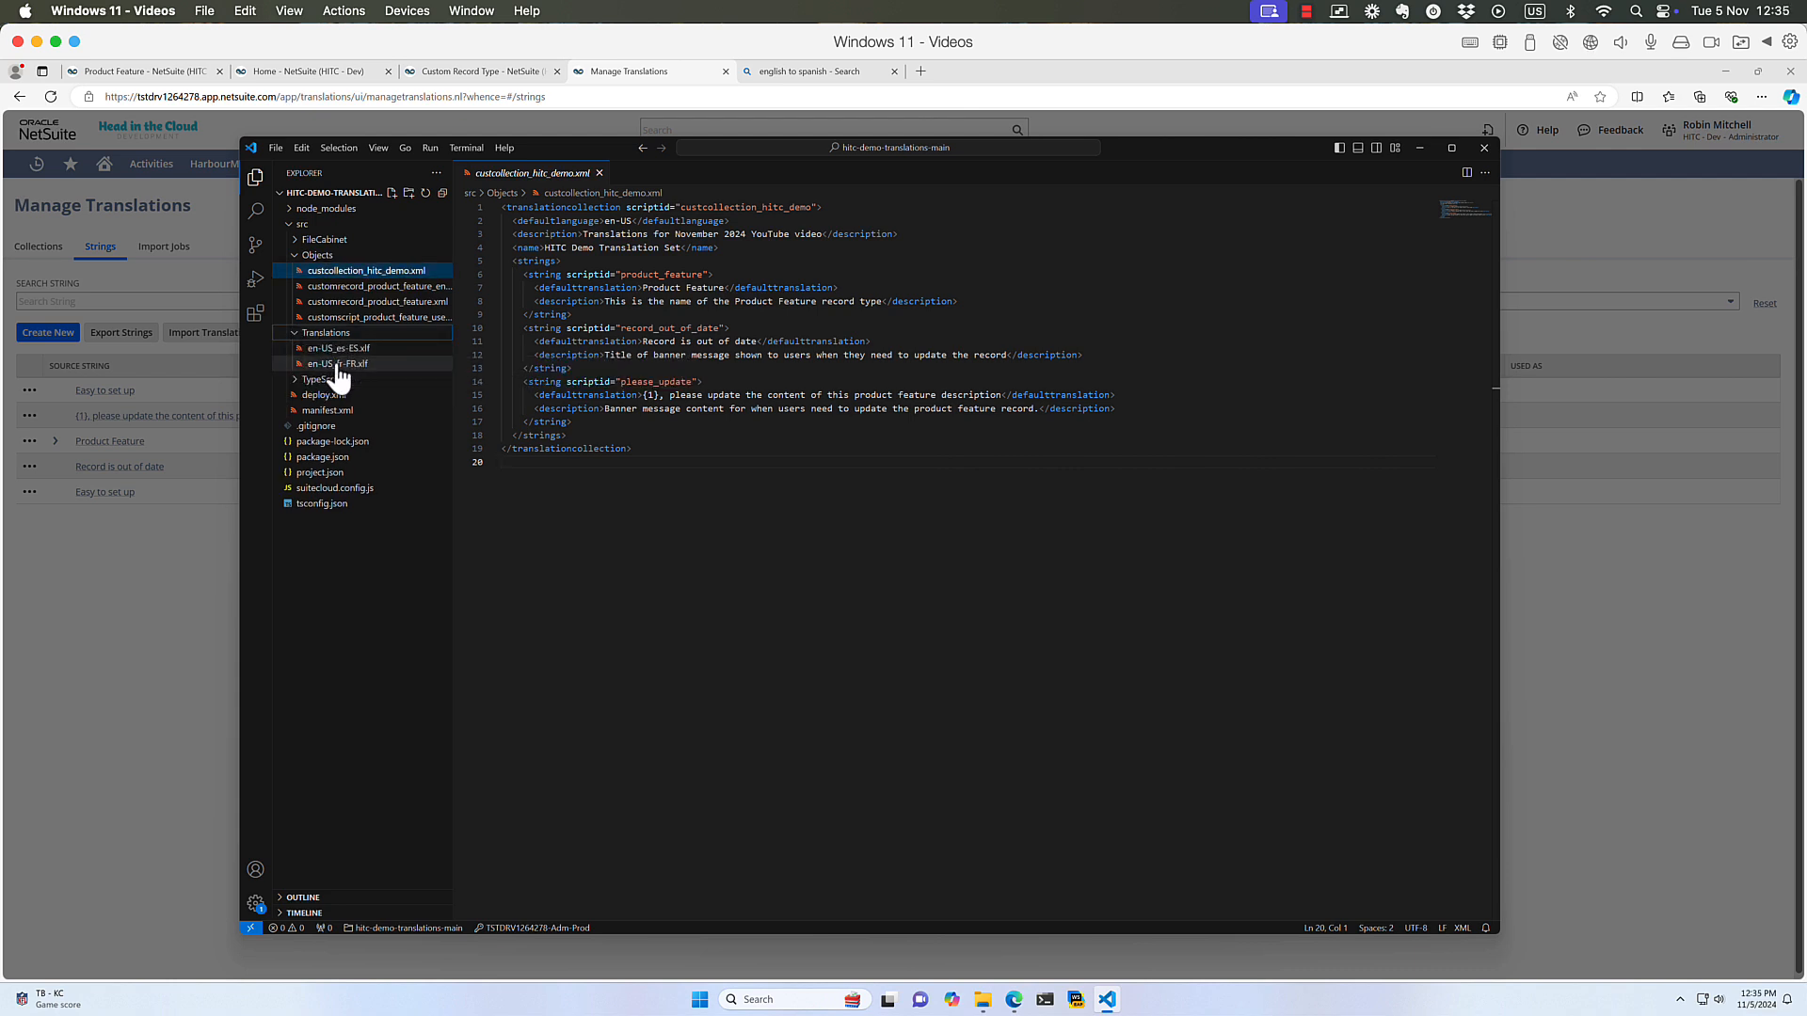
left_click(339, 348)
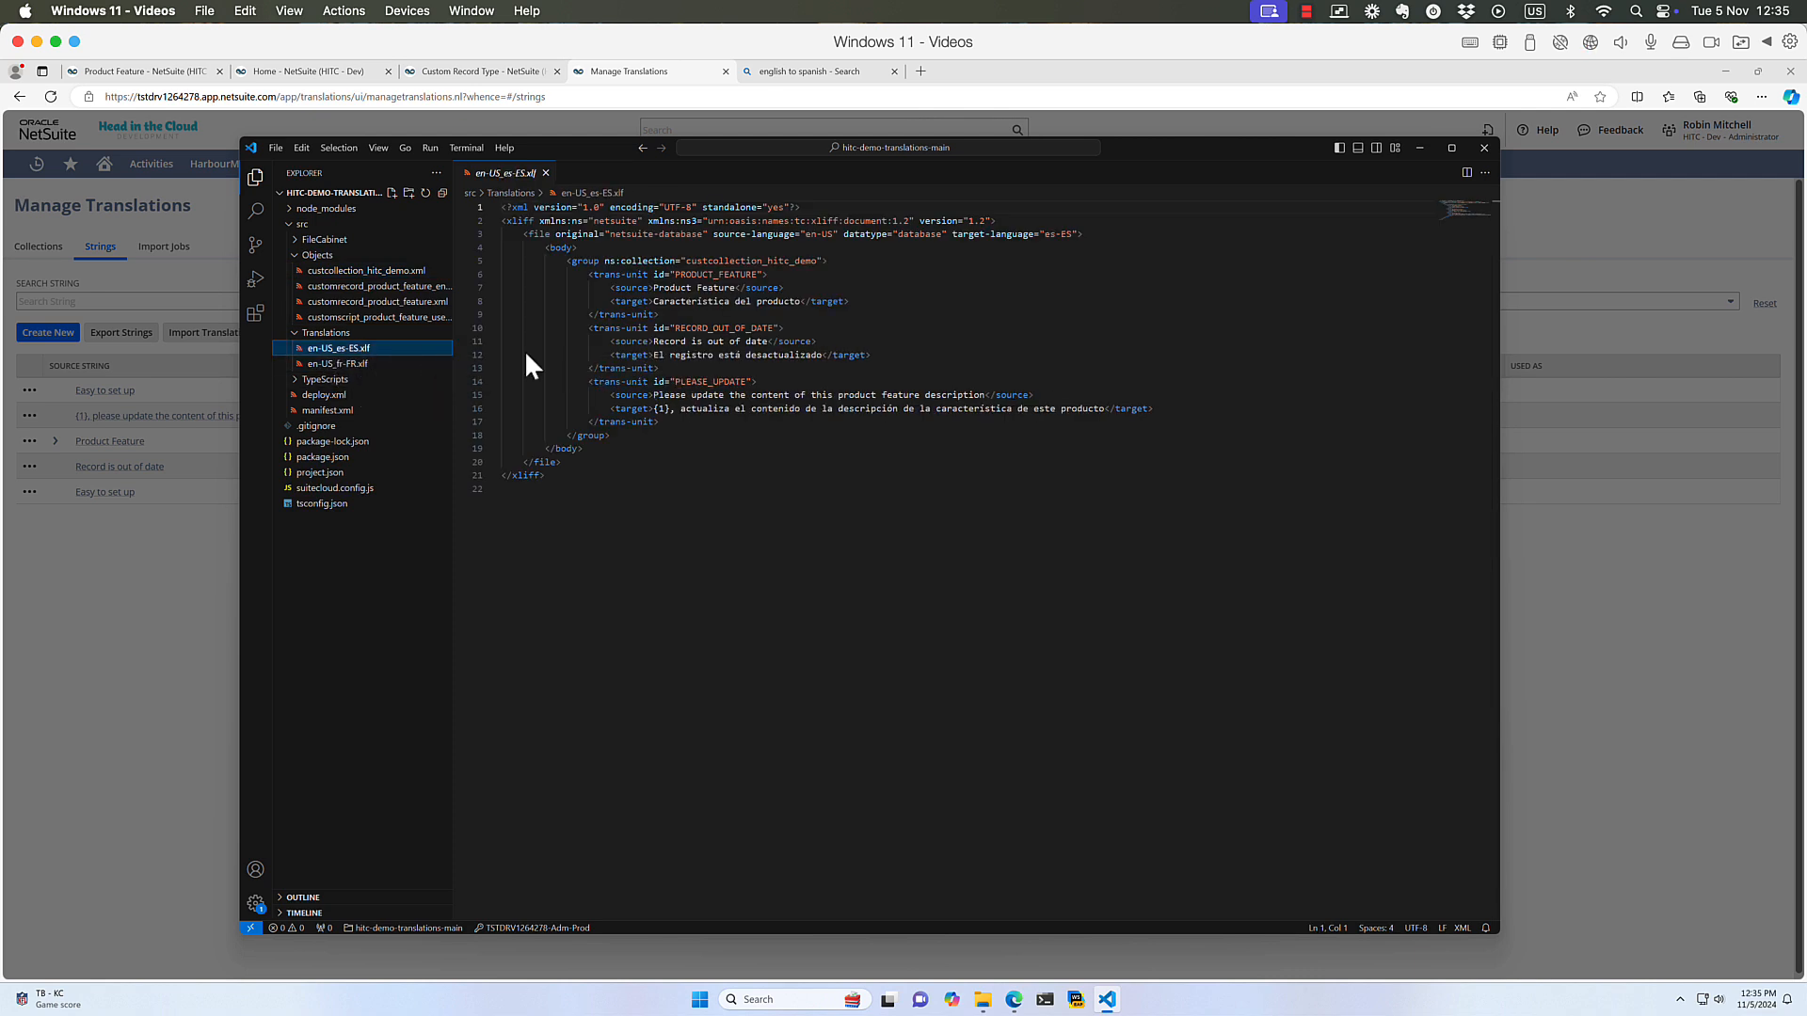
mouse_move(740, 282)
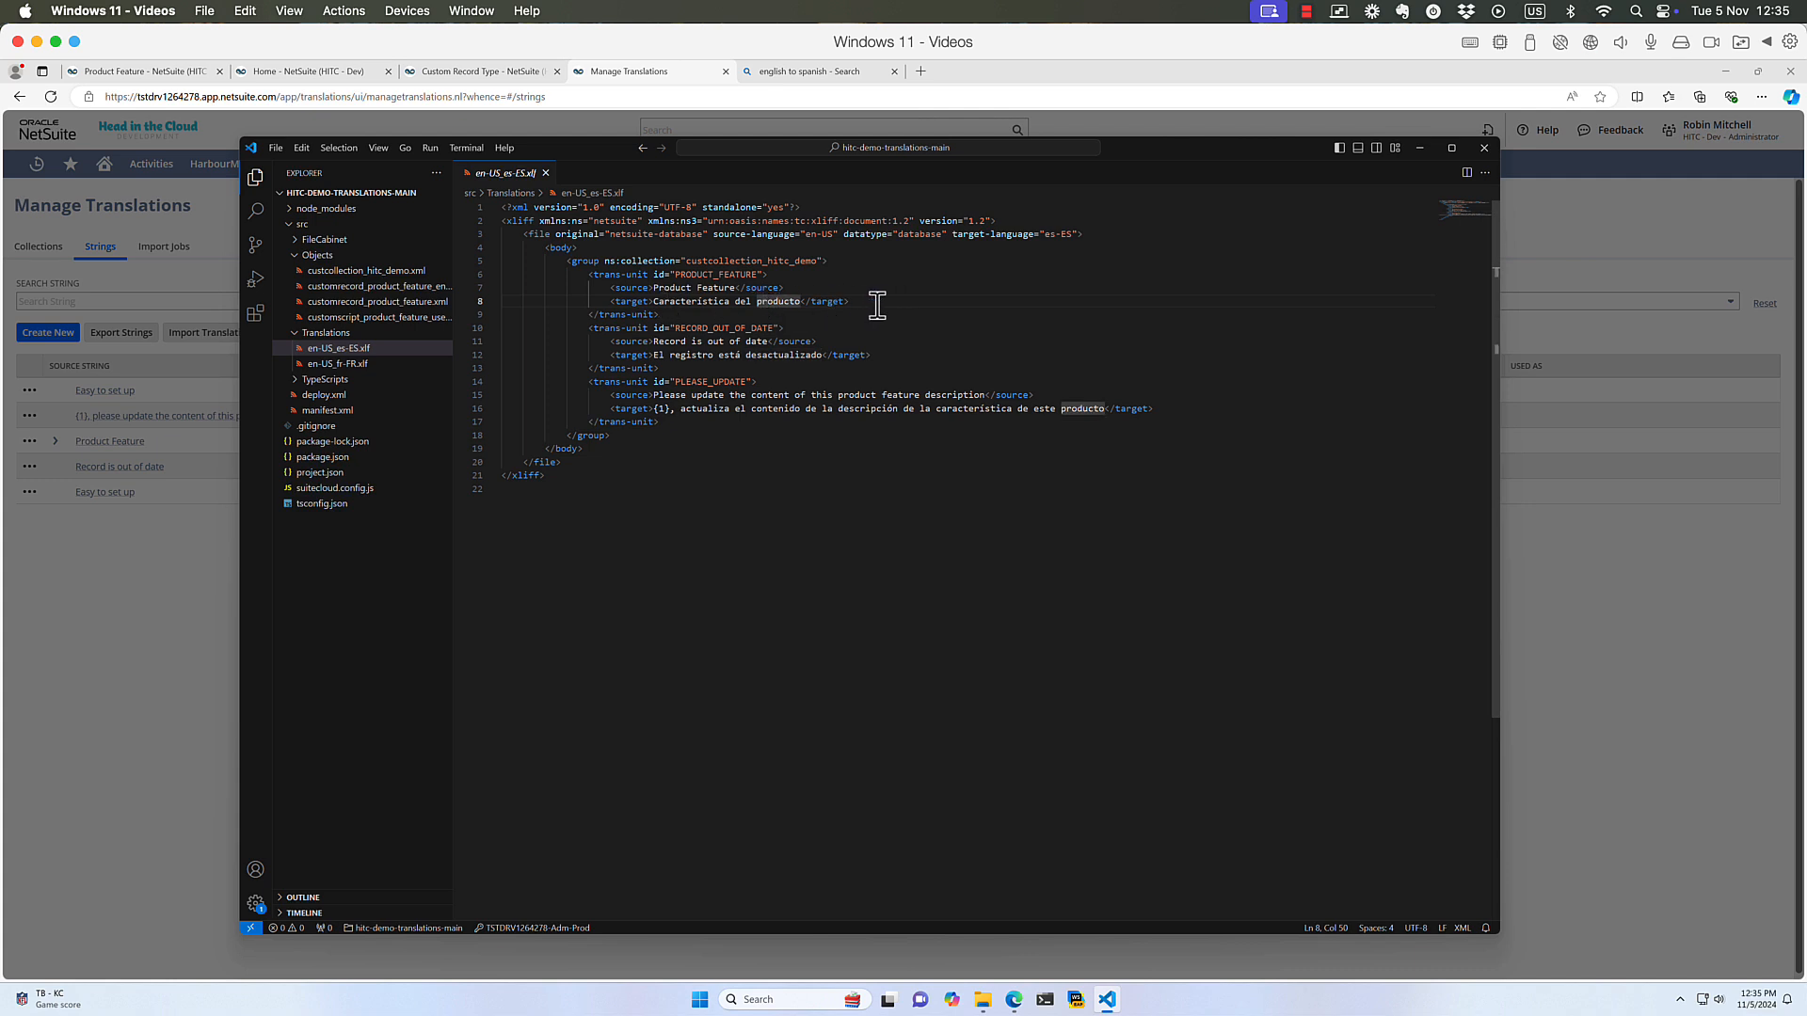
mouse_move(744, 342)
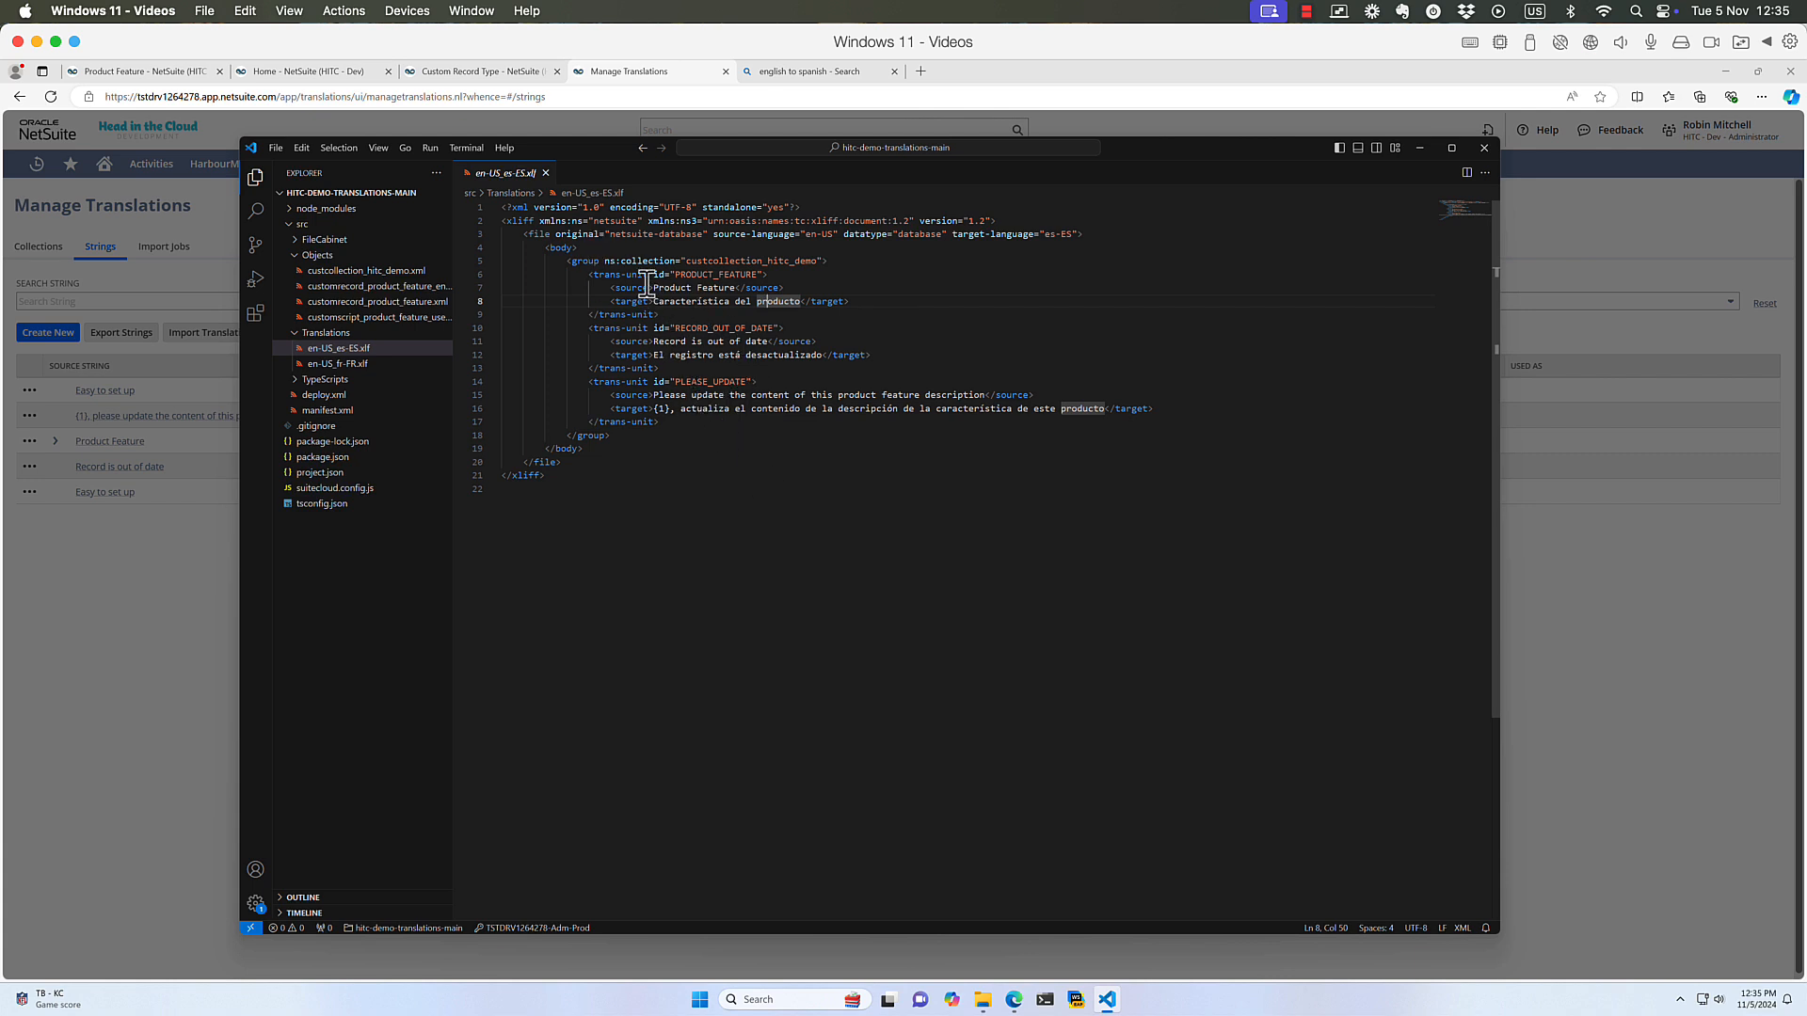
mouse_move(700, 355)
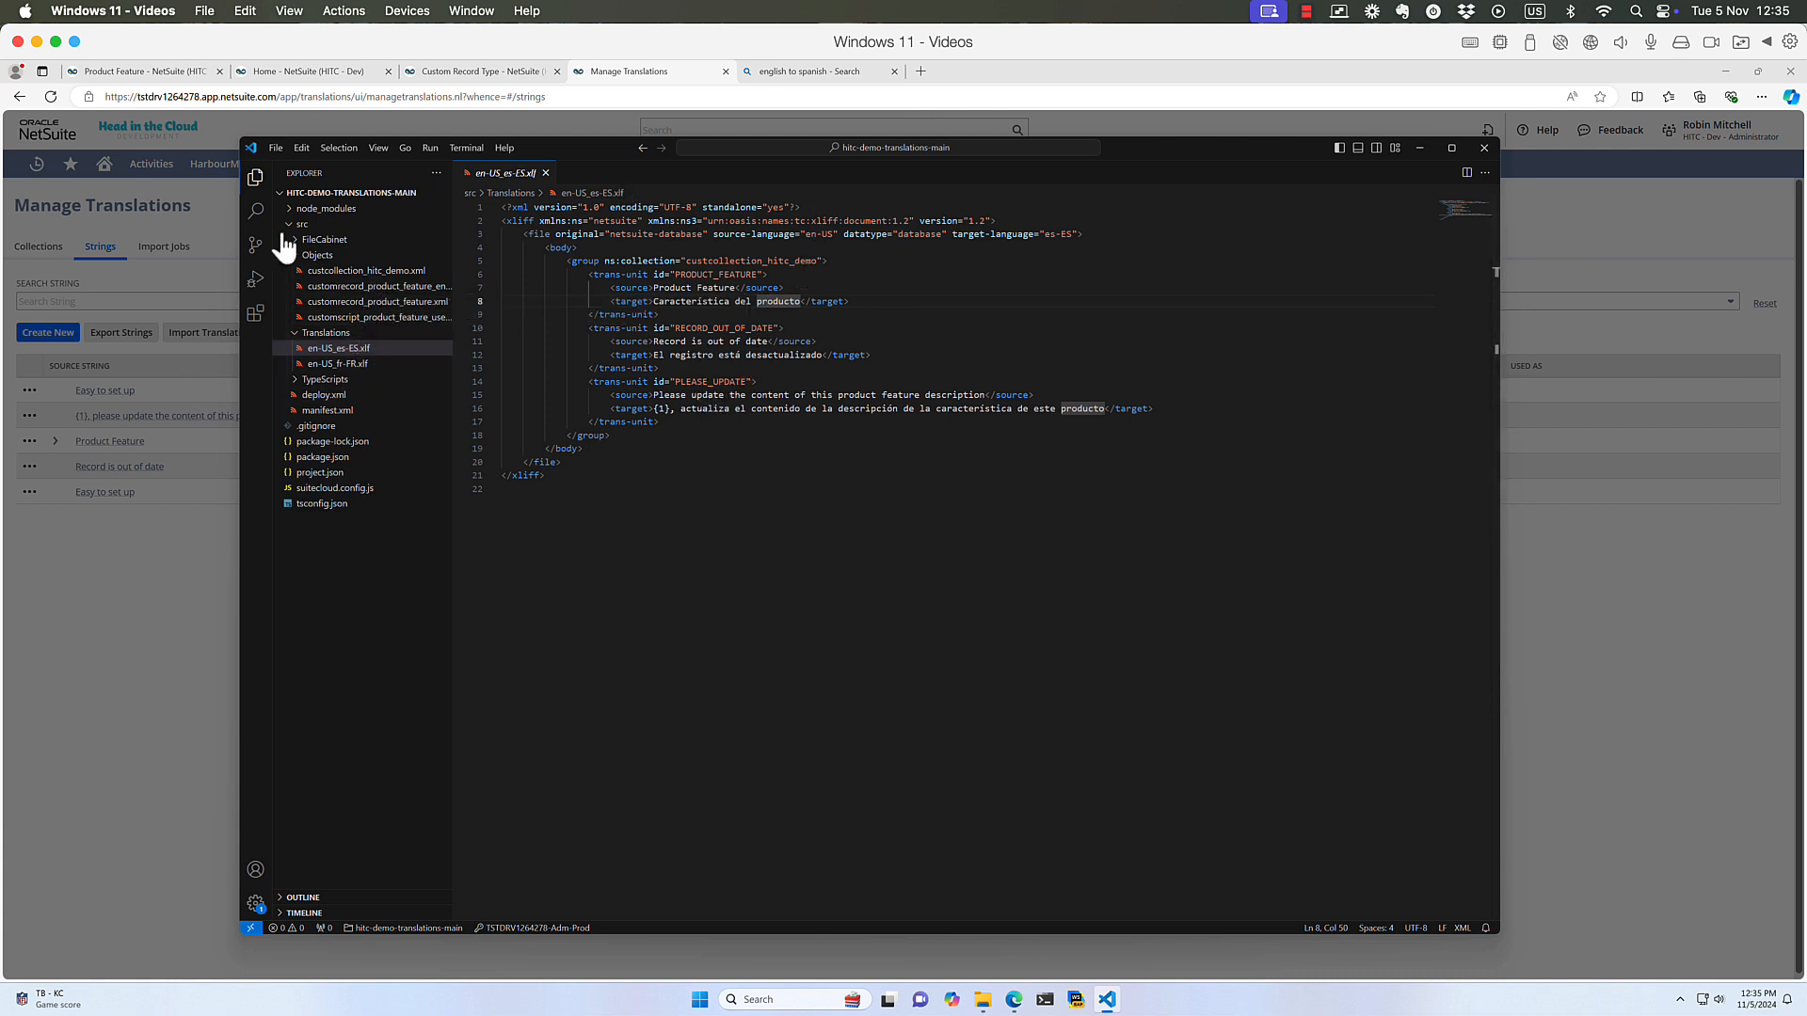
Return to the browser's out-of-date 'Easy to set up' Product Feature record.
left_click(141, 71)
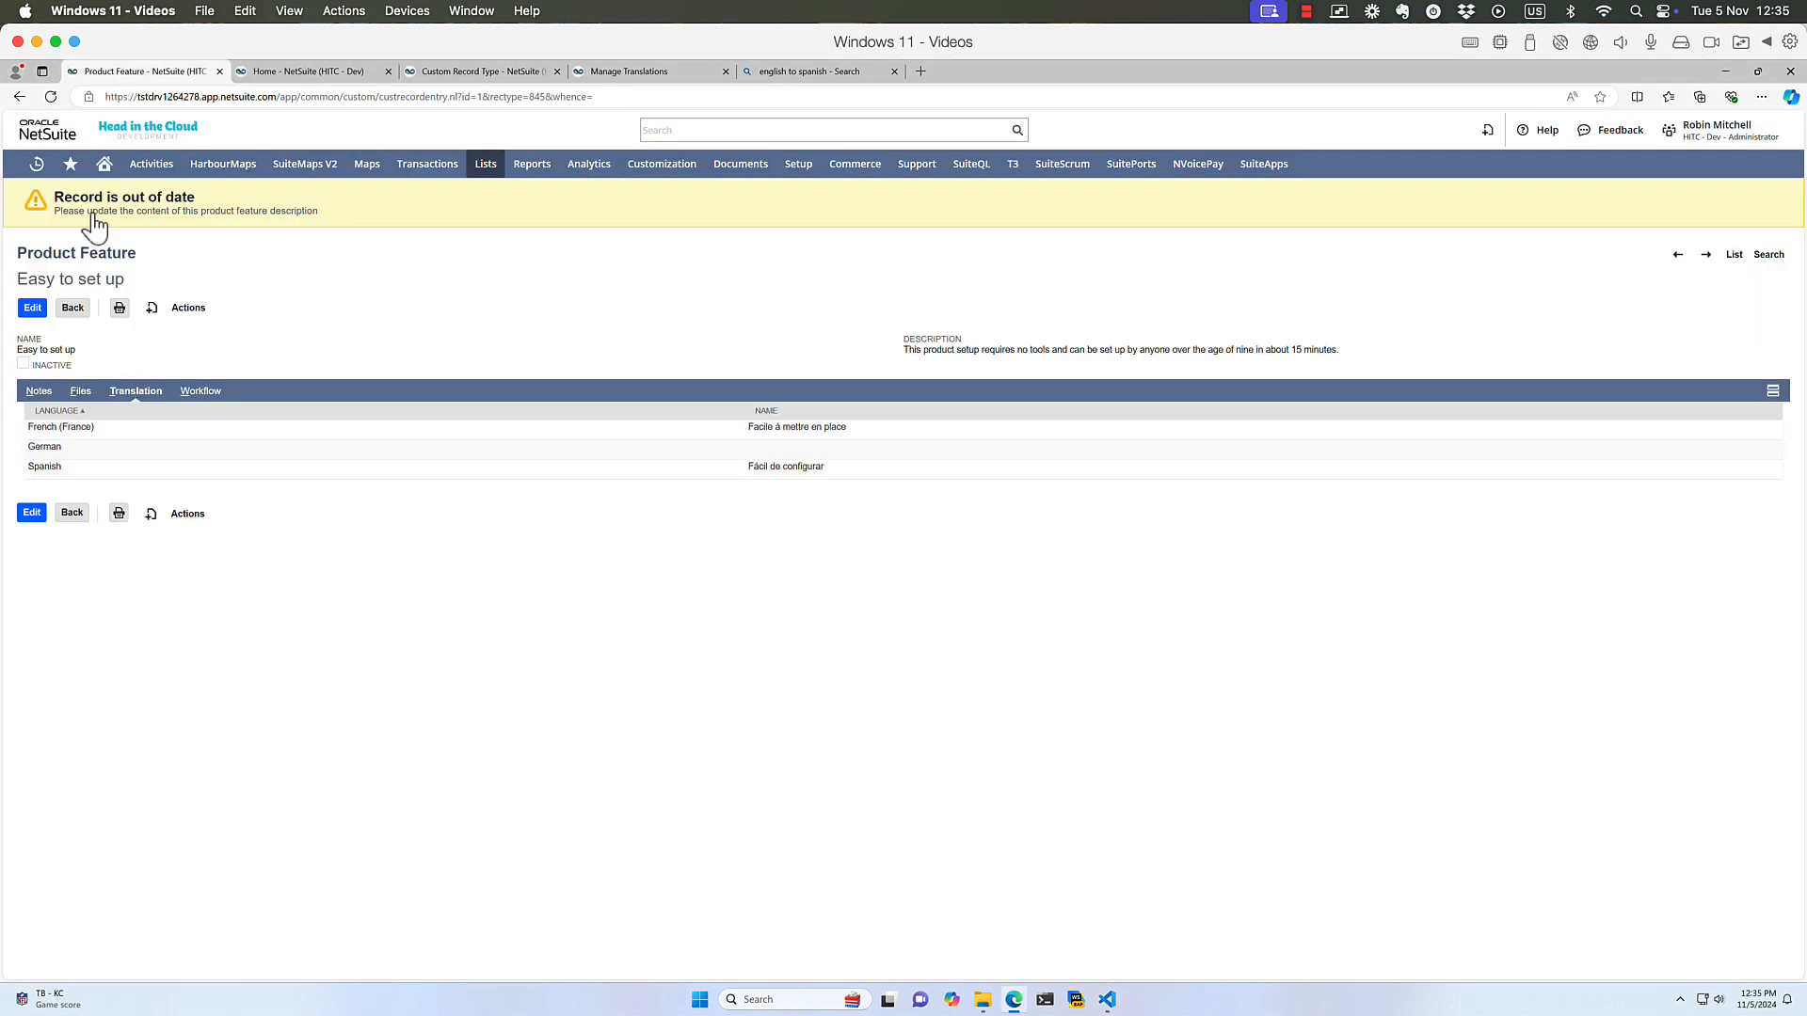
mouse_move(868, 223)
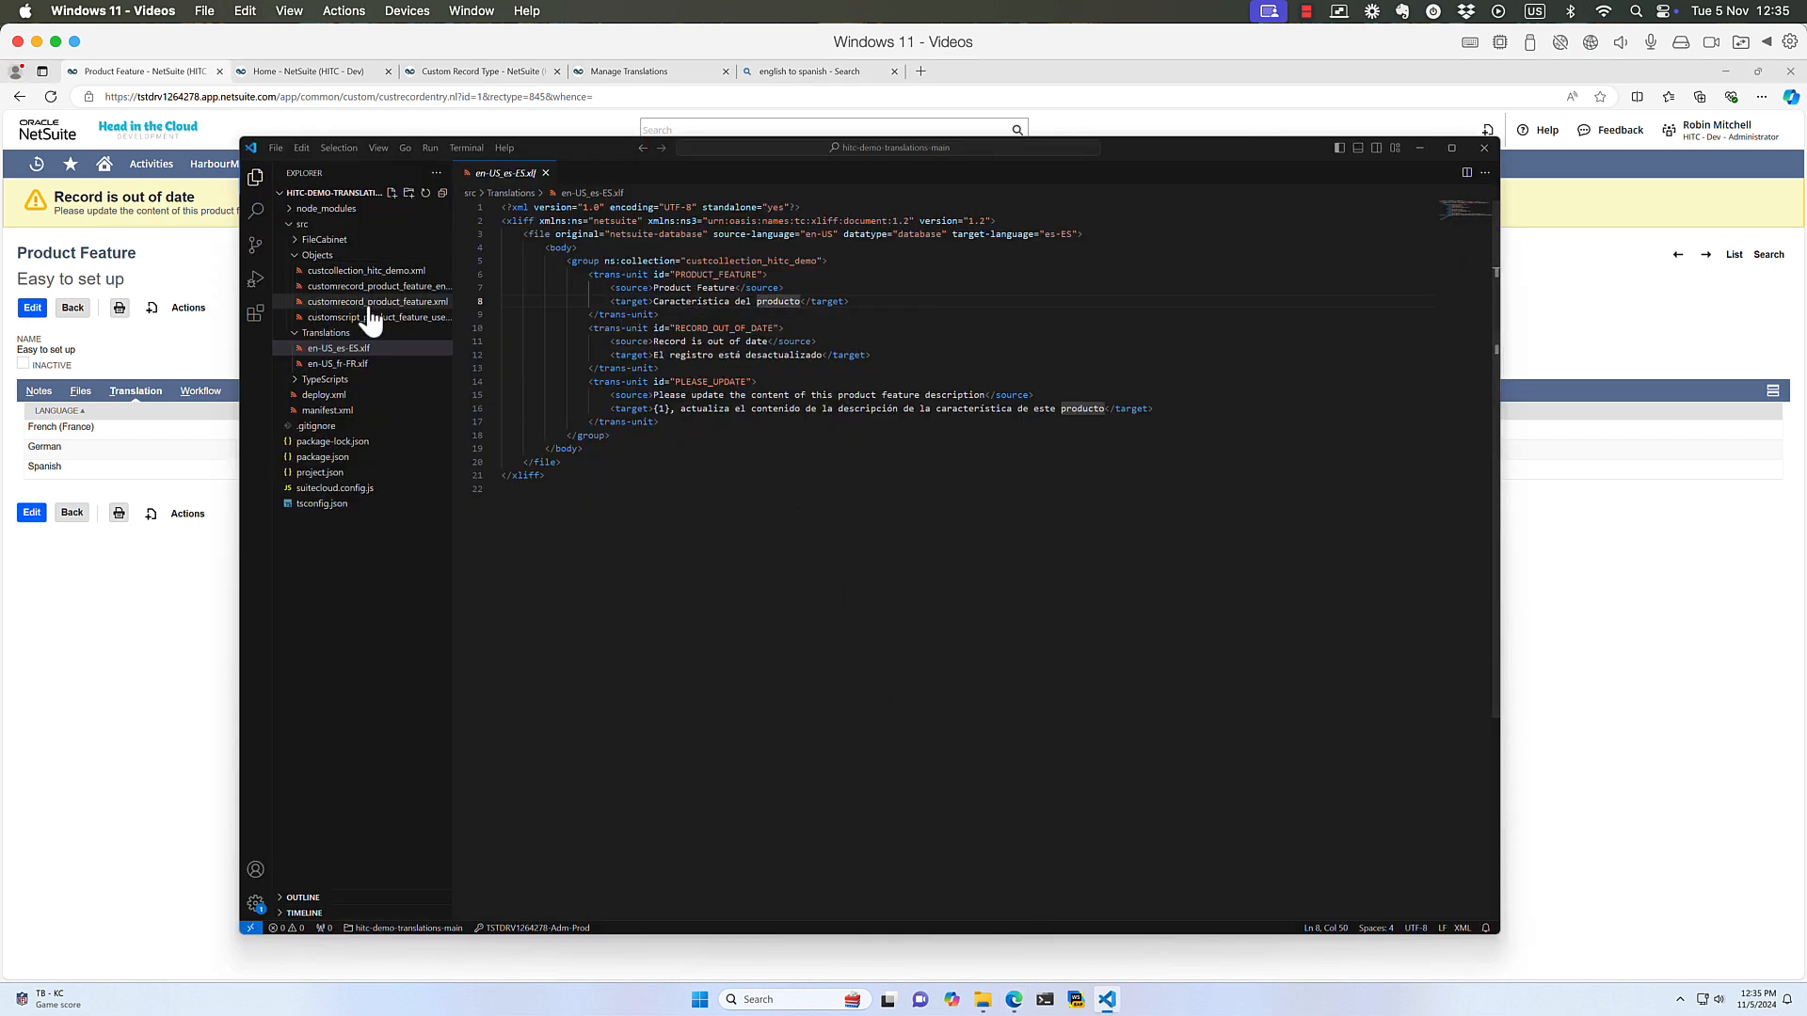
Duplicate the please_update string as 'description' with default text 'Description' and new description.
left_click(366, 270)
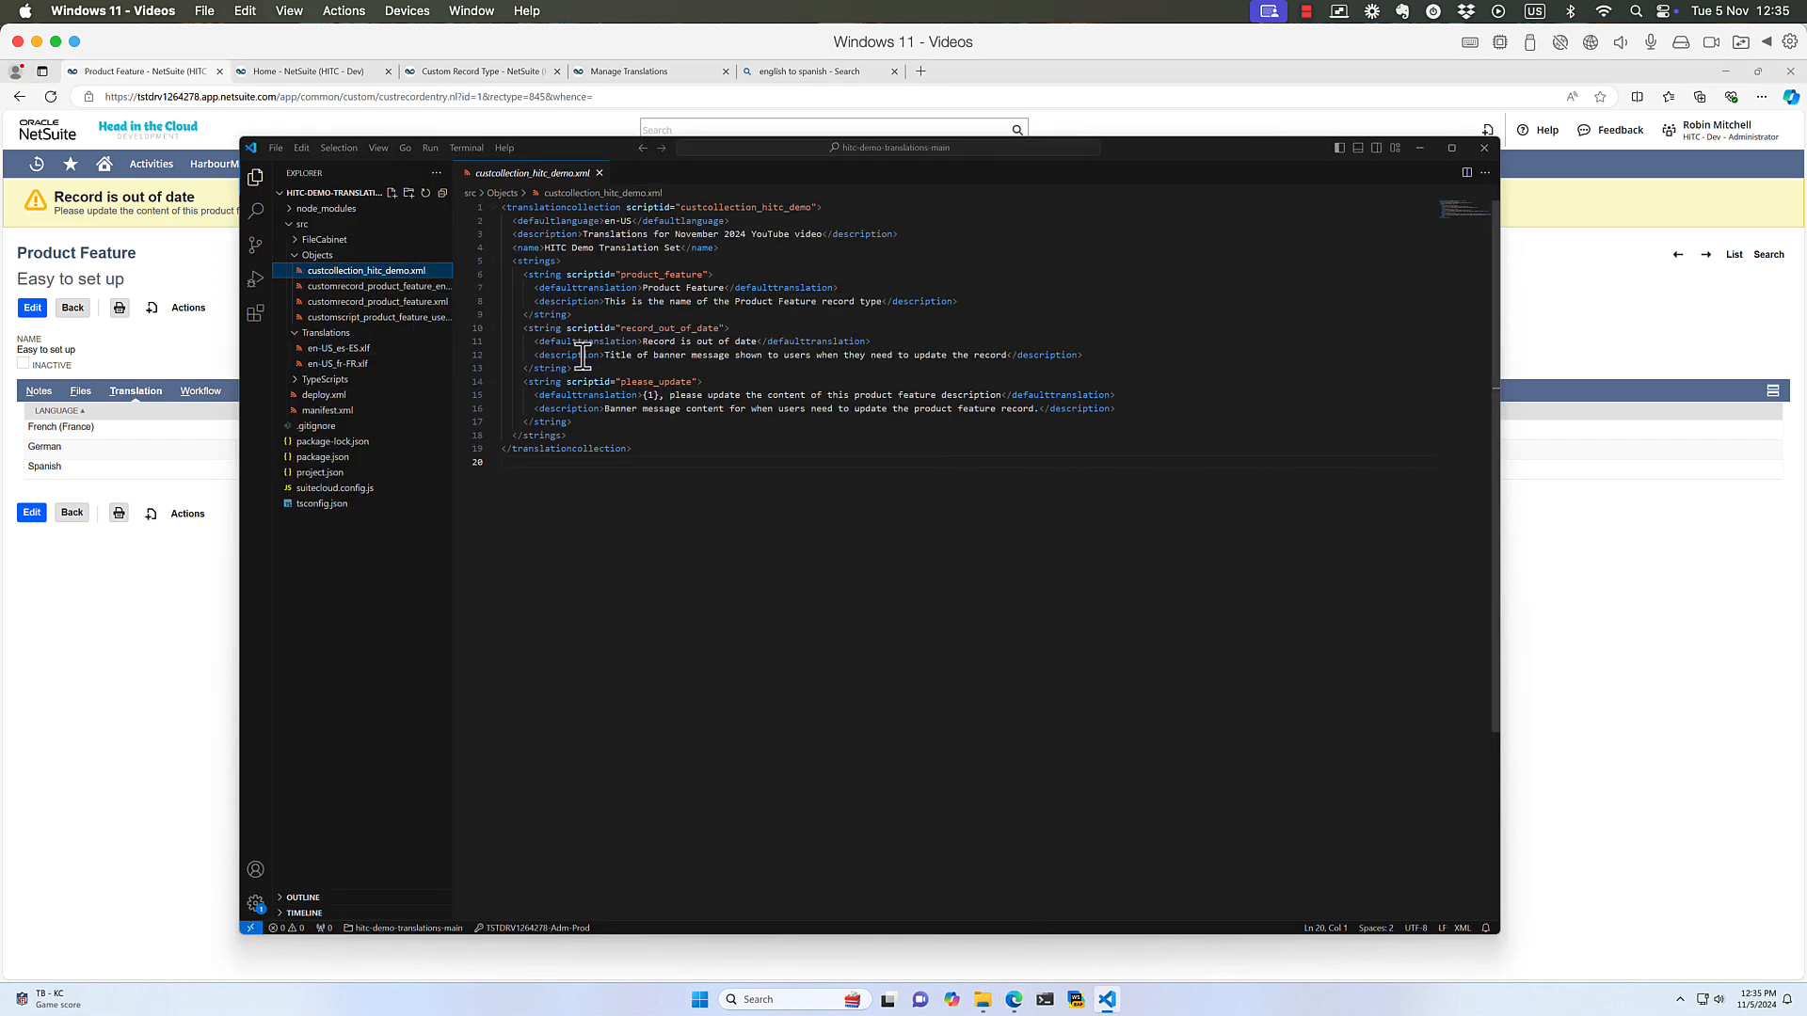
left_click_drag(525, 381, 573, 421)
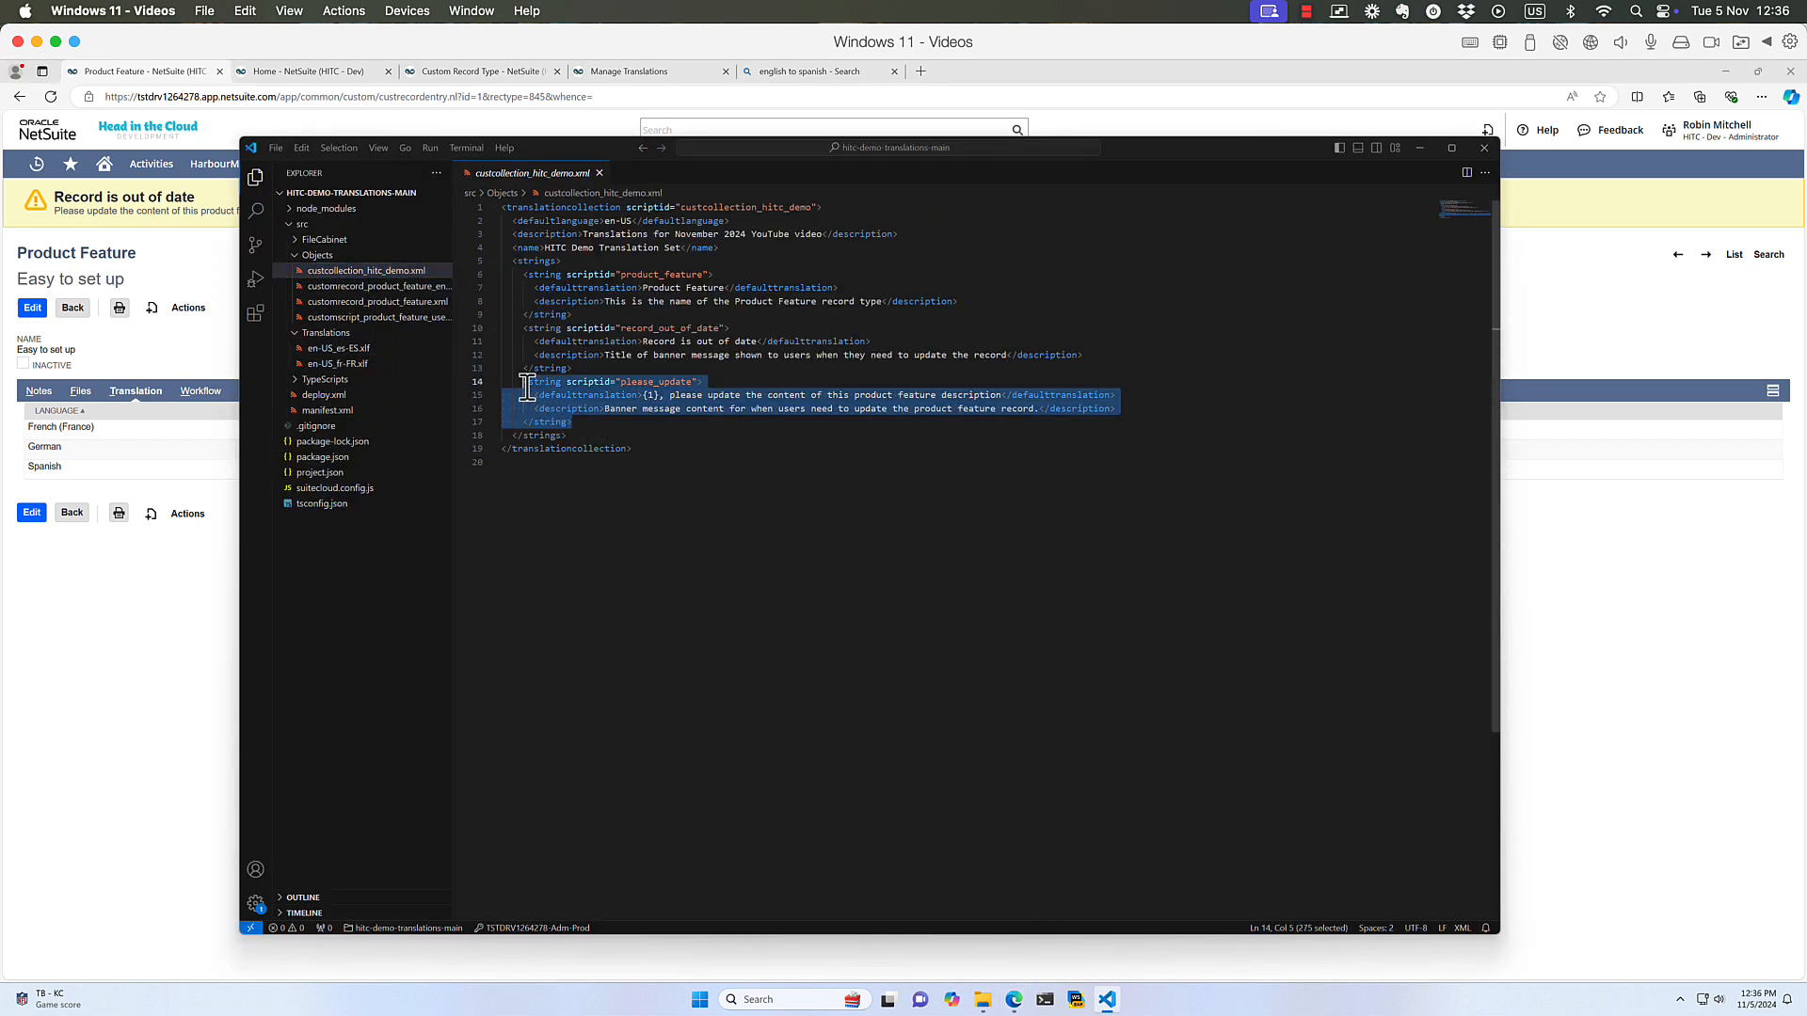
mouse_move(656, 429)
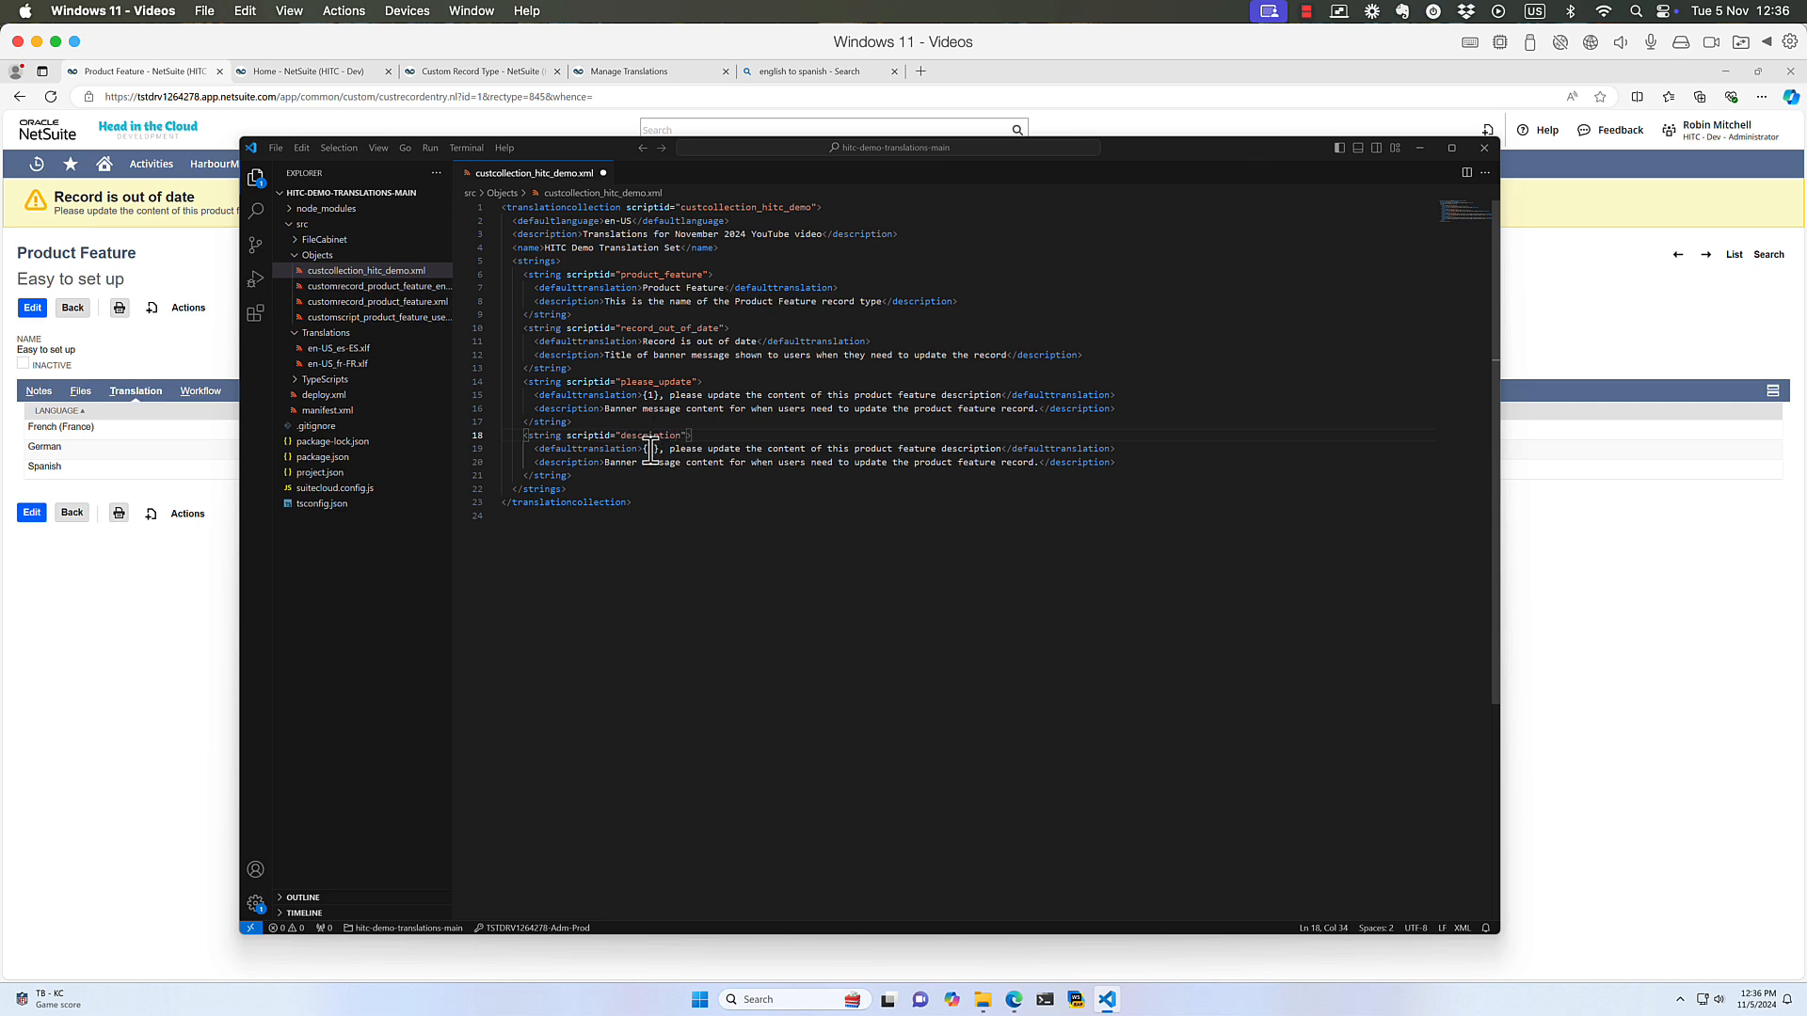
left_click_drag(654, 448, 985, 448)
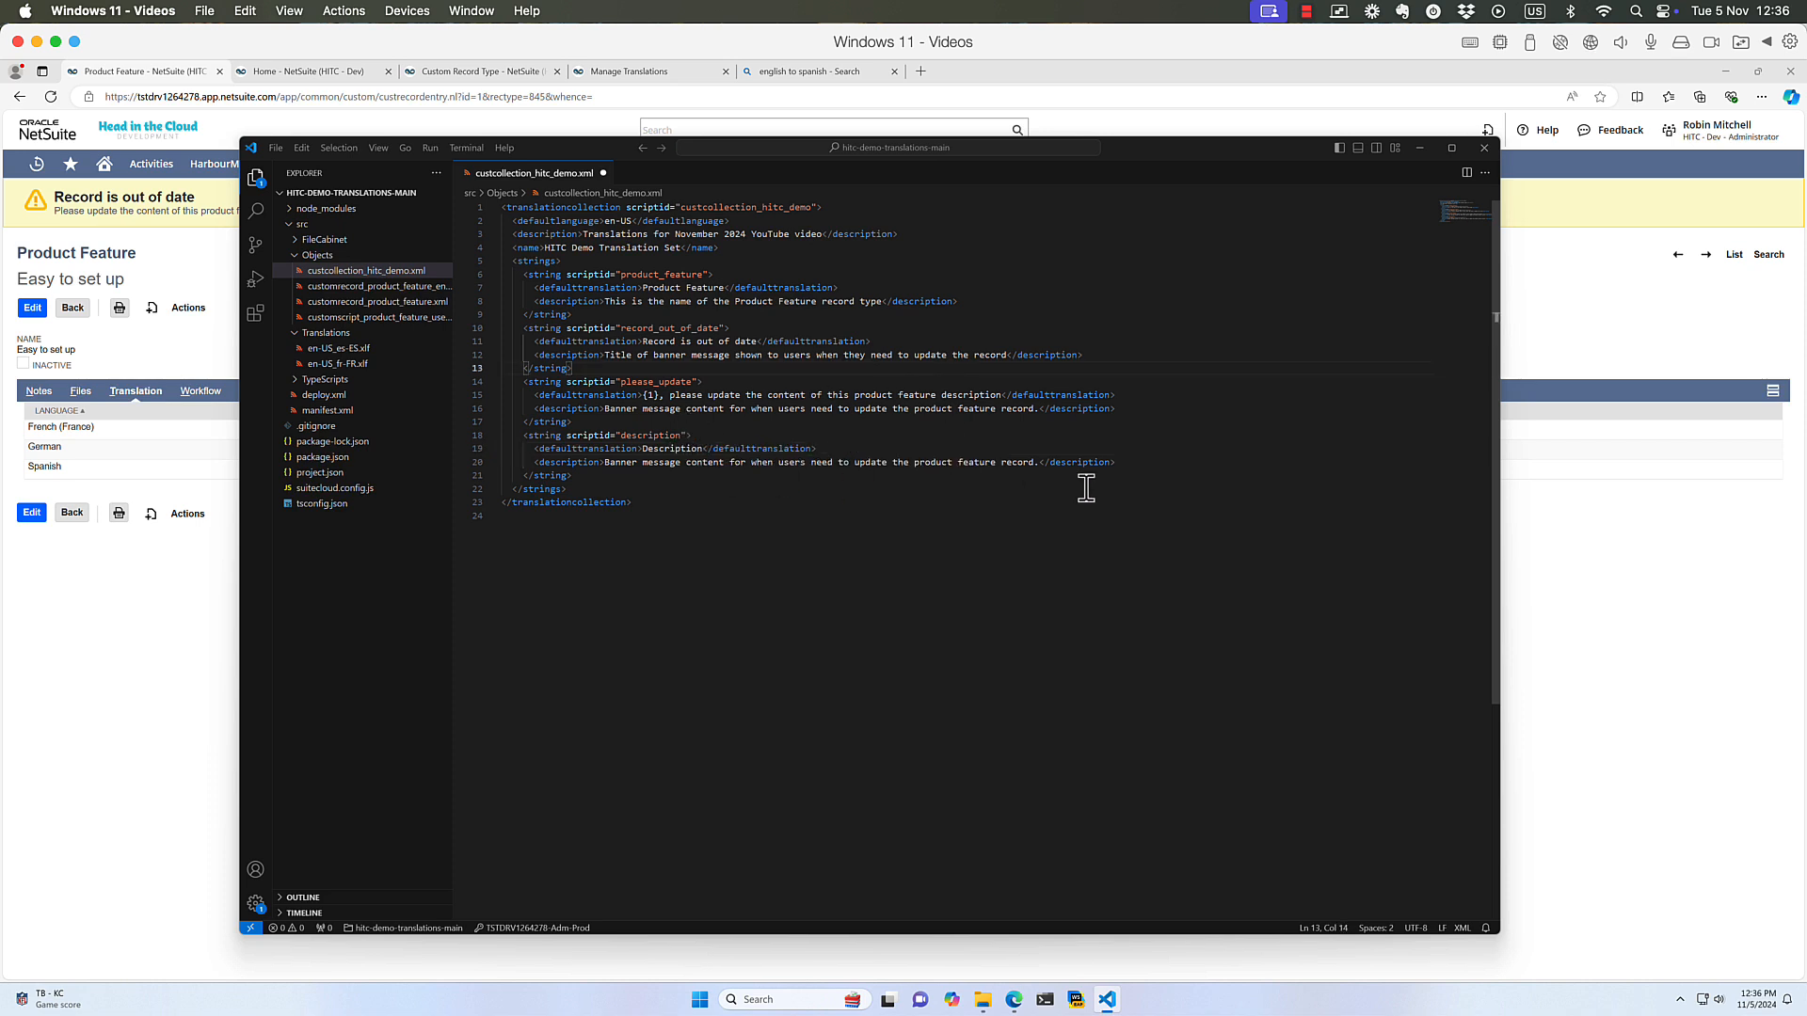
left_click_drag(723, 462, 1035, 462)
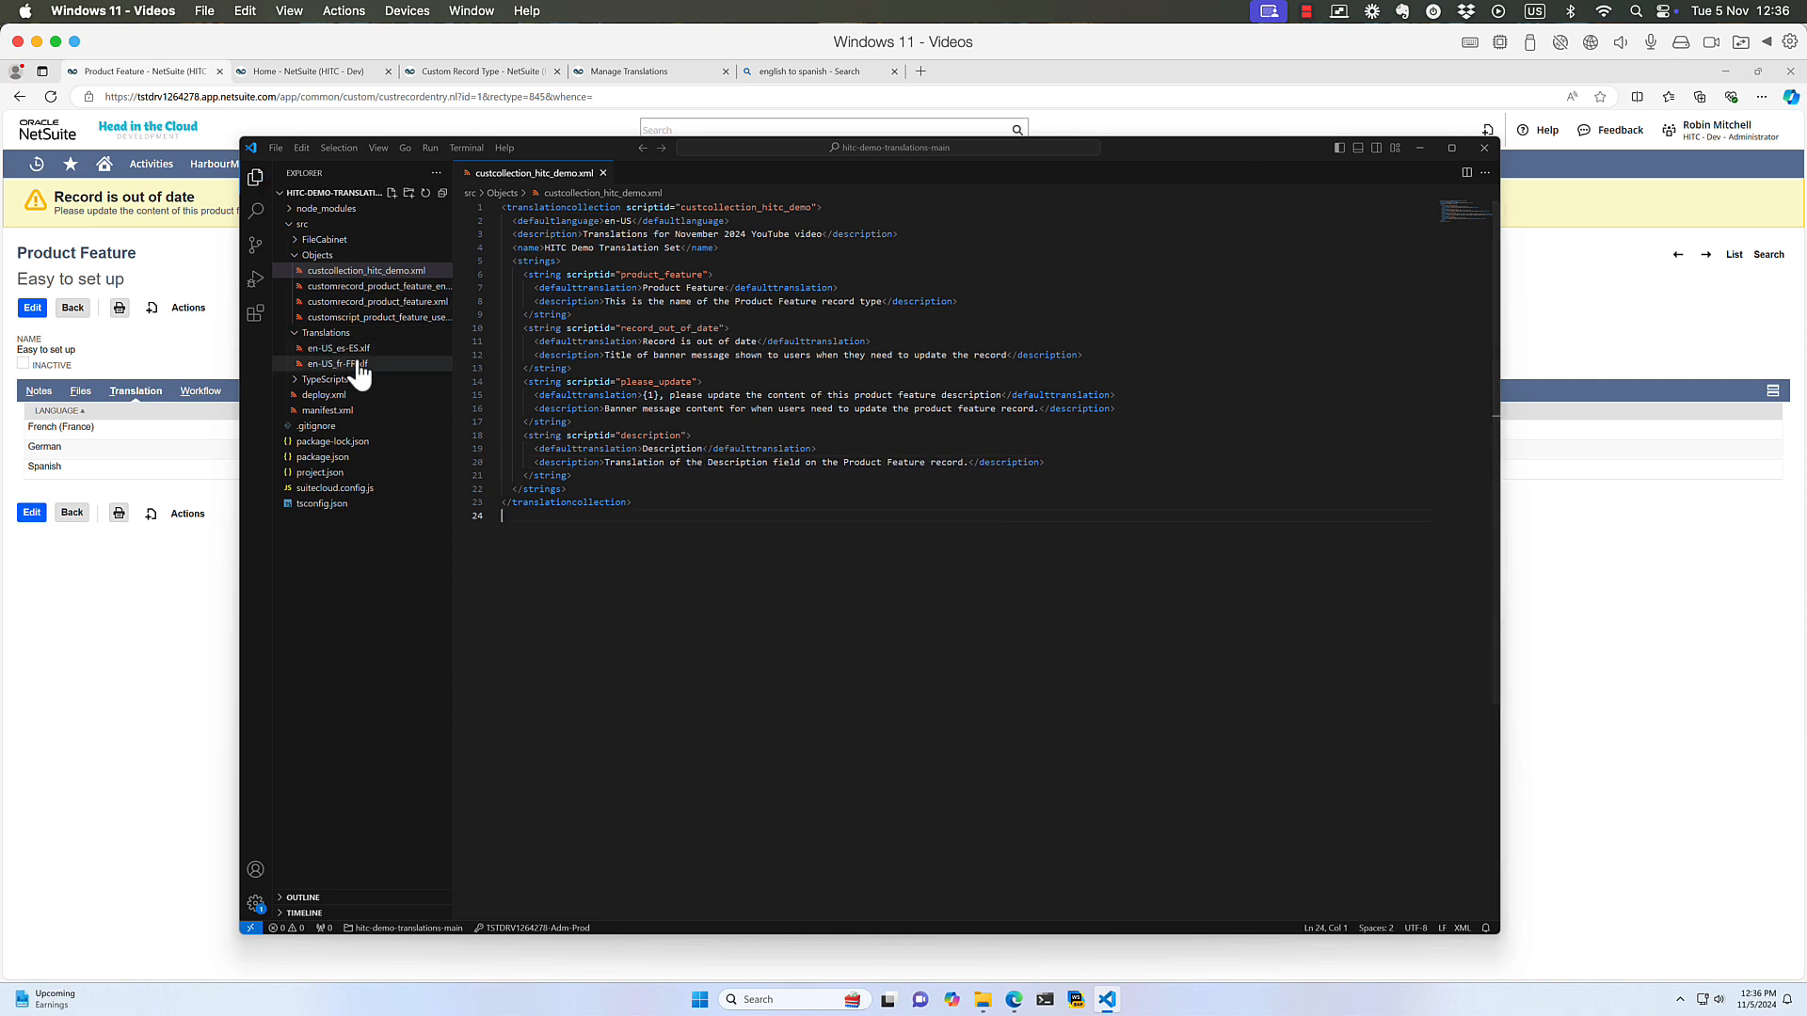
Add a DESCRIPTION trans-unit with target 'Description' to en-US_fr-FR.xlf.
left_click(336, 364)
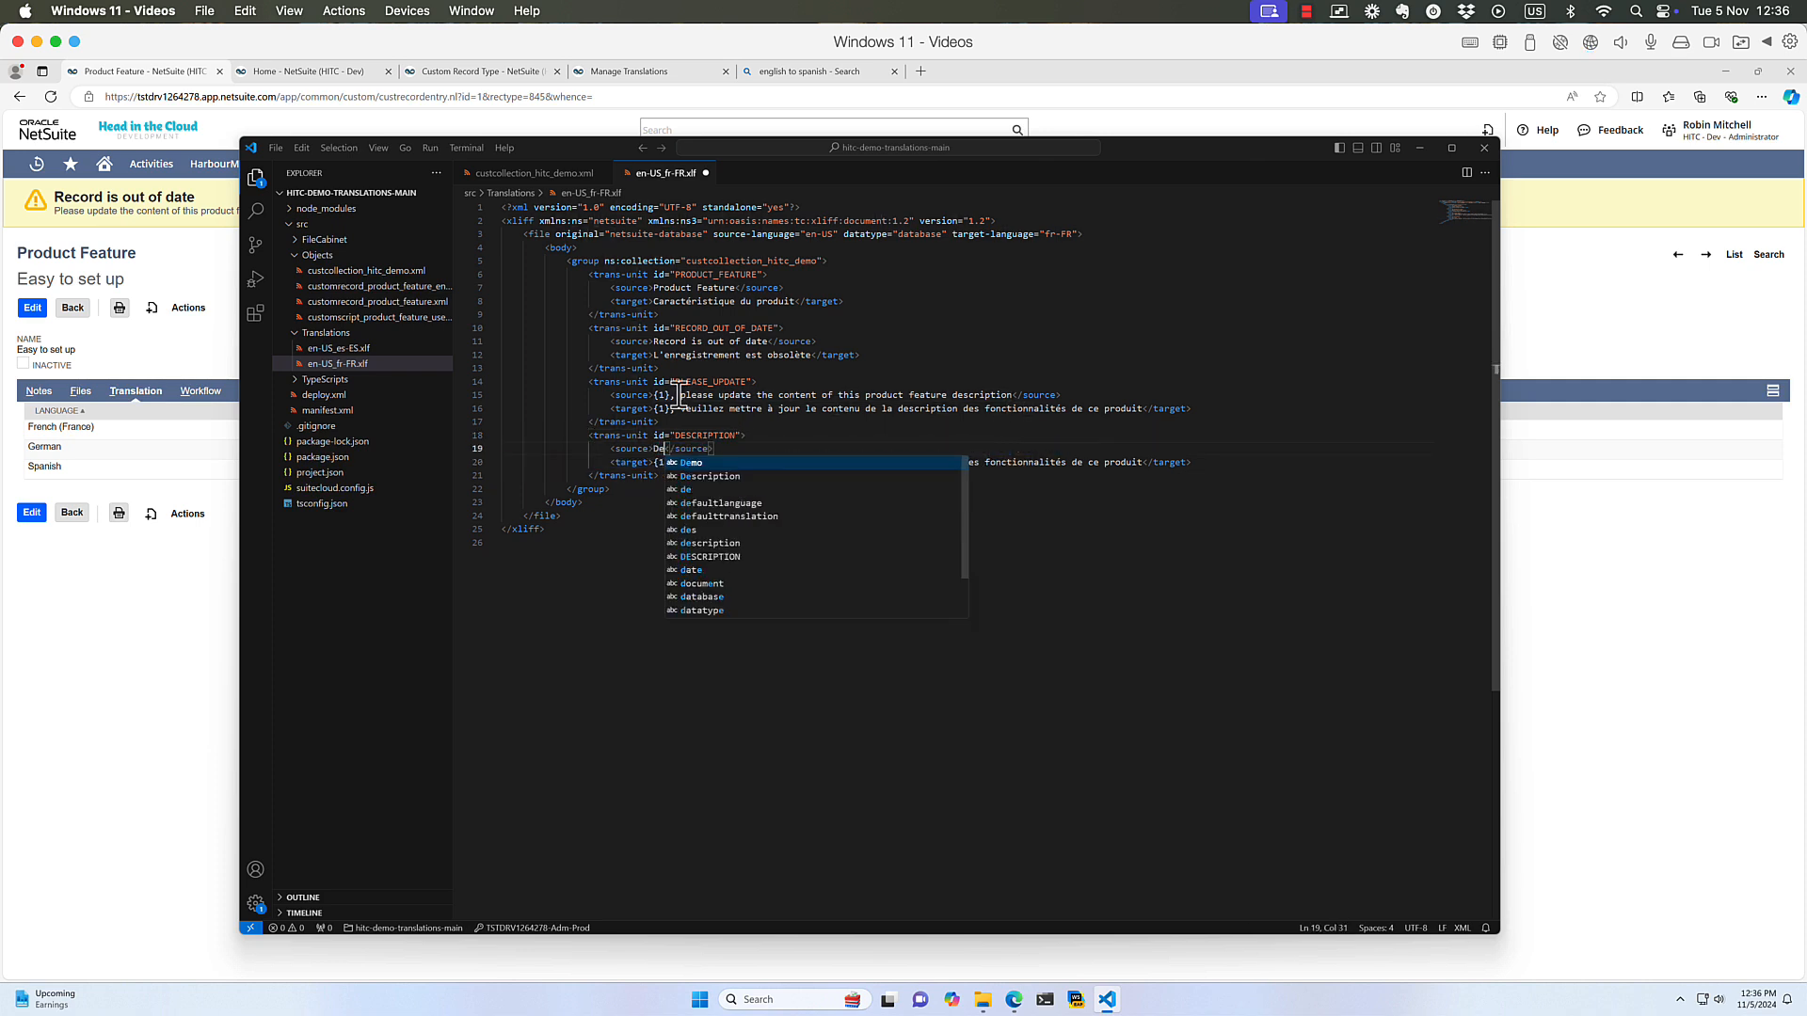
type("Description")
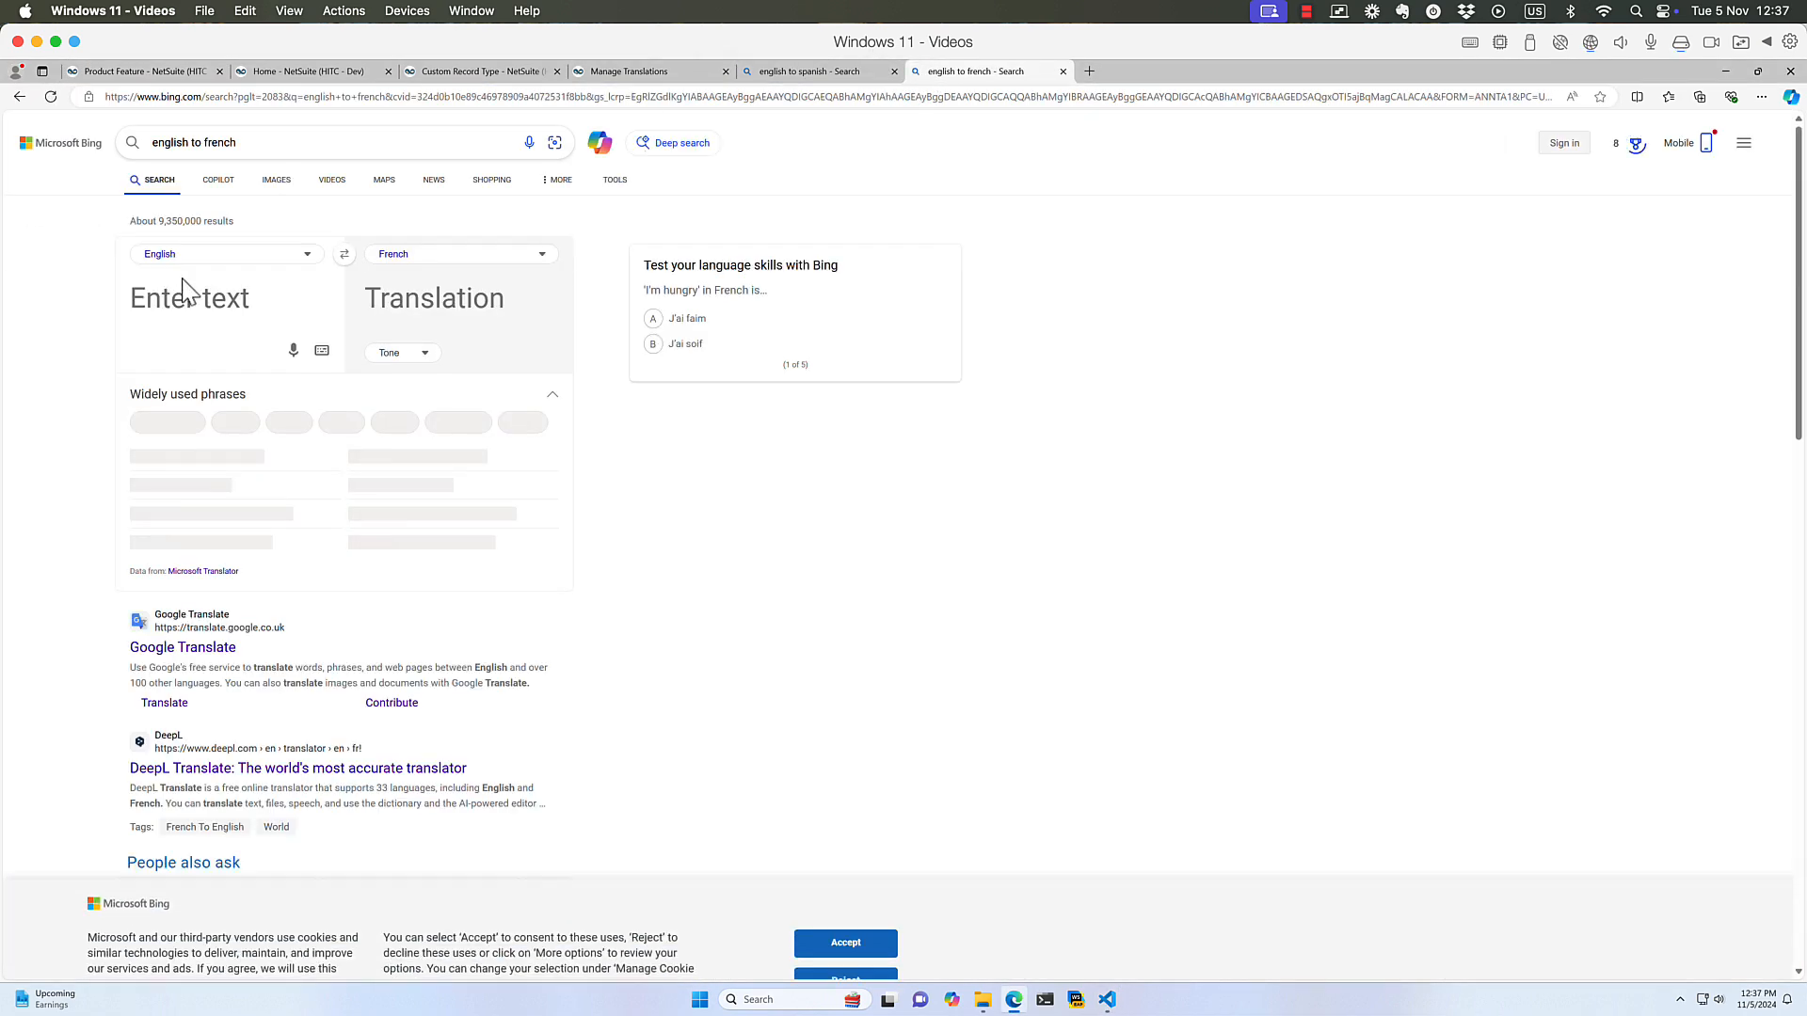
type("Descrit")
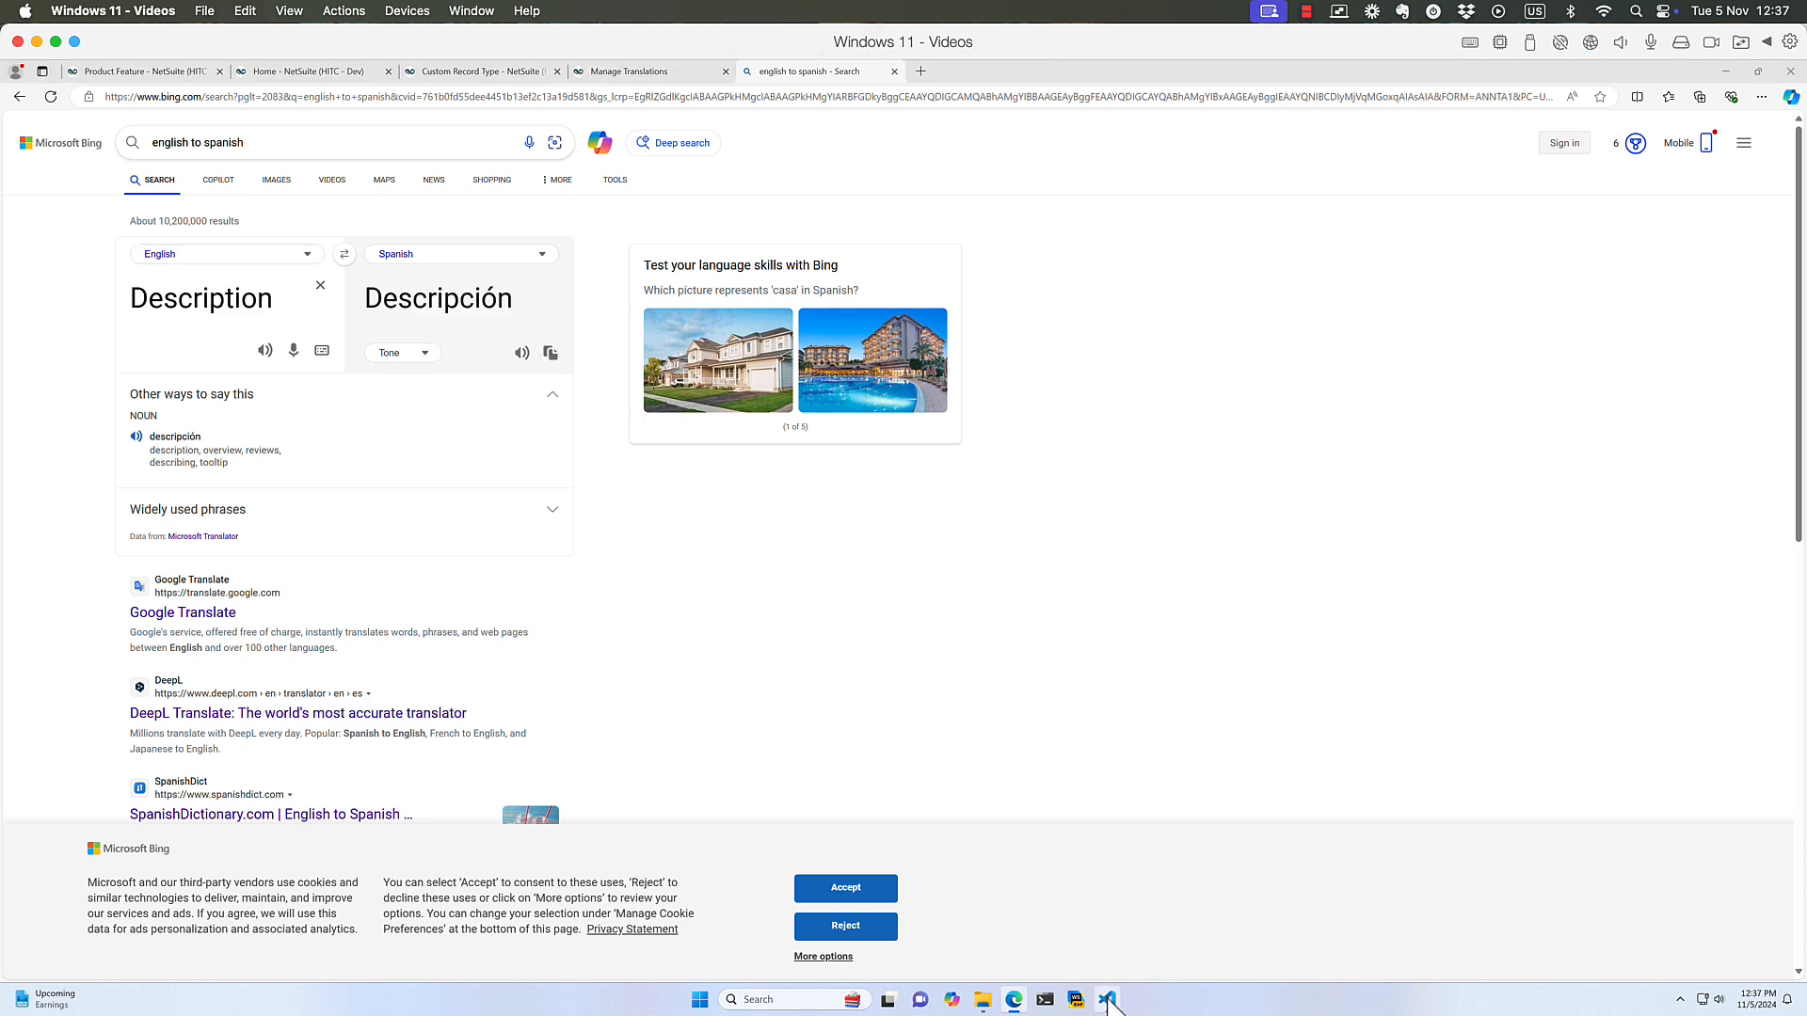
Look up the Spanish 'Descripción' and use it as the es-ES DESCRIPTION target.
left_click(1107, 996)
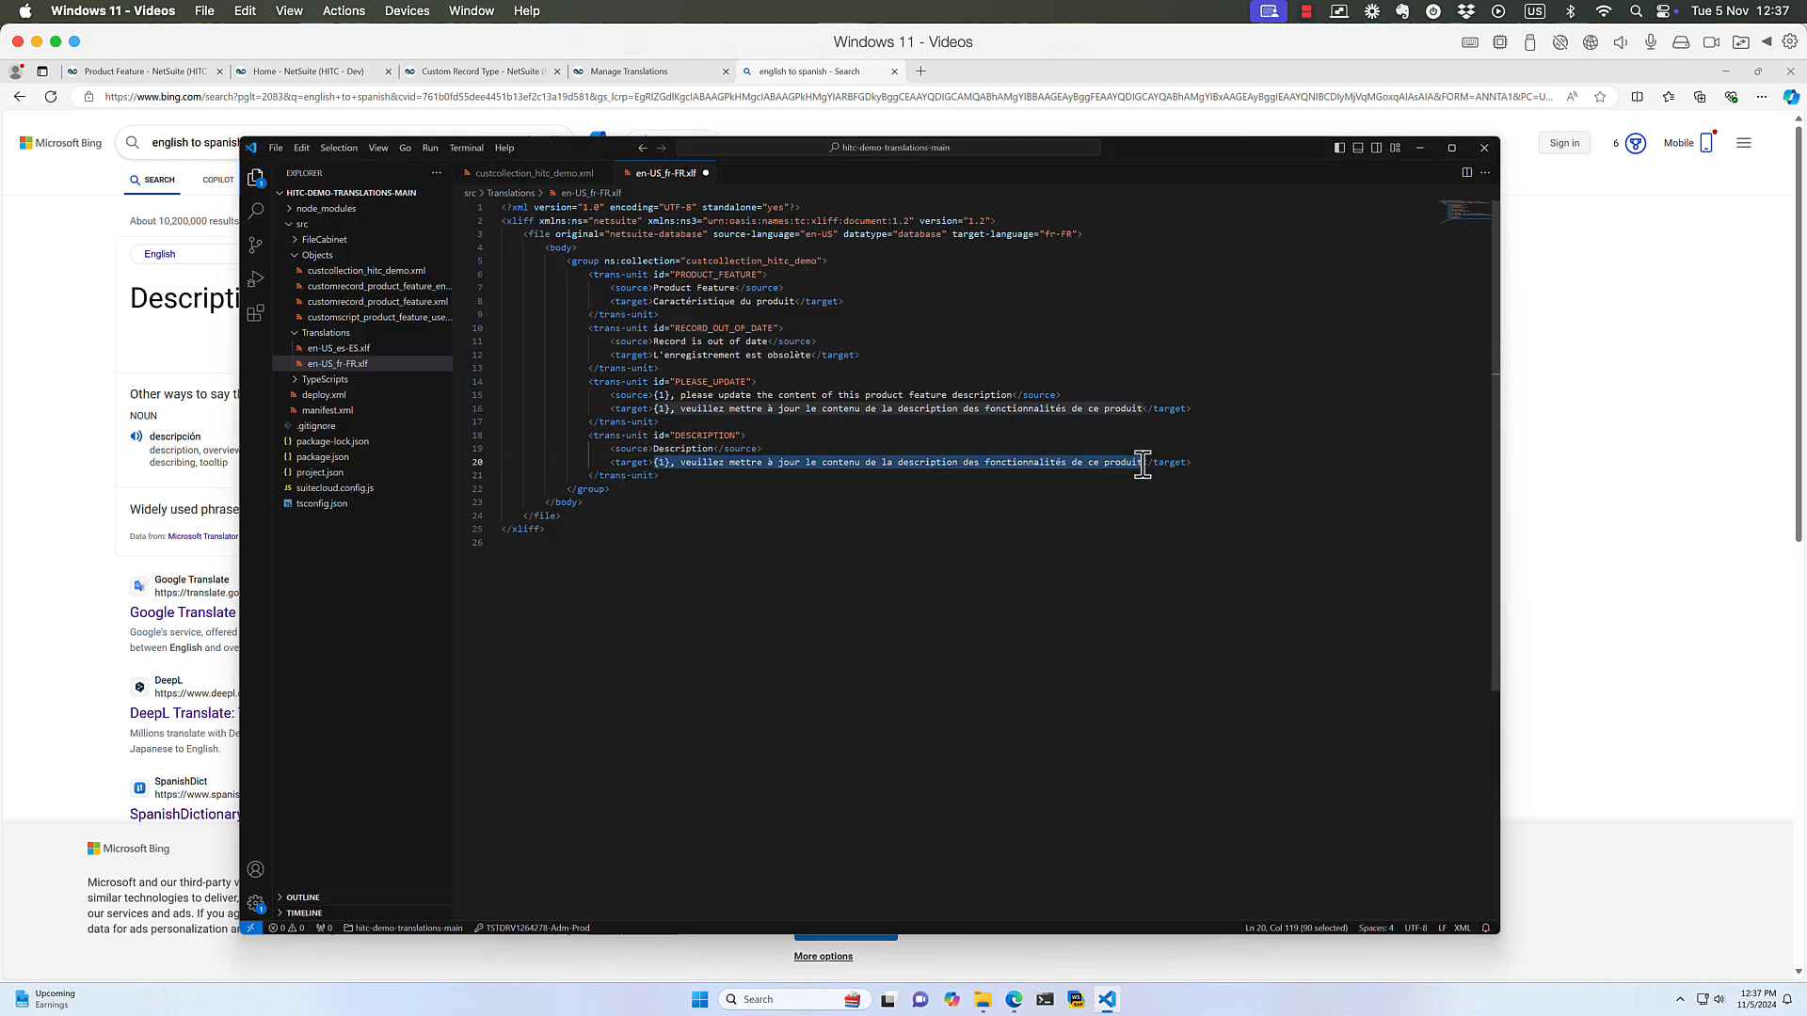
type("Description</target>")
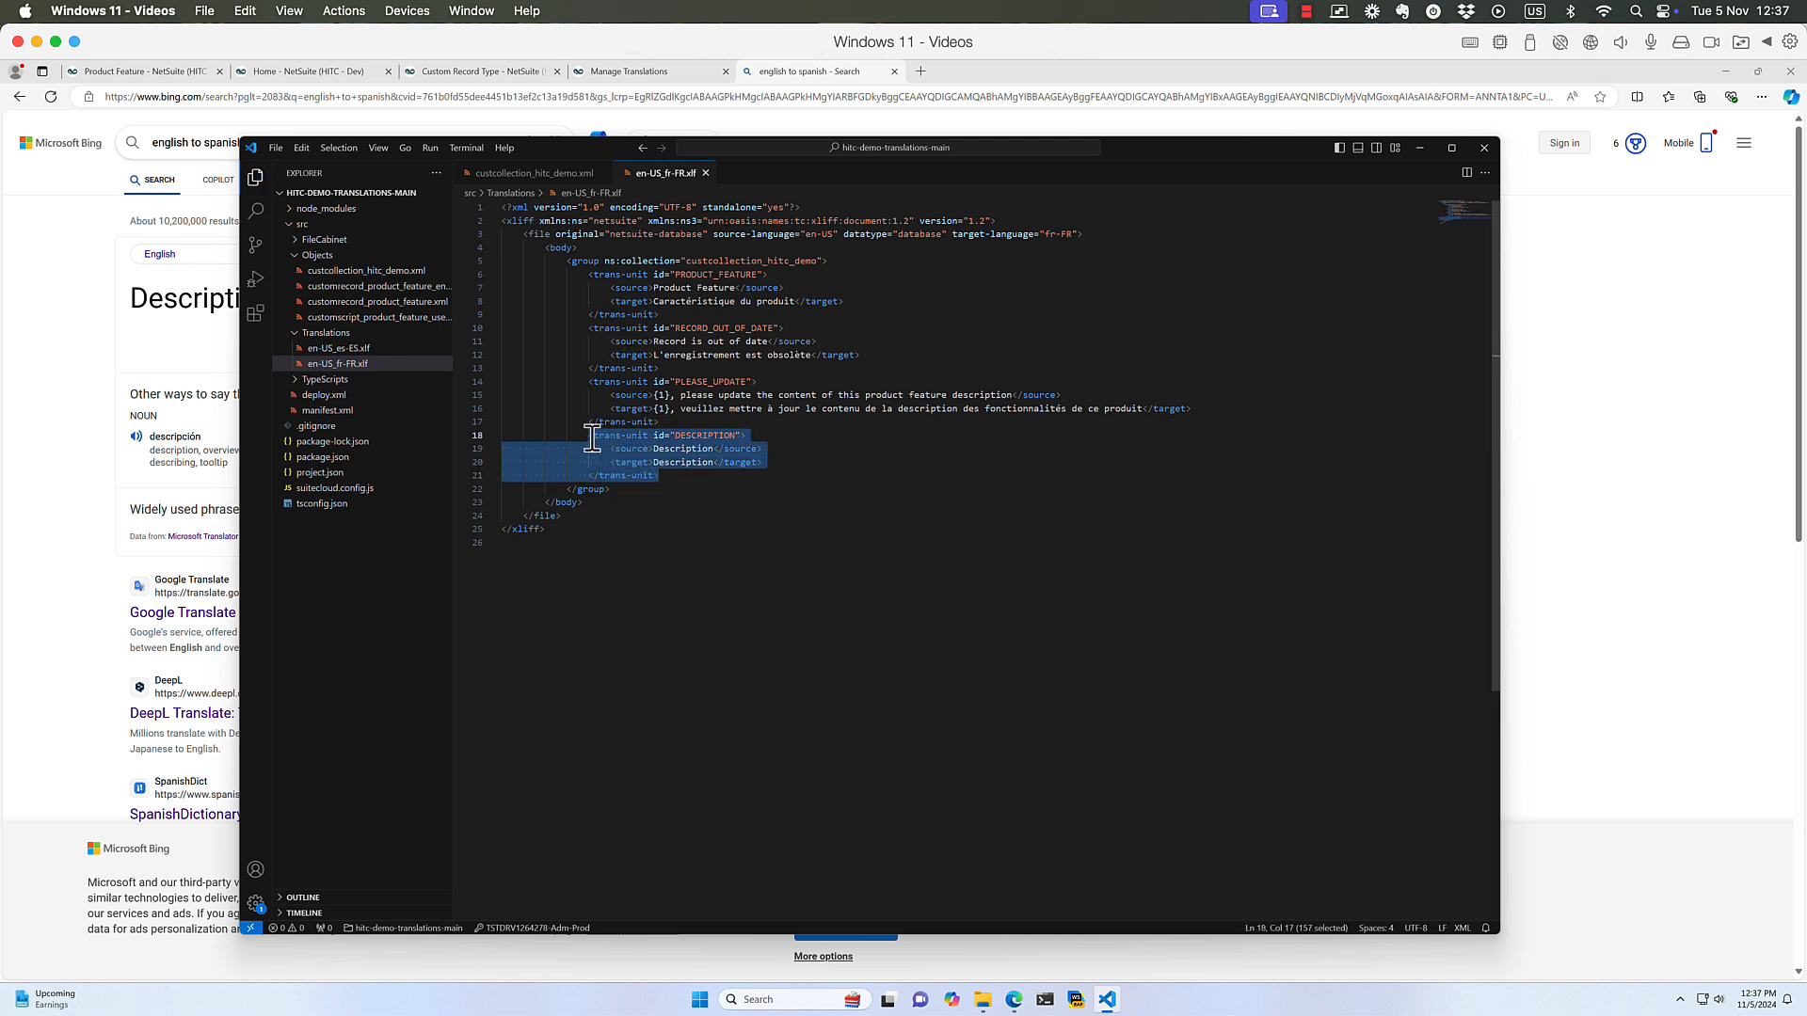
left_click(338, 347)
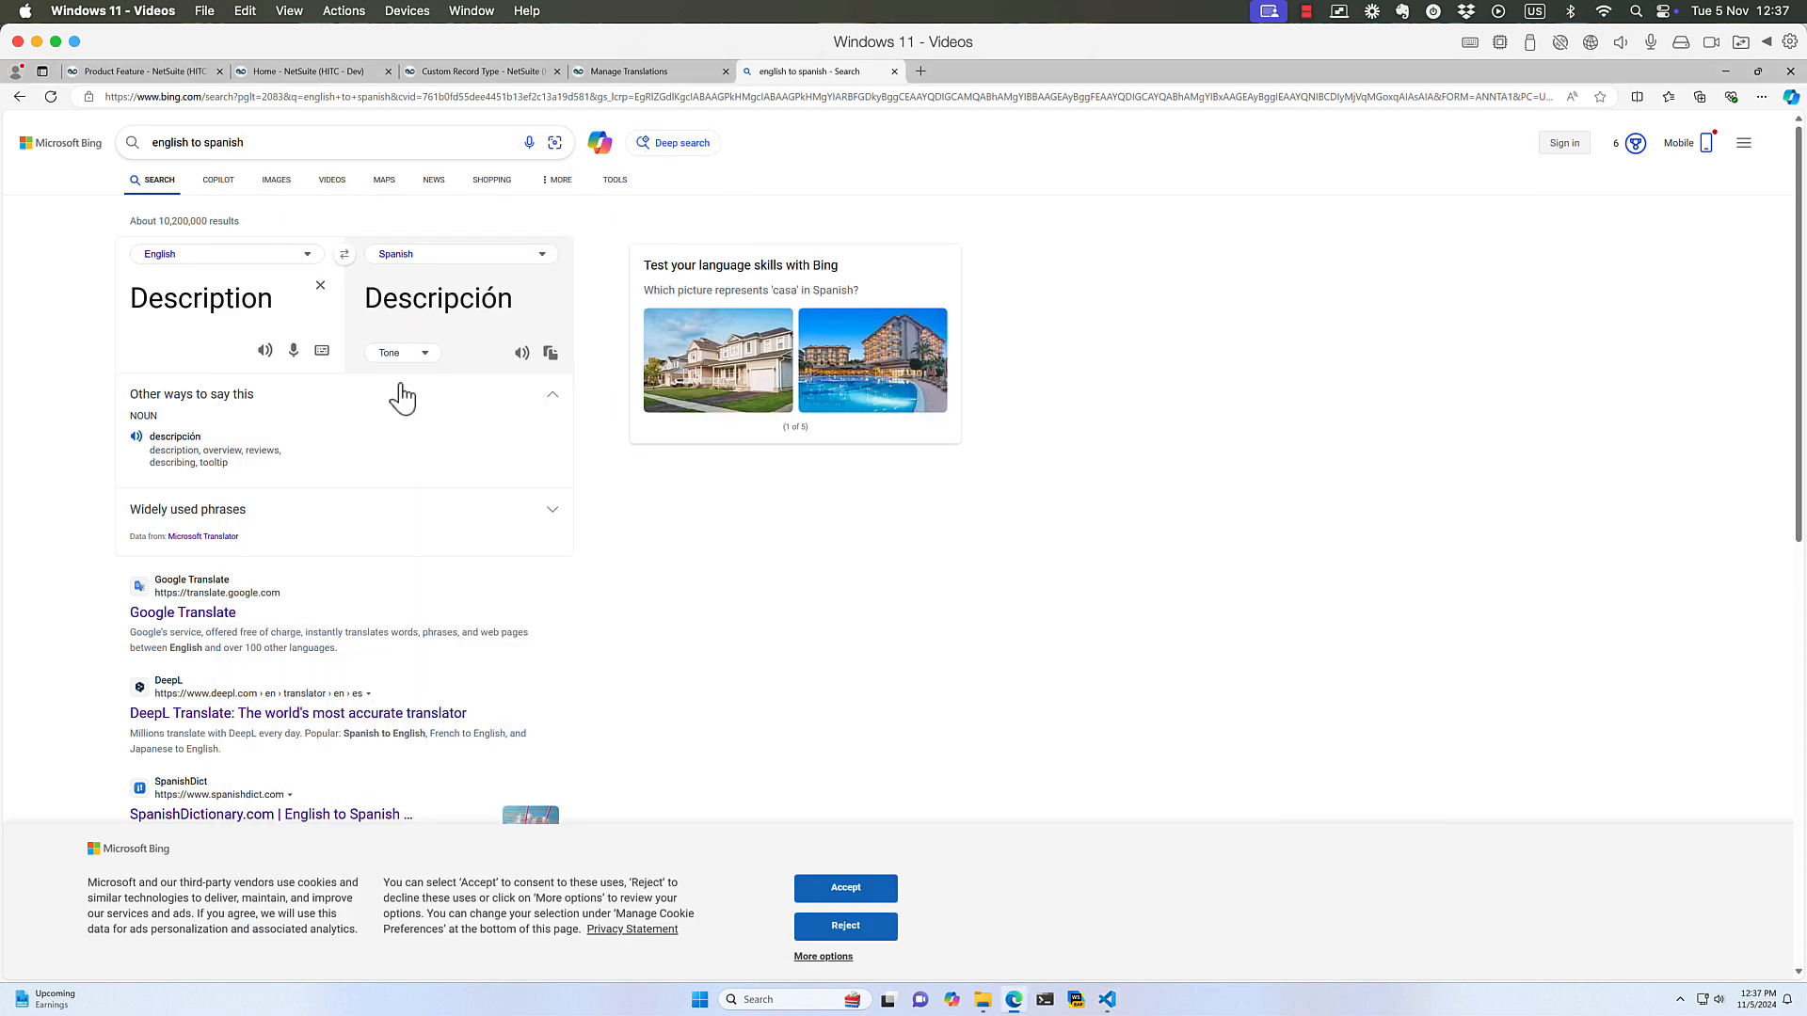
double_click(437, 298)
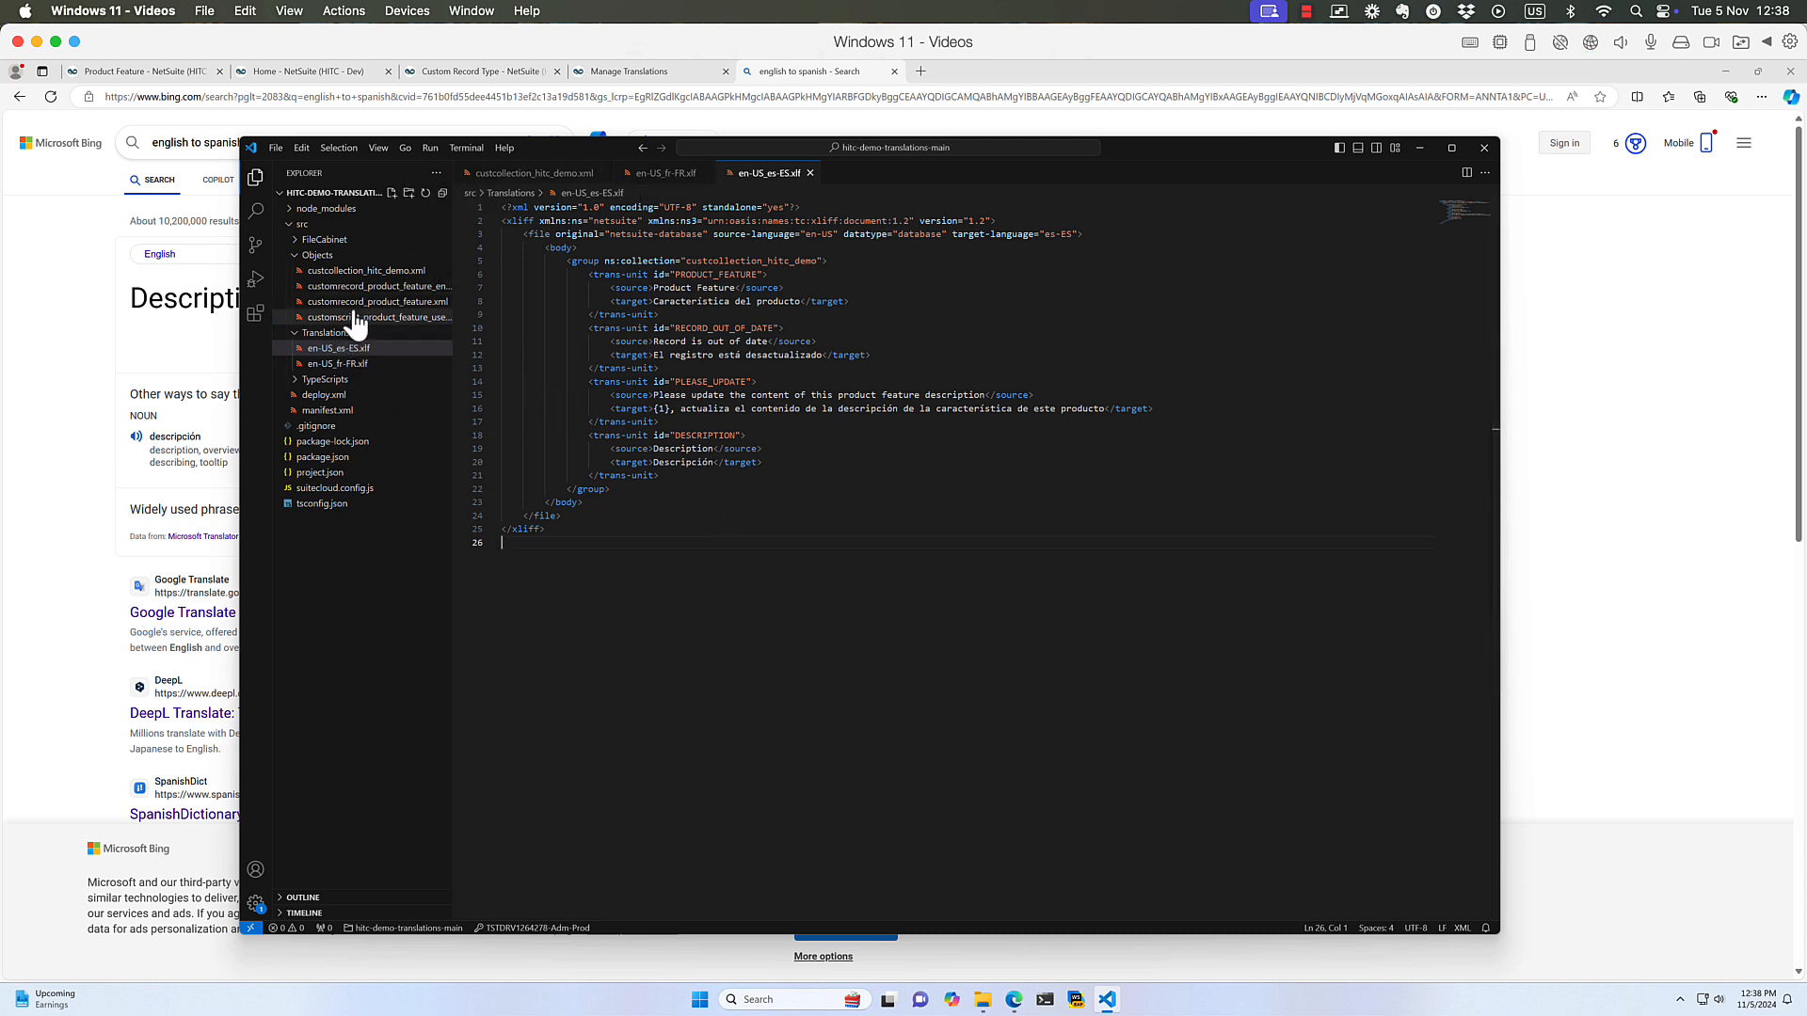
Set the Description label in customrecord_product_feature.xml to [scriptid=custcollection_hitc_demo.description].
left_click(376, 301)
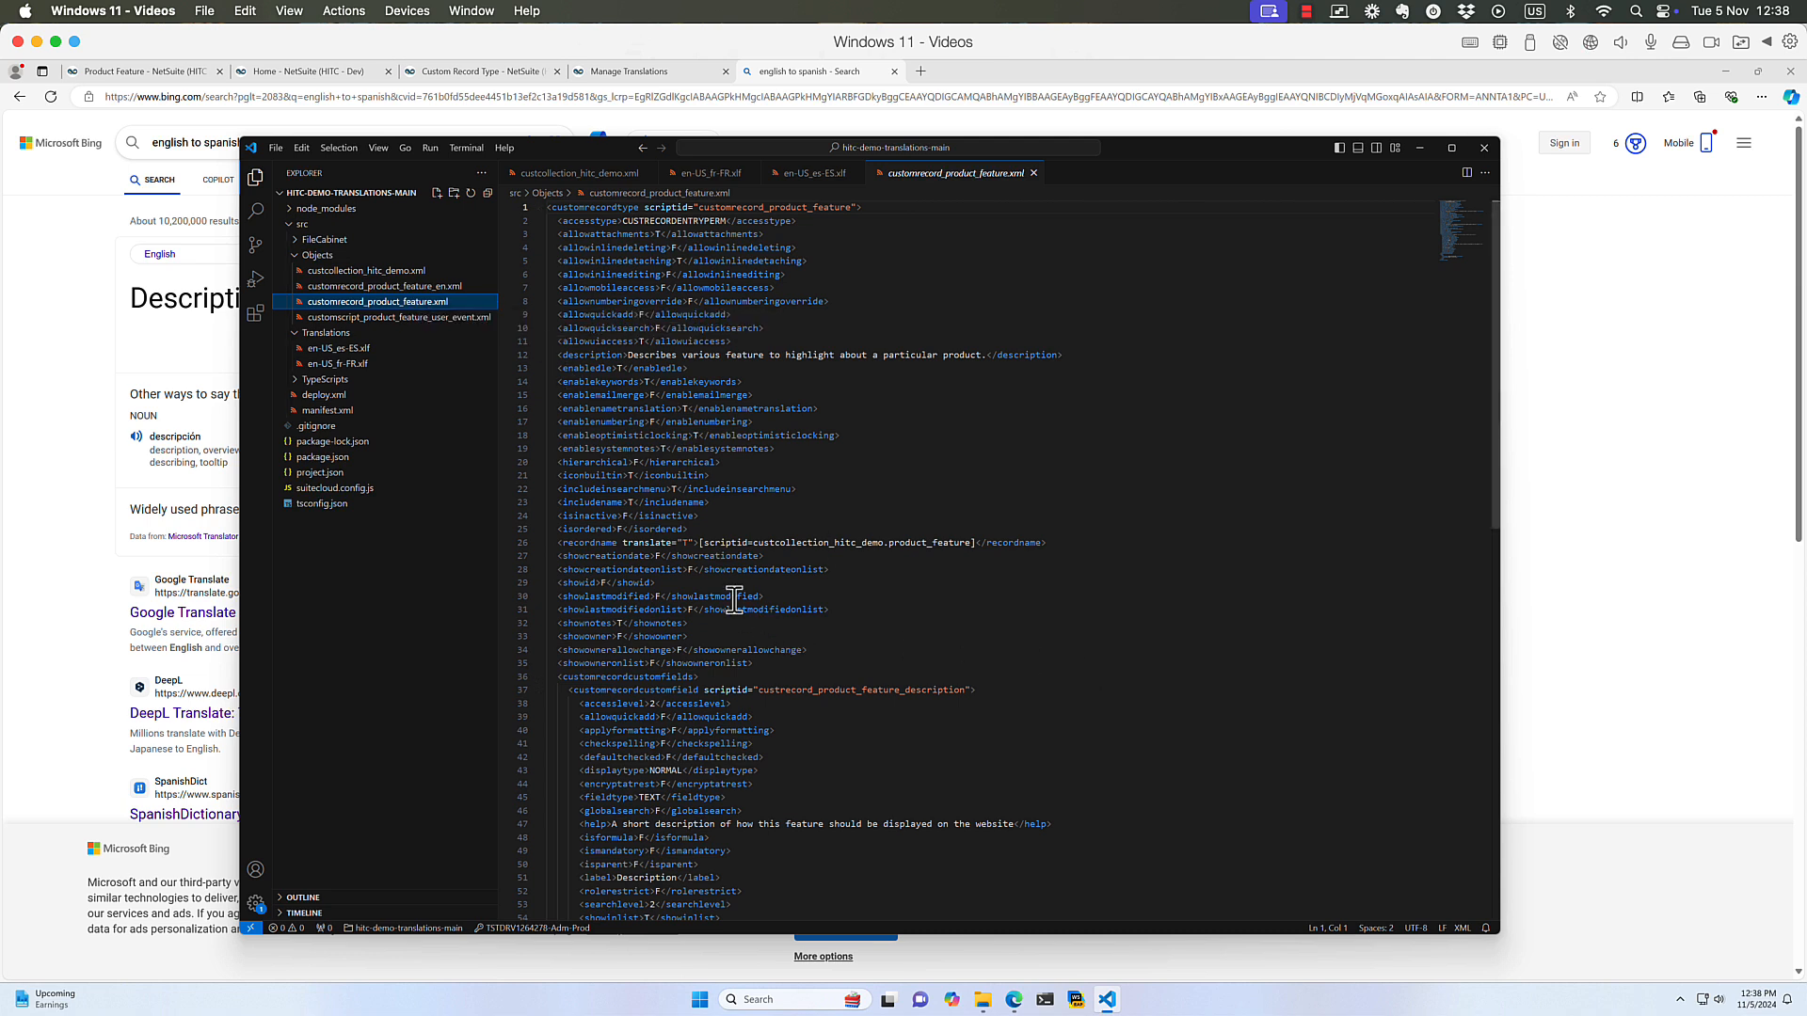
mouse_move(584, 548)
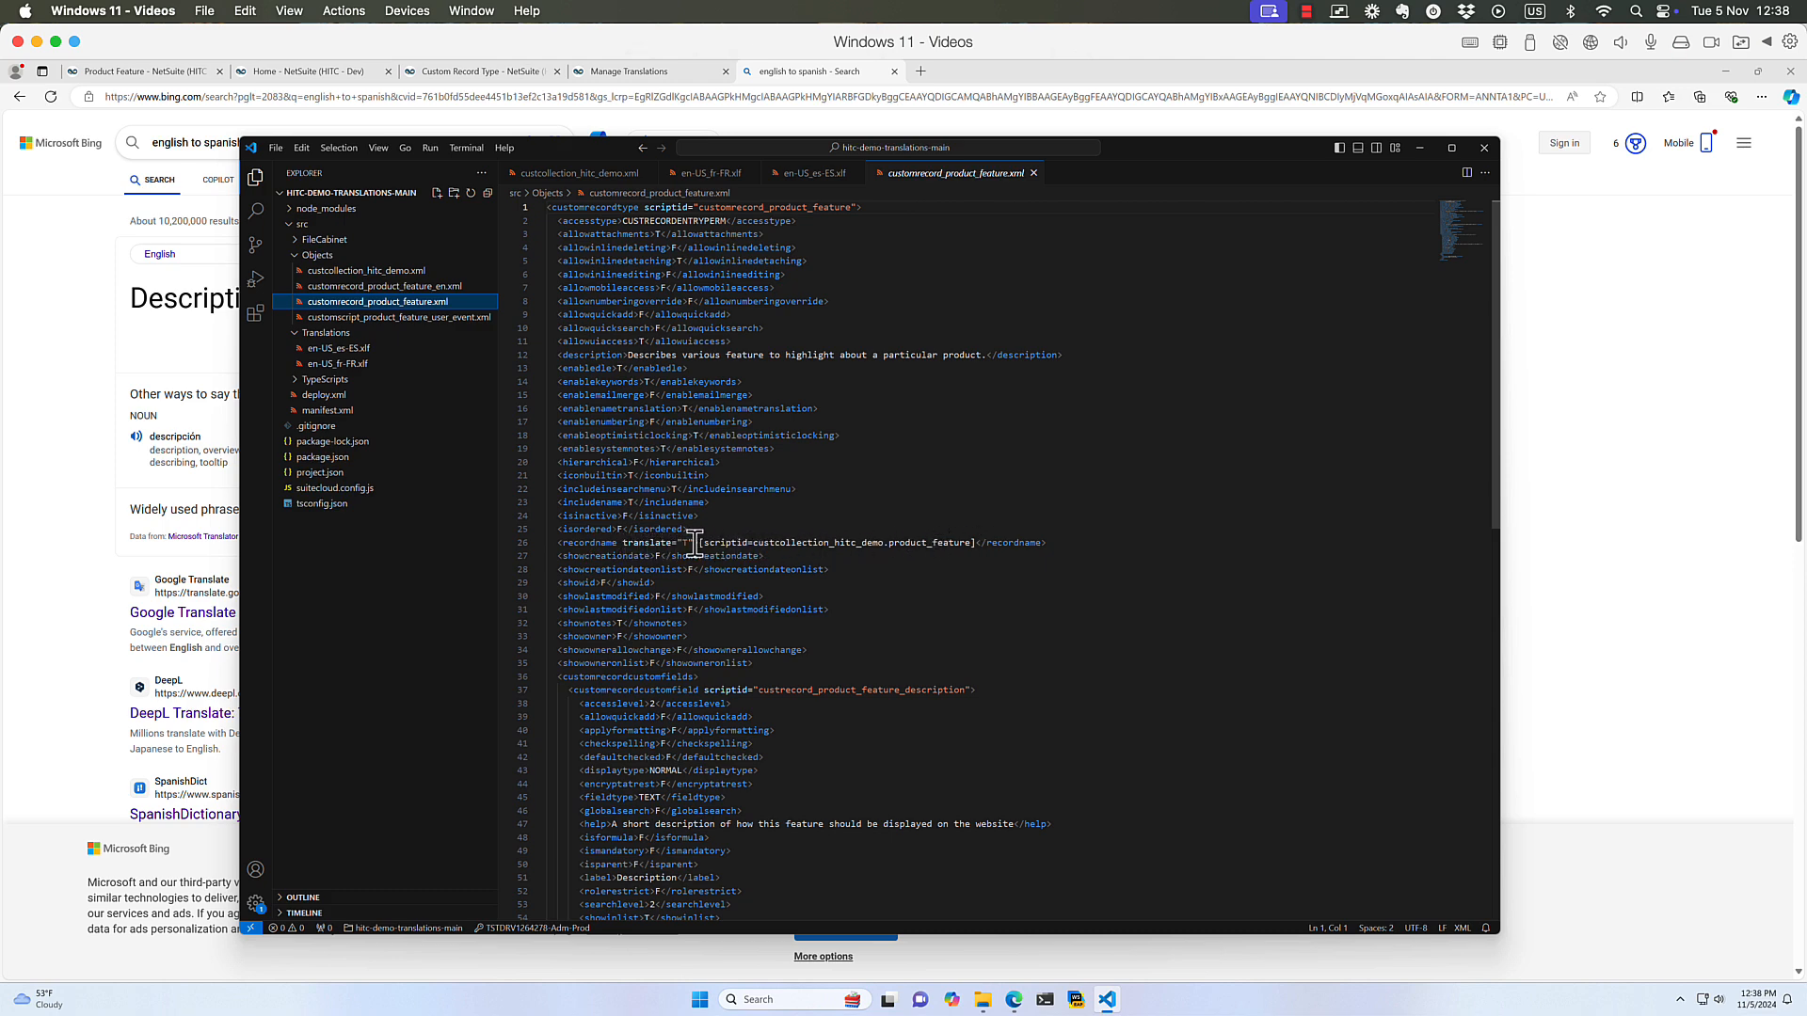
scroll("down", 3)
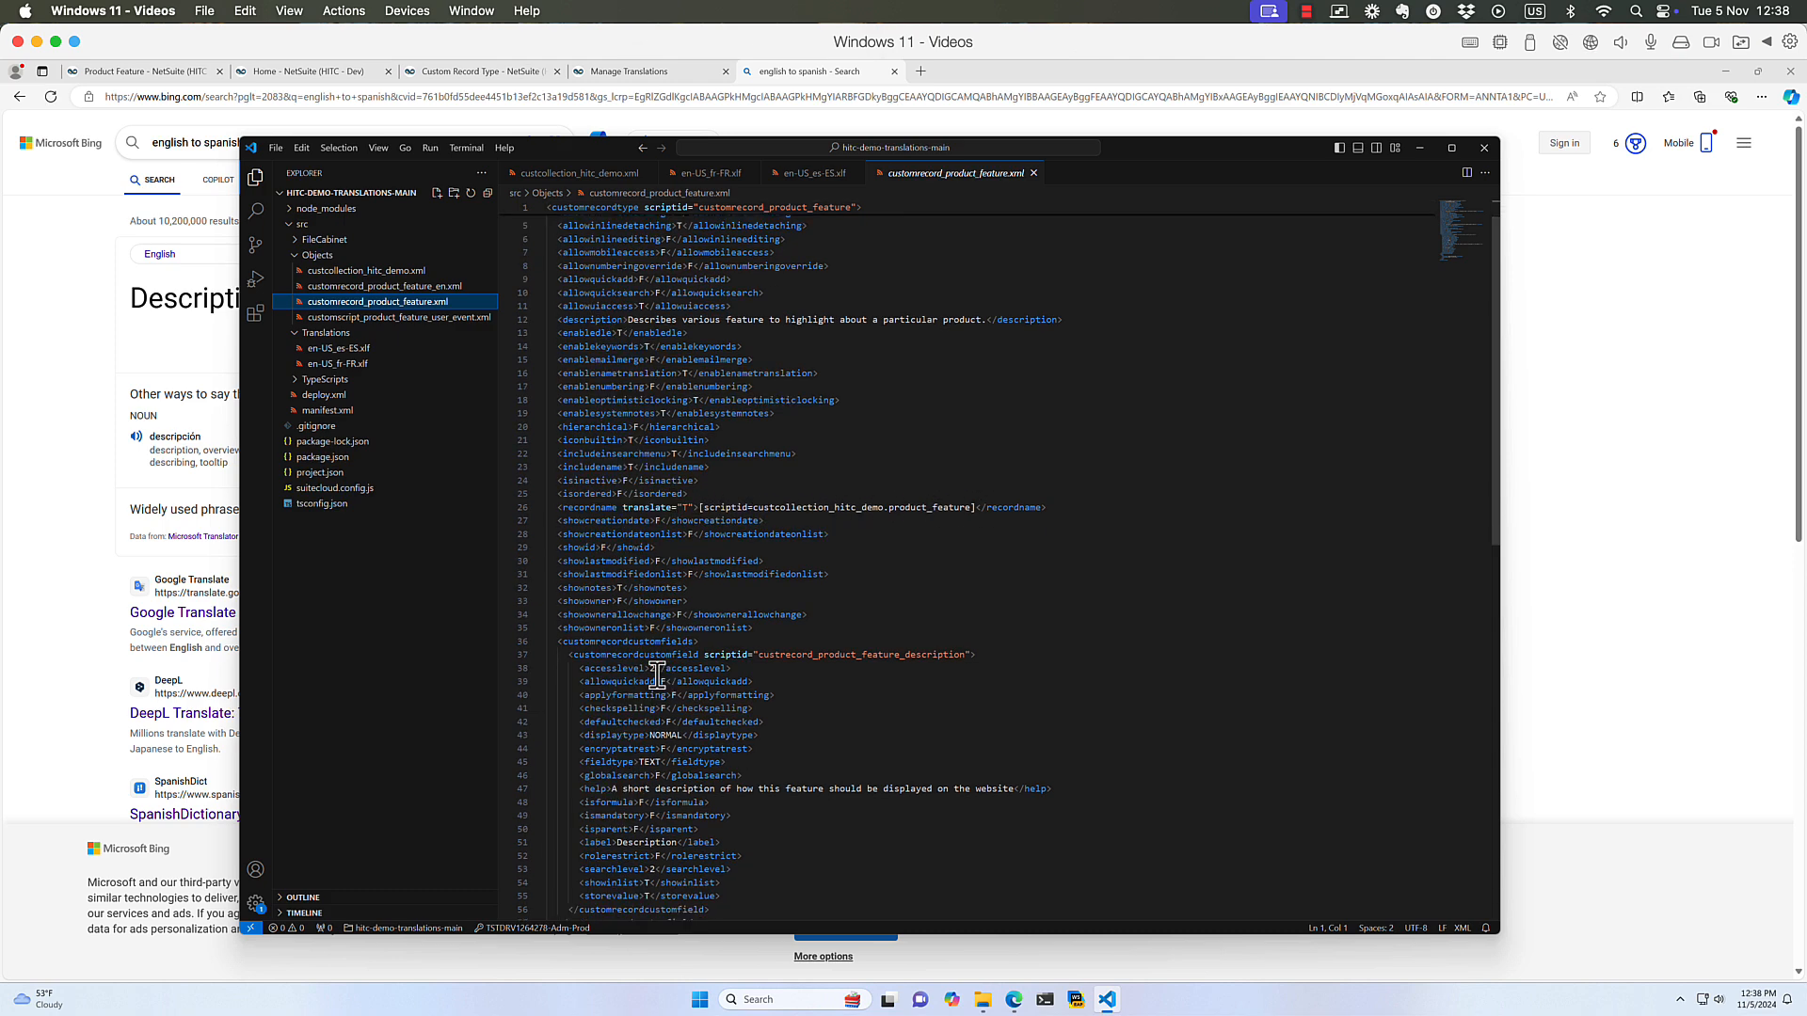
scroll("down", 3)
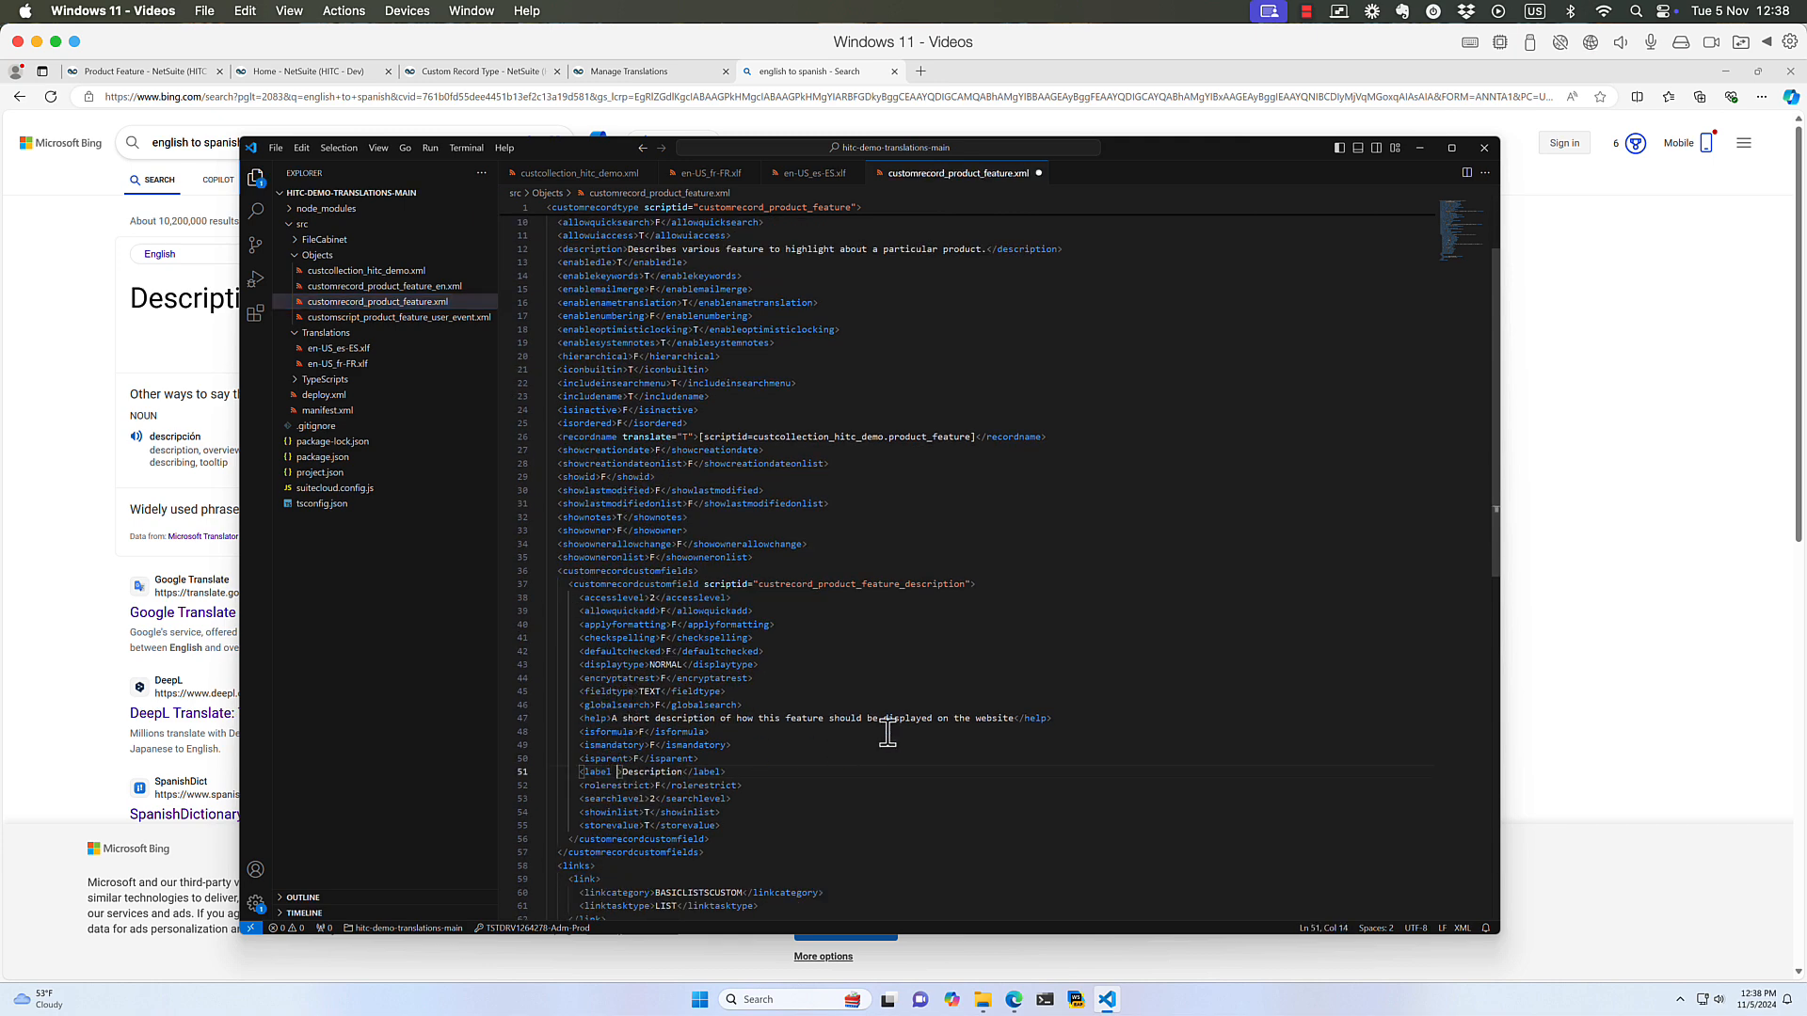
type("translate=\"T")
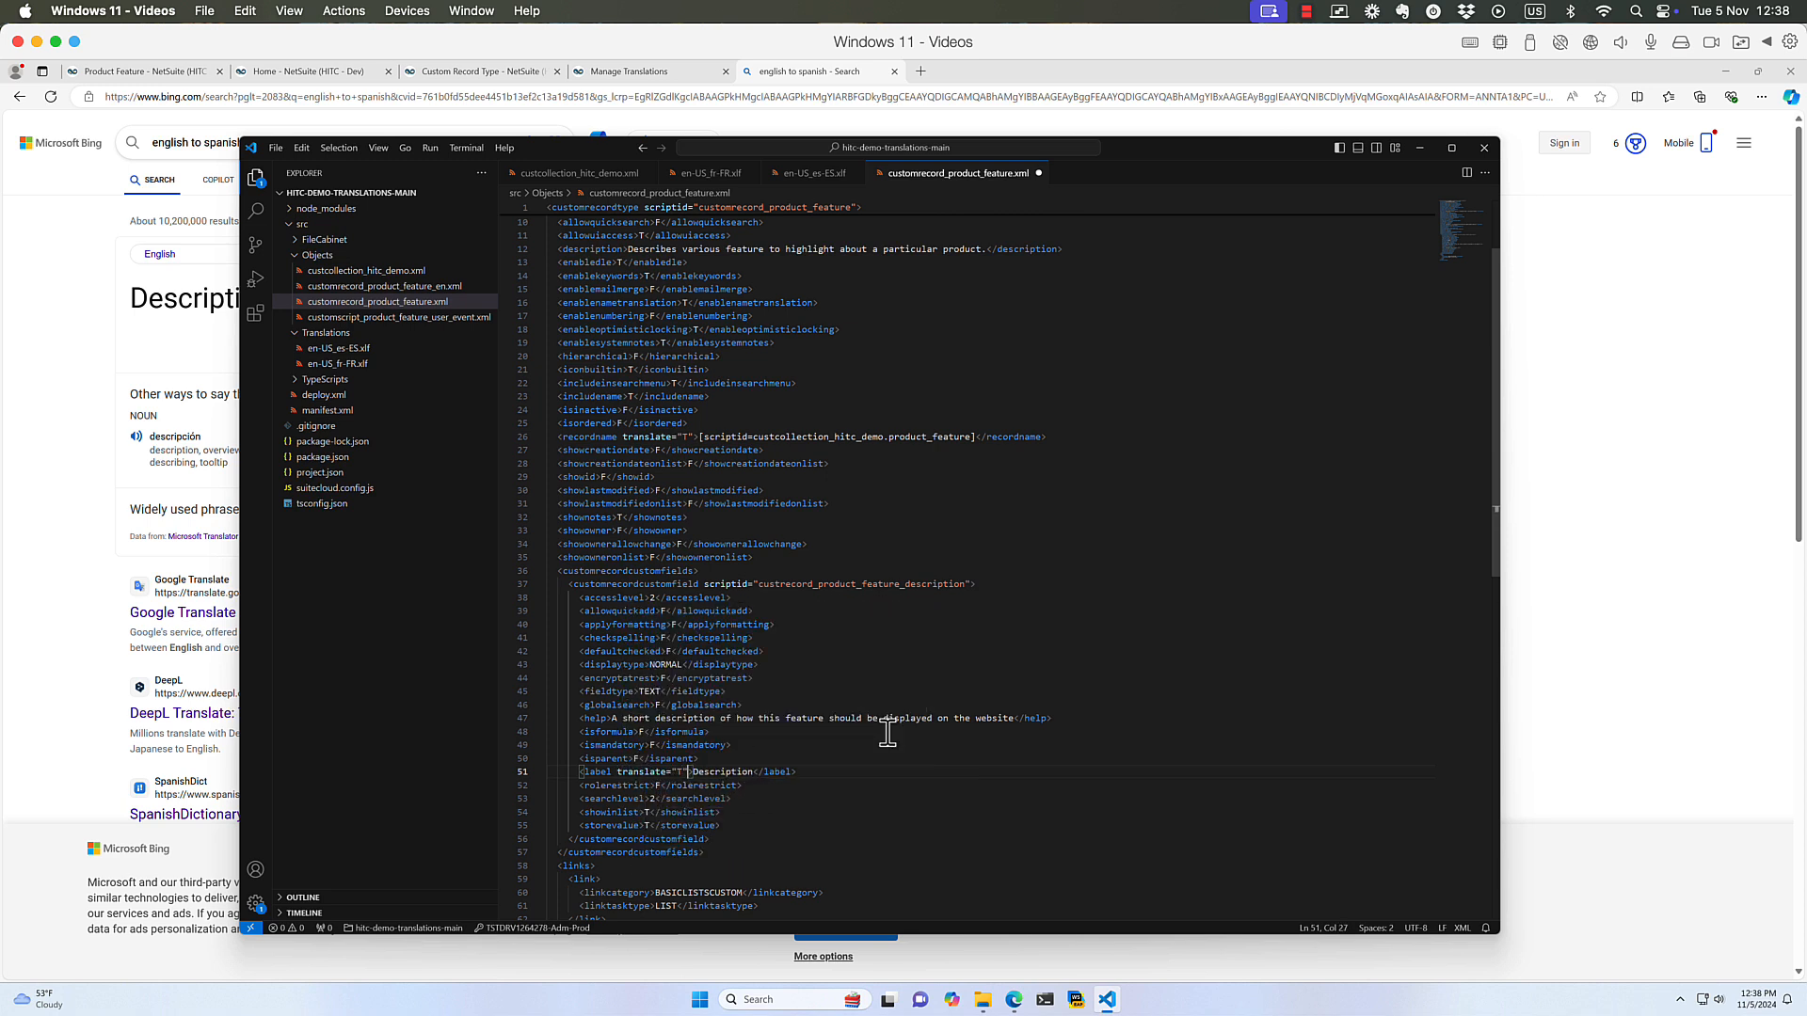
double_click(722, 772)
type("[")
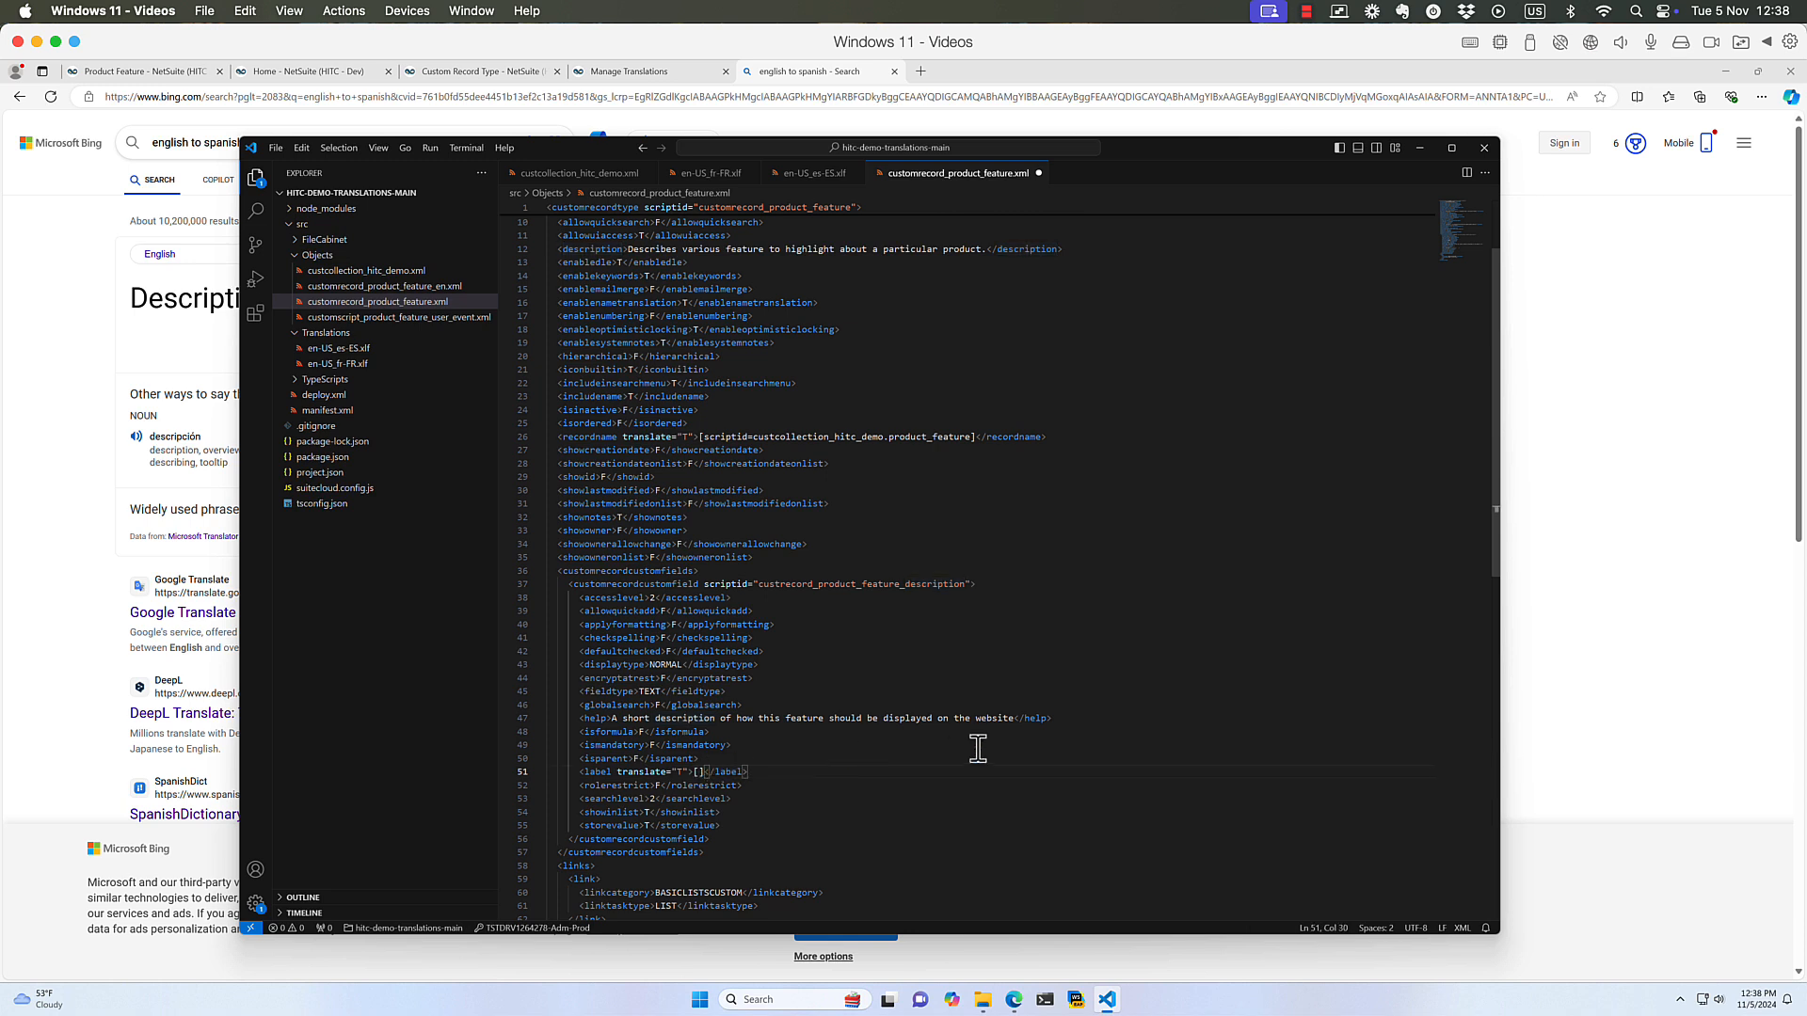
type("scriptid=")
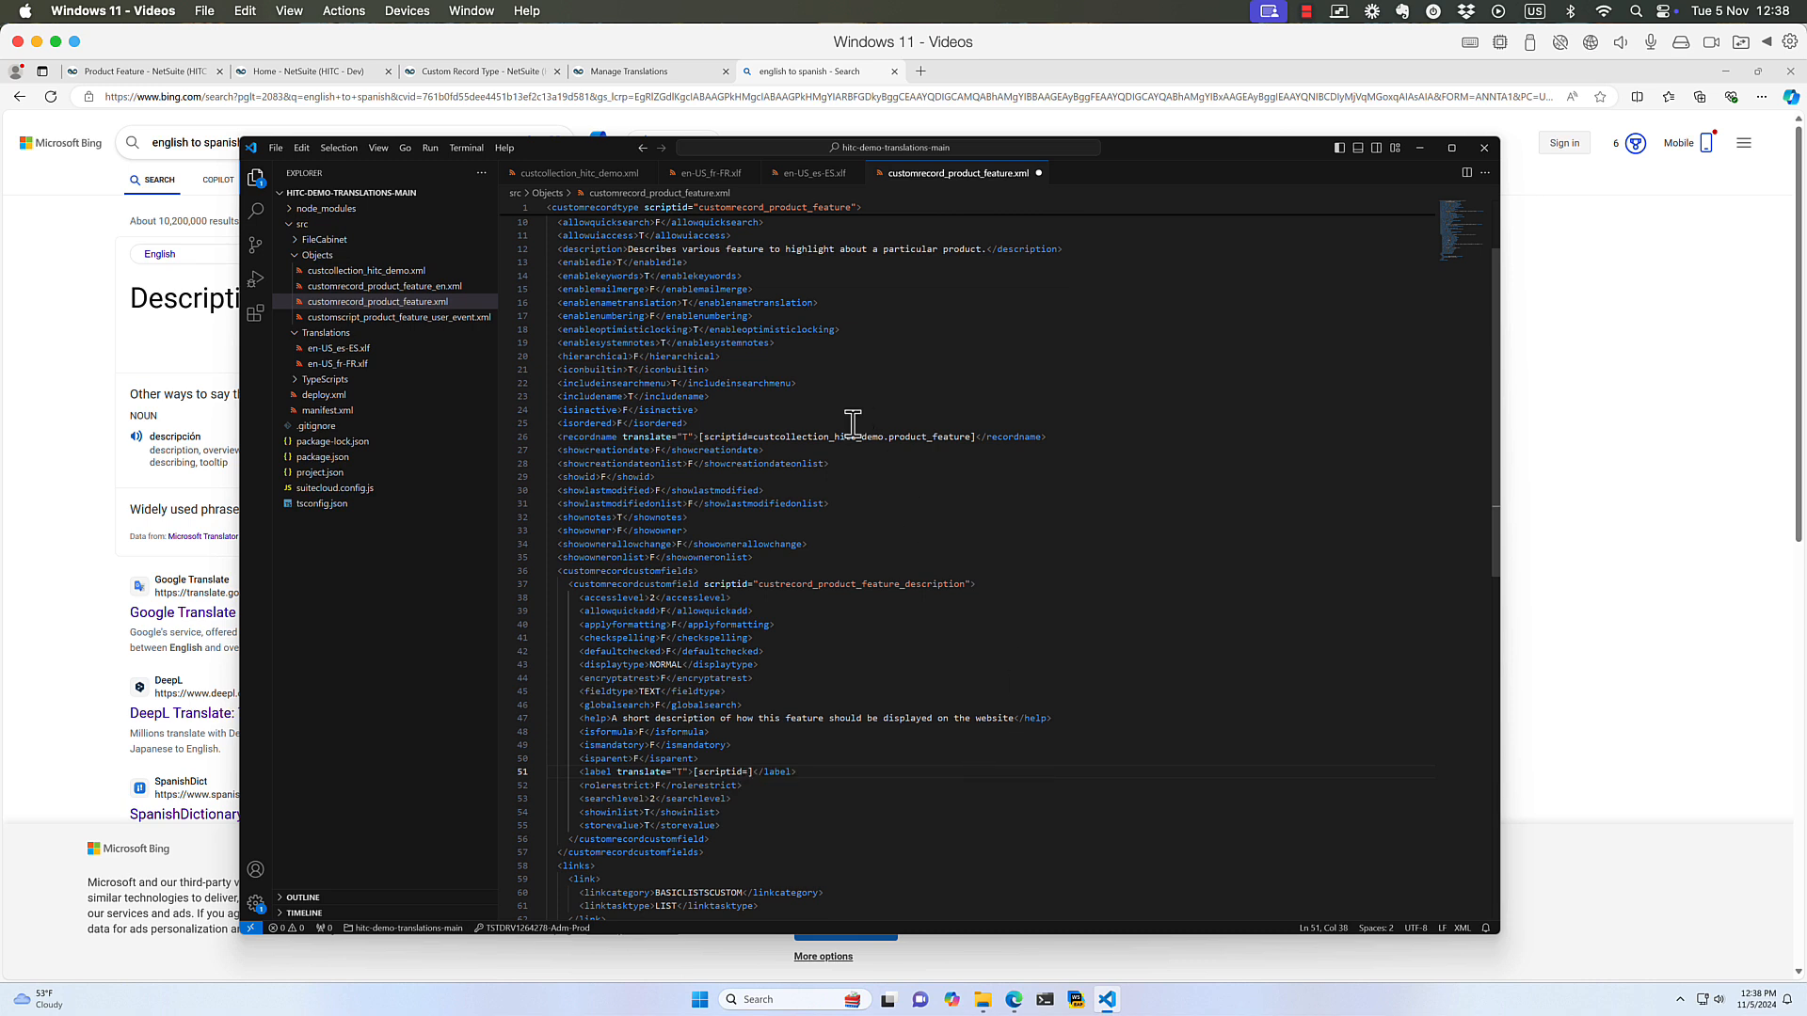
double_click(810, 437)
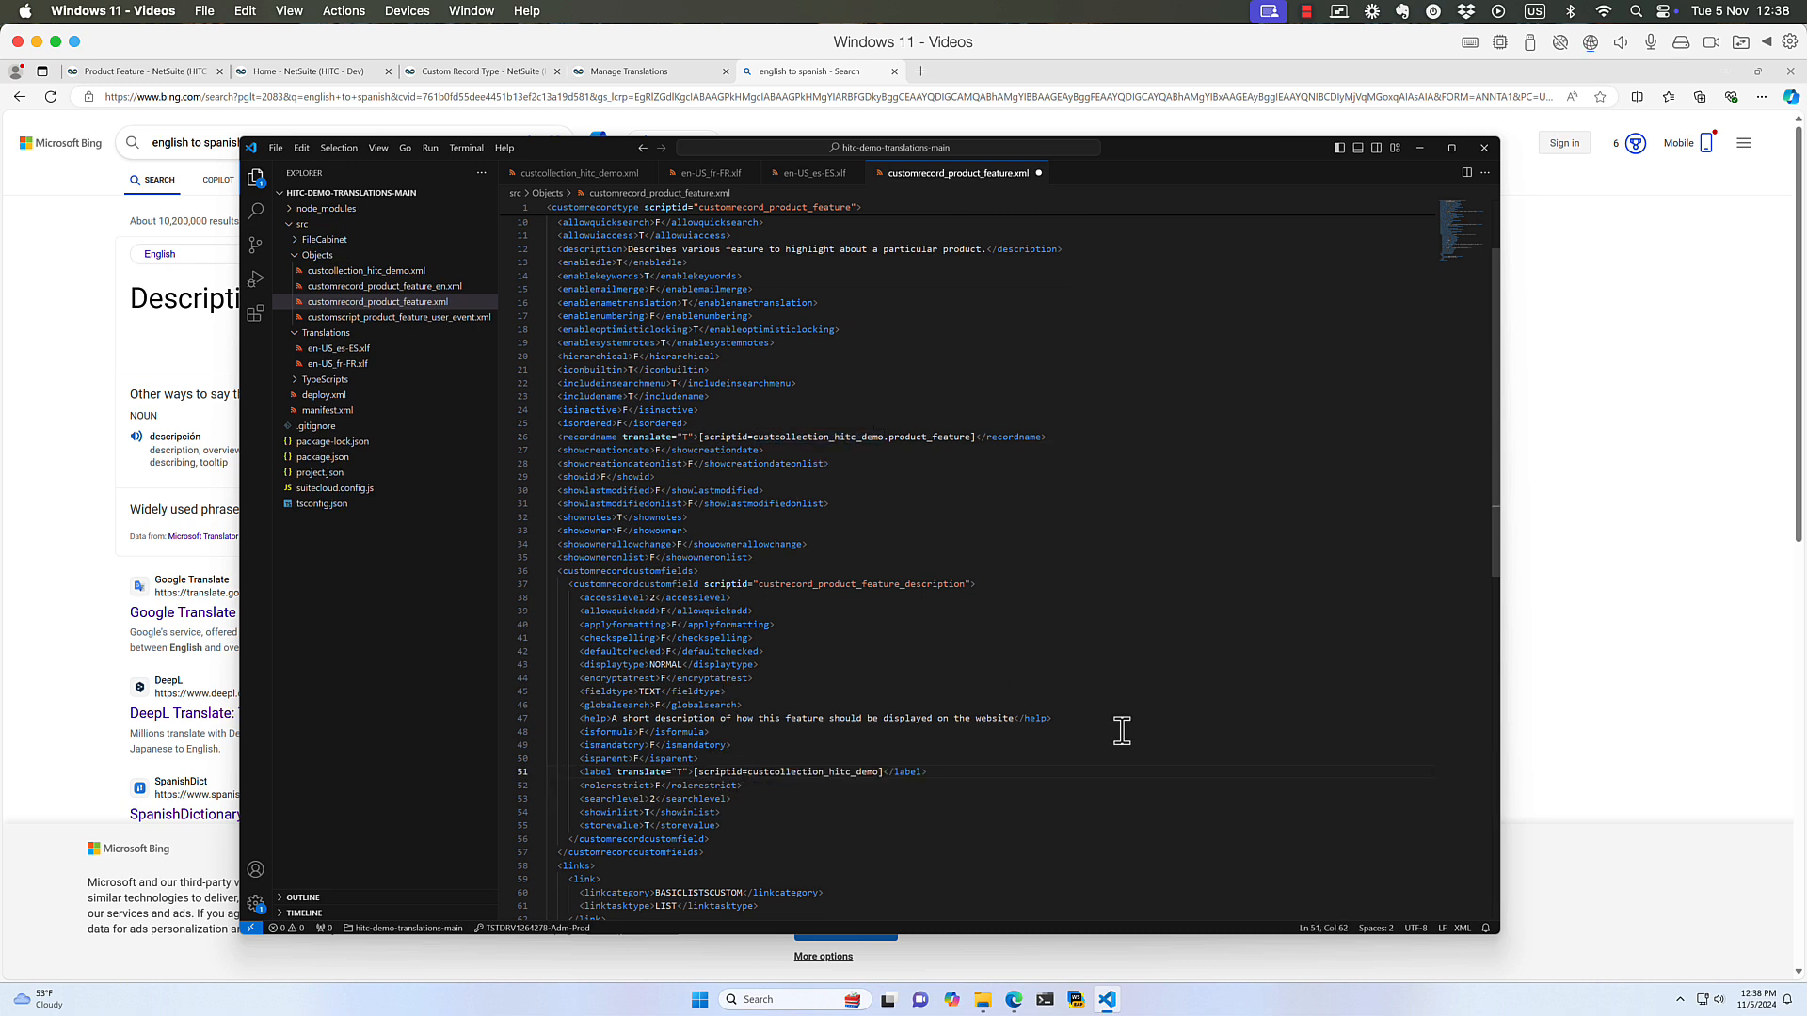
type(".description")
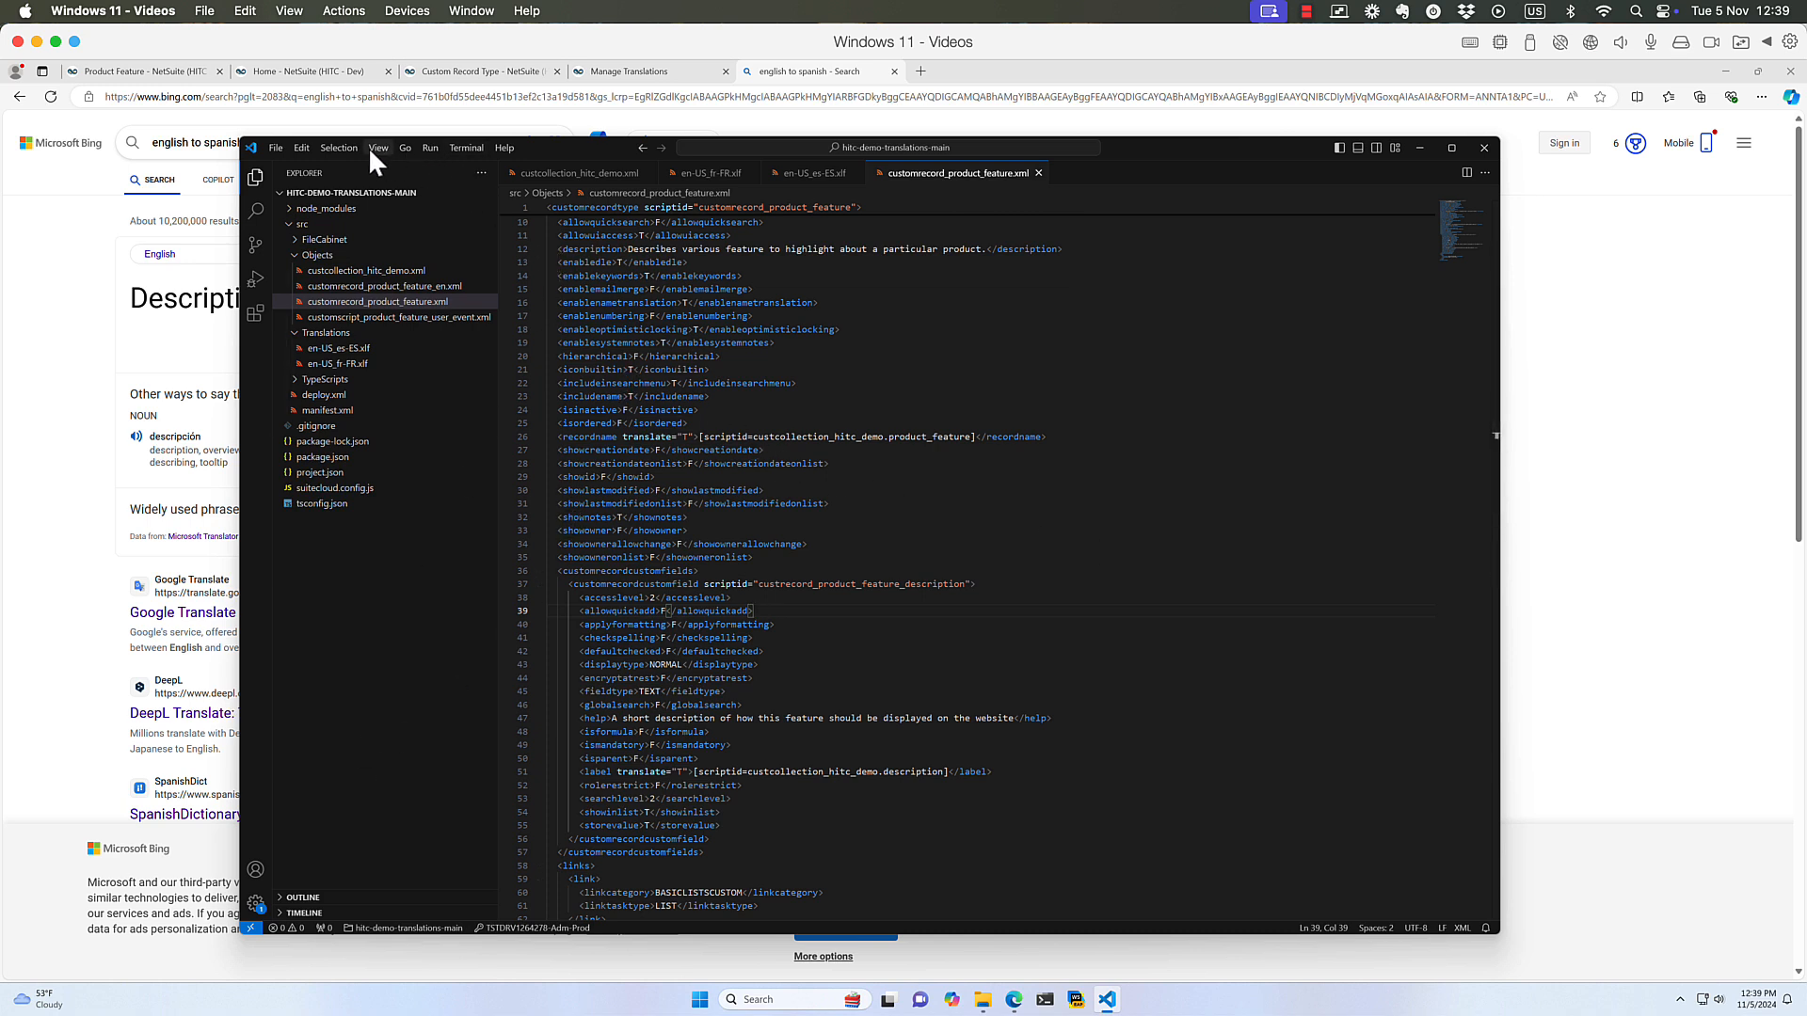
Run SuiteCloud: Deploy Project from the Command Palette and re-authorize the integration.
left_click(377, 148)
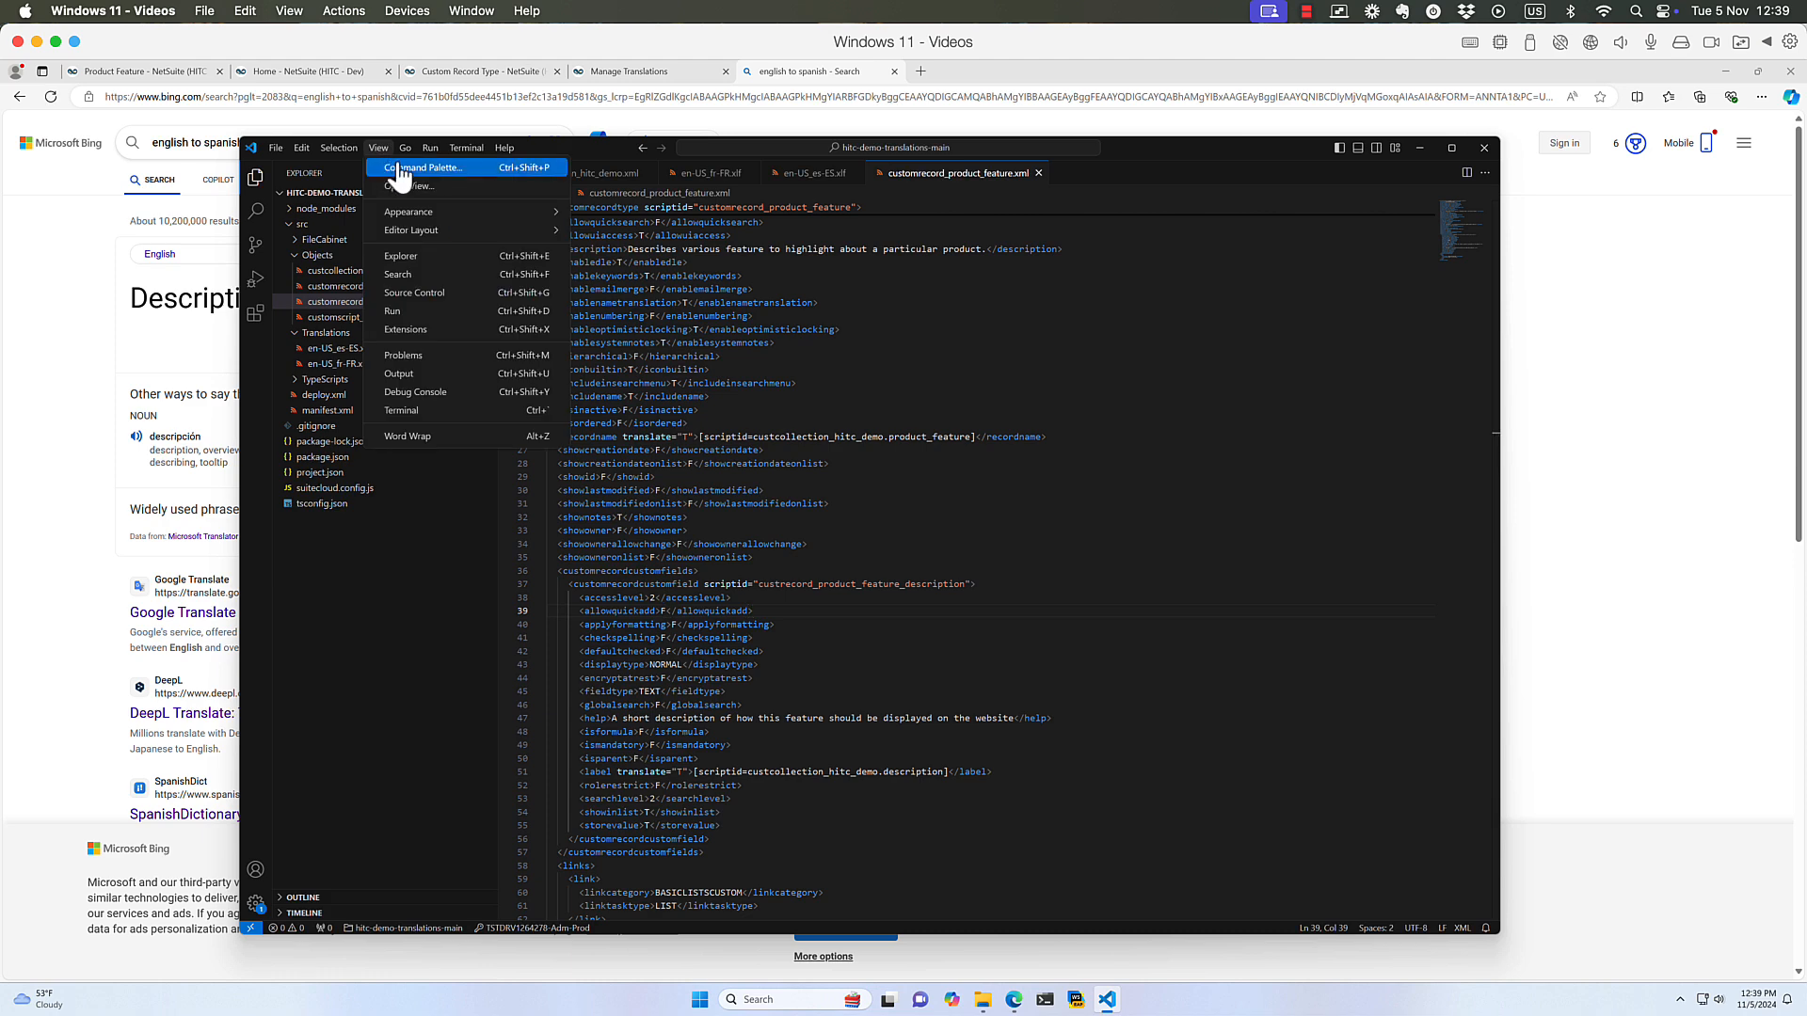
left_click(424, 166)
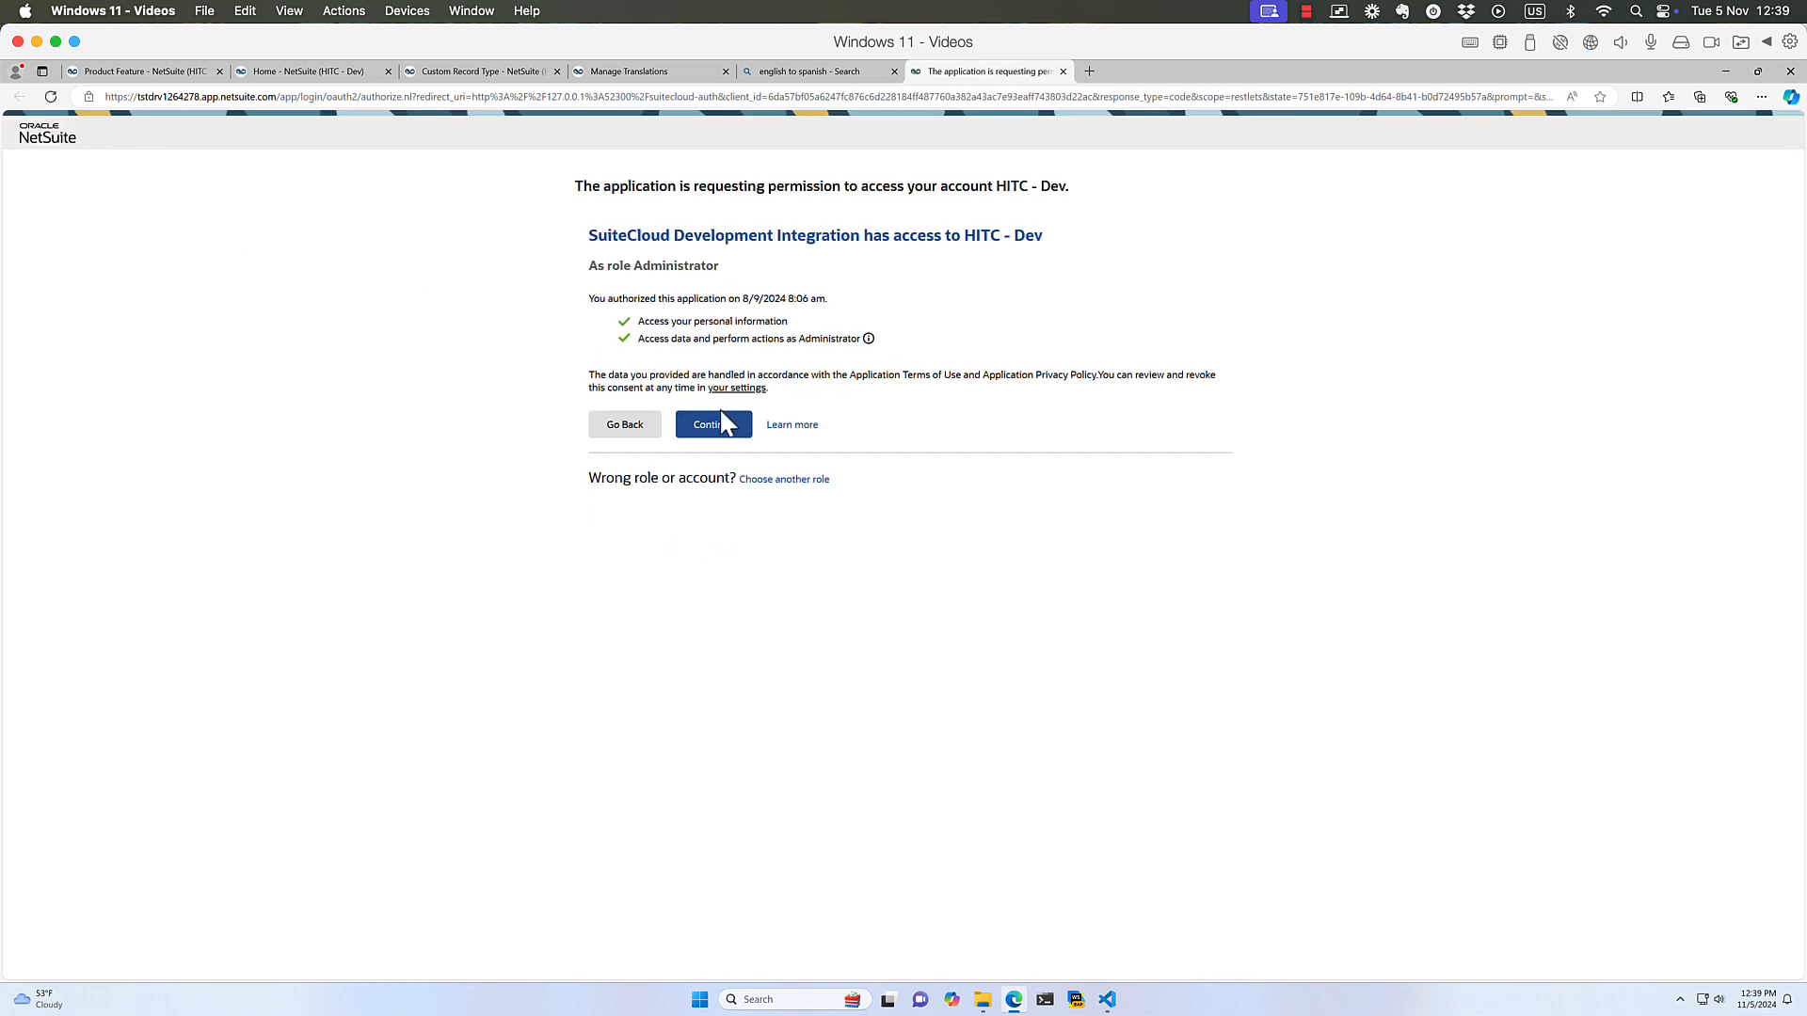
left_click(712, 425)
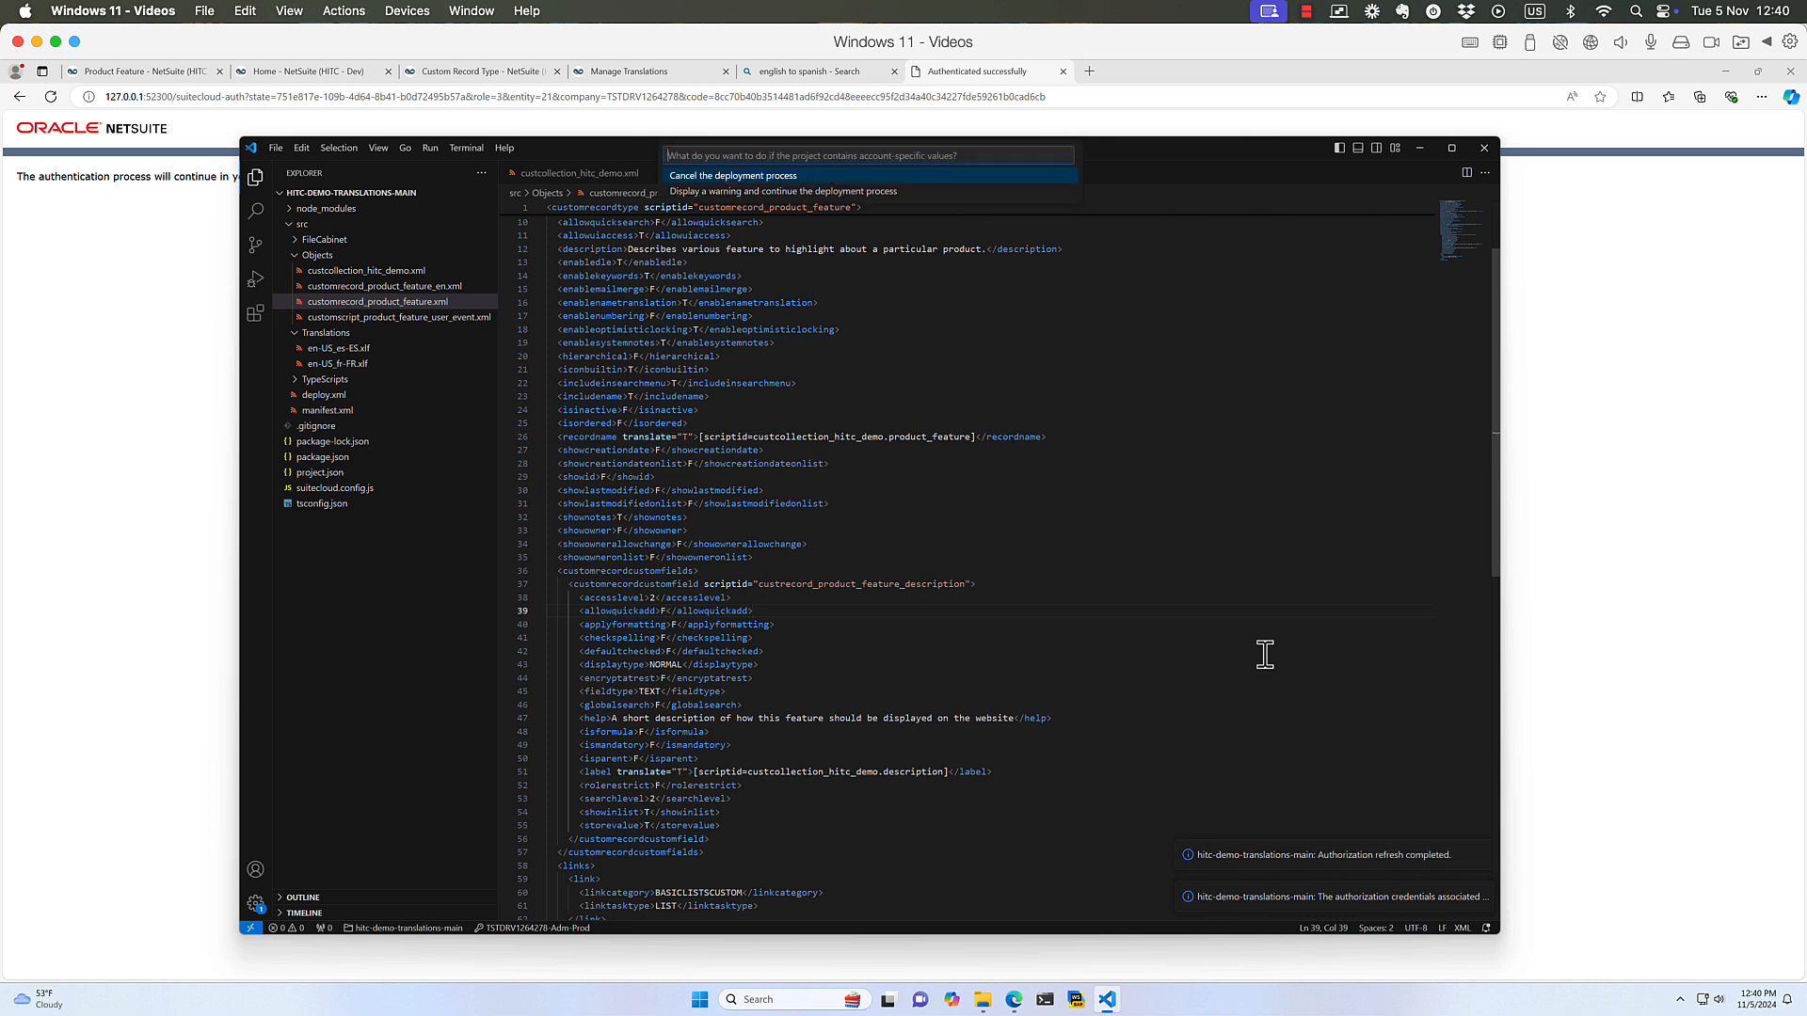
mouse_move(844, 179)
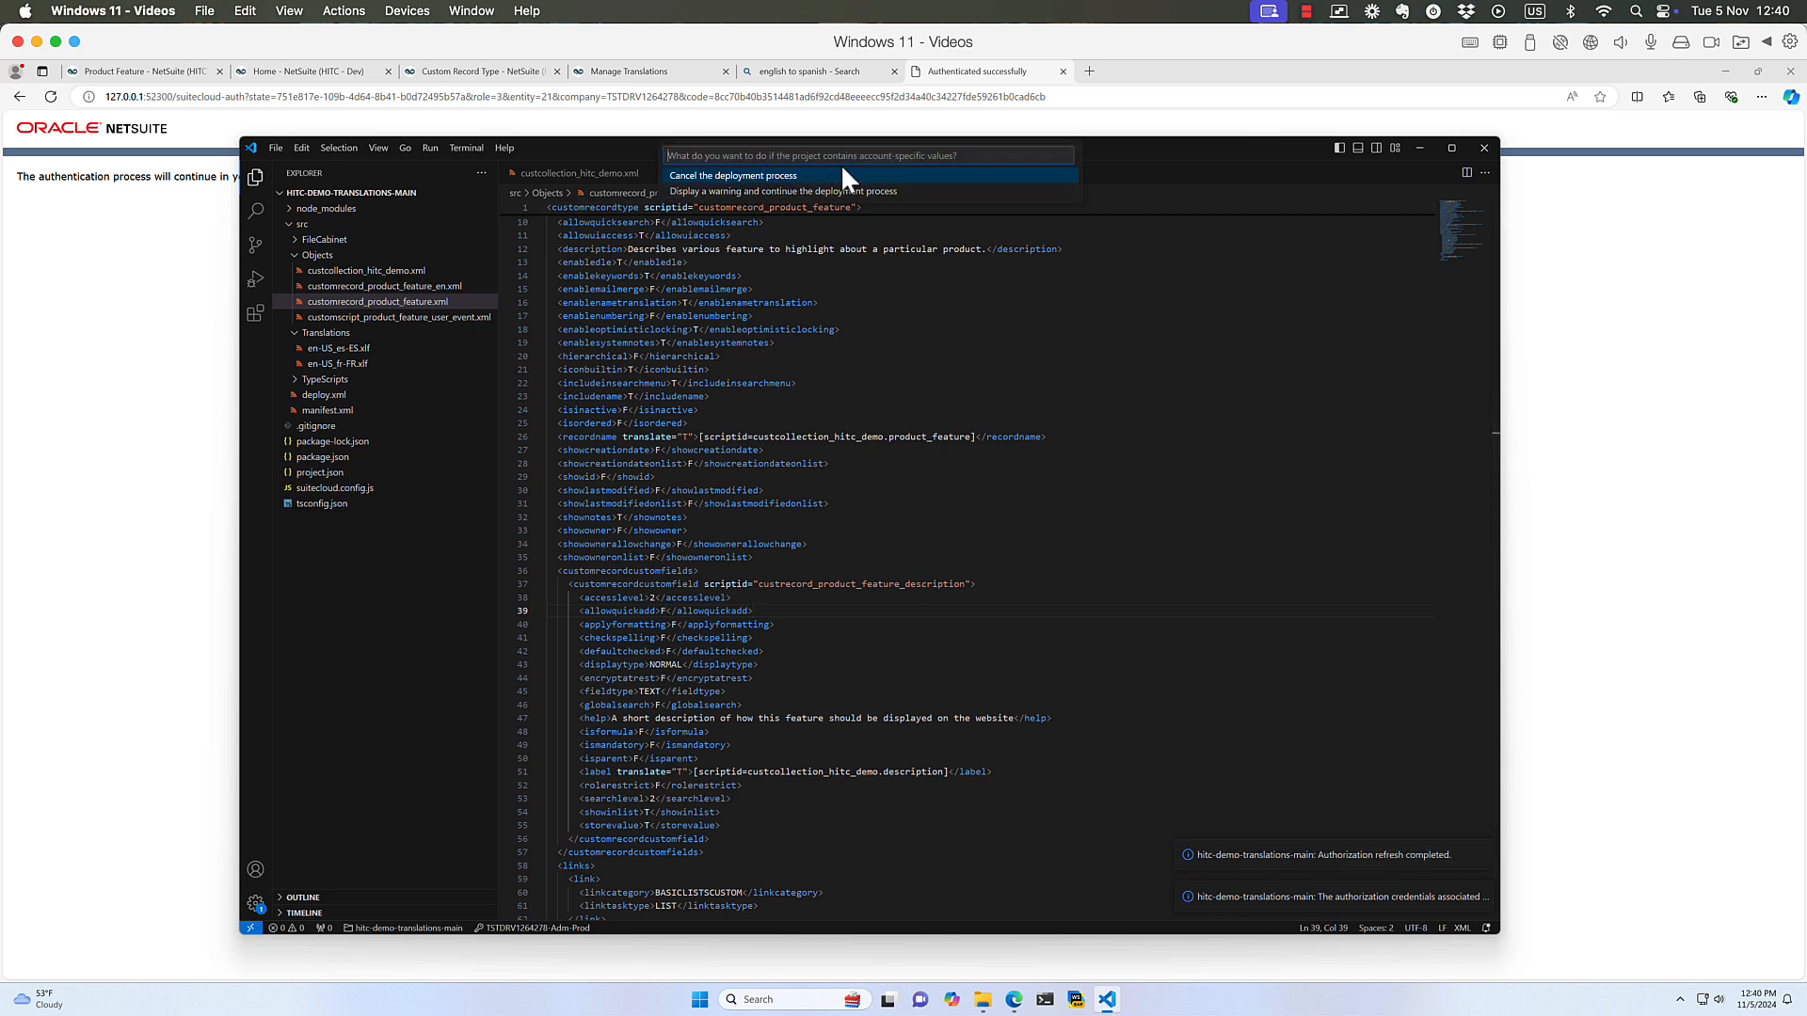
mouse_move(928, 202)
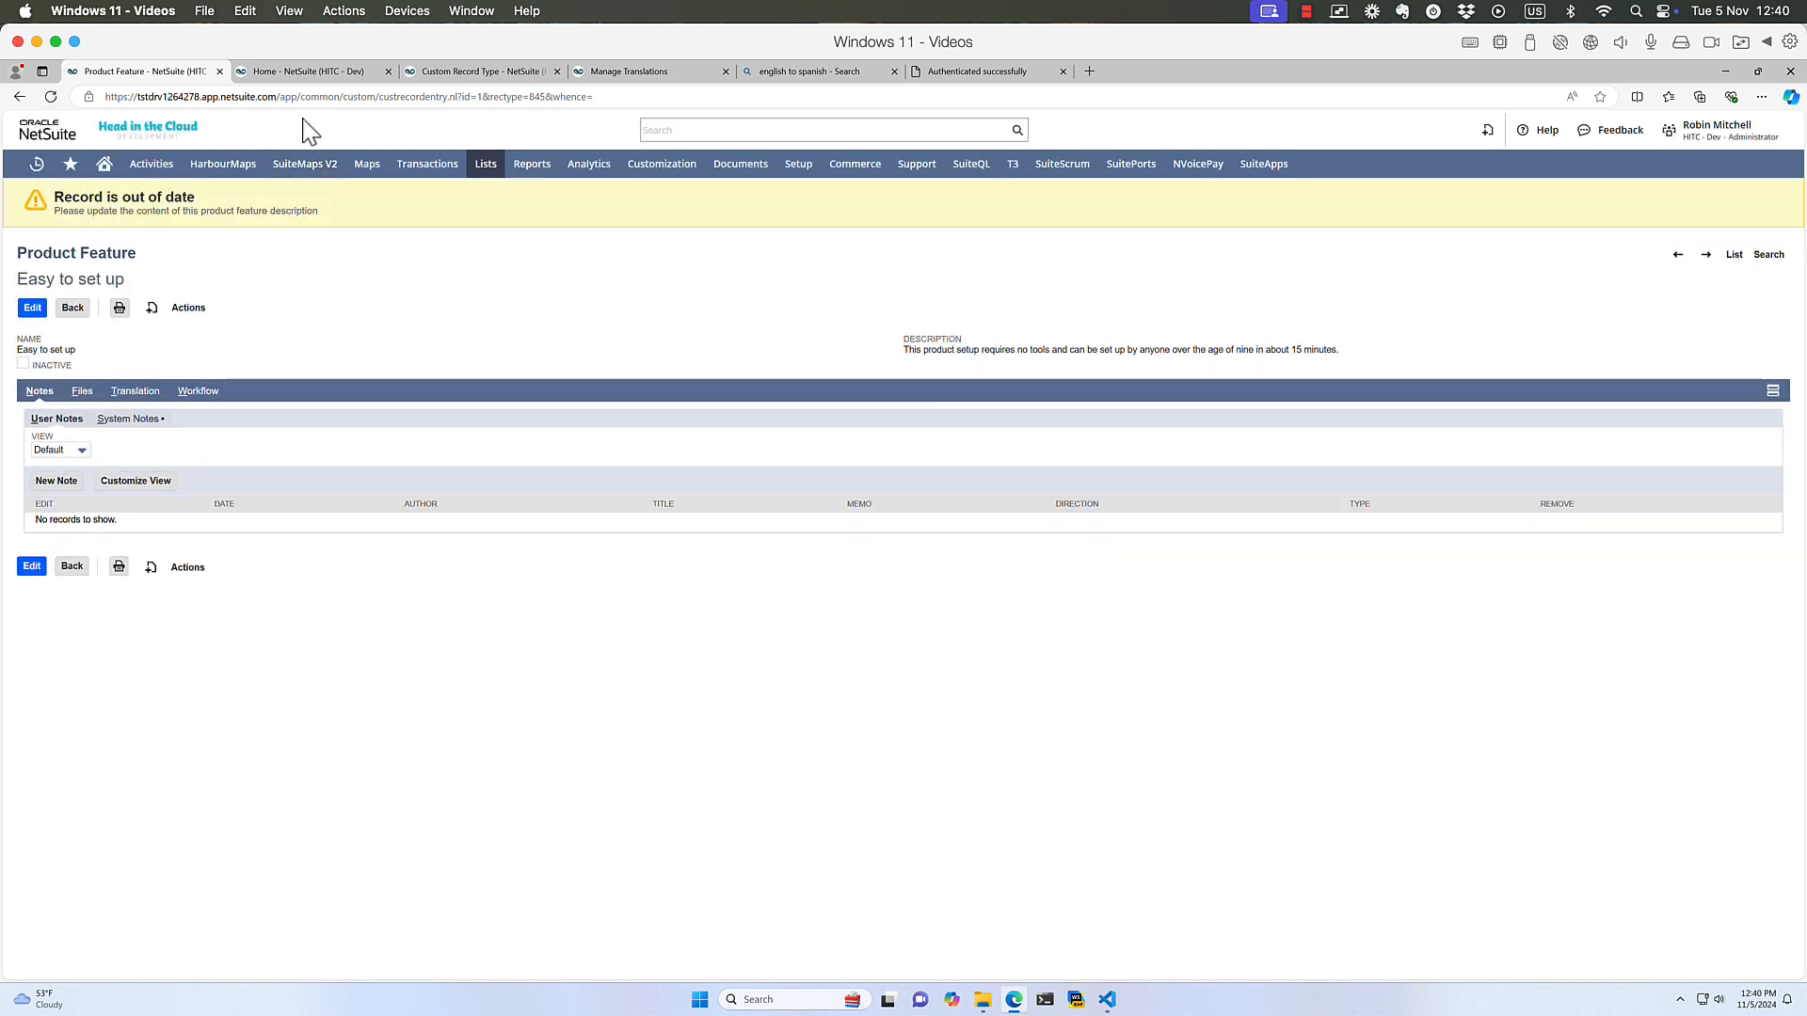
Set the interface language to Español (España) and view the Product Feature record.
left_click(103, 163)
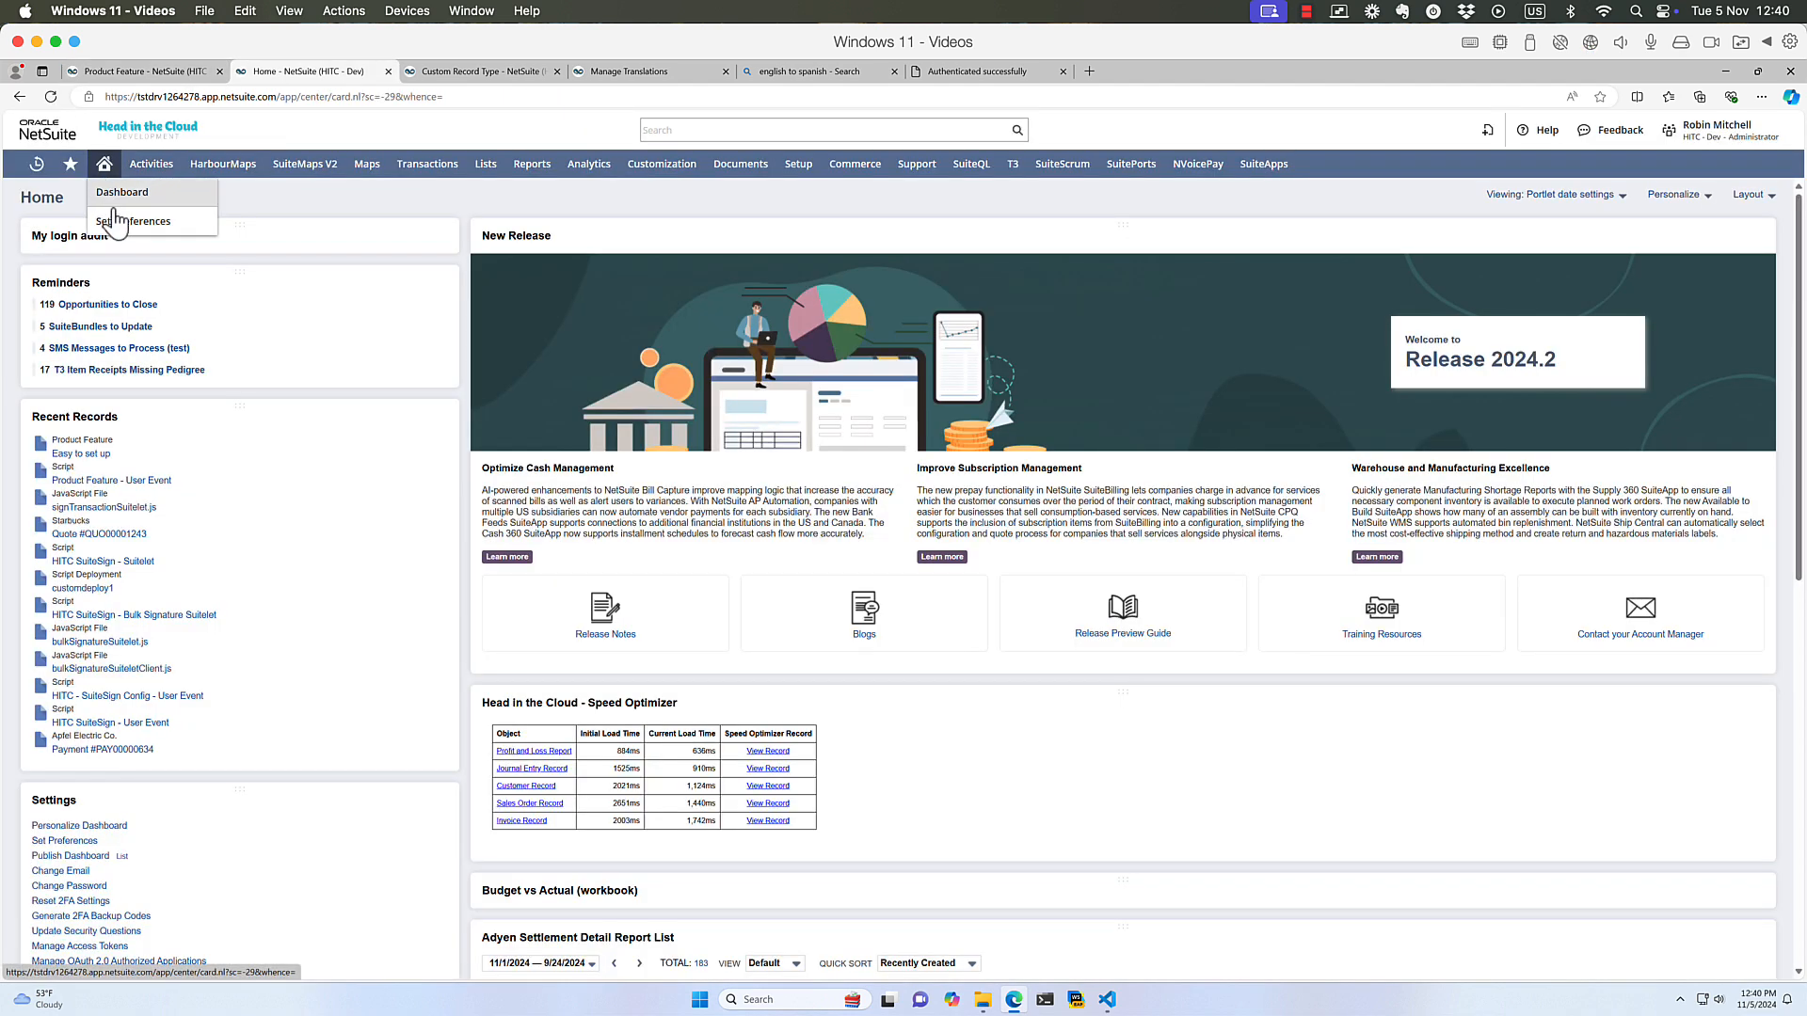
left_click(139, 222)
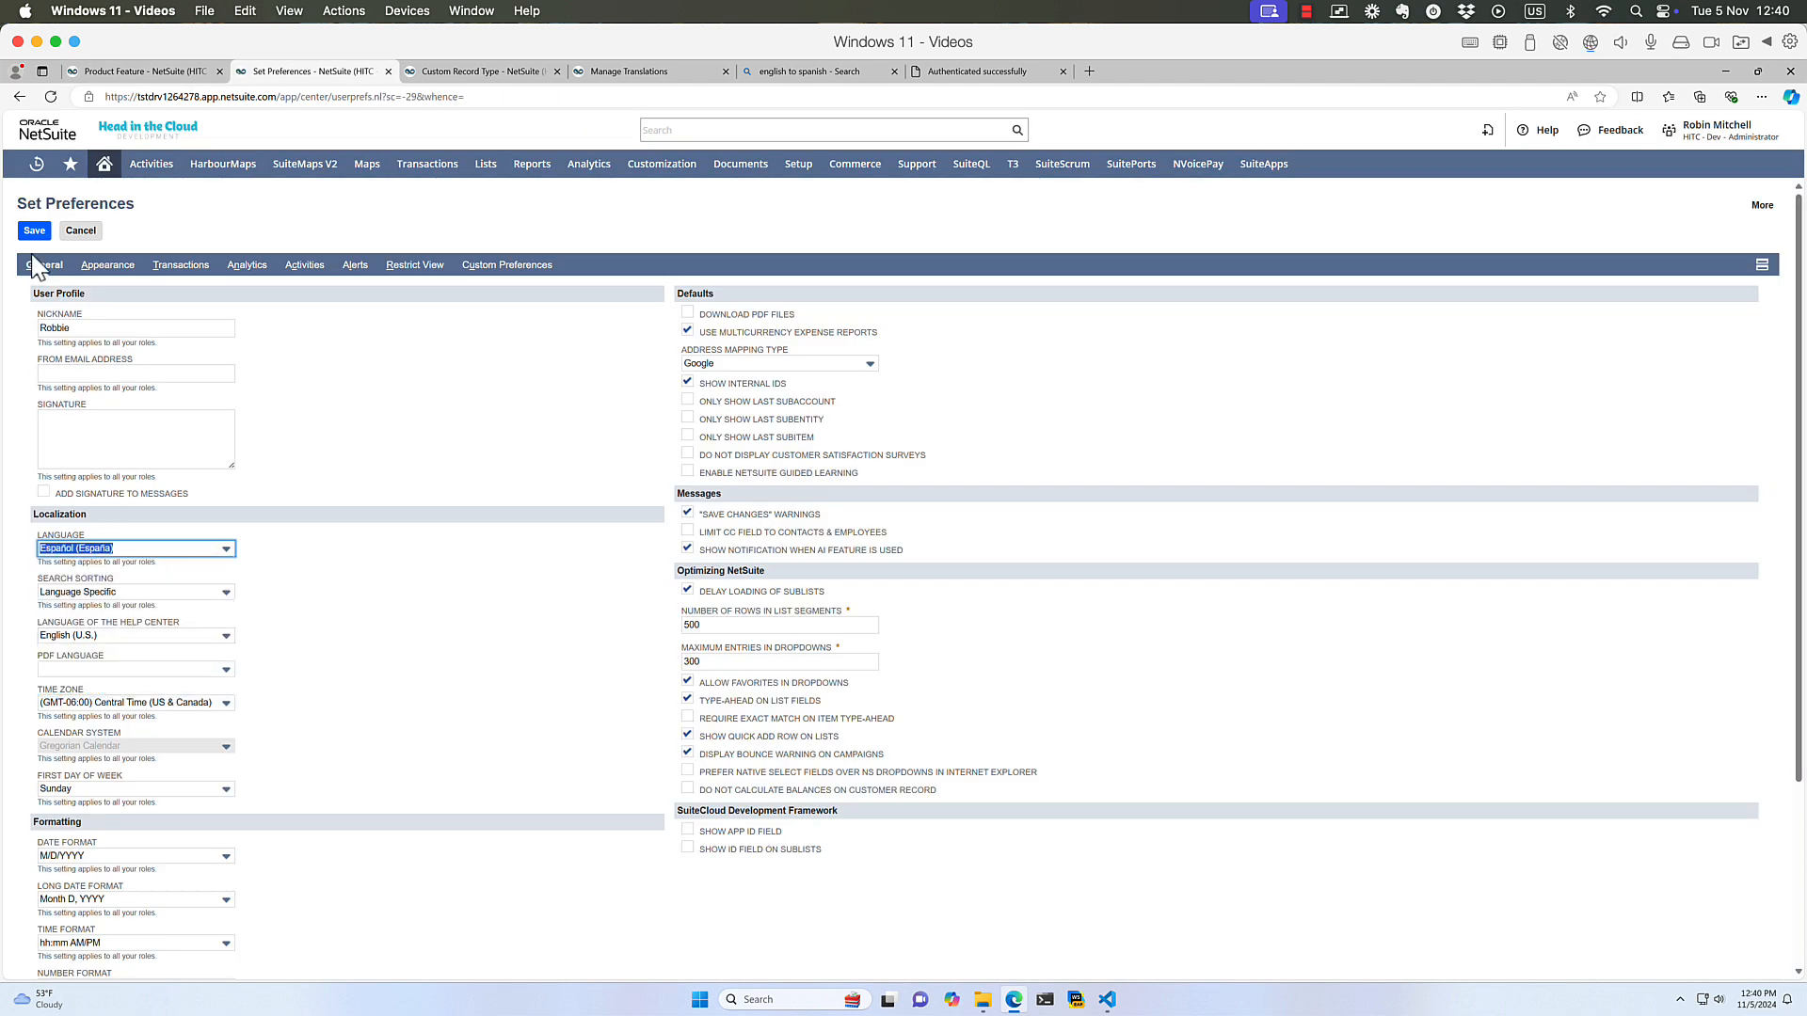
left_click(141, 71)
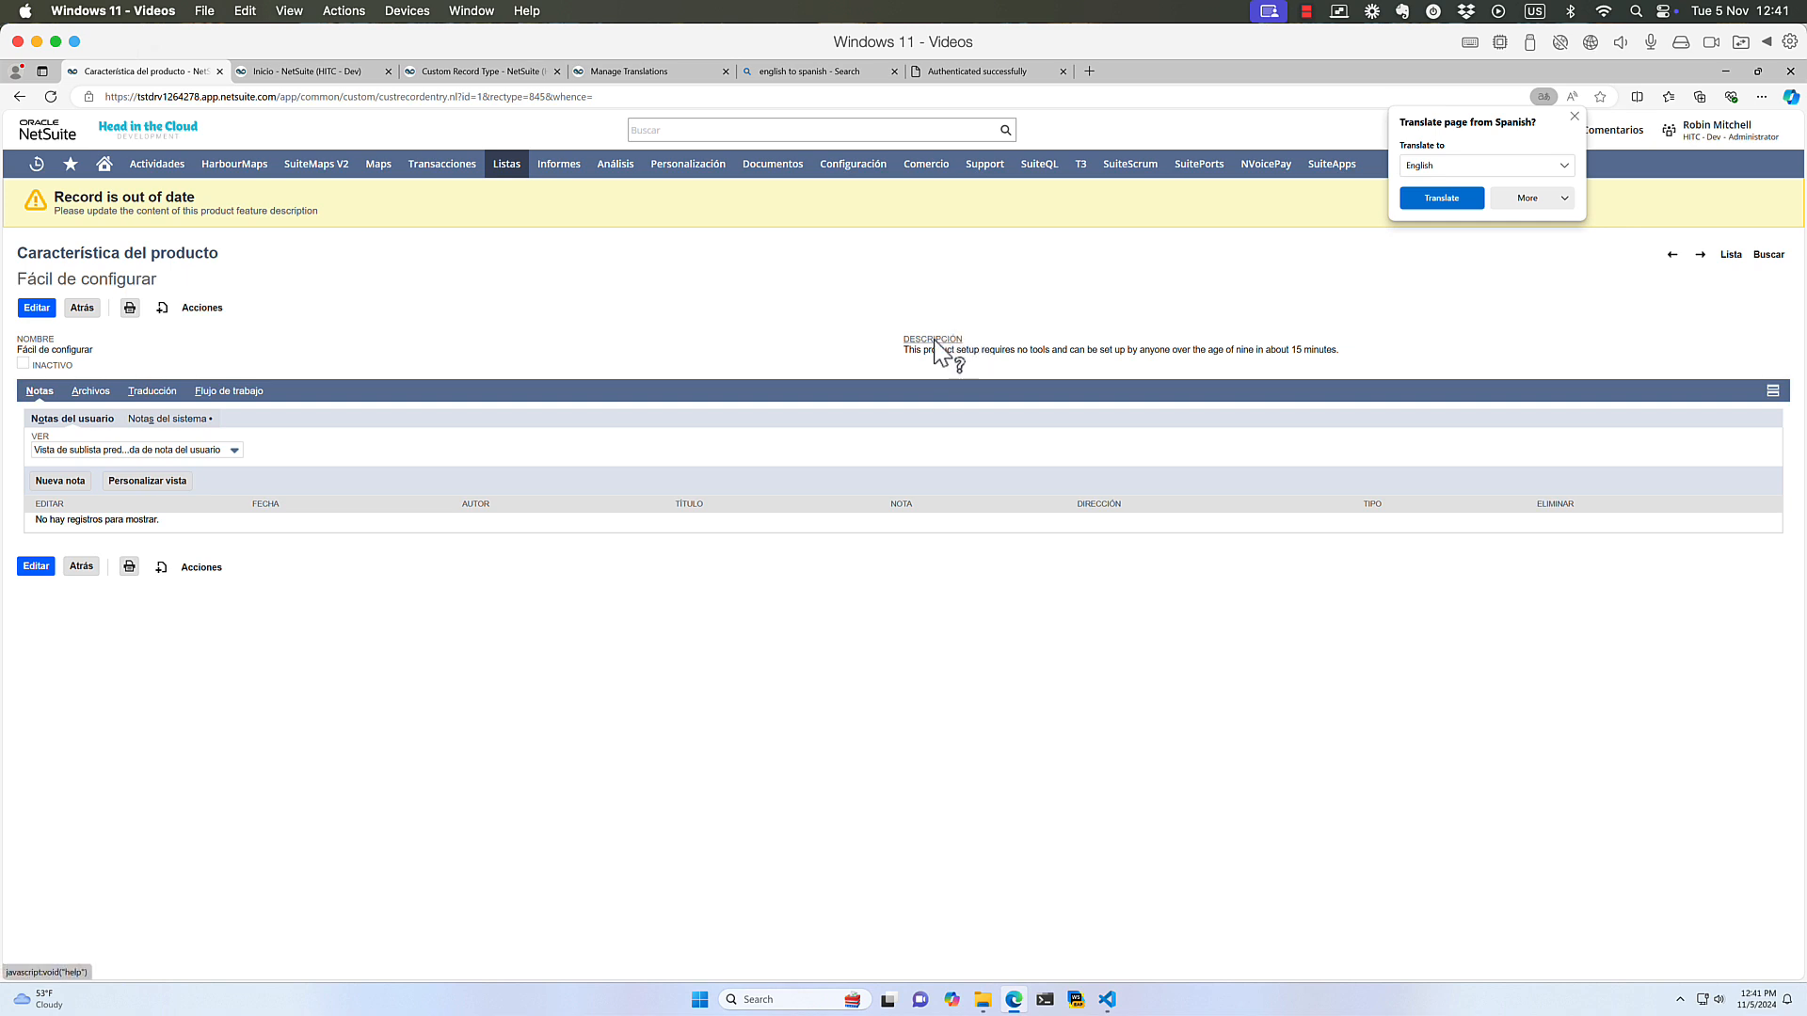
mouse_move(416, 296)
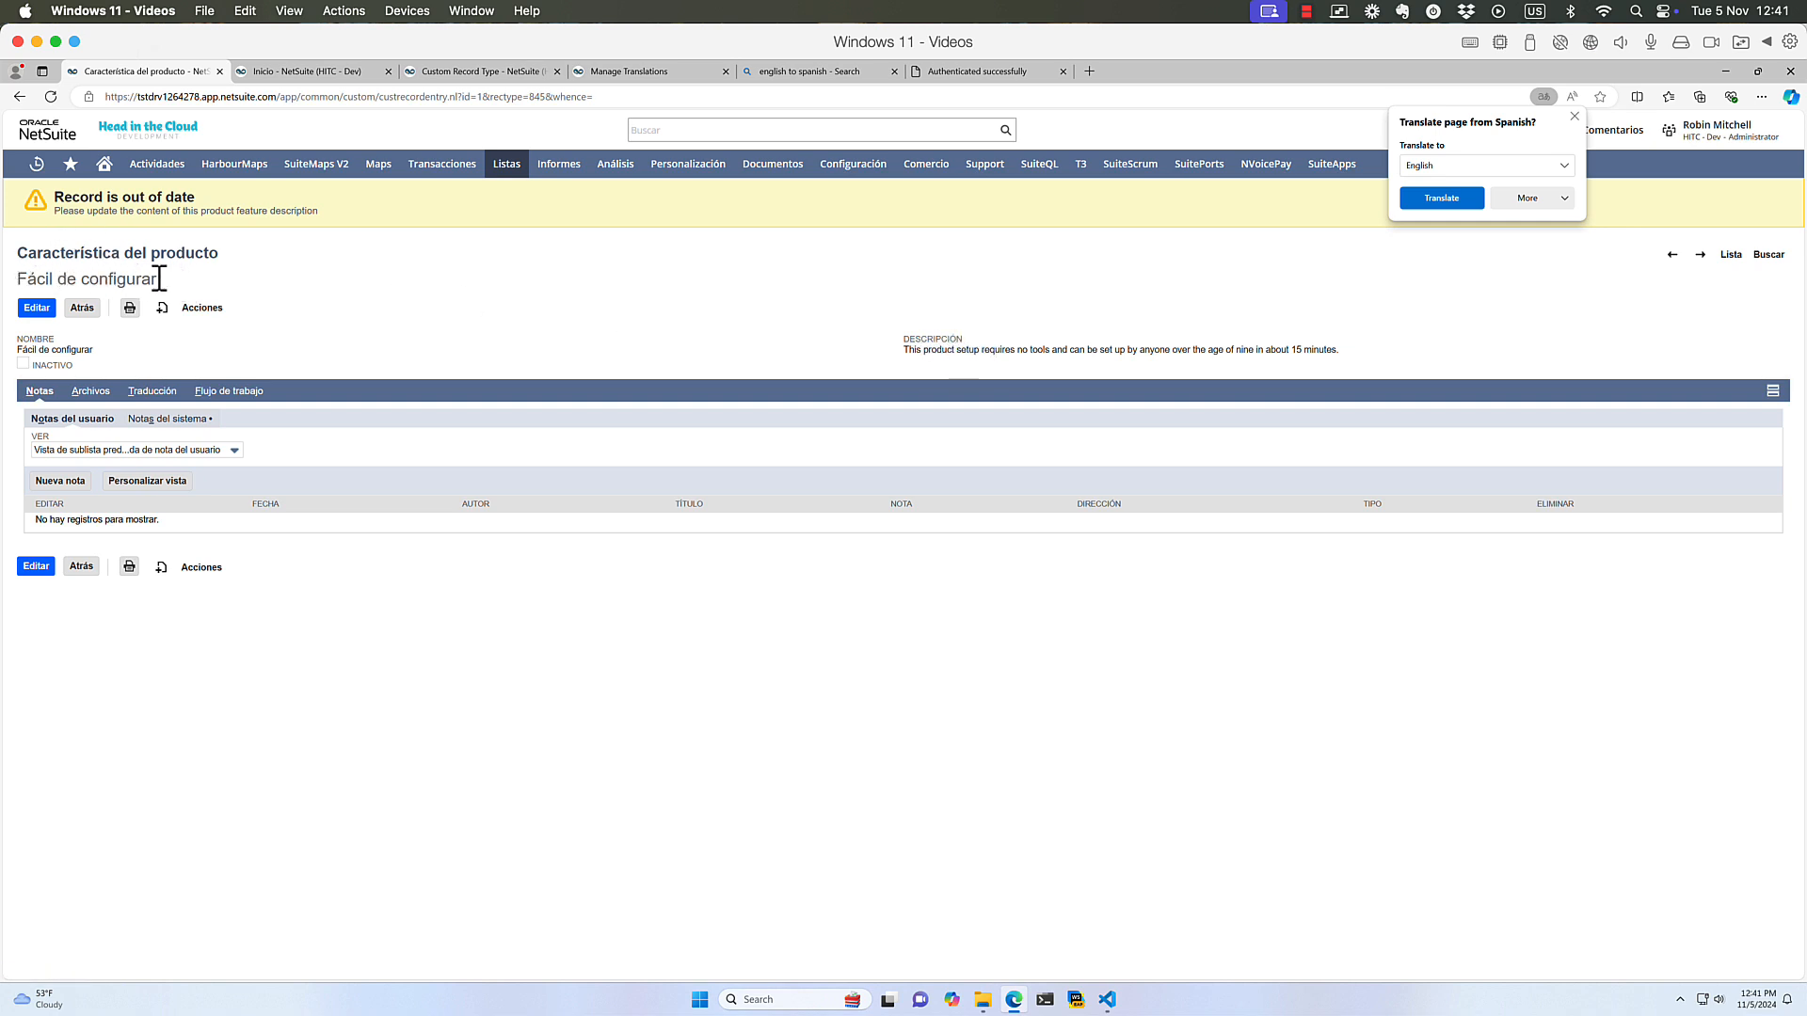
mouse_move(497, 320)
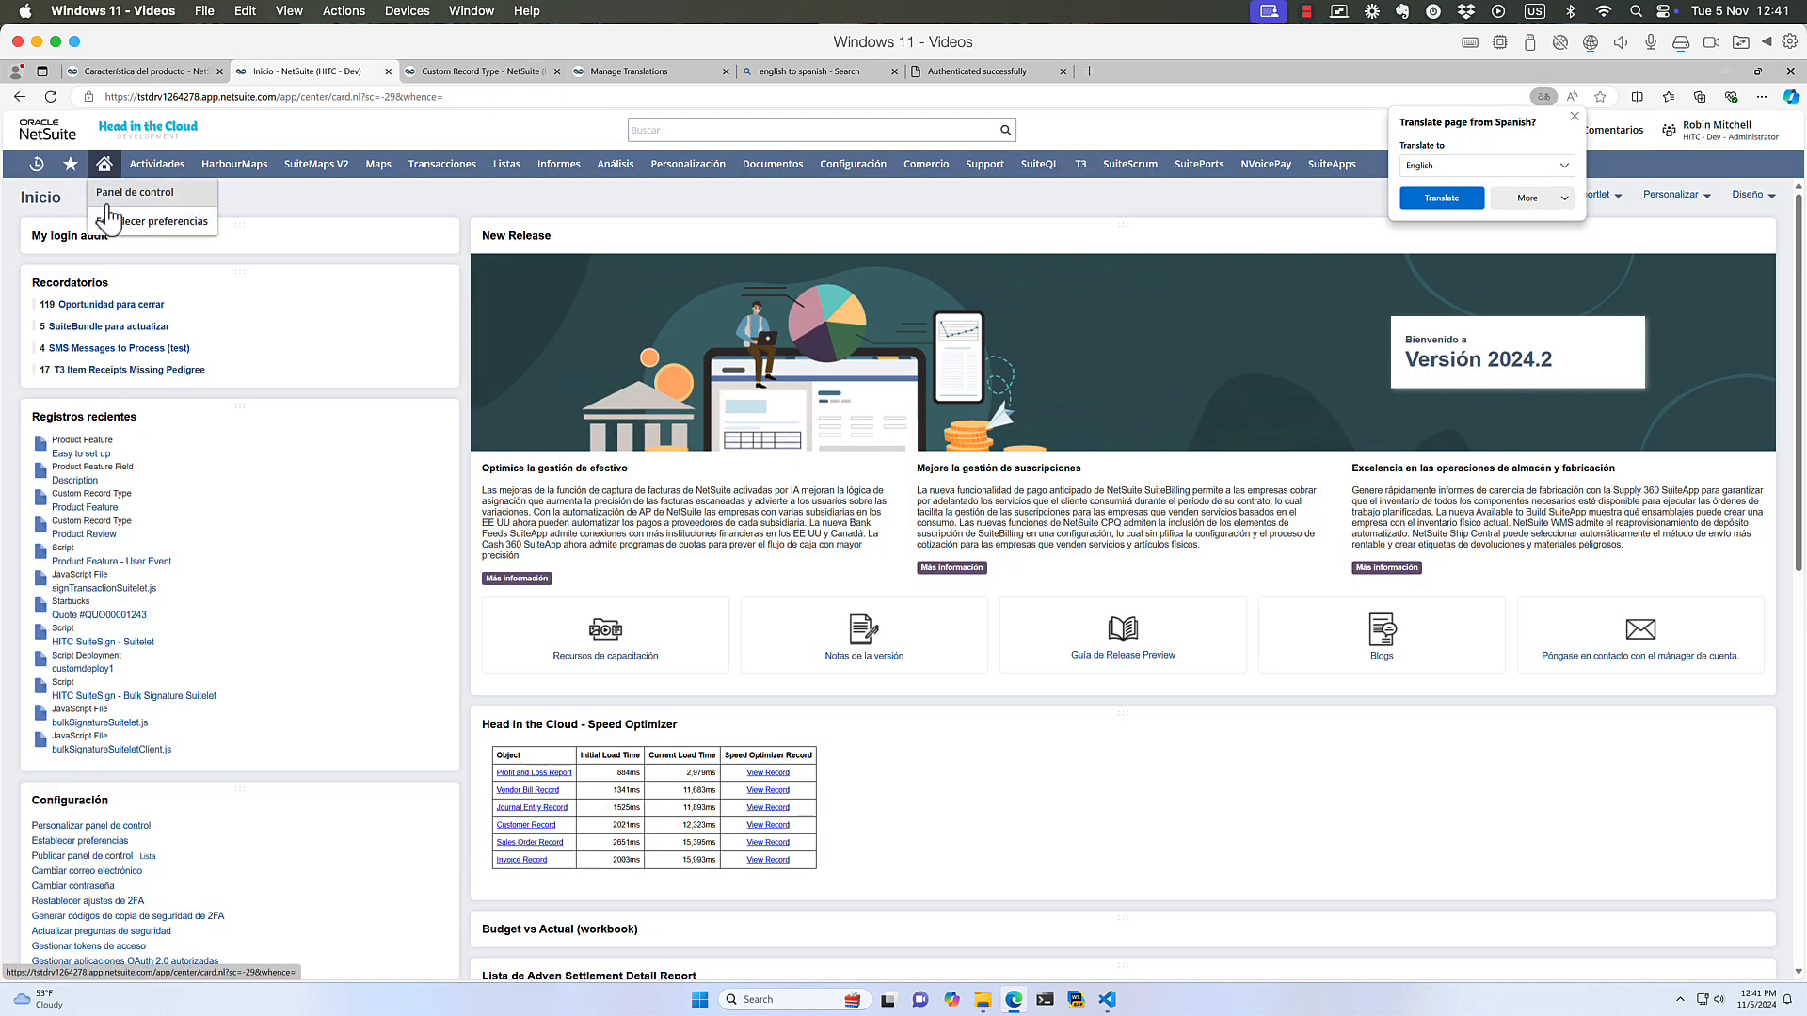
In Establecer preferencias, set Idioma back to English (U.S.) and save.
left_click(1573, 116)
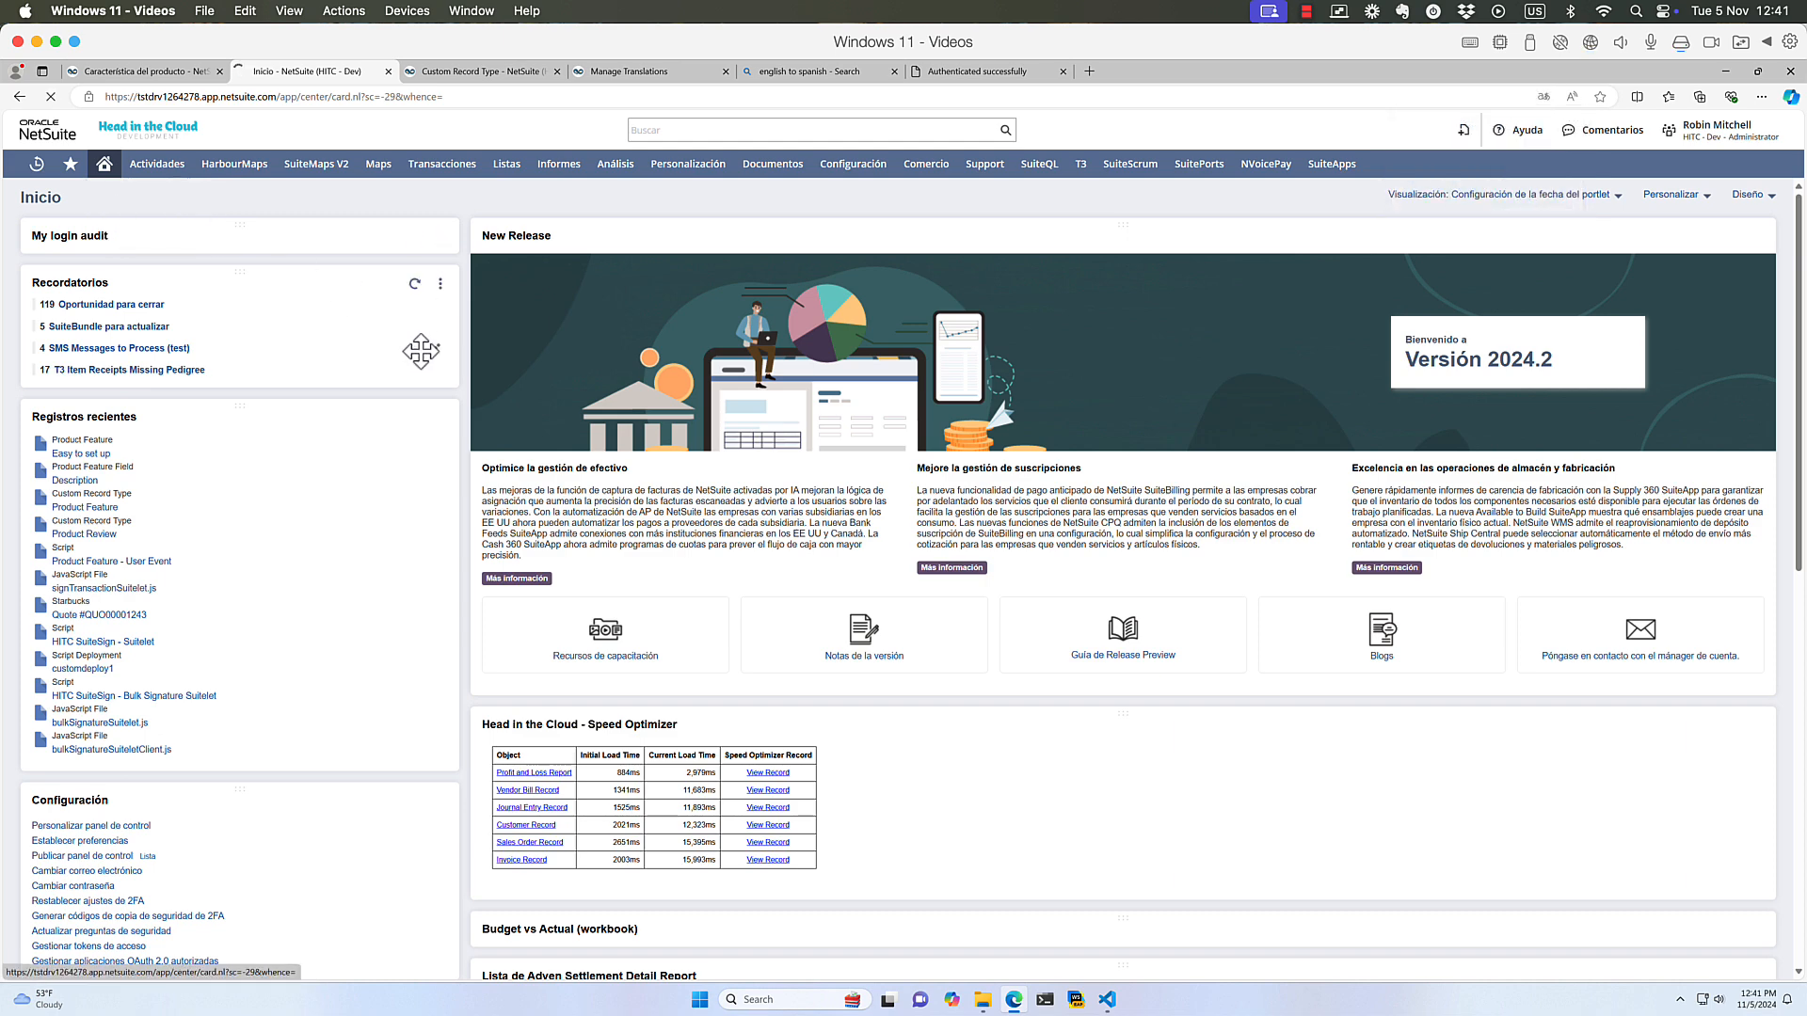
left_click(79, 840)
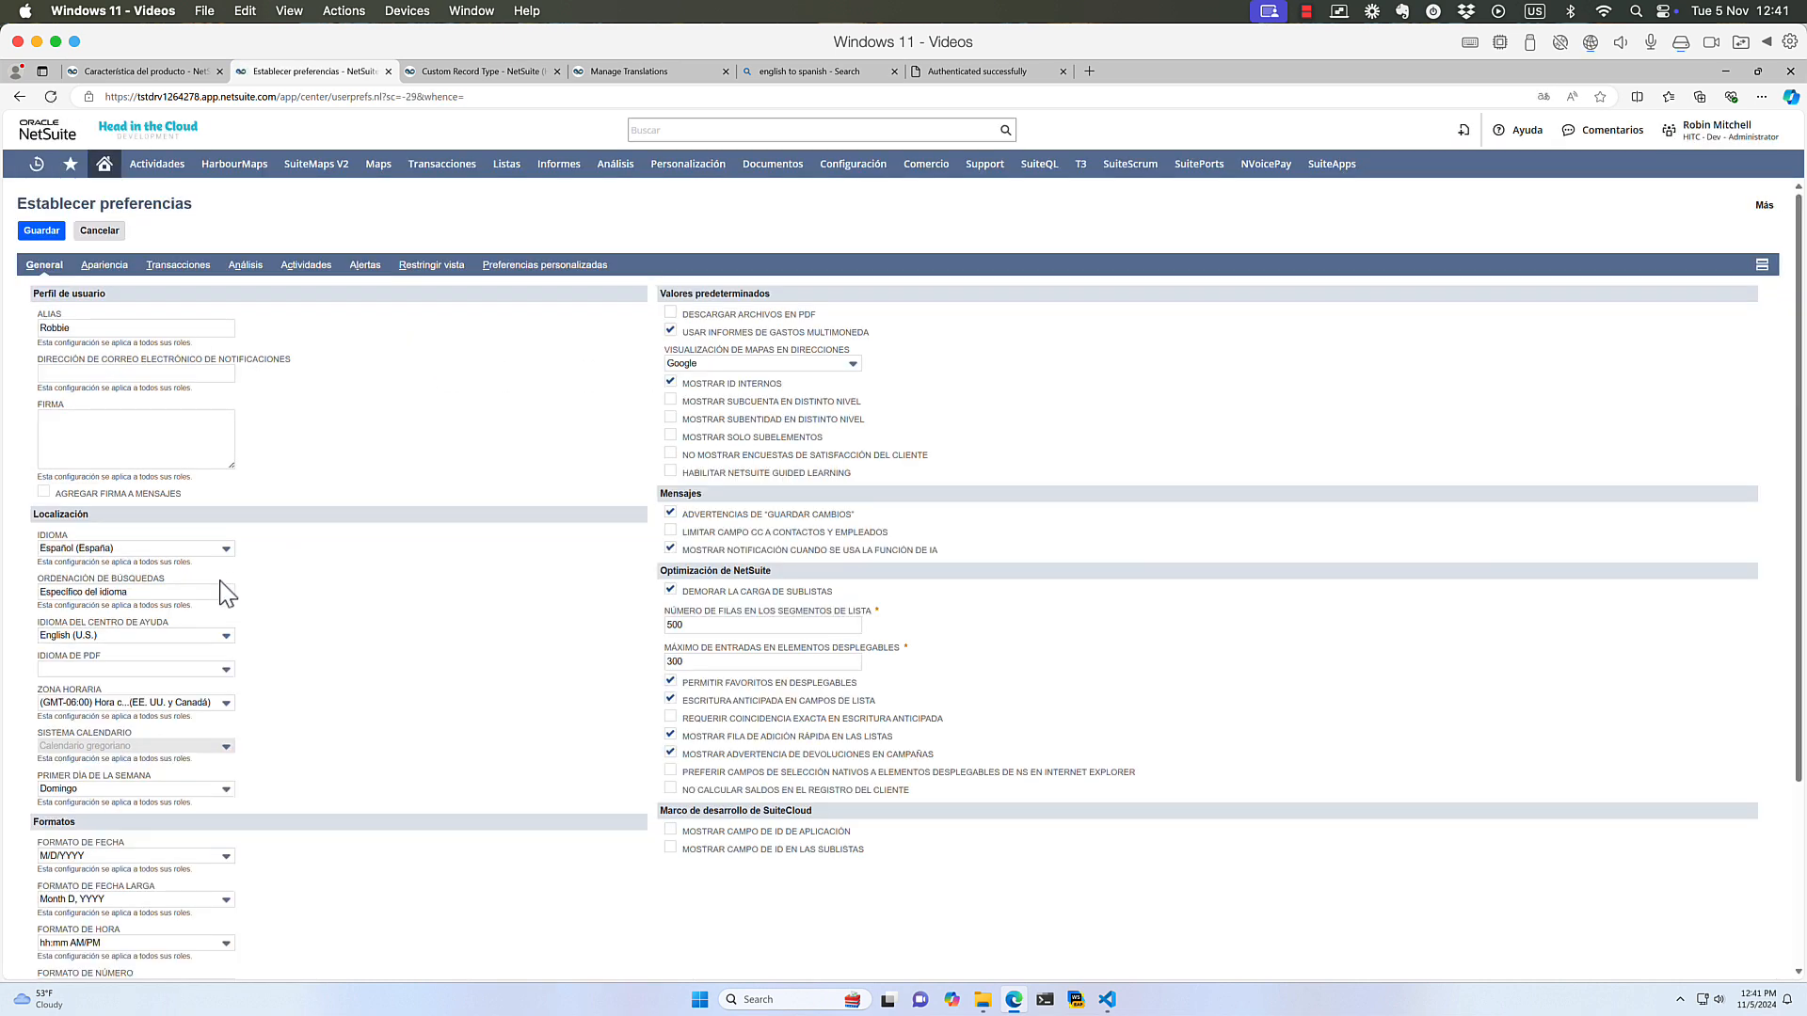
left_click(135, 549)
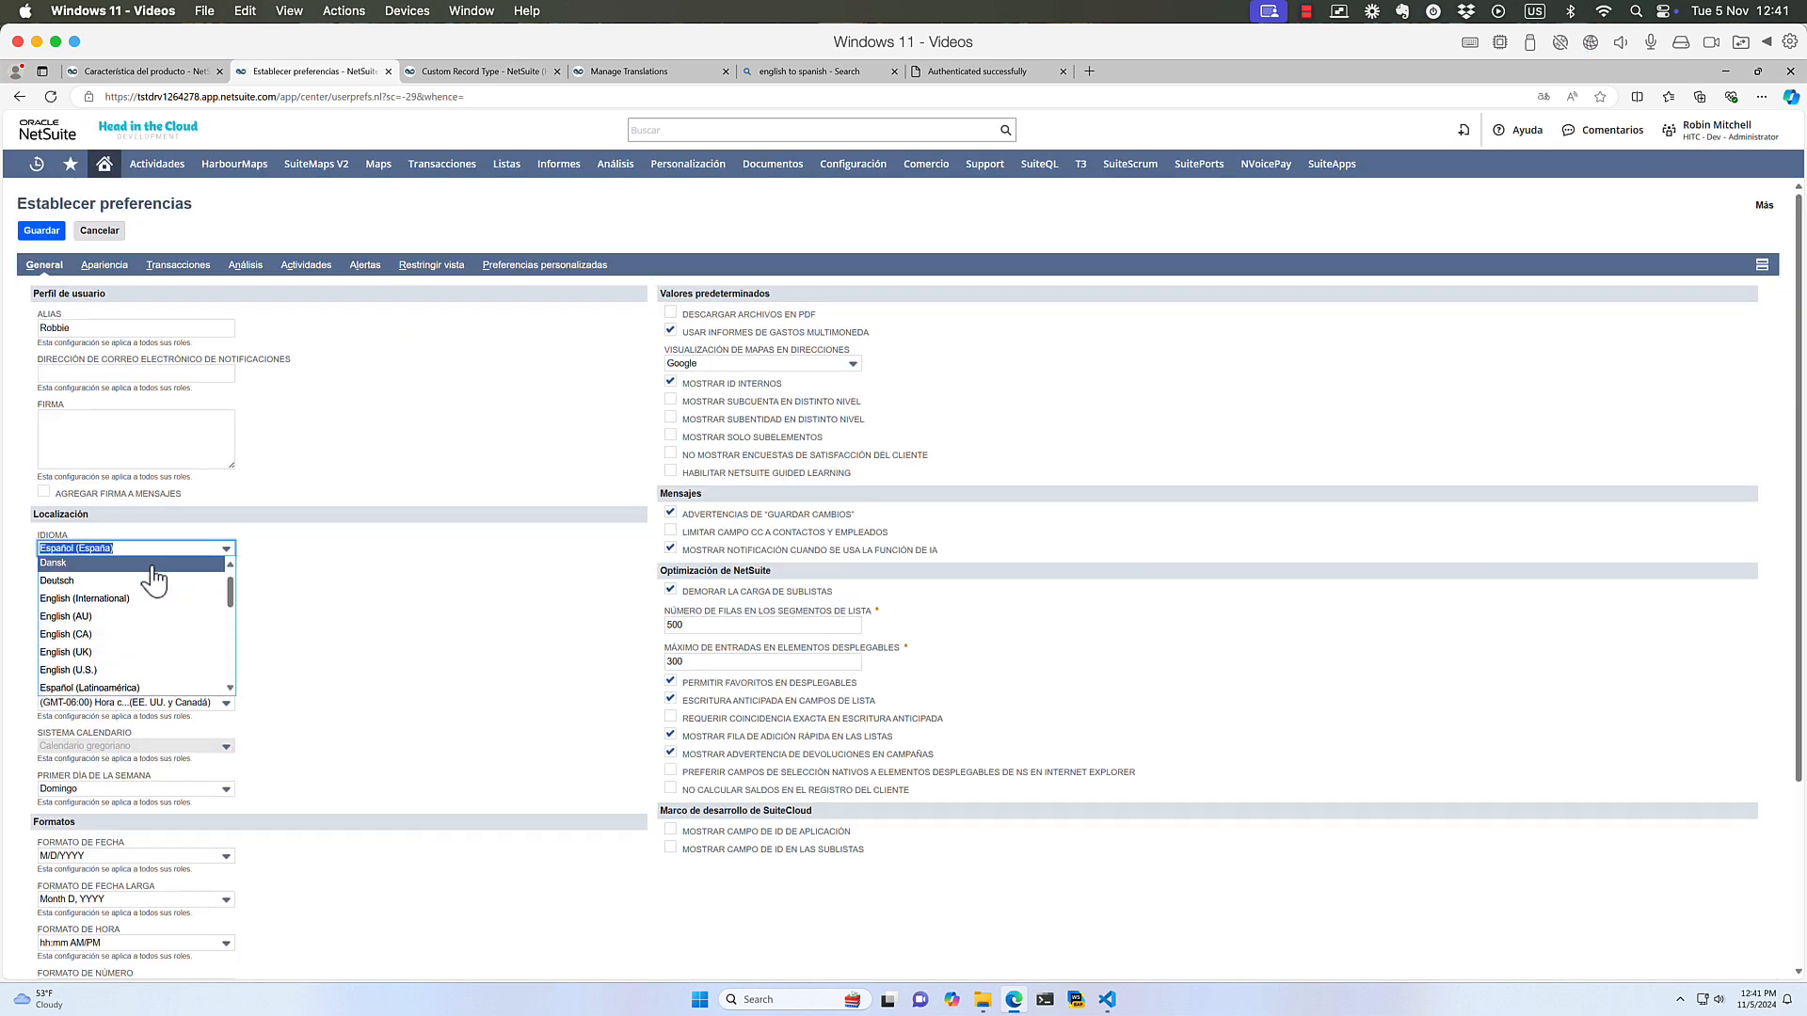
left_click(55, 670)
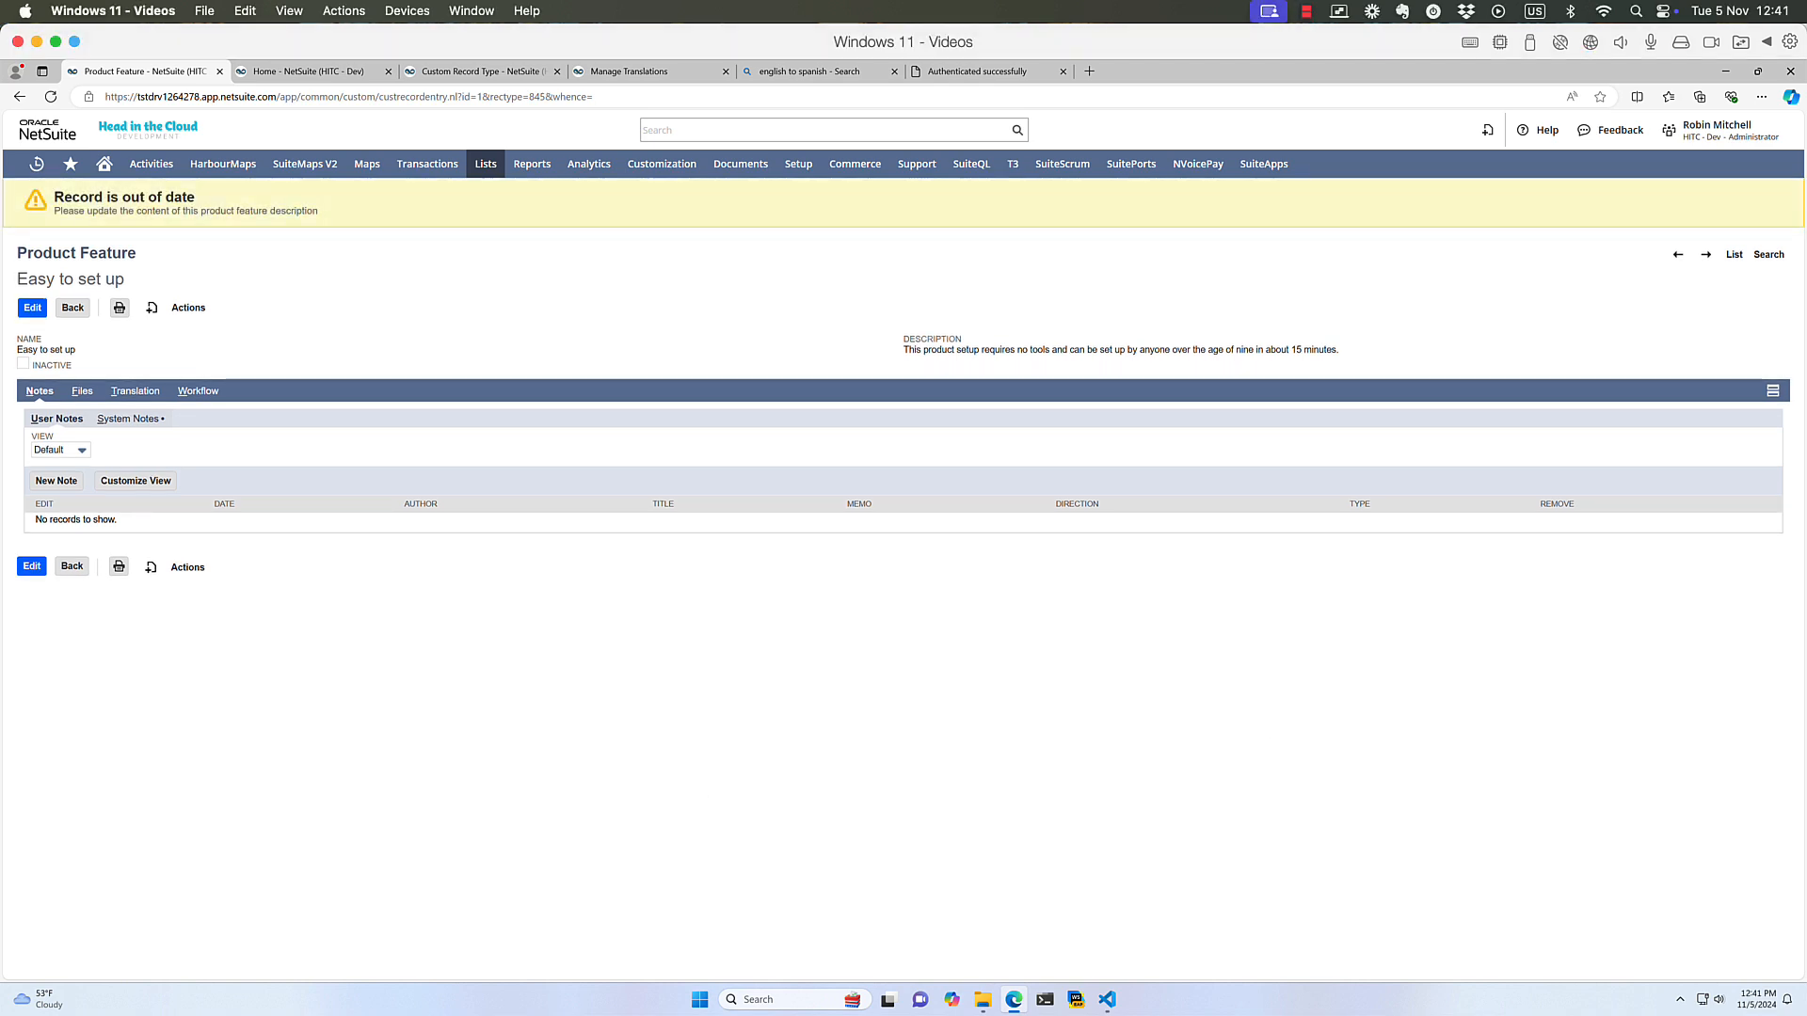
mouse_move(1114, 976)
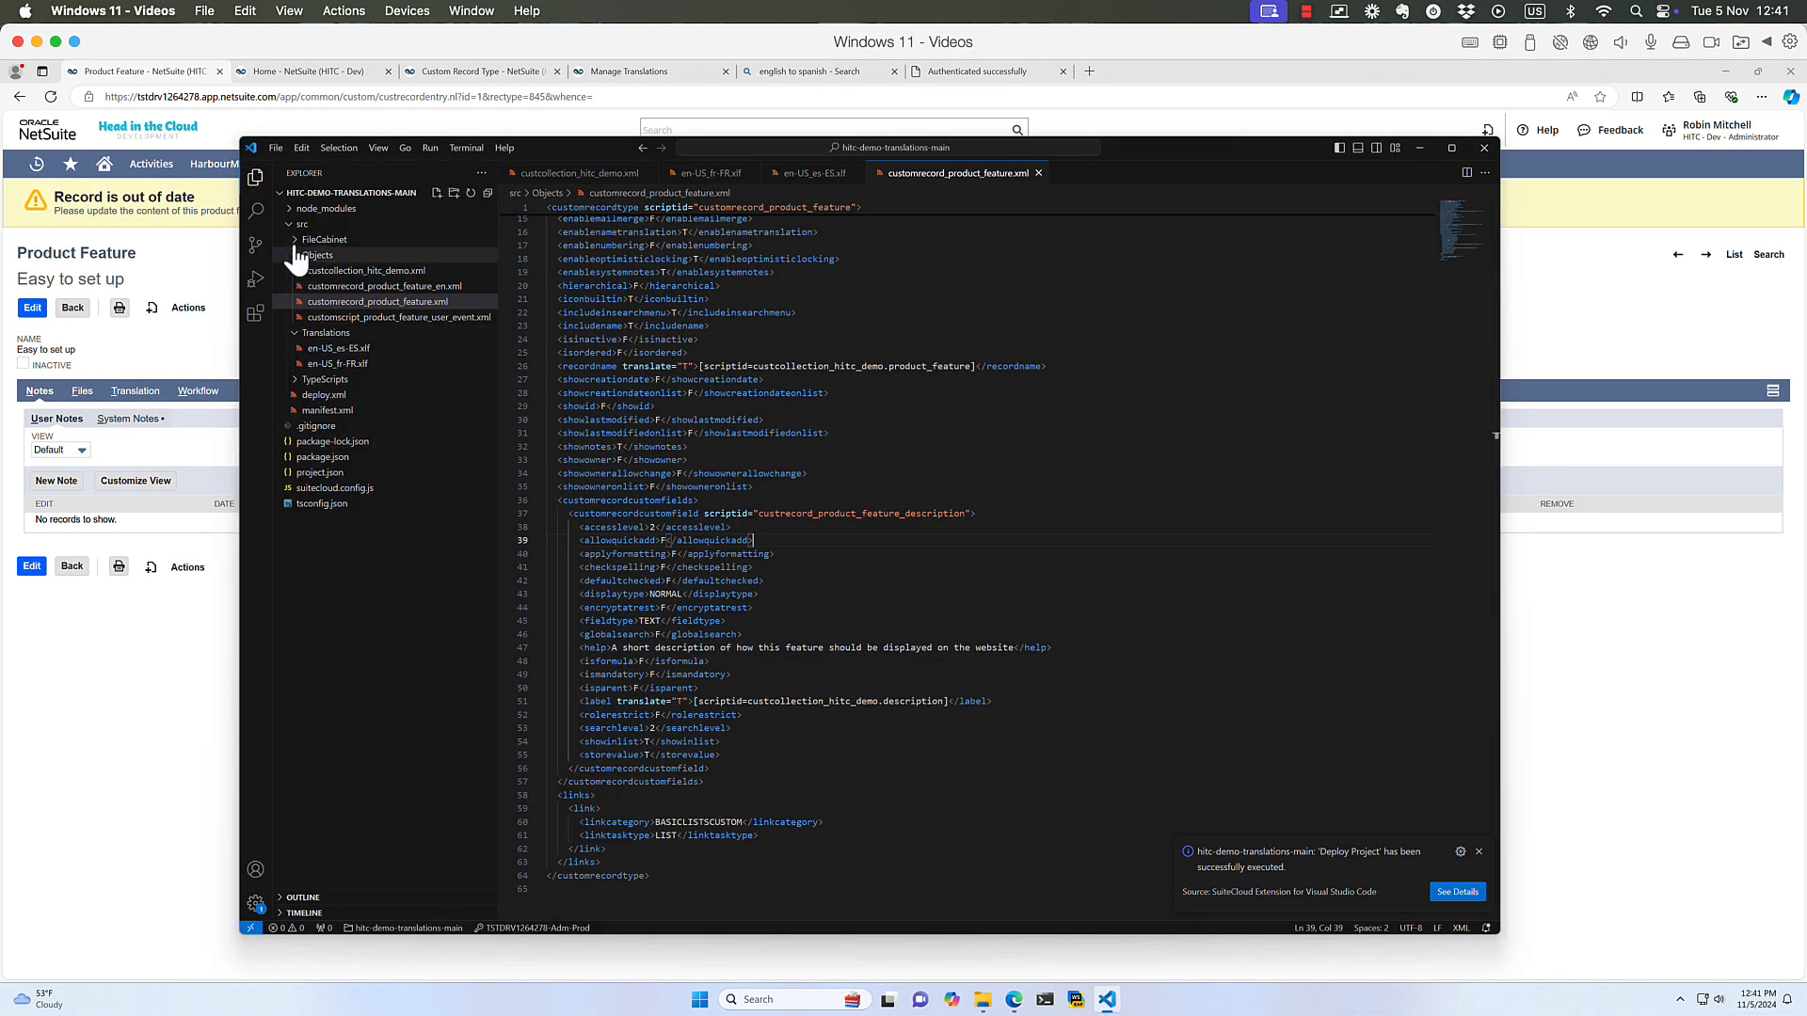
Expand FileCabinet and TypeScripts, then open productFeatureUserEvent.ts to fix the translation.get call.
left_click(324, 239)
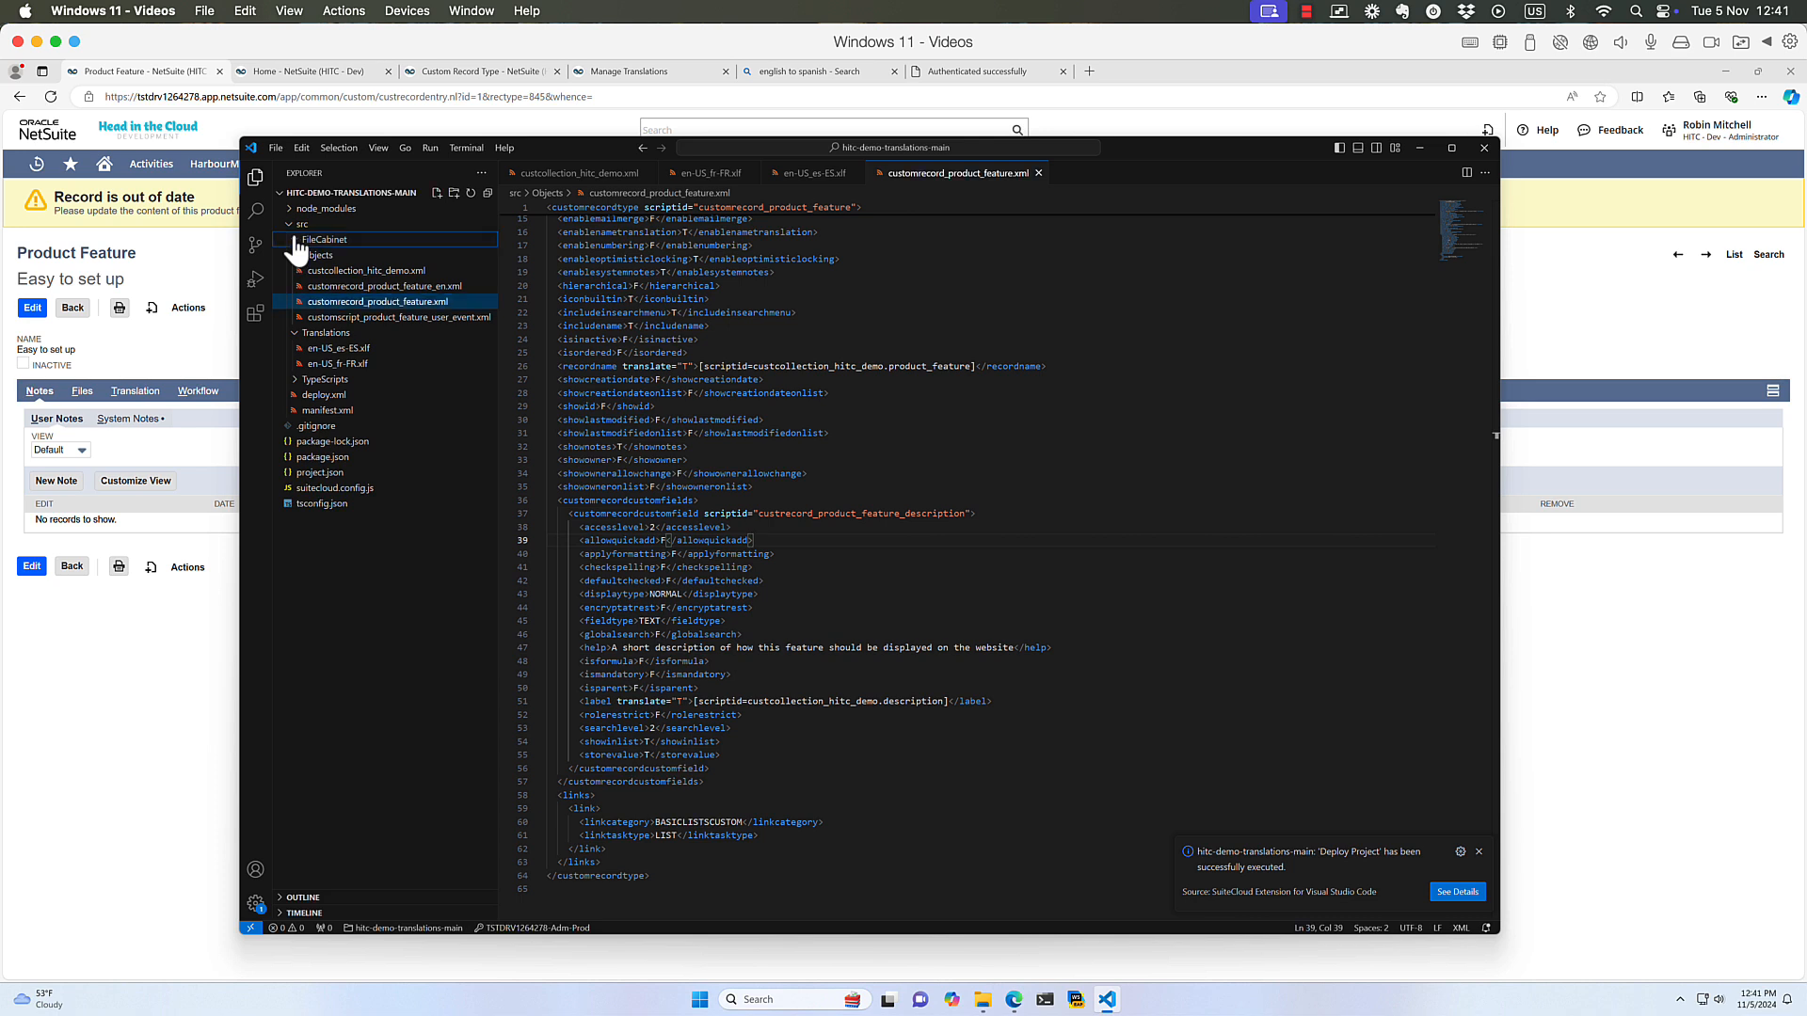
left_click(329, 239)
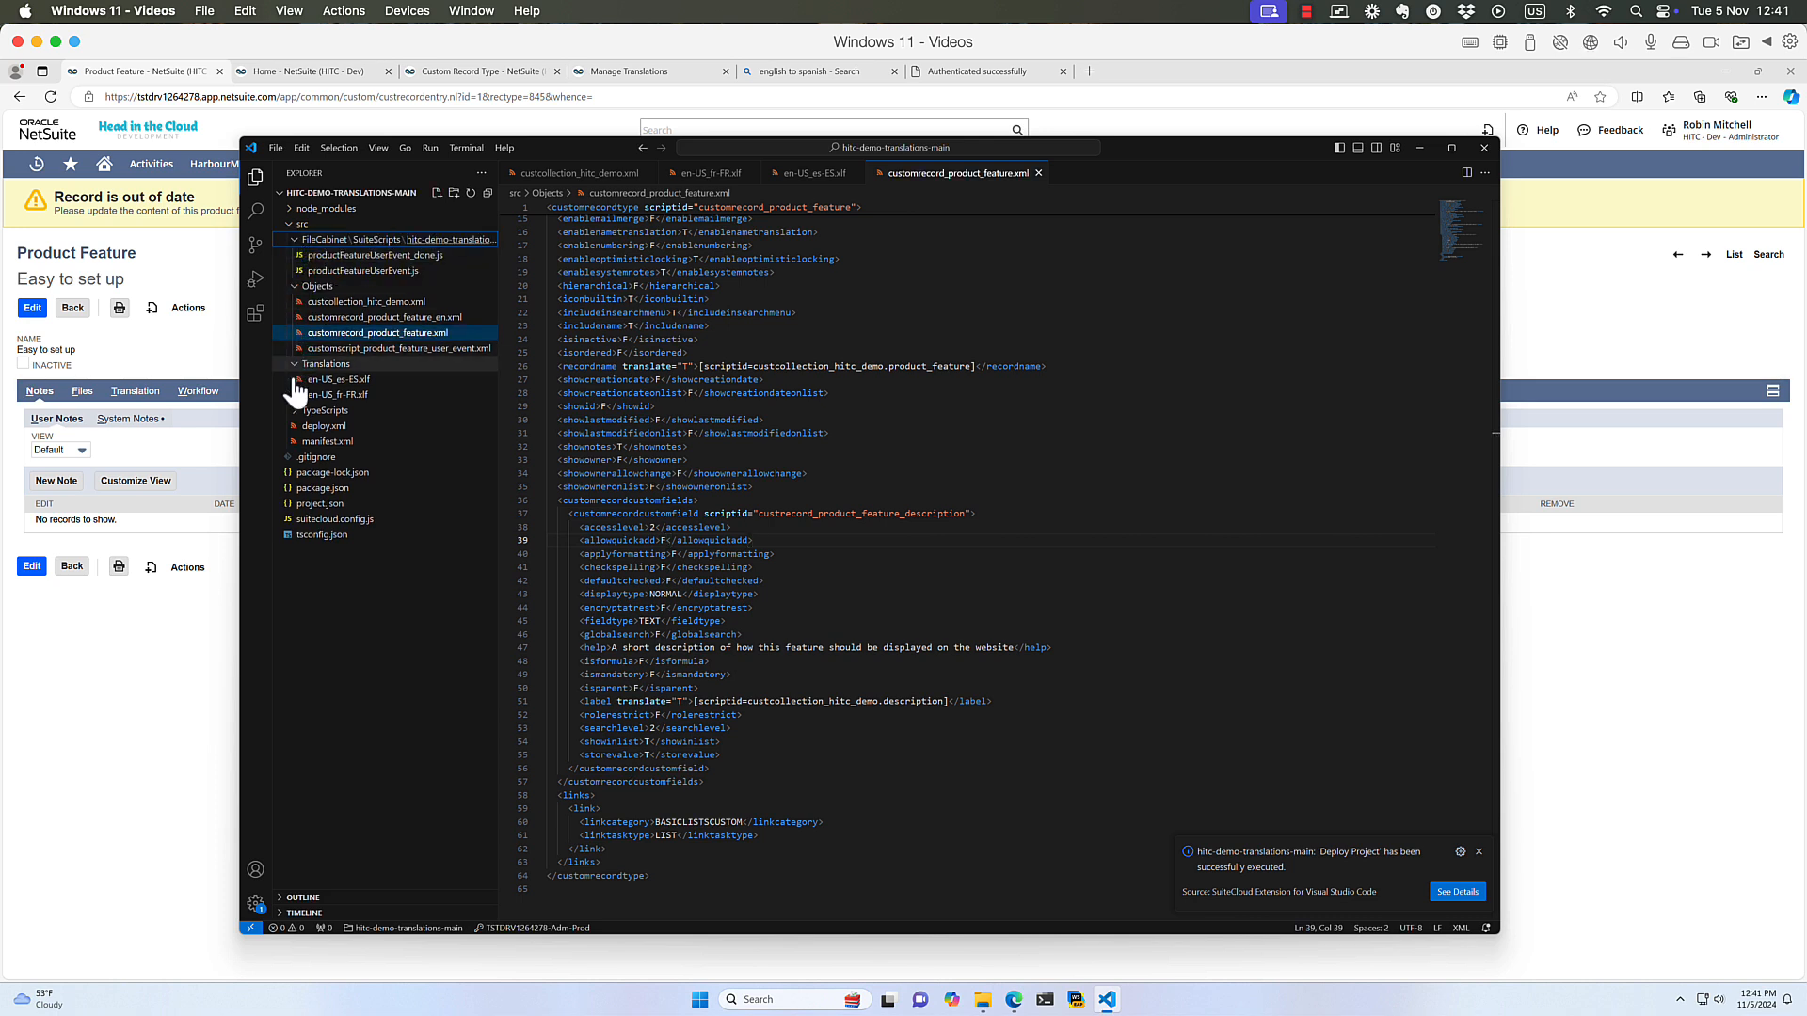
left_click(325, 409)
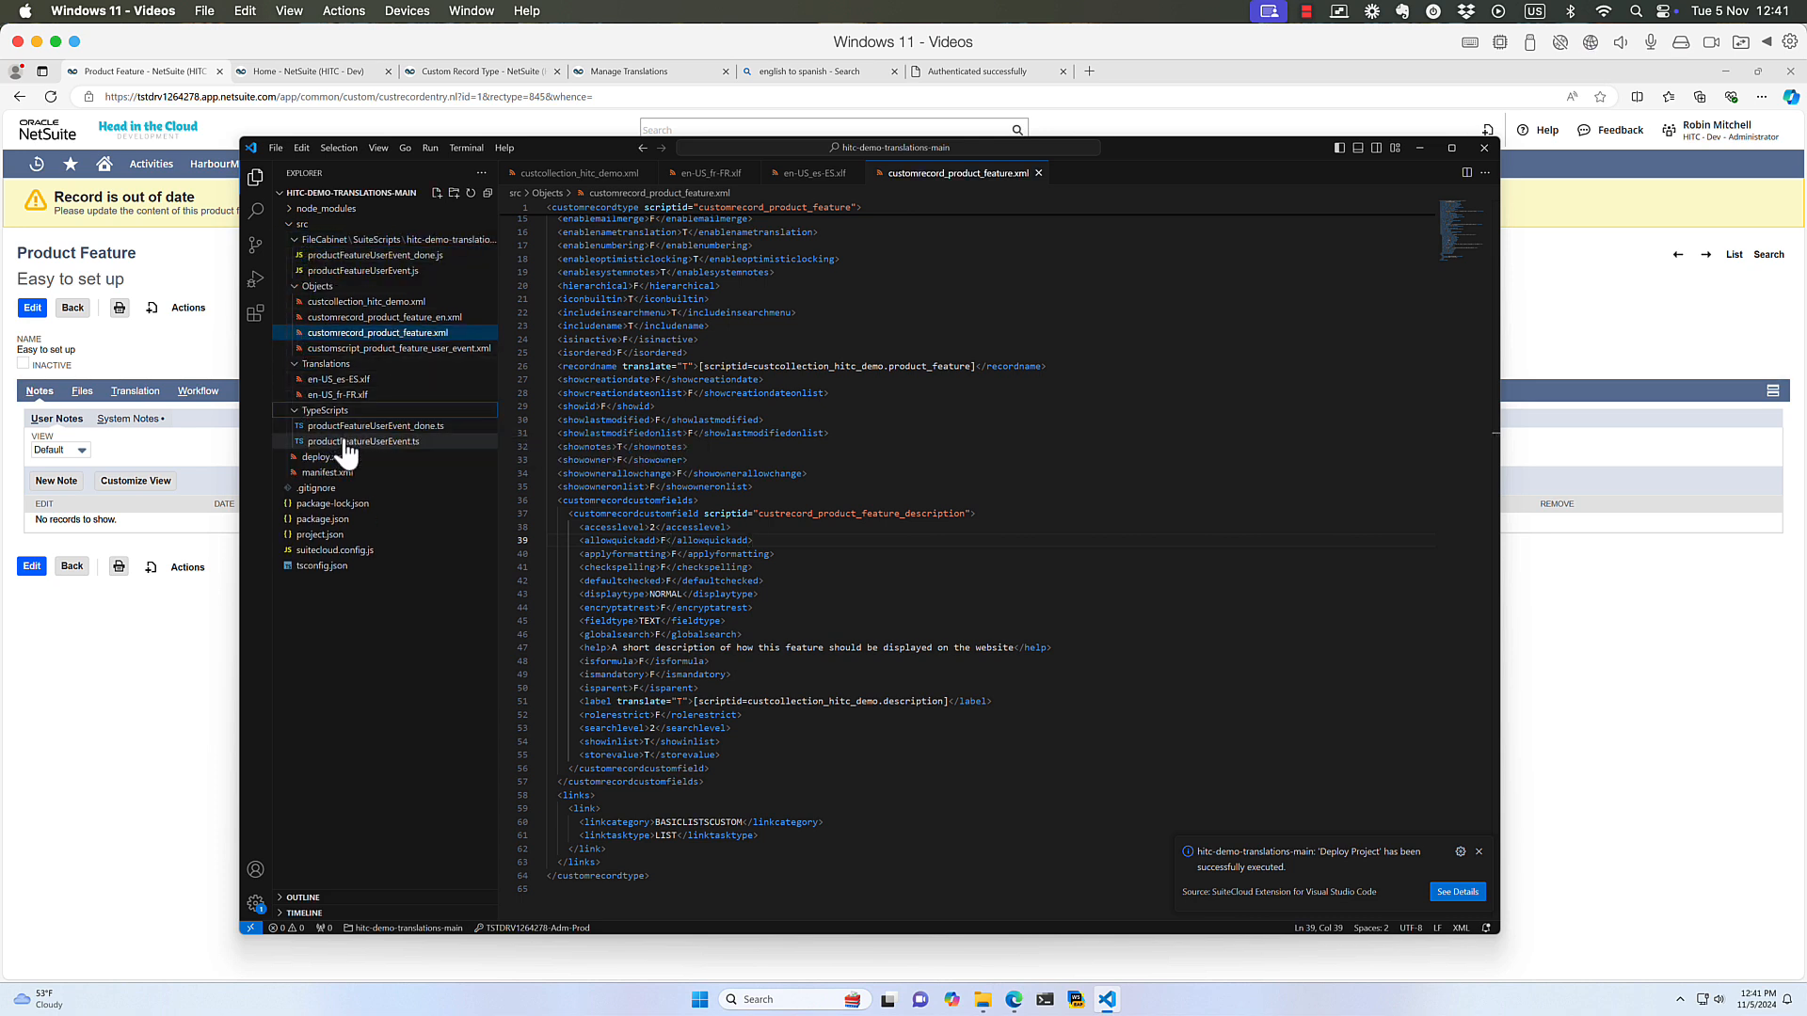
left_click(360, 440)
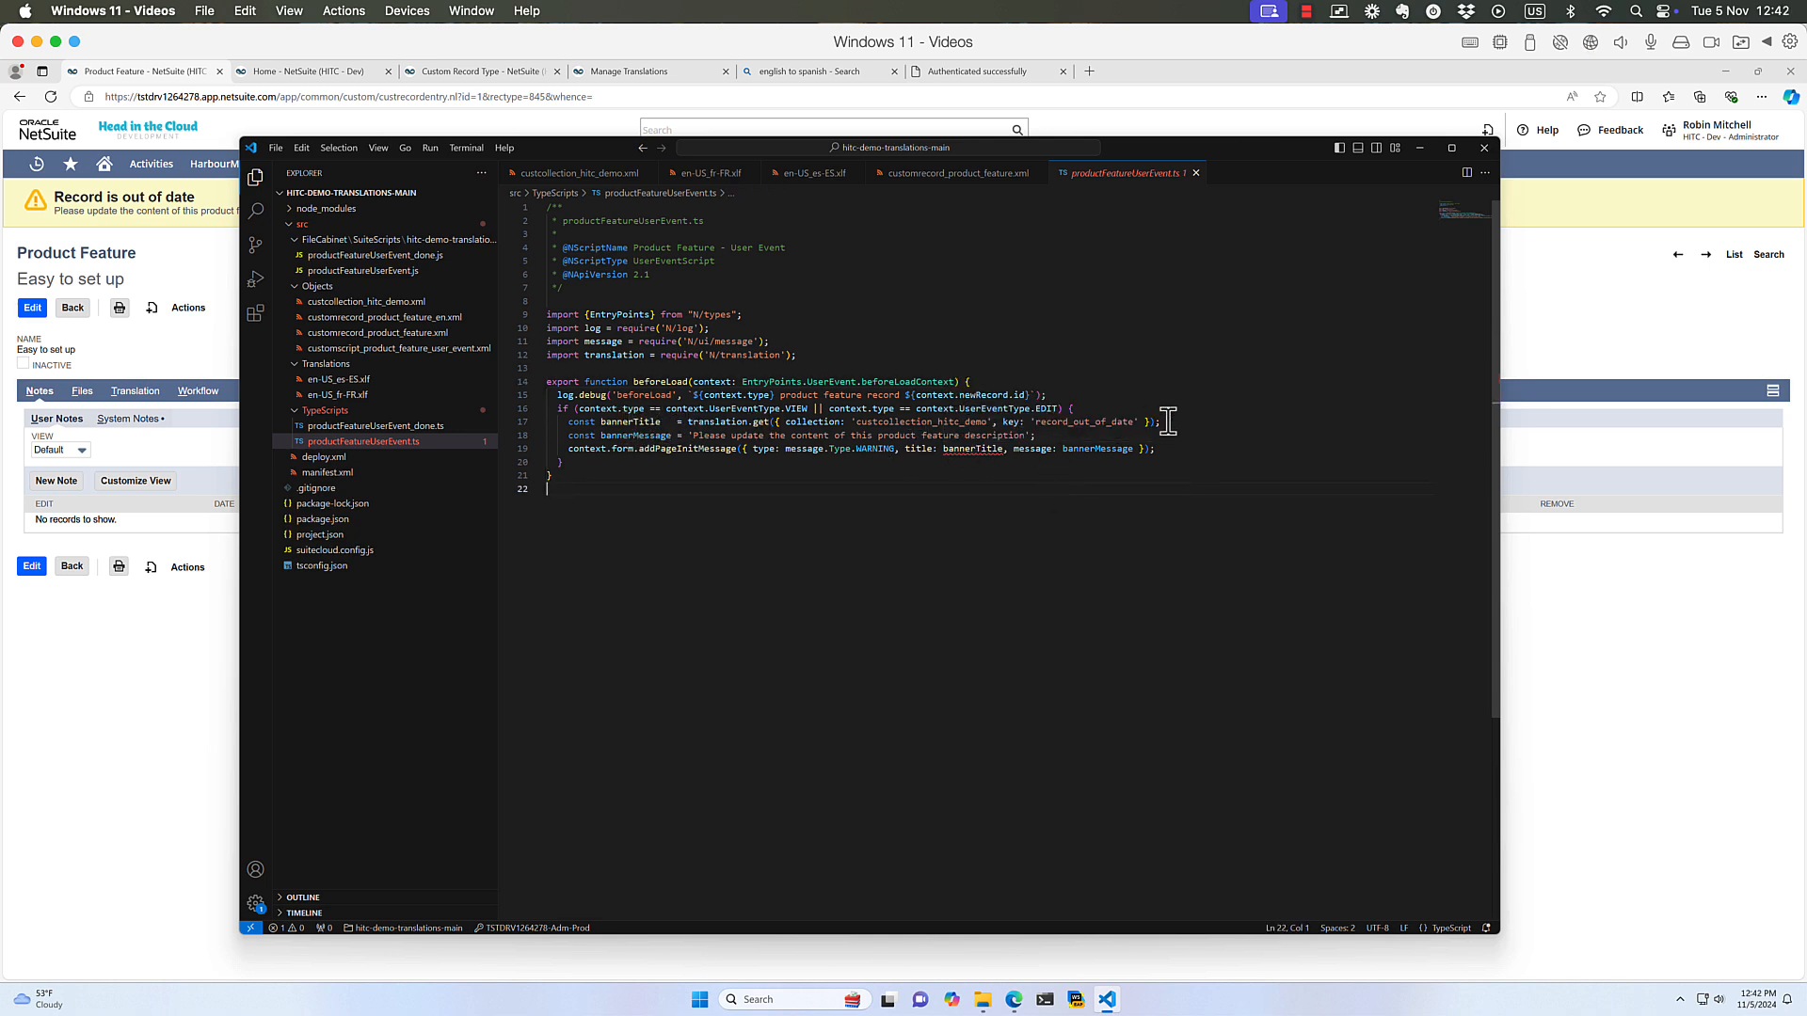
mouse_move(1208, 420)
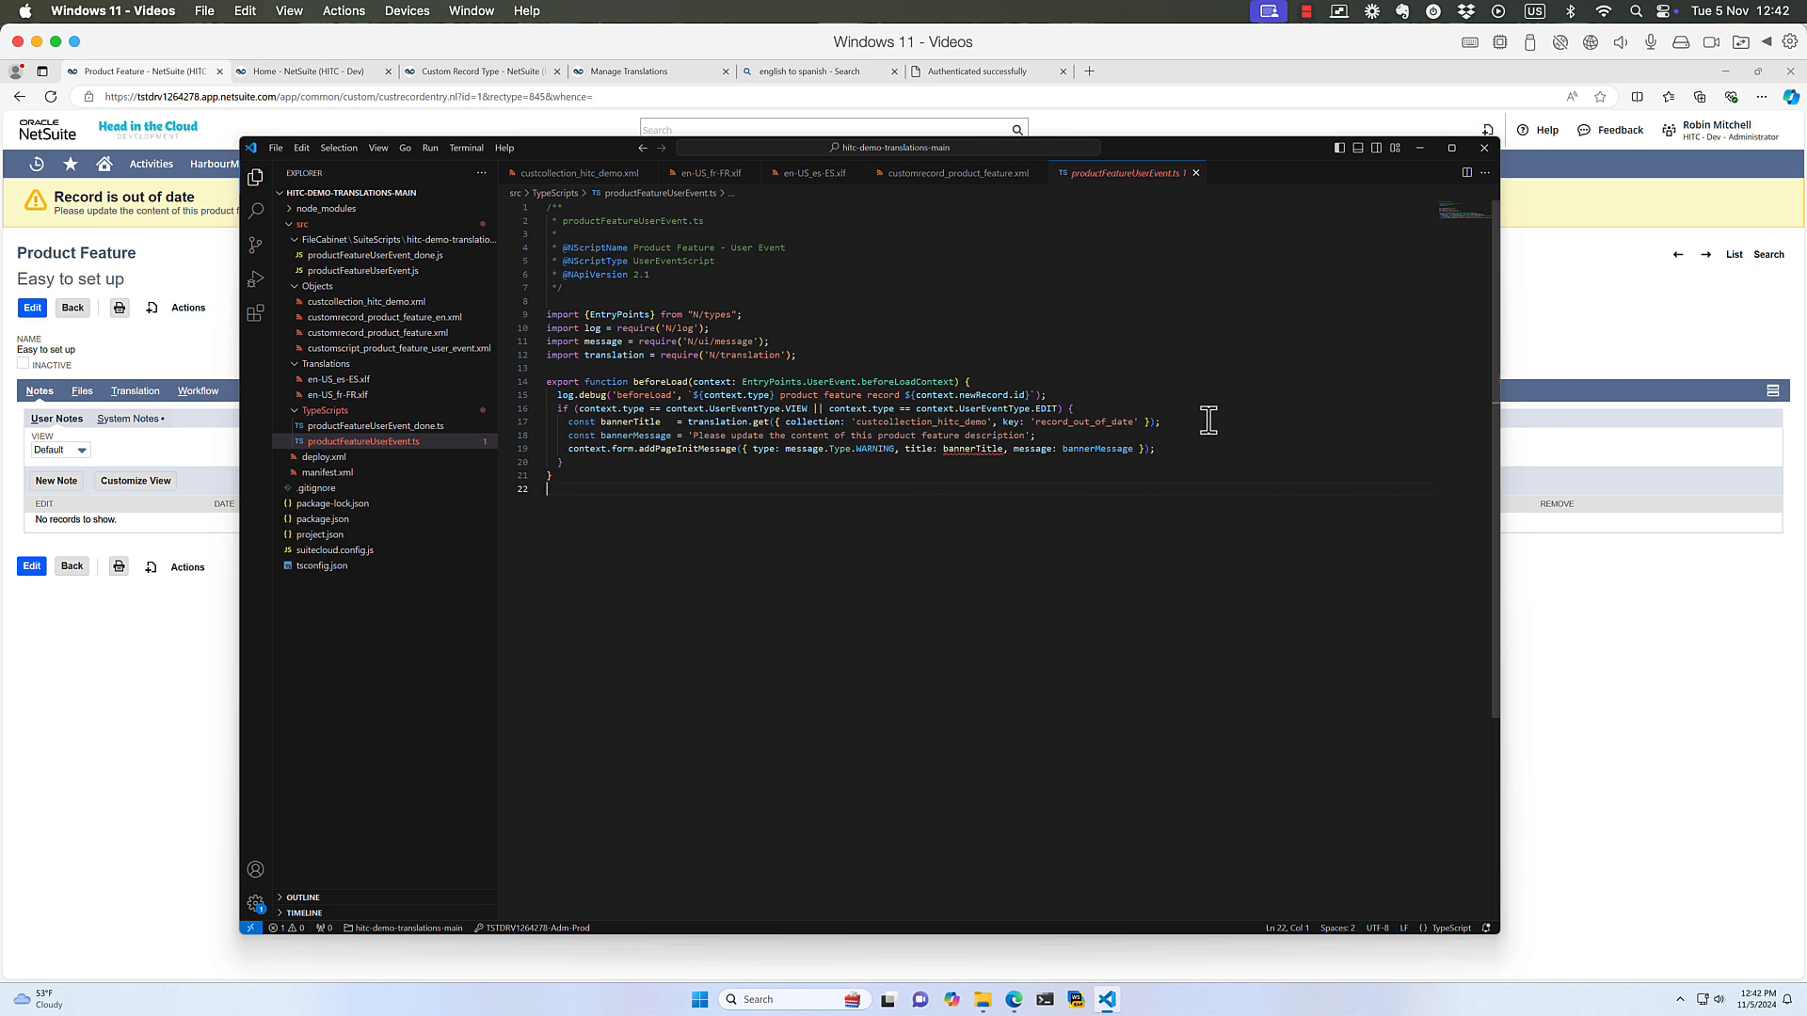
mouse_move(603, 179)
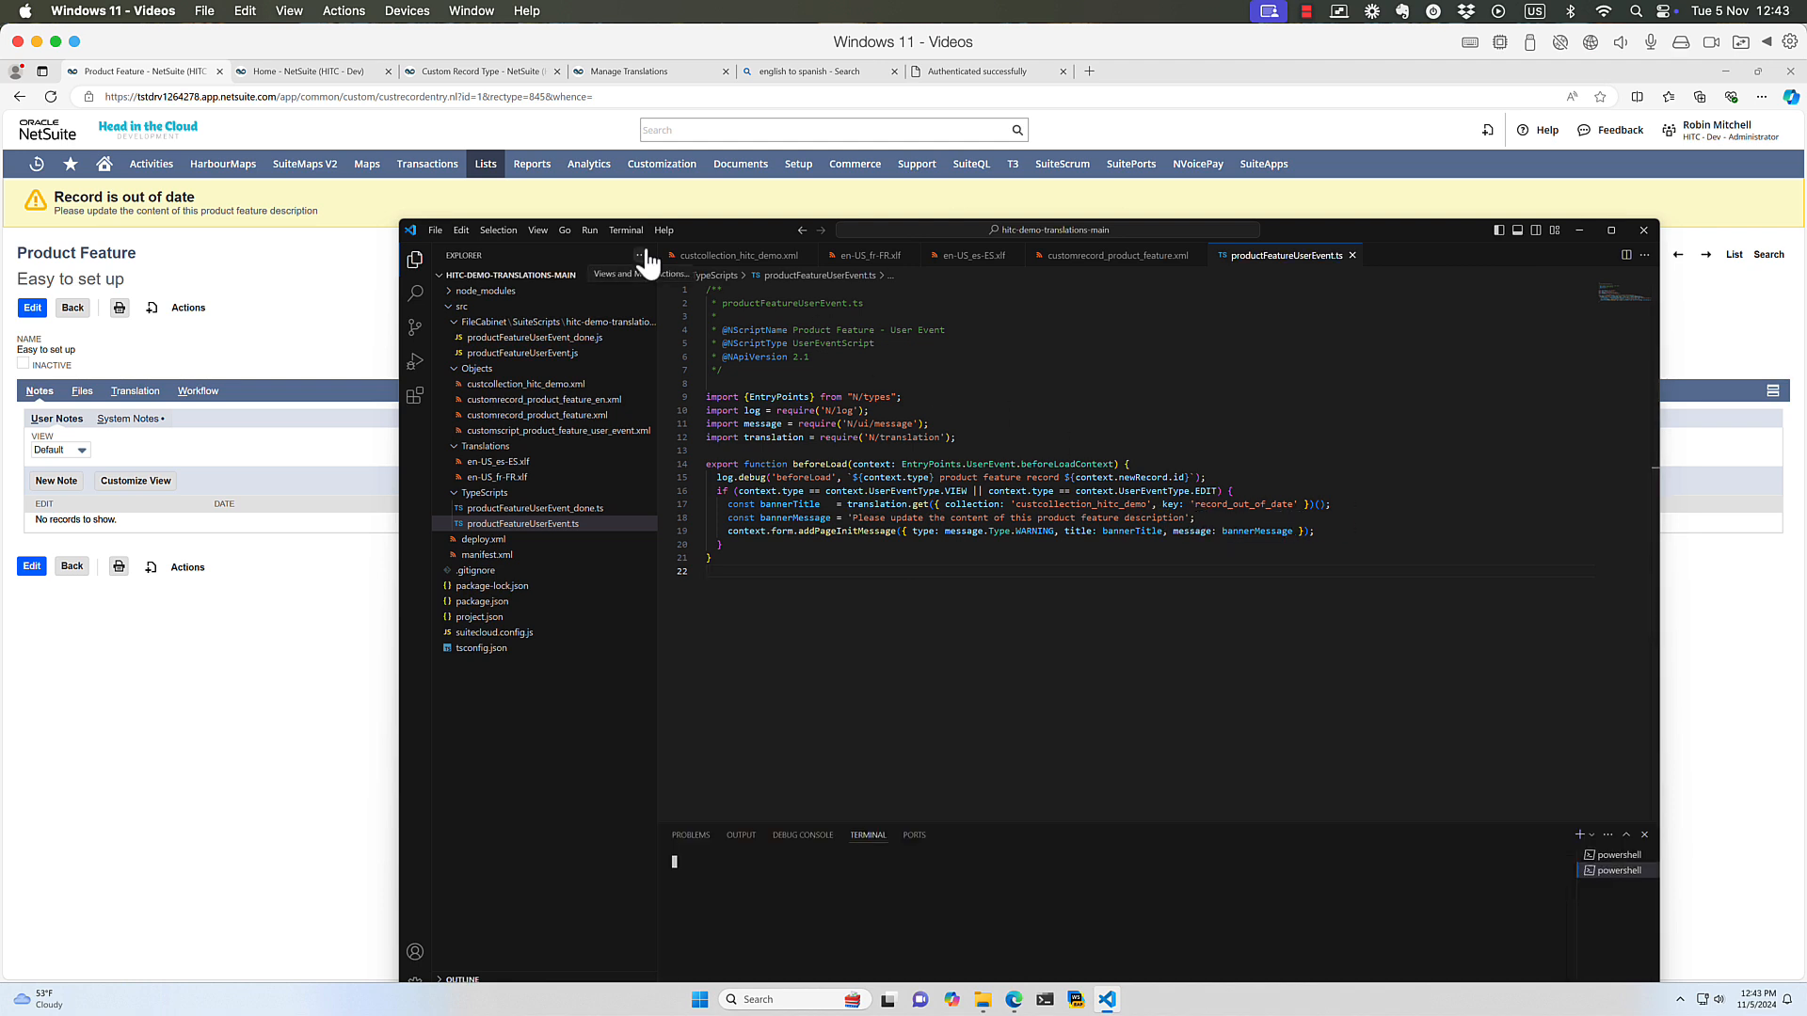
Compile with tsc and upload productFeatureUserEvent.js, overwriting the account's existing file.
type("tsc")
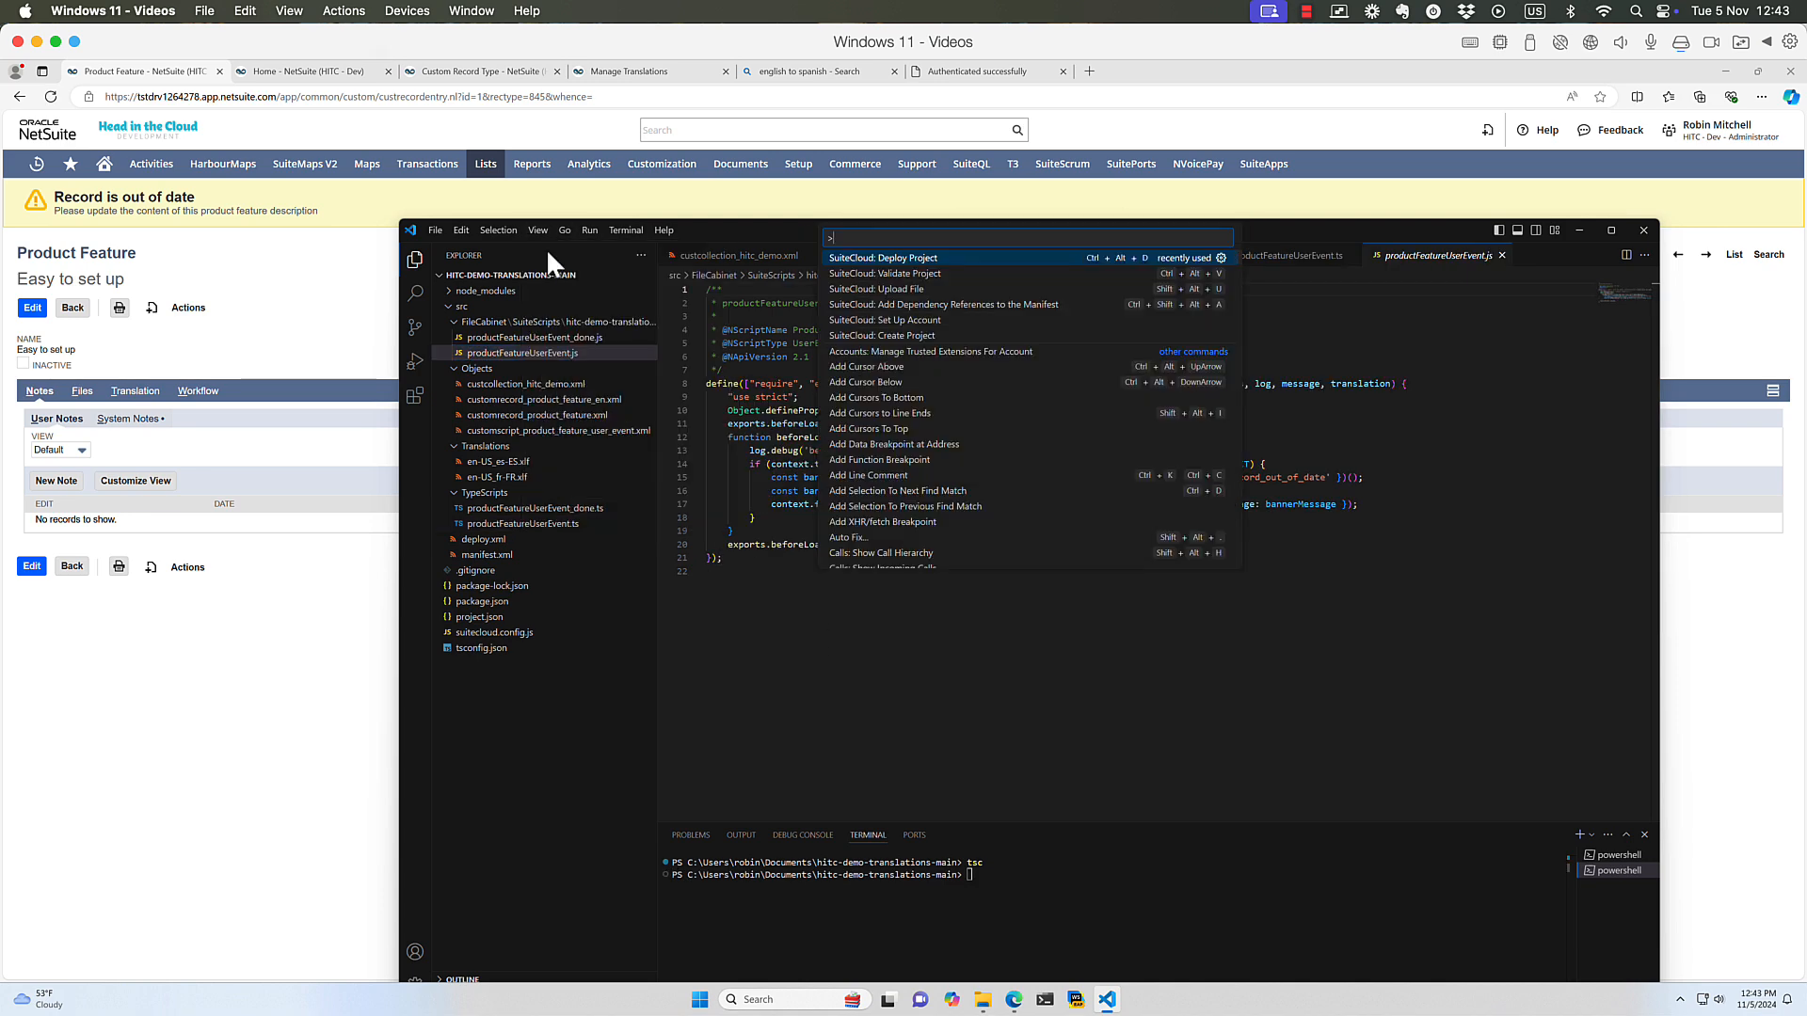
mouse_move(876, 289)
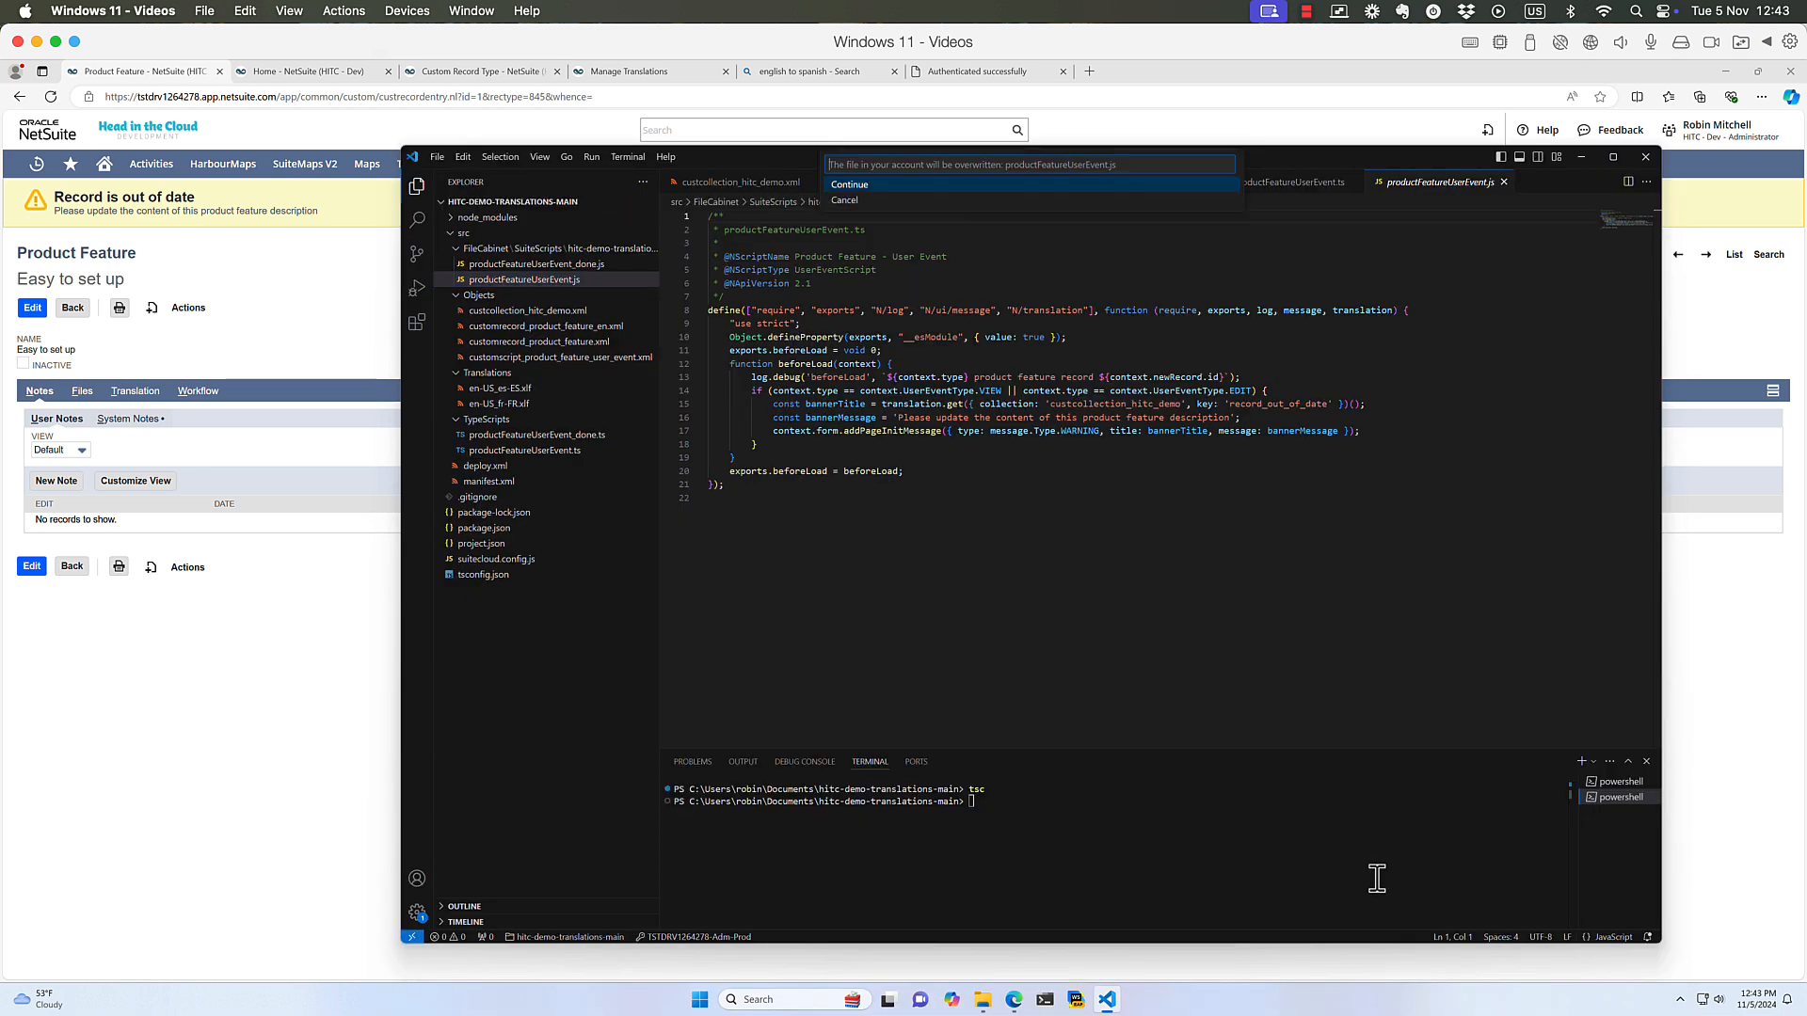
mouse_move(1083, 386)
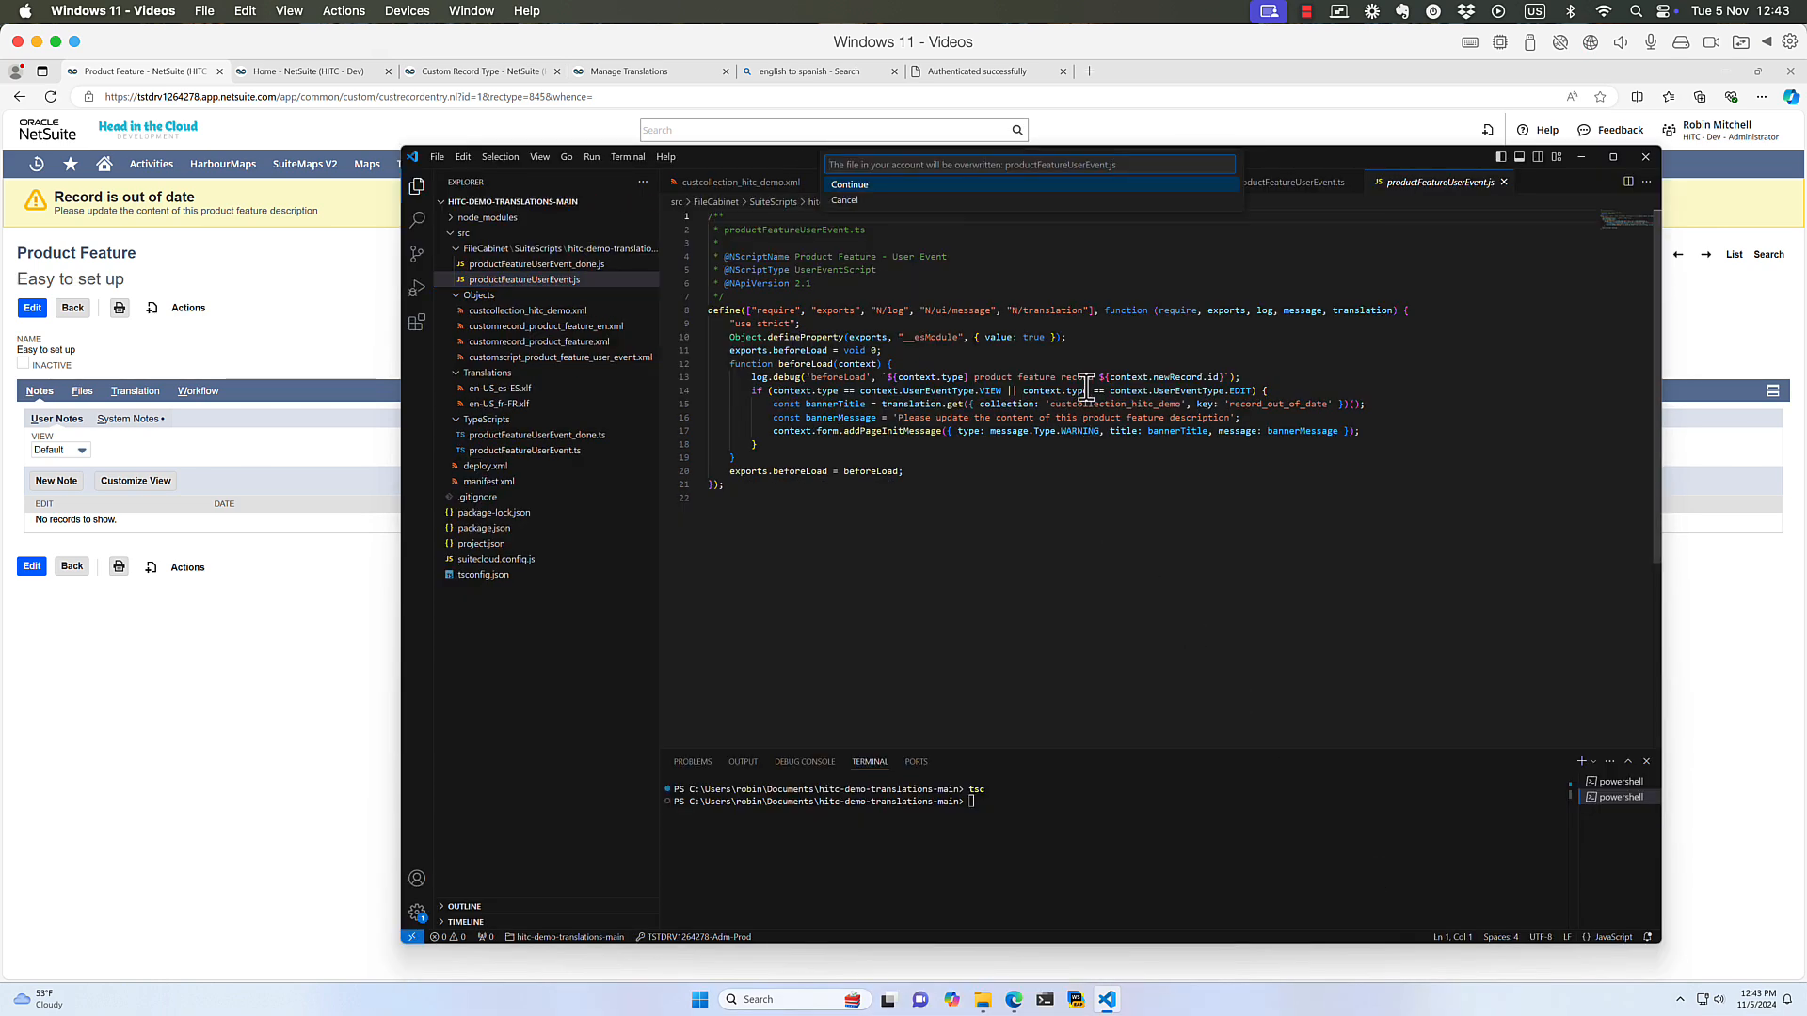
left_click(849, 183)
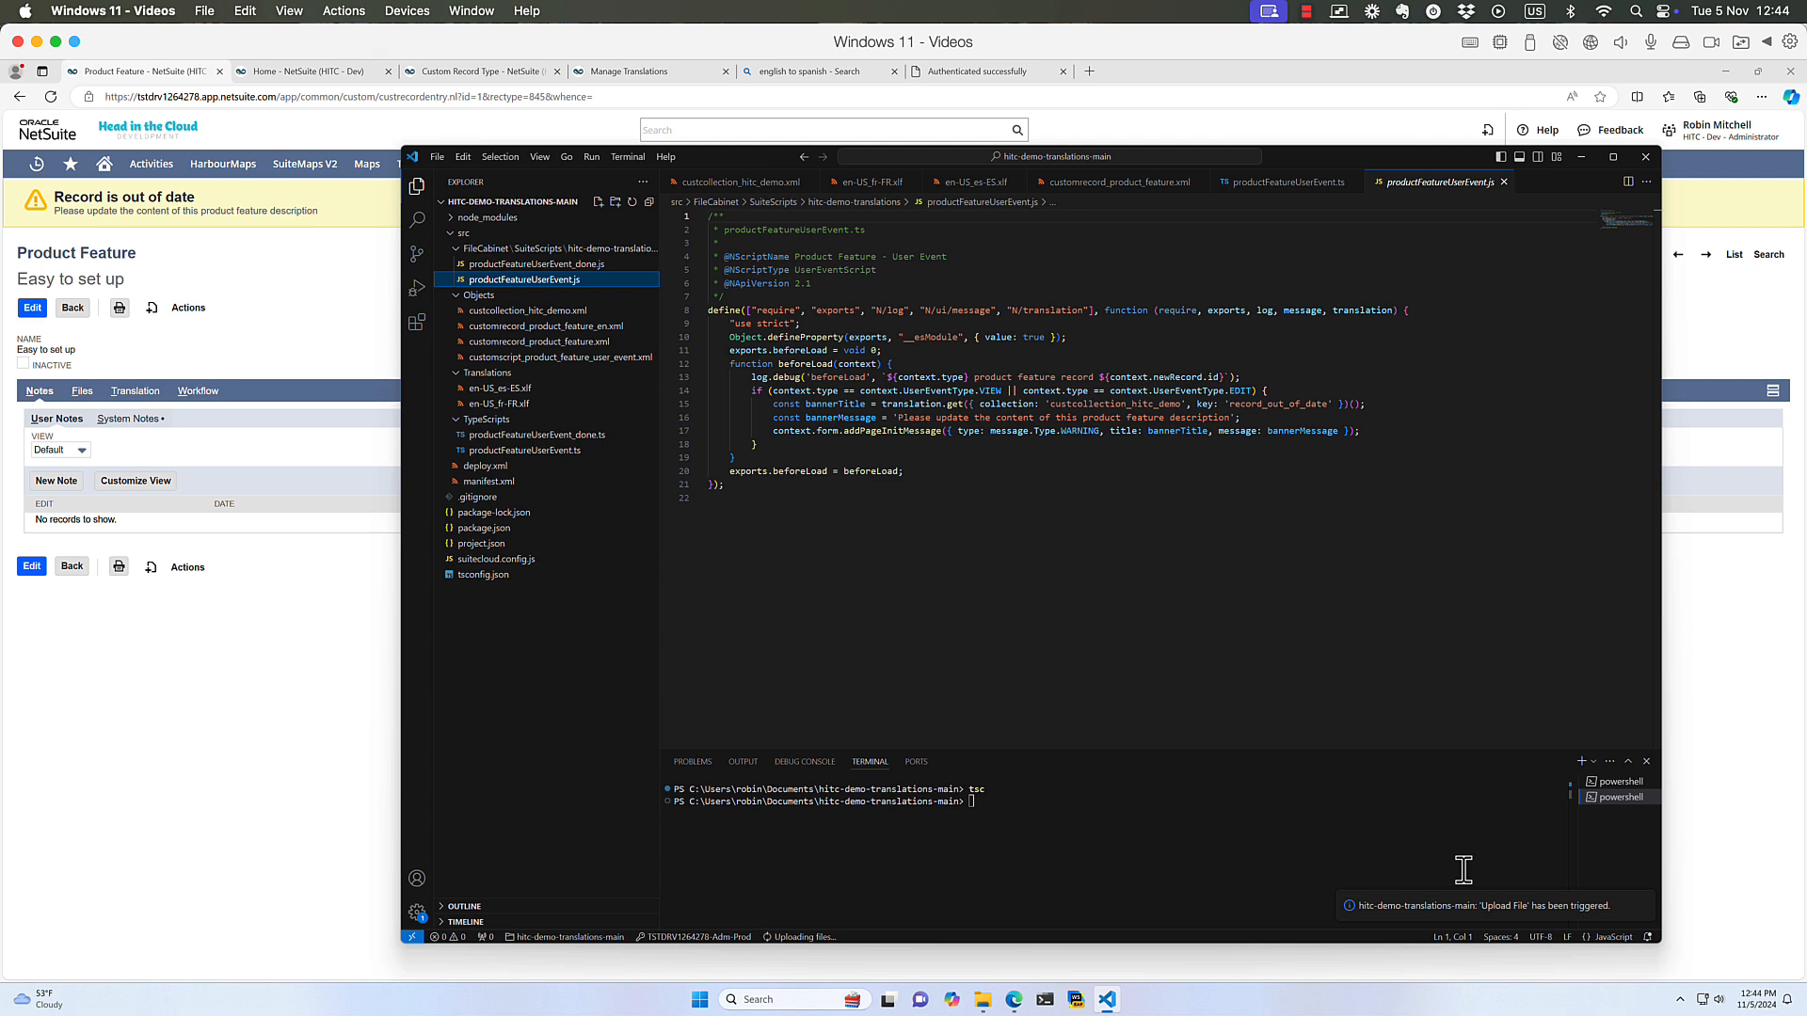
mouse_move(1456, 873)
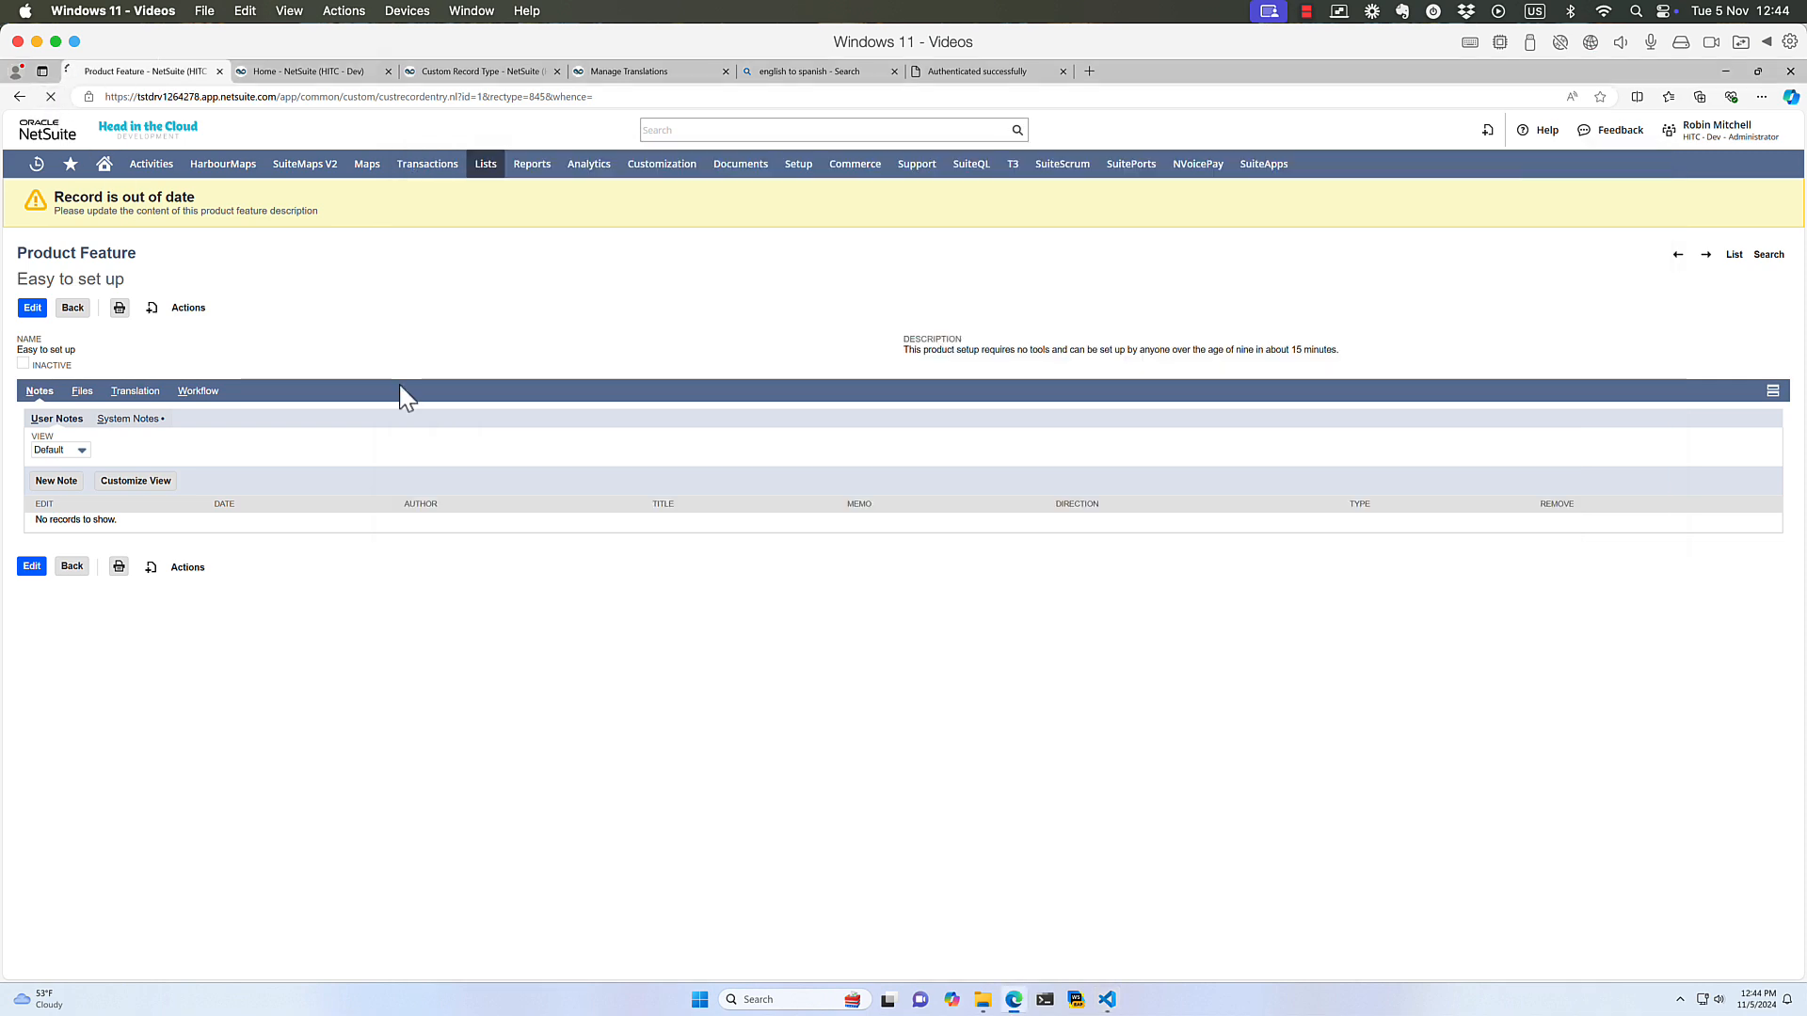
Switch NetSuite to Español (España), review the half-English banner, then bring VS Code forward.
left_click(103, 164)
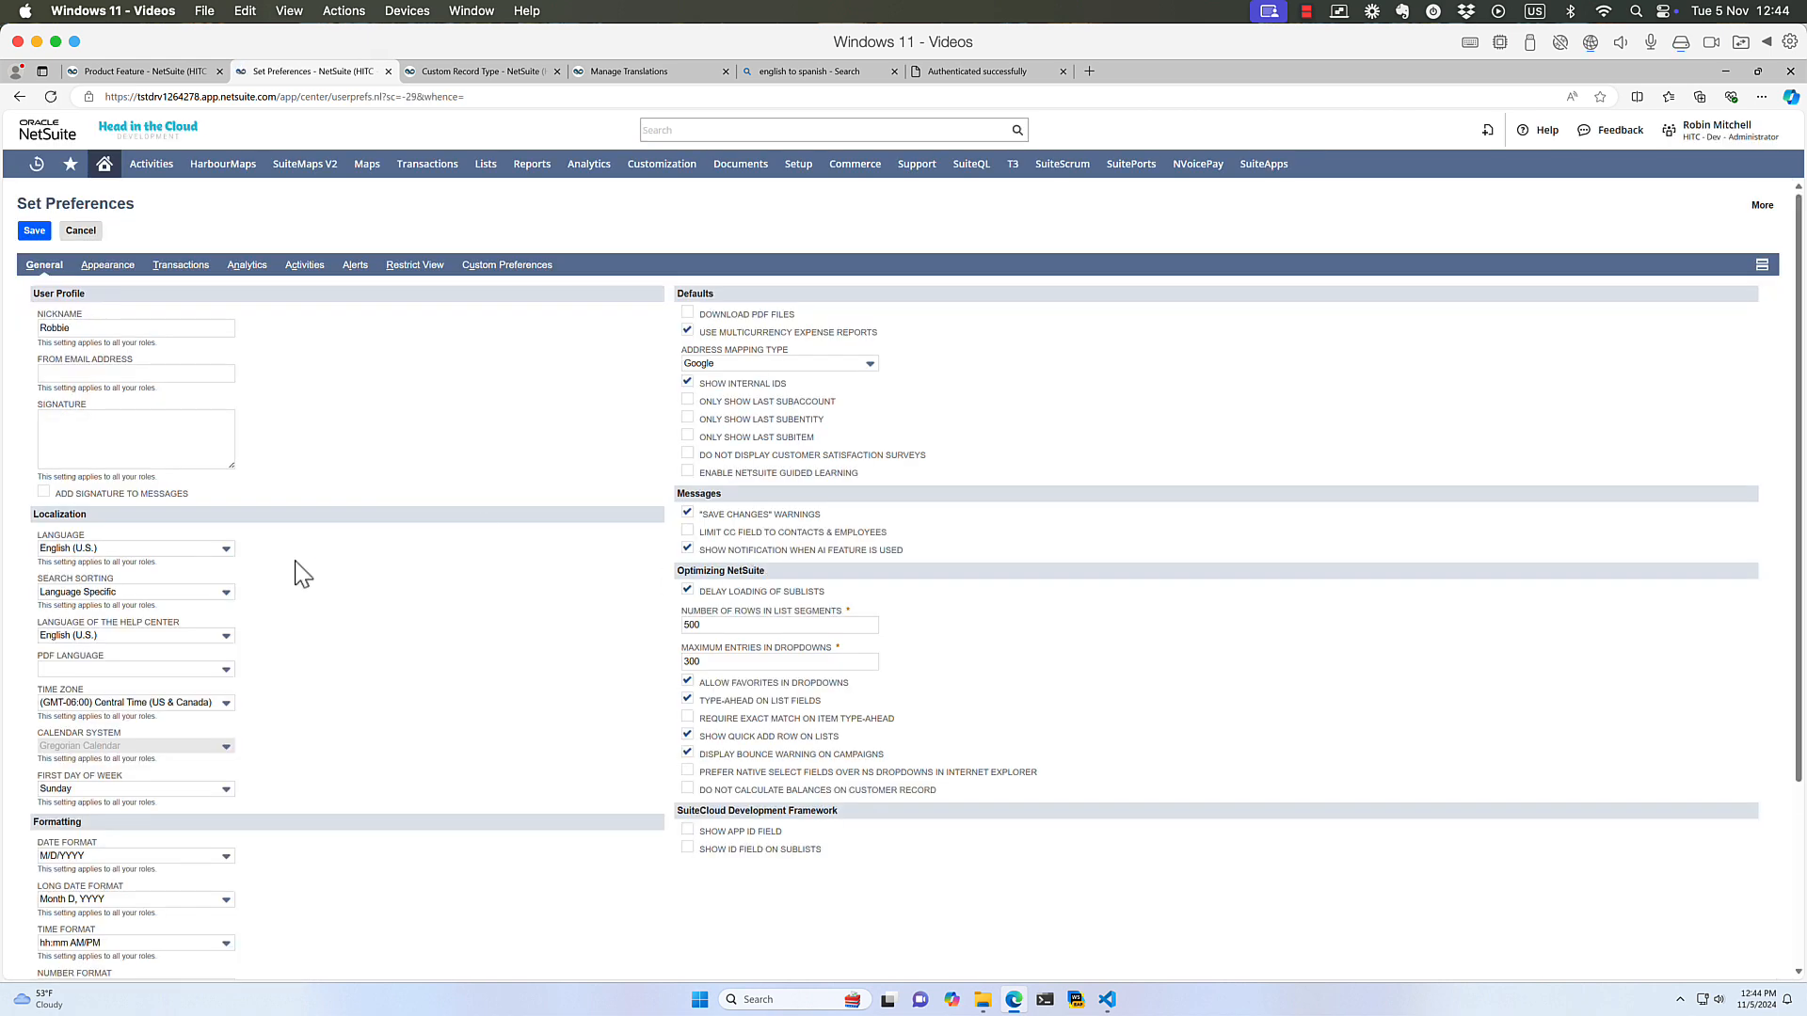
left_click(134, 548)
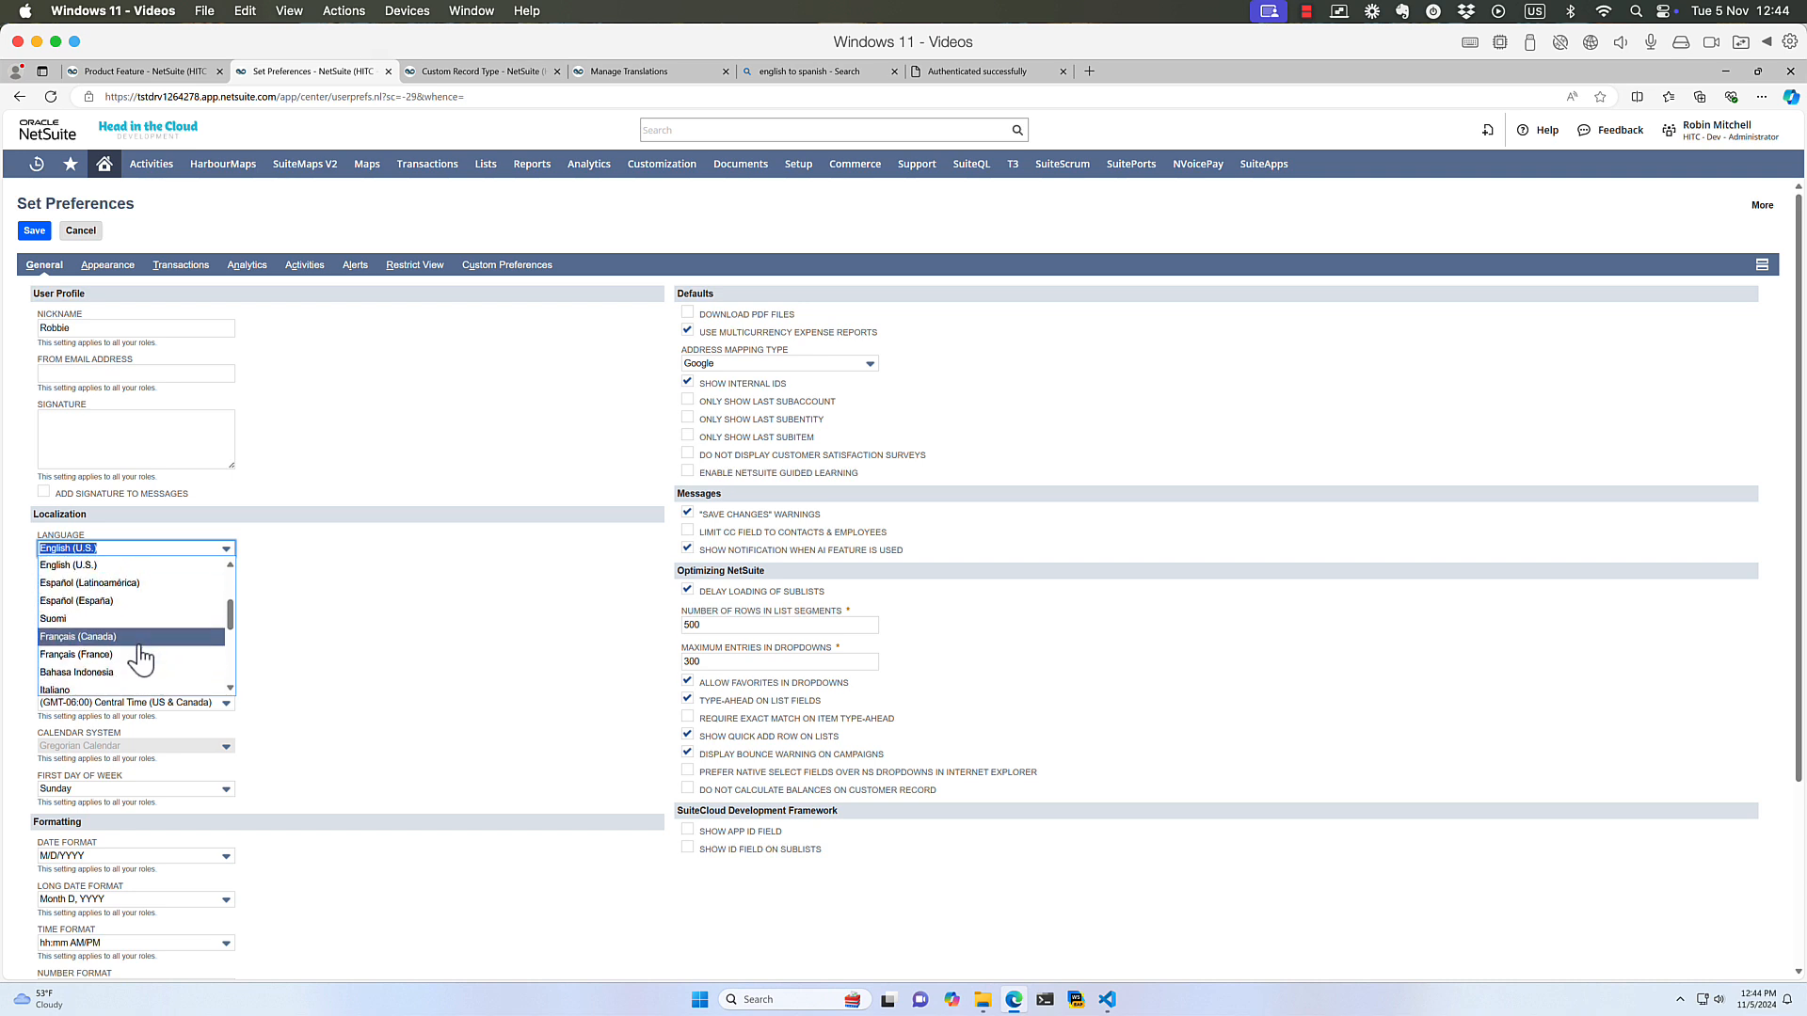
left_click(78, 601)
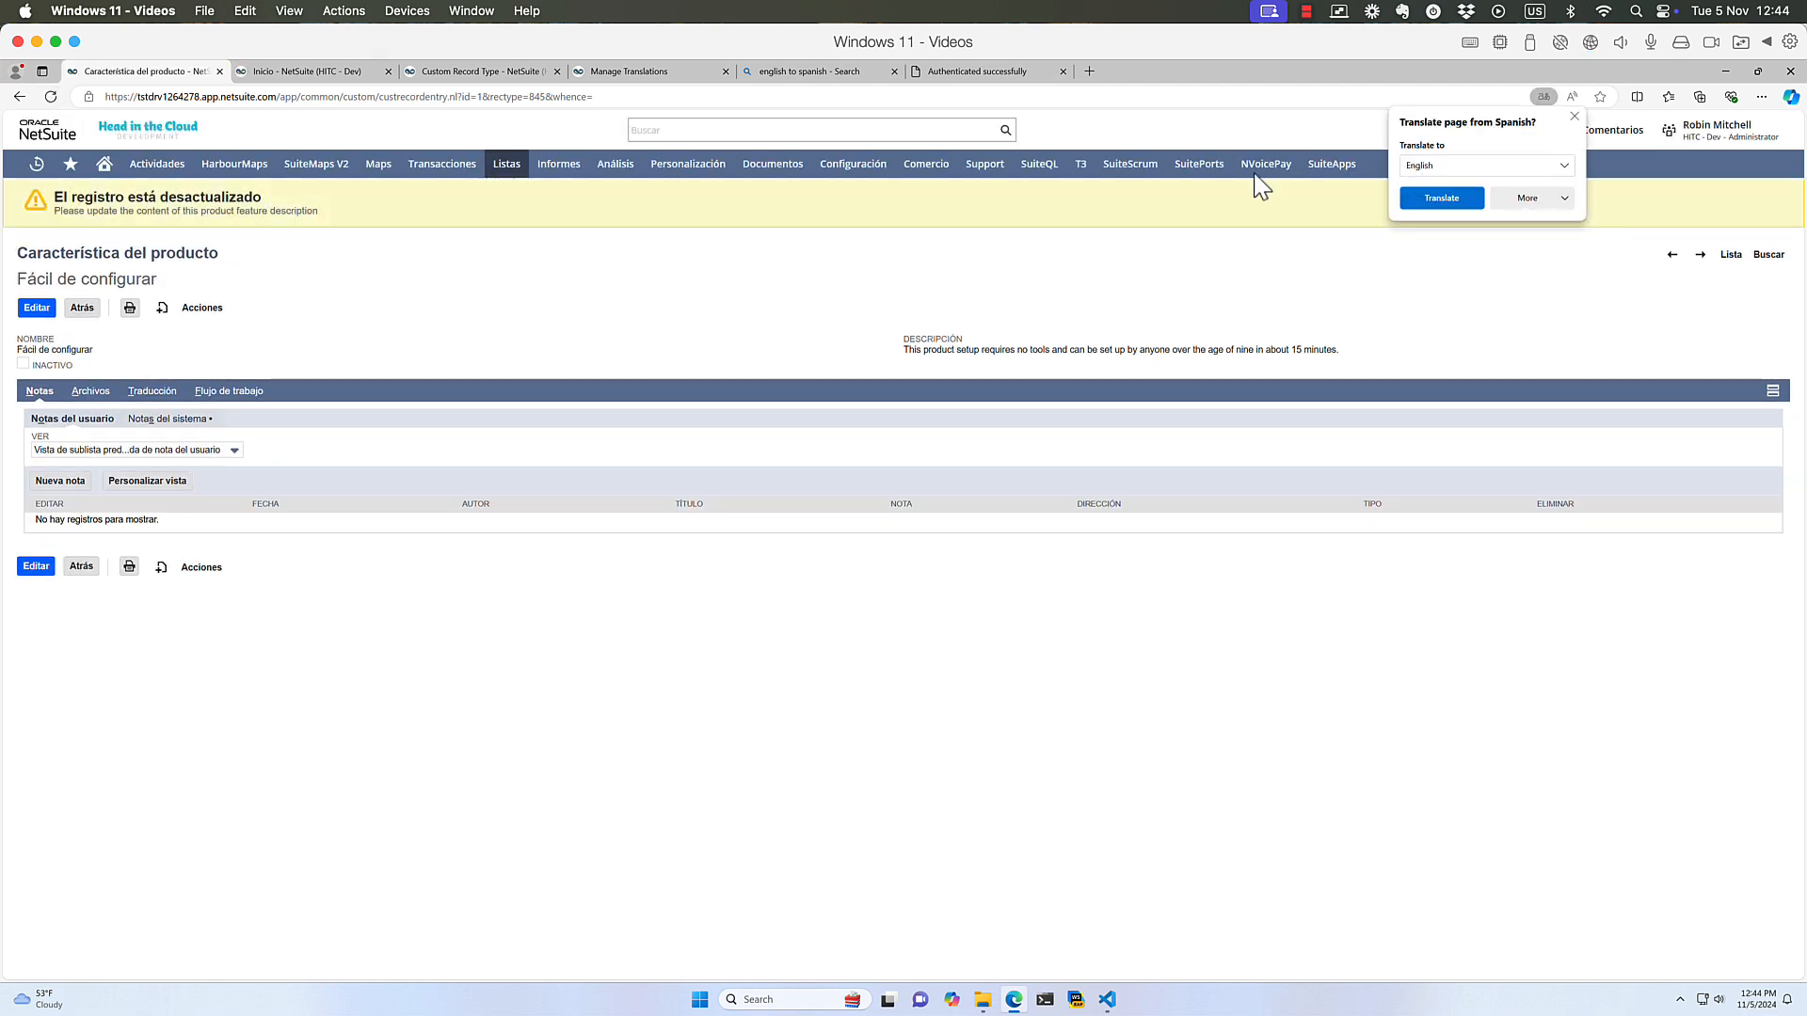
mouse_move(75, 199)
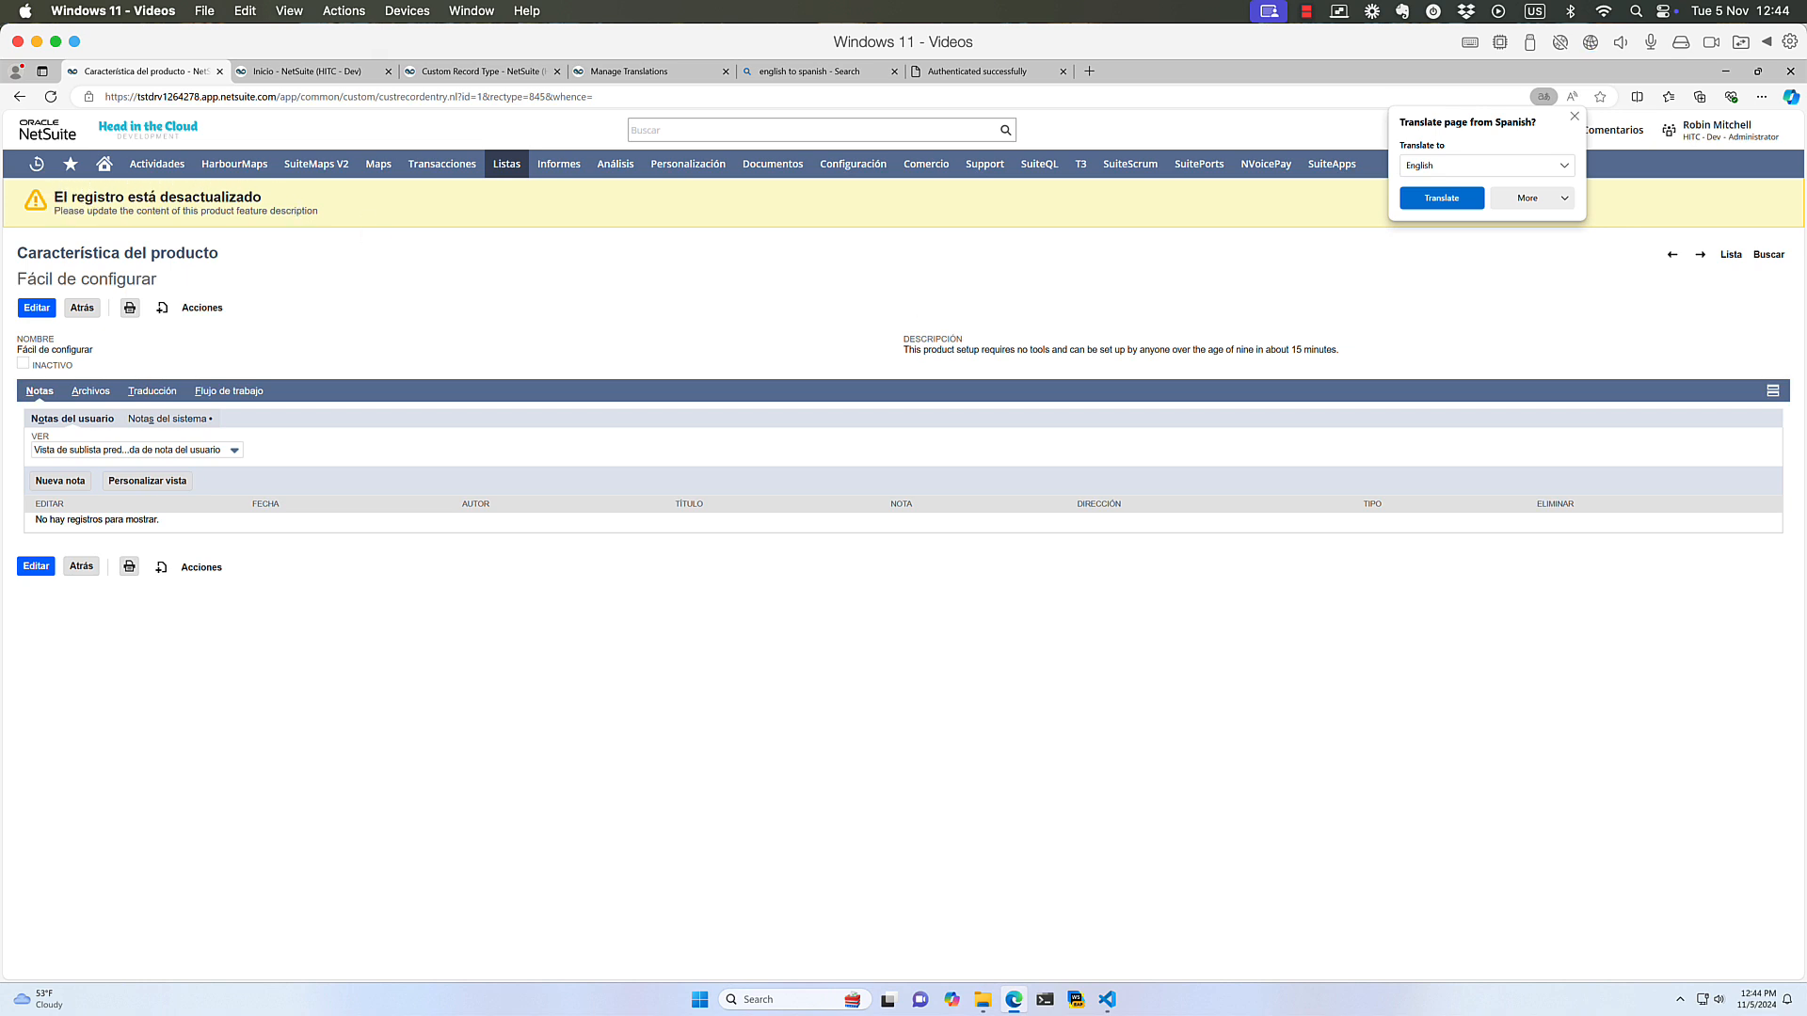
left_click(1105, 1000)
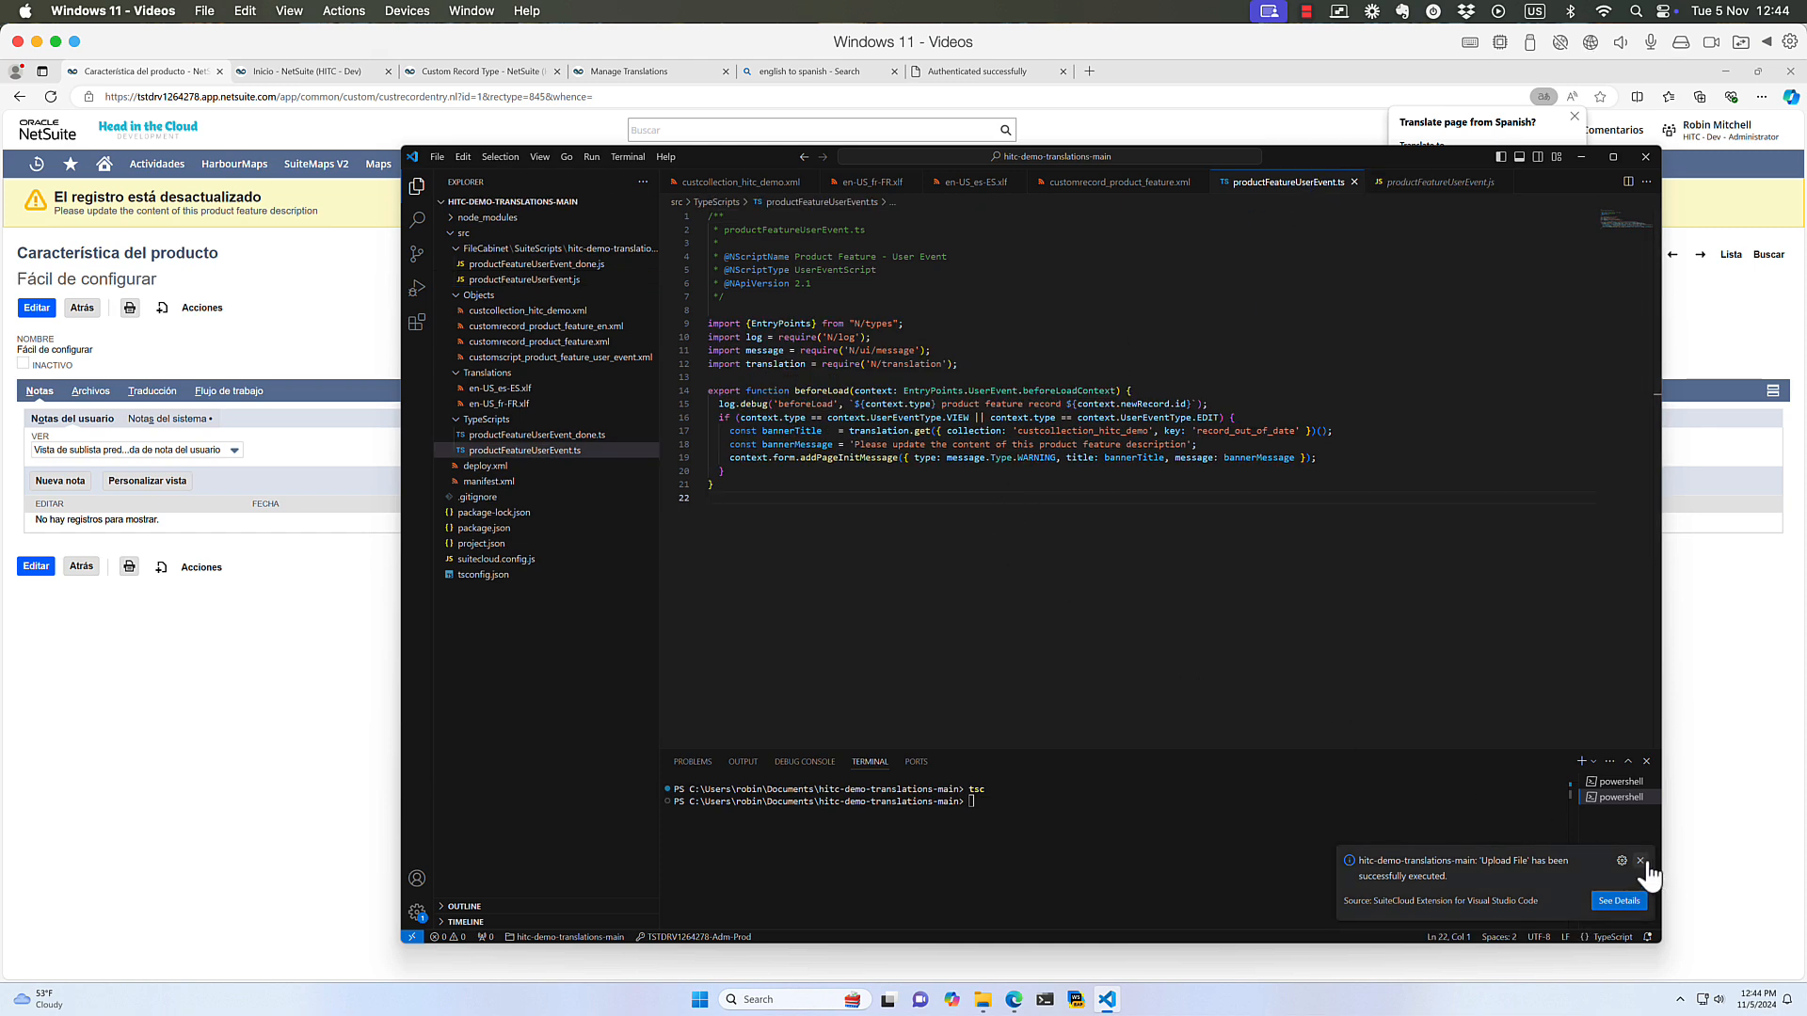
Copy the please_update key from custcollection_hitc_demo.xml for bannerMessage's translation.get call.
left_click(970, 180)
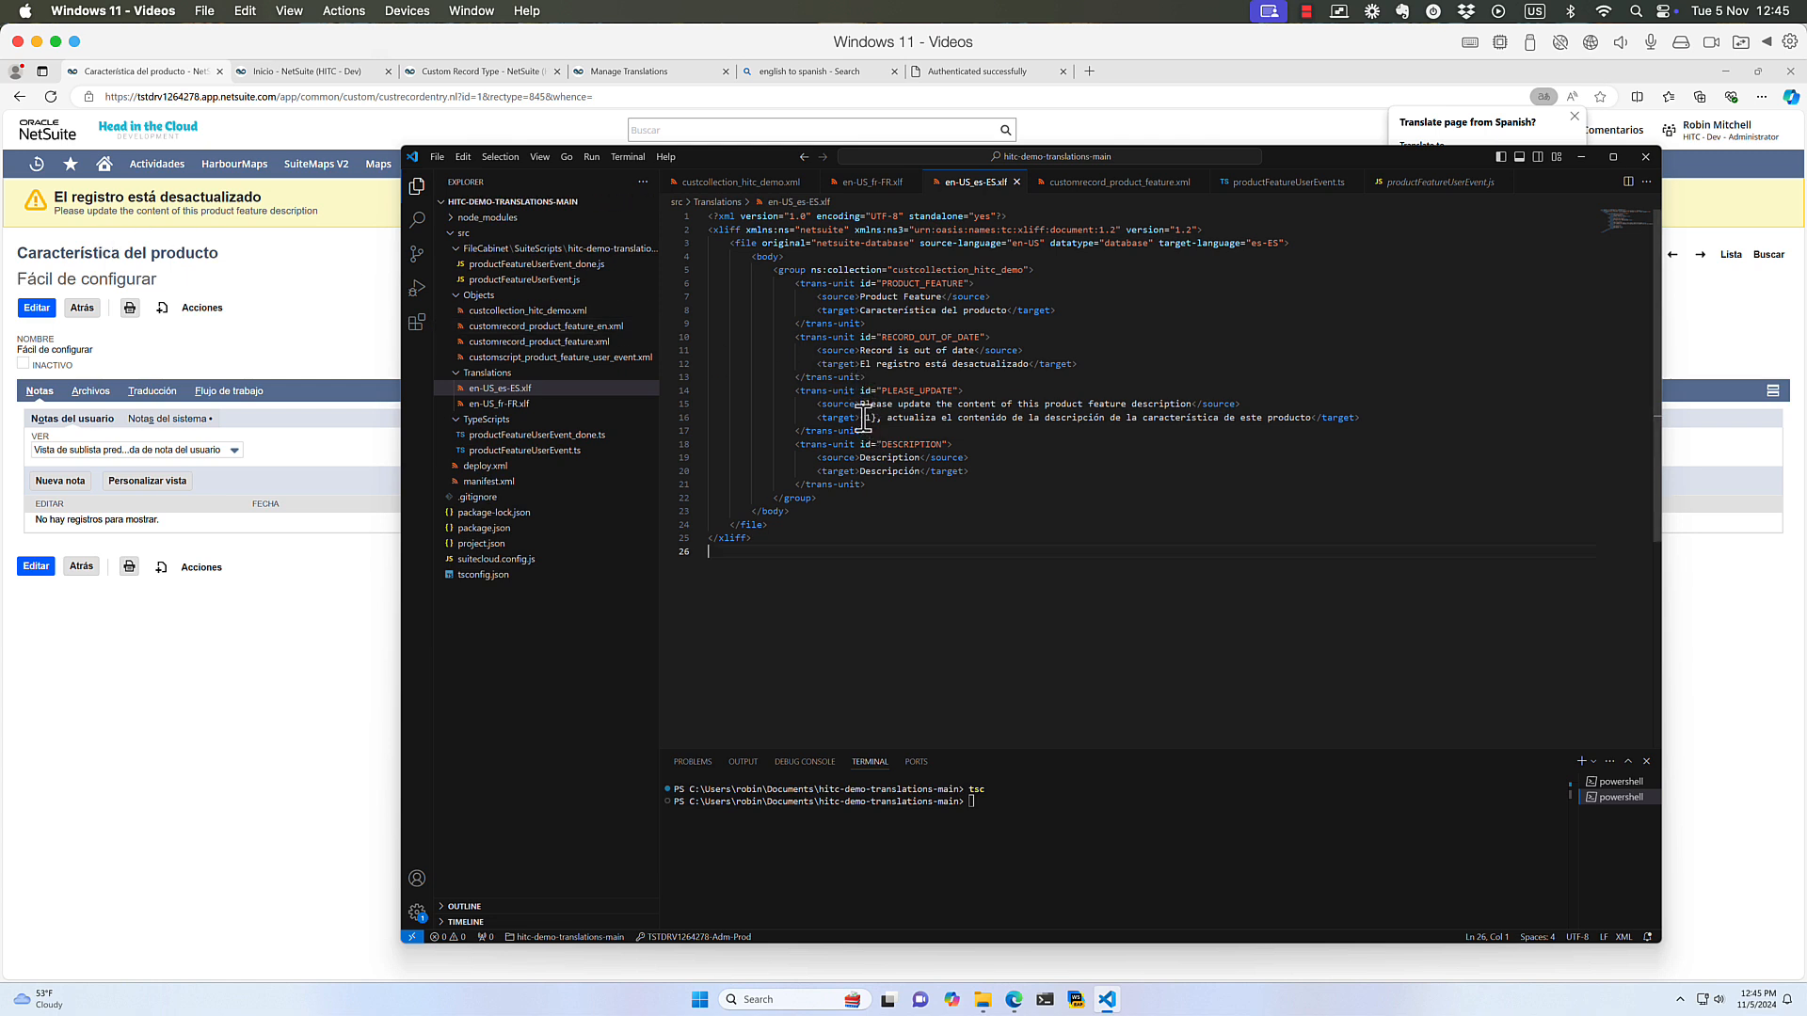
mouse_move(931, 431)
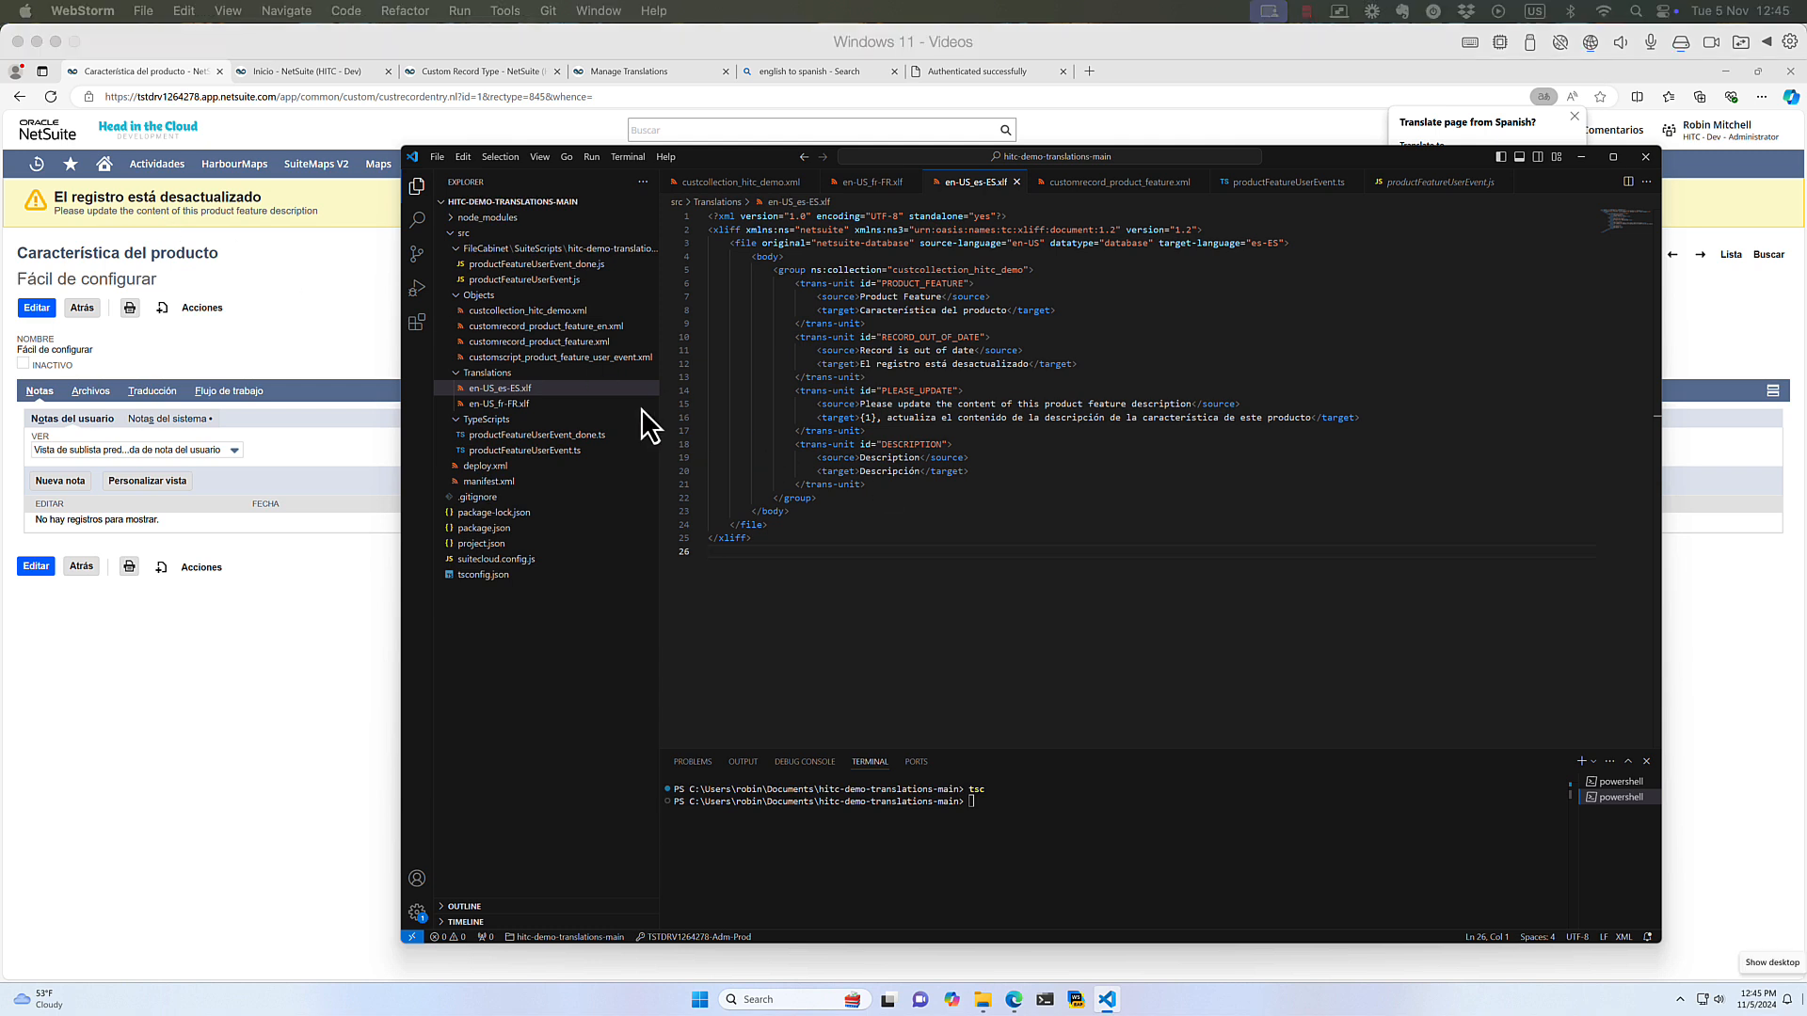
left_click(525, 449)
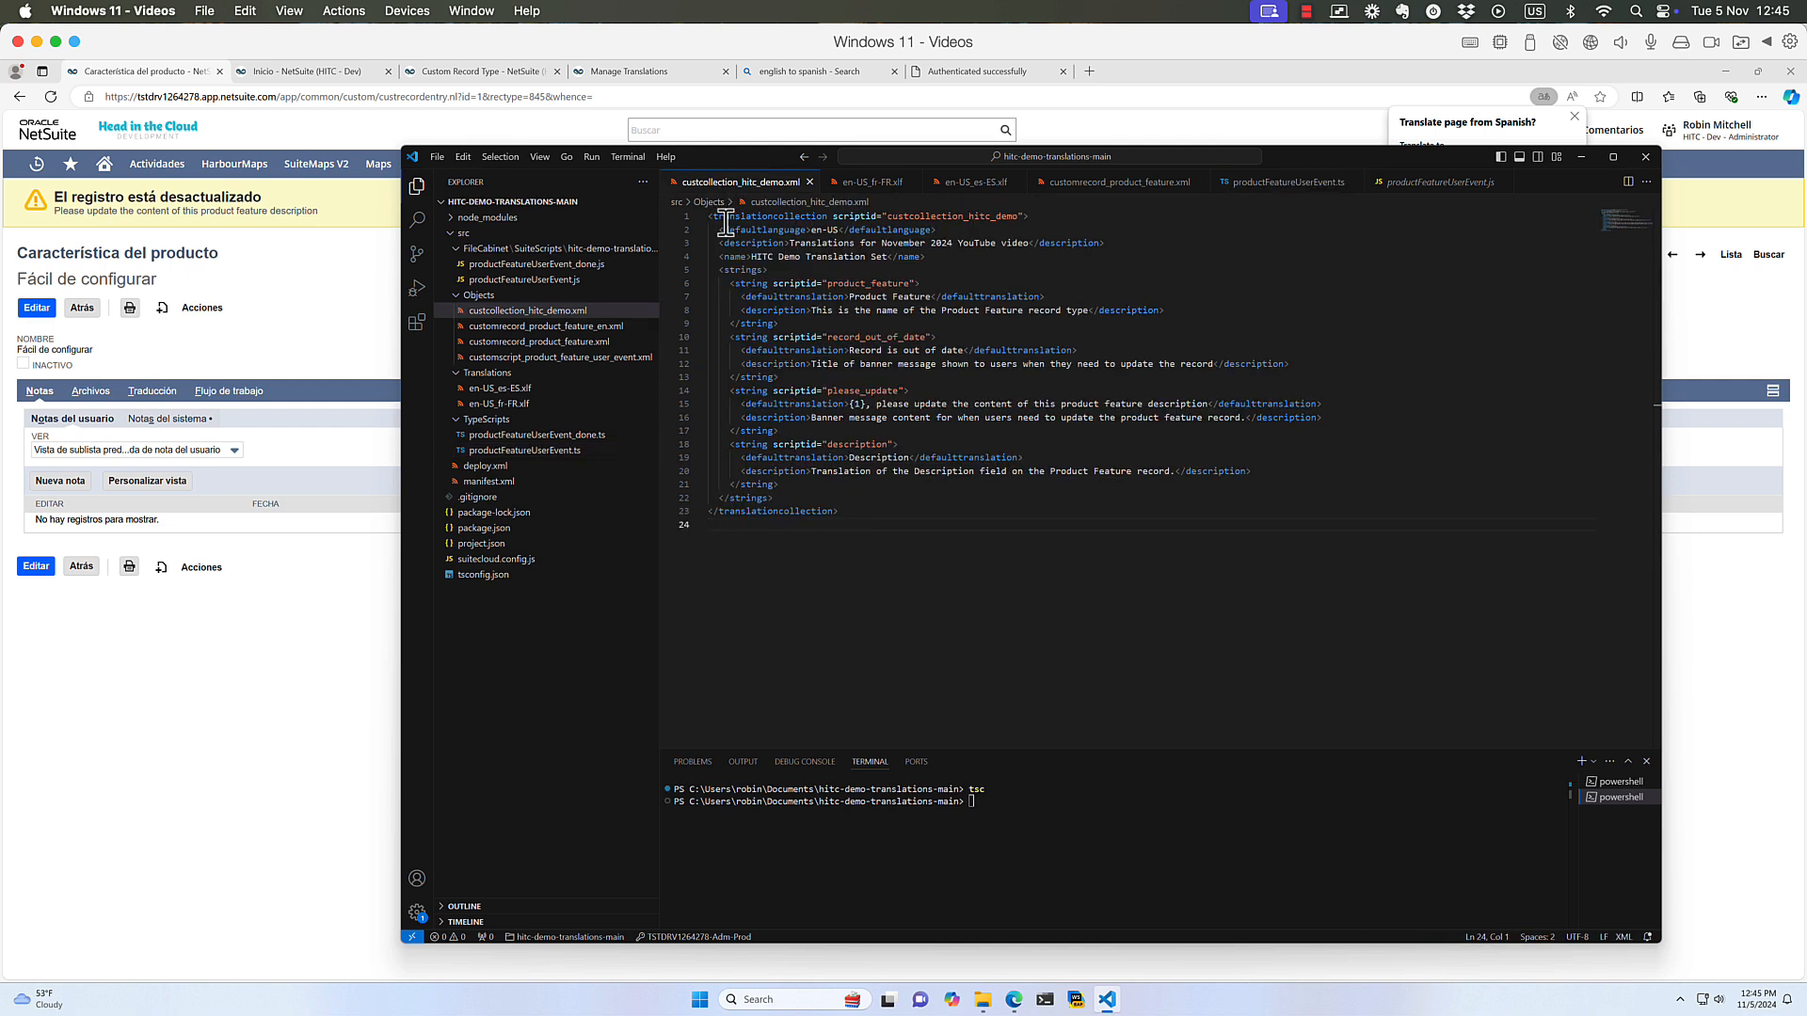
double_click(860, 391)
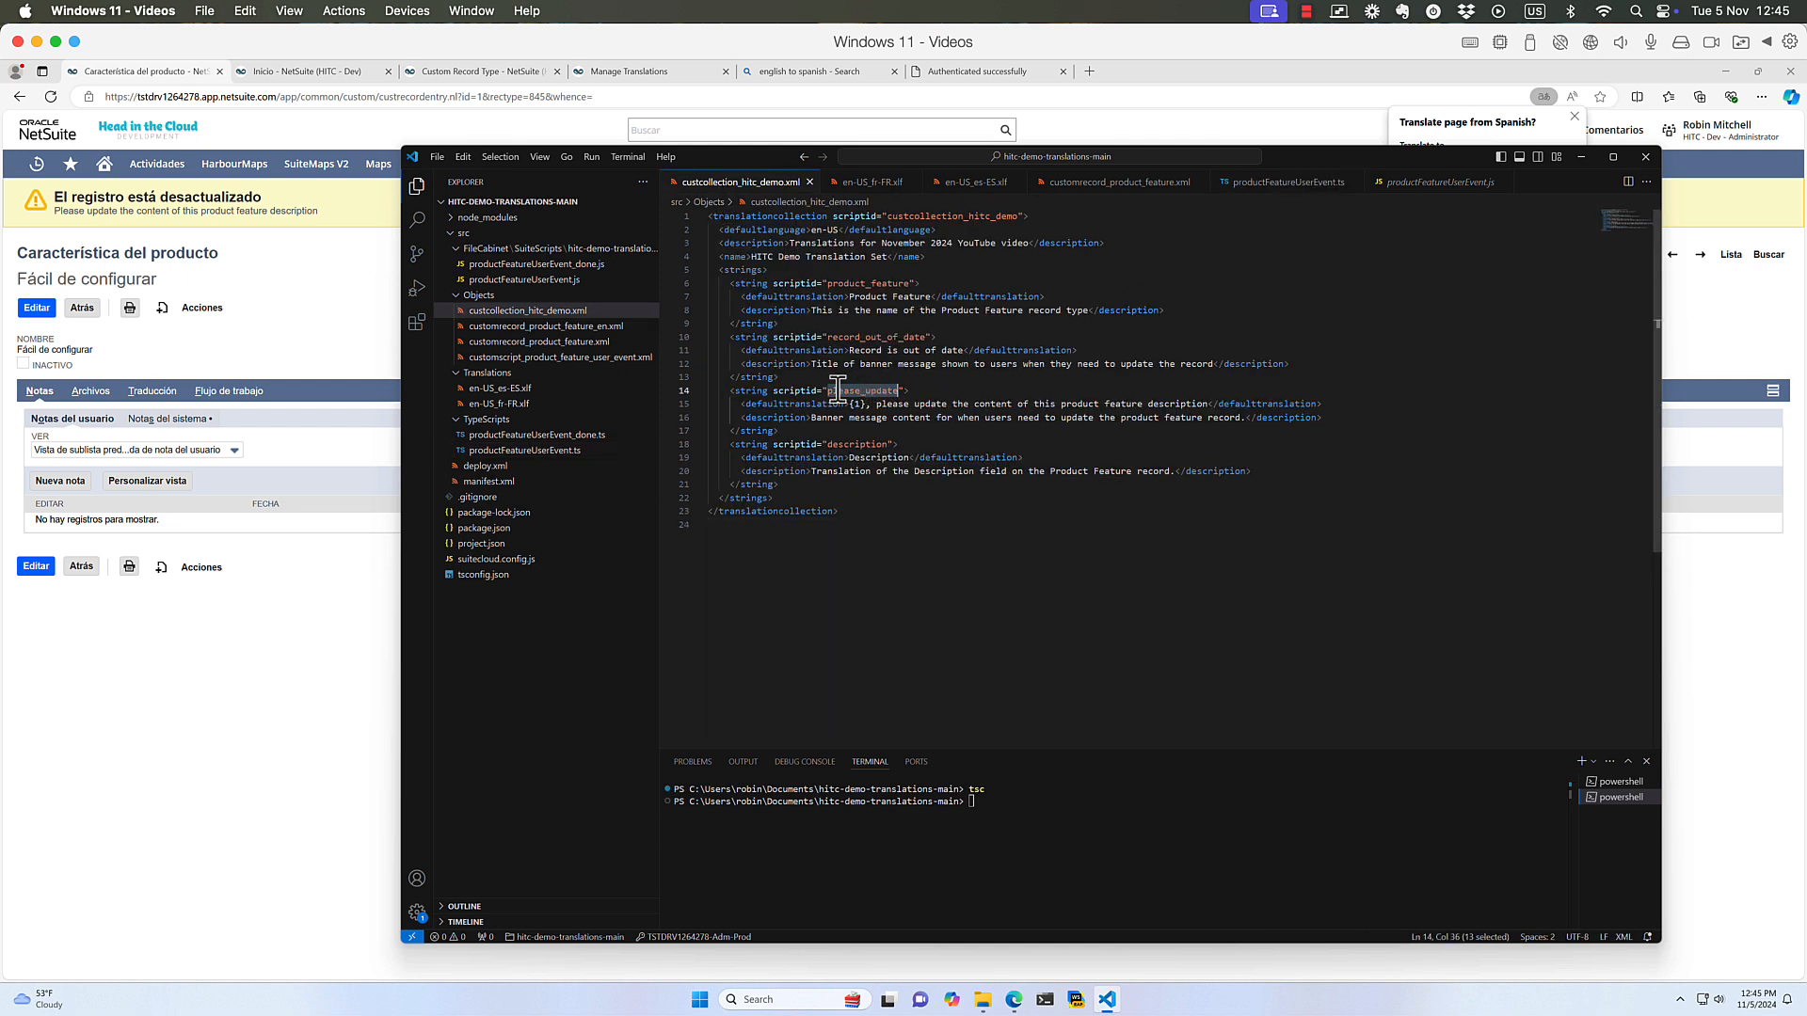
left_click(1288, 181)
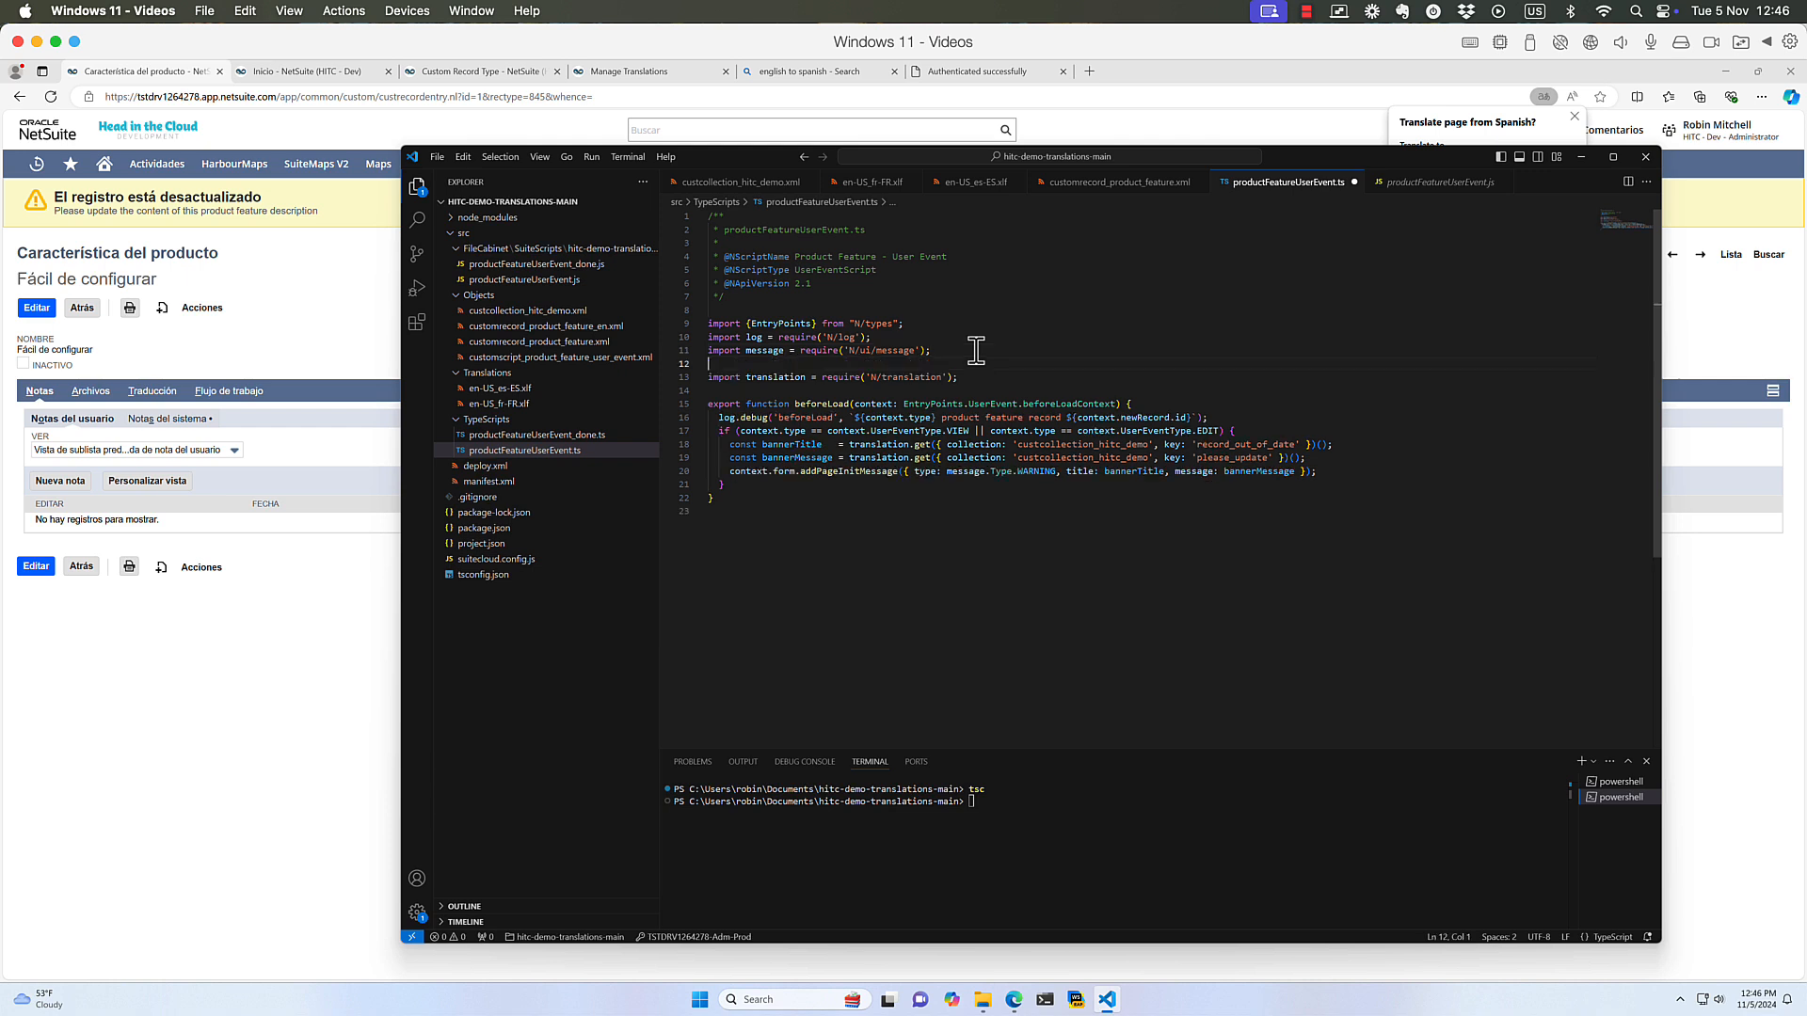
Import N/runtime, pass runtime.getCurrentUser().name as params, and check the {1} placeholder.
type("import runtime = require('N/runtime');")
left_click(1013, 457)
type("{ params: [")
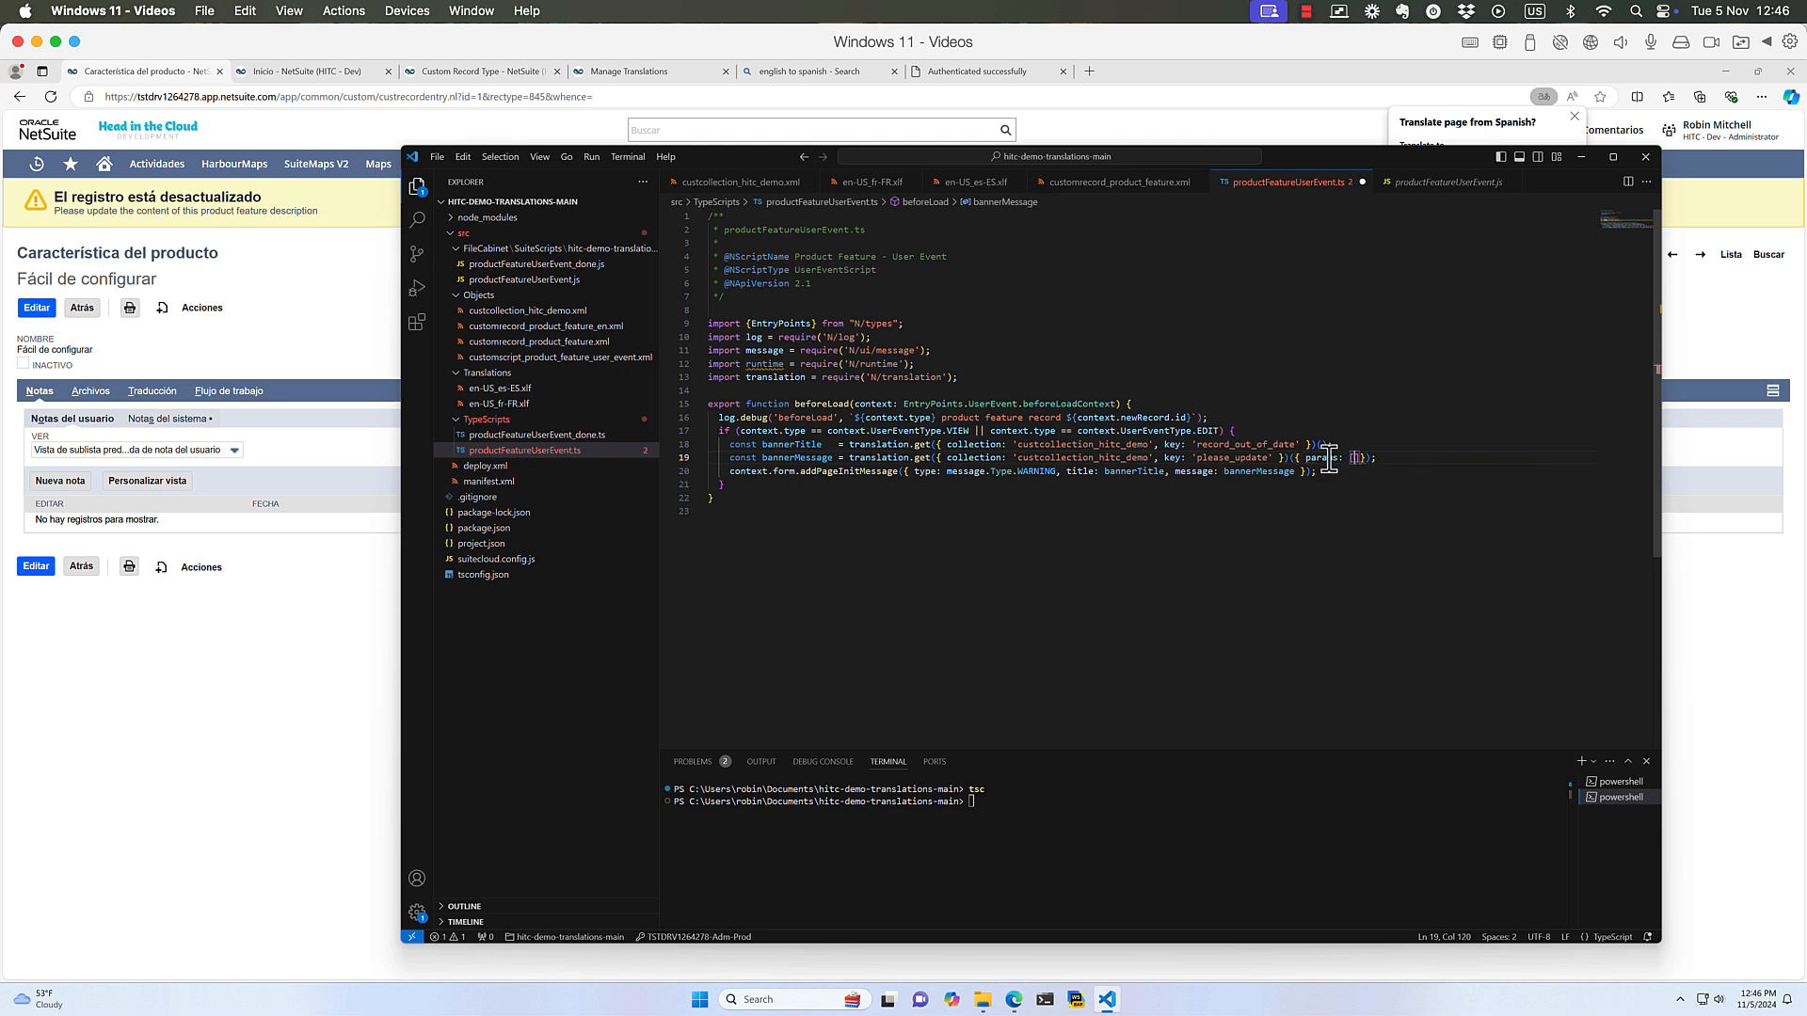
type("runtime.getCurrentUser")
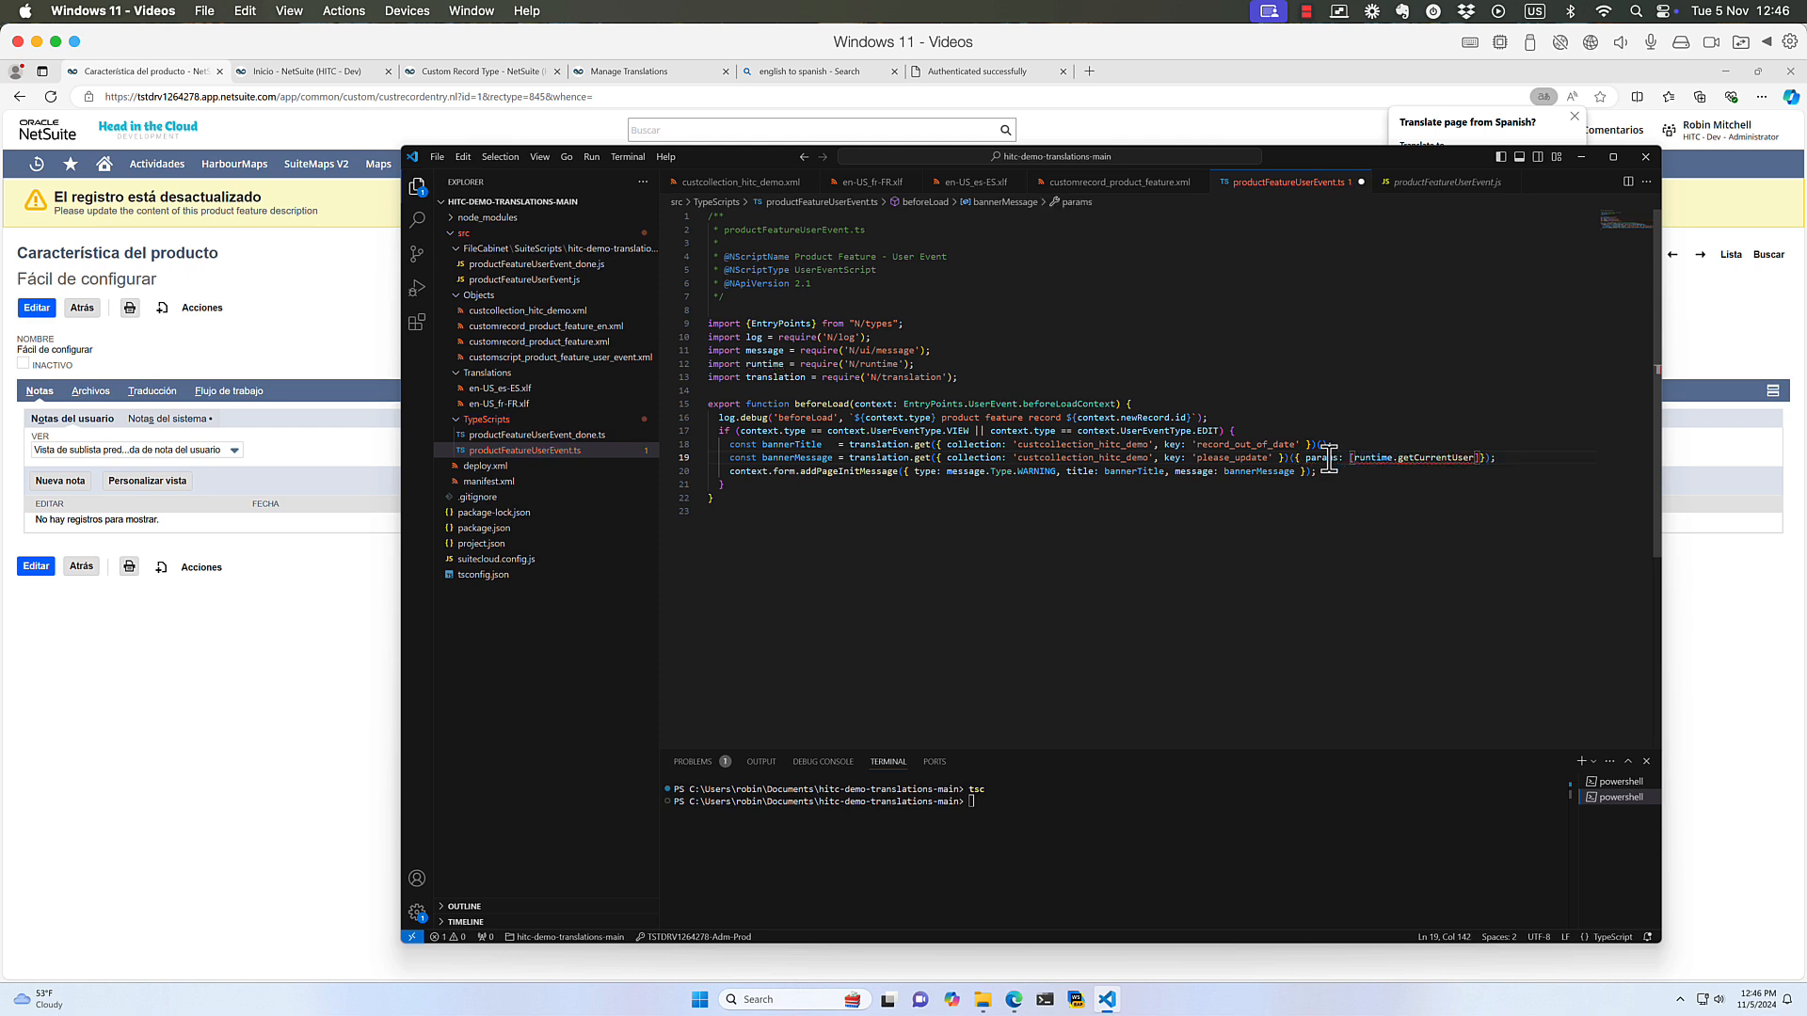
type(".name")
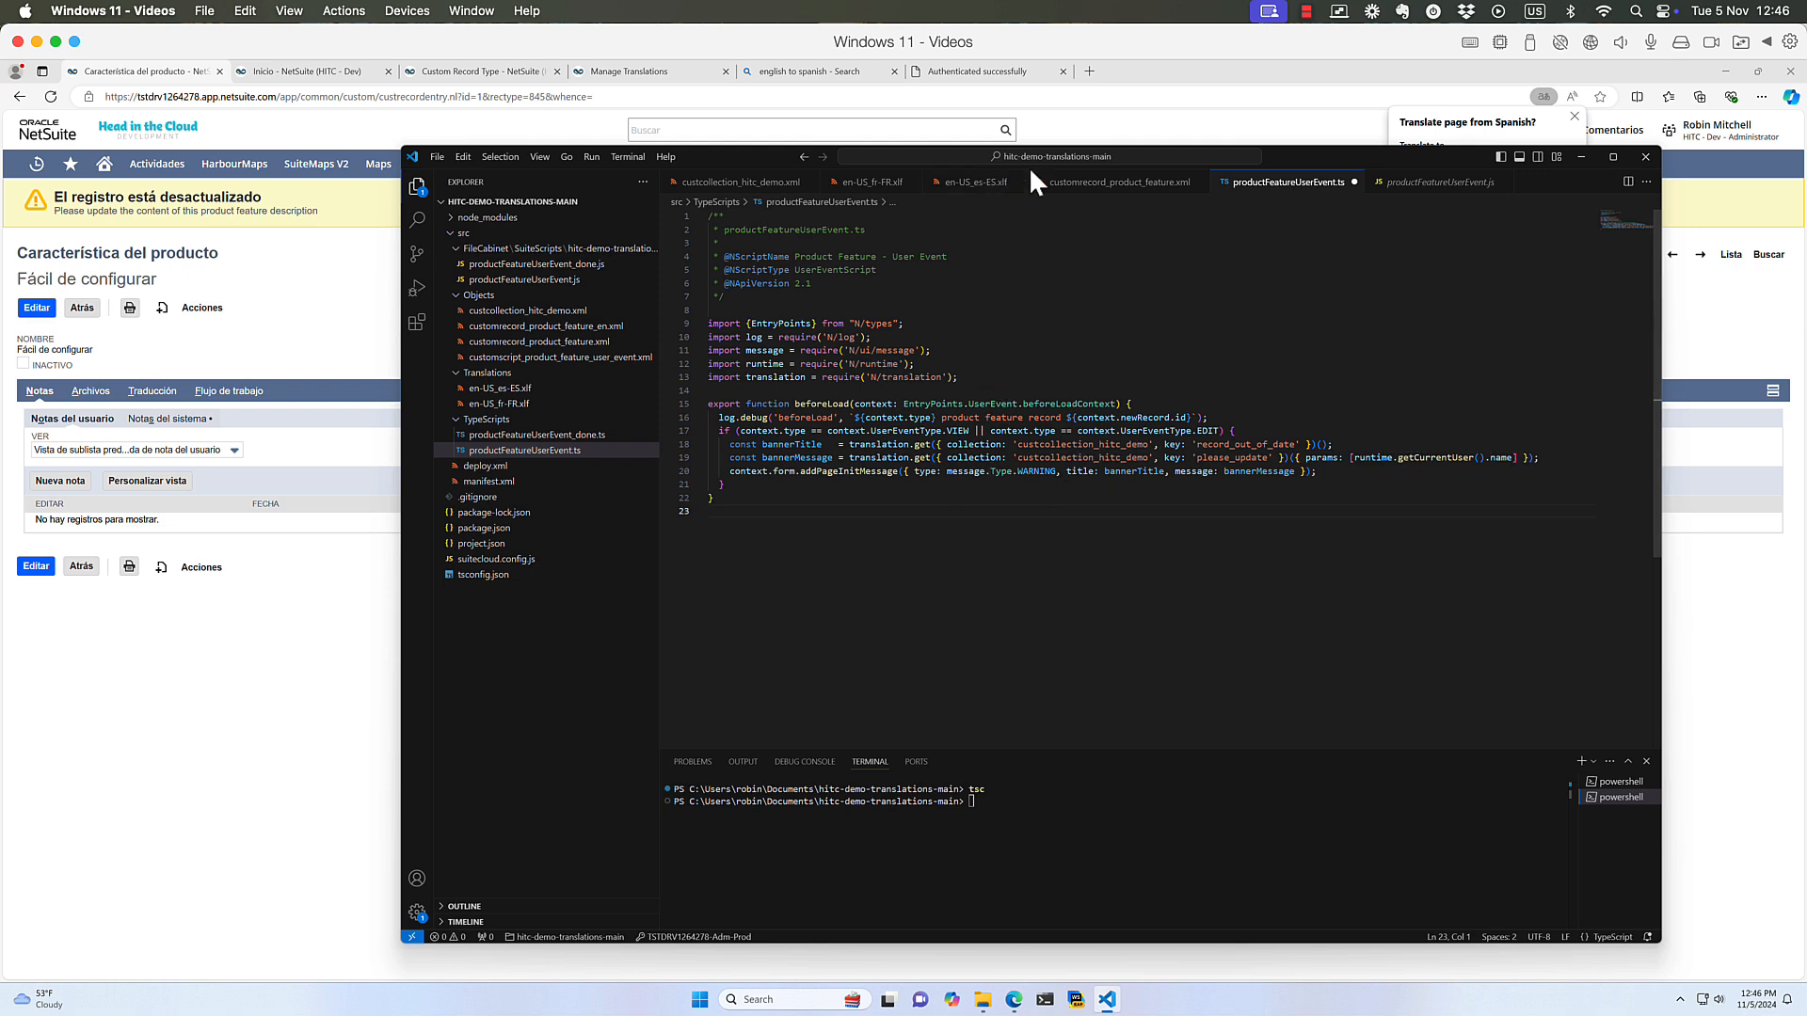
left_click(969, 181)
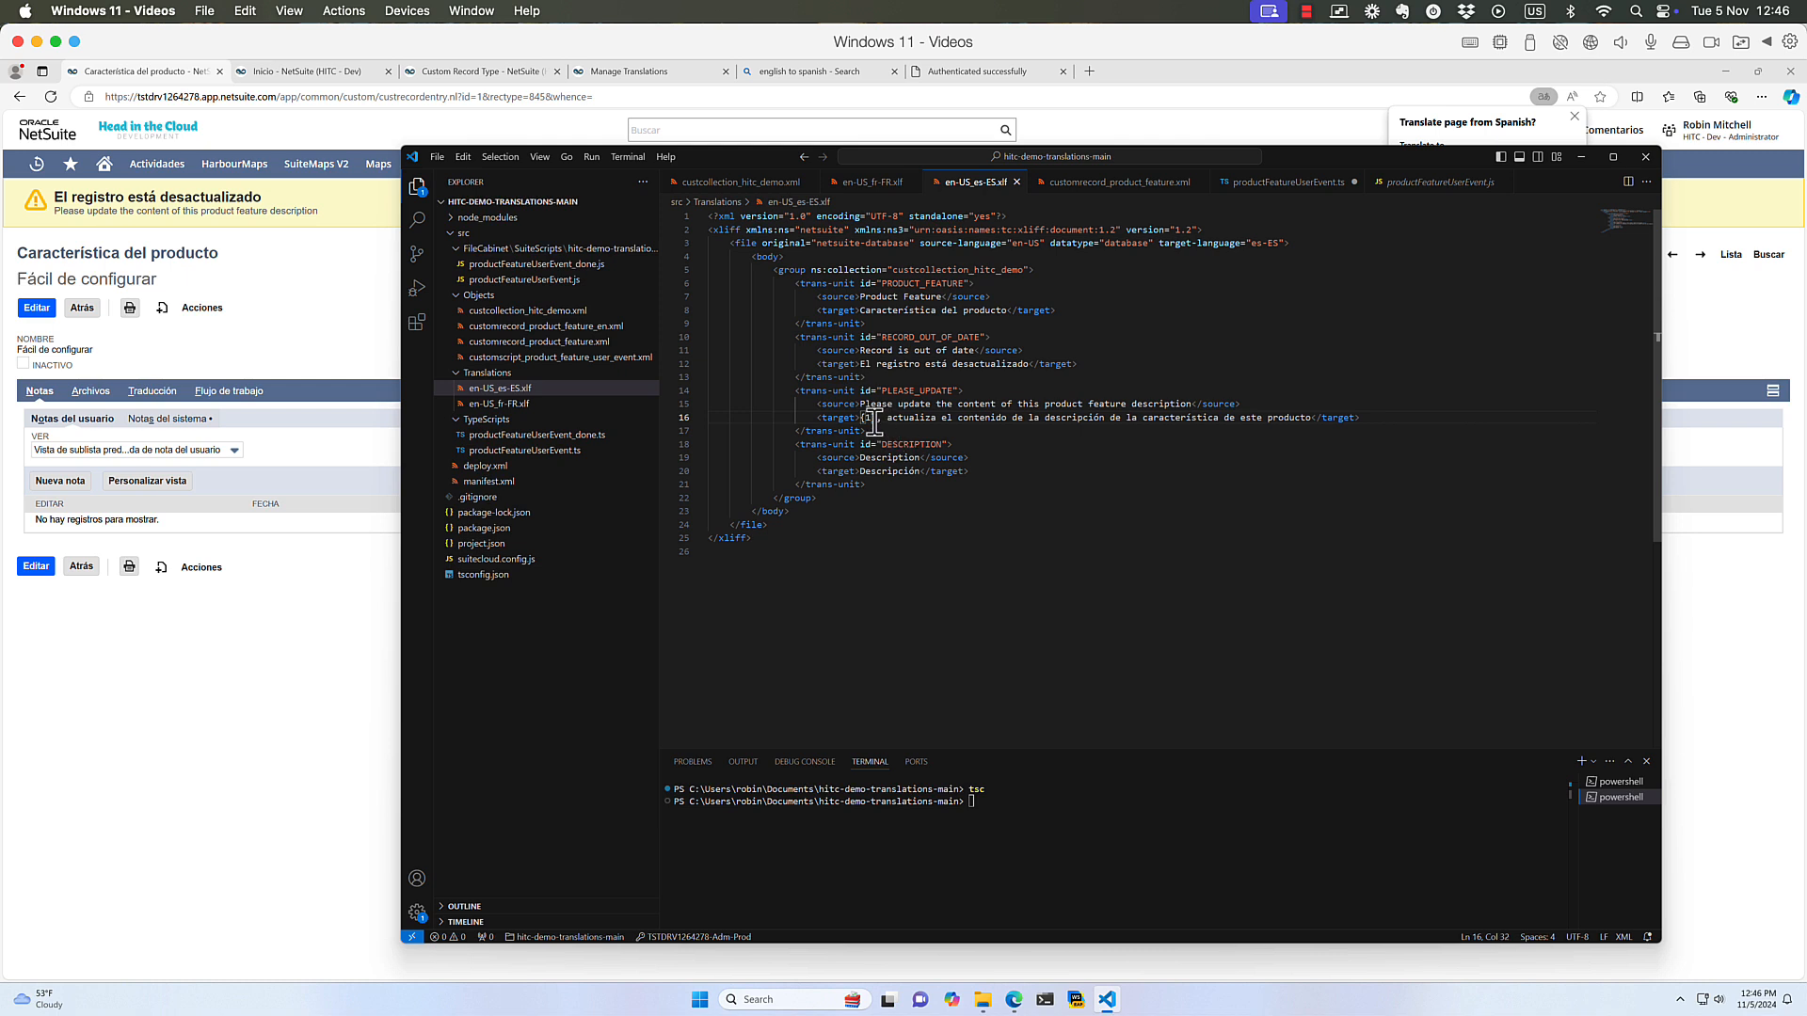
mouse_move(1268, 193)
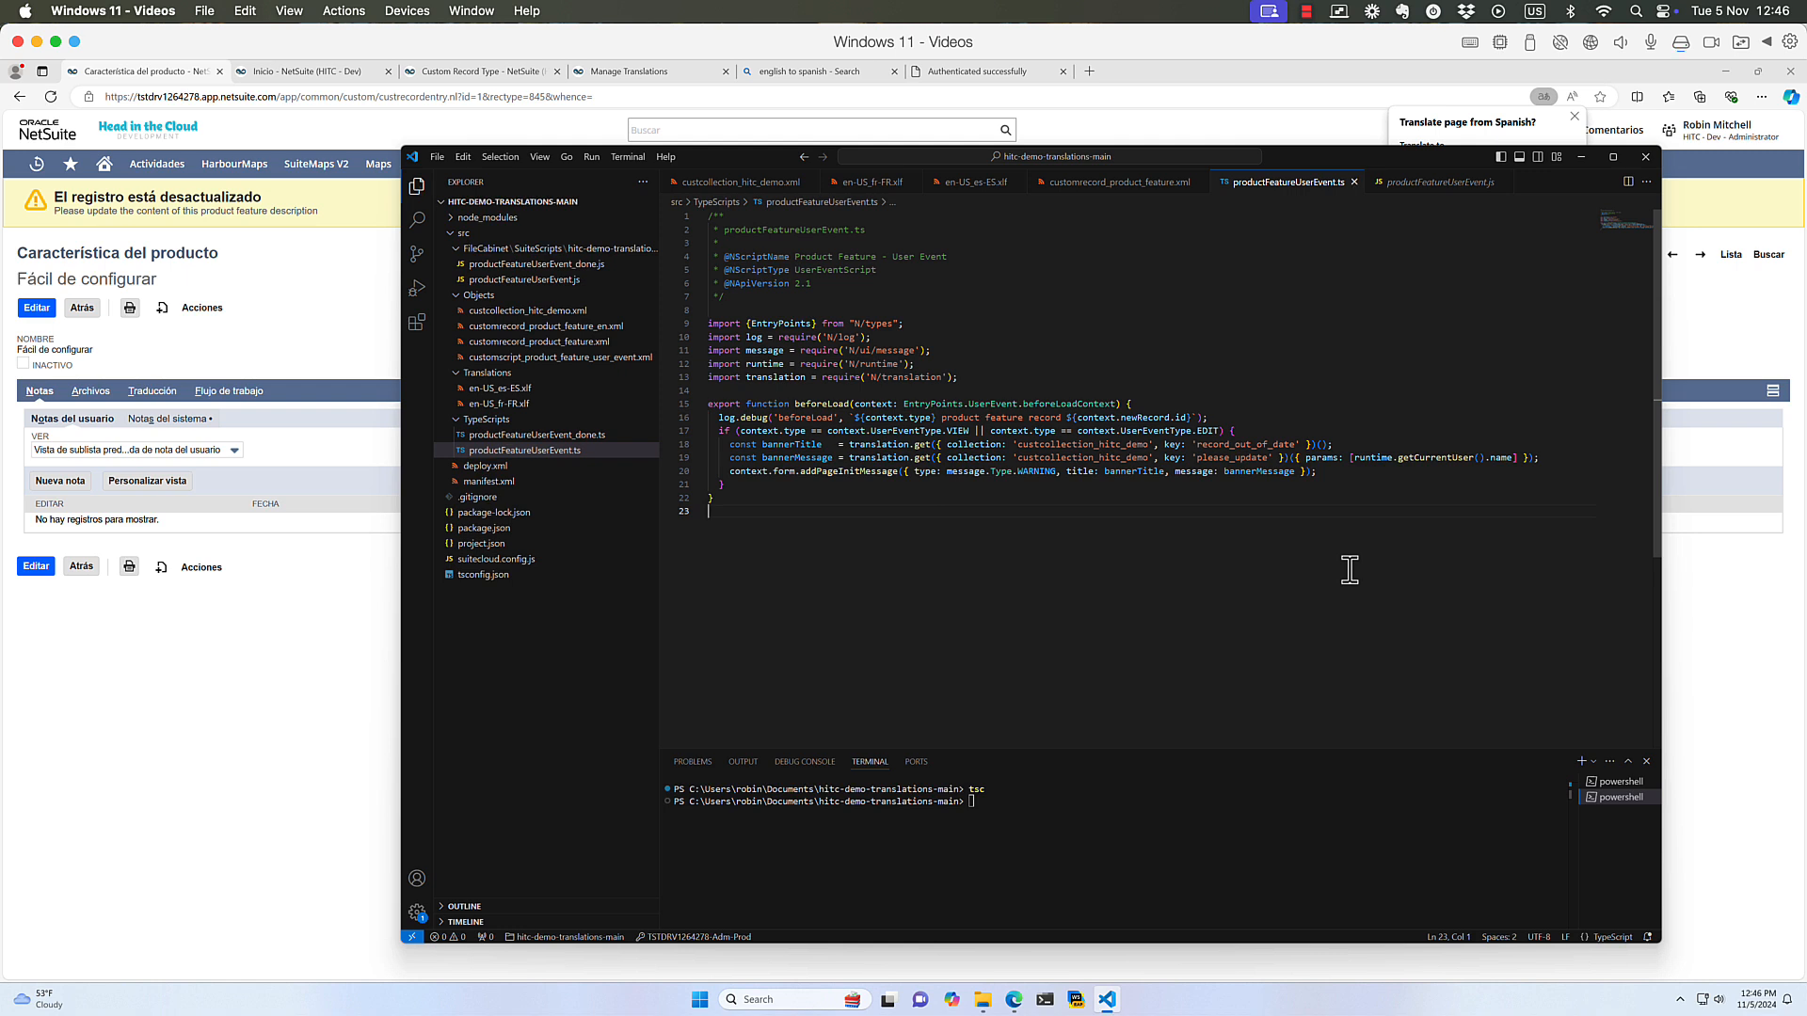
Recompile with tsc, upload productFeatureUserEvent.js via SuiteCloud: Upload File, and return to the browser.
type("ts")
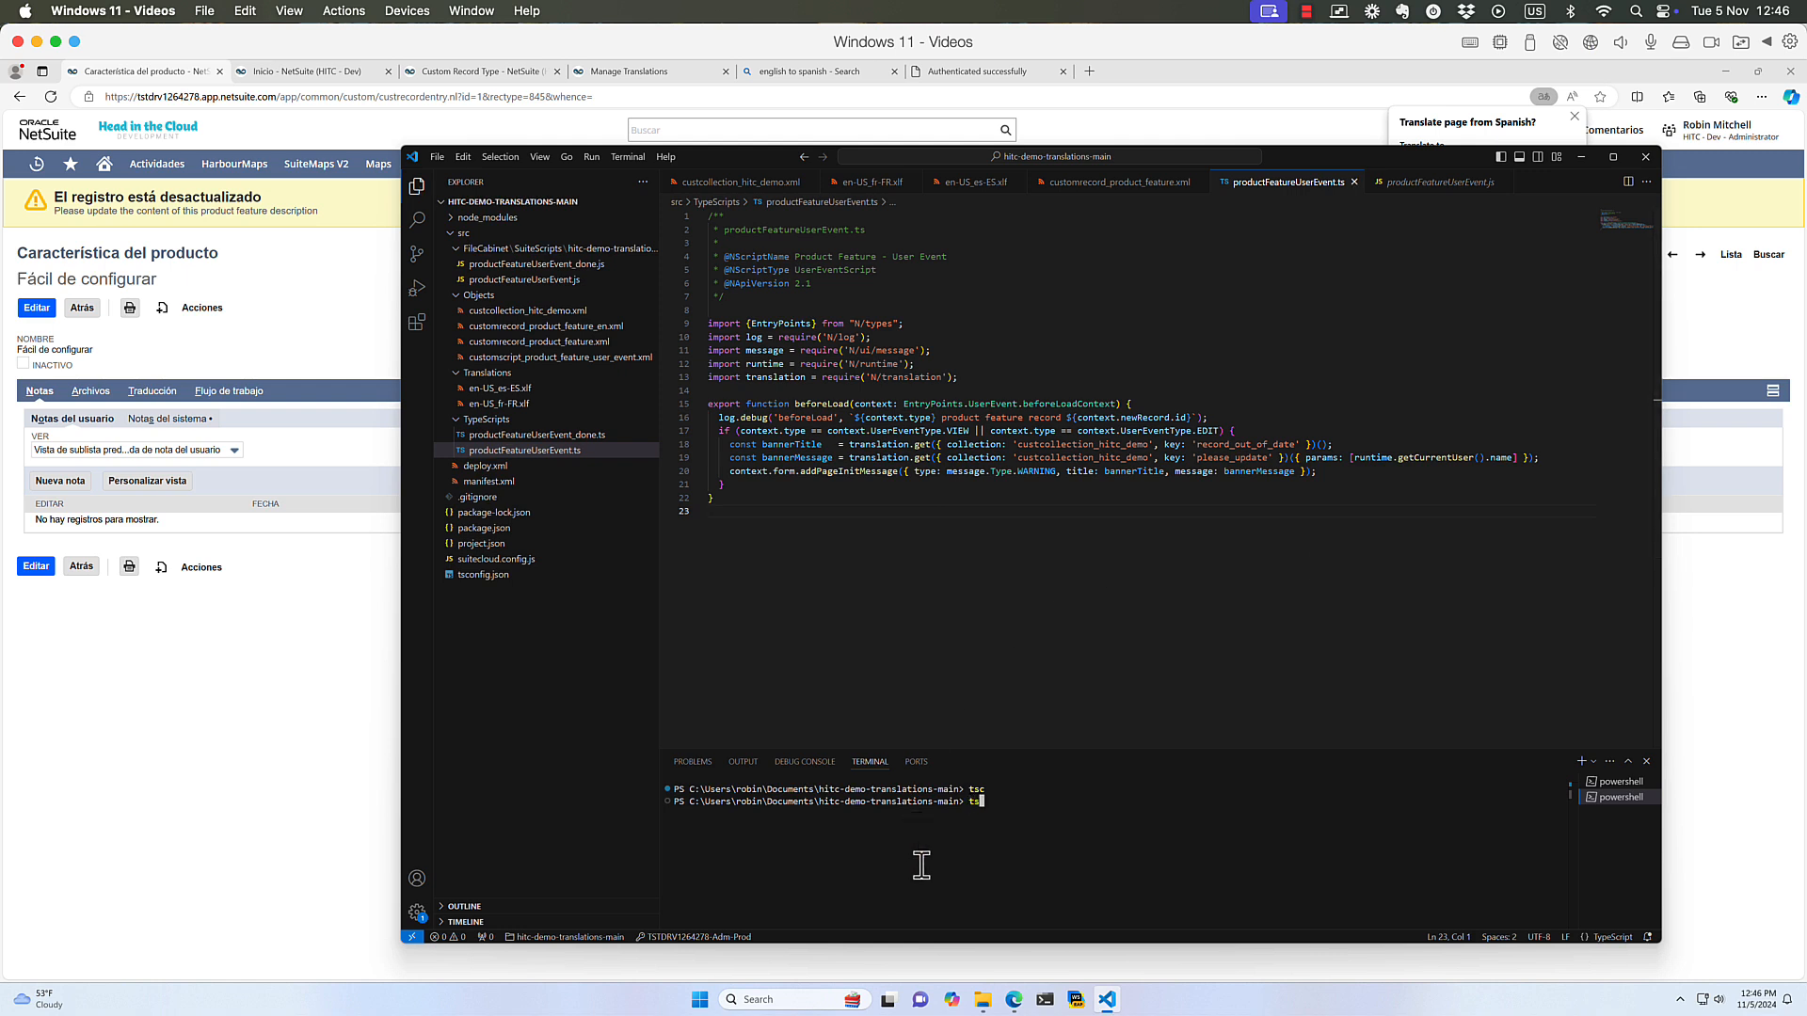
key("Enter")
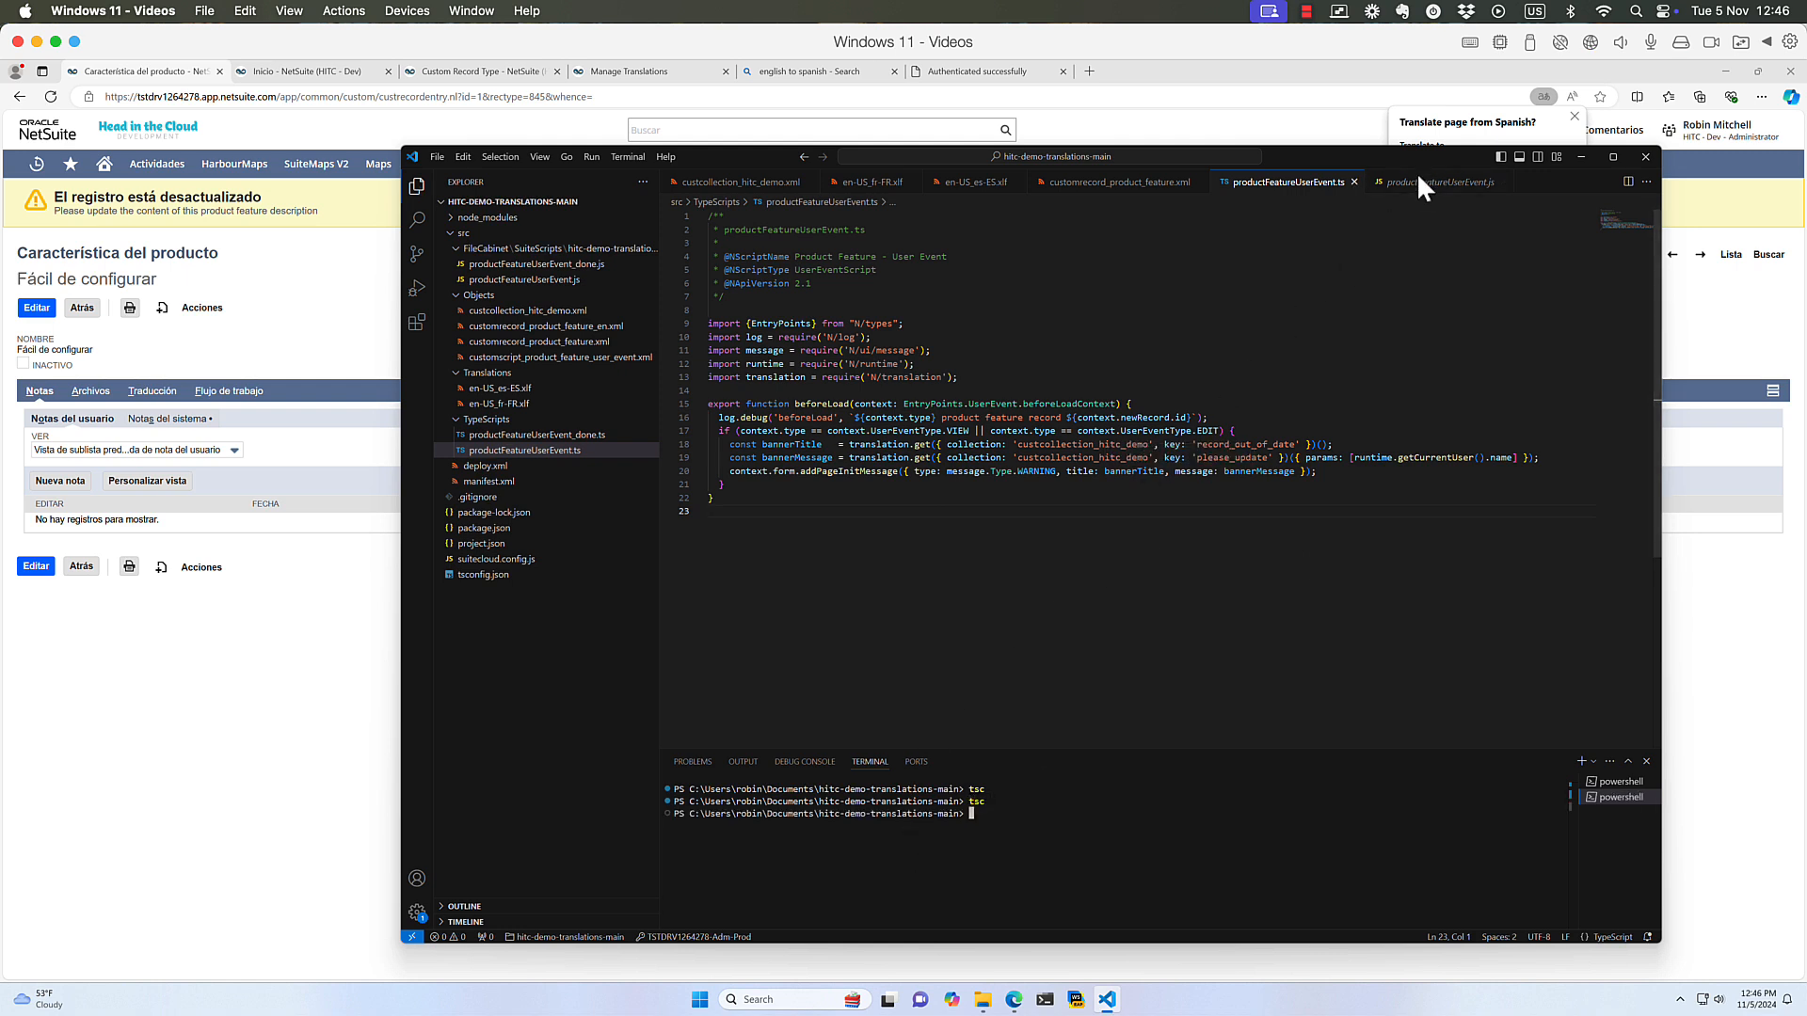
left_click(1438, 181)
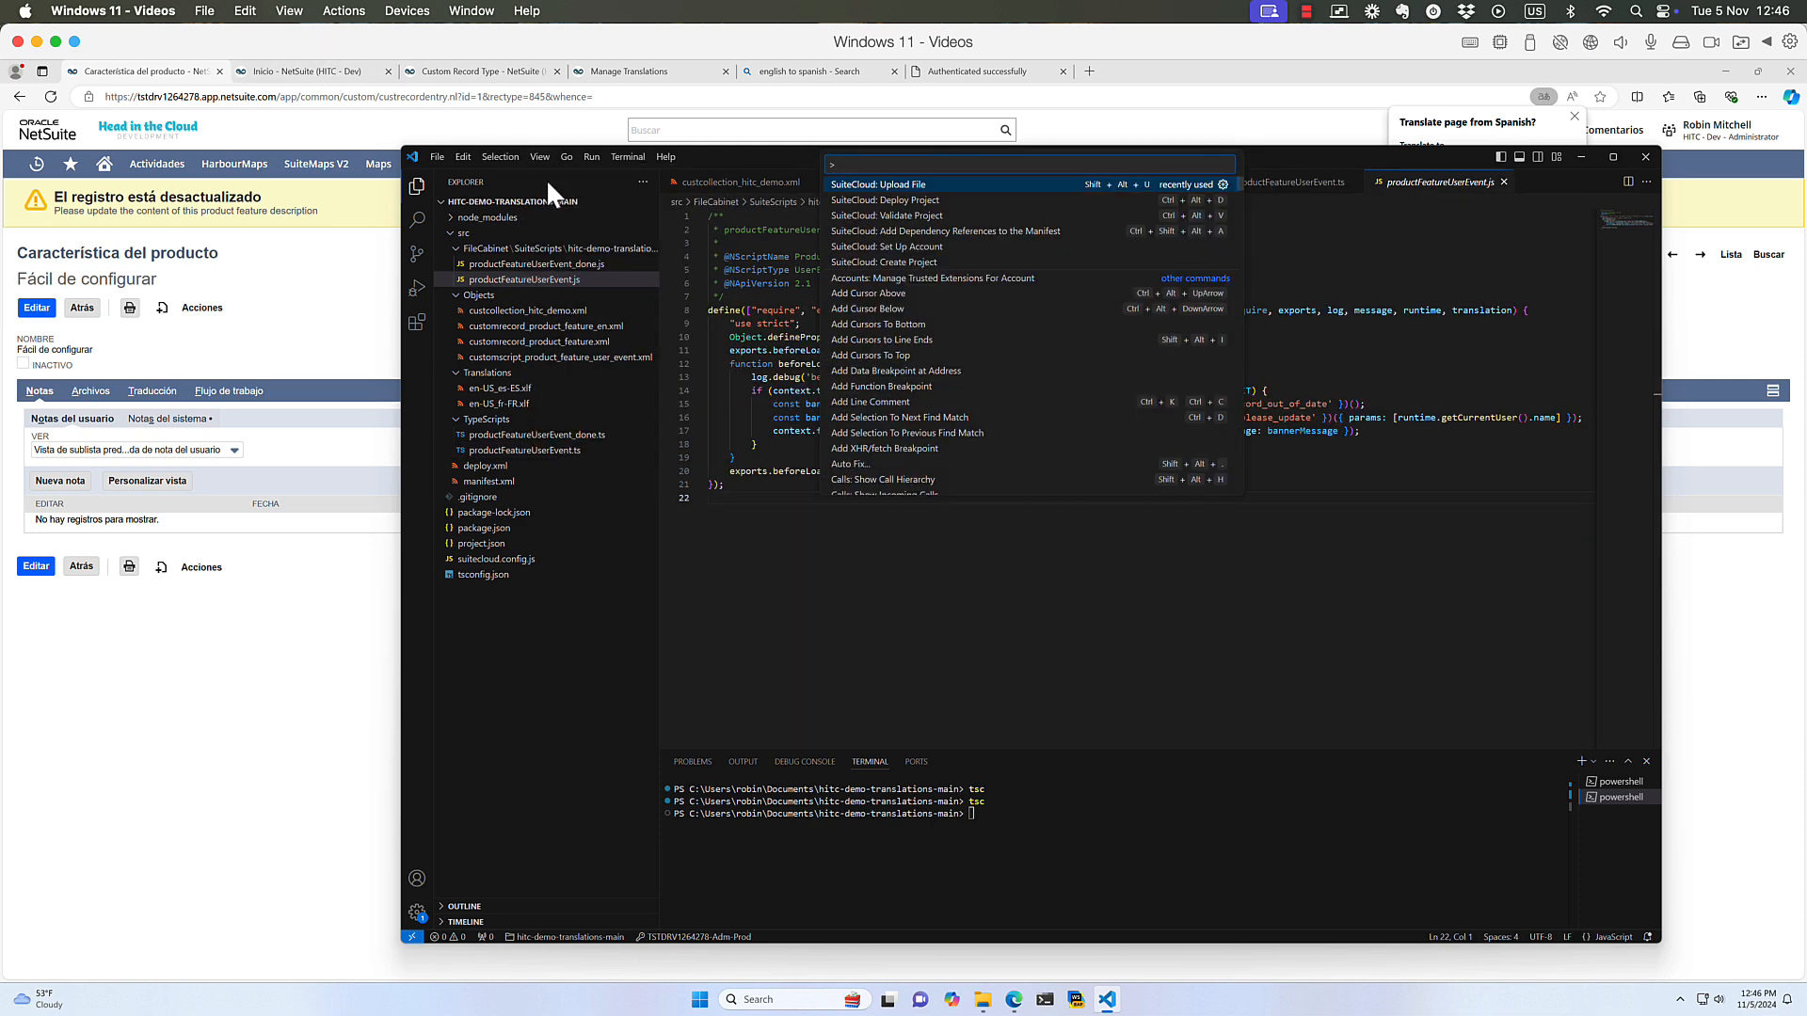
key("Escape")
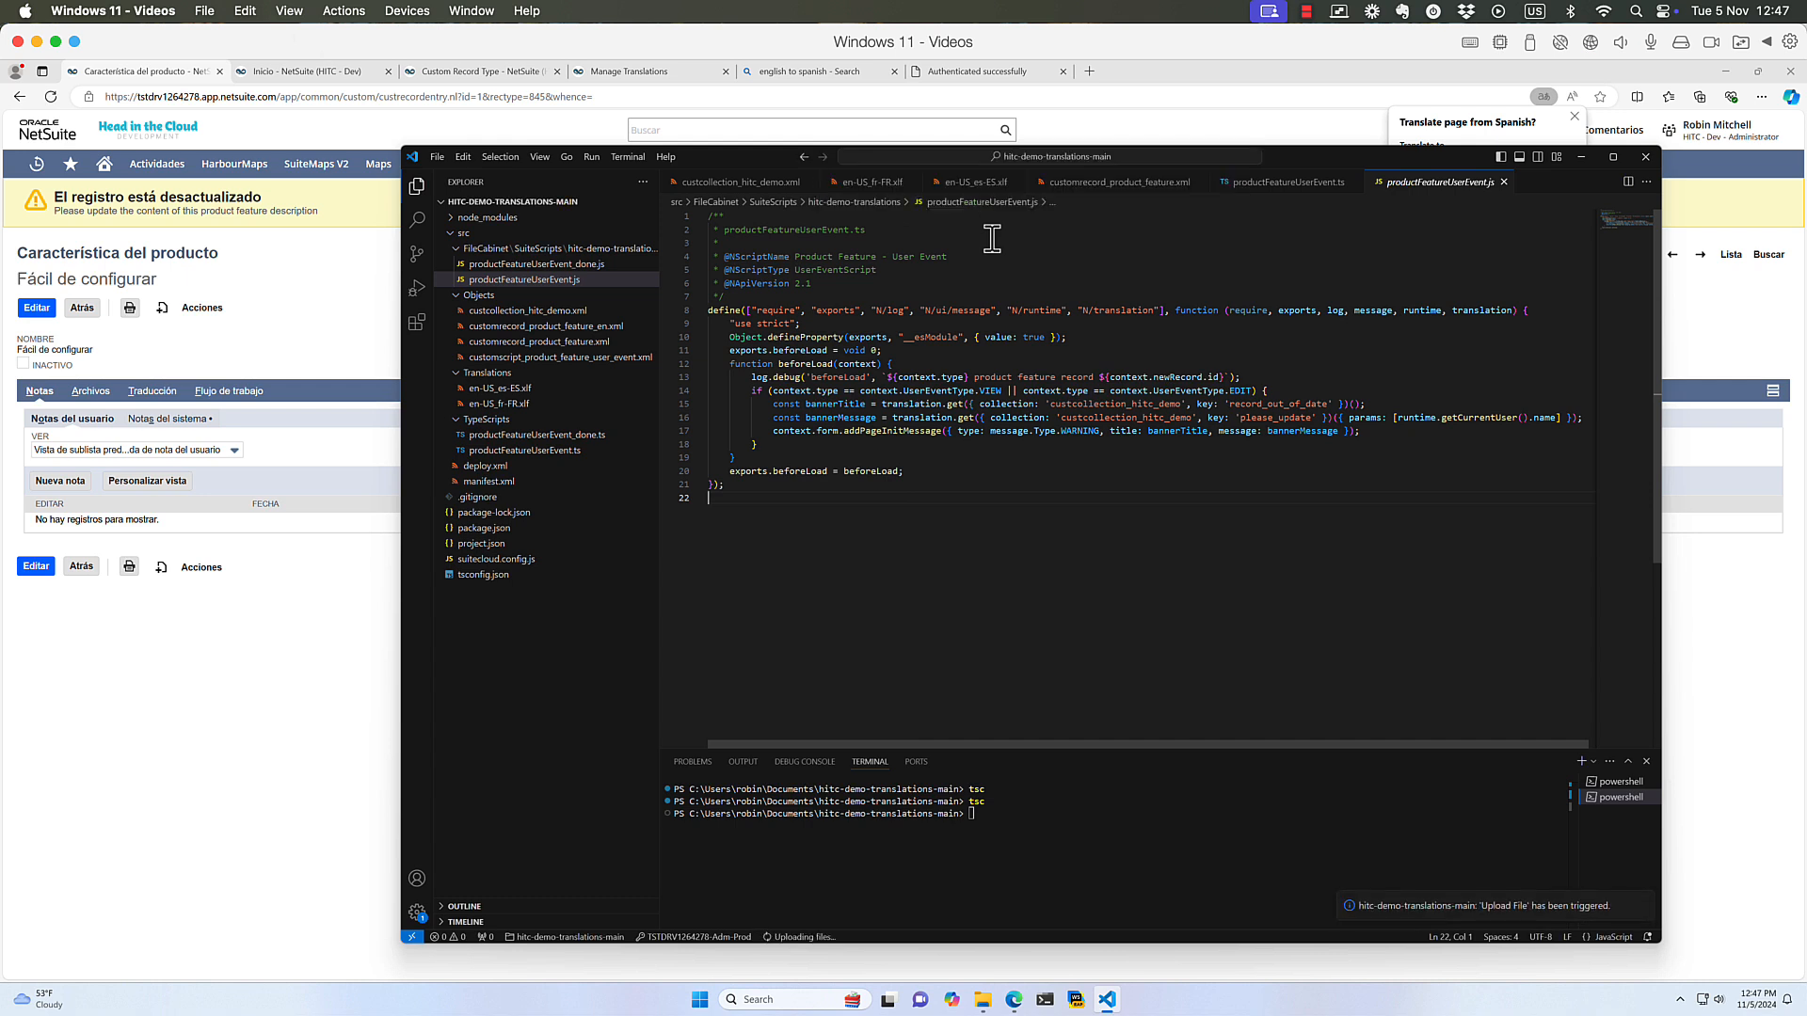
mouse_move(1244, 751)
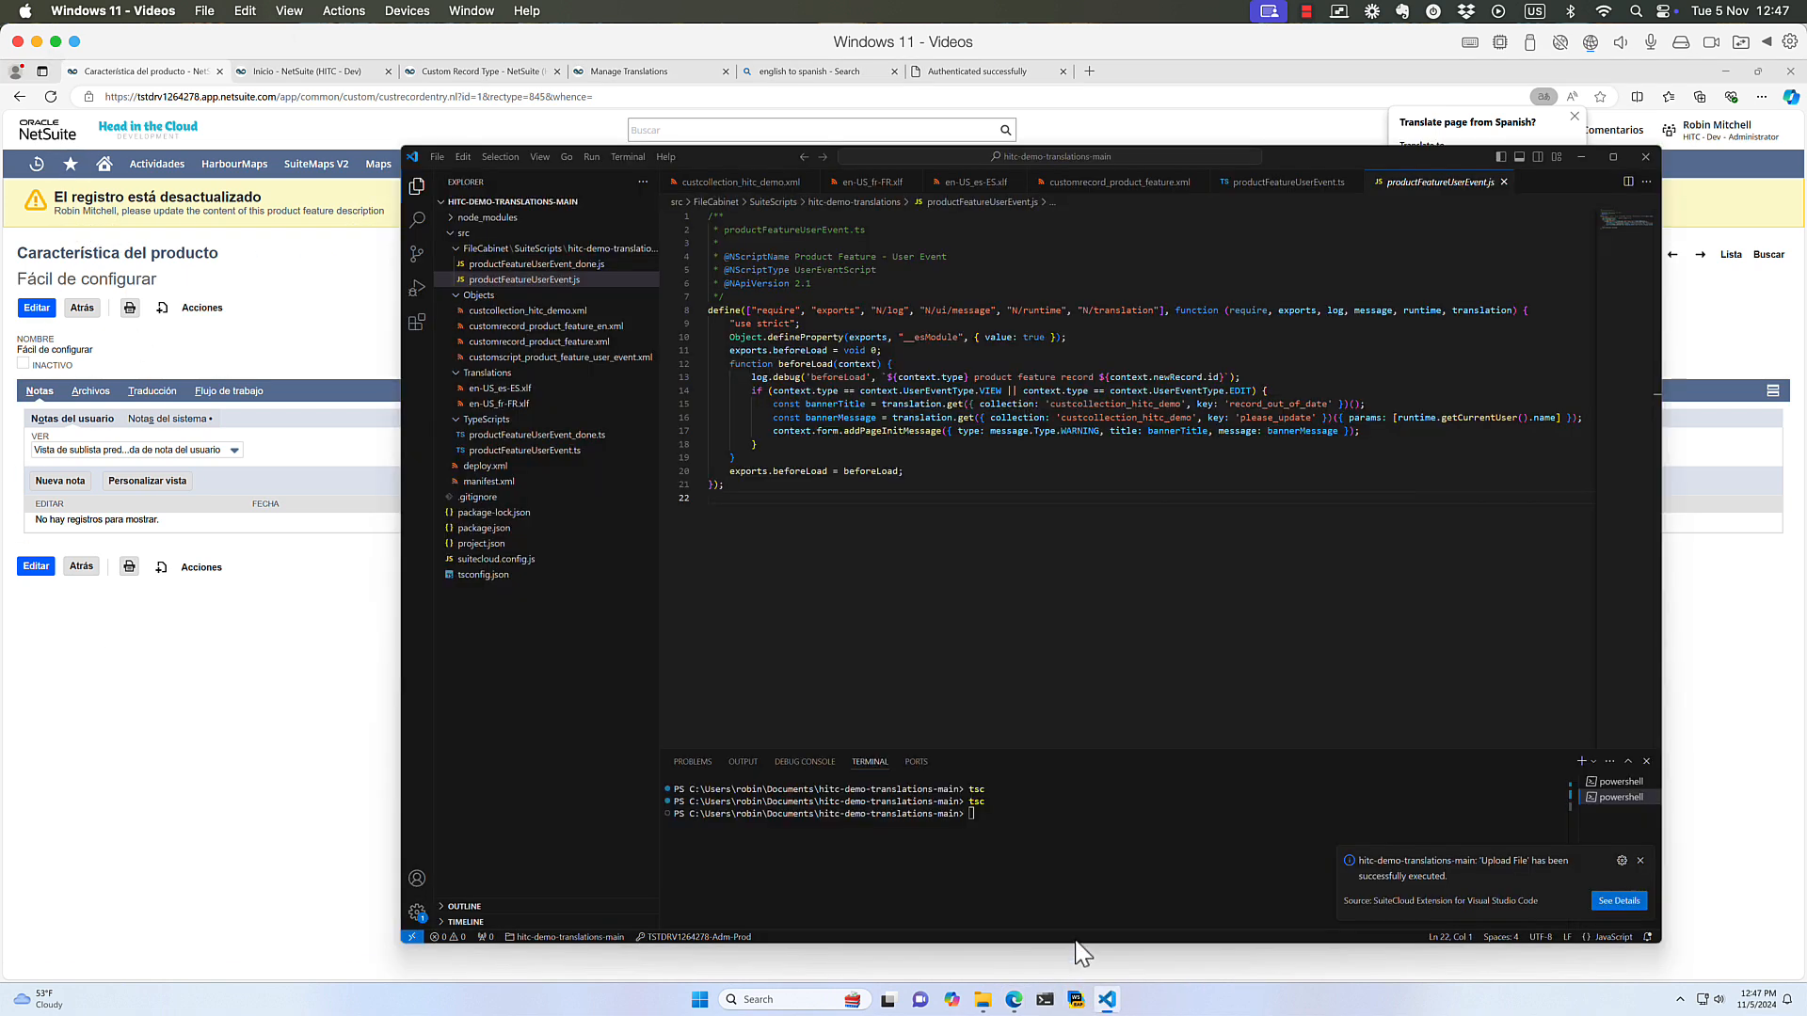
left_click(970, 181)
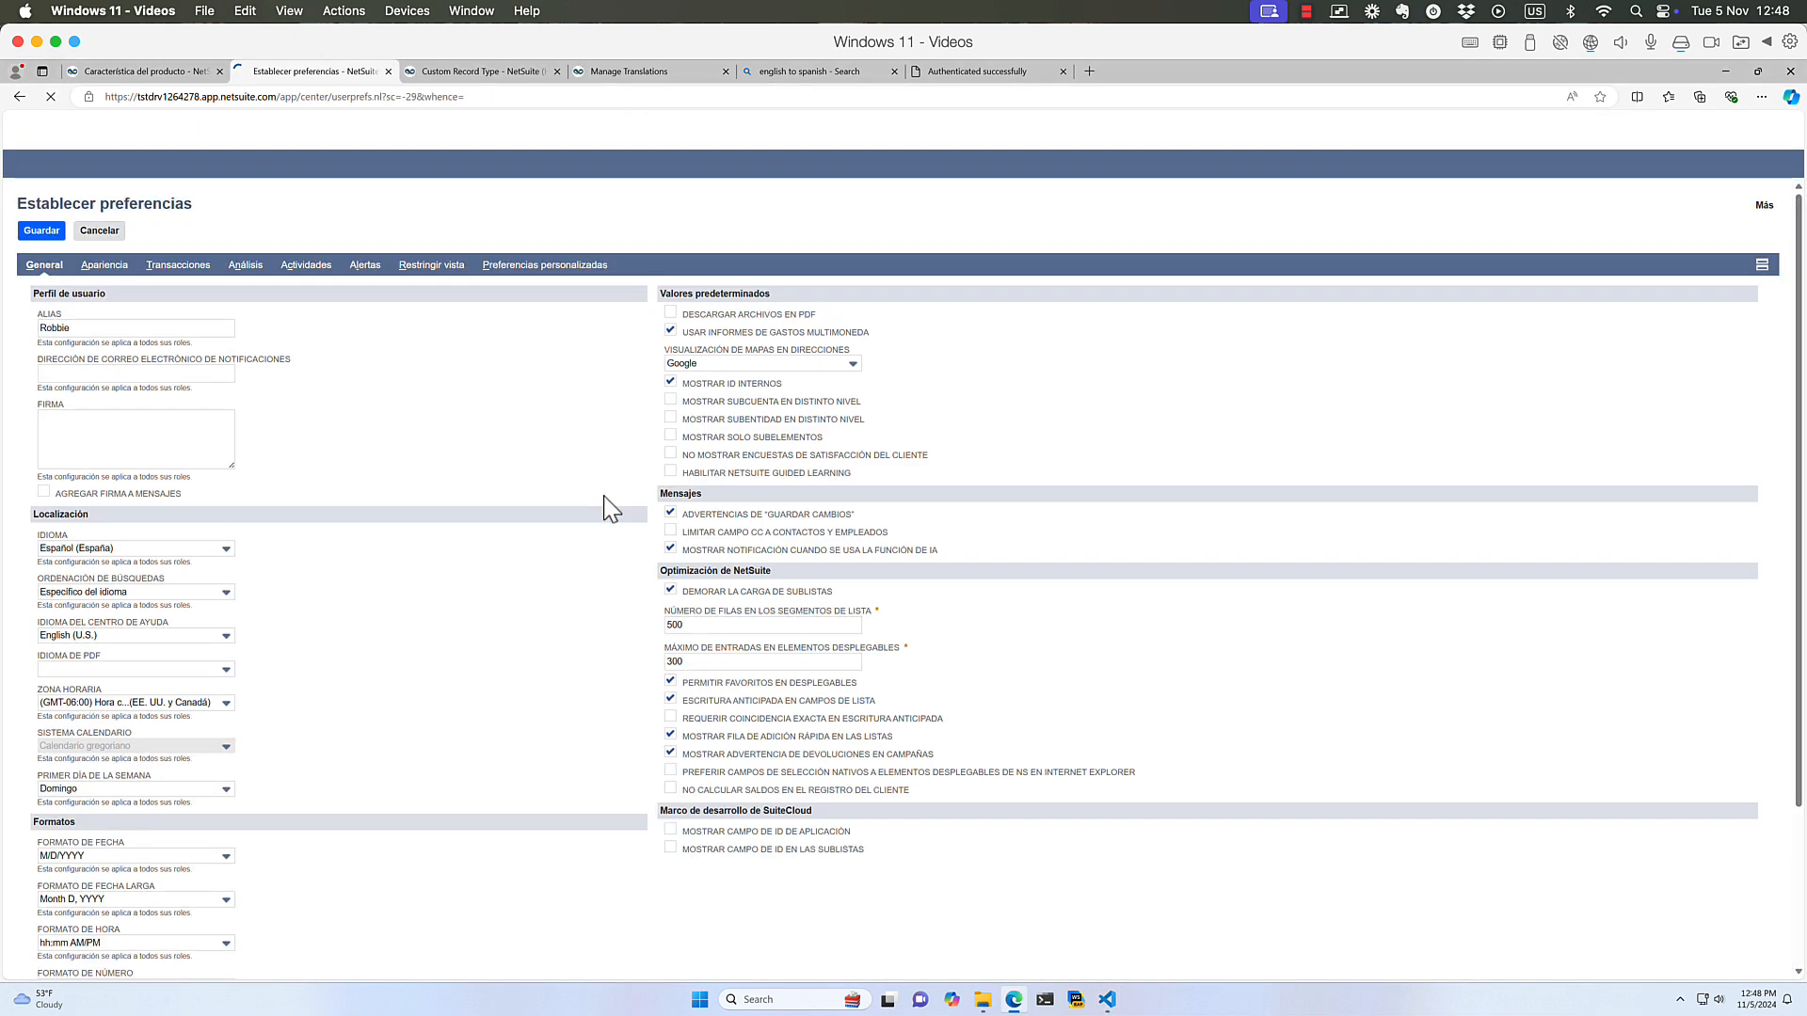
Refresh the Product Feature record to see the personalised French banner.
left_click(134, 549)
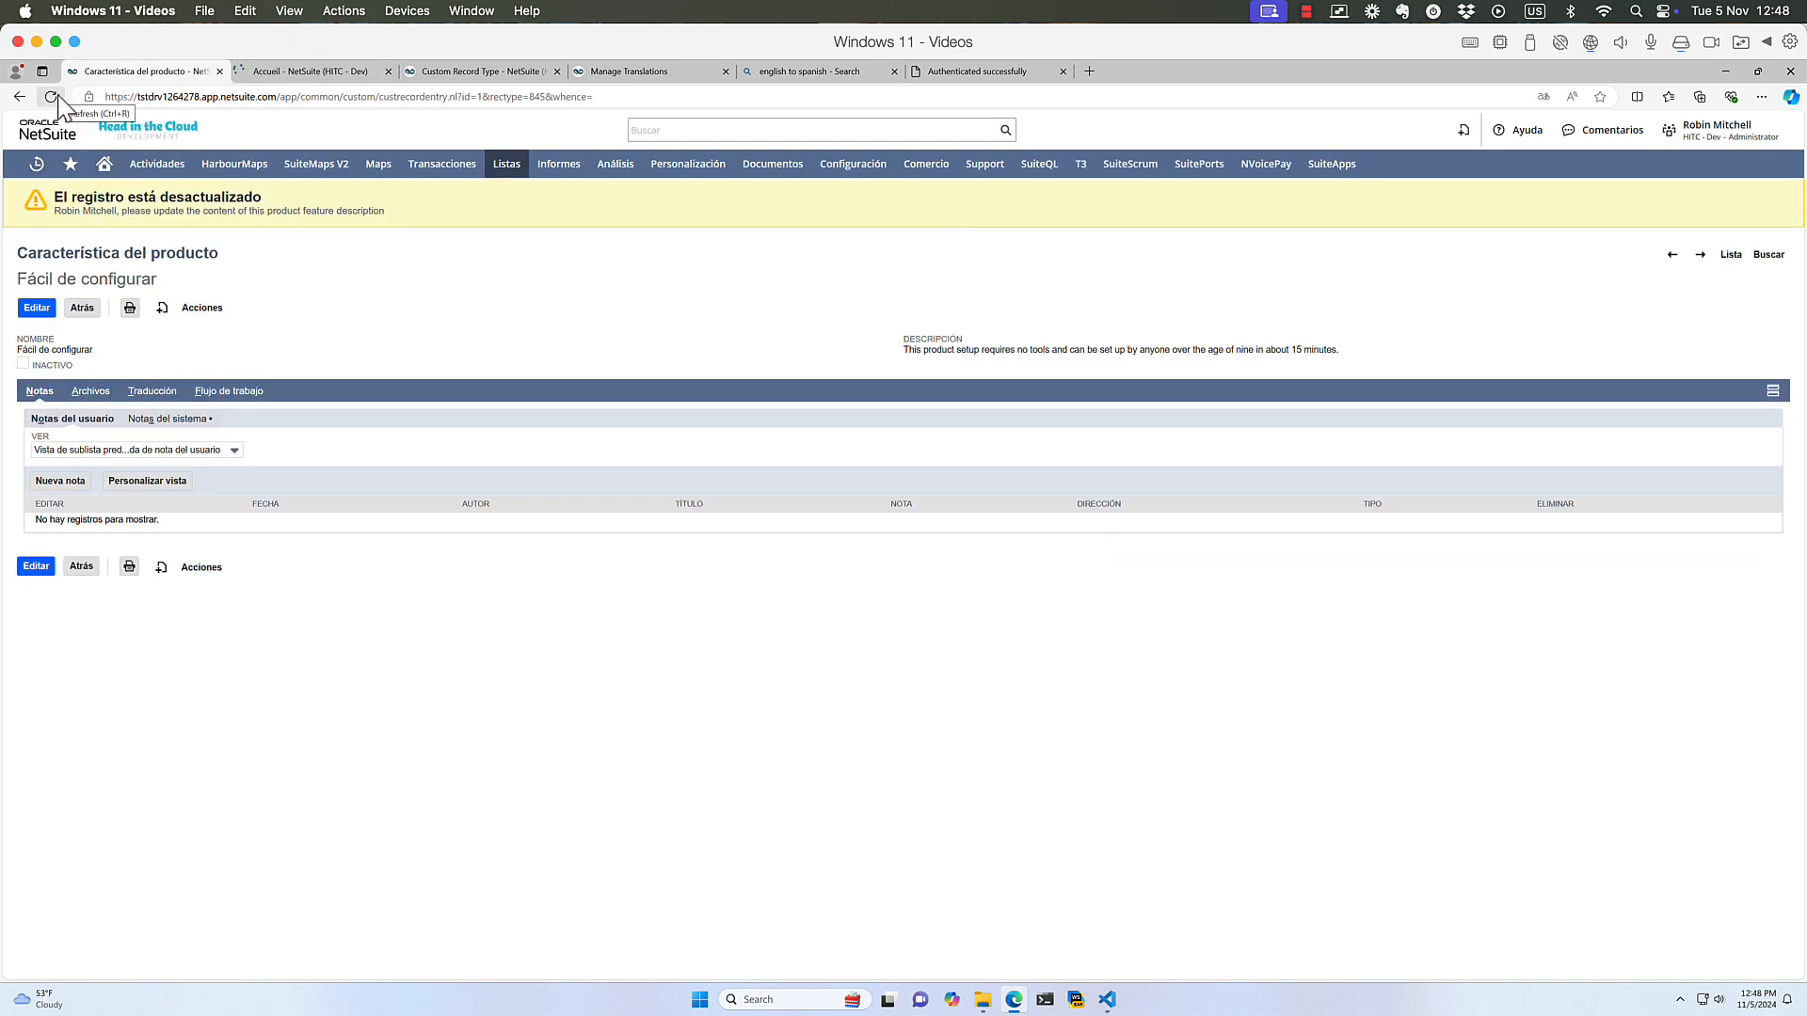
left_click(48, 96)
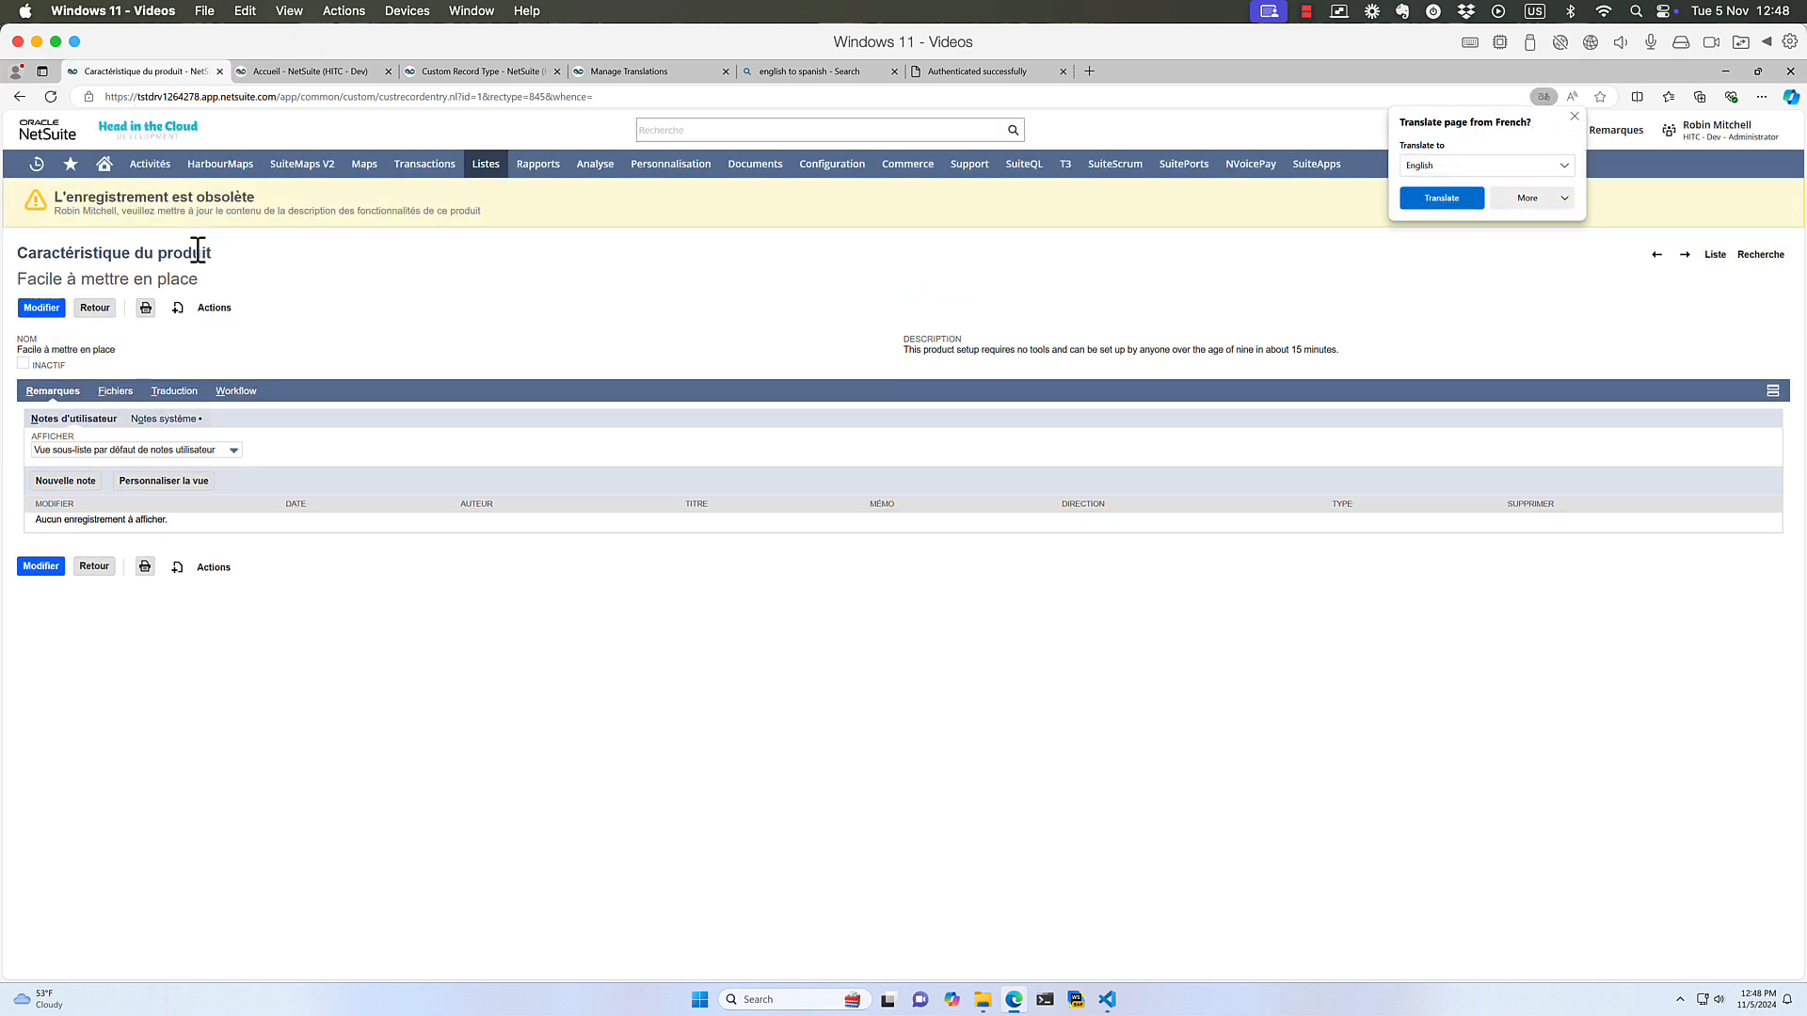
mouse_move(741, 386)
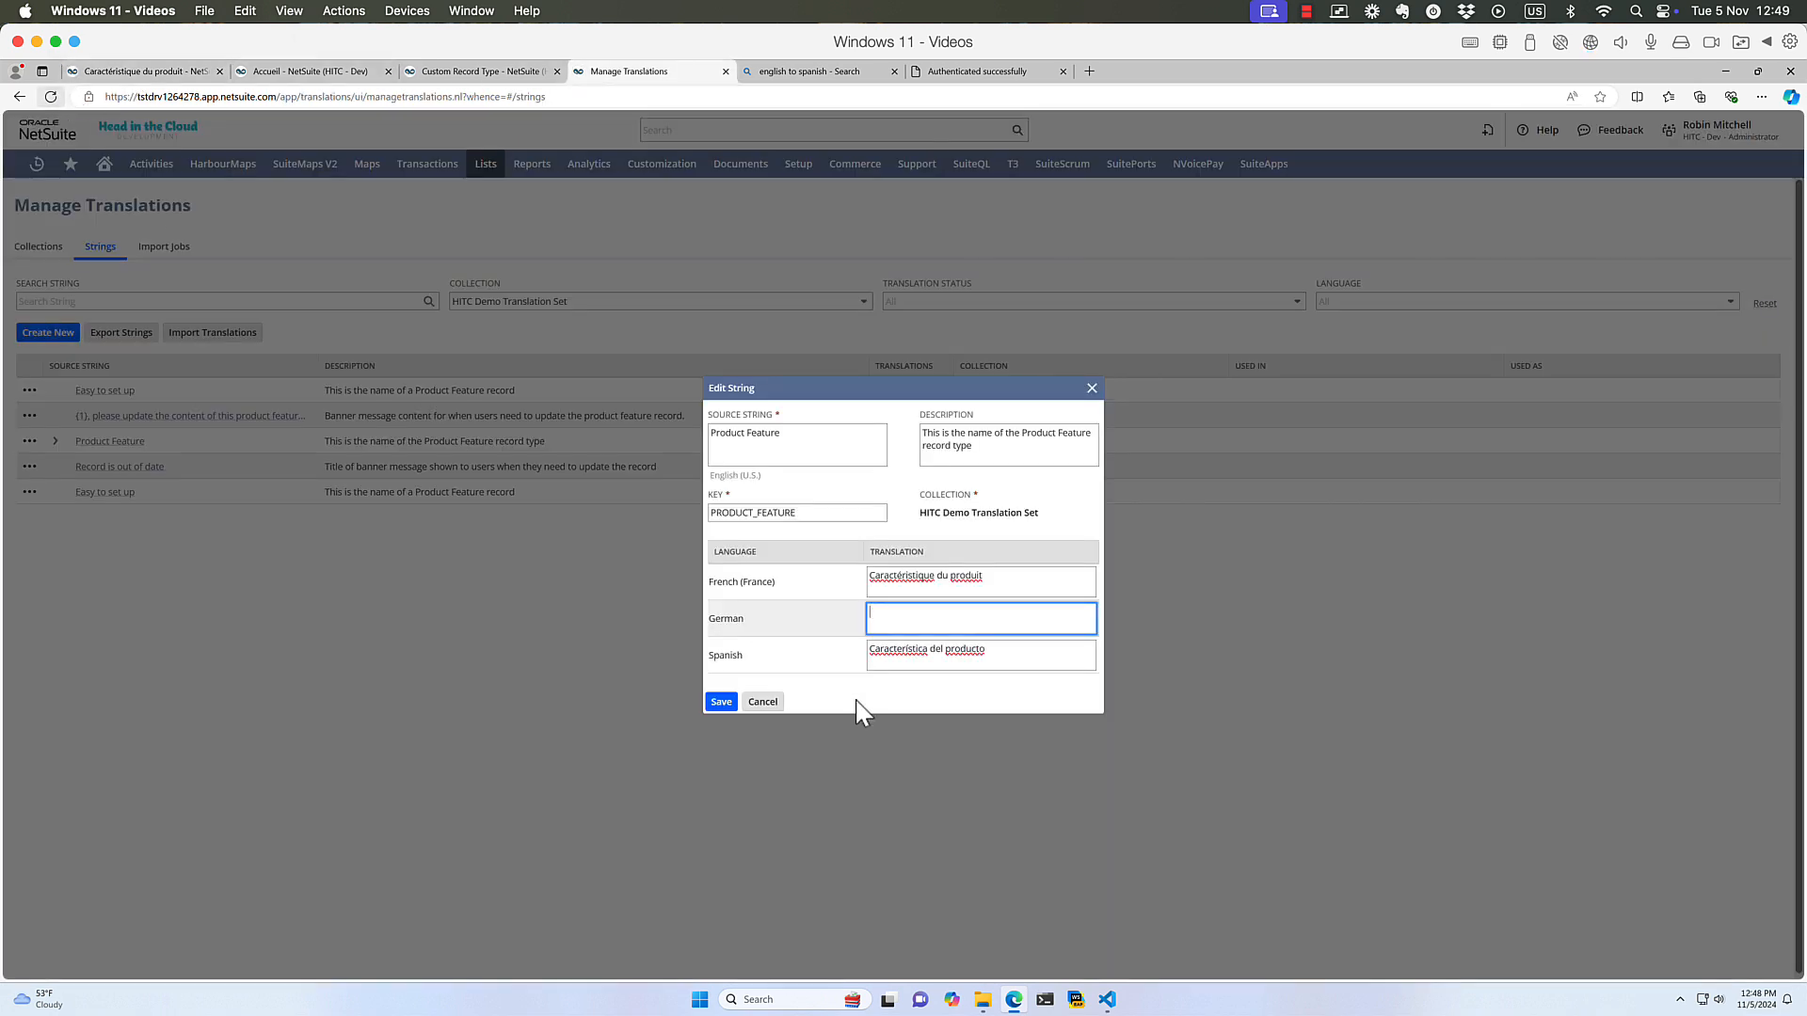
Replace the '{1}, please update…' Spanish translation with '{1}, actualiza el contenido…' and save.
left_click(763, 701)
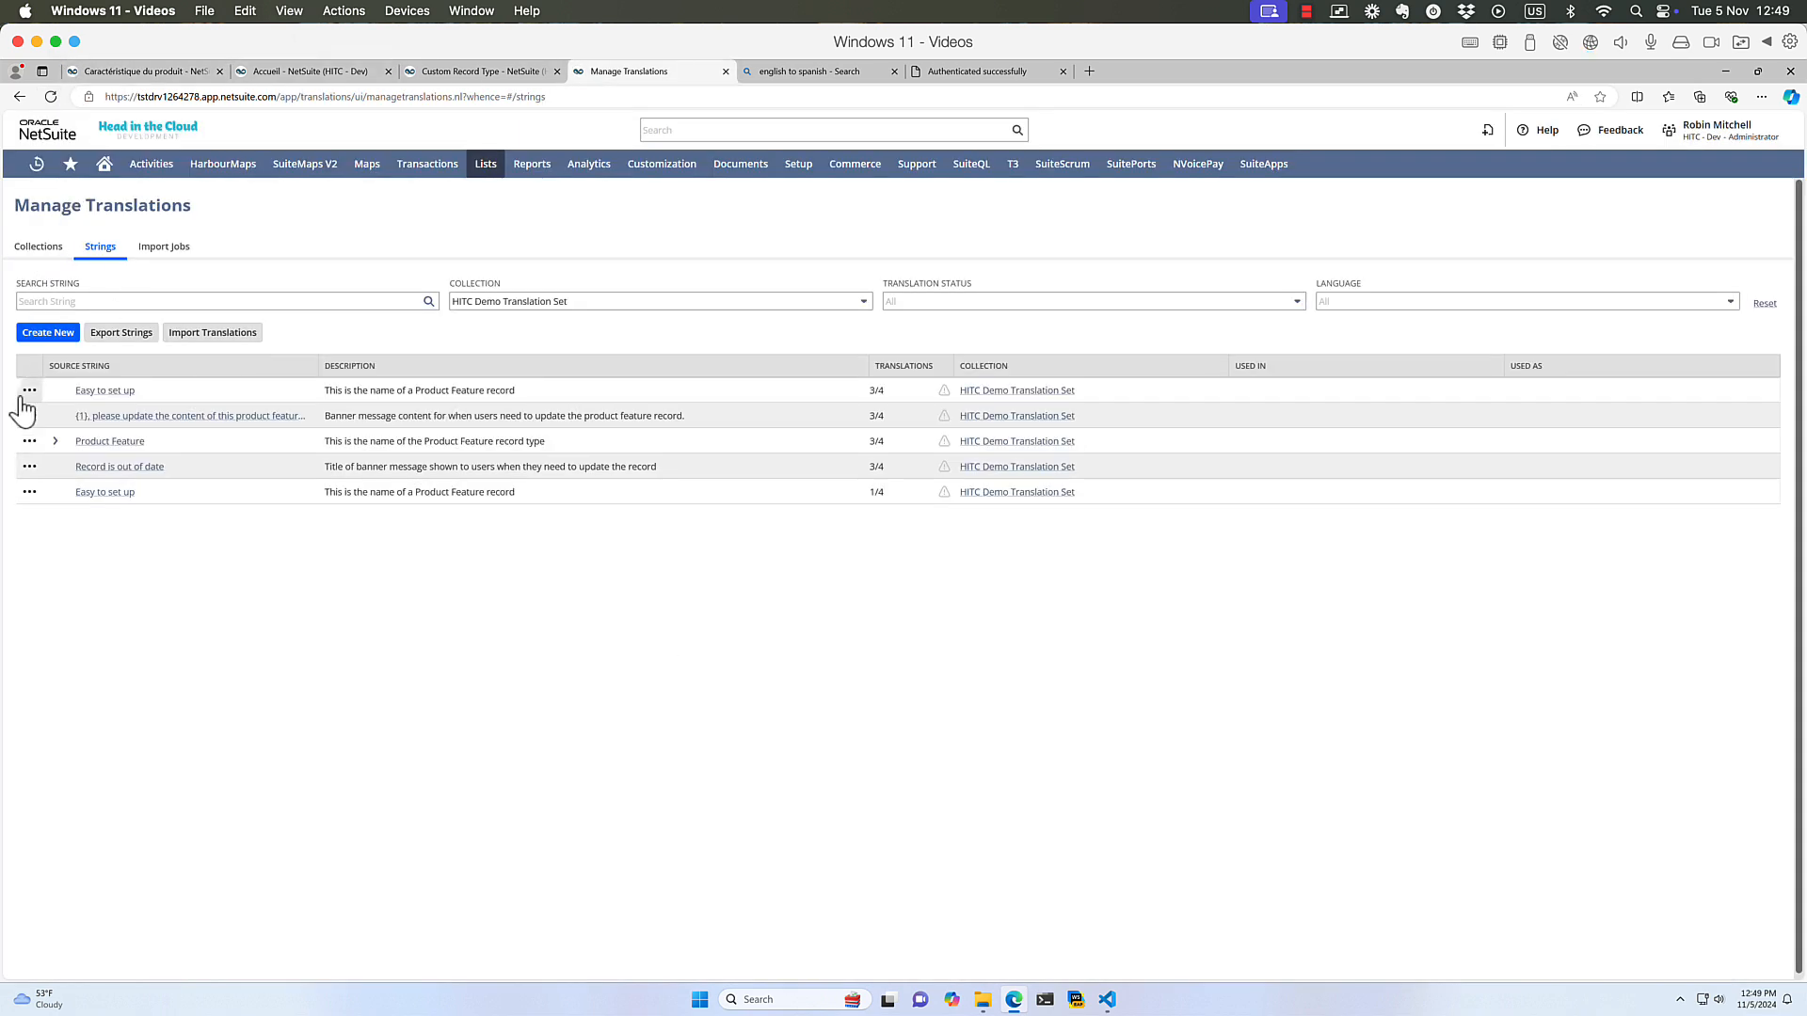
left_click(28, 415)
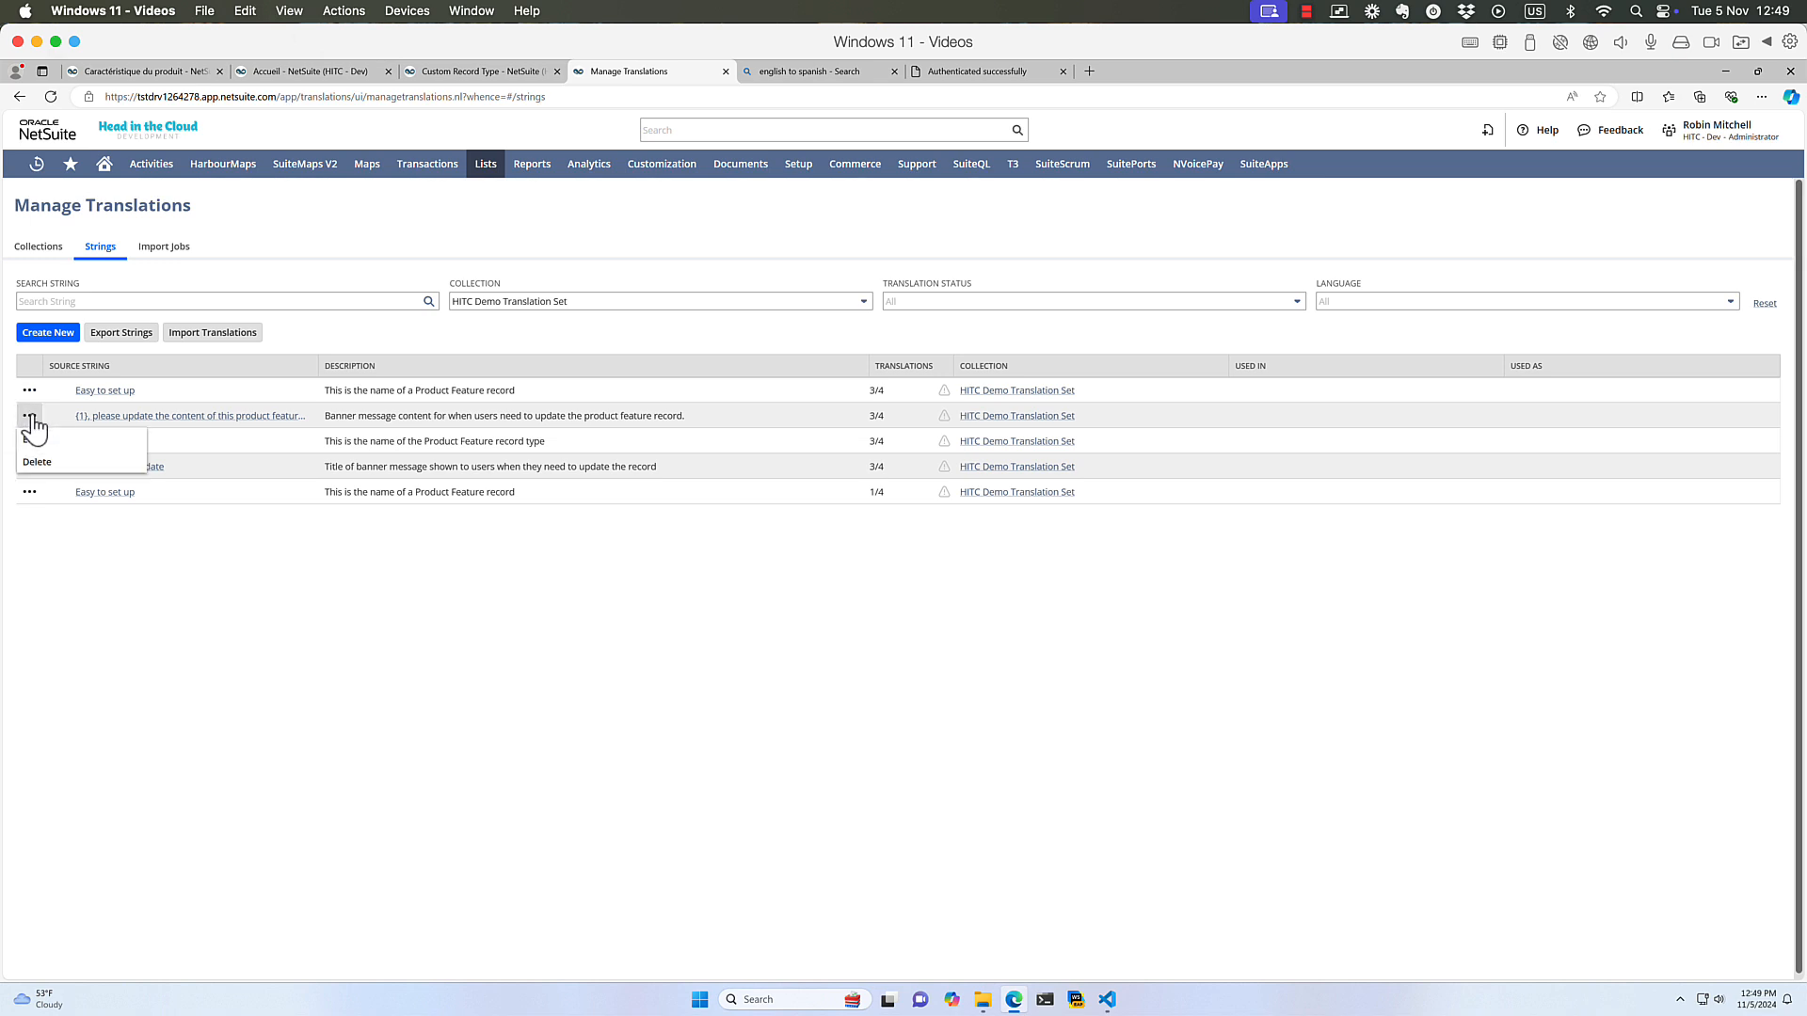
left_click(190, 415)
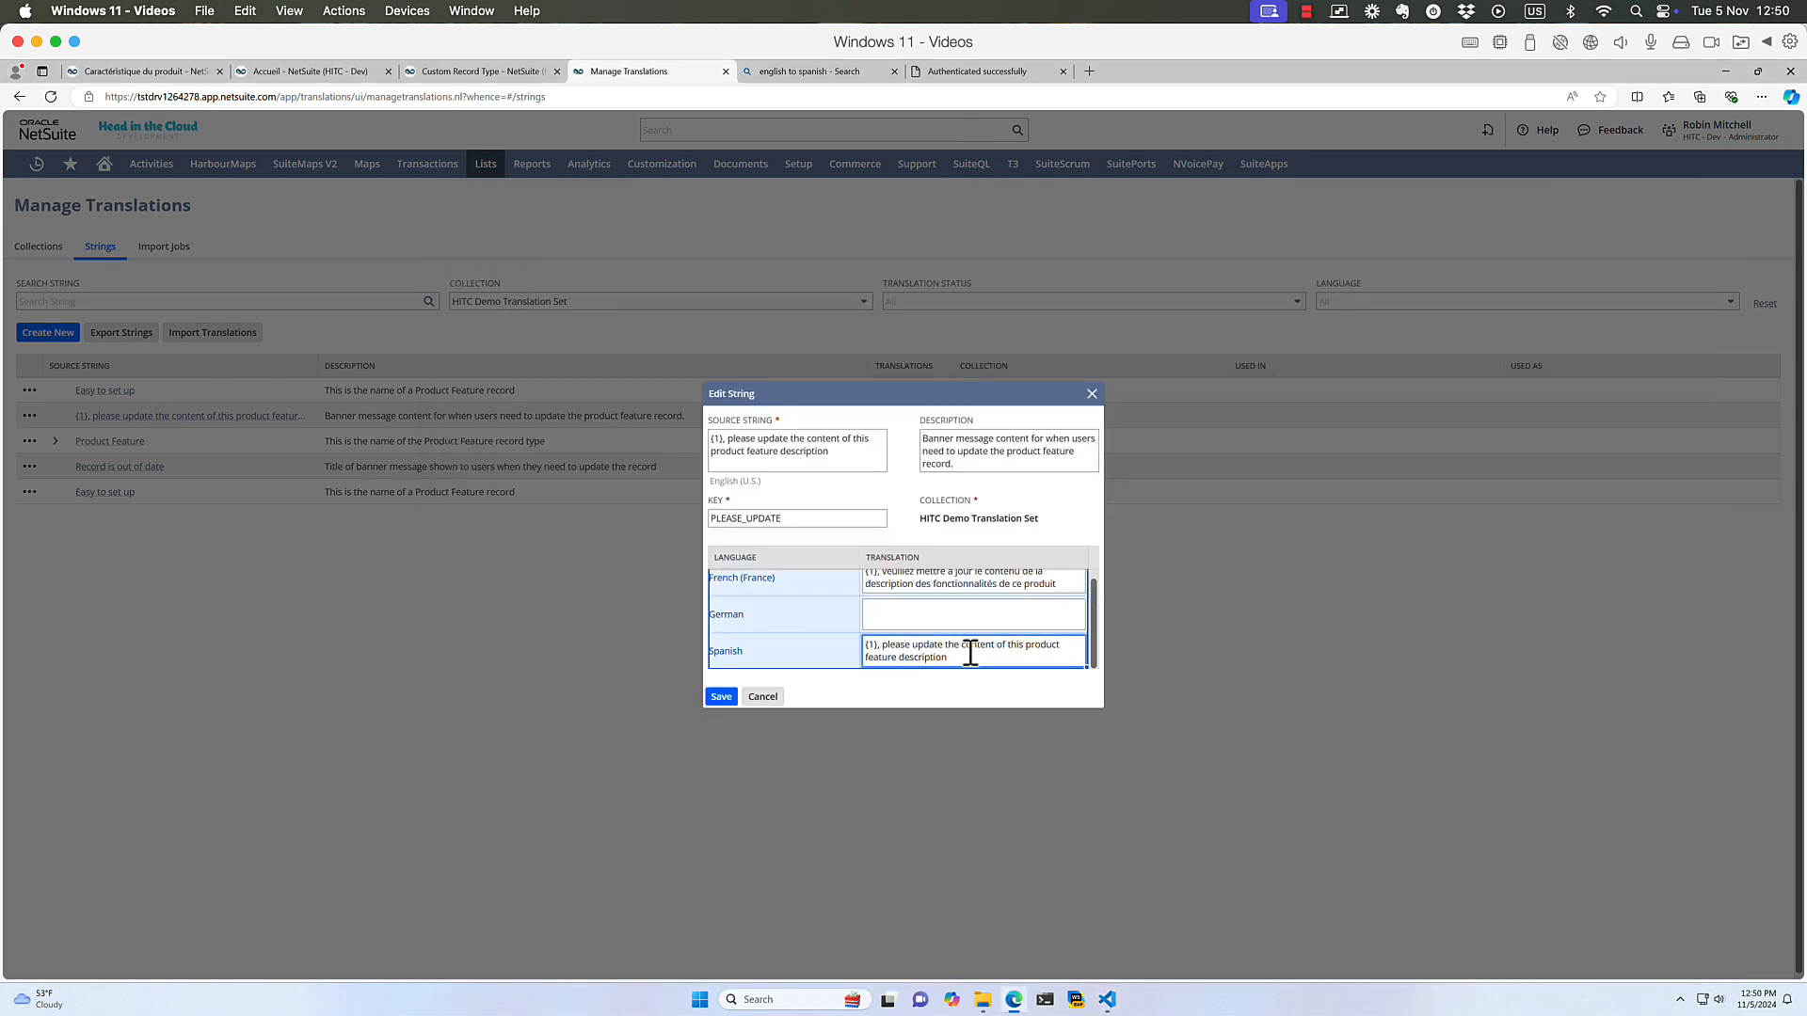
double_click(874, 644)
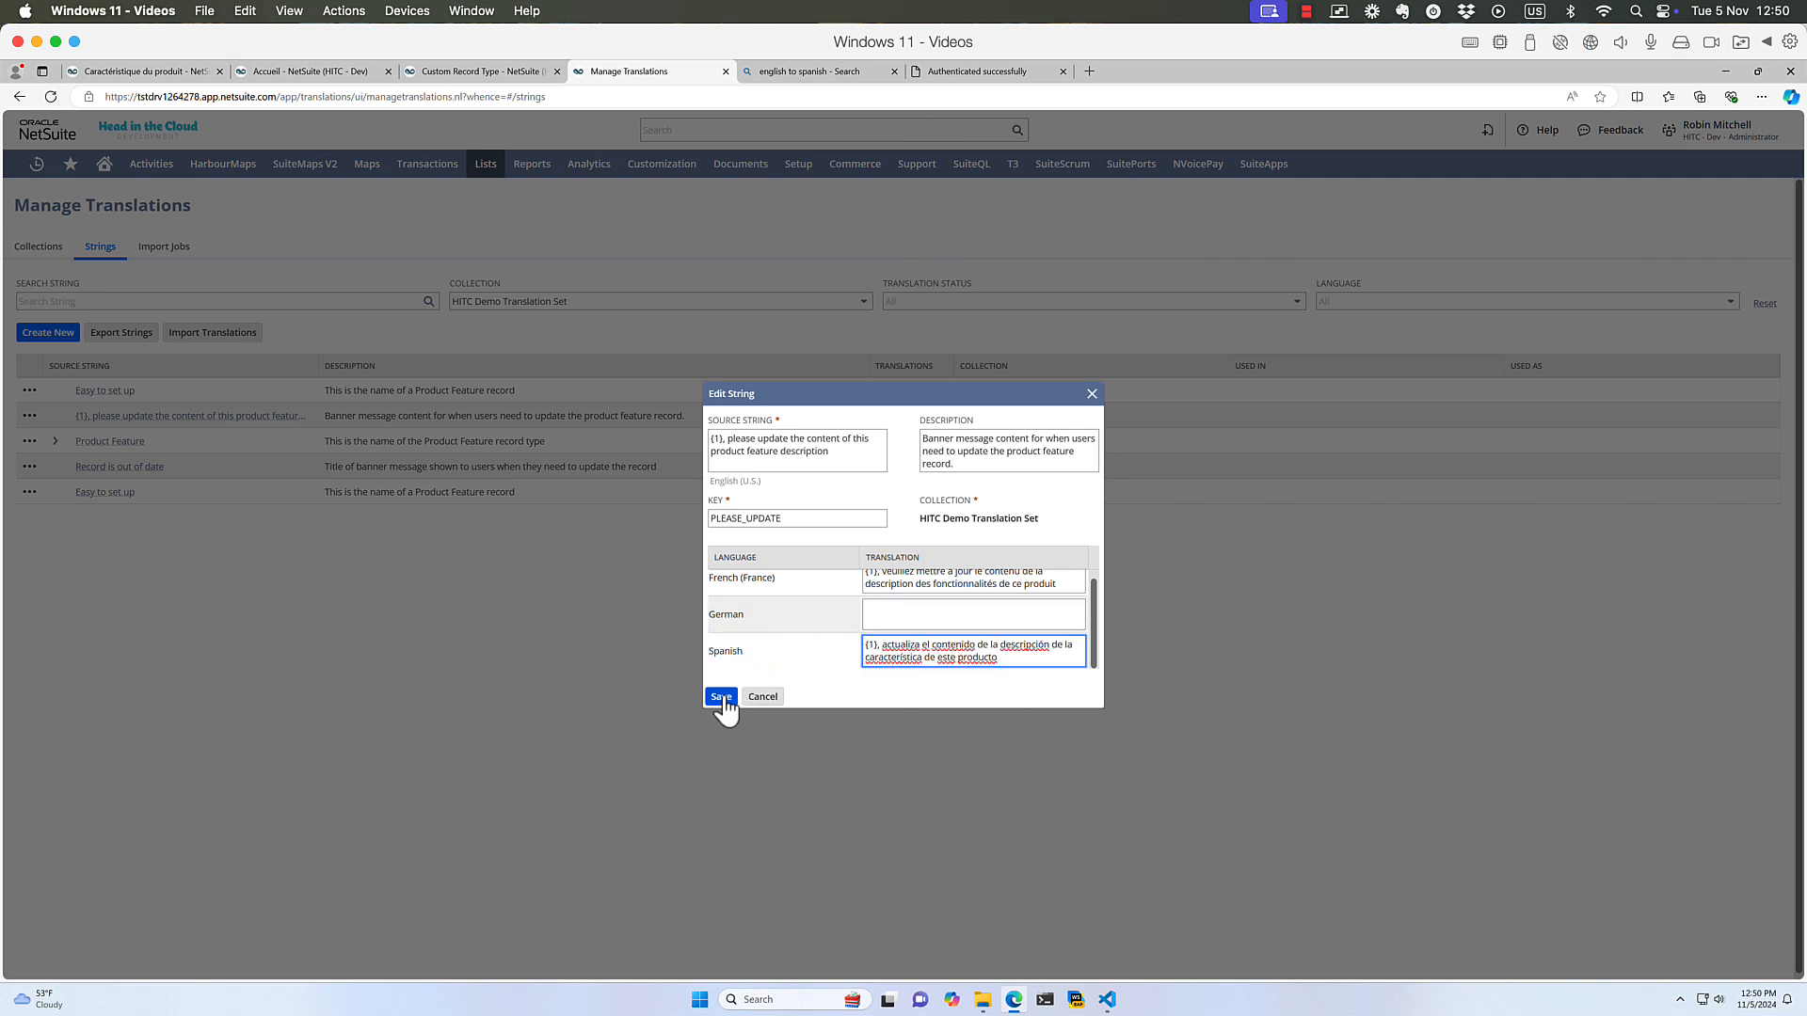
left_click(720, 696)
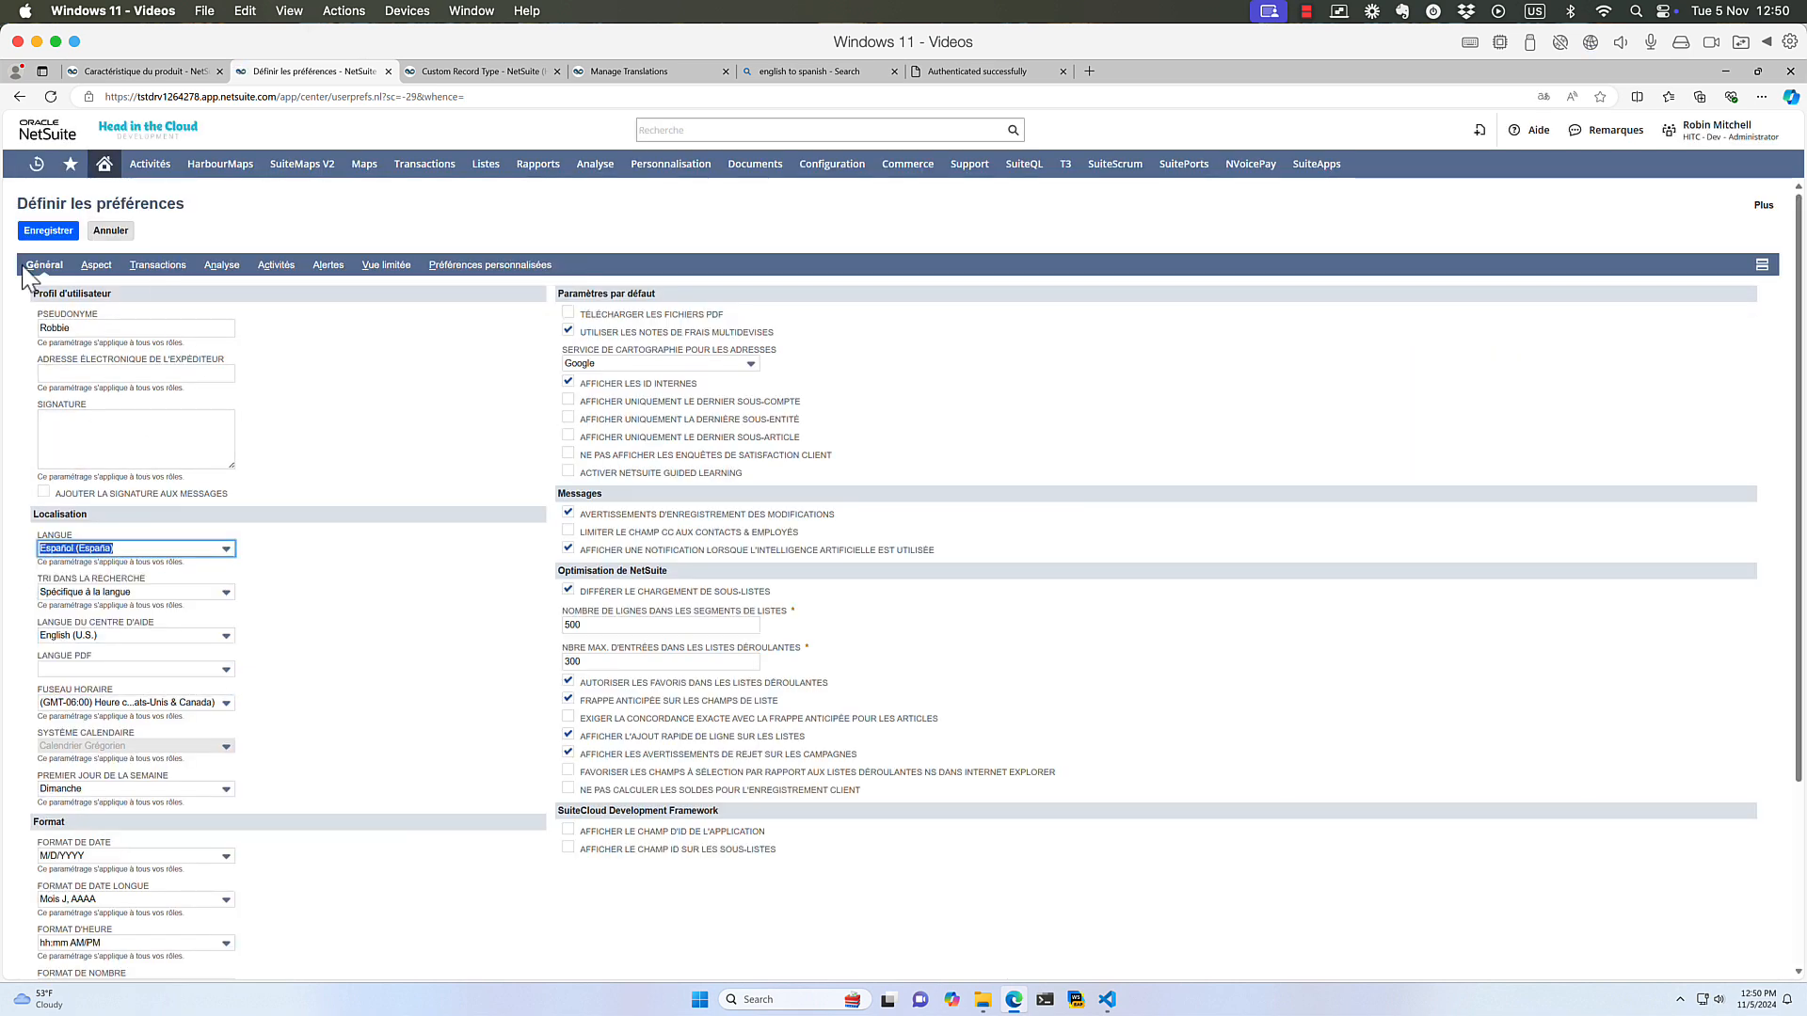
Save Español (España) as the language and dismiss Edge's translate offer.
left_click(142, 70)
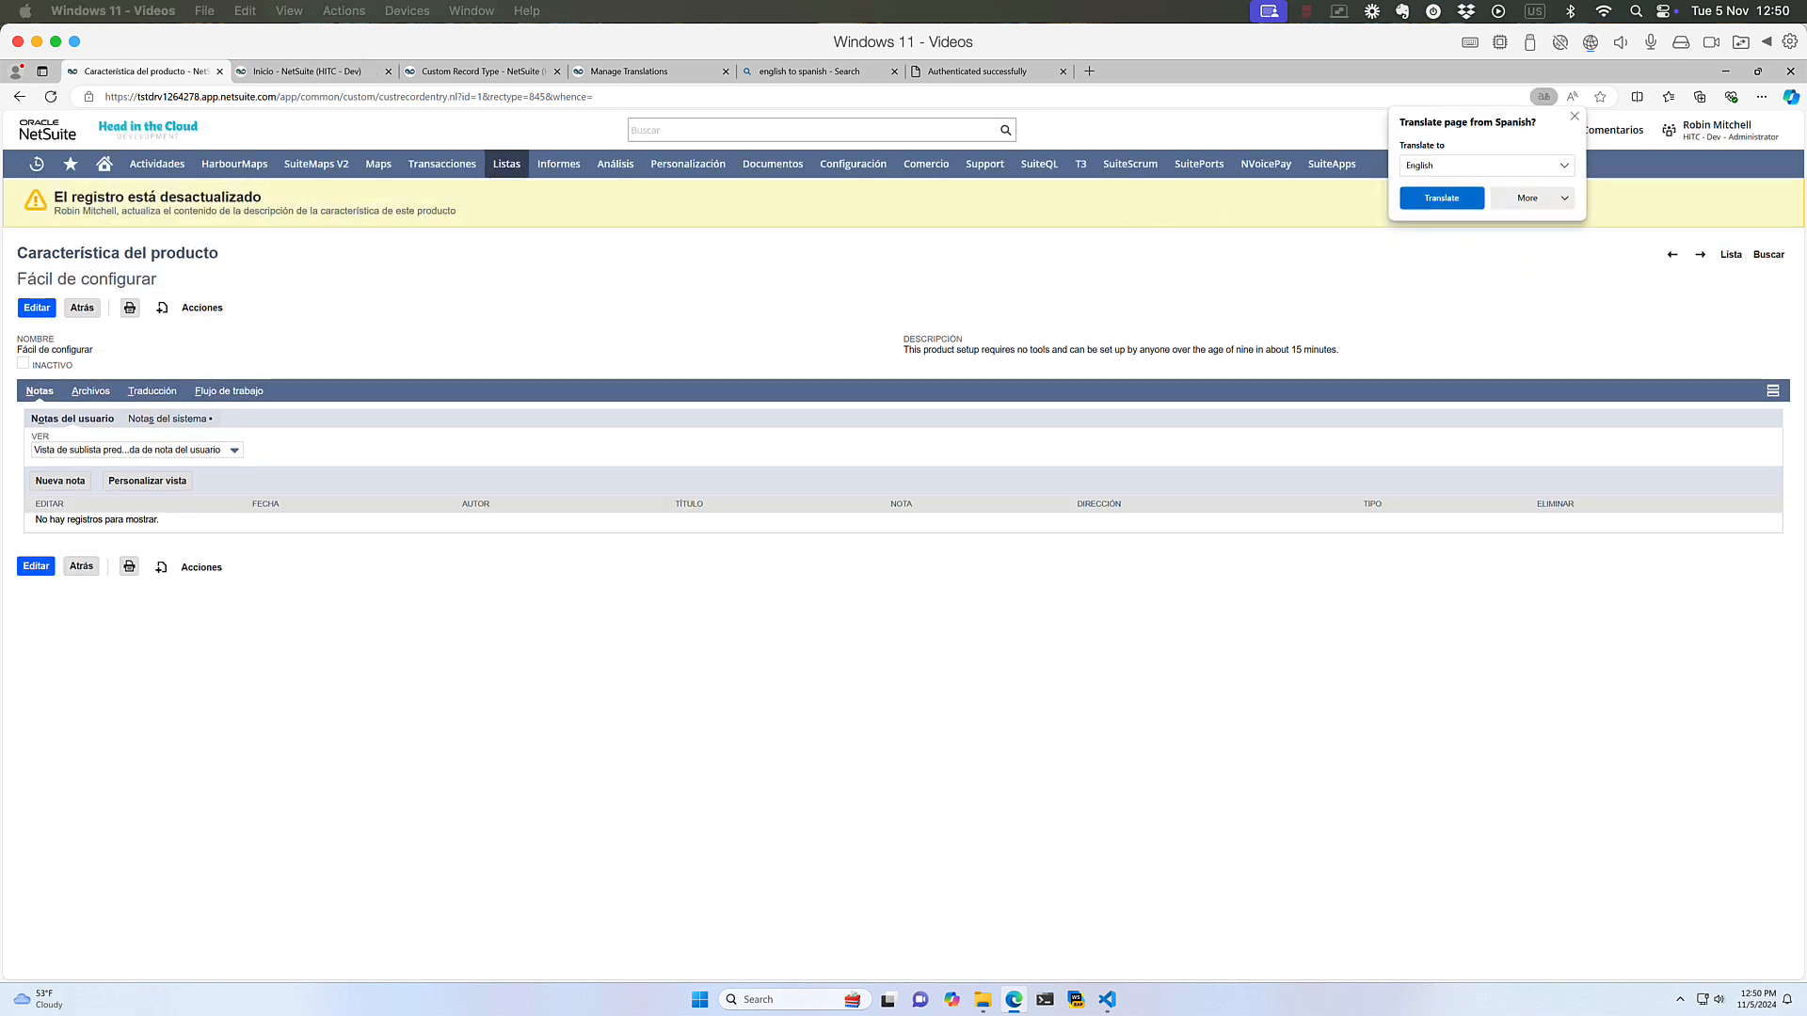
left_click(1574, 115)
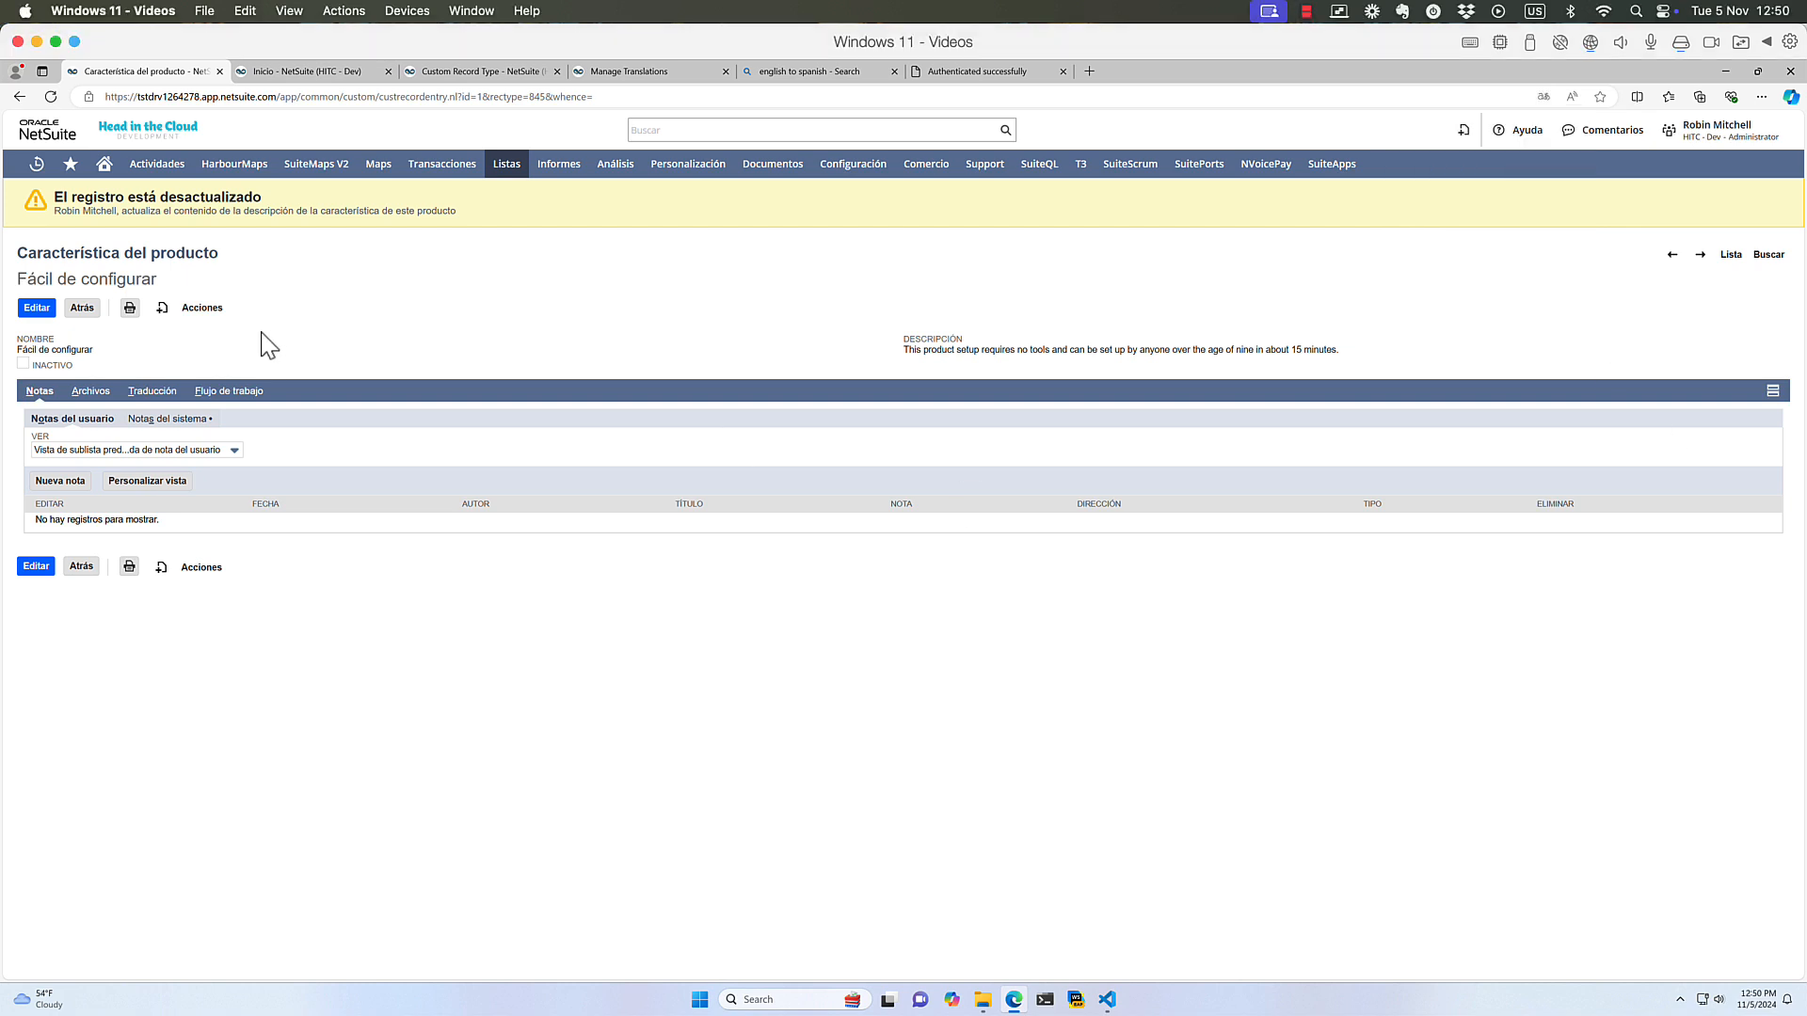
mouse_move(68, 217)
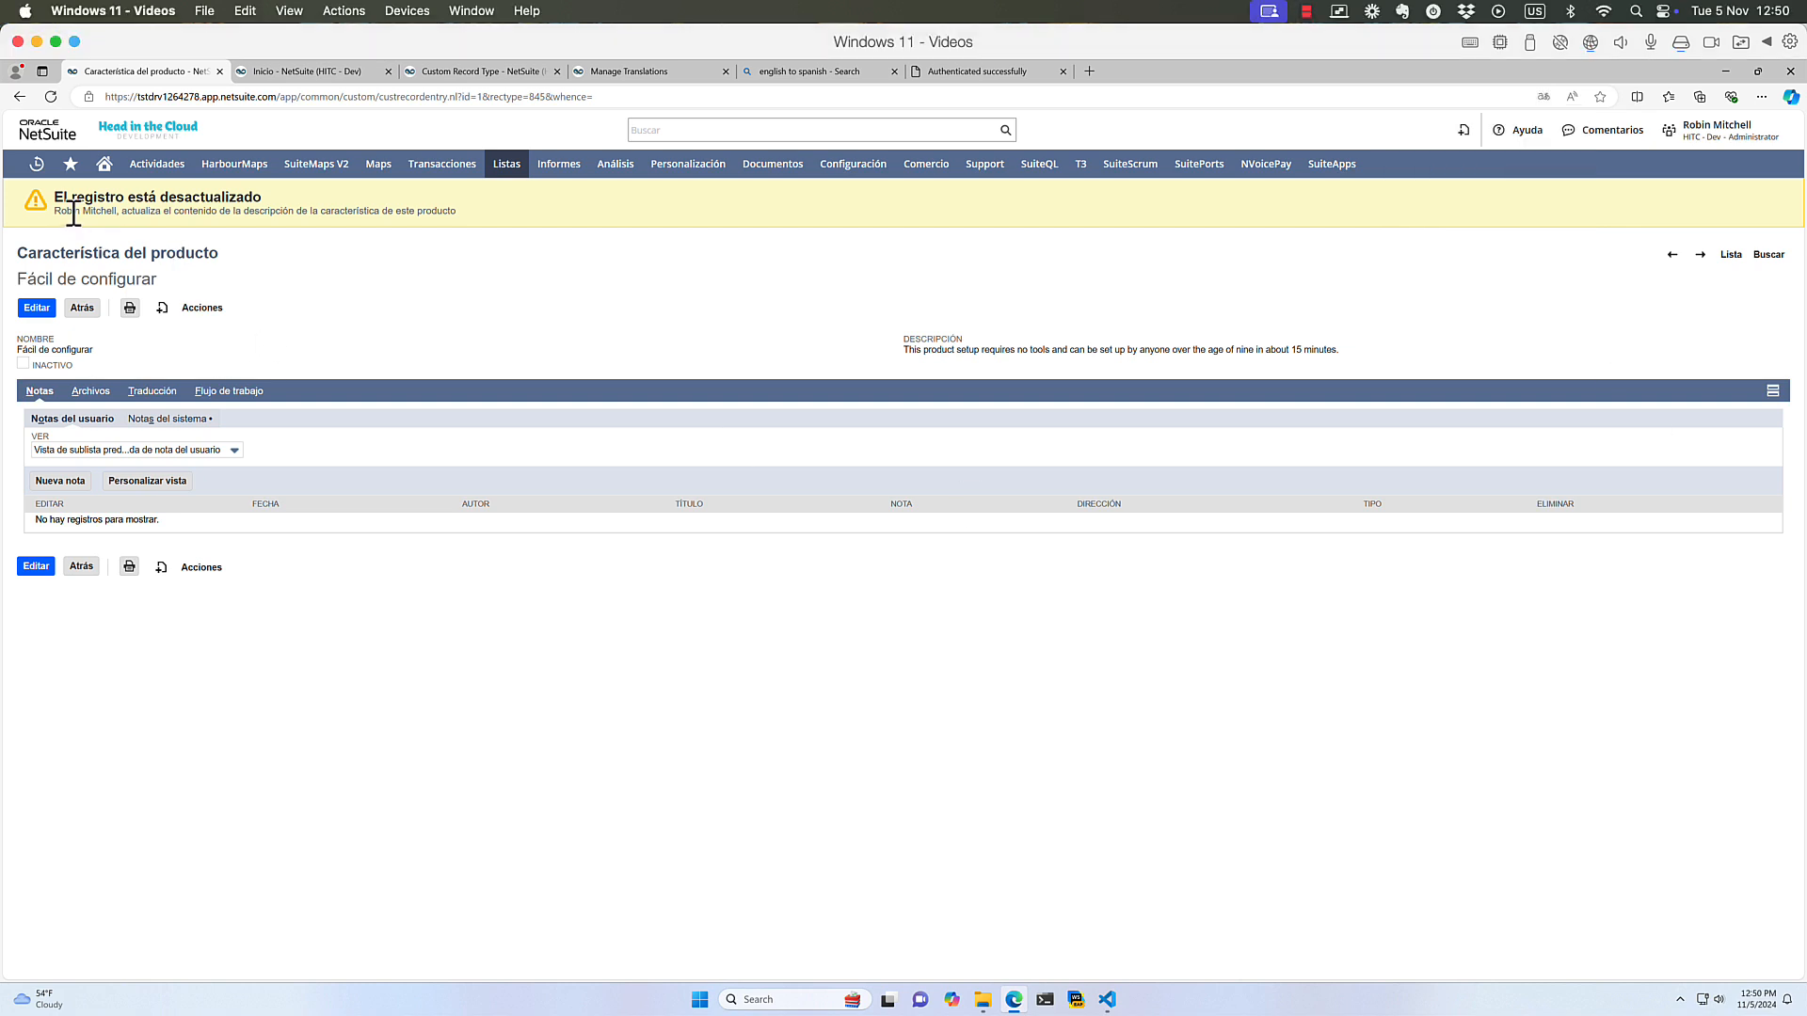